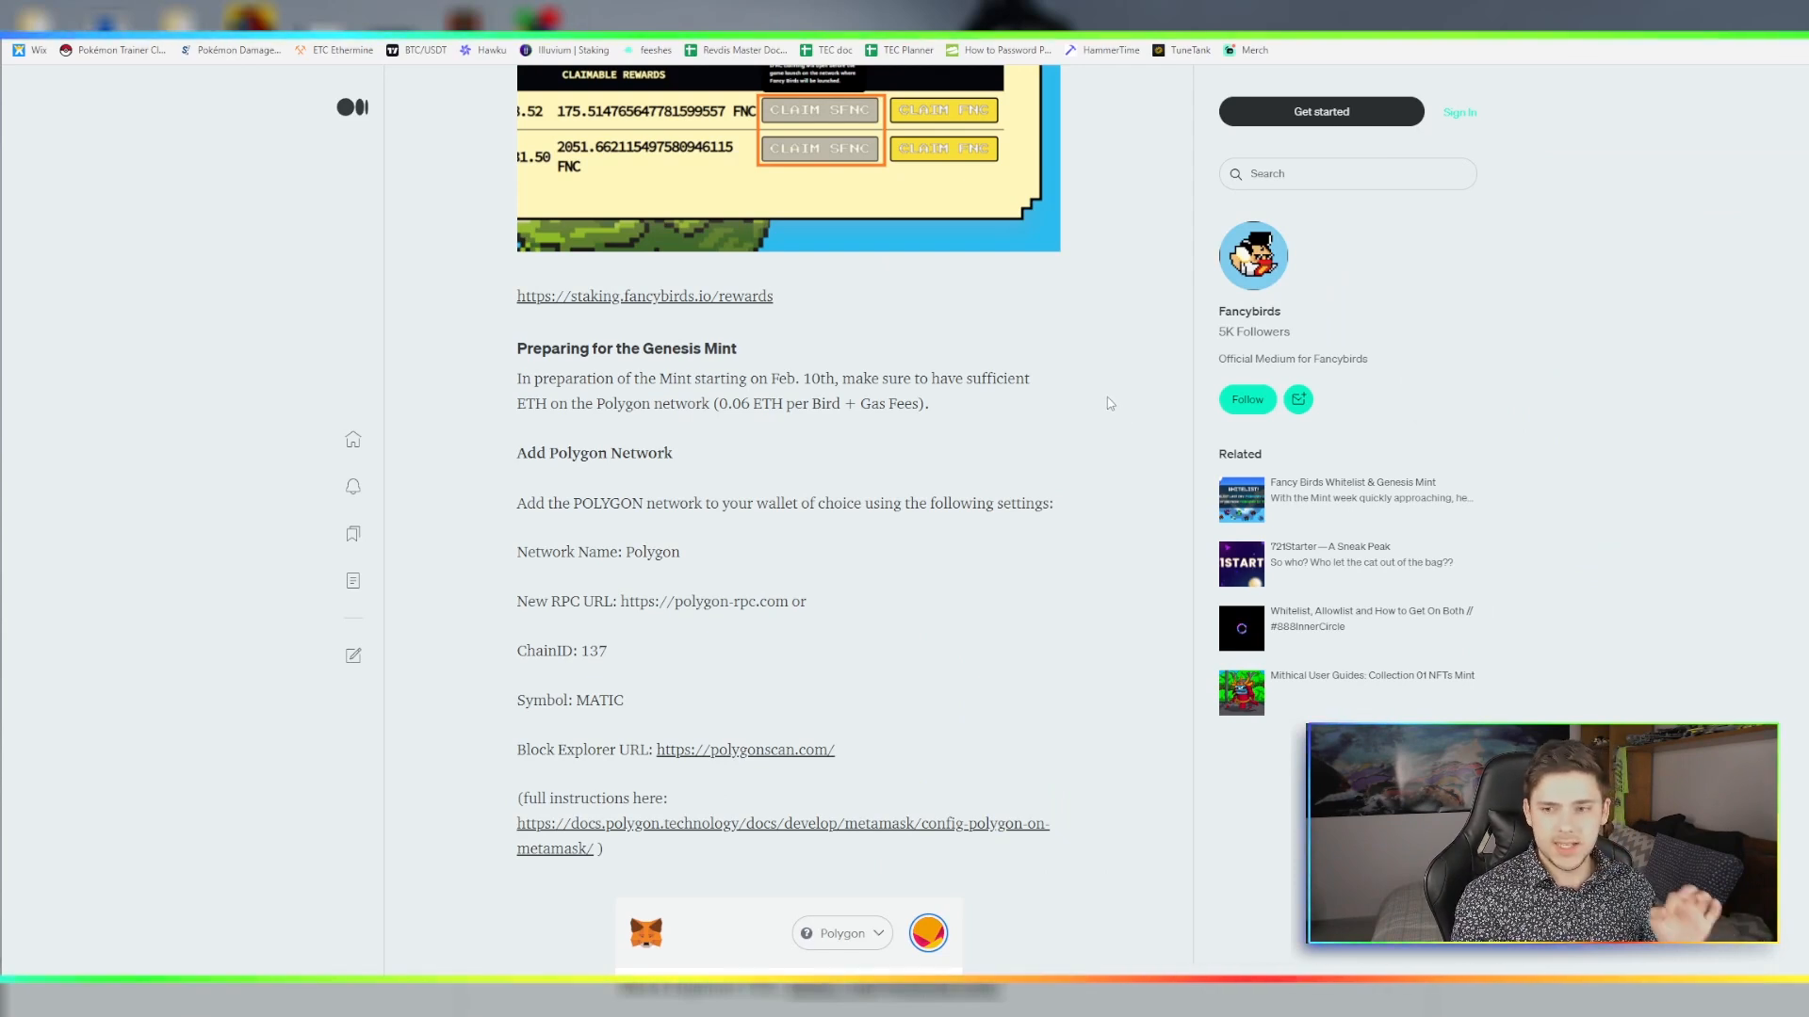
{"action": "mouse_move", "coordinate": [758, 556]}
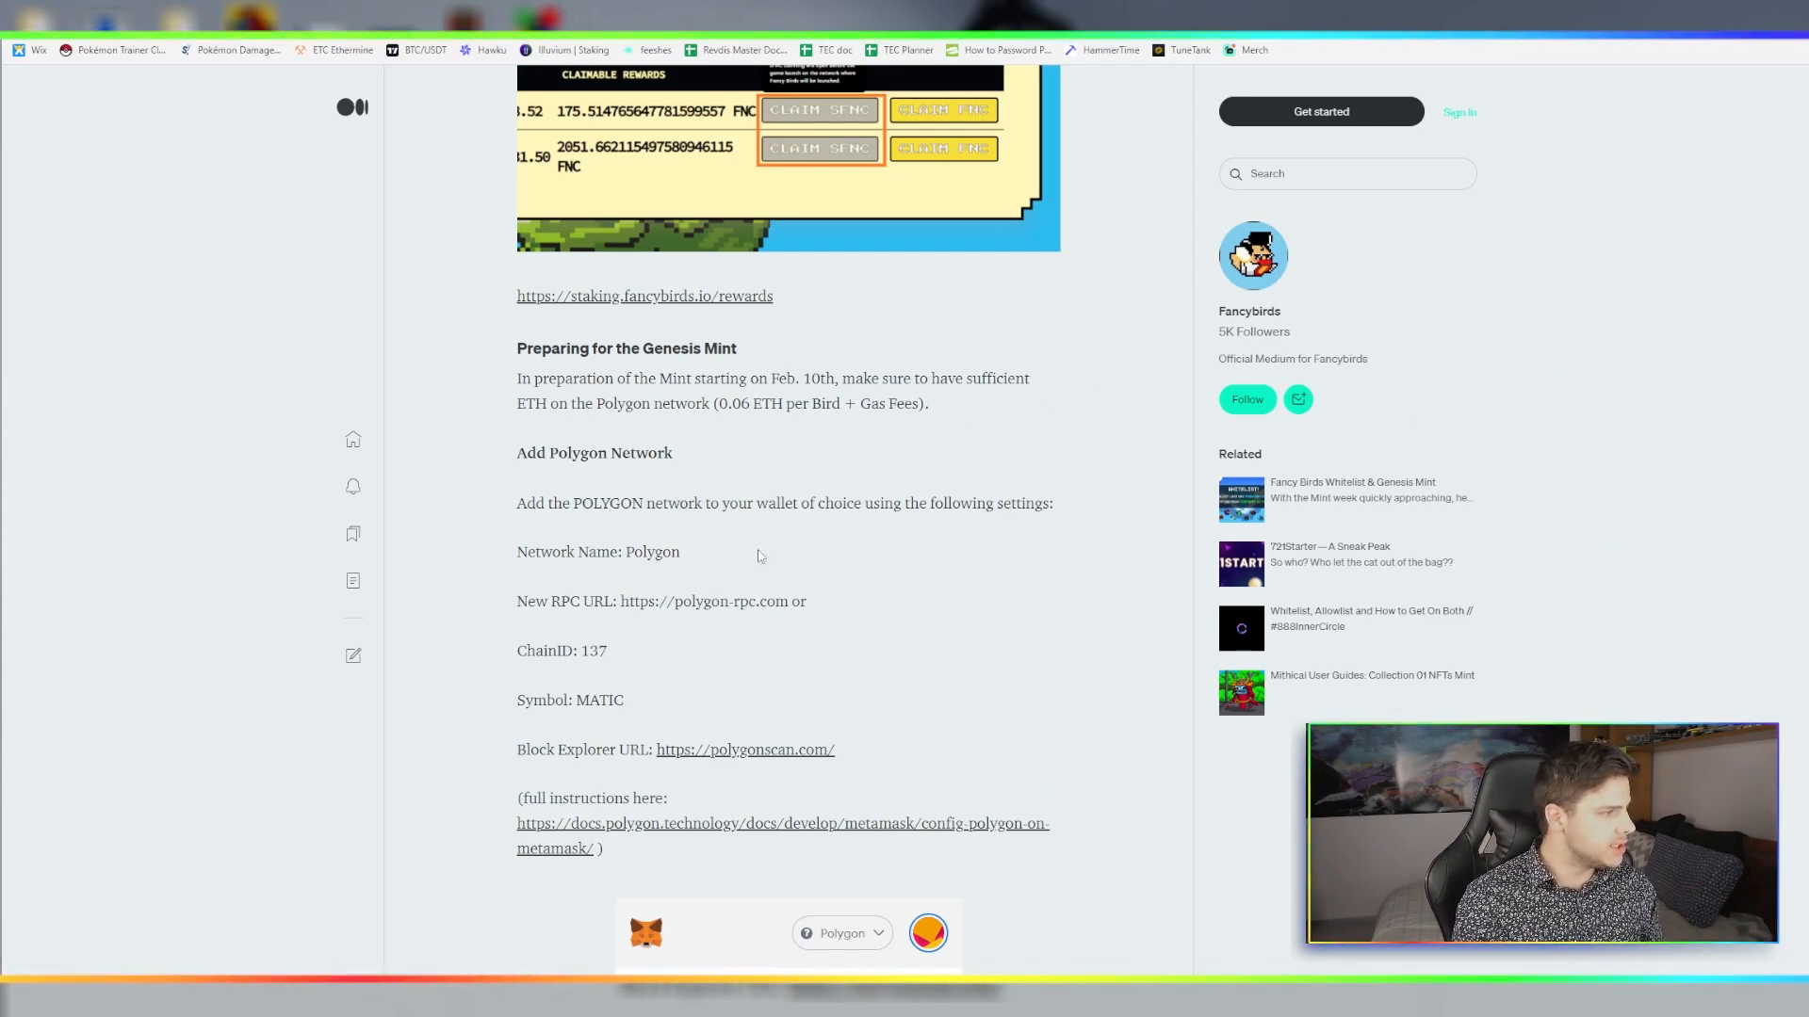
{"action": "mouse_move", "coordinate": [641, 591]}
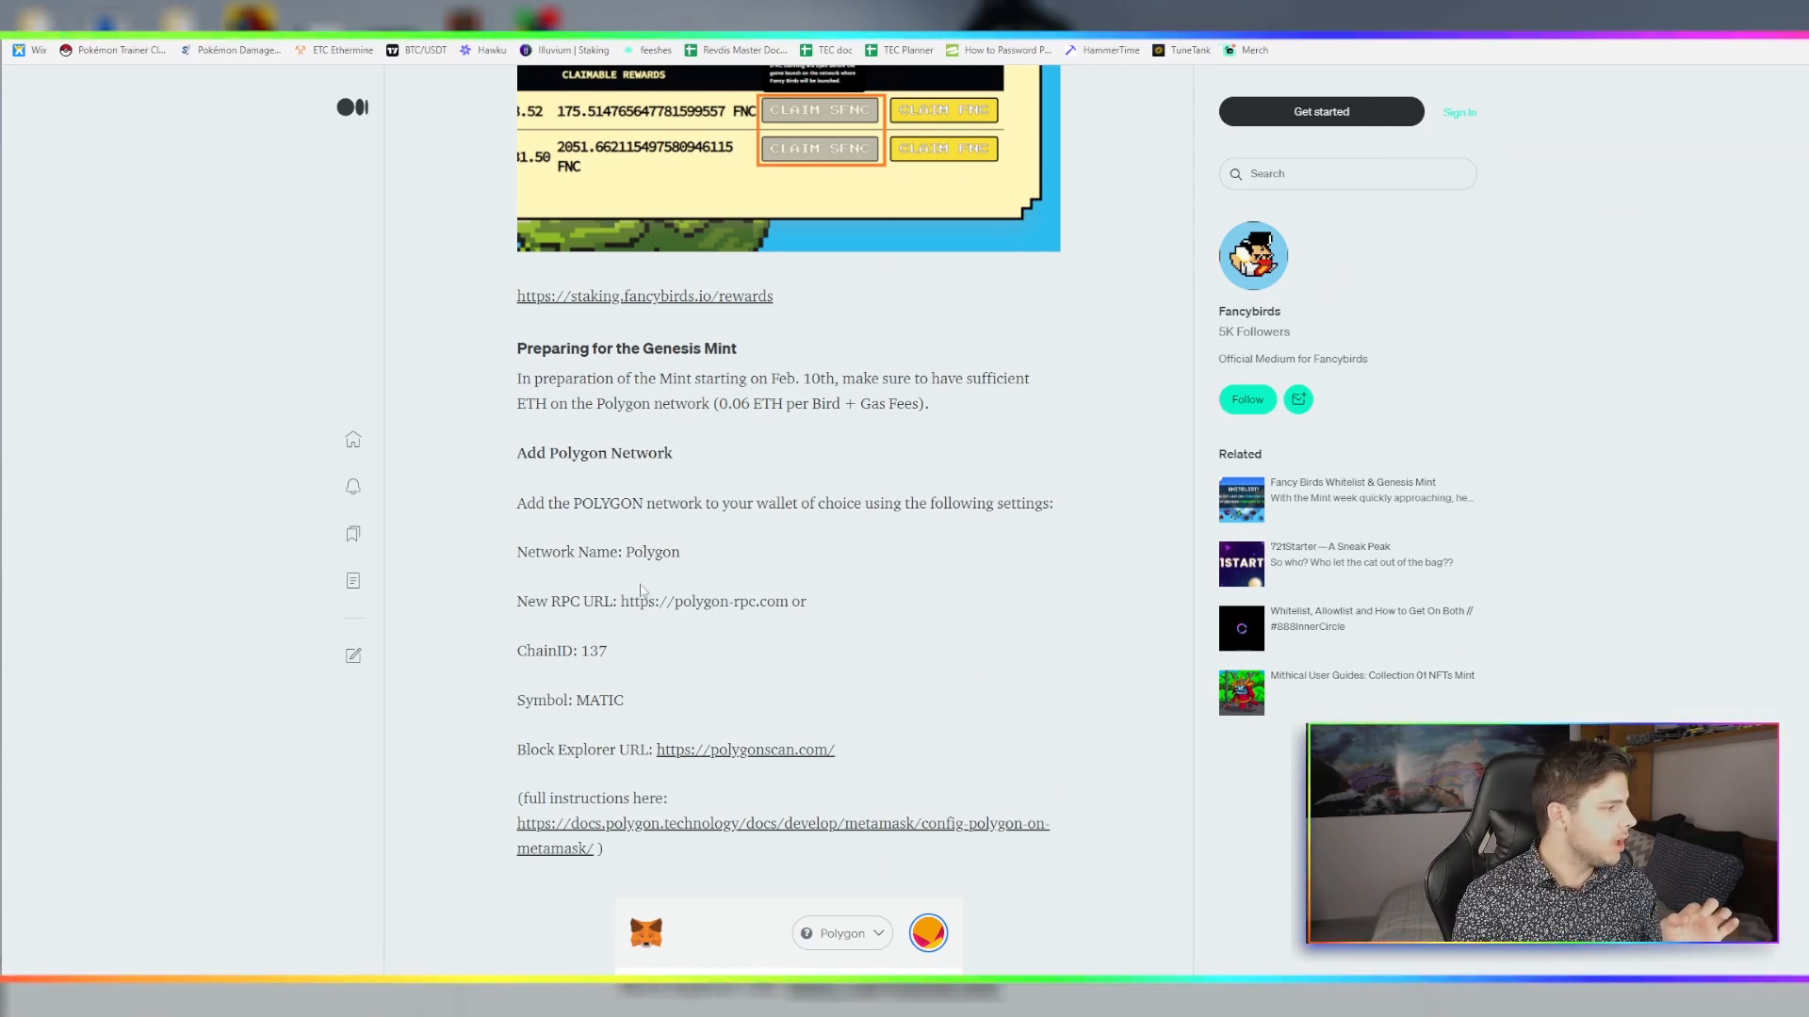
Scroll down through the guide pages on adding Polygon to MetaMask
{"action": "scroll", "scroll_direction": "down", "scroll_amount": 3}
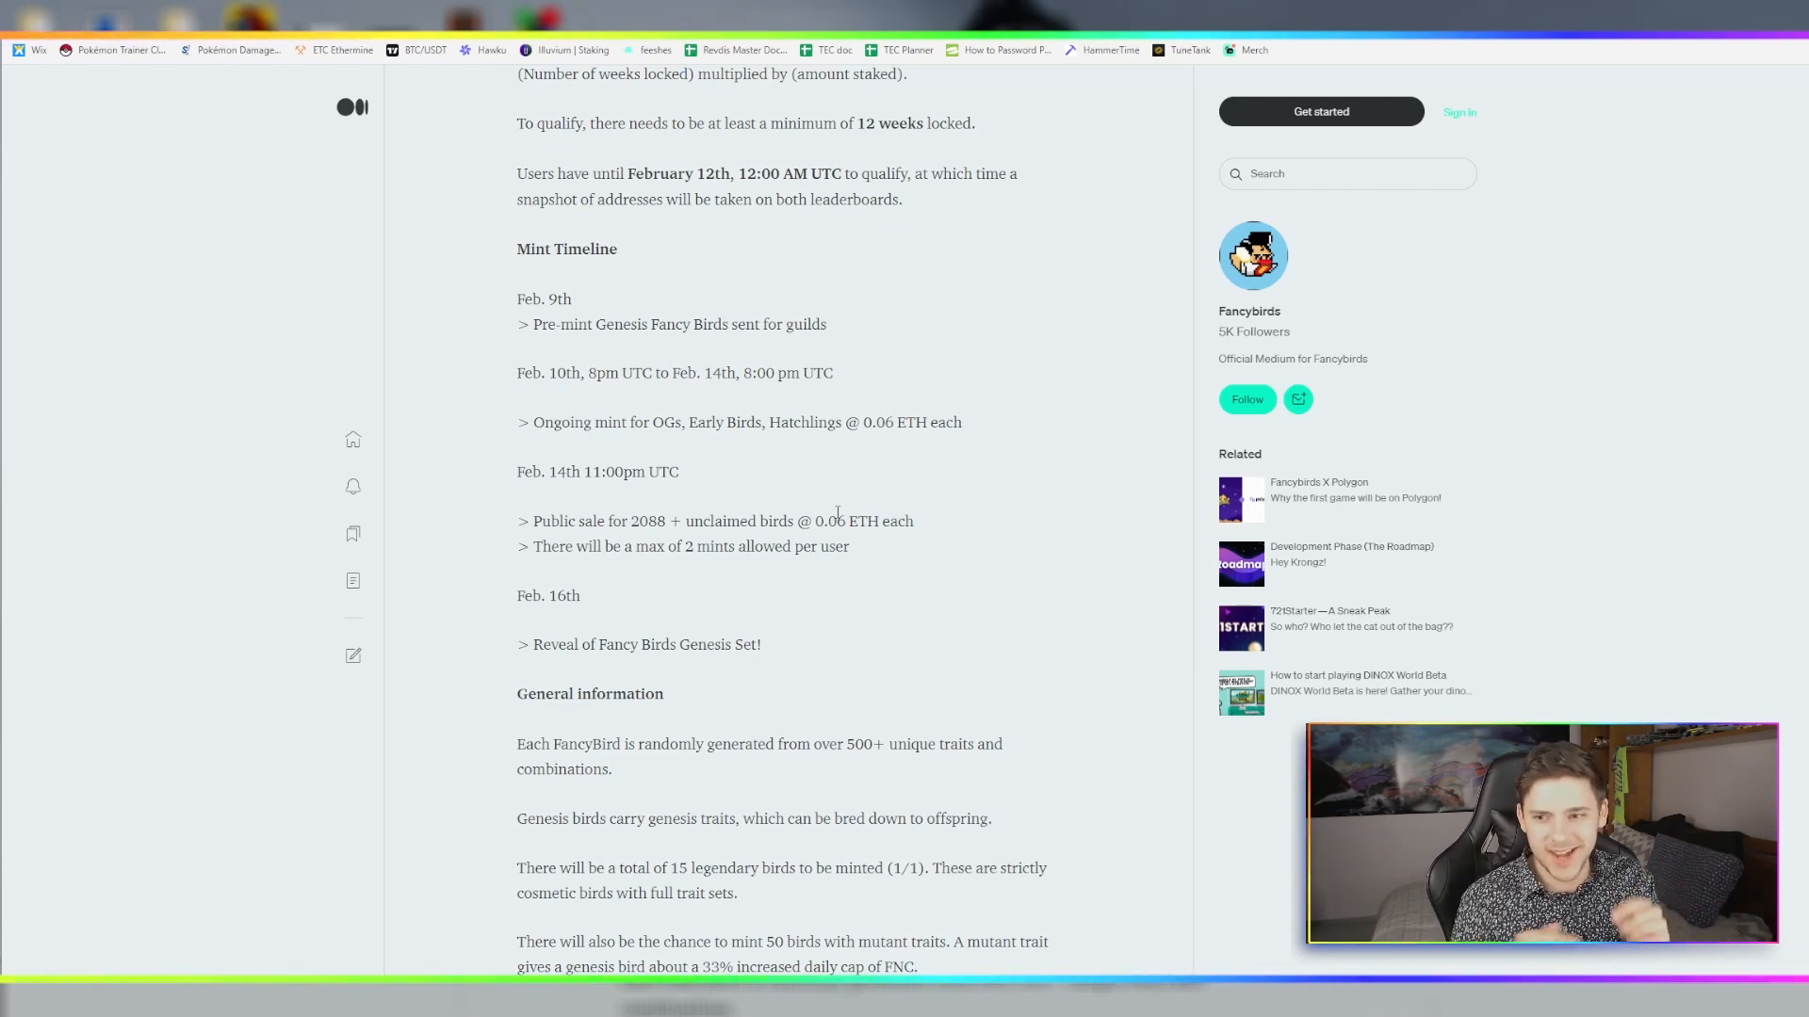
{"action": "mouse_move", "coordinate": [929, 565]}
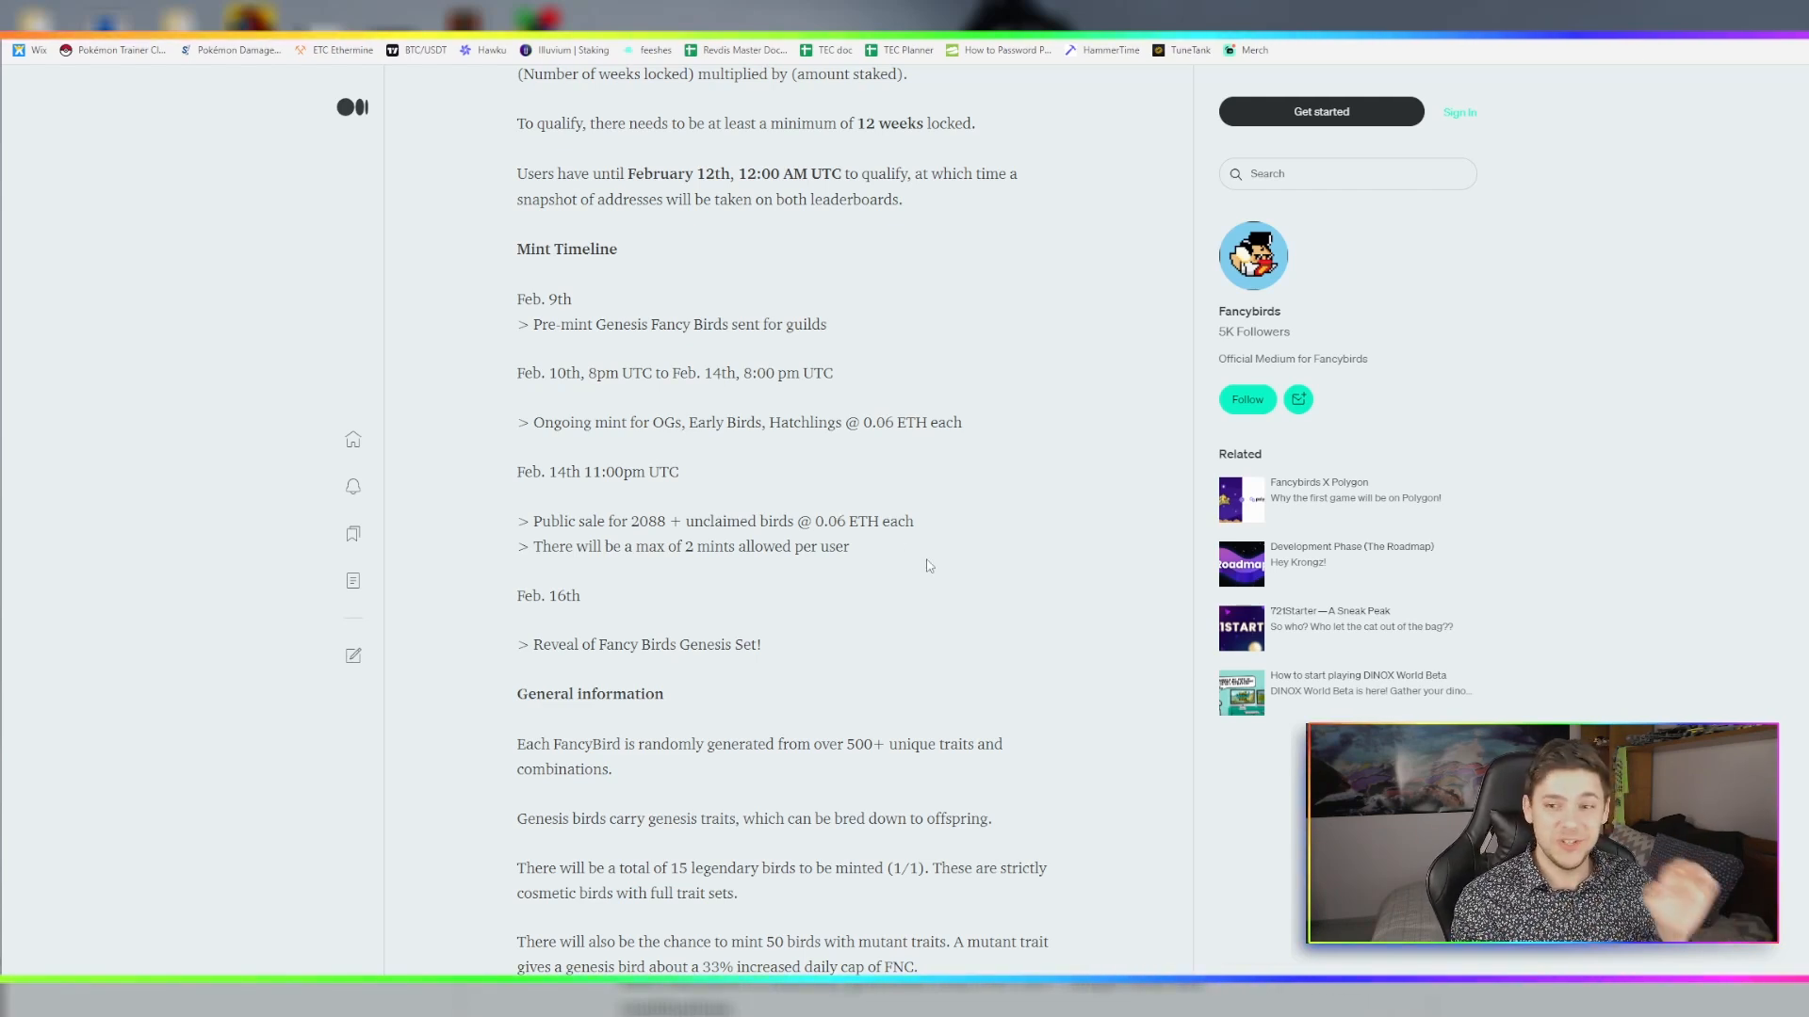
{"action": "mouse_move", "coordinate": [239, 453]}
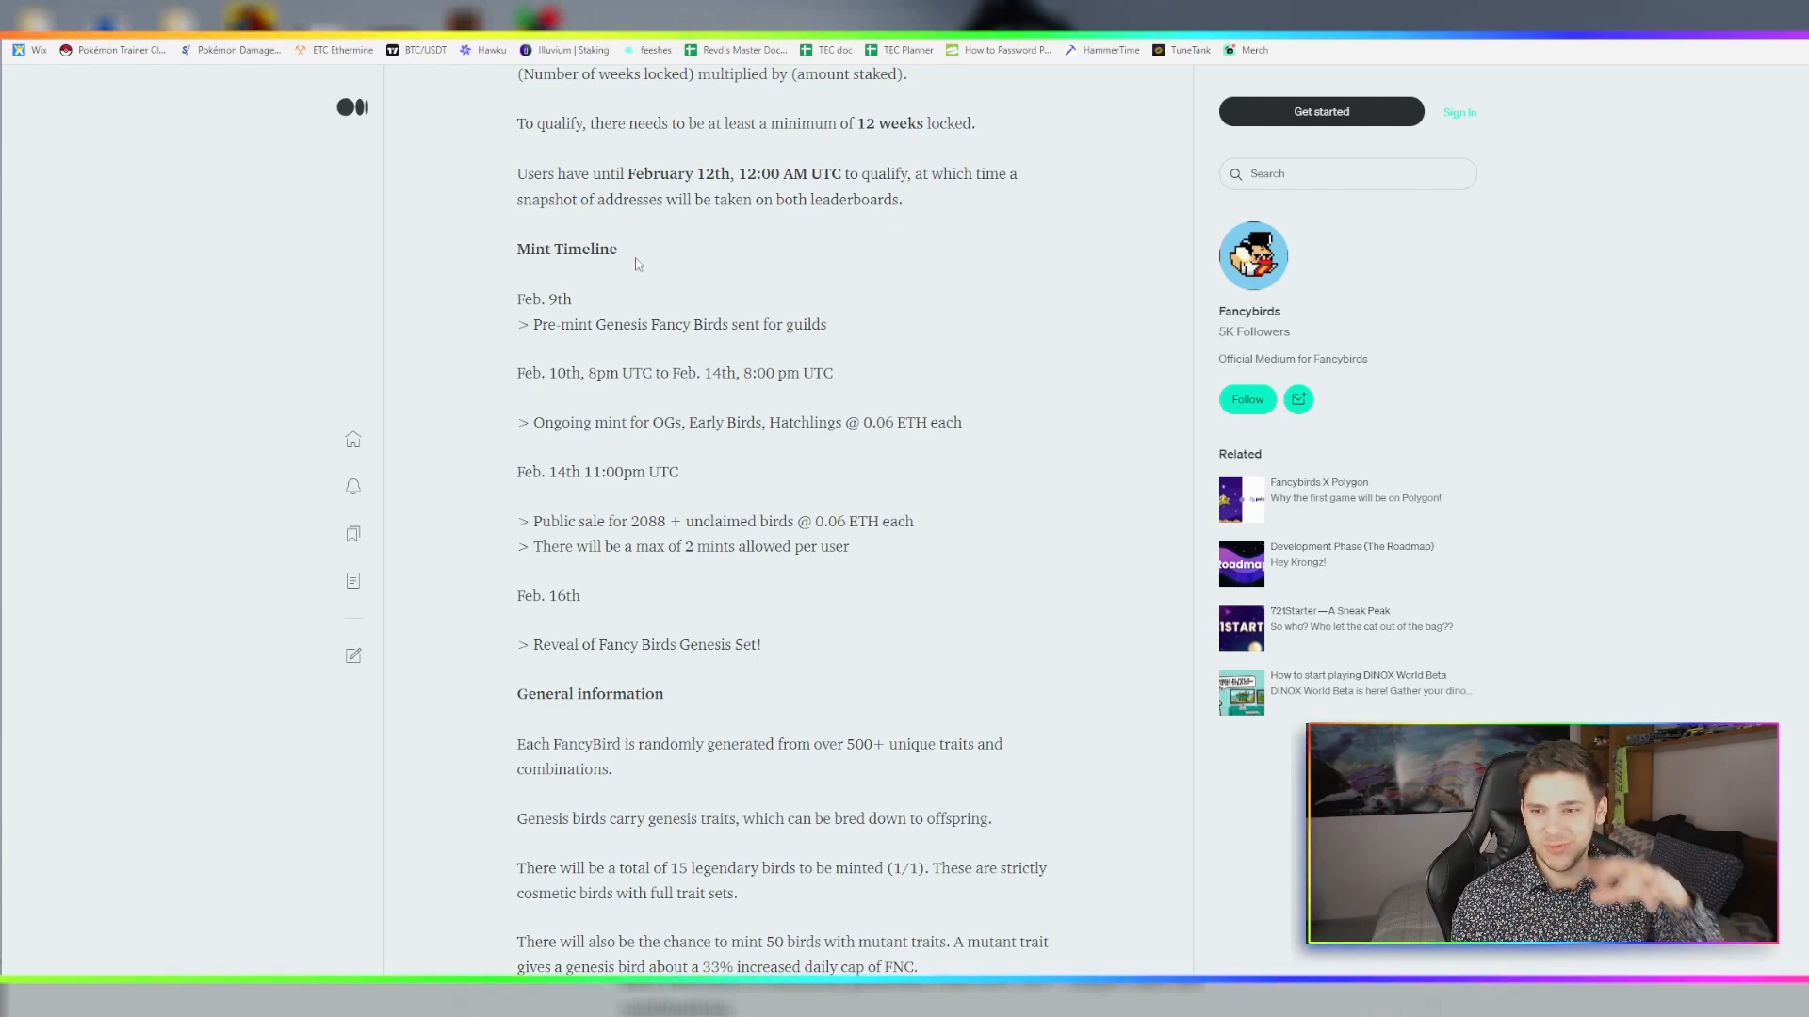
{"action": "mouse_move", "coordinate": [374, 294]}
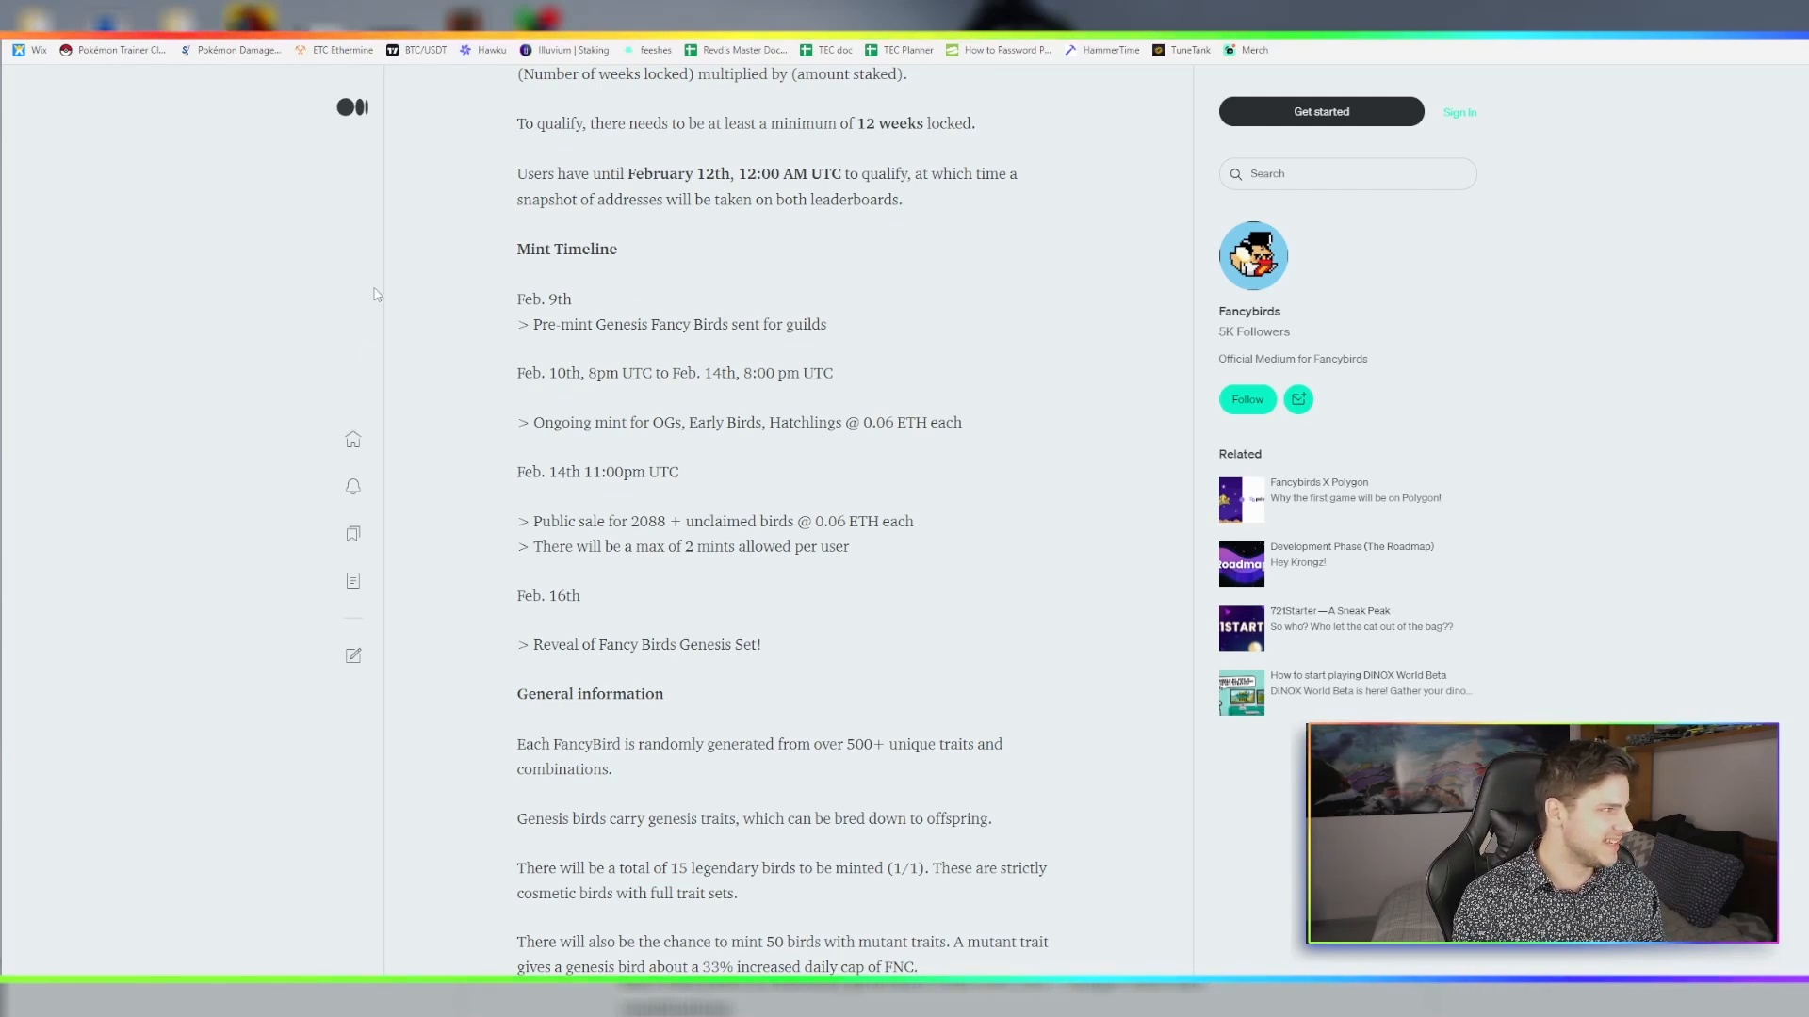
{"action": "mouse_move", "coordinate": [397, 226]}
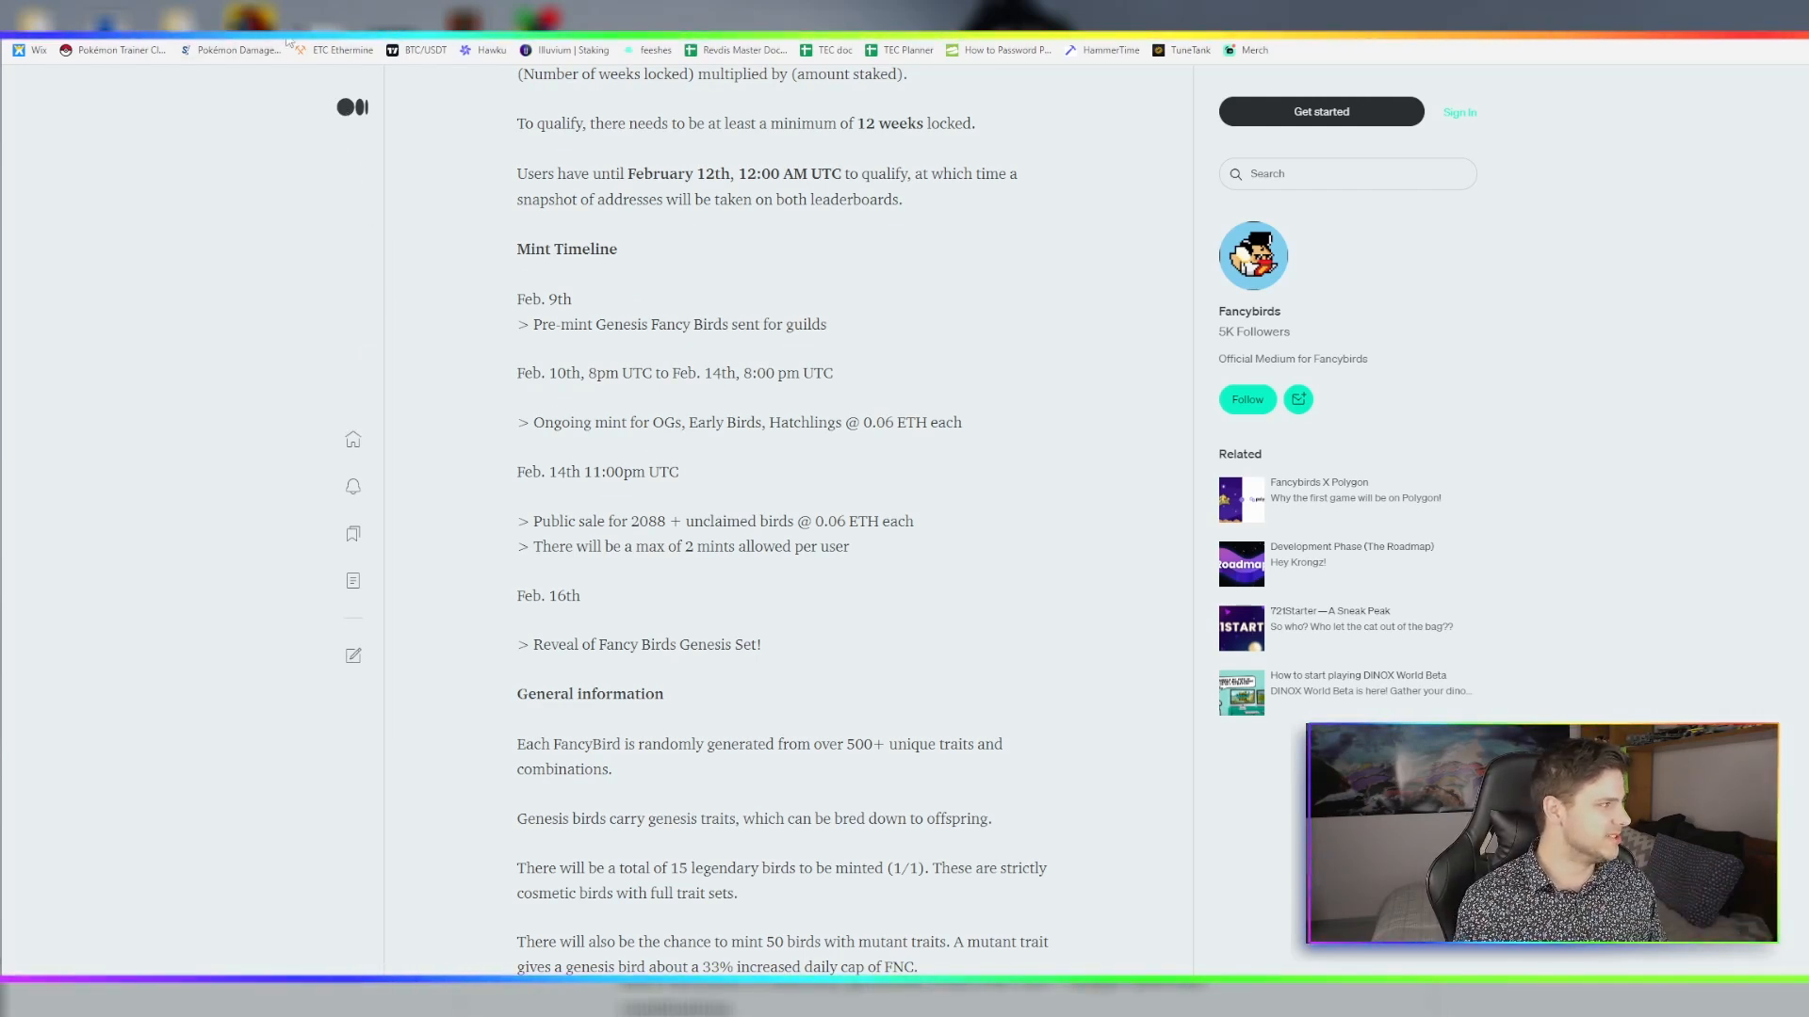
{"action": "mouse_move", "coordinate": [237, 50]}
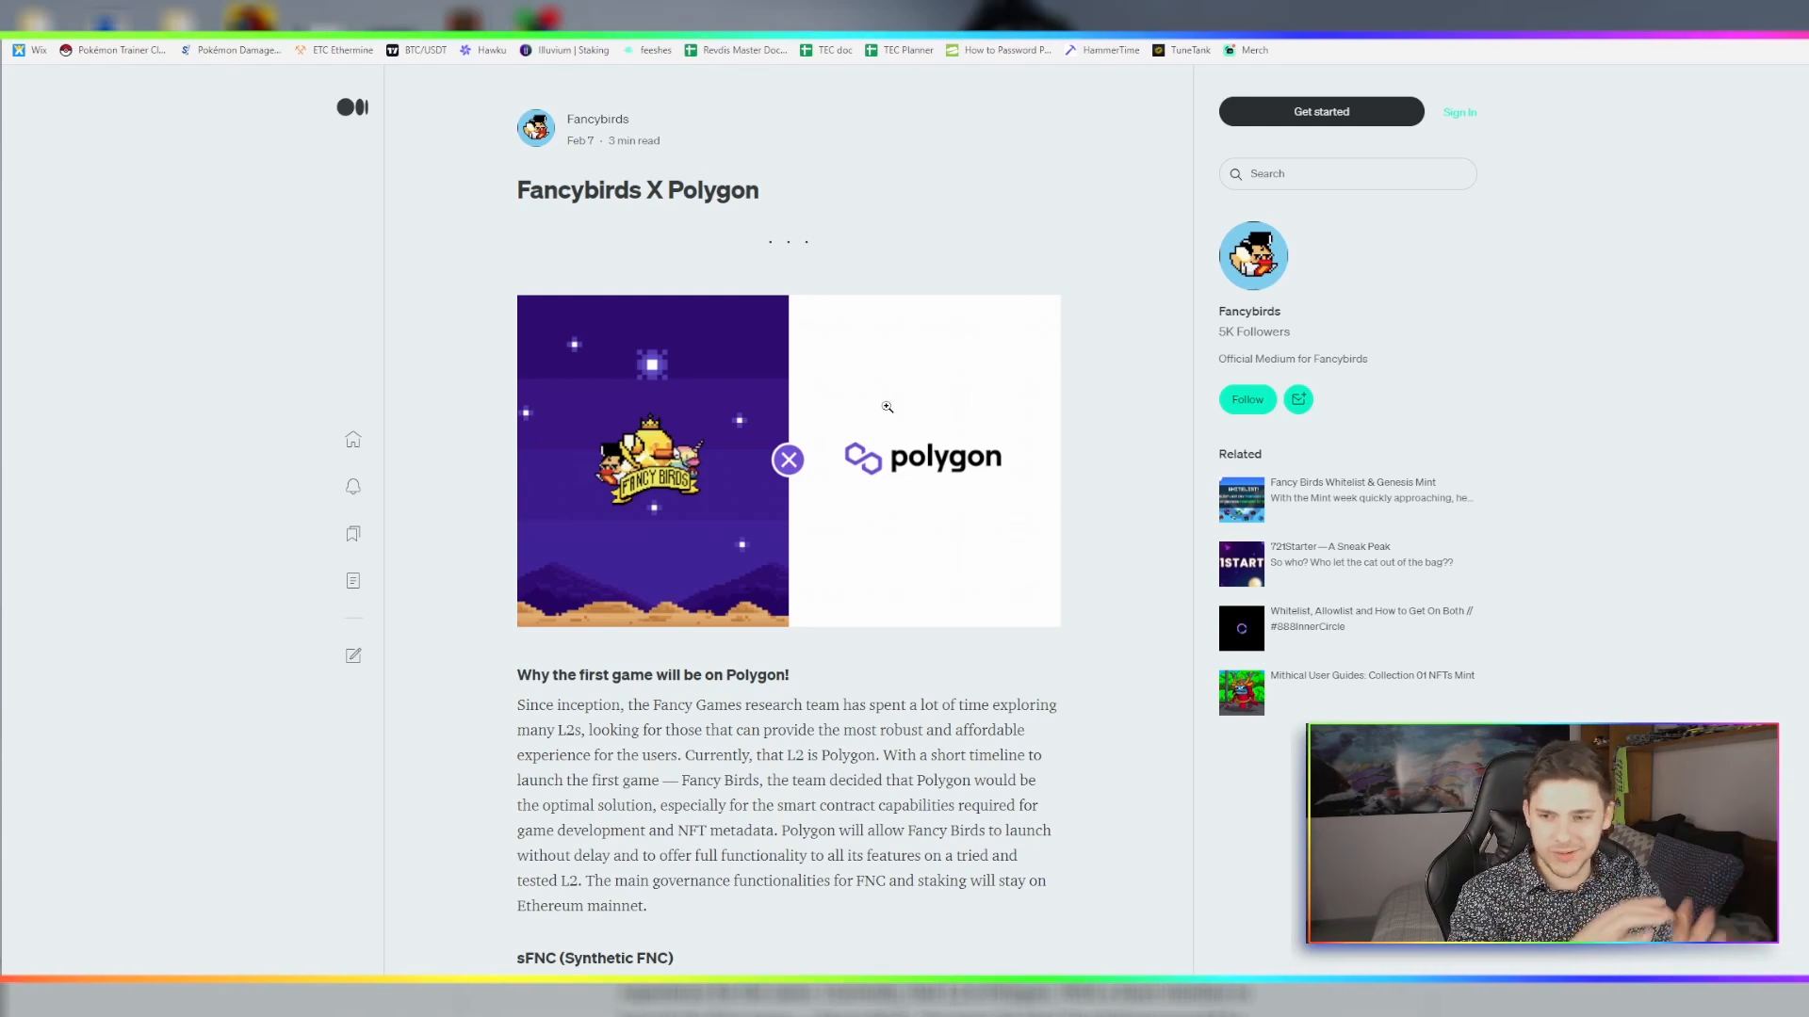
{"action": "scroll", "scroll_direction": "down", "scroll_amount": 3}
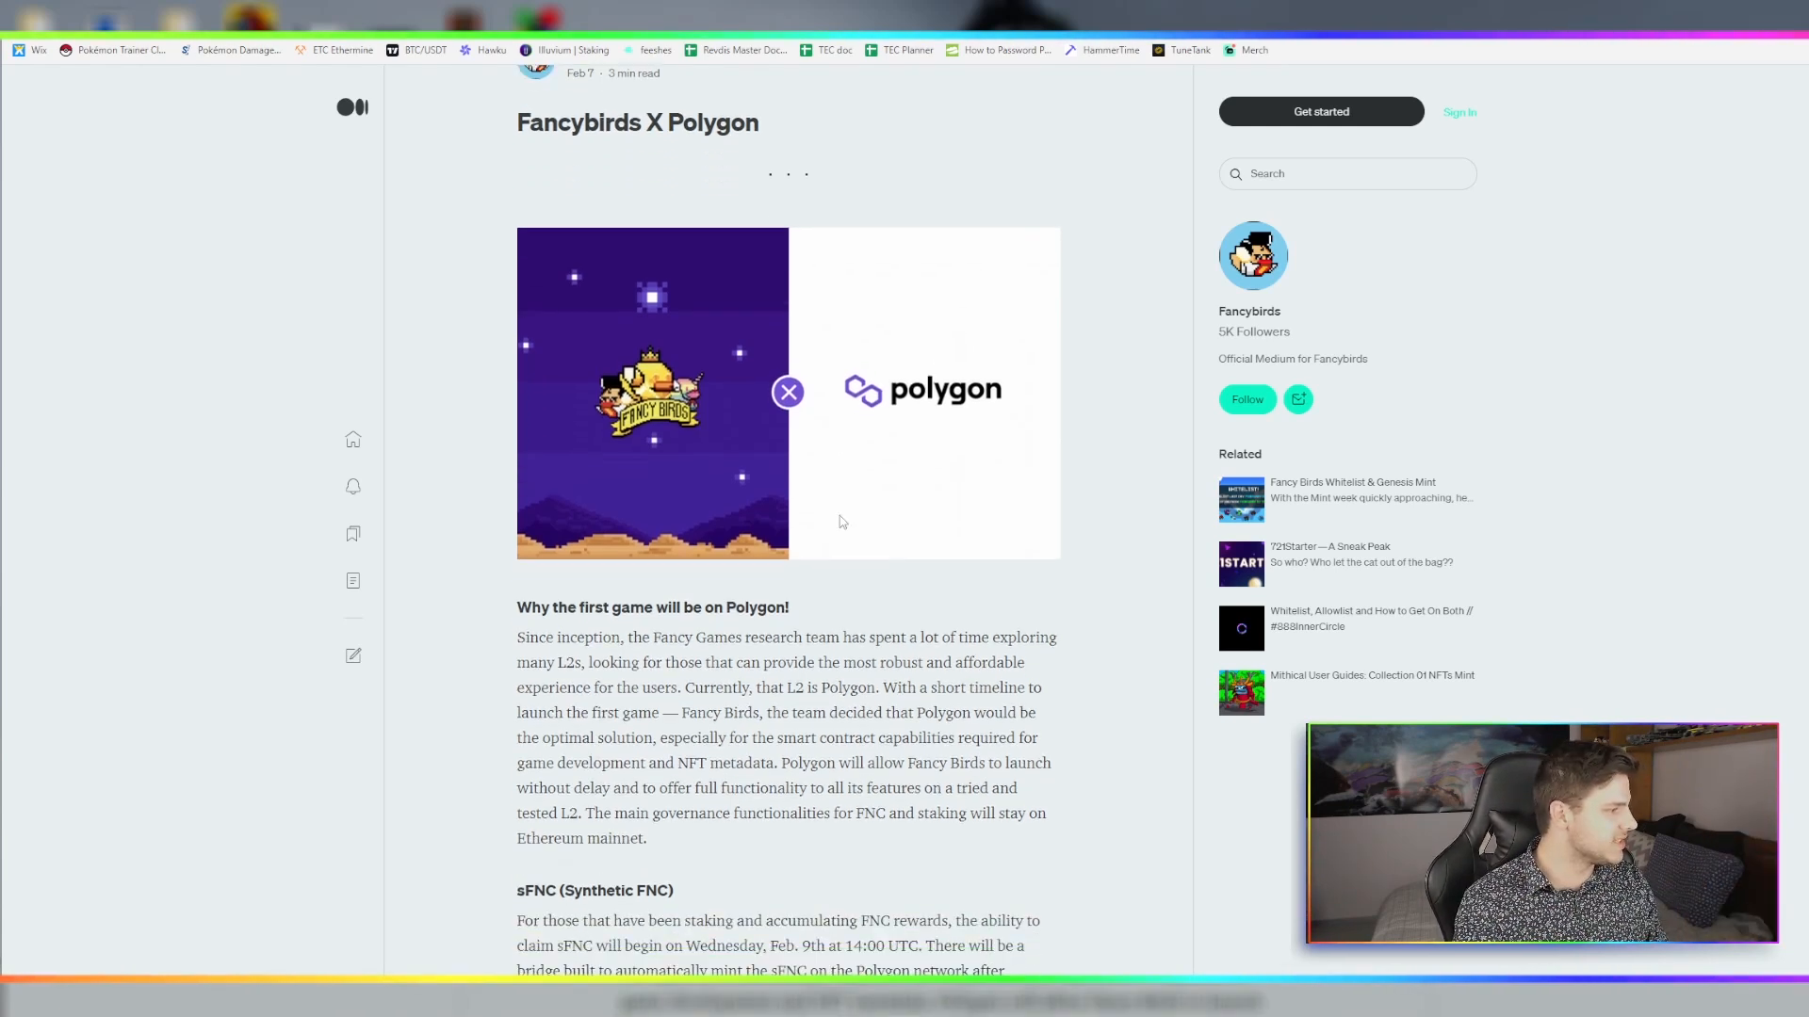
{"action": "scroll", "scroll_direction": "down", "scroll_amount": 3}
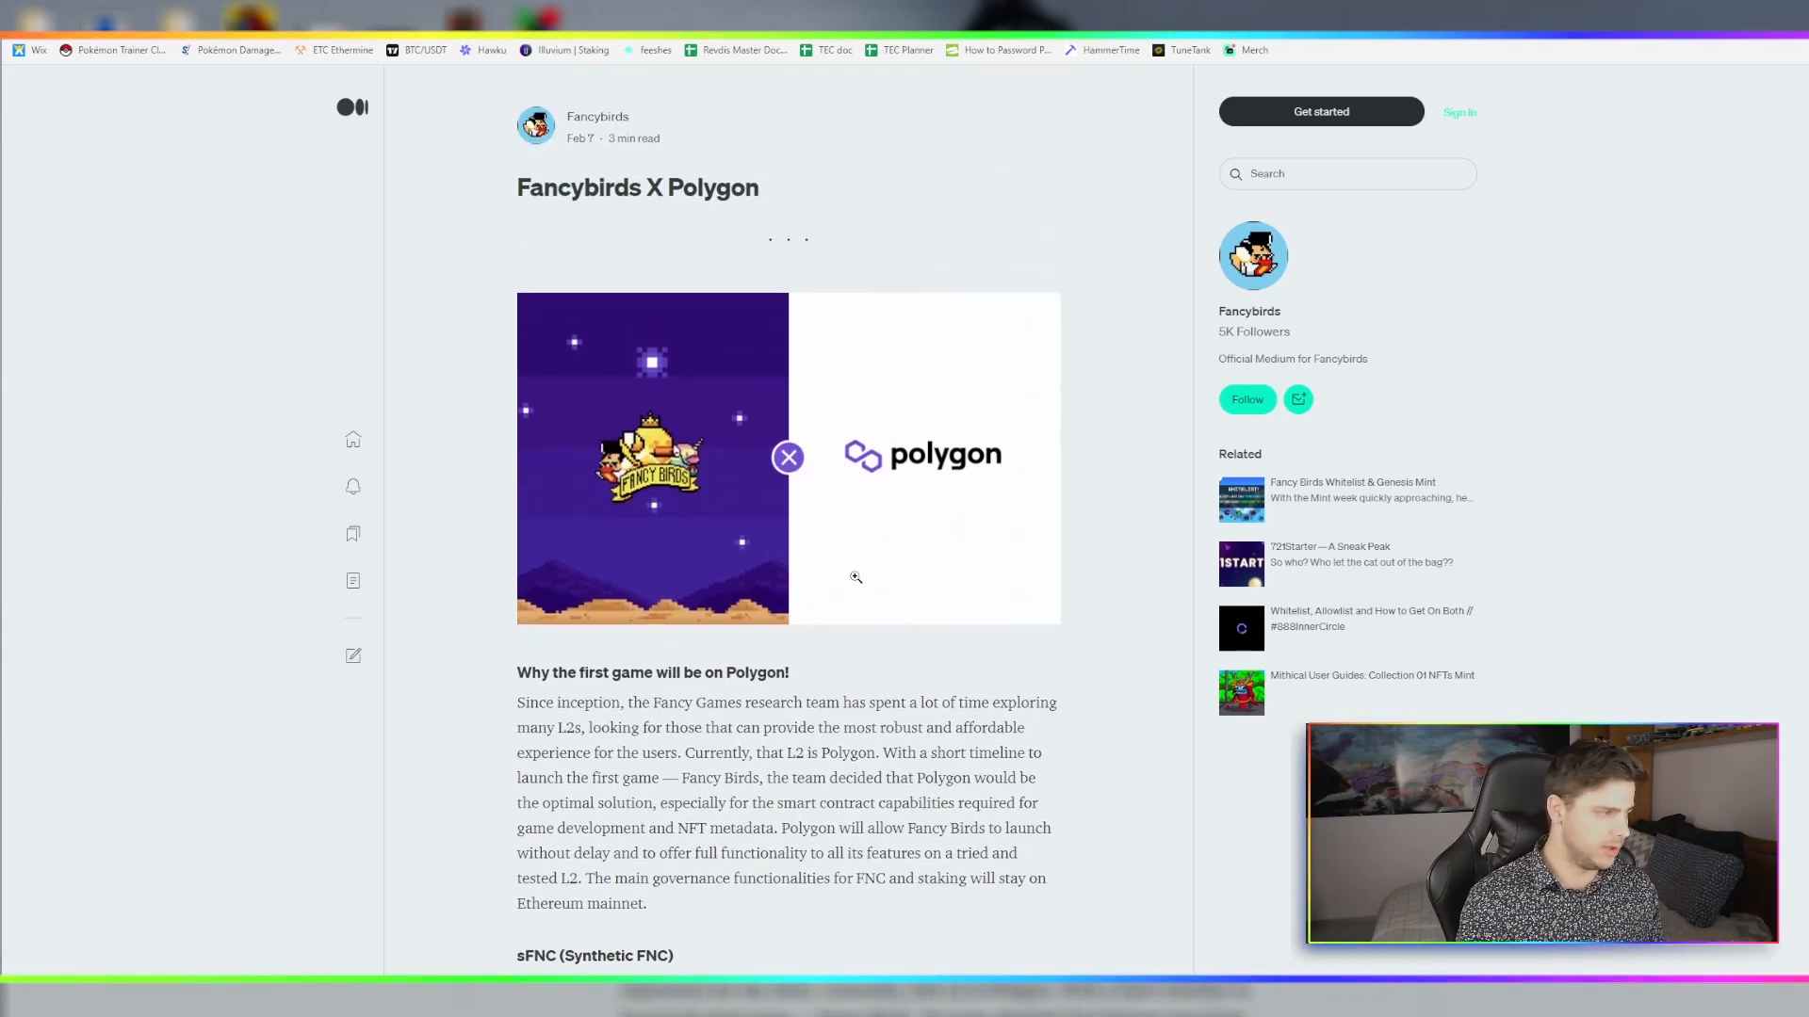
{"action": "scroll", "scroll_direction": "down", "scroll_amount": 3}
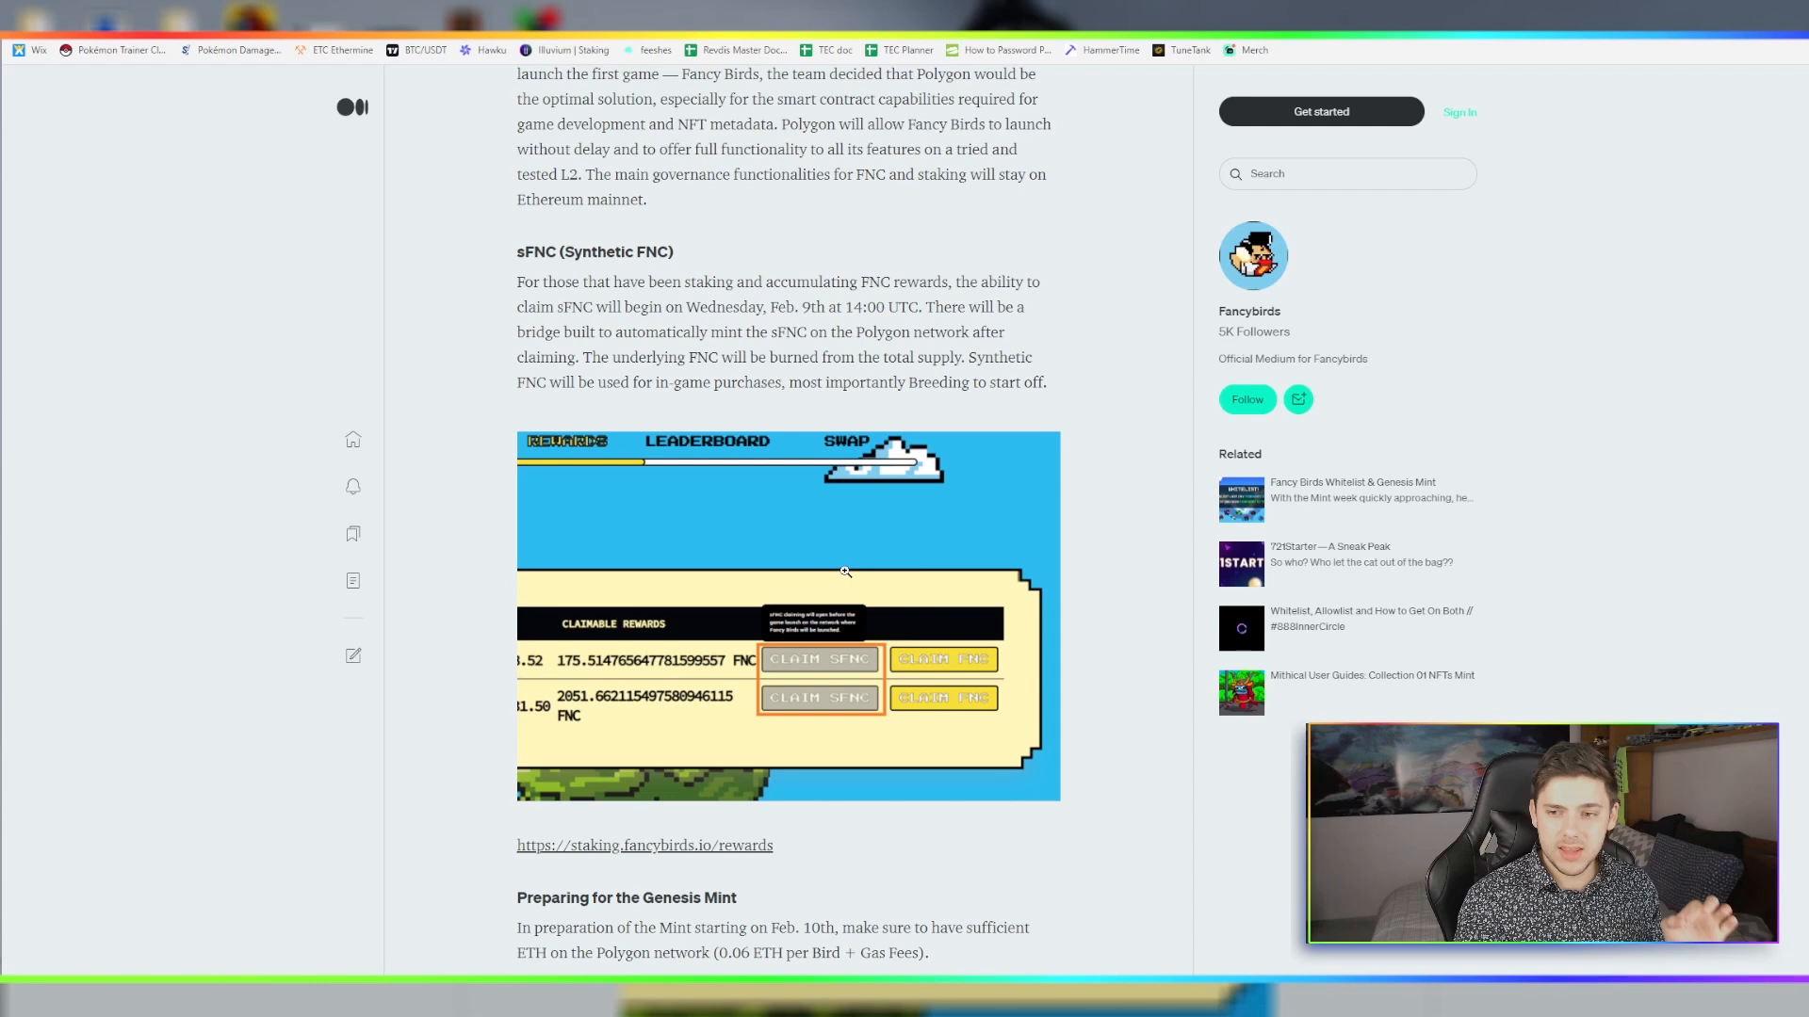
{"action": "mouse_move", "coordinate": [856, 560]}
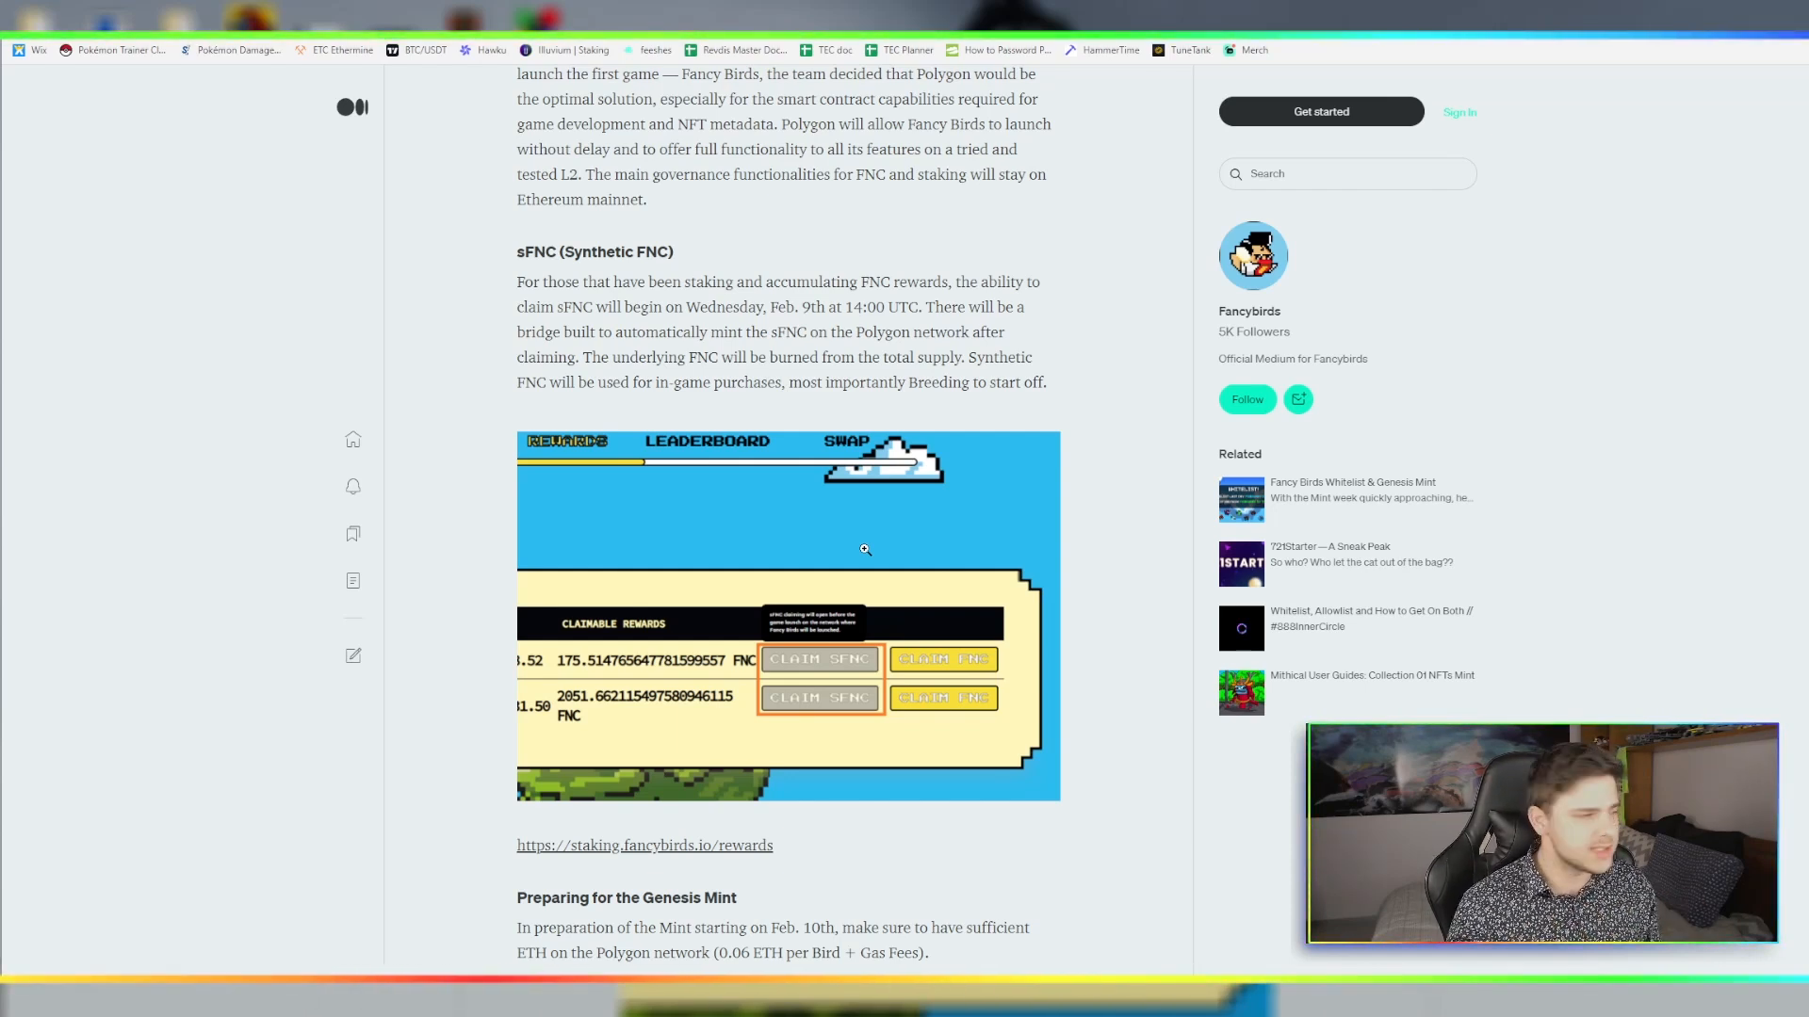
{"action": "scroll", "scroll_direction": "down", "scroll_amount": 3}
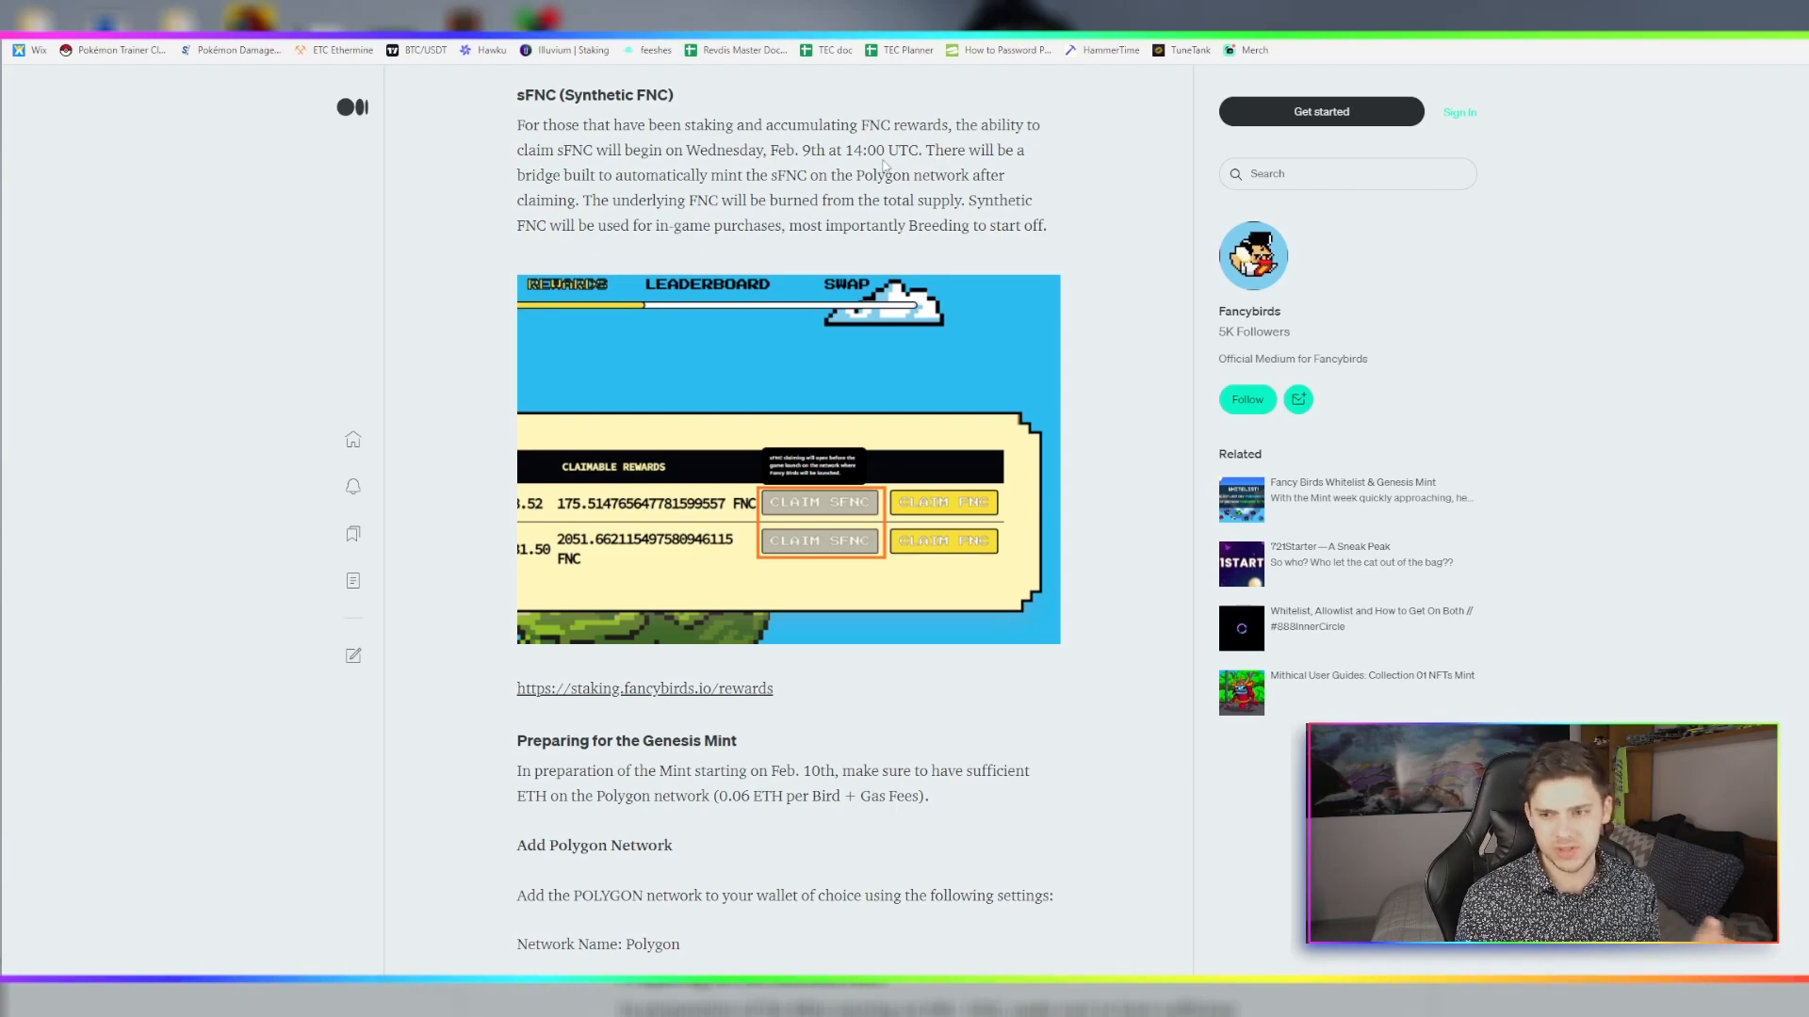
{"action": "scroll", "scroll_direction": "down", "scroll_amount": 3}
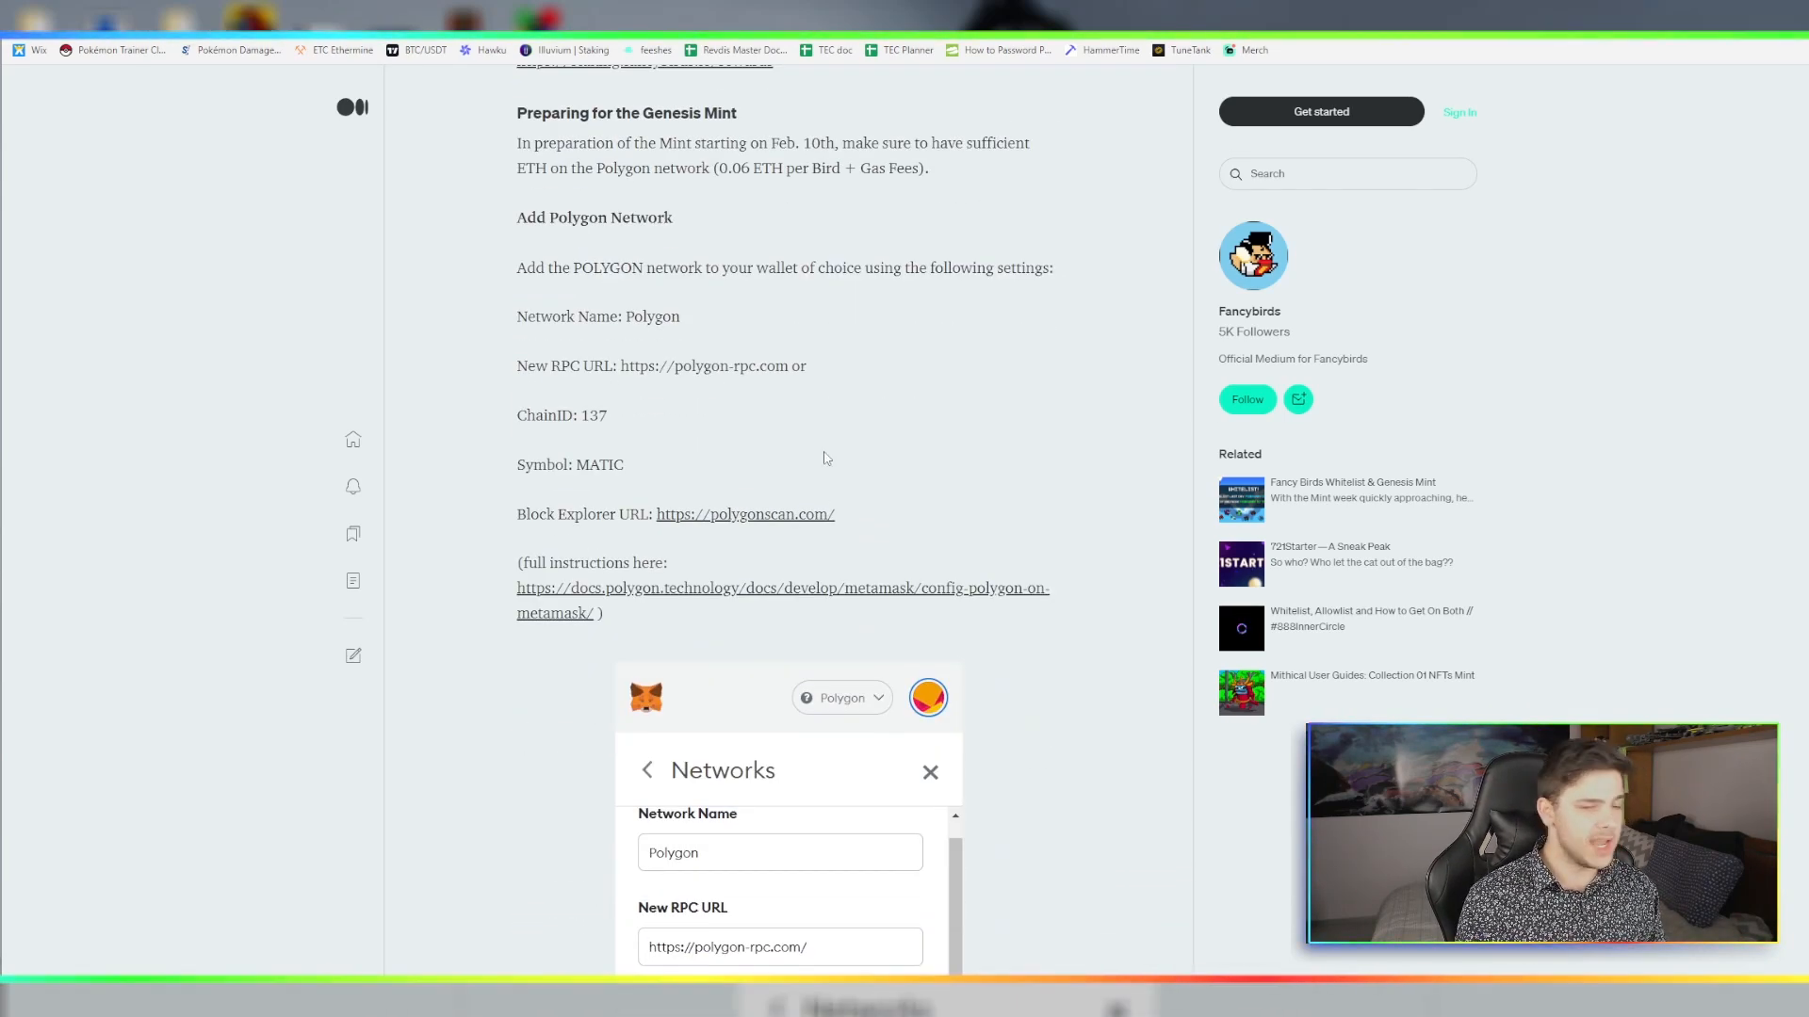
{"action": "scroll", "scroll_direction": "down", "scroll_amount": 3}
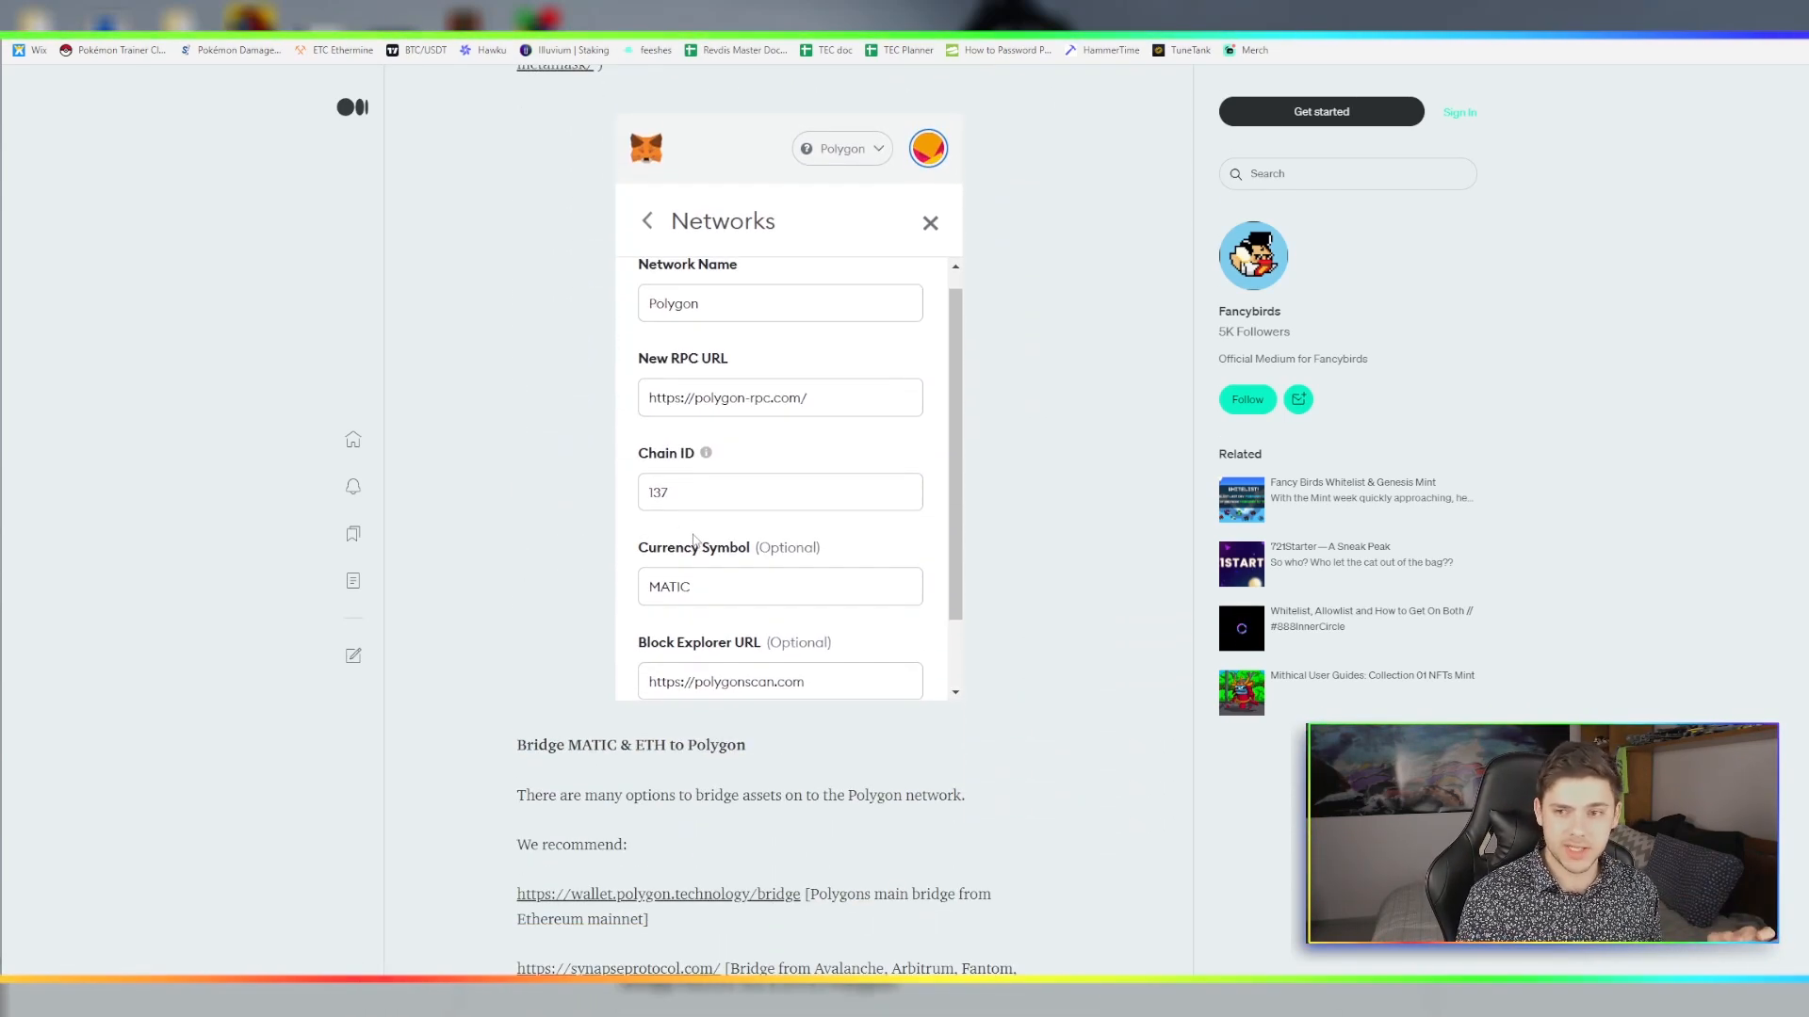
{"action": "scroll", "scroll_direction": "down", "scroll_amount": 3}
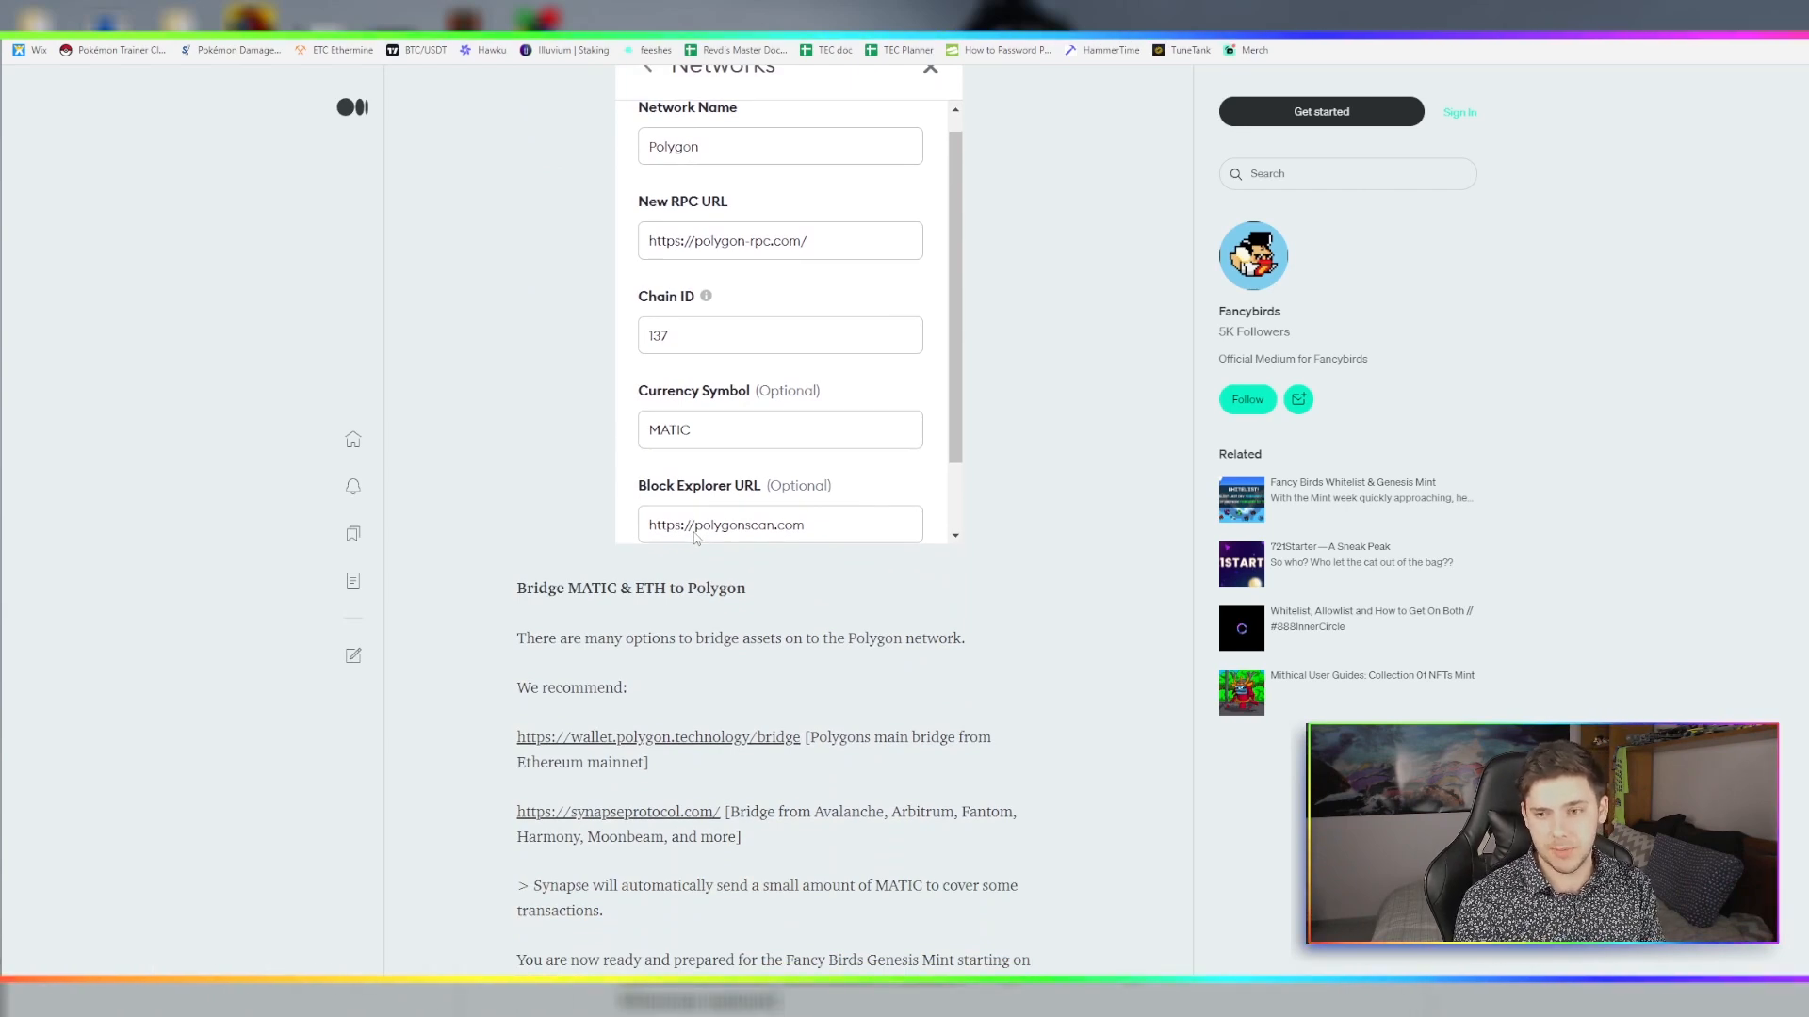
{"action": "mouse_move", "coordinate": [1044, 394]}
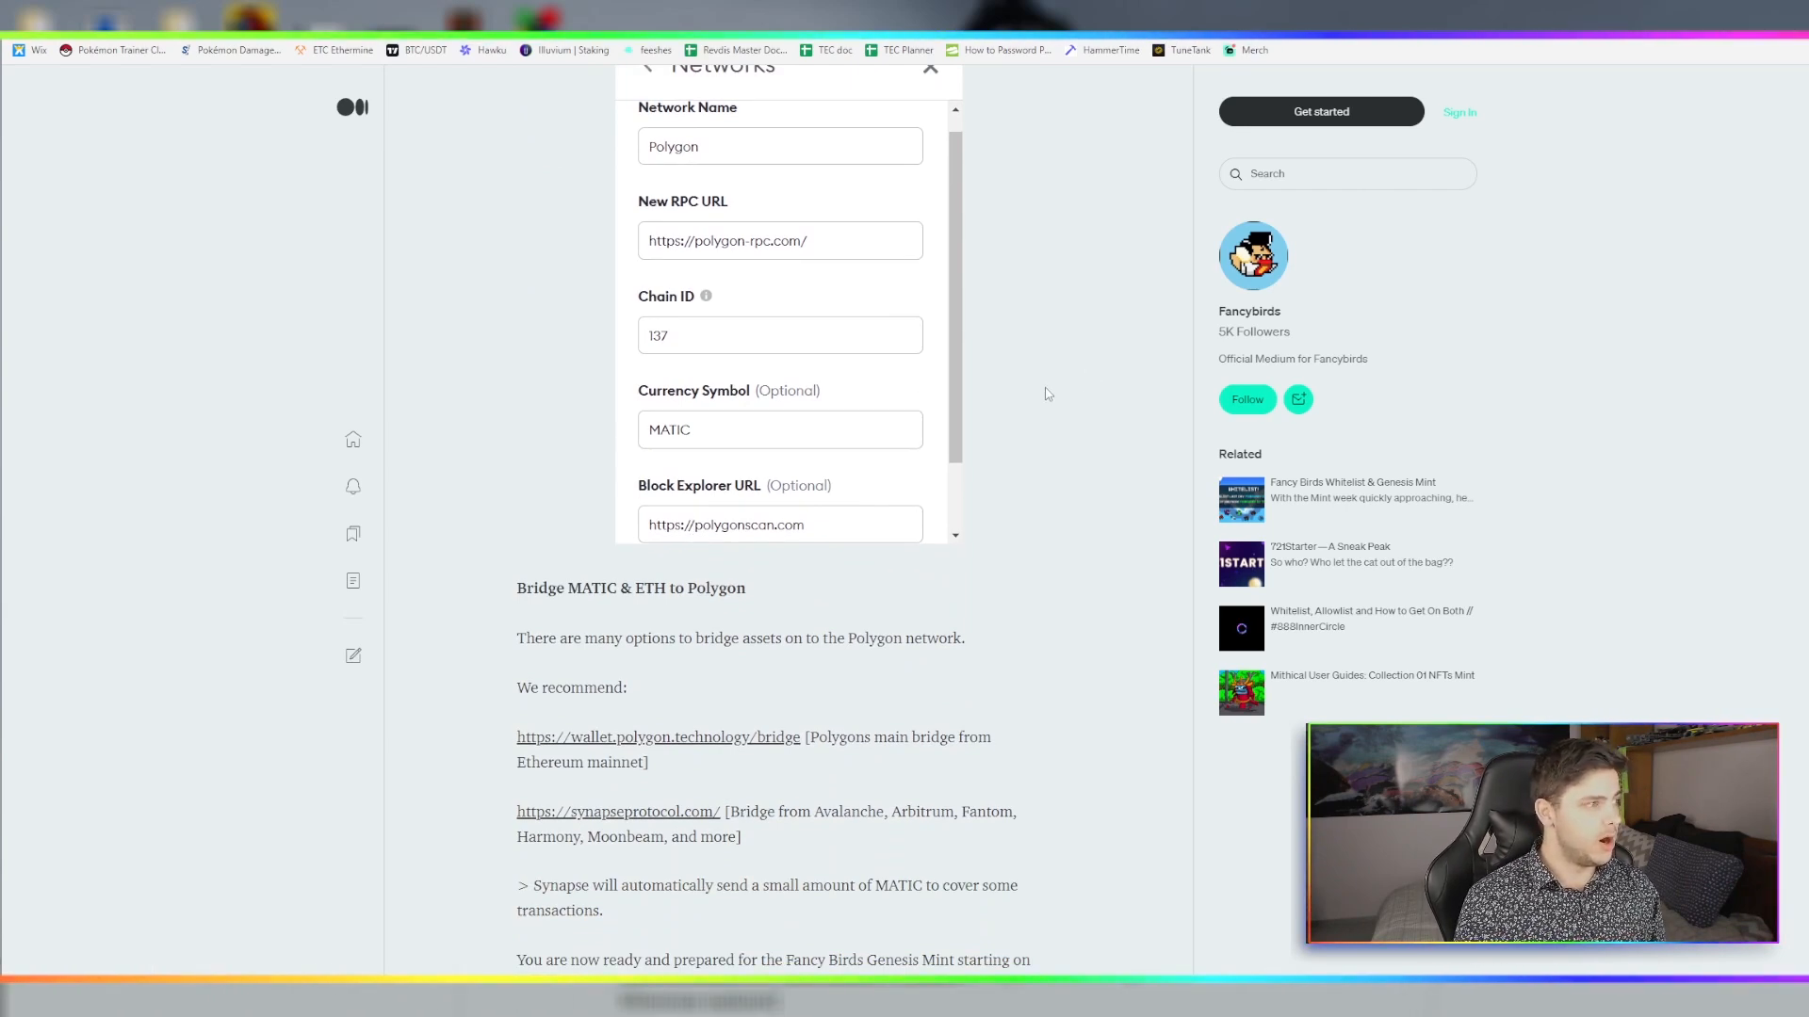
{"action": "mouse_move", "coordinate": [1019, 389]}
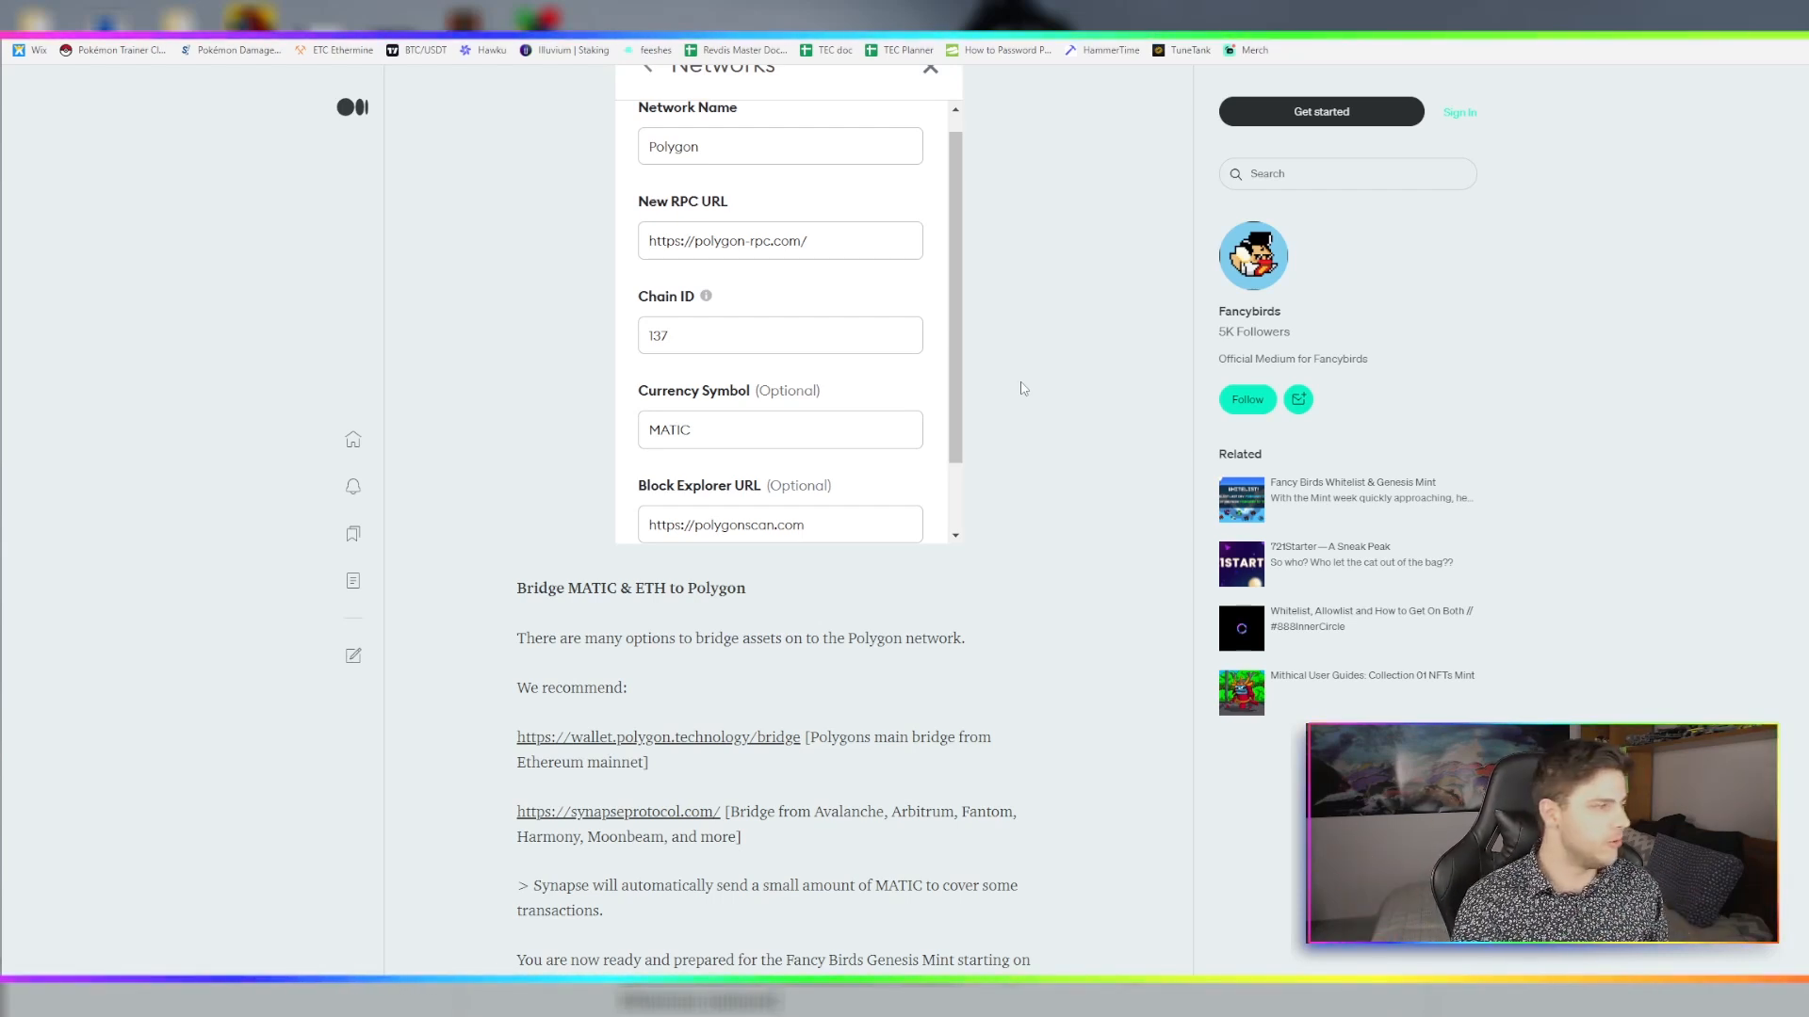
{"action": "scroll", "scroll_direction": "down", "scroll_amount": 3}
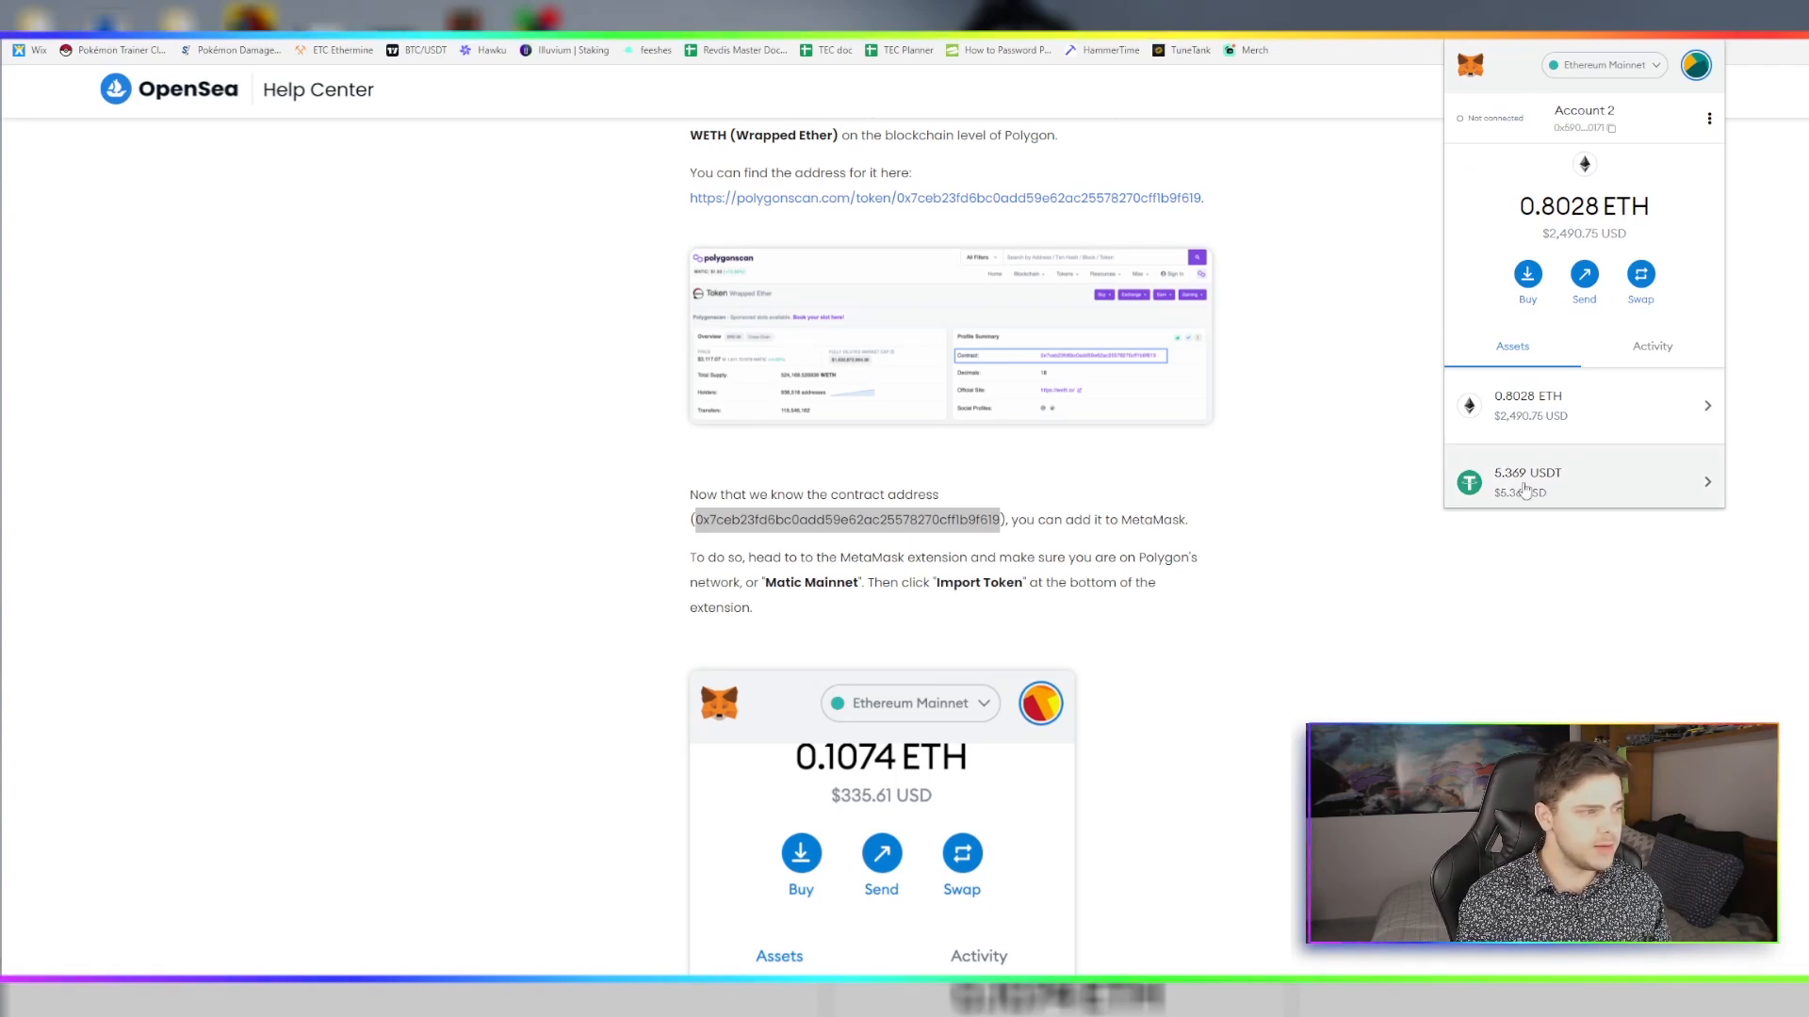
{"action": "mouse_move", "coordinate": [1522, 497]}
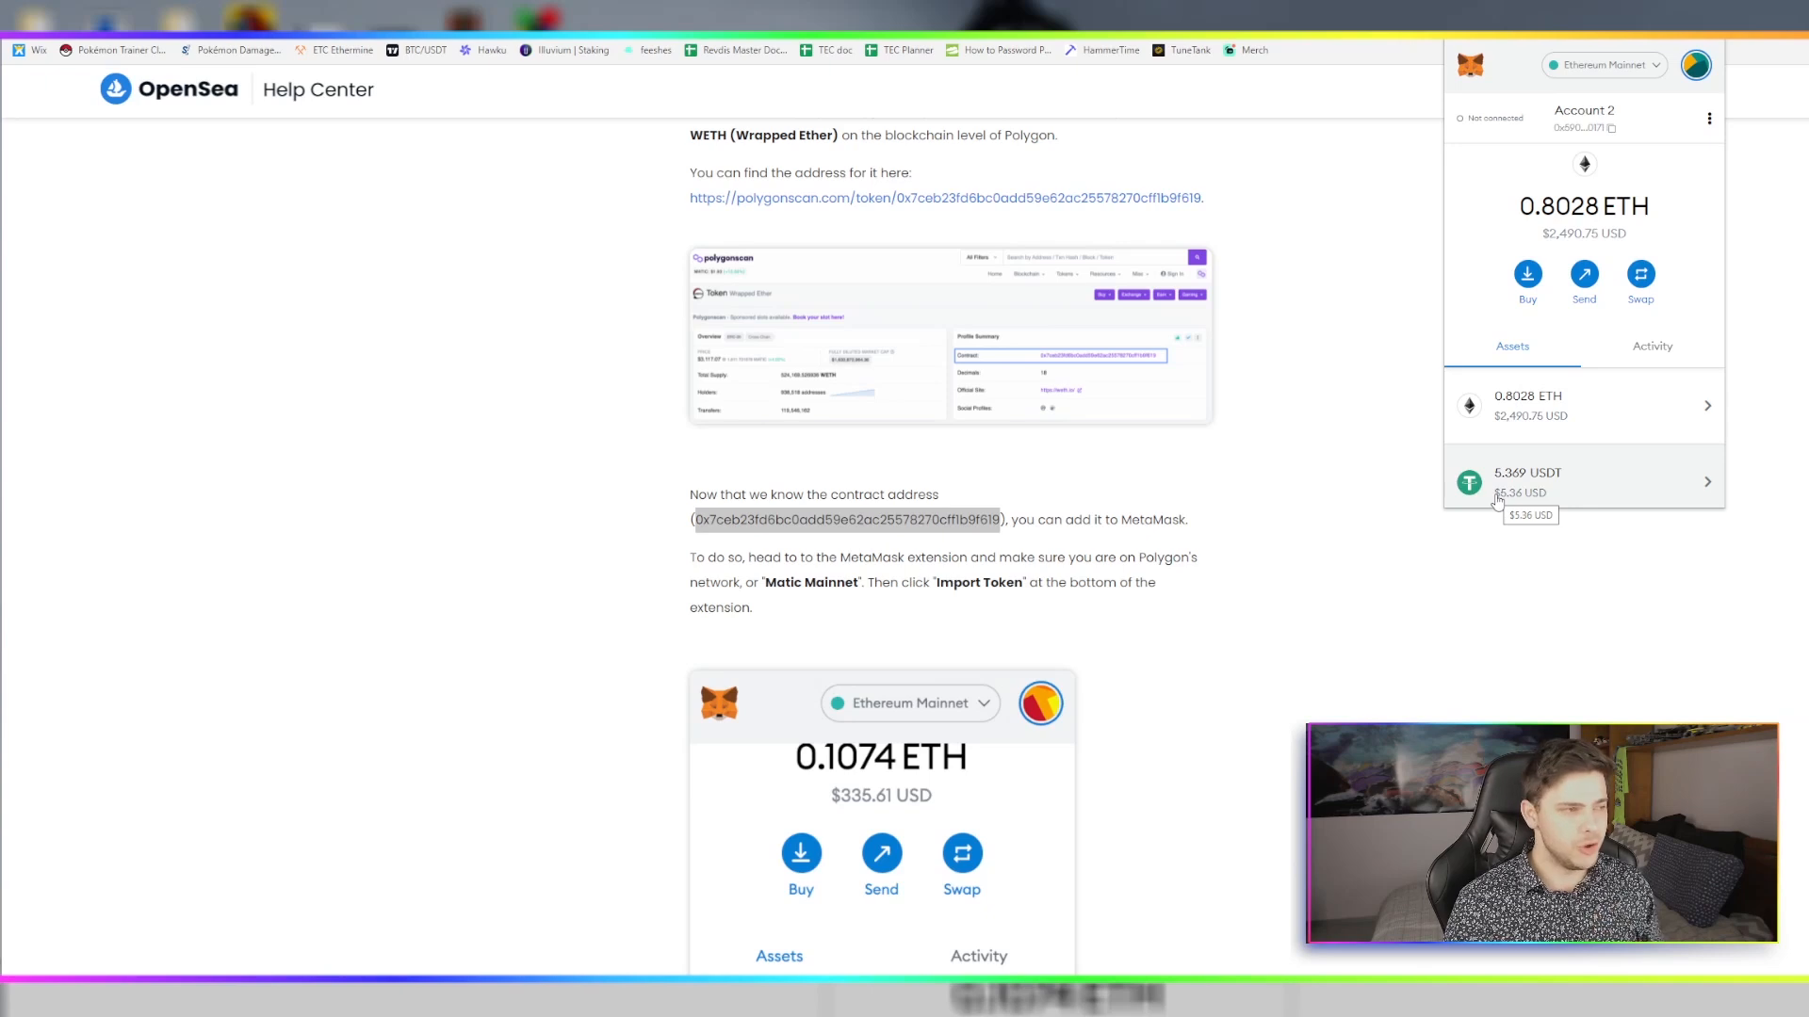
{"action": "mouse_move", "coordinate": [1697, 261]}
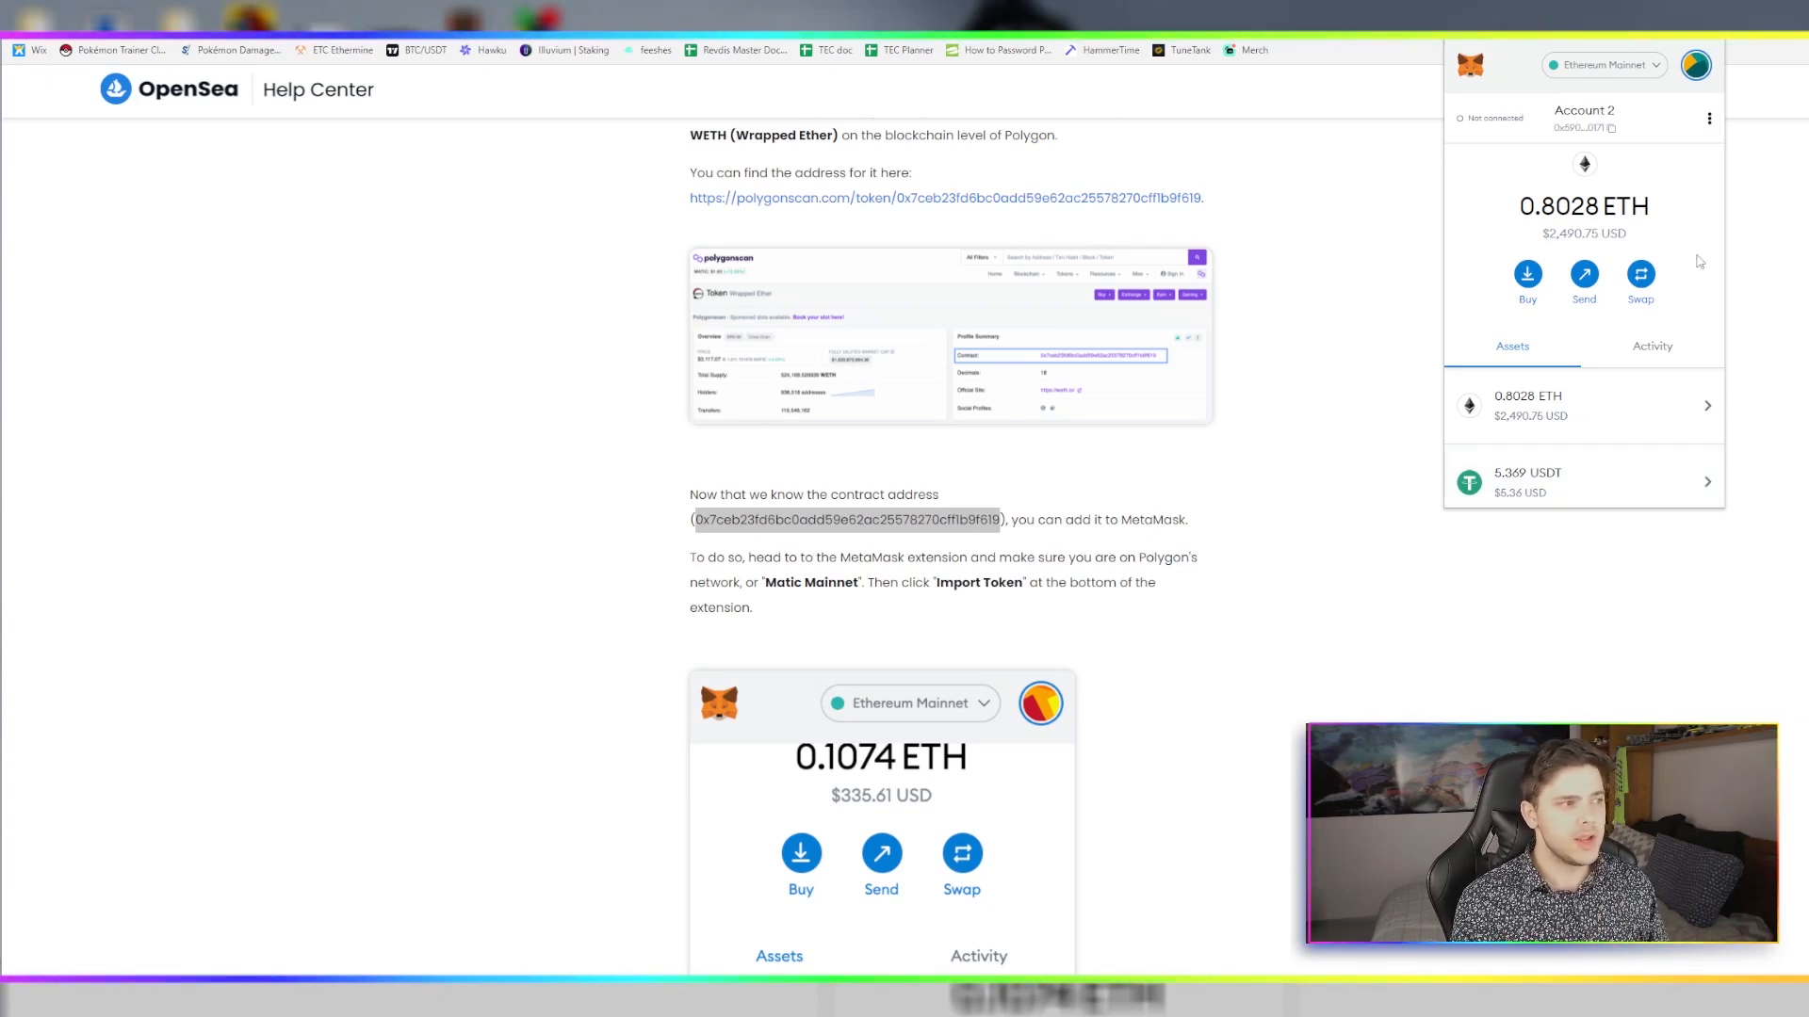
{"action": "mouse_move", "coordinate": [1516, 211]}
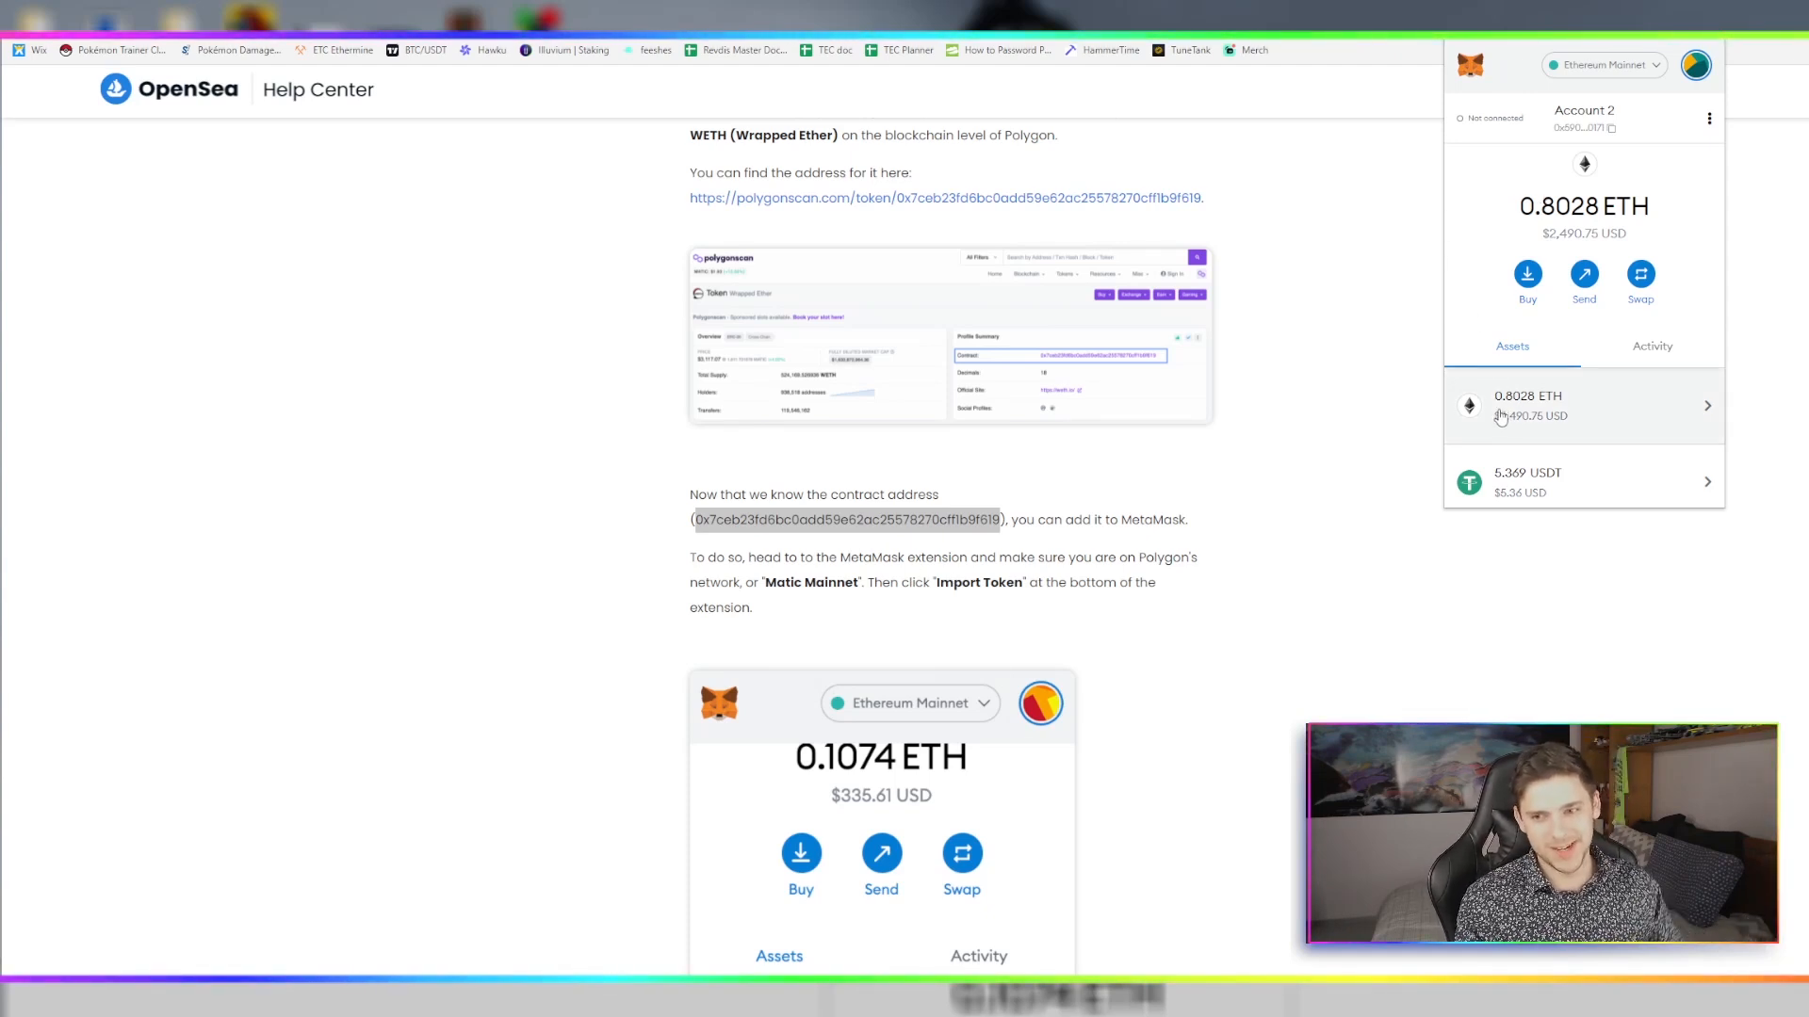
{"action": "mouse_move", "coordinate": [1512, 351]}
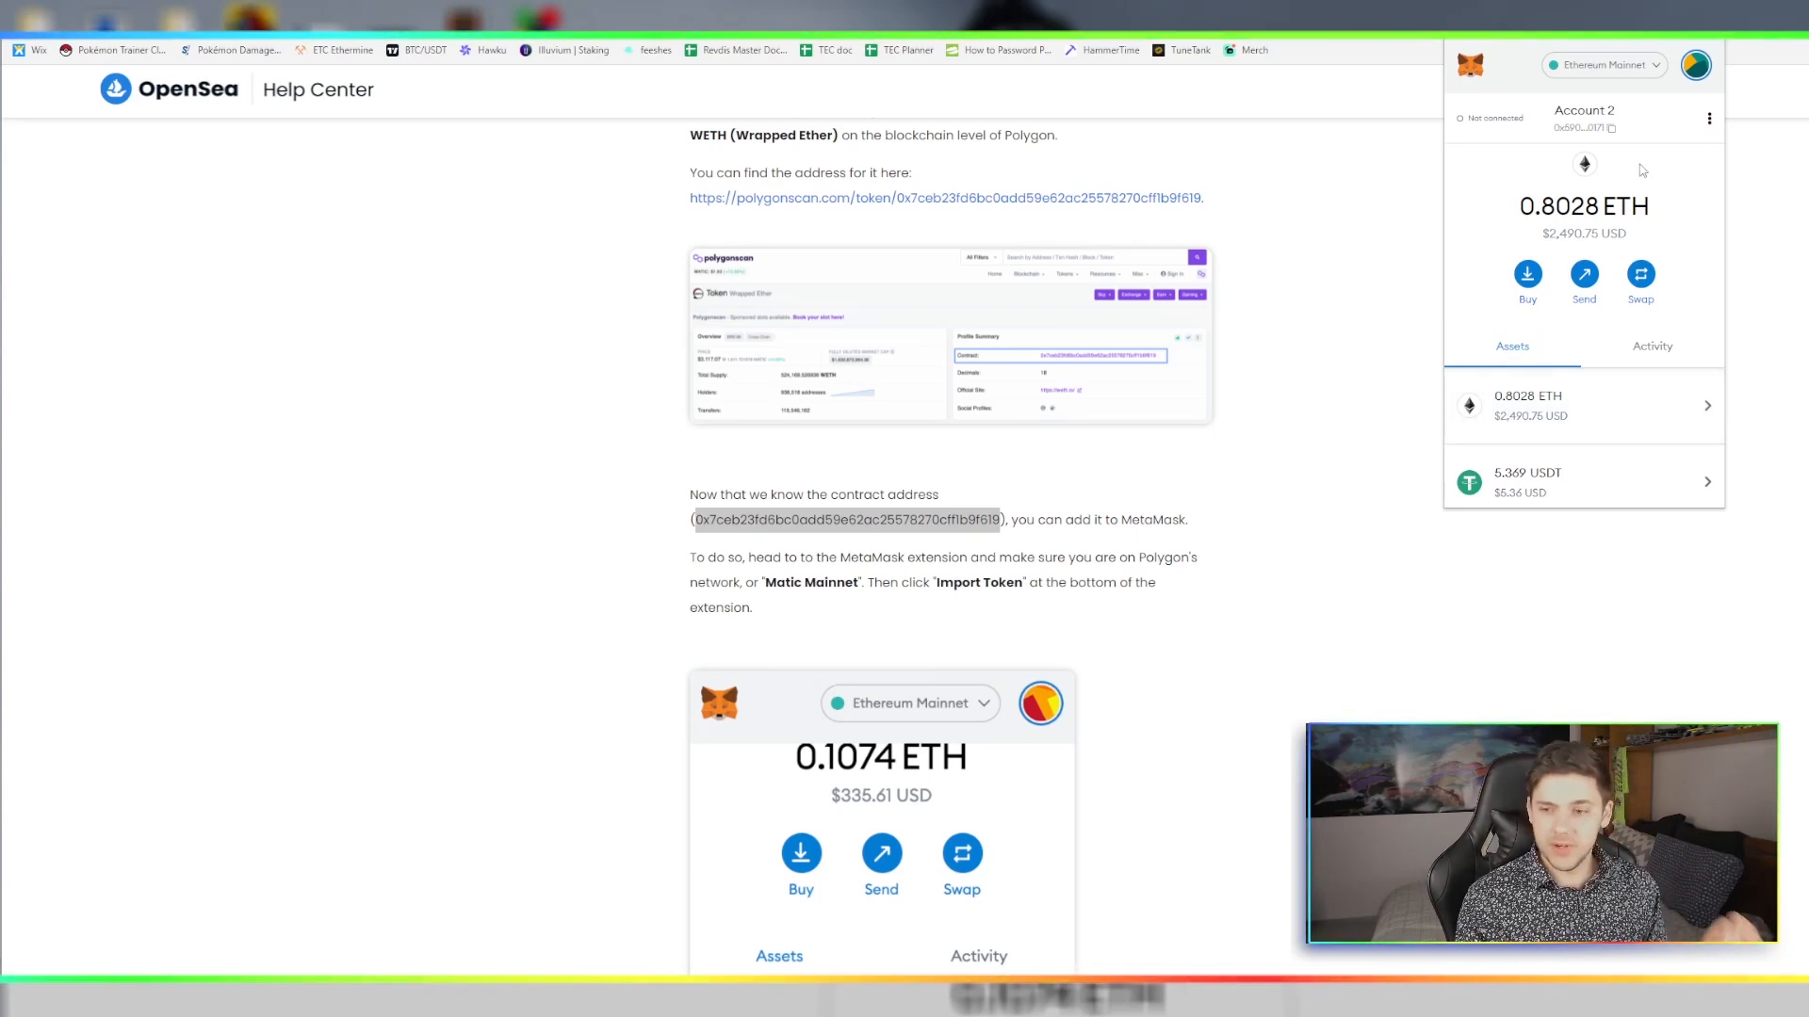
{"action": "mouse_move", "coordinate": [1704, 236]}
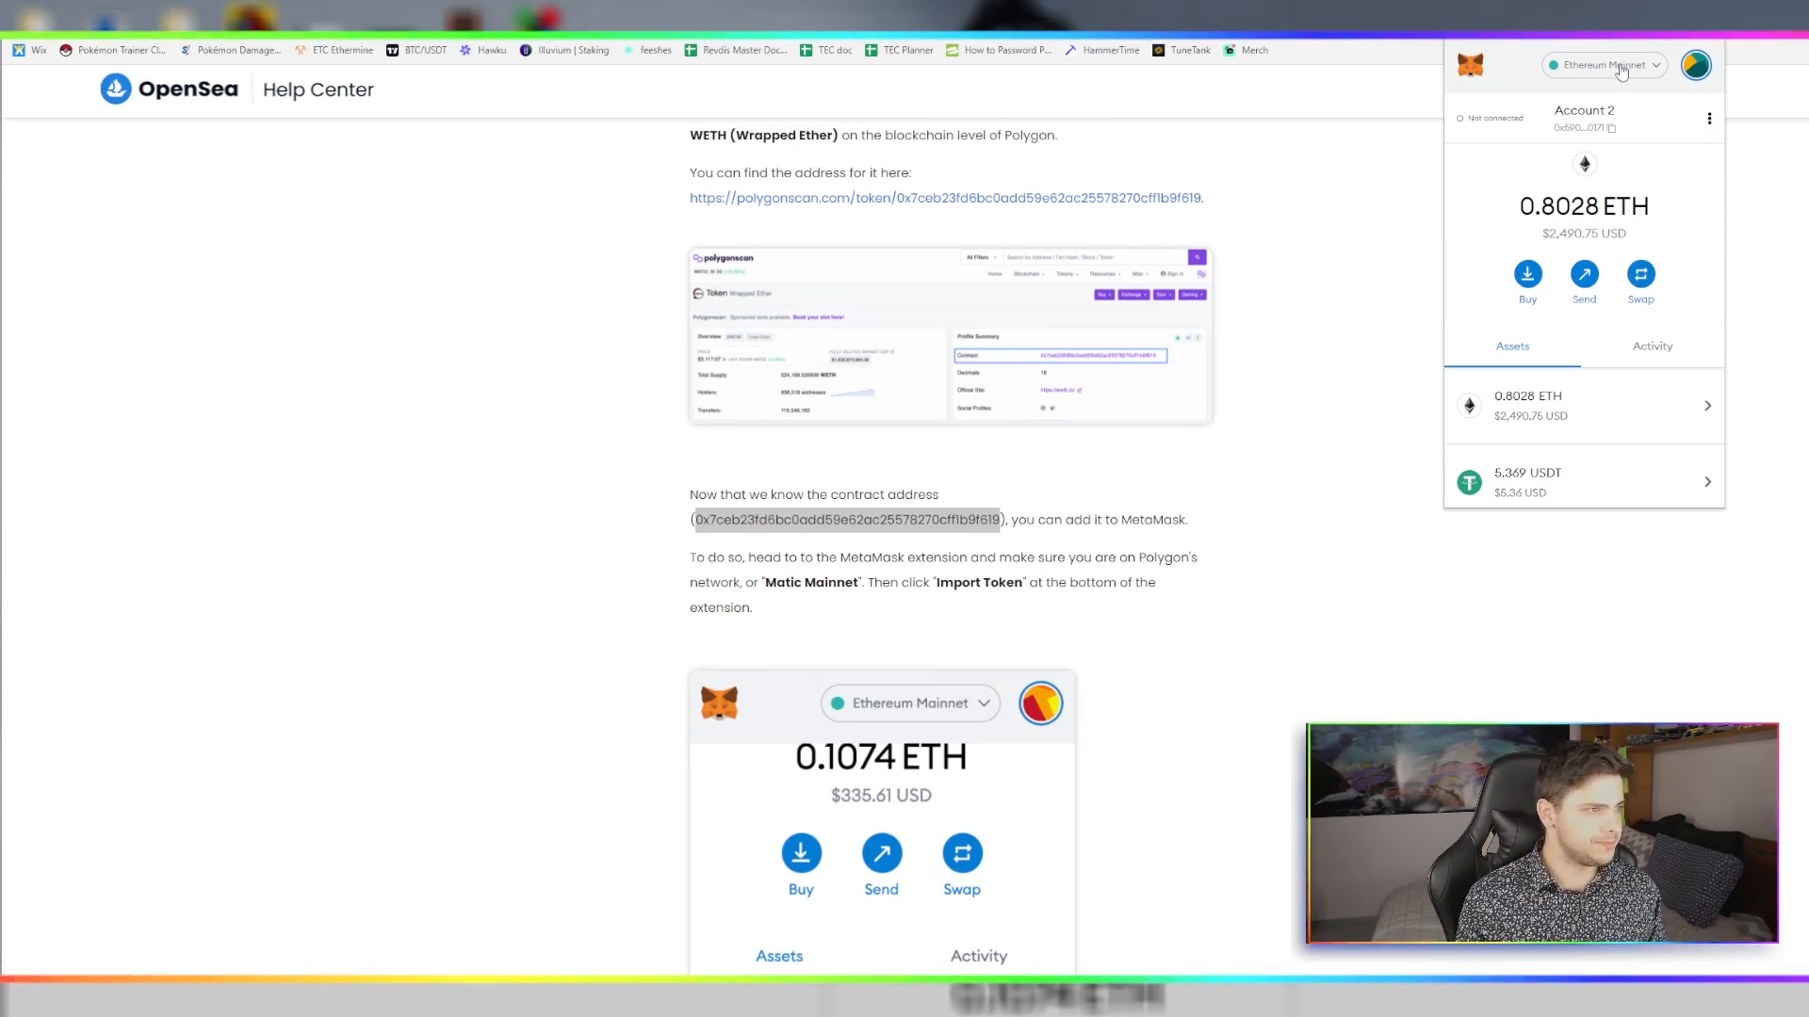
Bring up the guide's step 3 table with Polygon's Add a network details
{"action": "left_click", "coordinate": [1602, 65]}
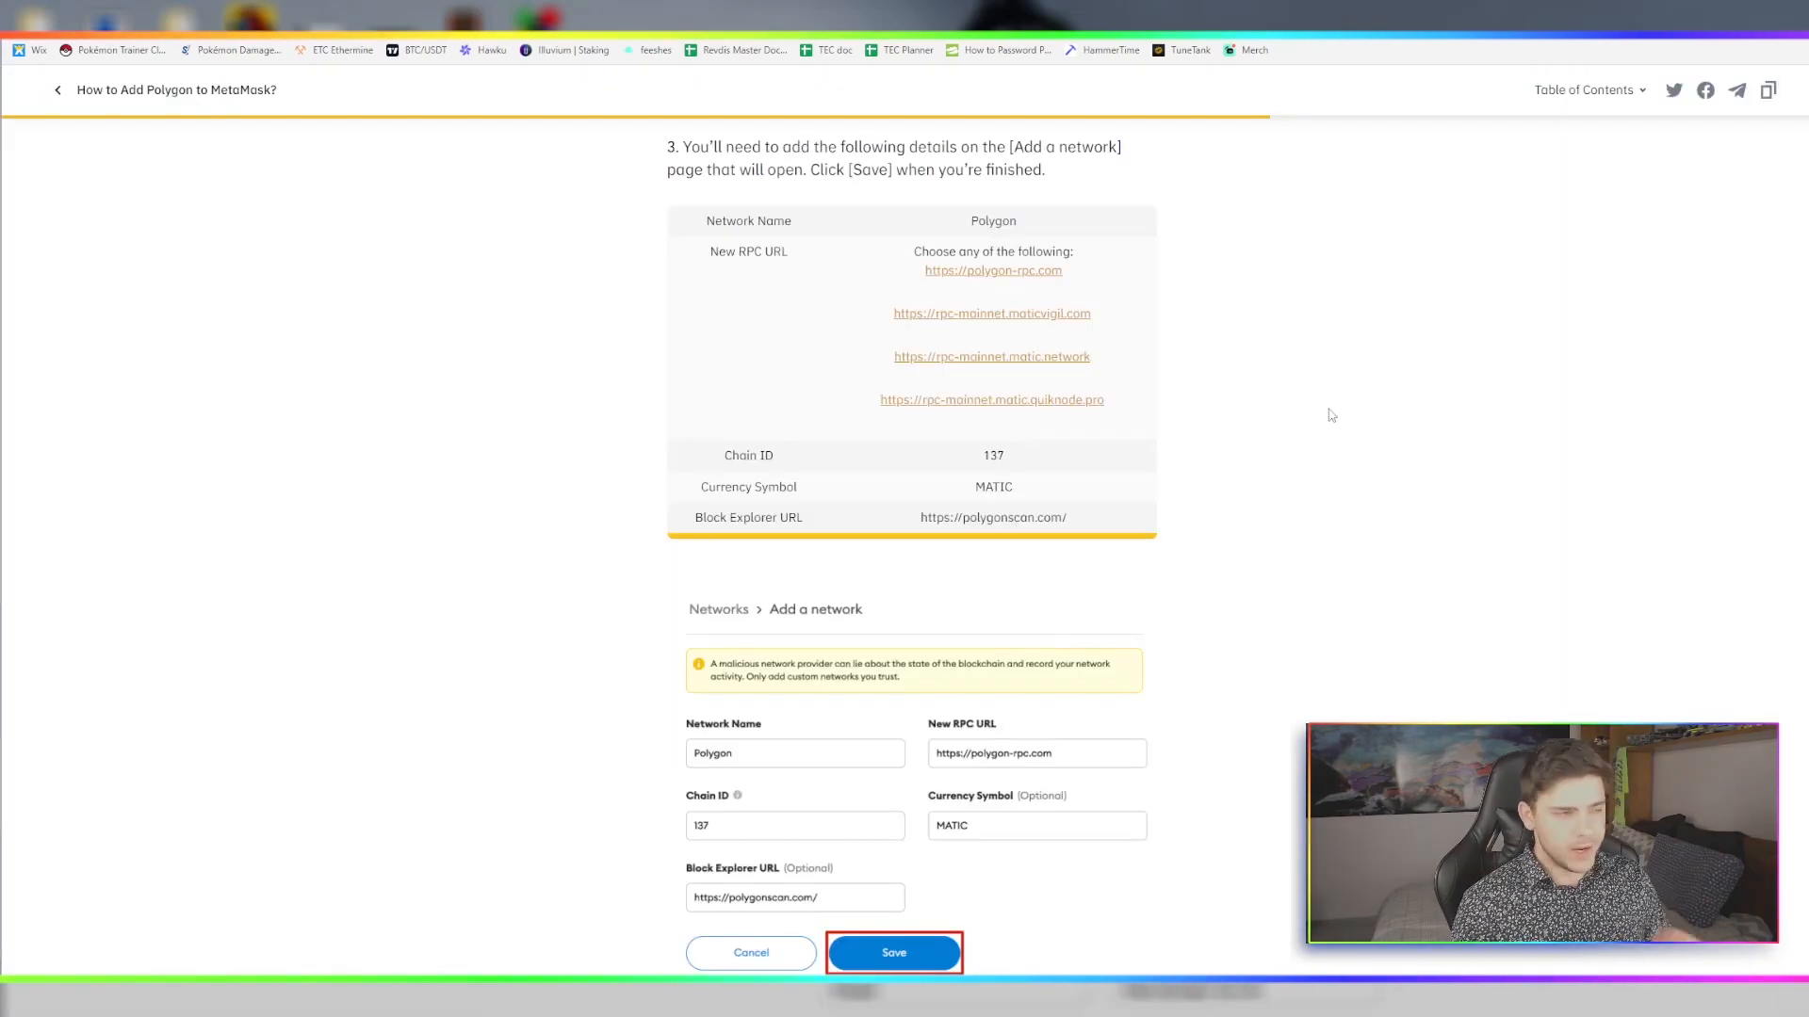
{"action": "mouse_move", "coordinate": [1358, 279]}
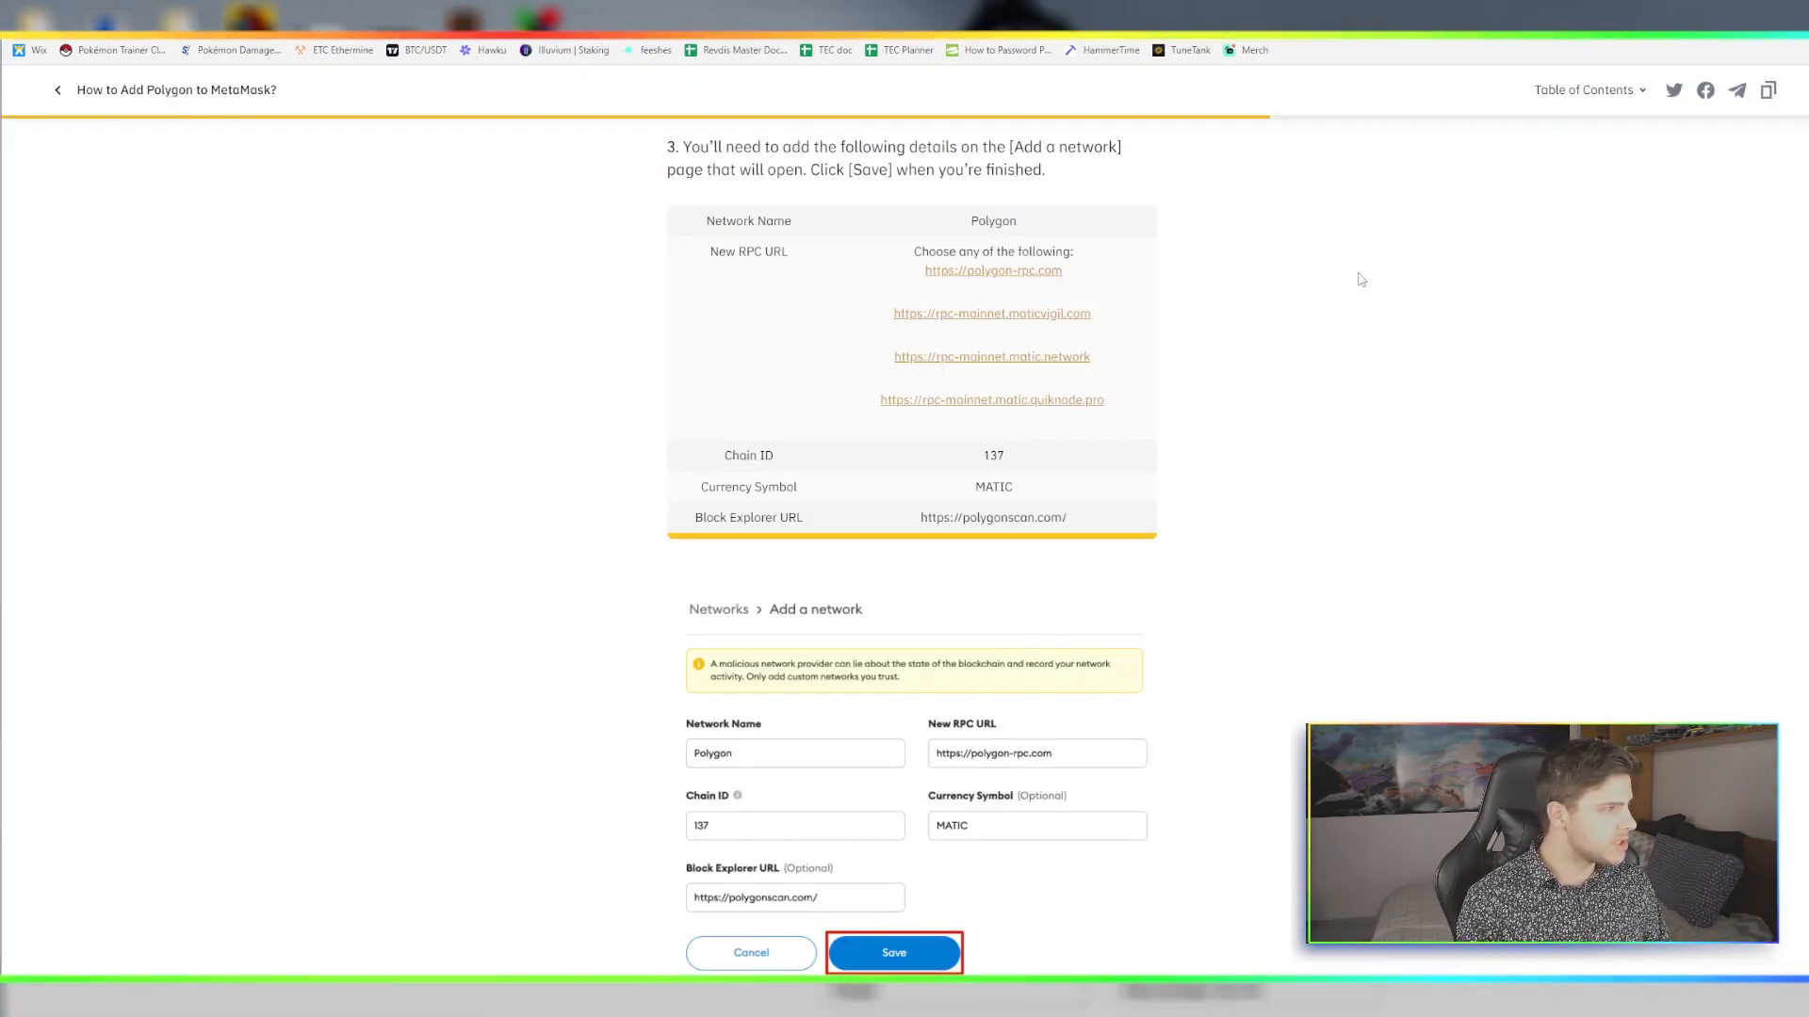
{"action": "mouse_move", "coordinate": [1087, 316]}
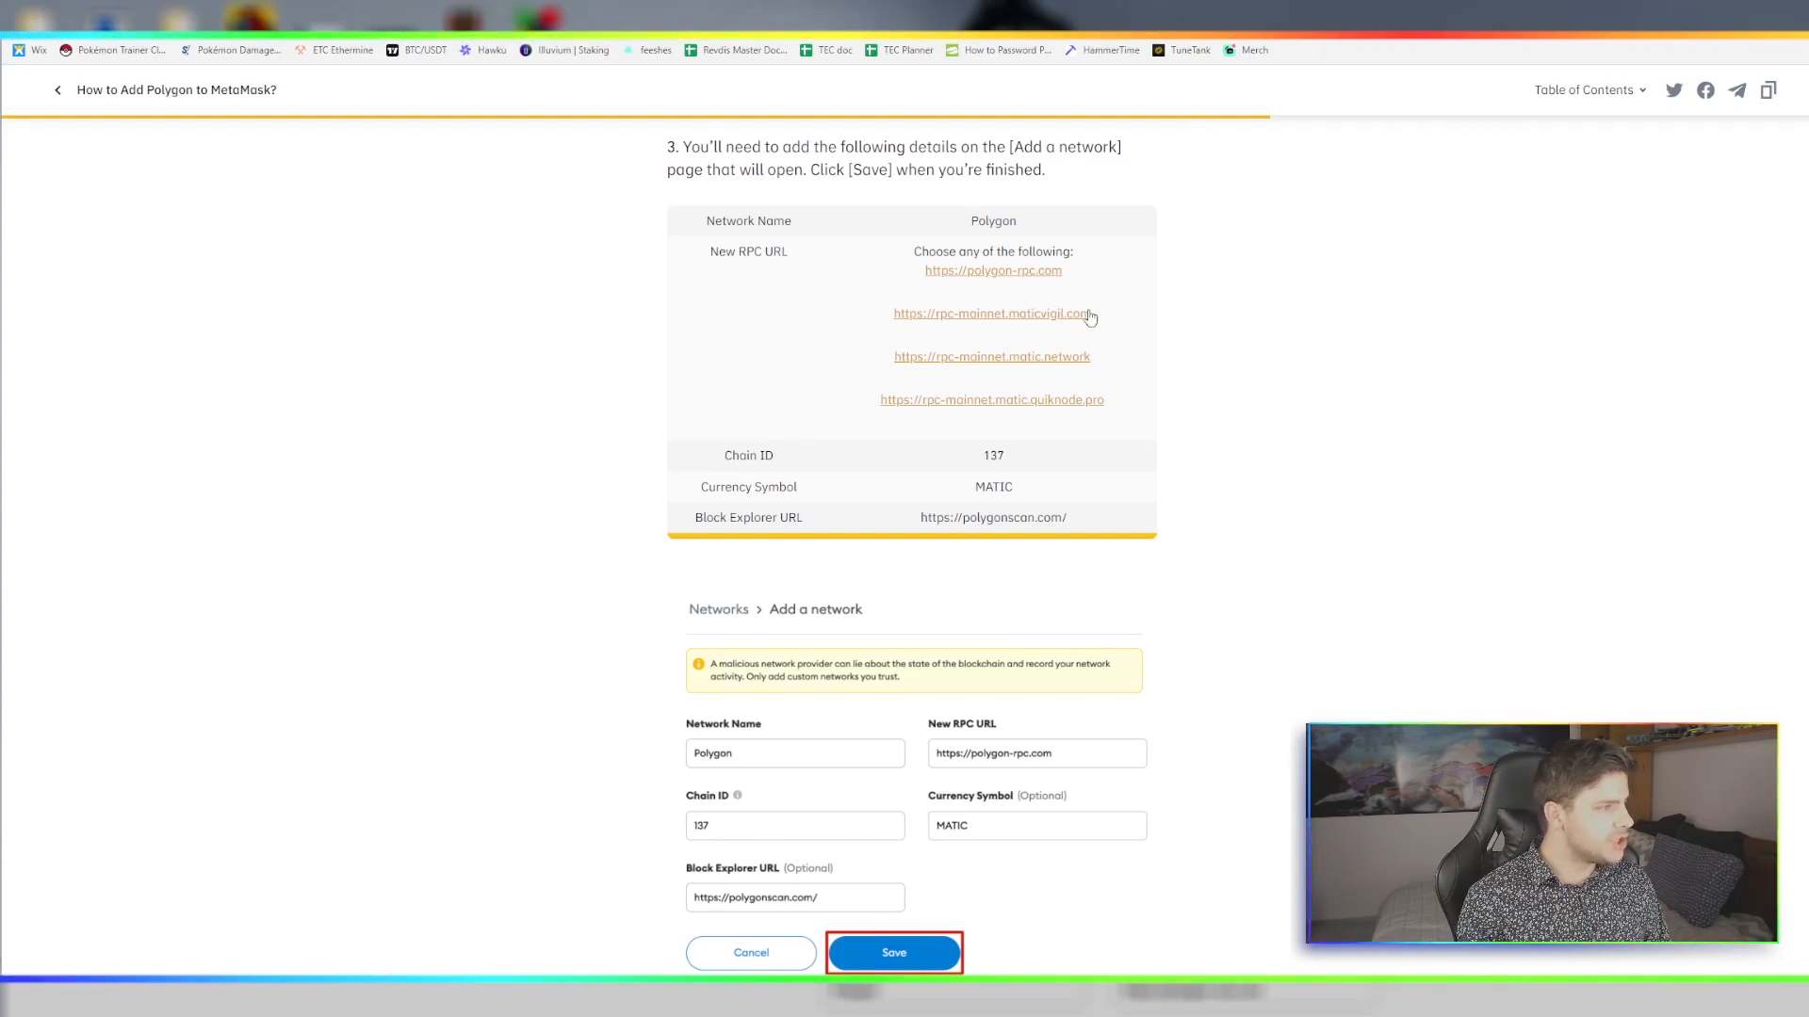
{"action": "scroll", "scroll_direction": "down", "scroll_amount": 3}
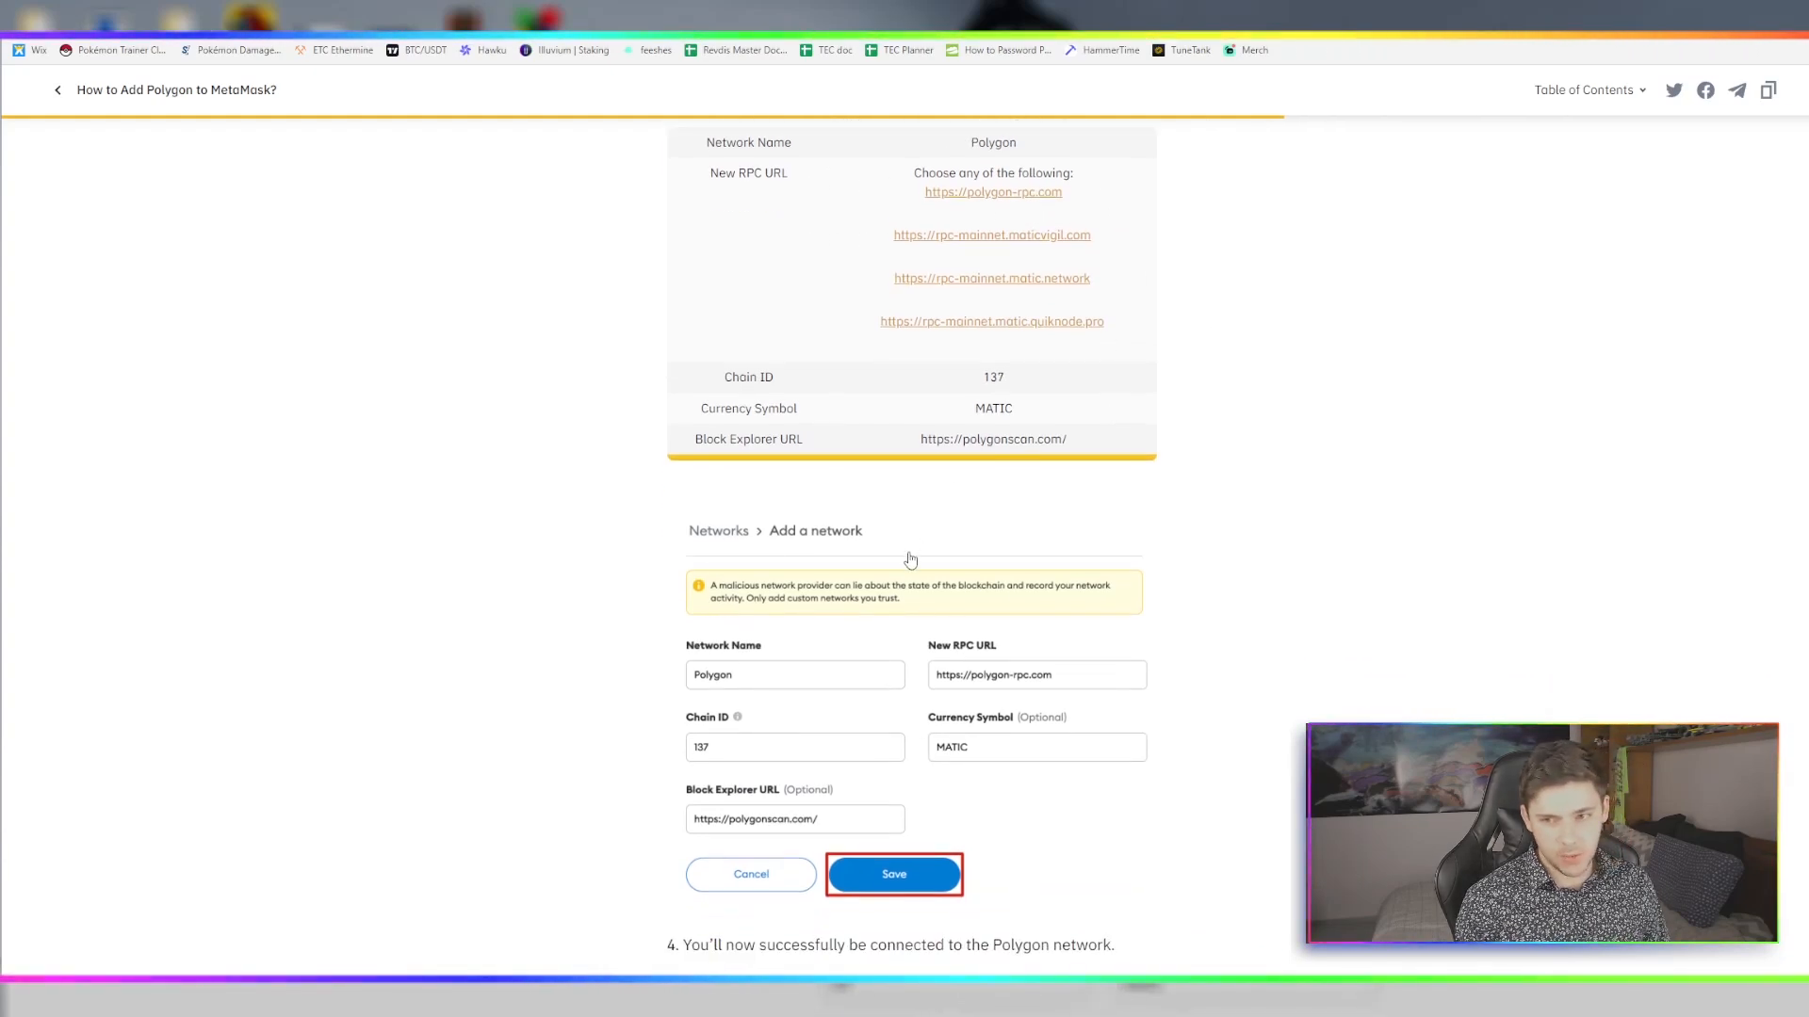
{"action": "scroll", "scroll_direction": "down", "scroll_amount": 3}
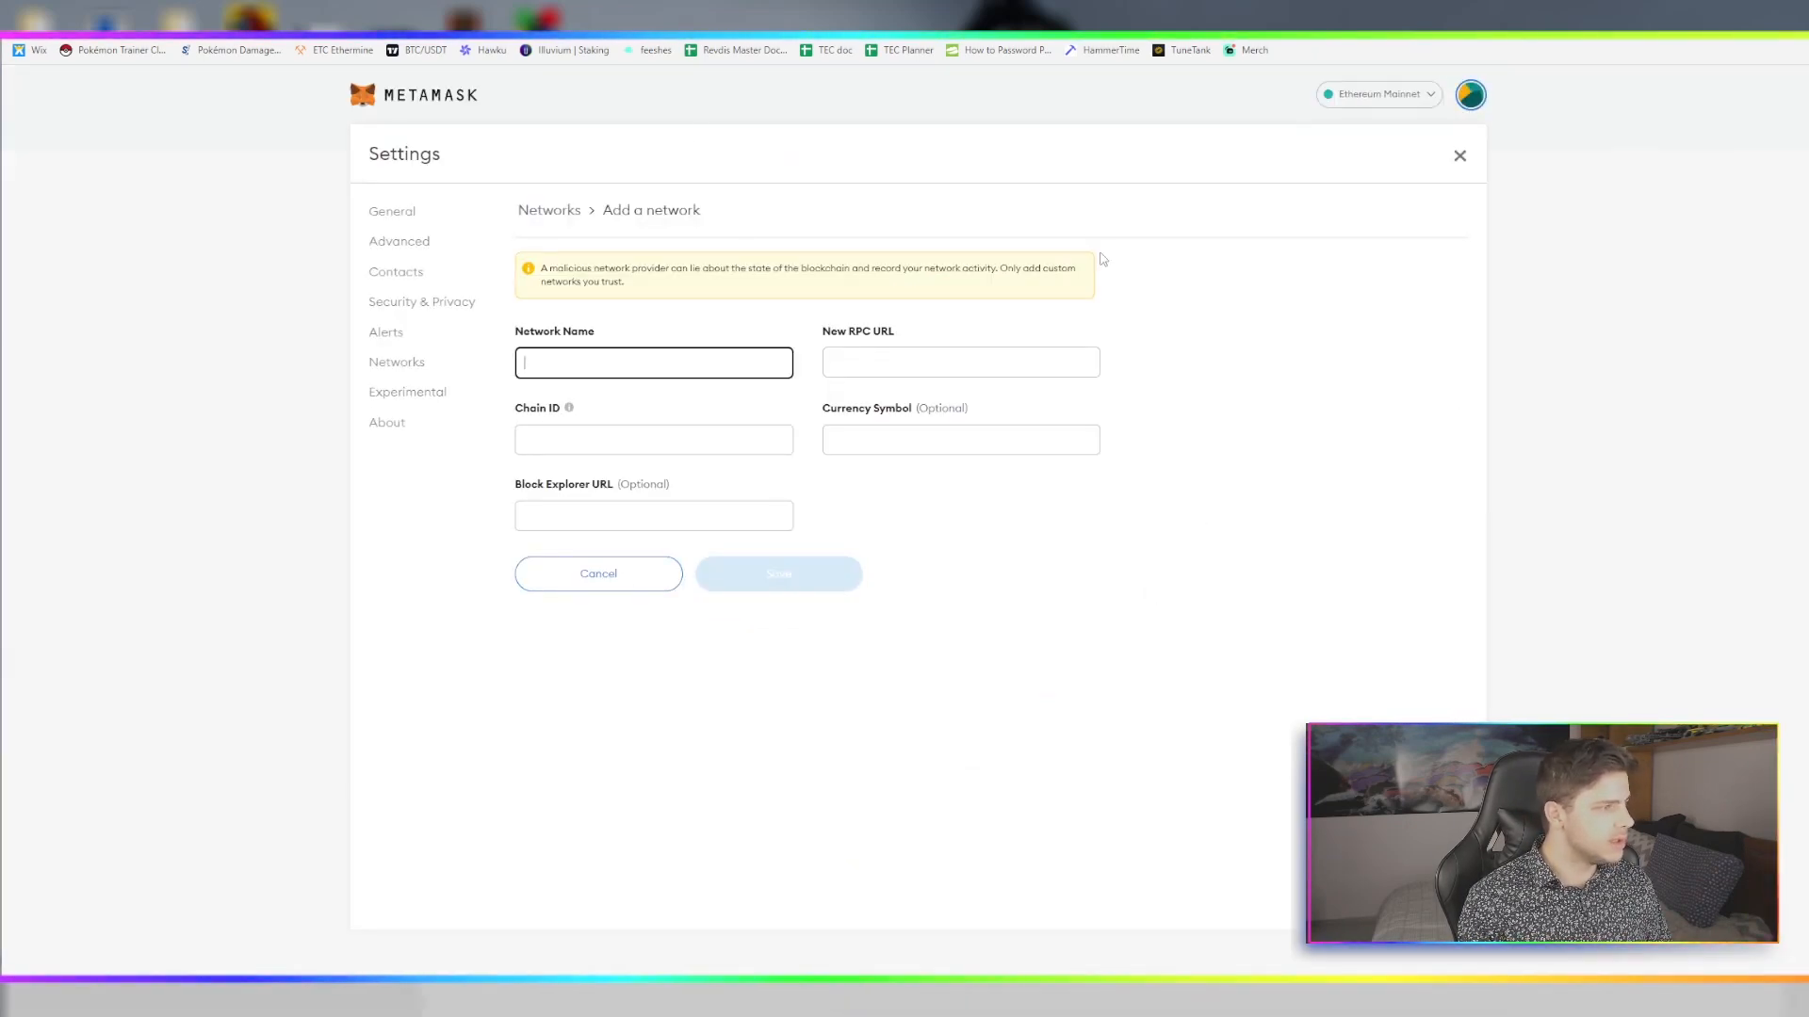
{"action": "mouse_move", "coordinate": [1095, 183]}
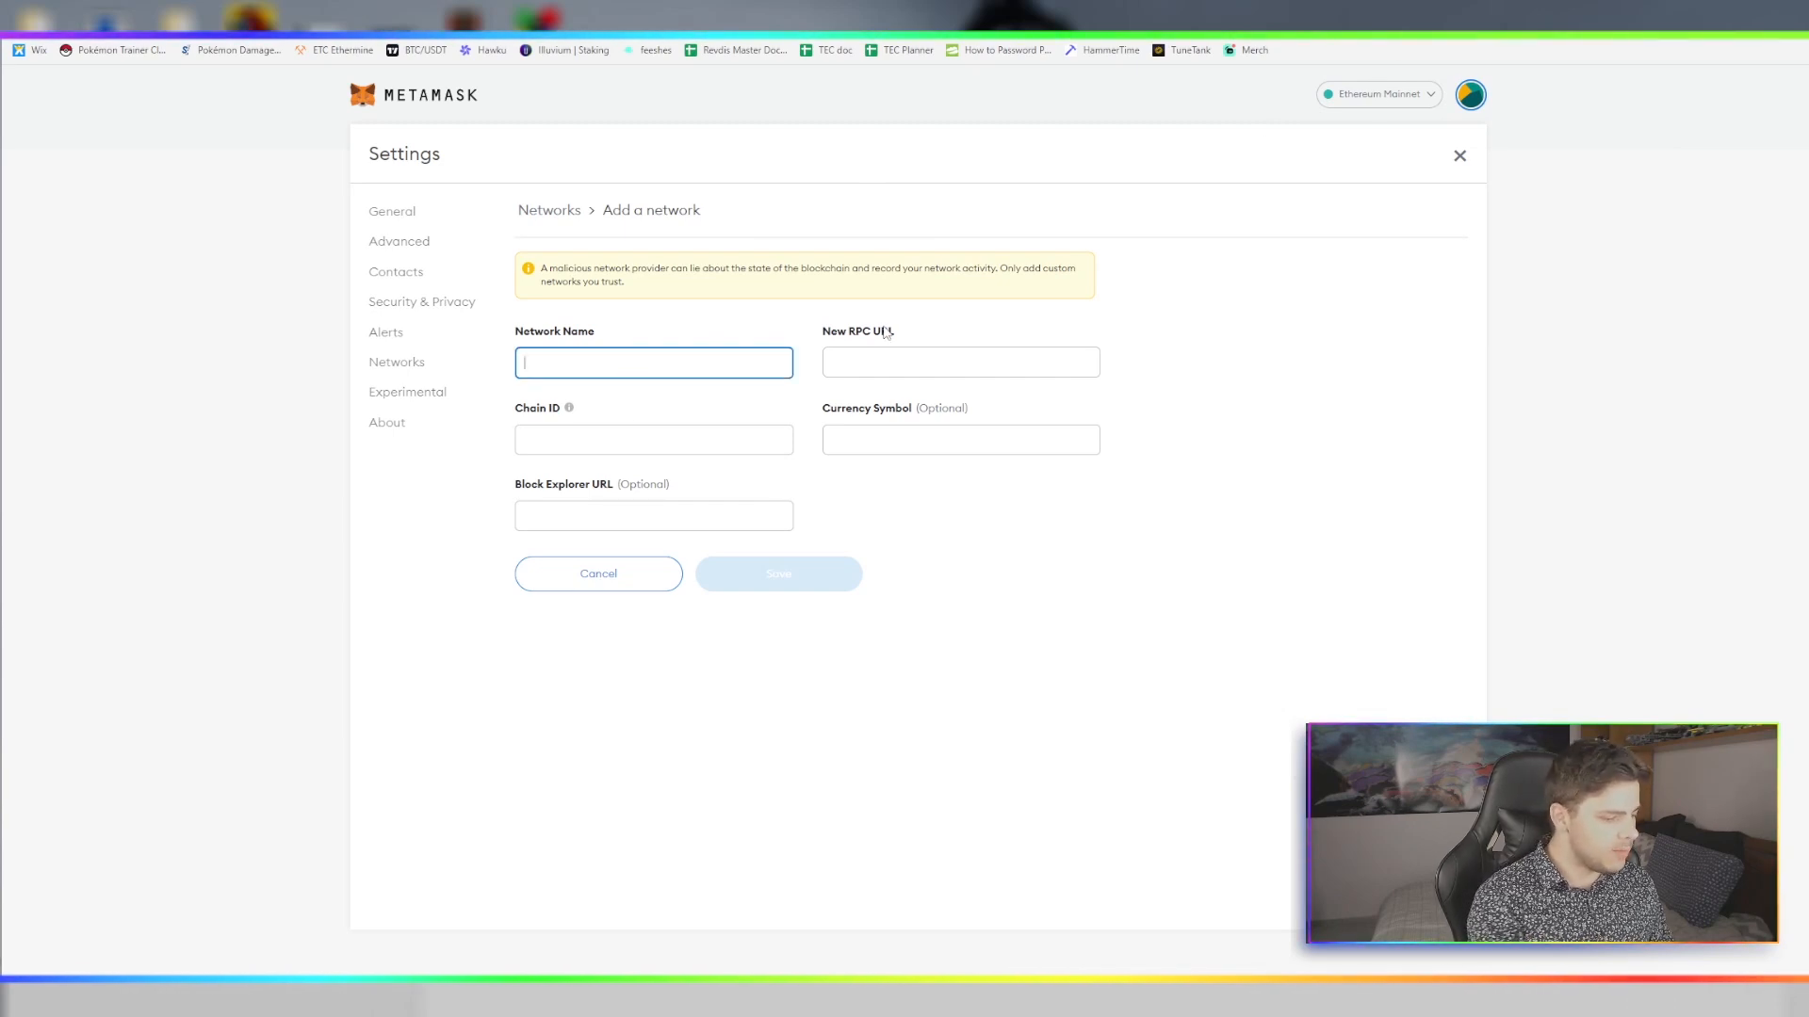
{"action": "type", "text": "Polygon"}
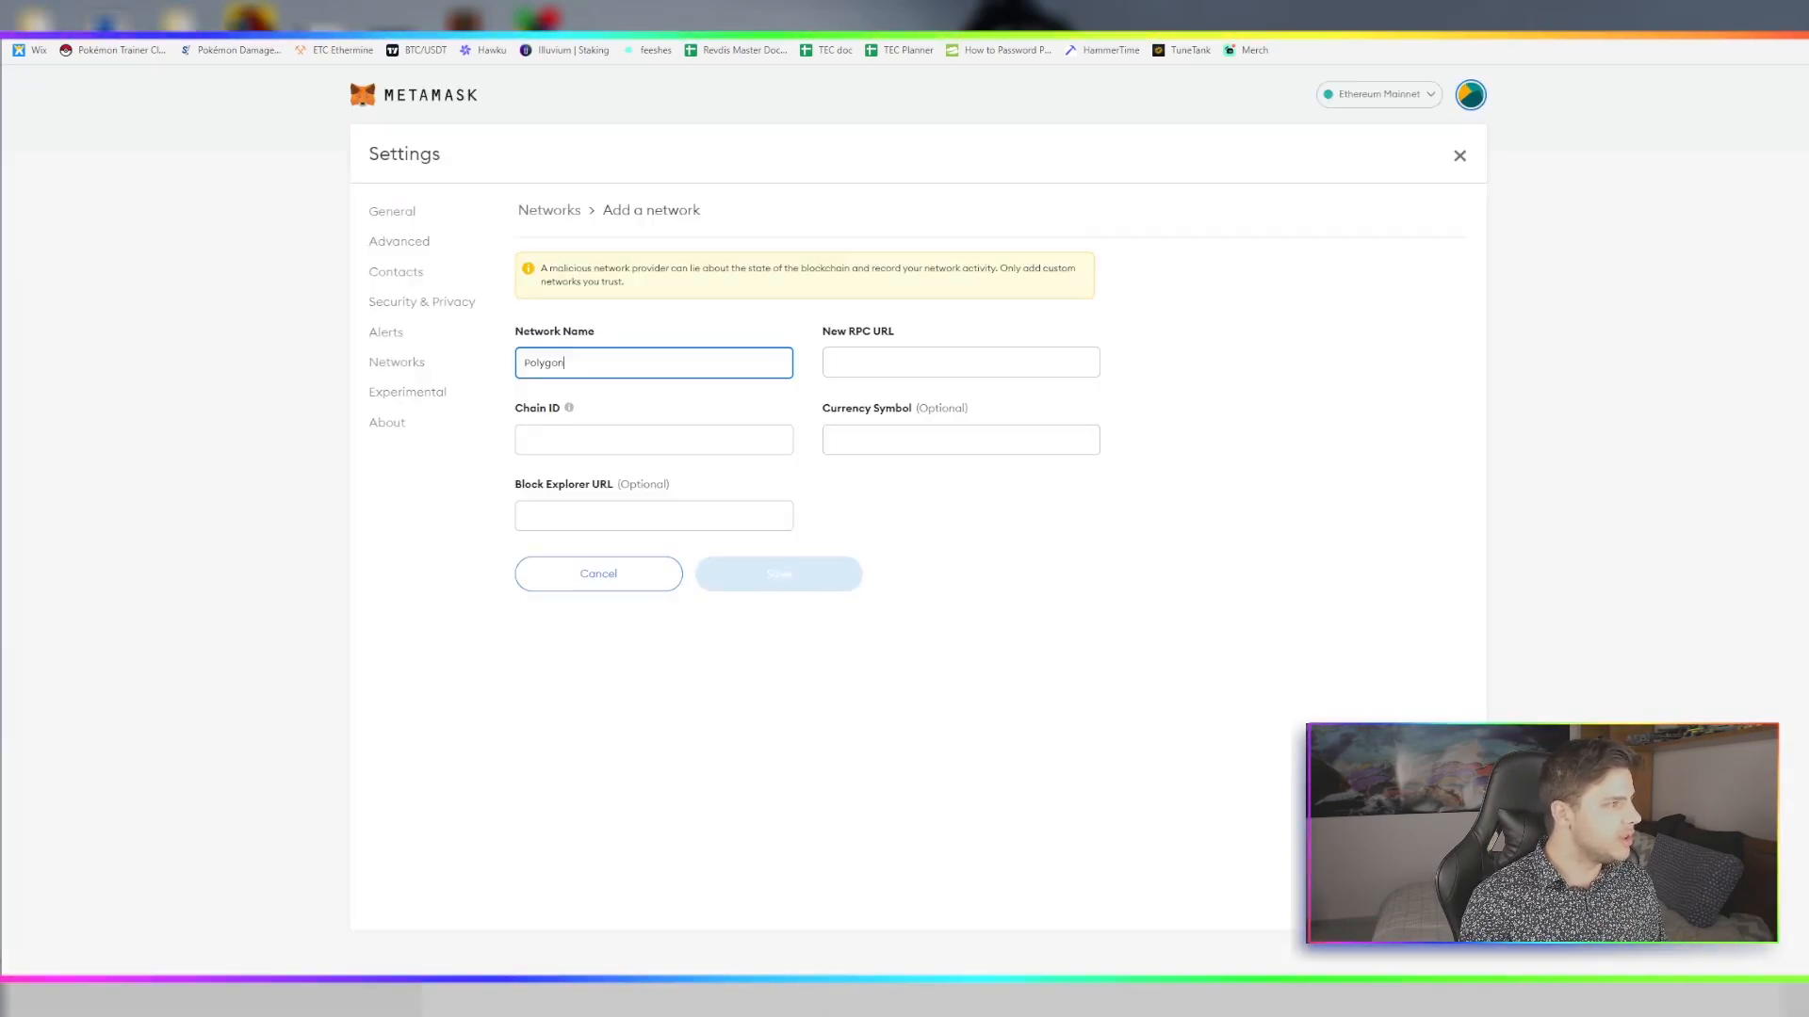
{"action": "type", "text": "https://polygon-rpc.com"}
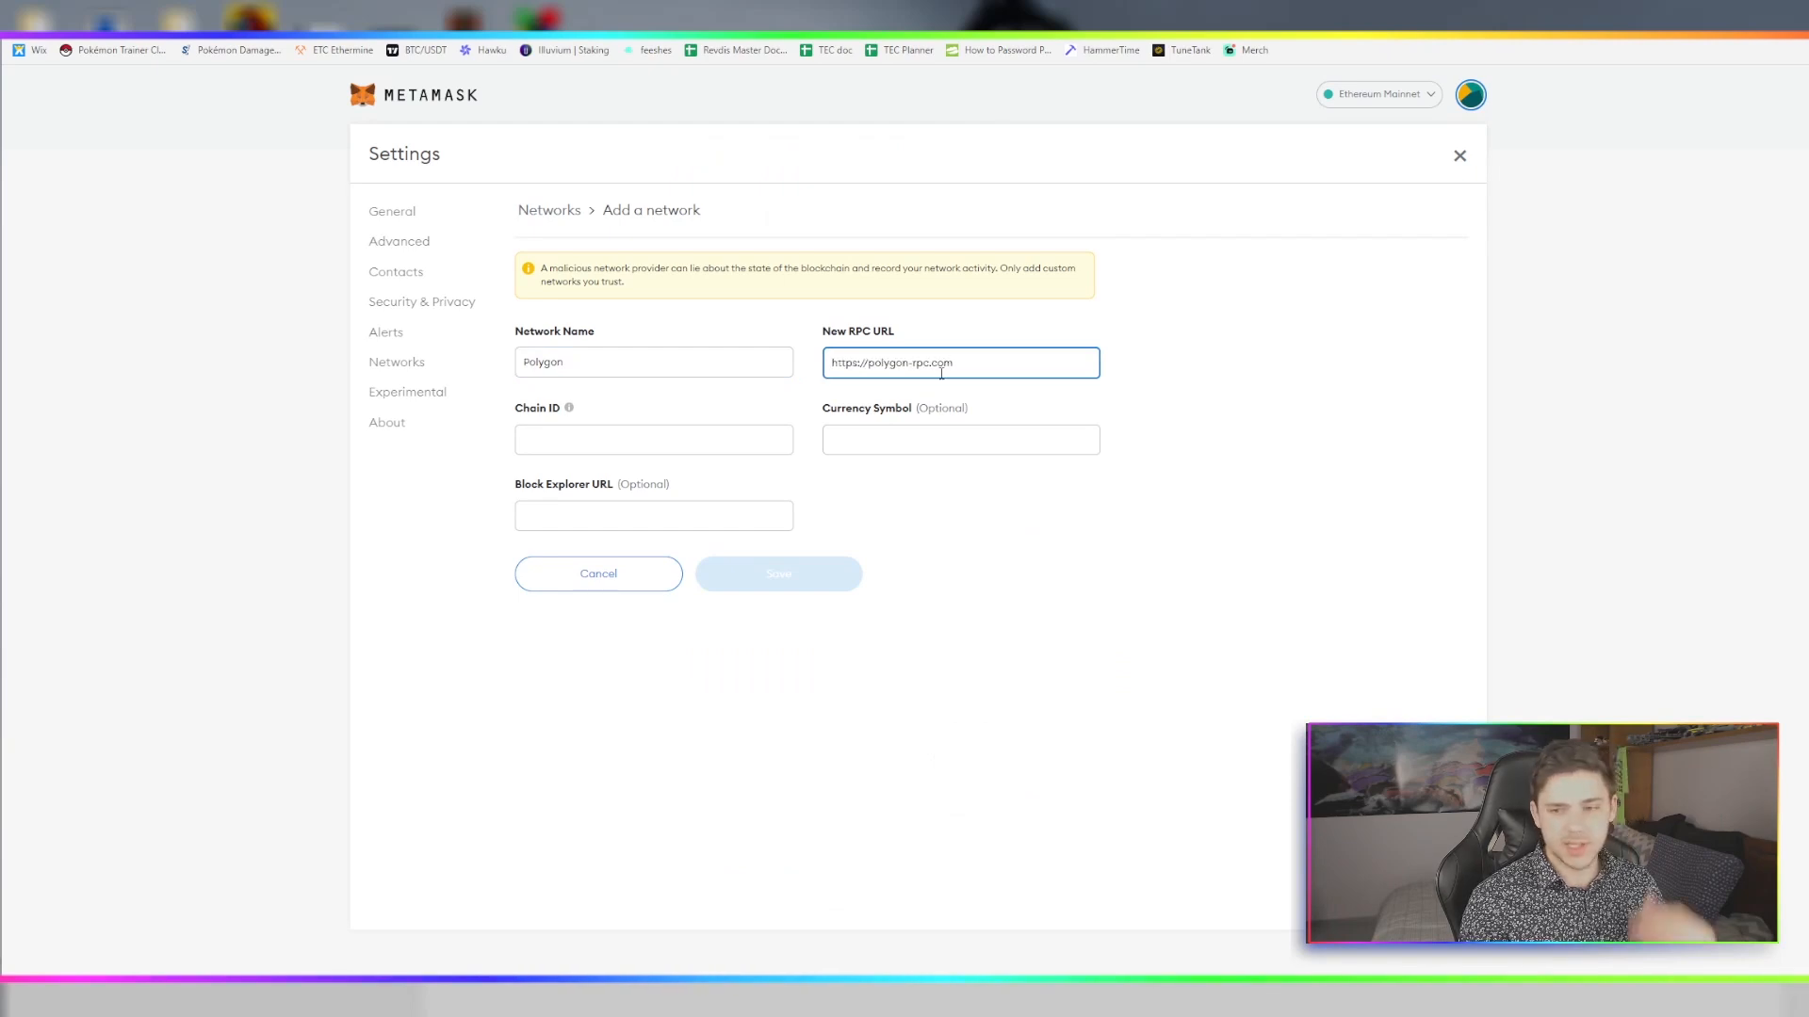
{"action": "left_click", "coordinate": [653, 438]}
{"action": "type", "text": "137"}
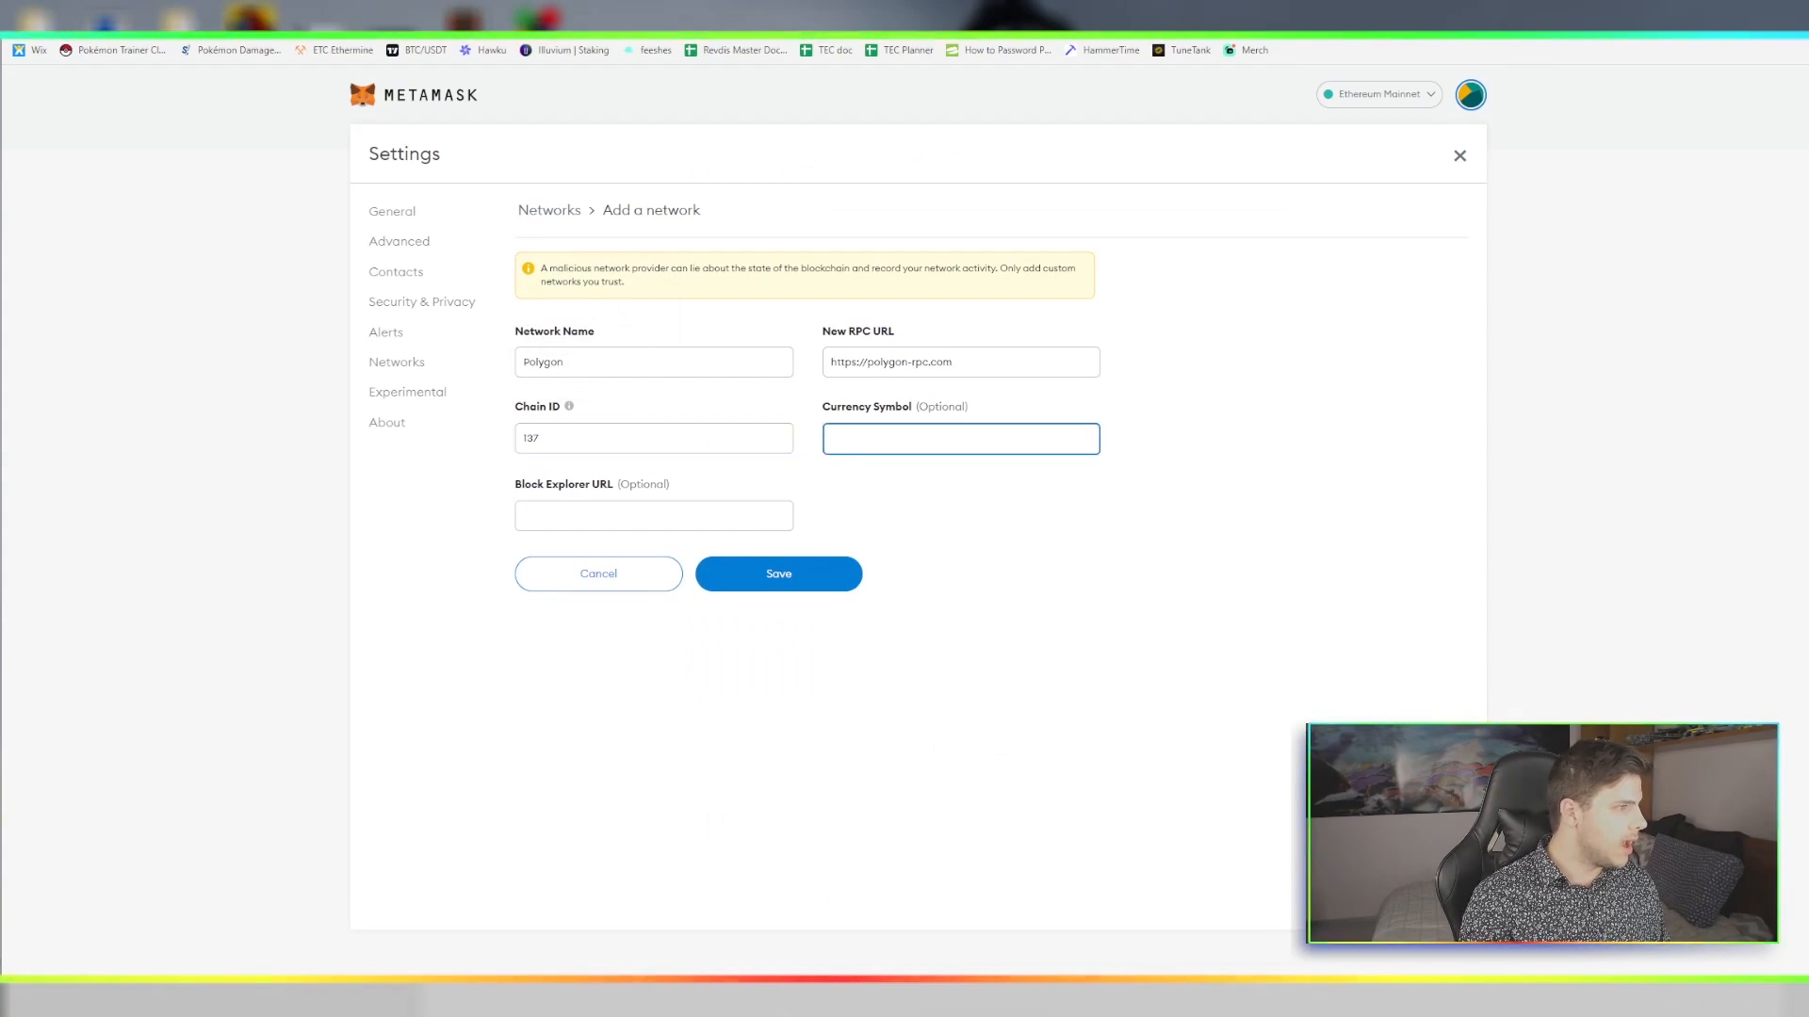
{"action": "left_click", "coordinate": [959, 438]}
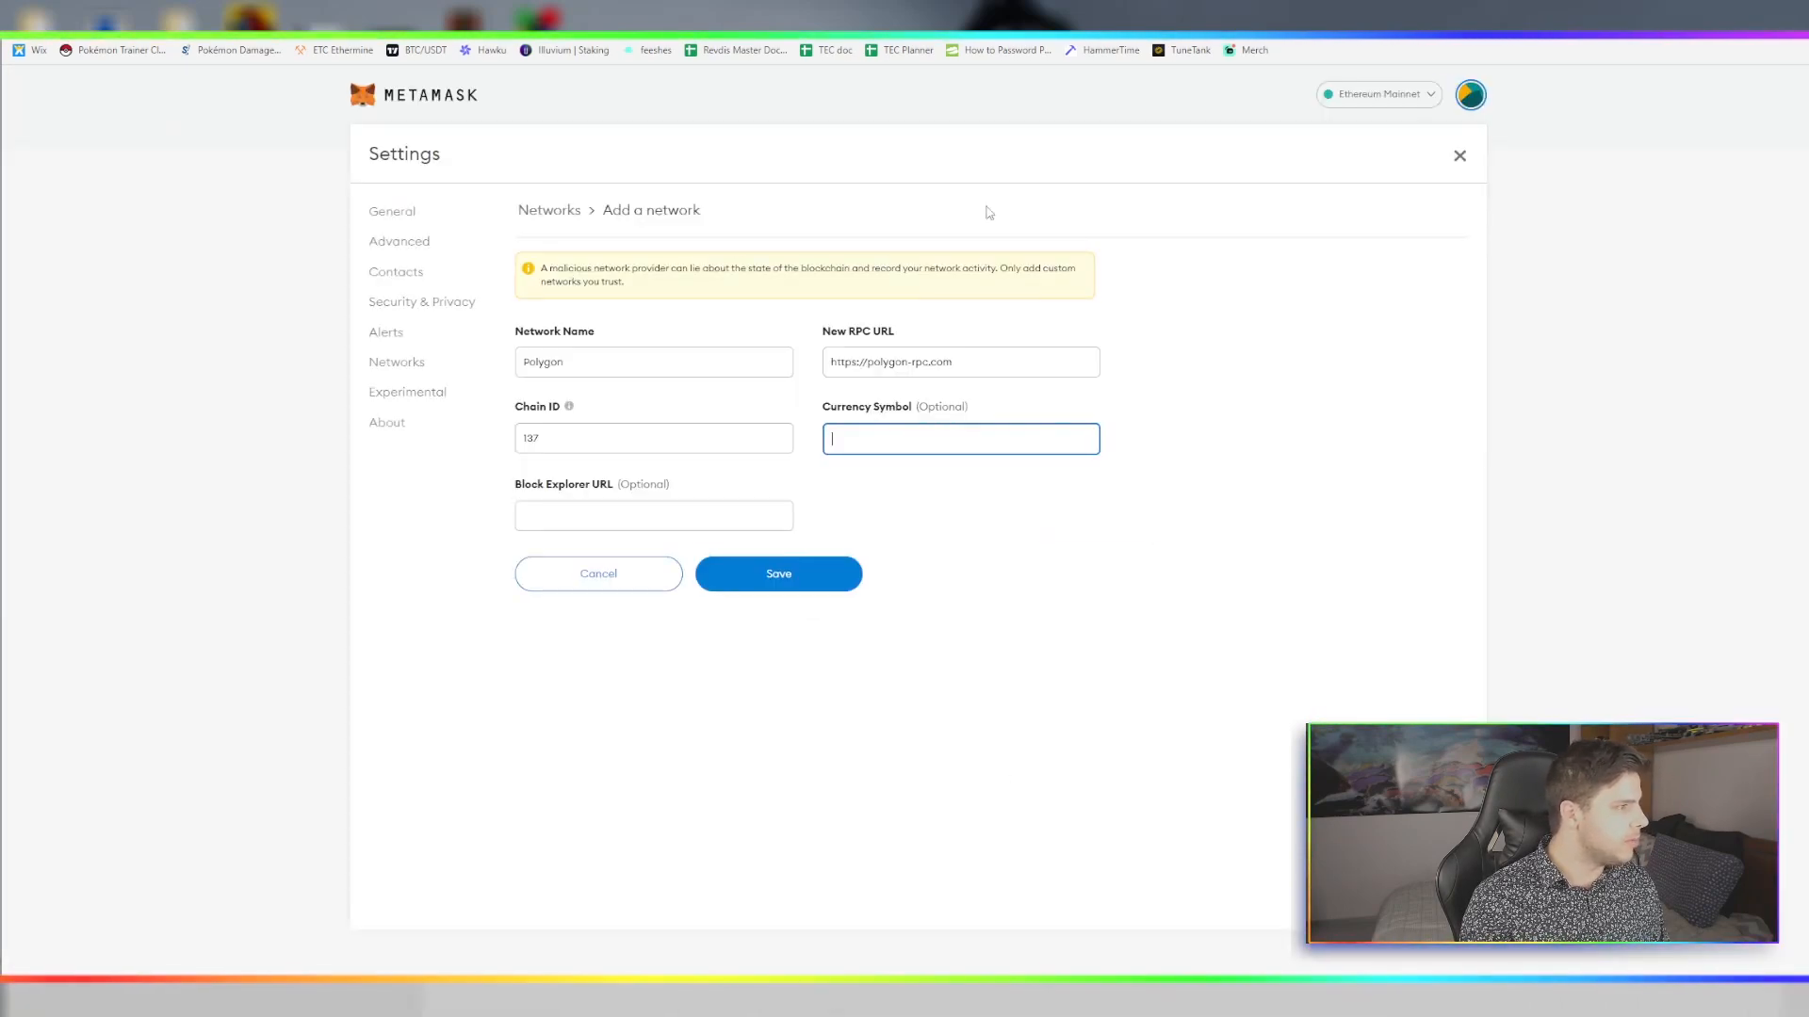
{"action": "type", "text": "MATIC"}
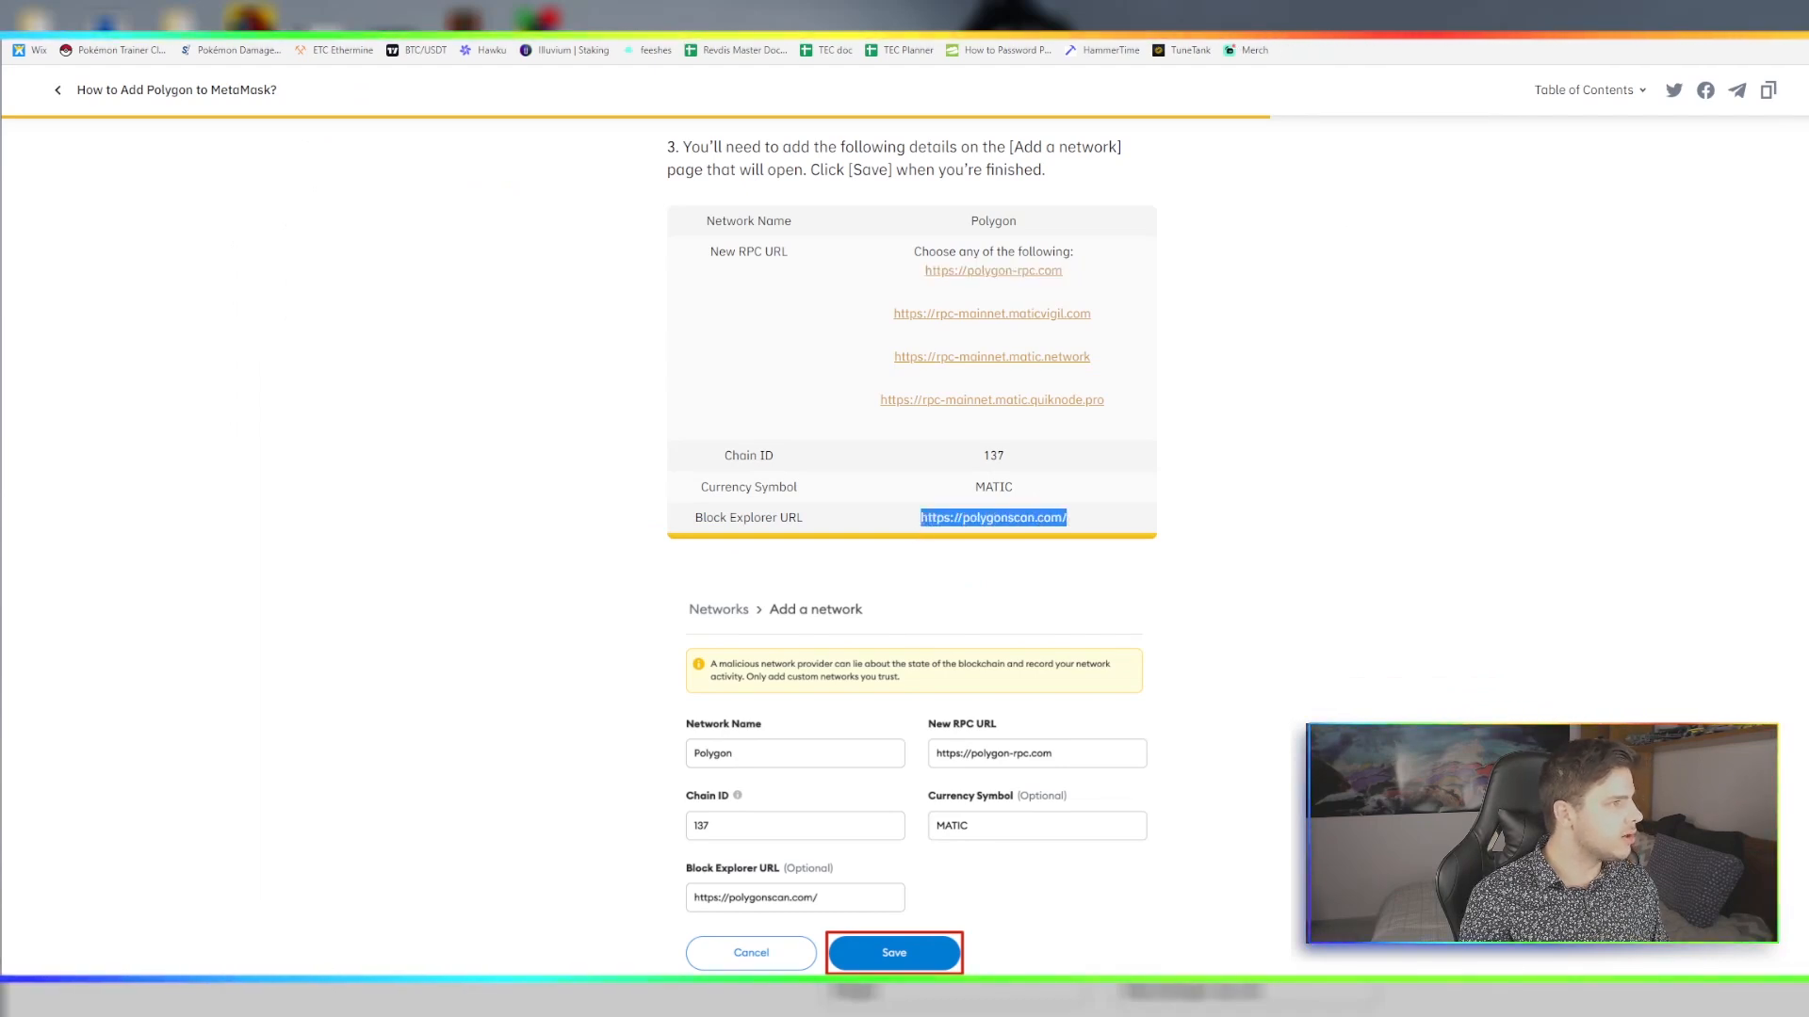
{"action": "left_click", "coordinate": [893, 951]}
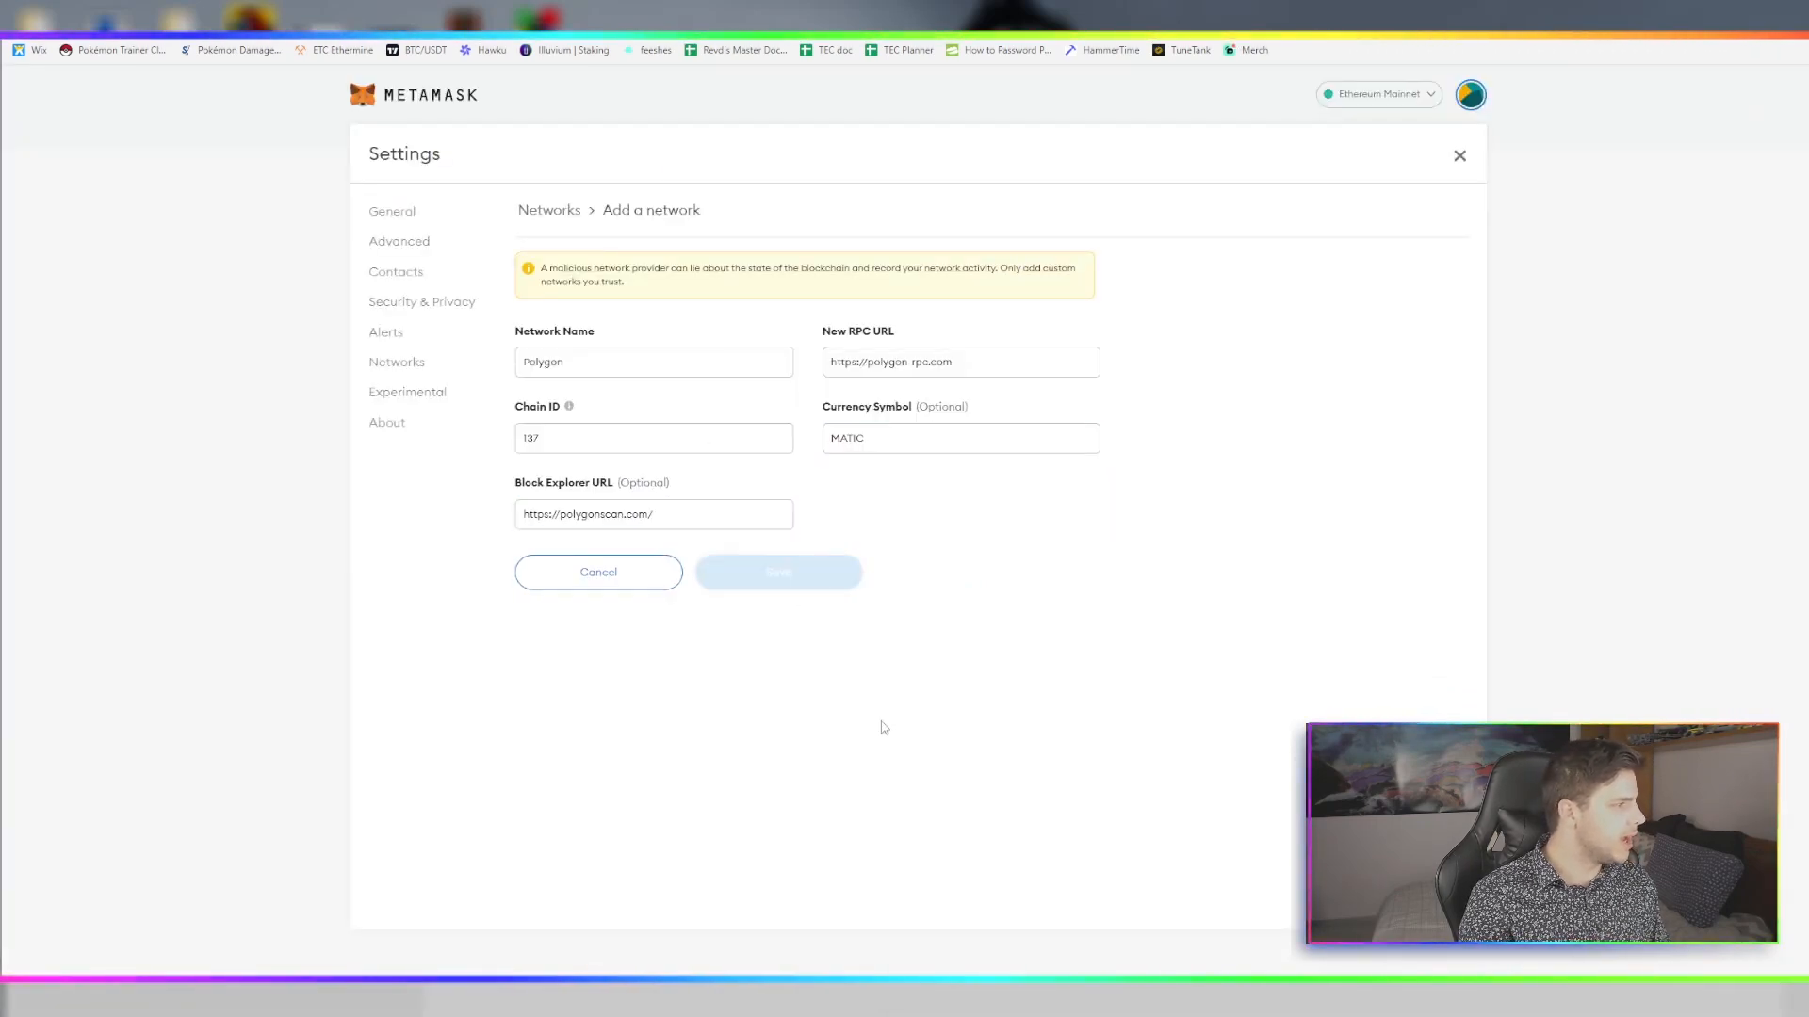
{"action": "left_click", "coordinate": [777, 572]}
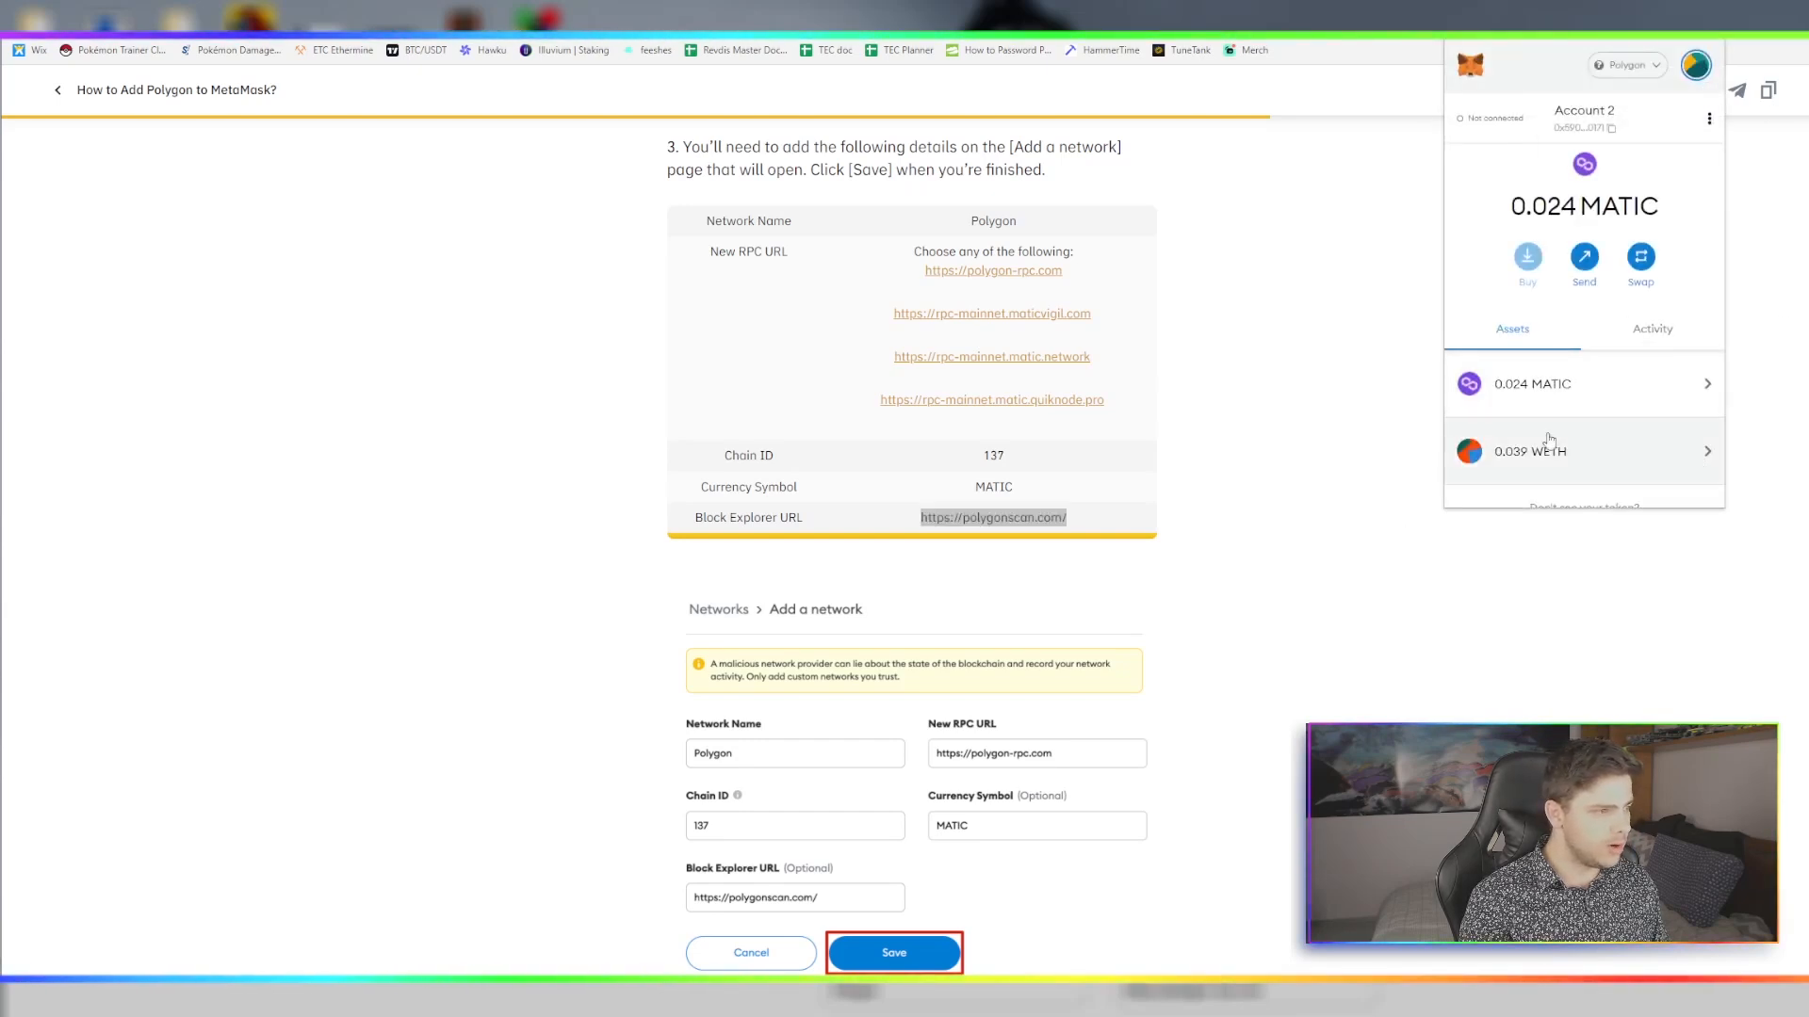
Hide the WETH token from the Polygon account, leaving only 0.024 MATIC listed
{"action": "left_click", "coordinate": [1582, 450]}
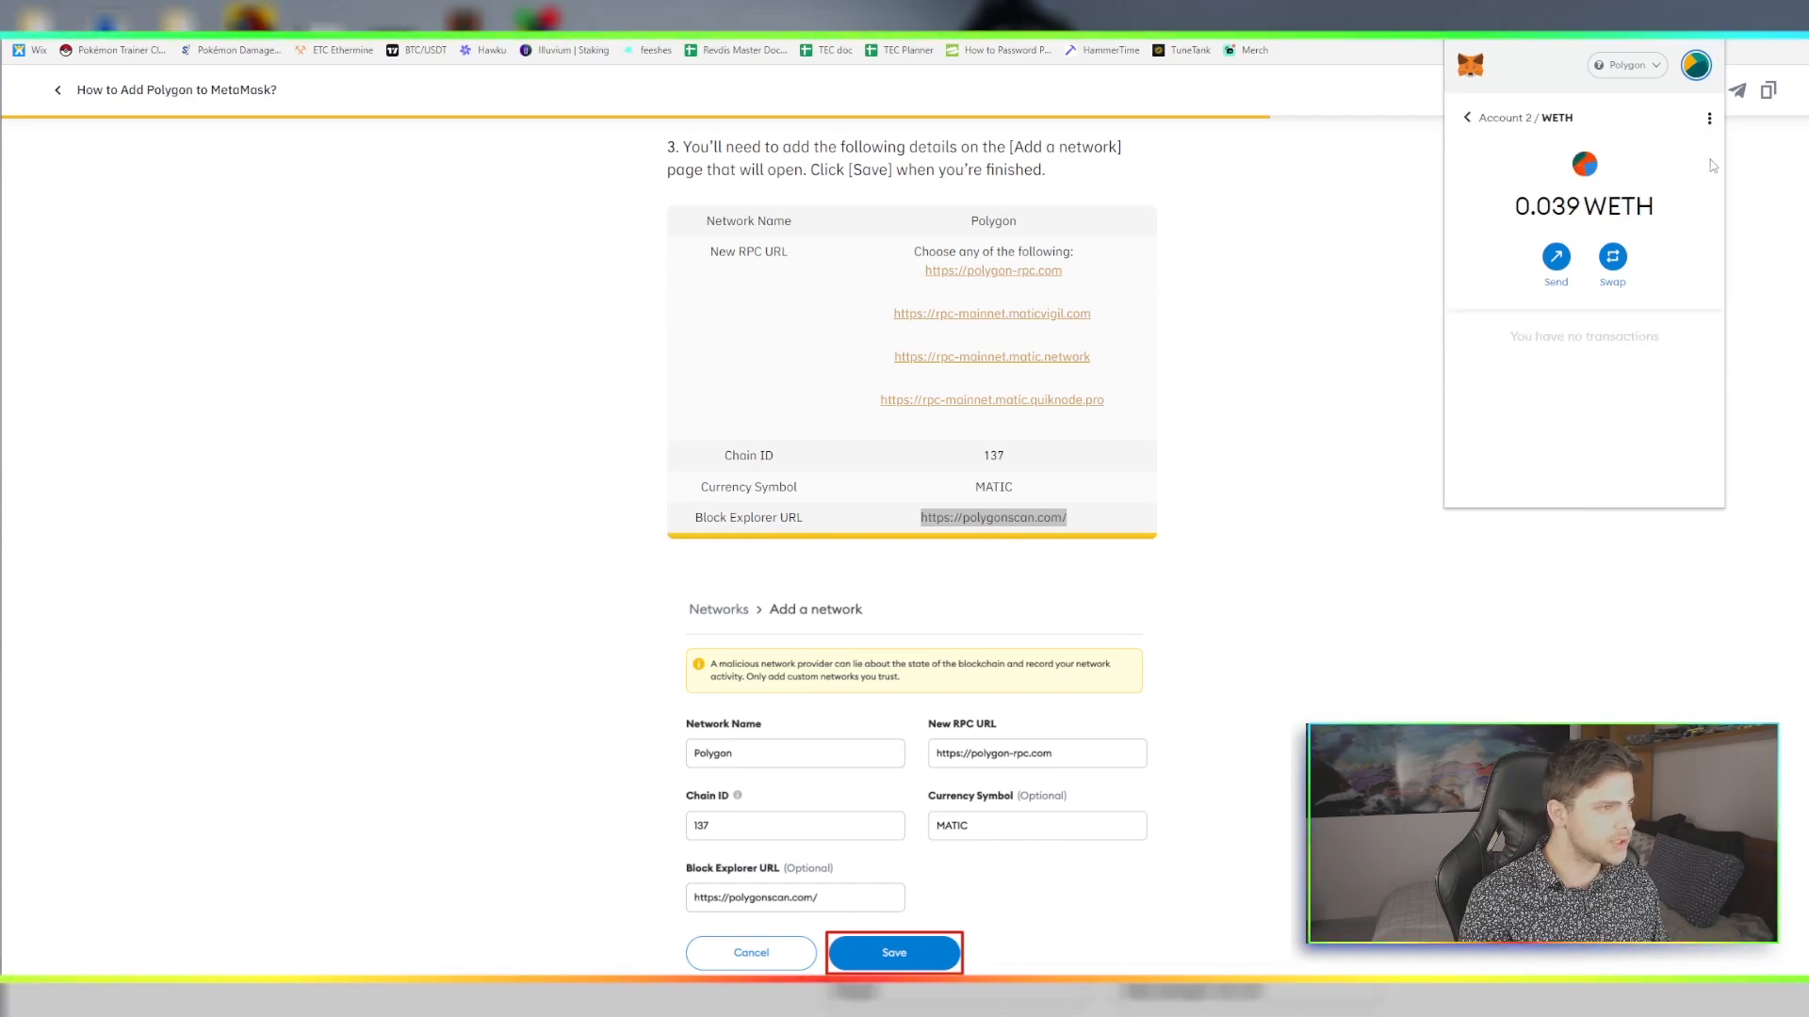
{"action": "left_click", "coordinate": [1710, 118]}
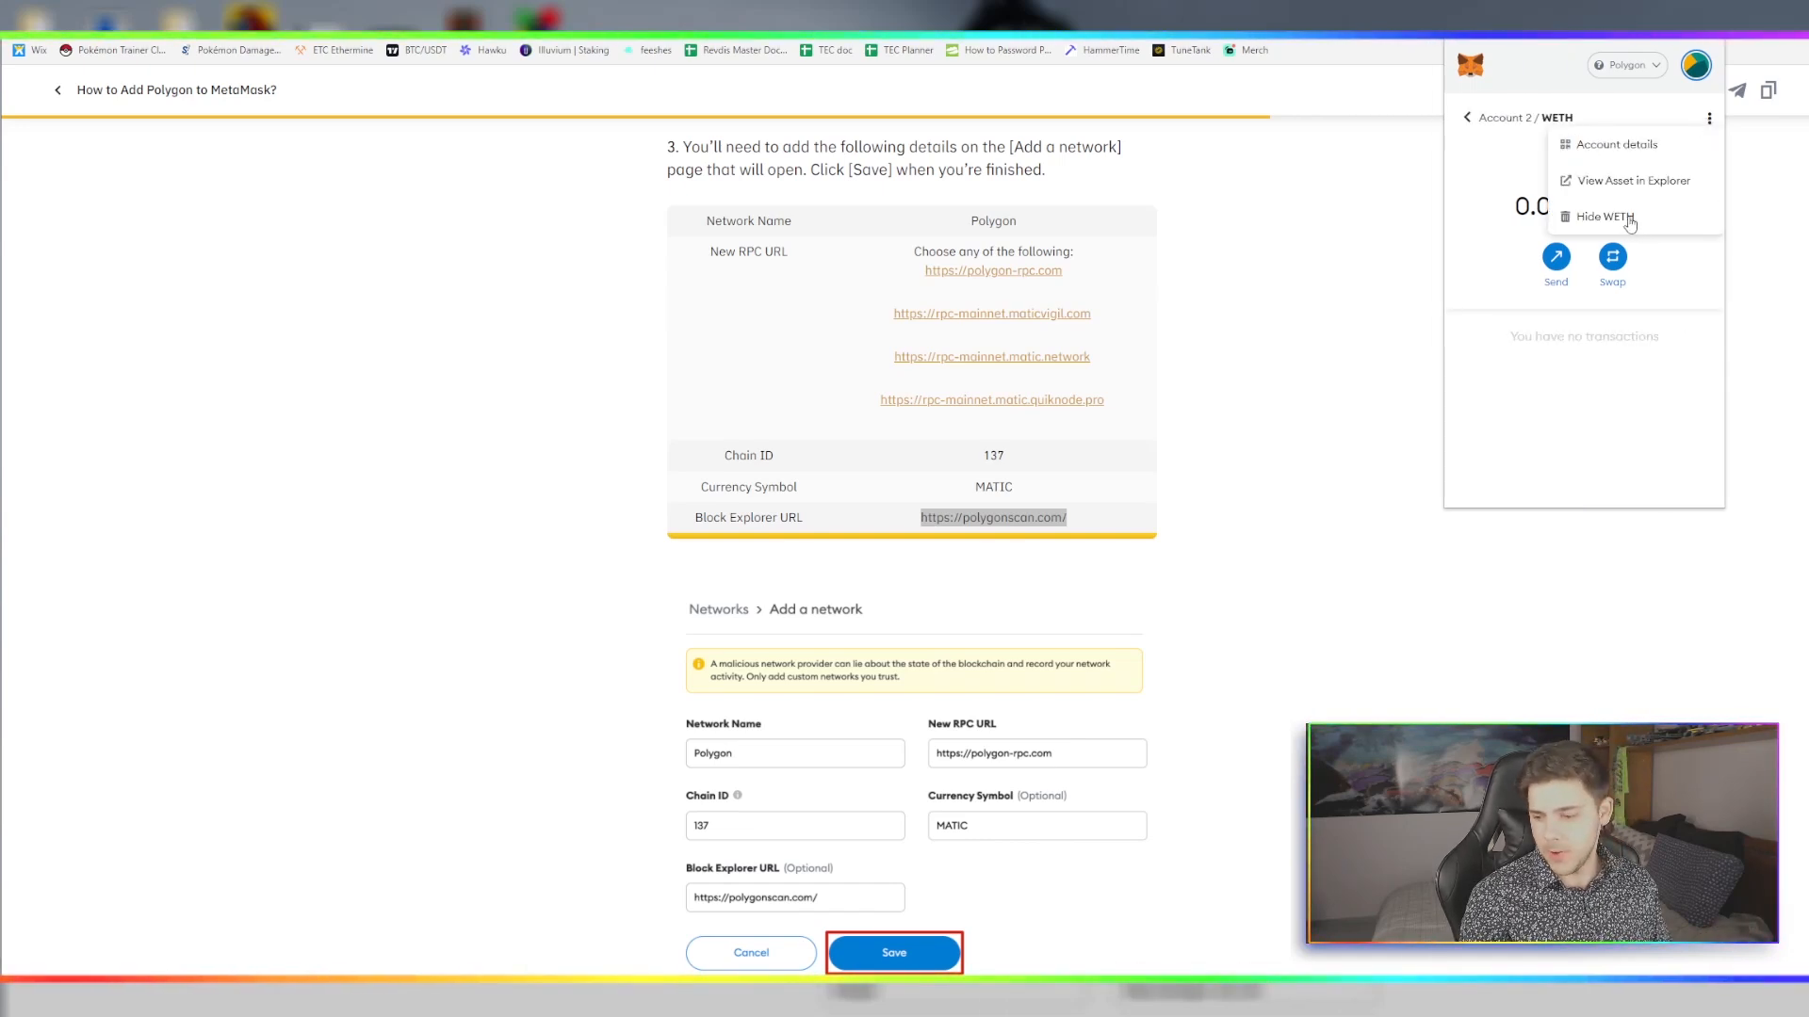
{"action": "left_click", "coordinate": [1601, 217]}
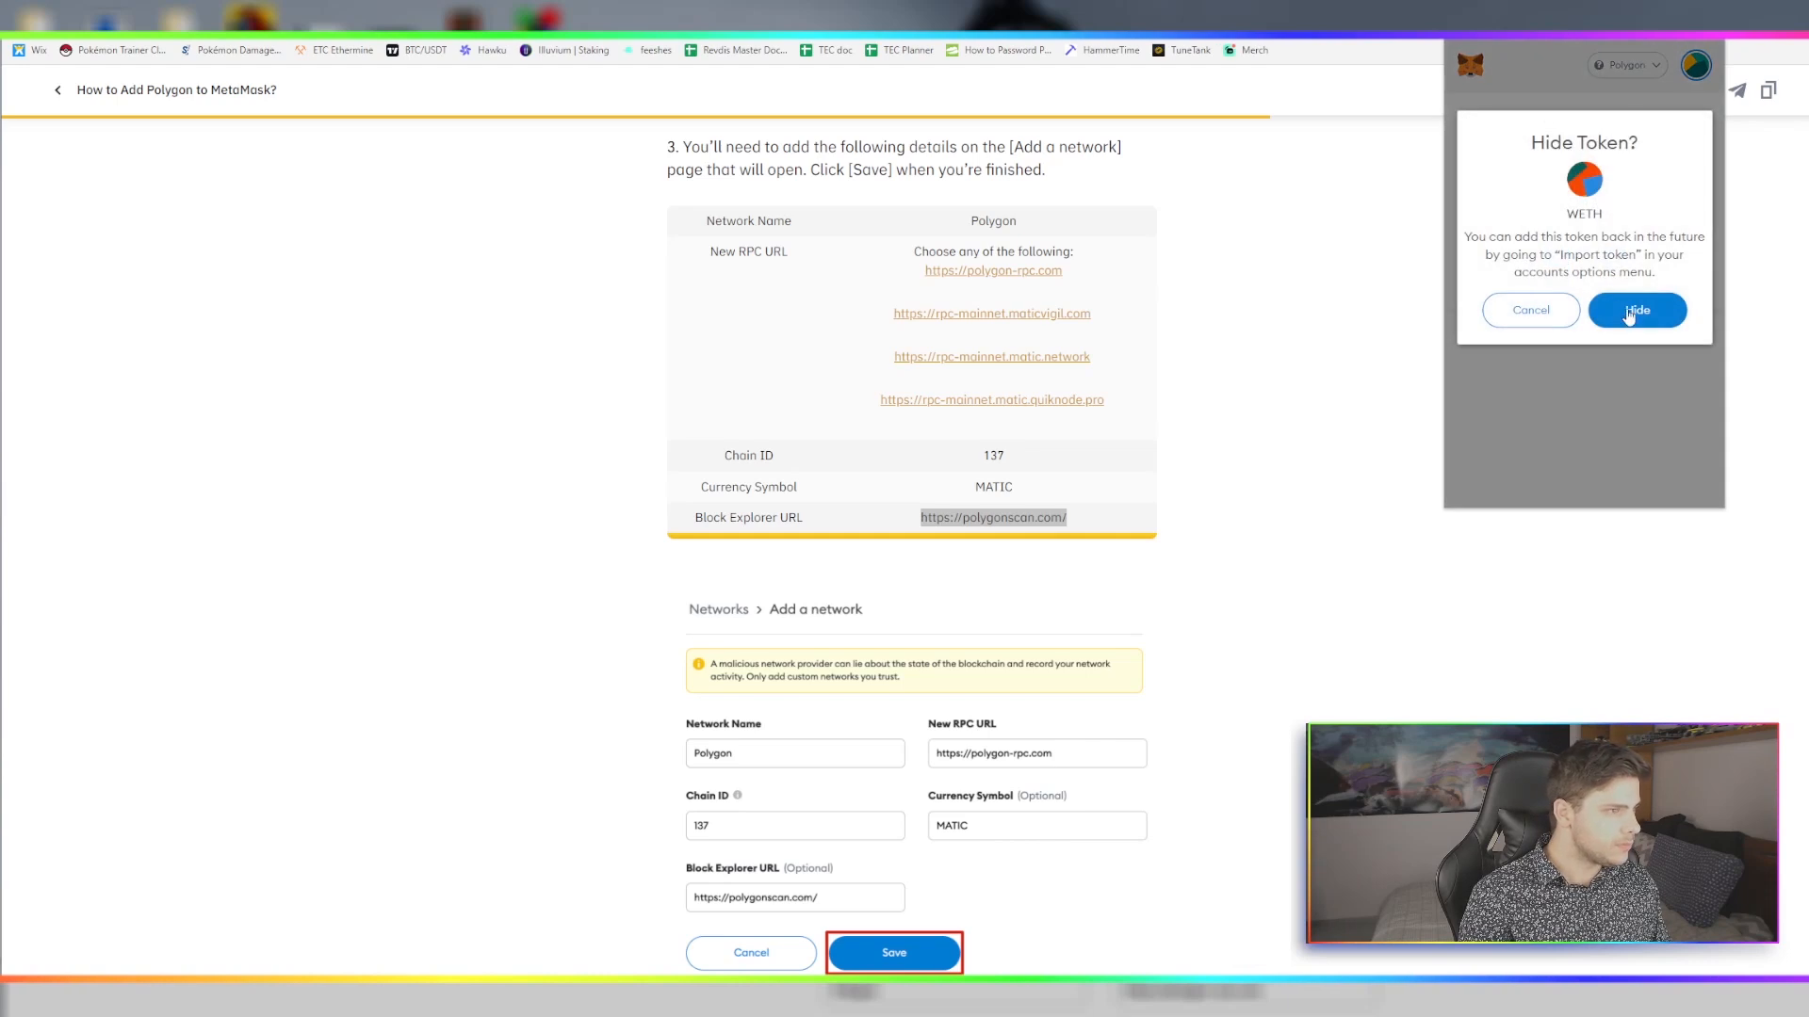
{"action": "left_click", "coordinate": [1634, 310]}
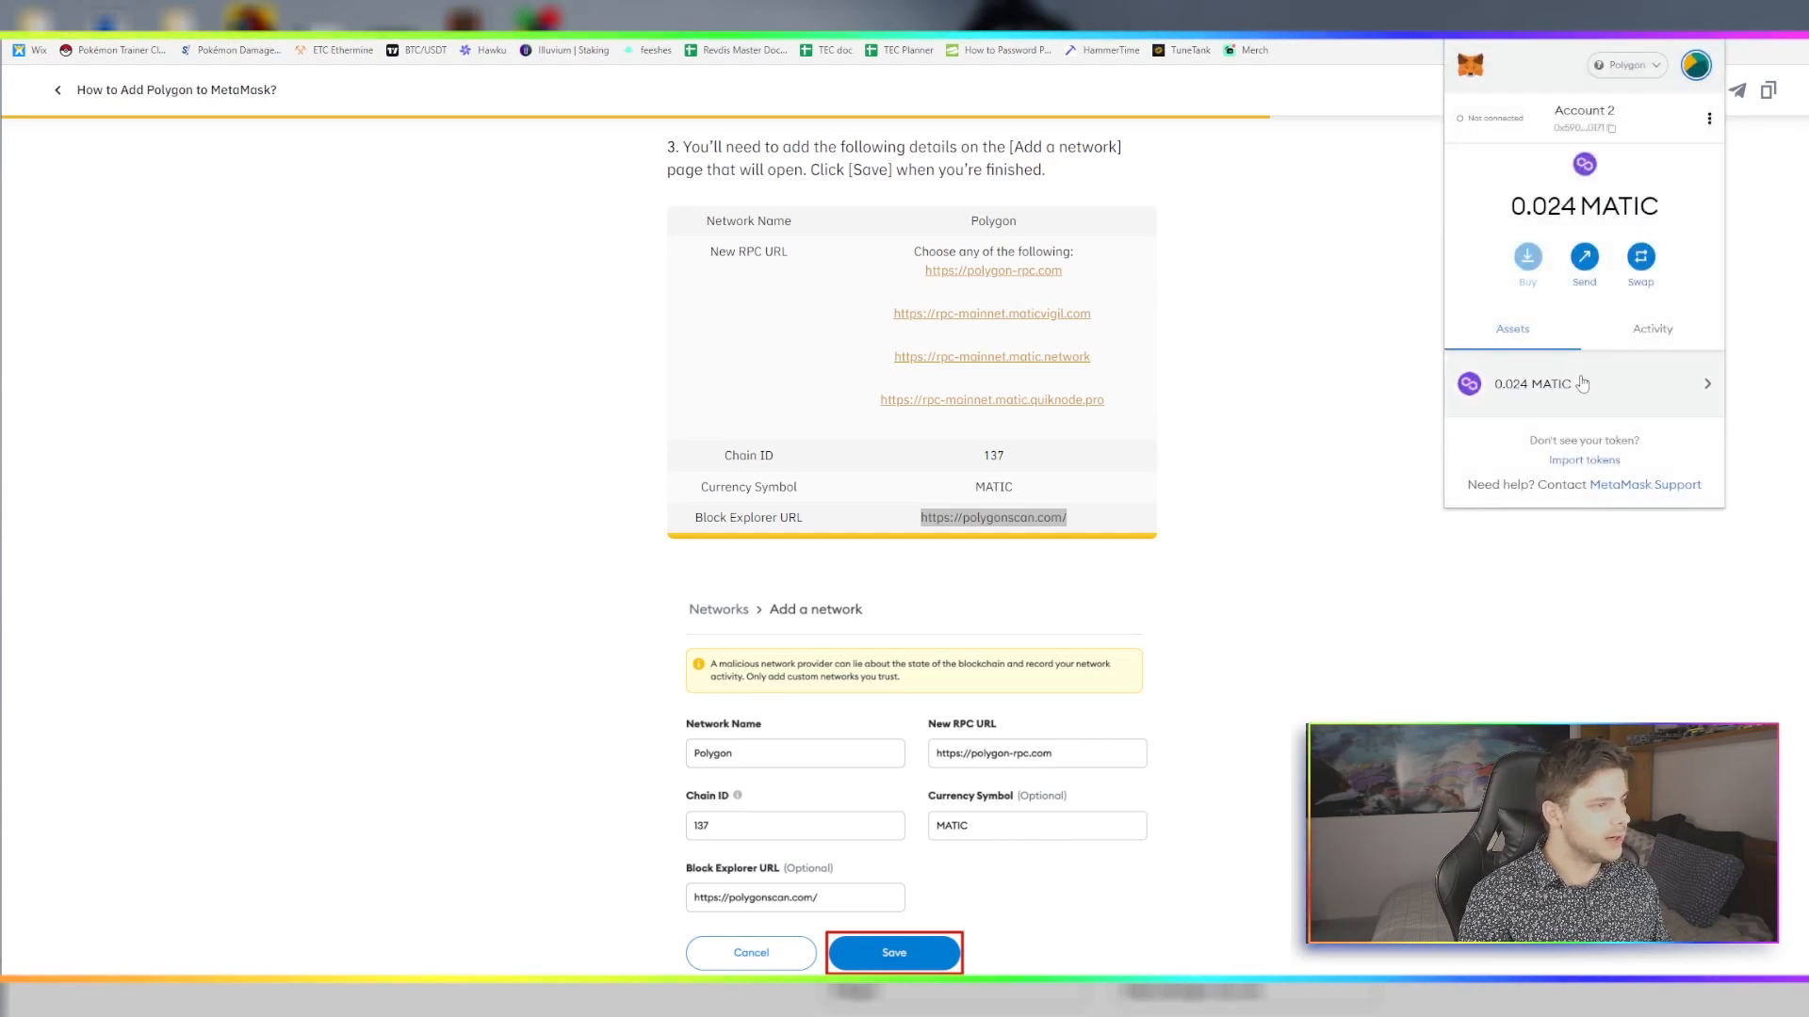
{"action": "mouse_move", "coordinate": [1542, 412]}
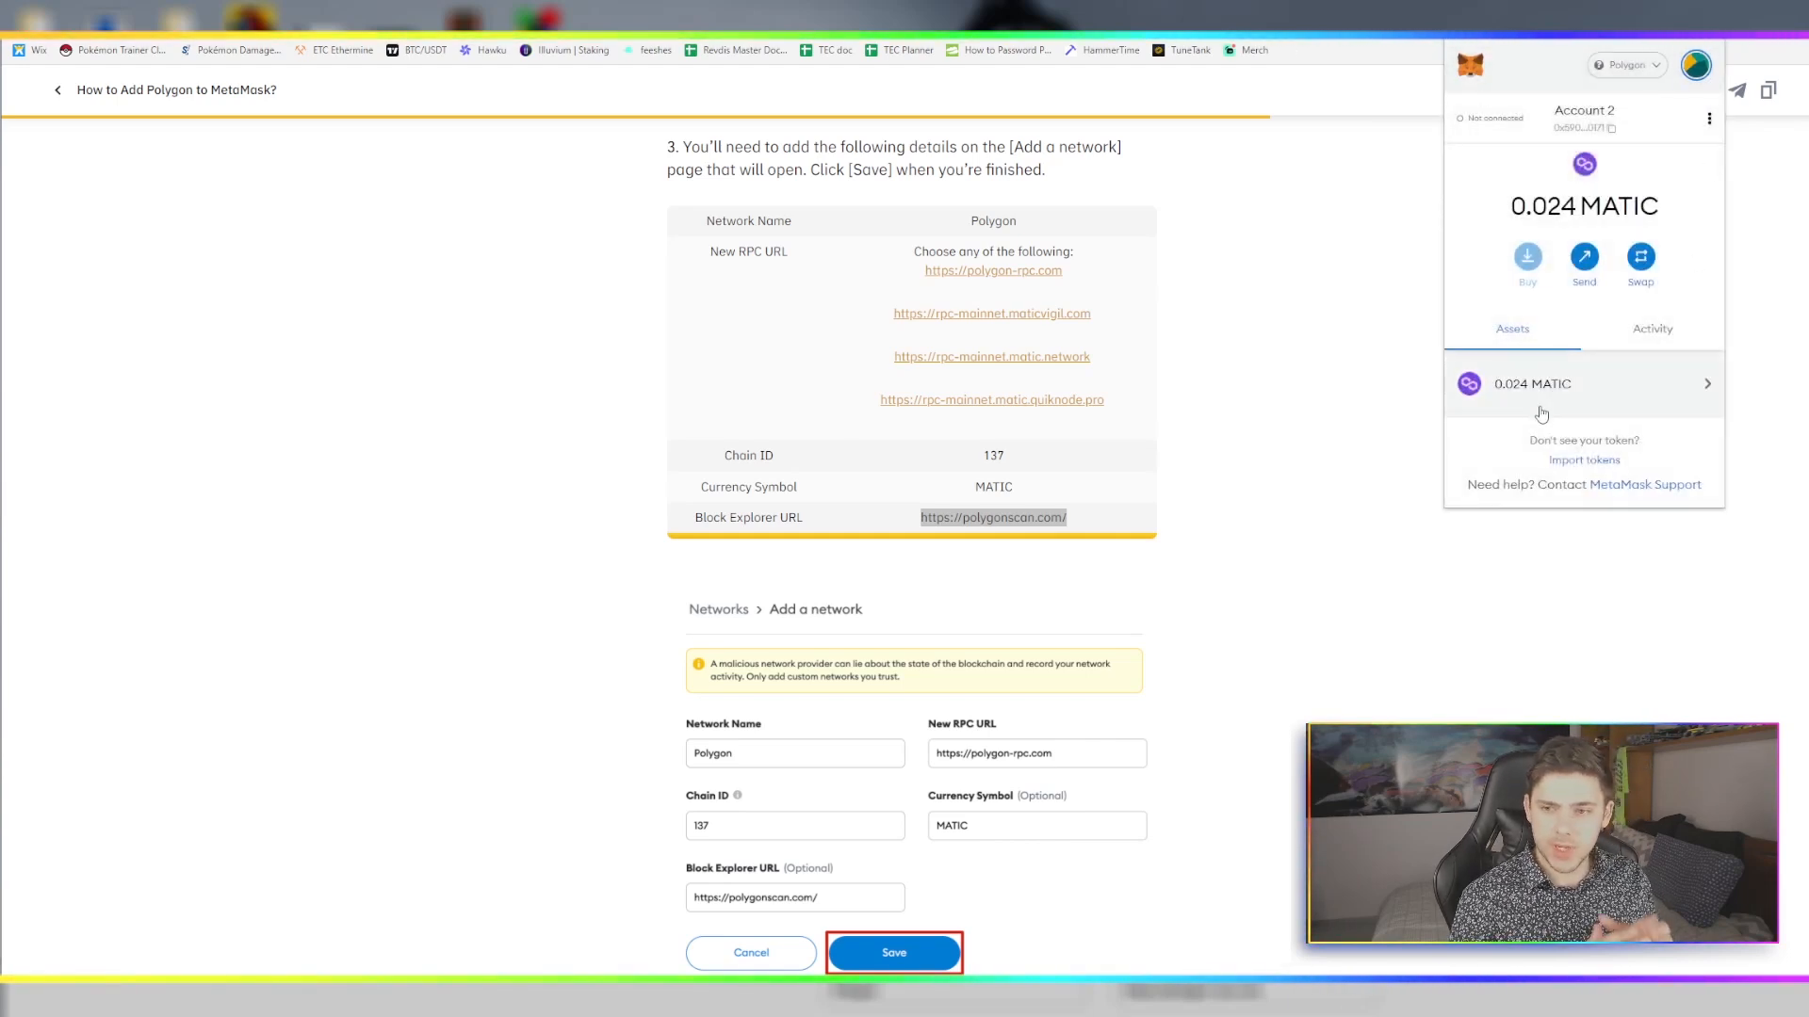
{"action": "mouse_move", "coordinate": [1417, 366]}
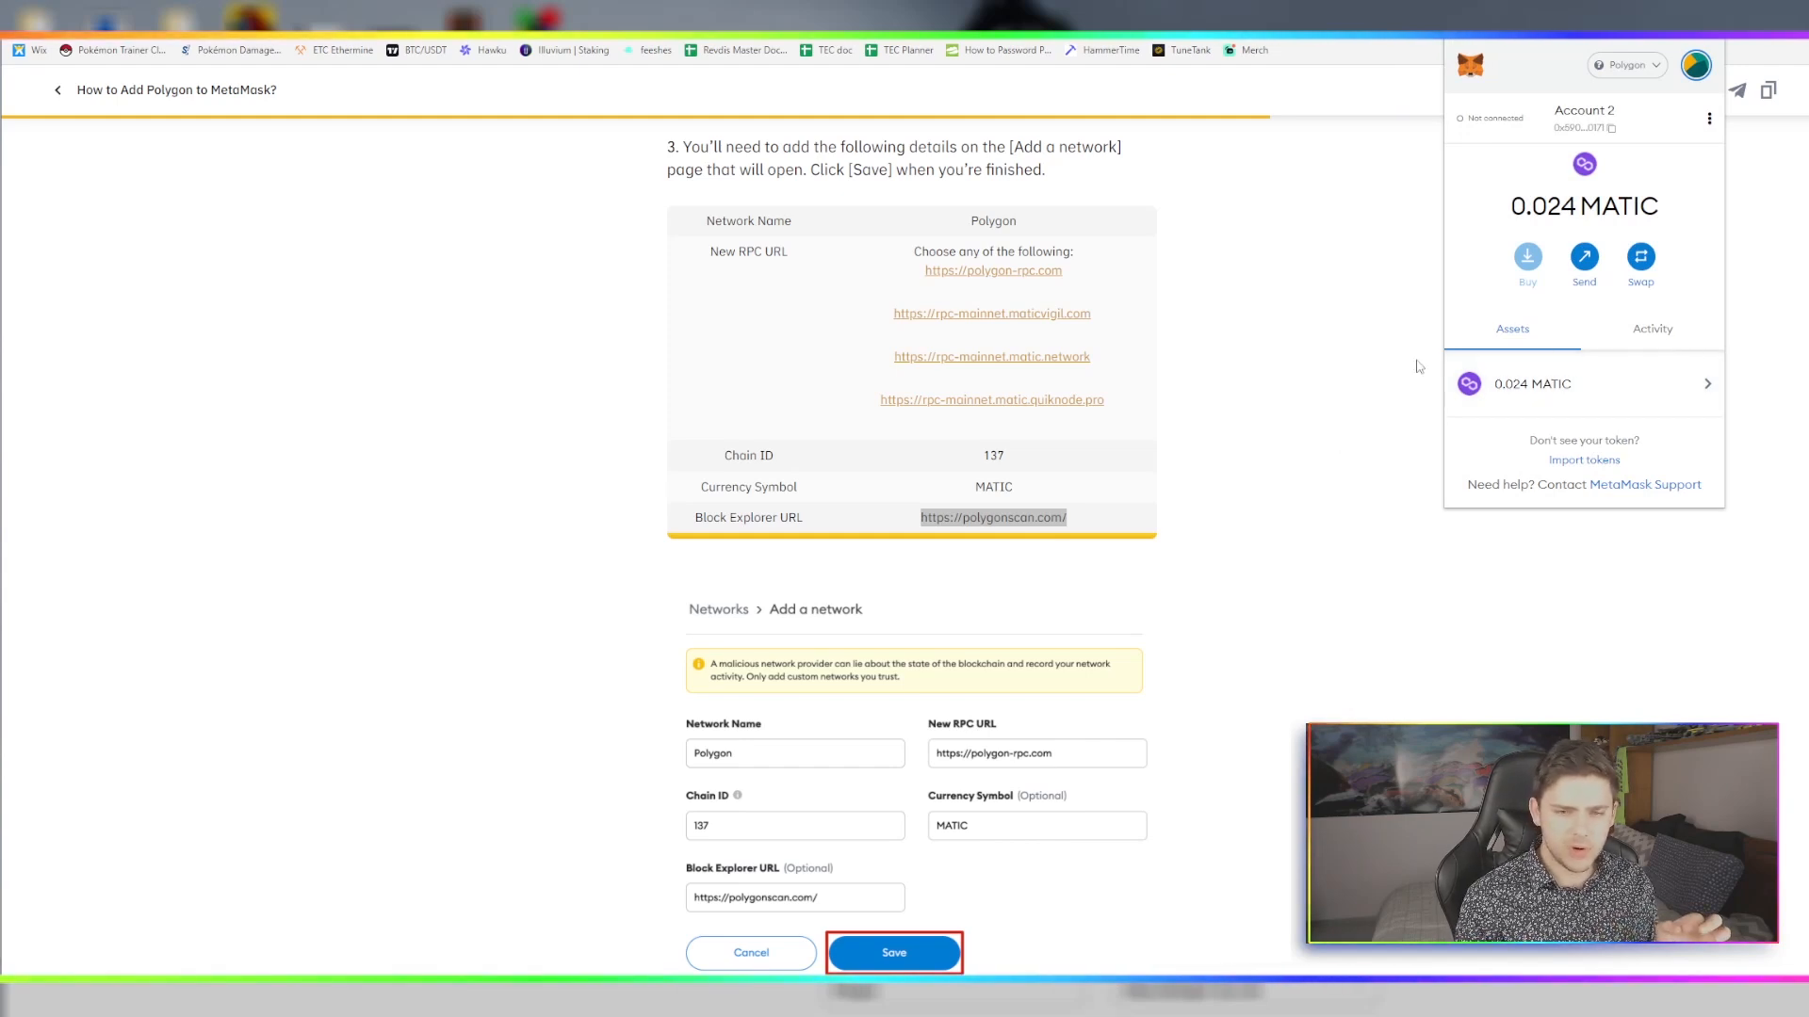
{"action": "mouse_move", "coordinate": [1656, 230]}
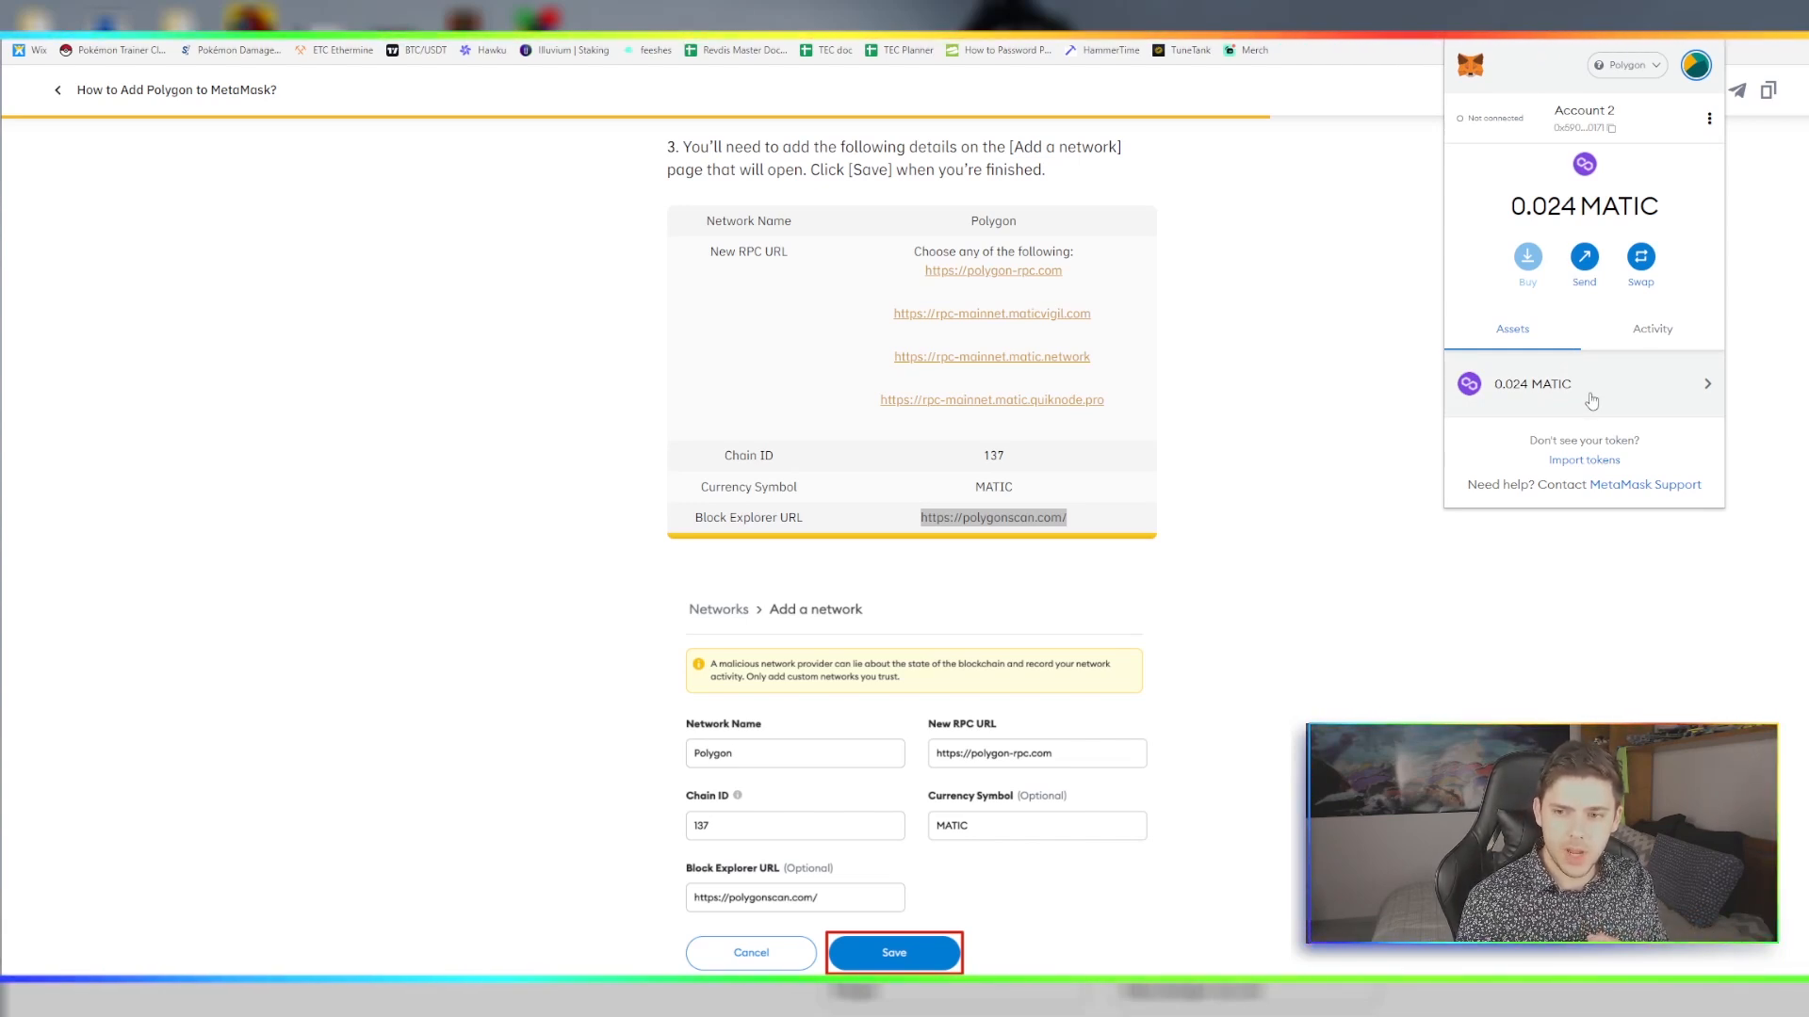
{"action": "mouse_move", "coordinate": [1651, 370]}
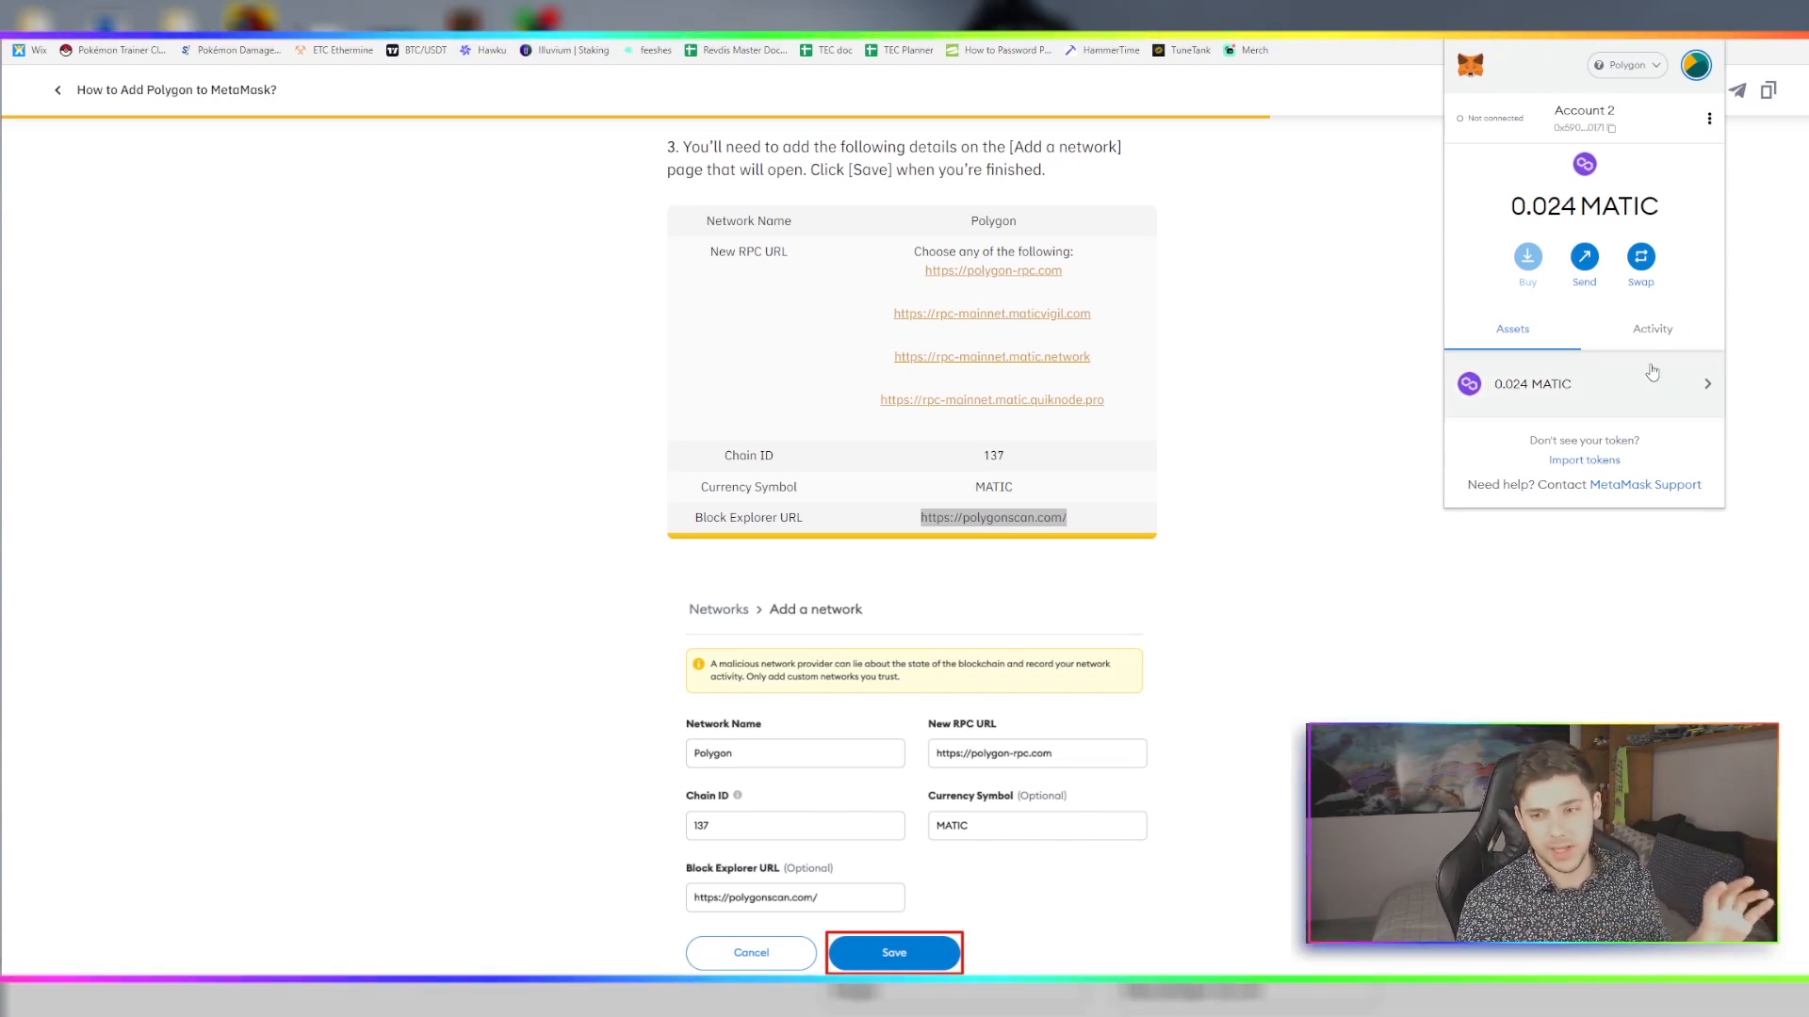
{"action": "mouse_move", "coordinate": [1289, 438]}
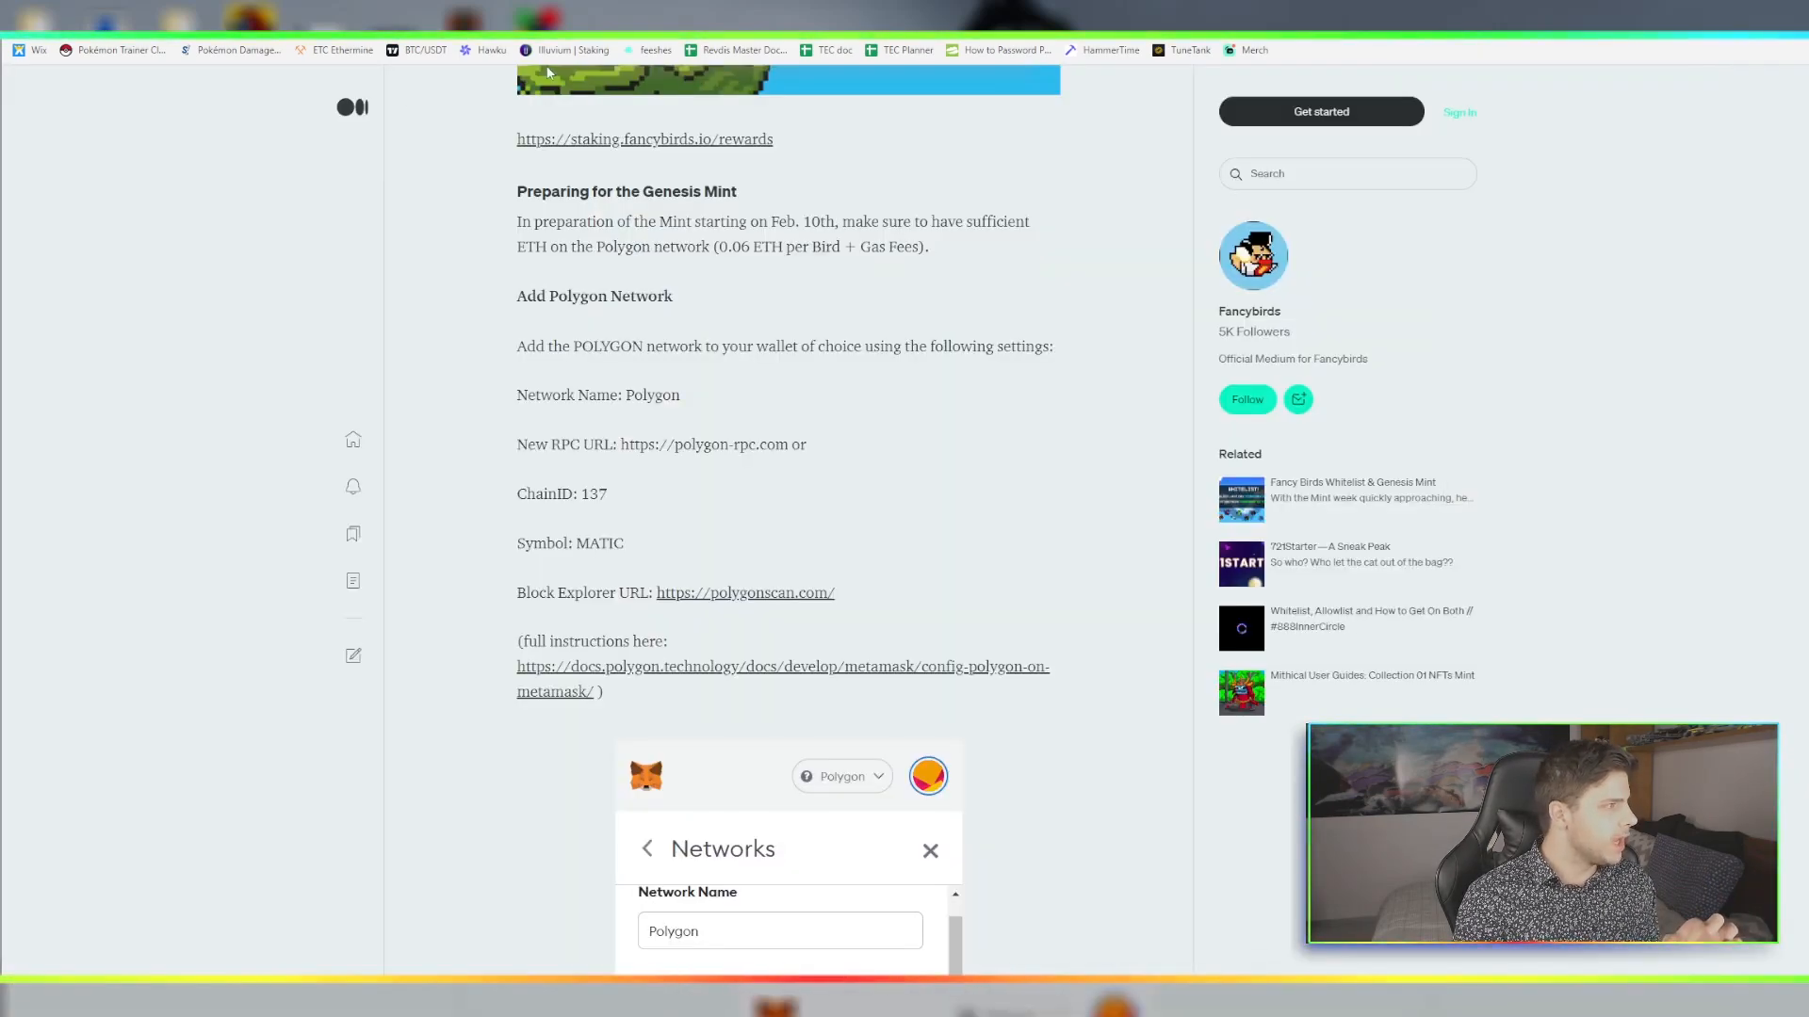
Scroll the Fancy Birds article down to its Bridge MATIC & ETH section
{"action": "scroll", "scroll_direction": "down", "scroll_amount": 3}
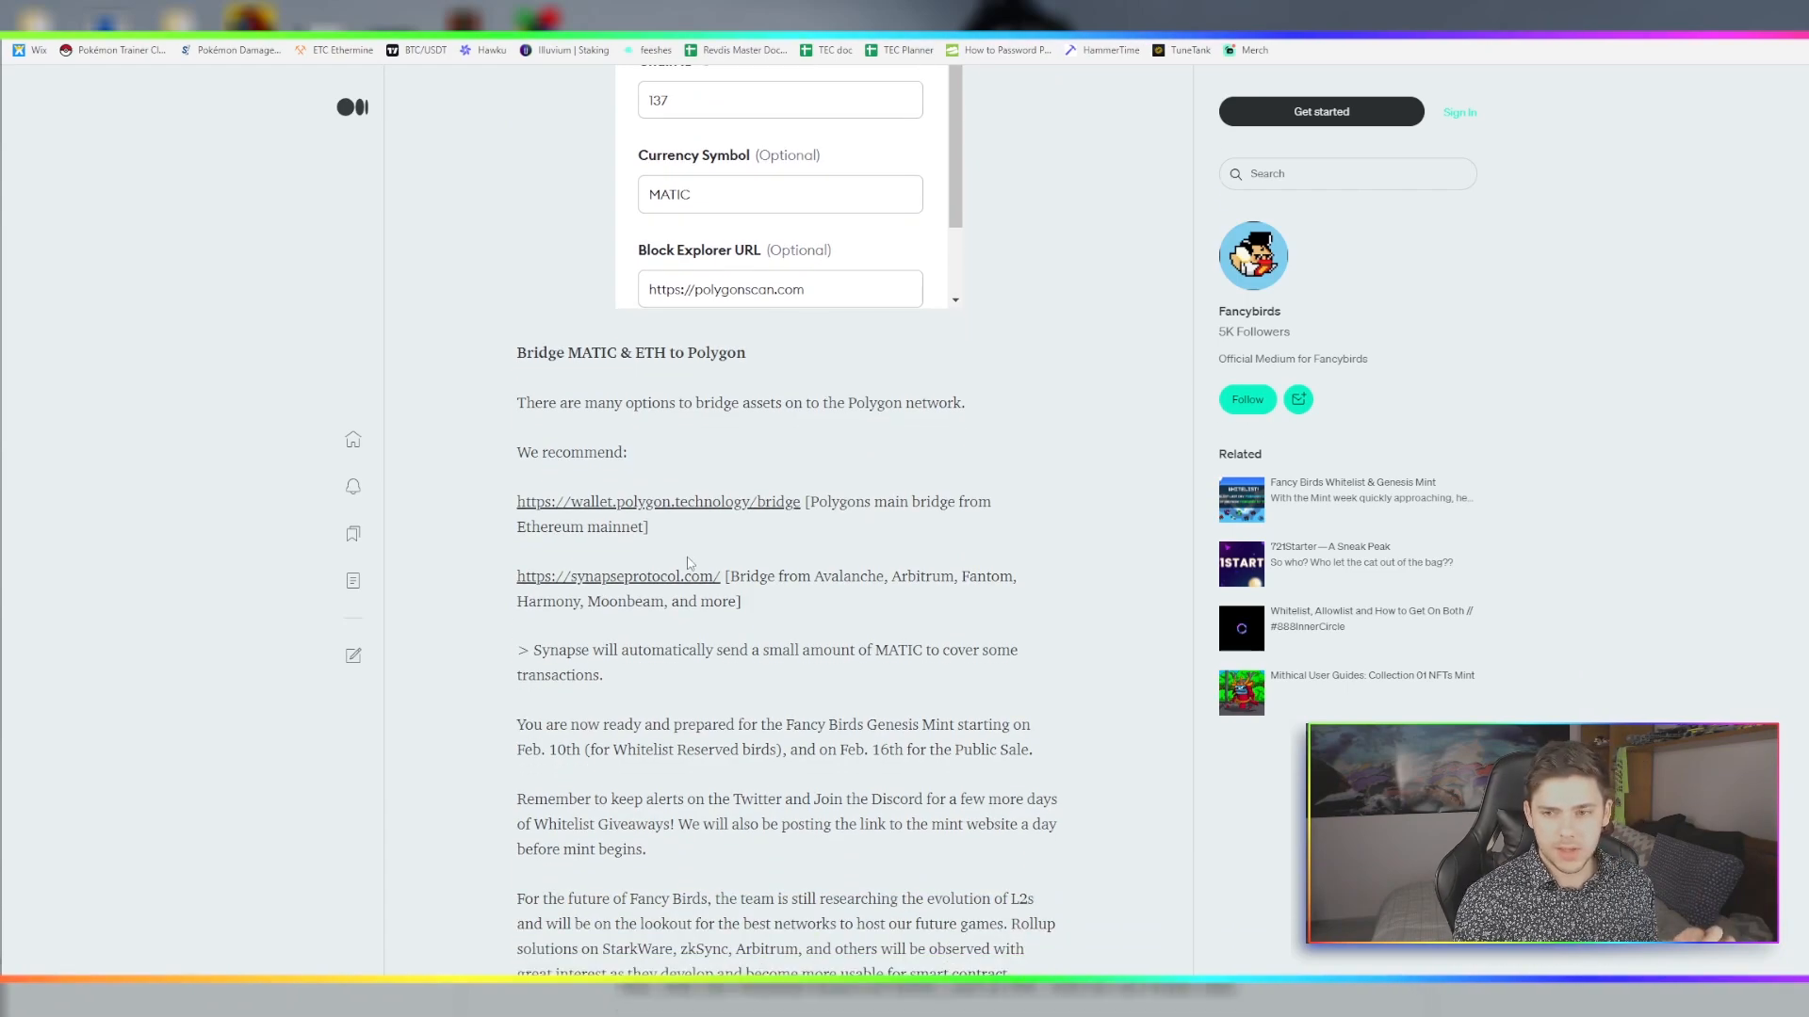
{"action": "scroll", "scroll_direction": "down", "scroll_amount": 3}
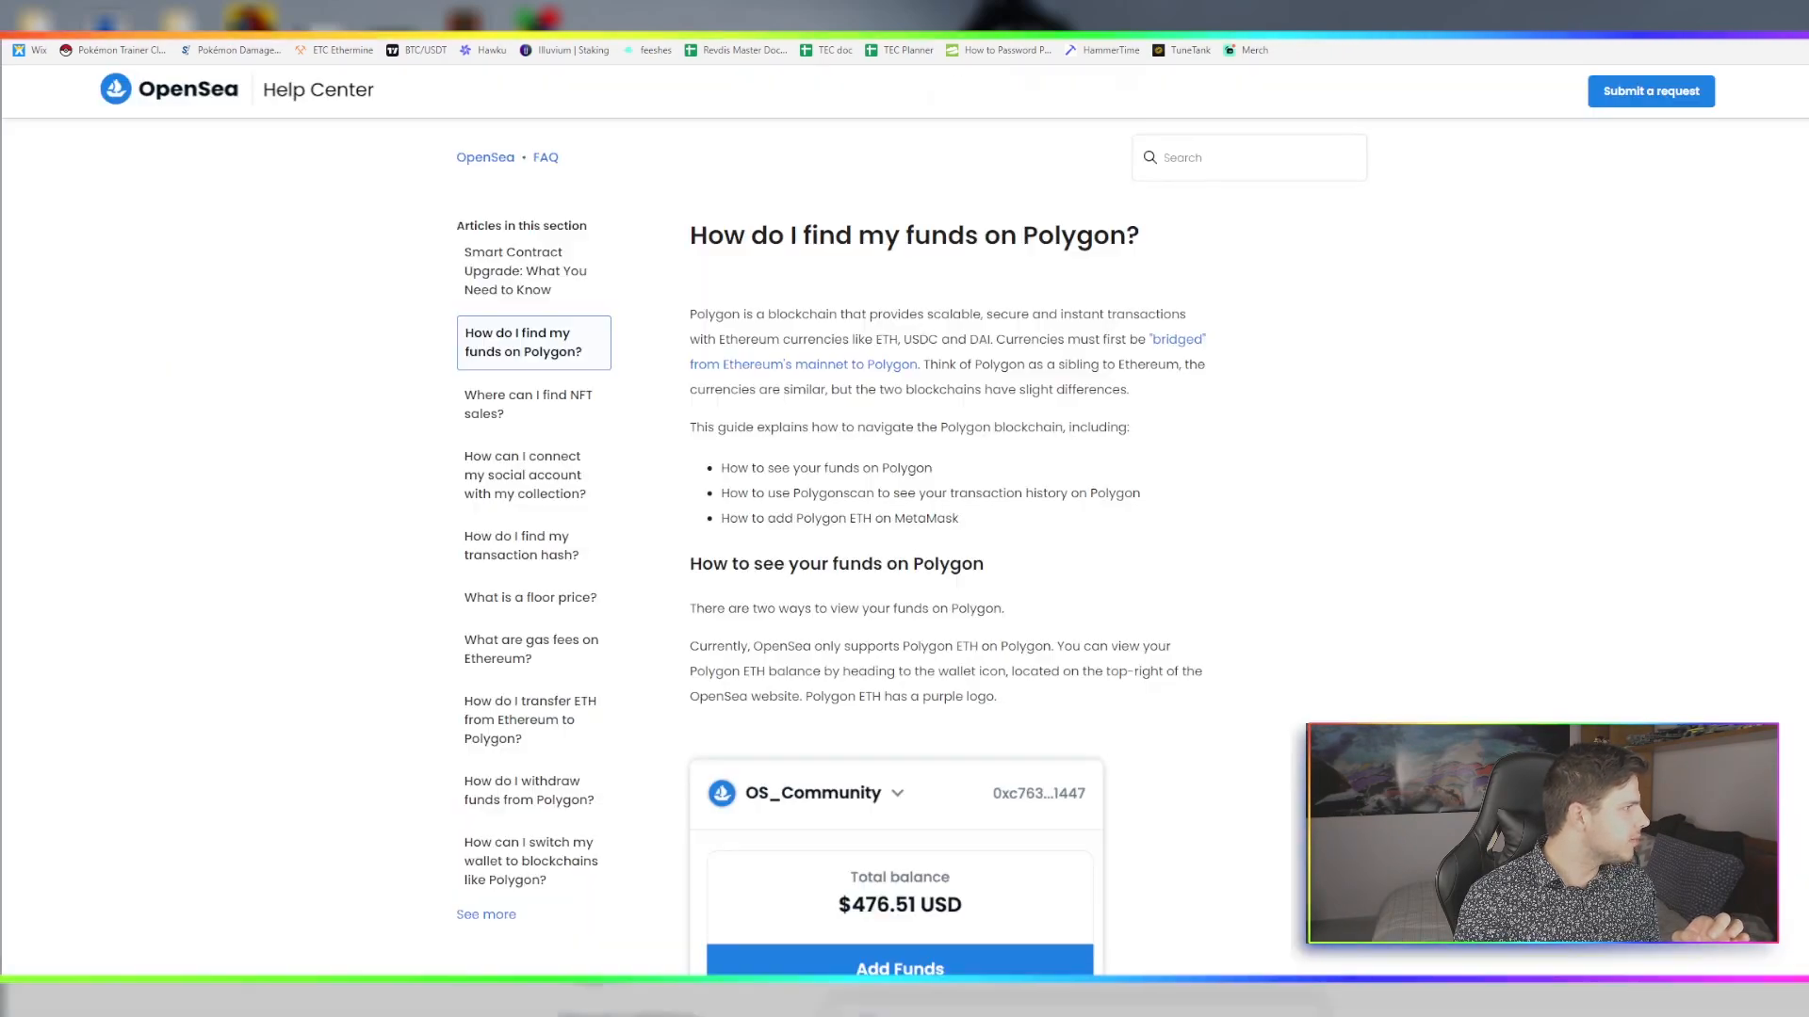
Scroll the Polygon funds article down to Adding Polygon ETH to MetaMask
{"action": "scroll", "scroll_direction": "down", "scroll_amount": 3}
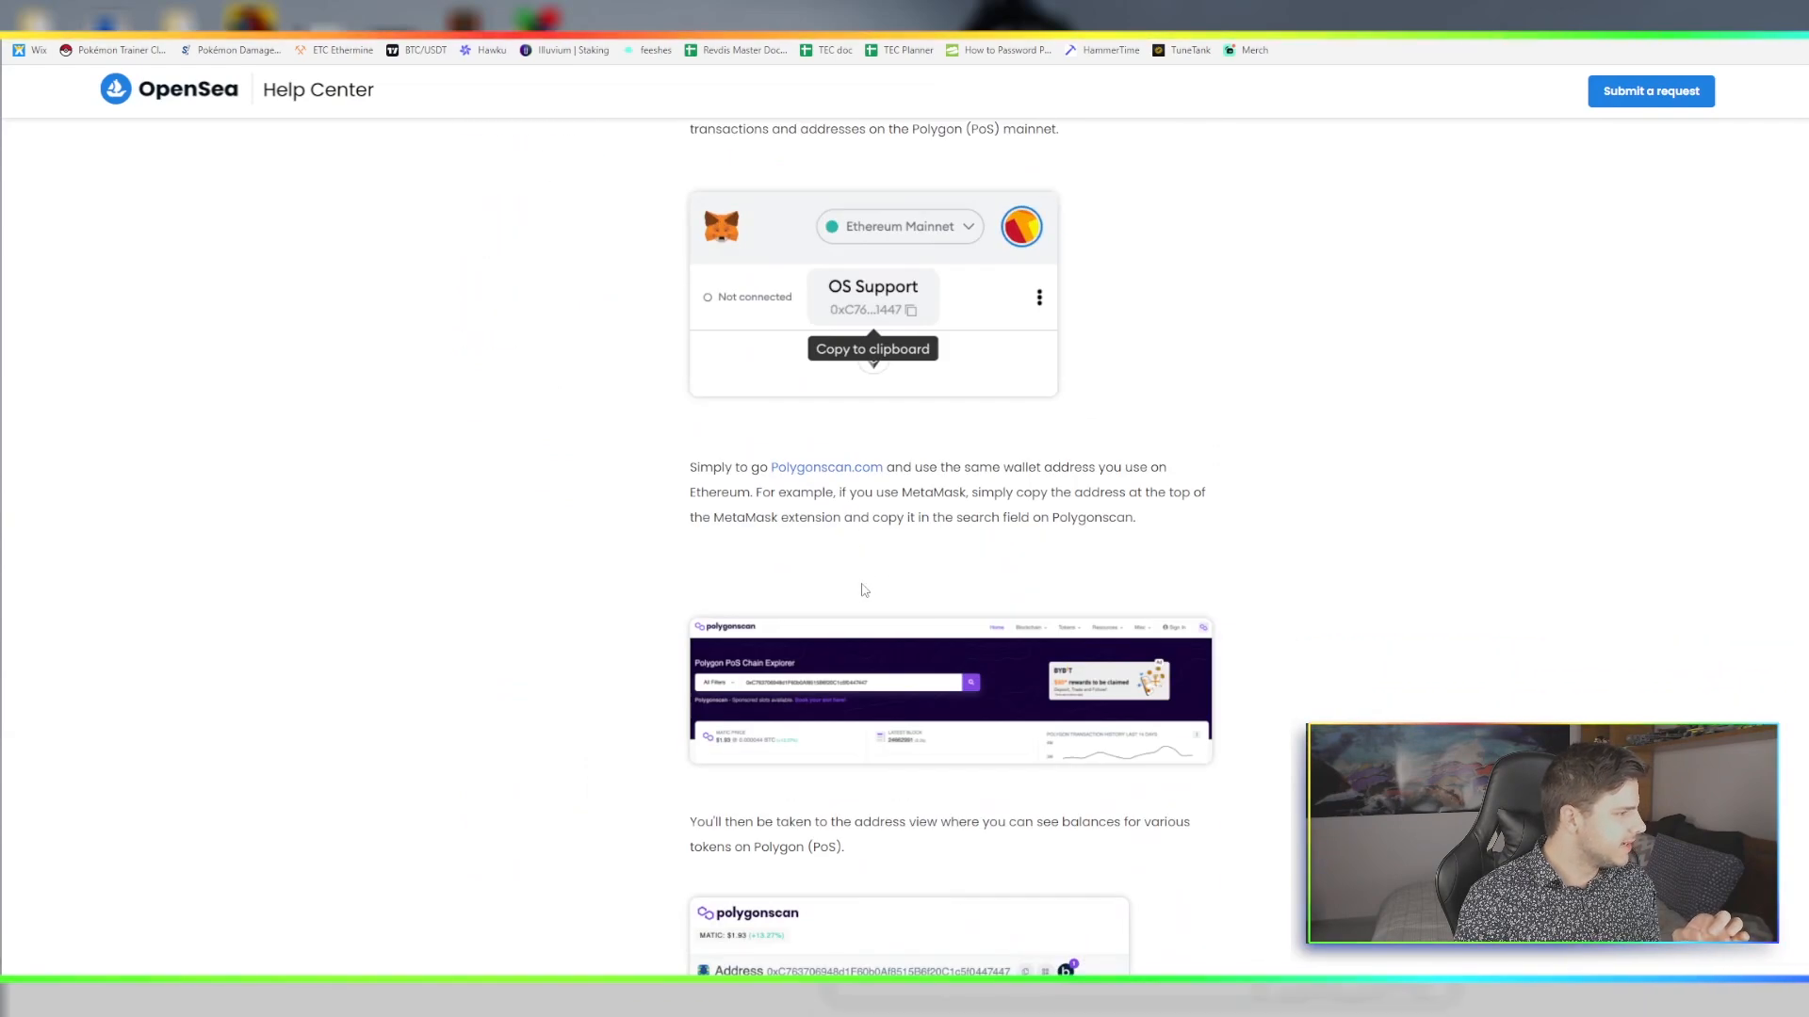
{"action": "scroll", "scroll_direction": "down", "scroll_amount": 3}
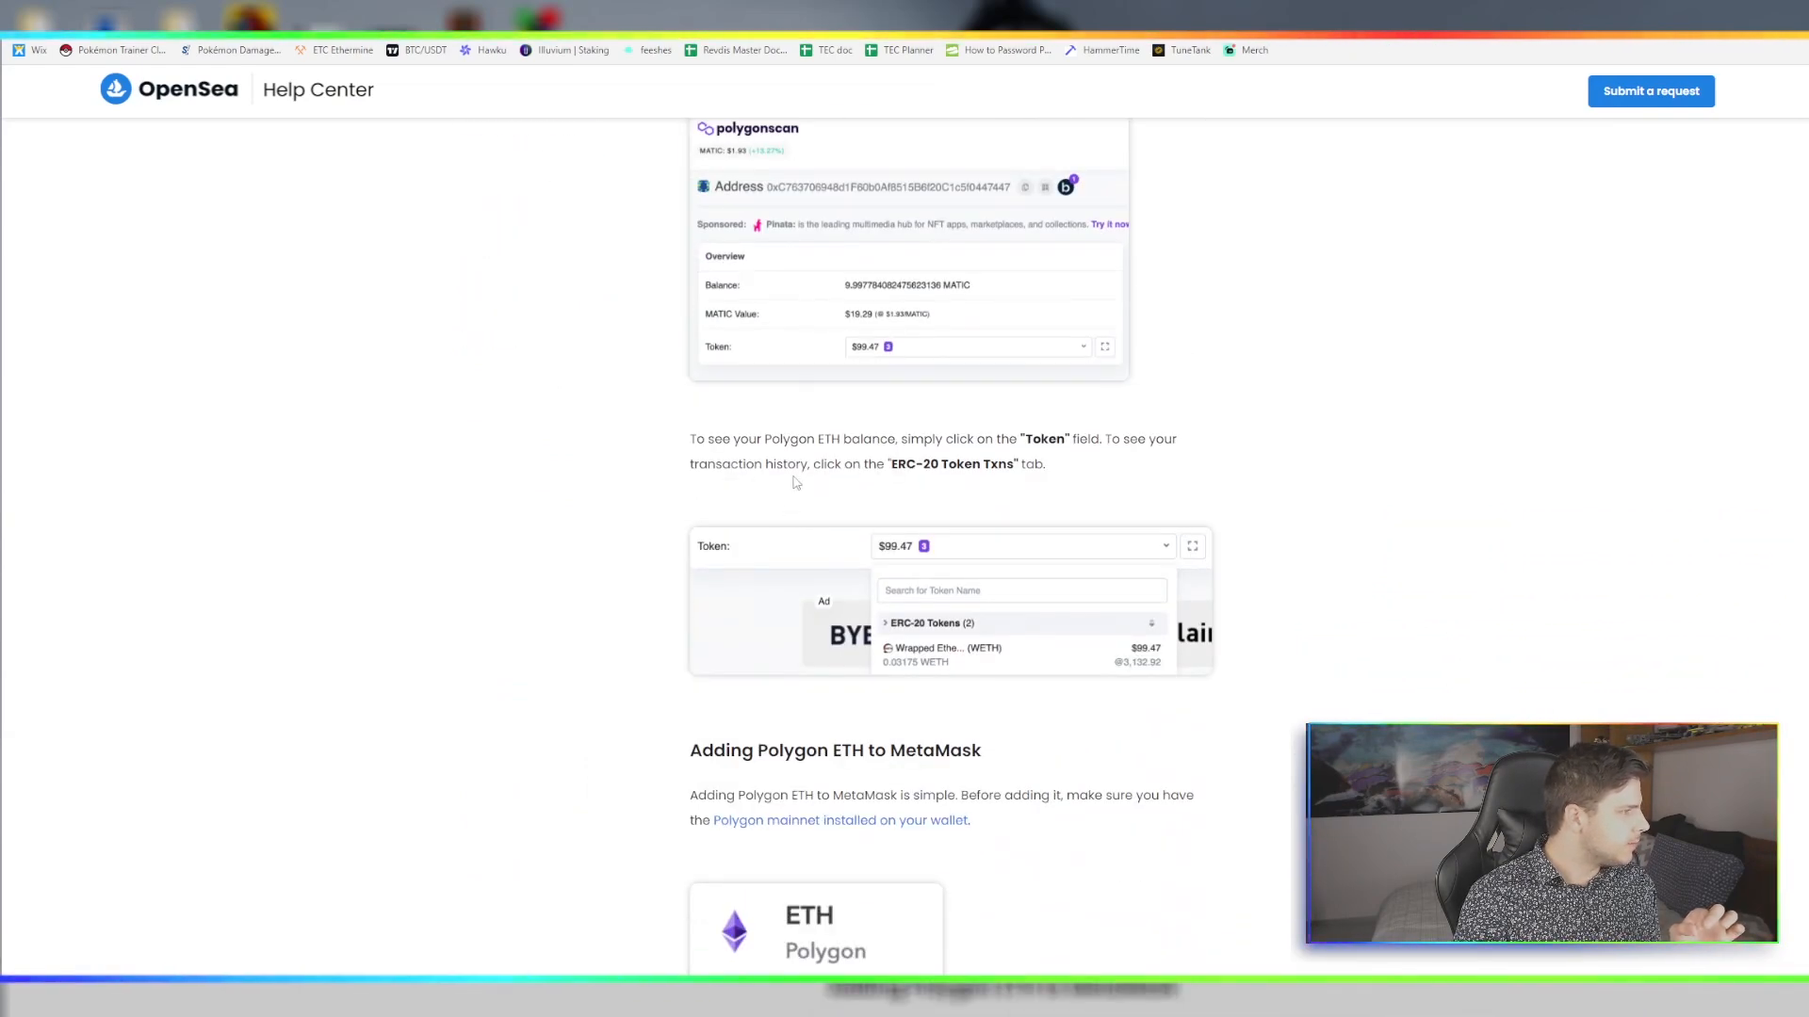
{"action": "scroll", "scroll_direction": "down", "scroll_amount": 3}
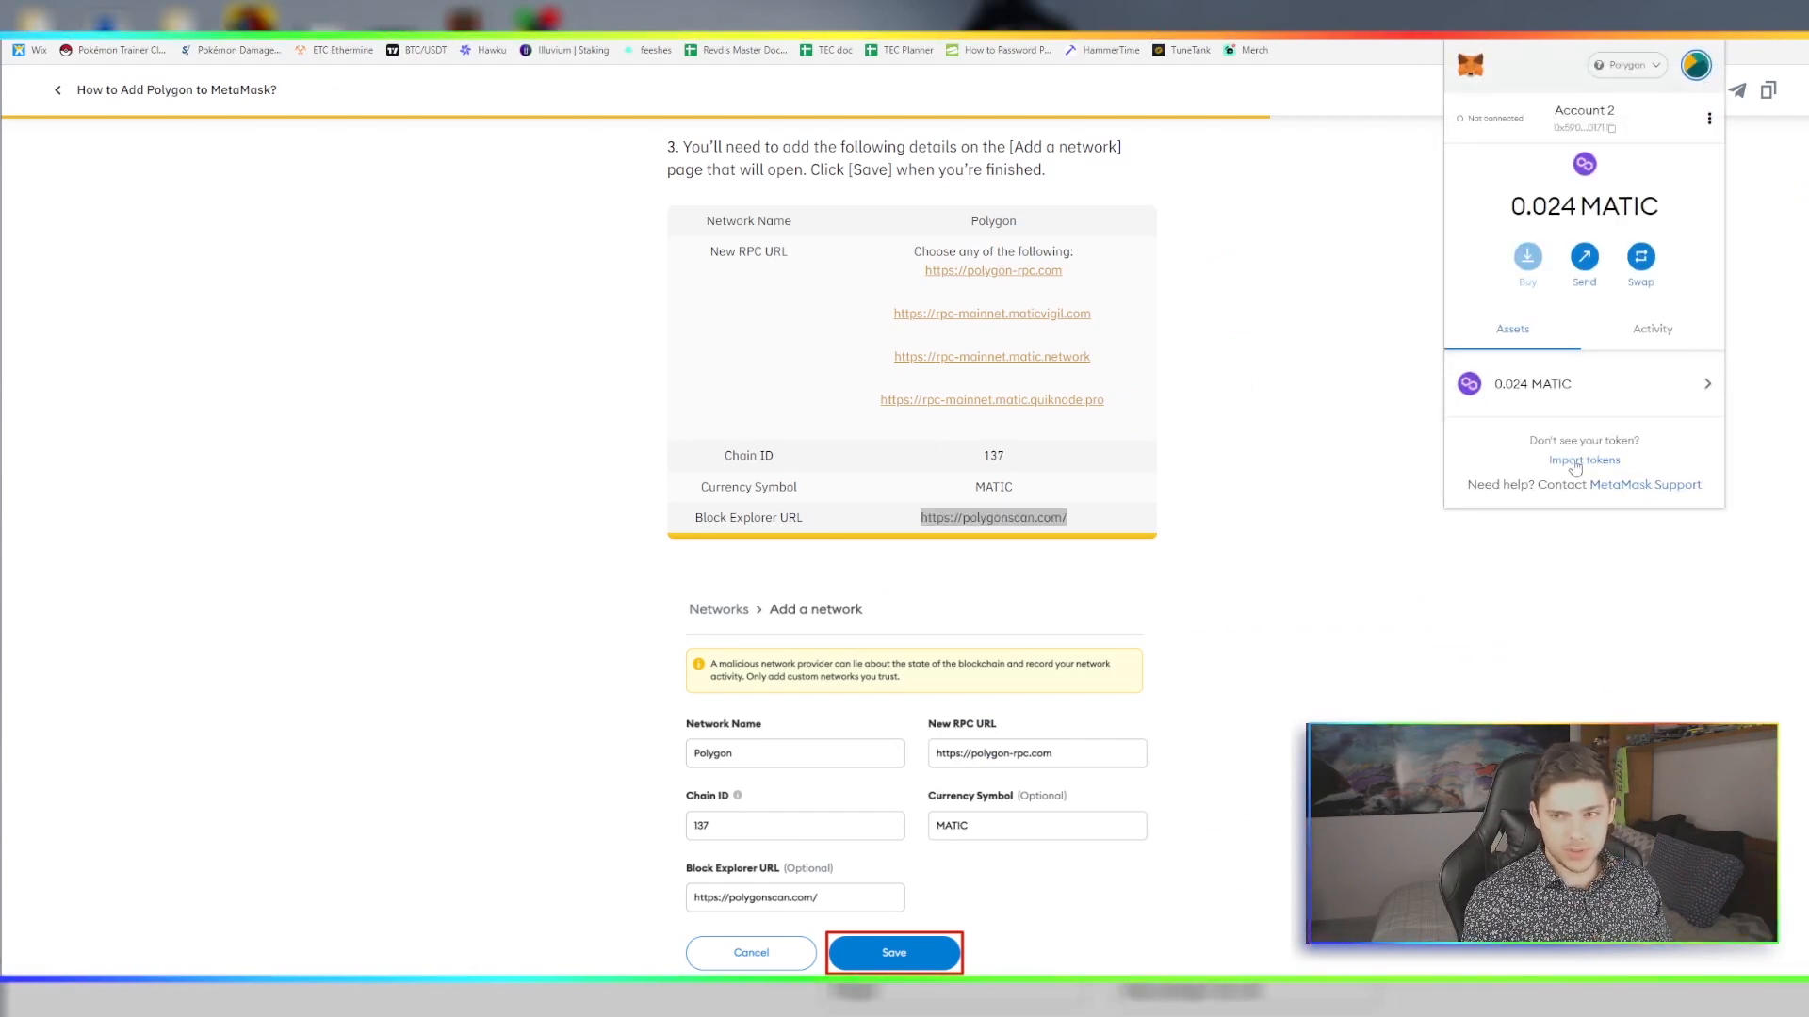
Import WETH as a custom token from its contract address, restoring the 0.039 WETH balance
{"action": "left_click", "coordinate": [1582, 459]}
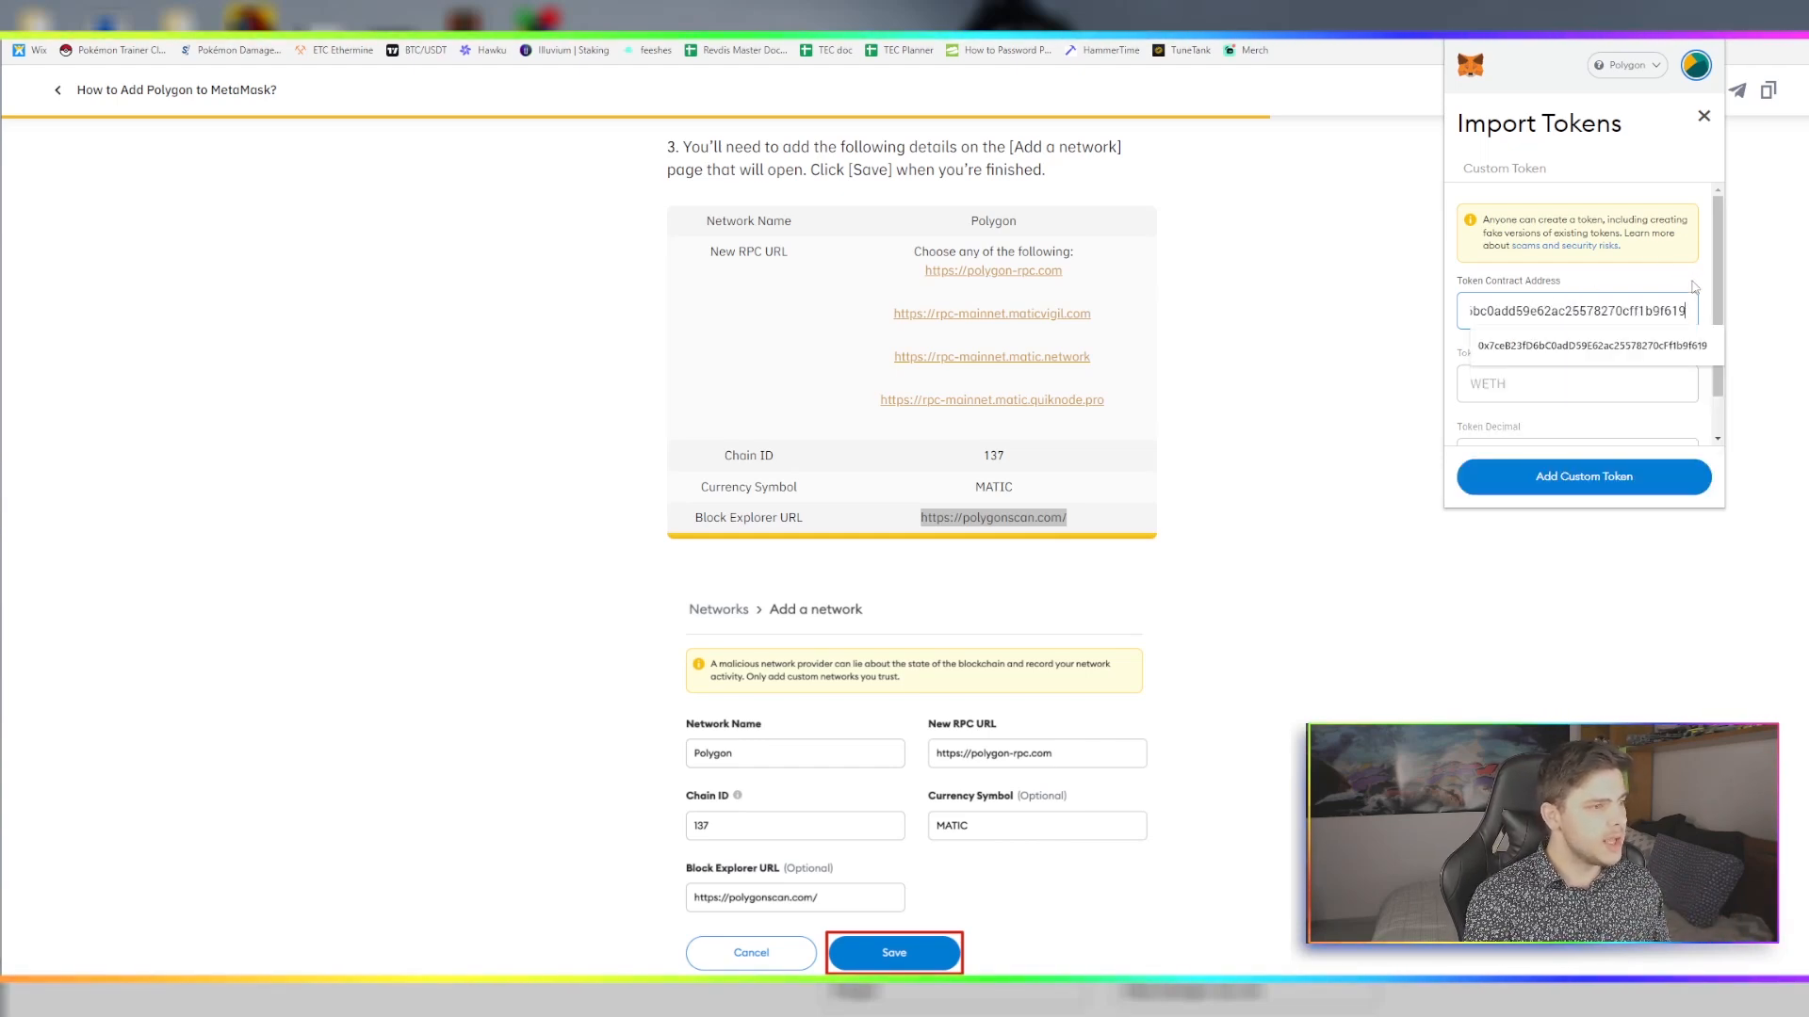
{"action": "scroll", "scroll_direction": "down", "scroll_amount": 3}
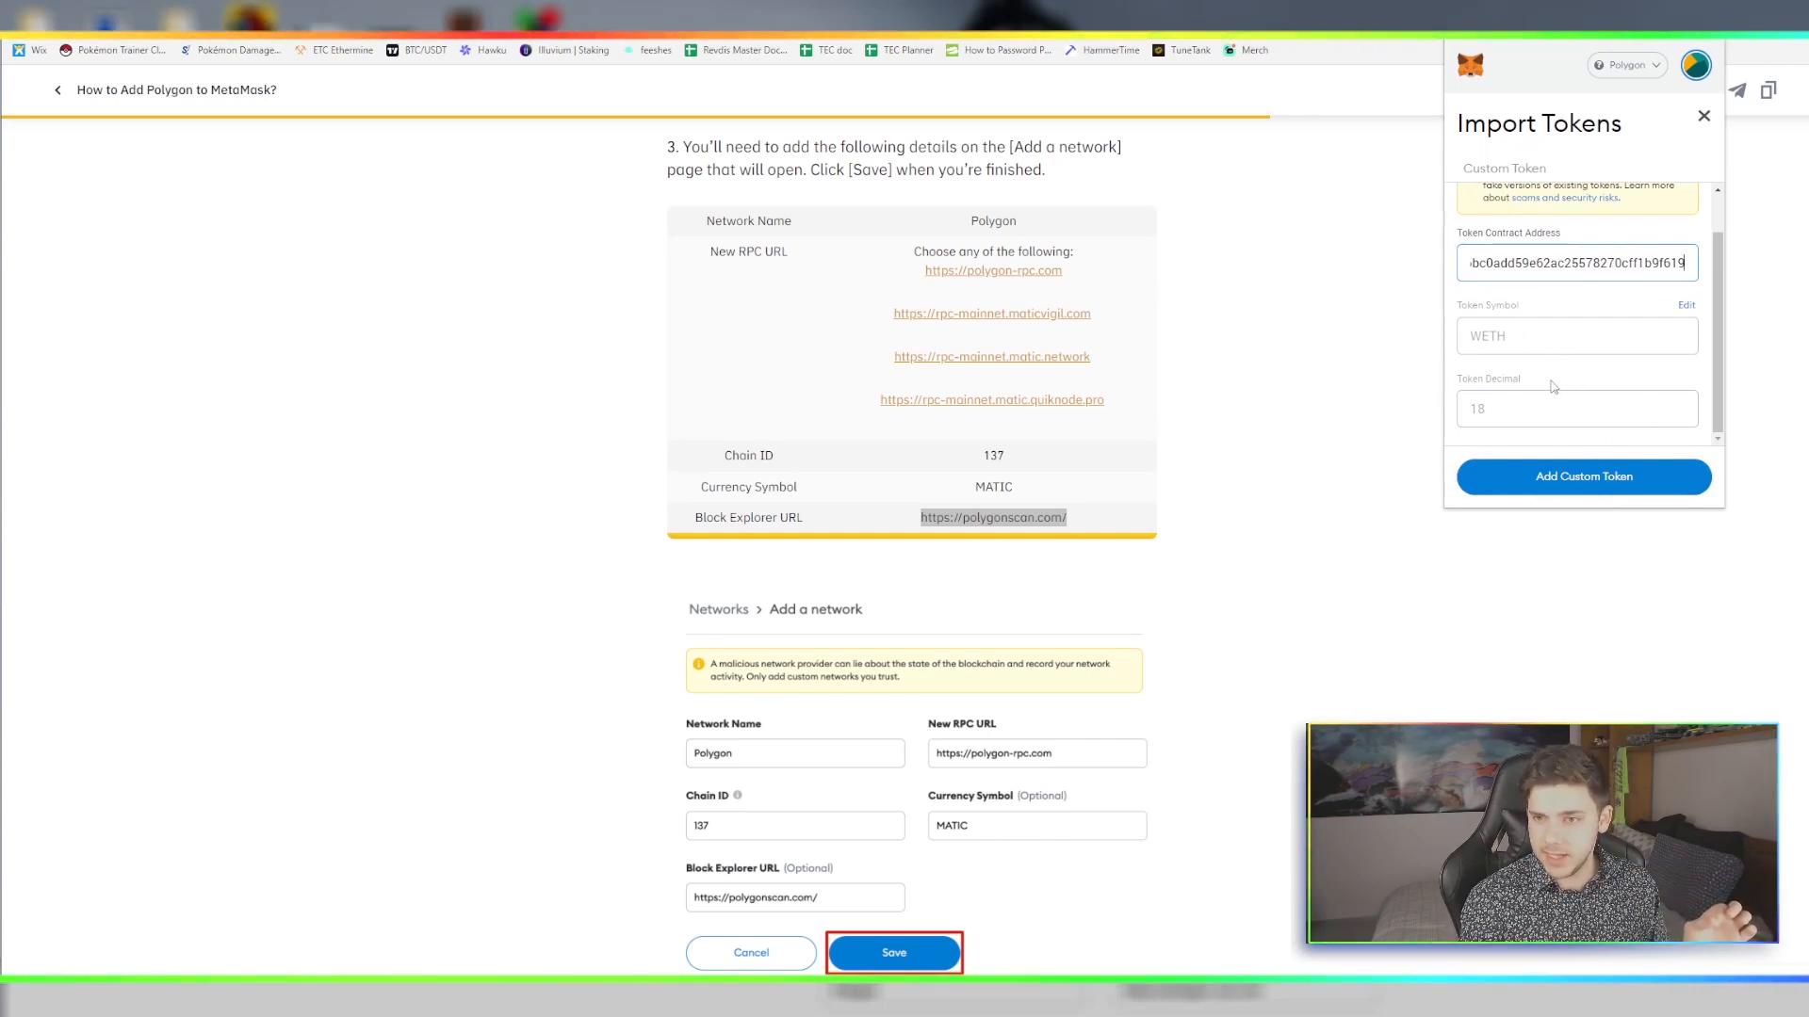
{"action": "left_click", "coordinate": [1583, 477]}
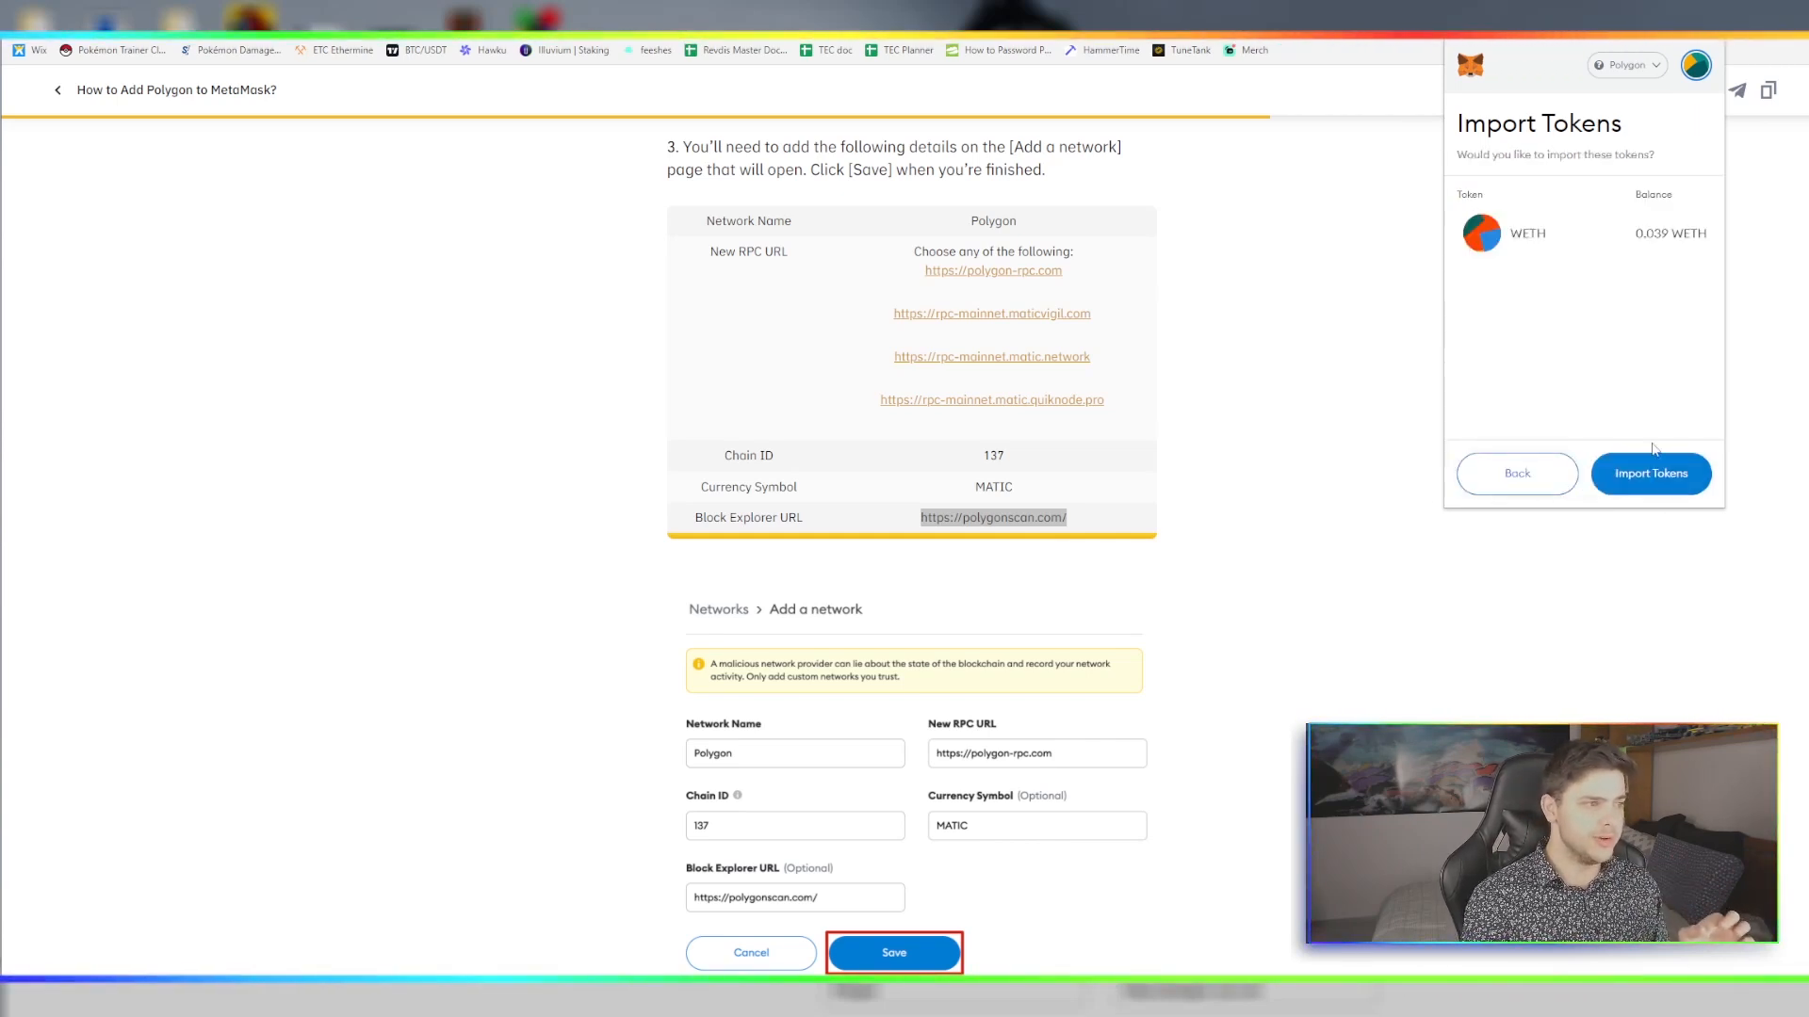
{"action": "left_click", "coordinate": [1649, 473]}
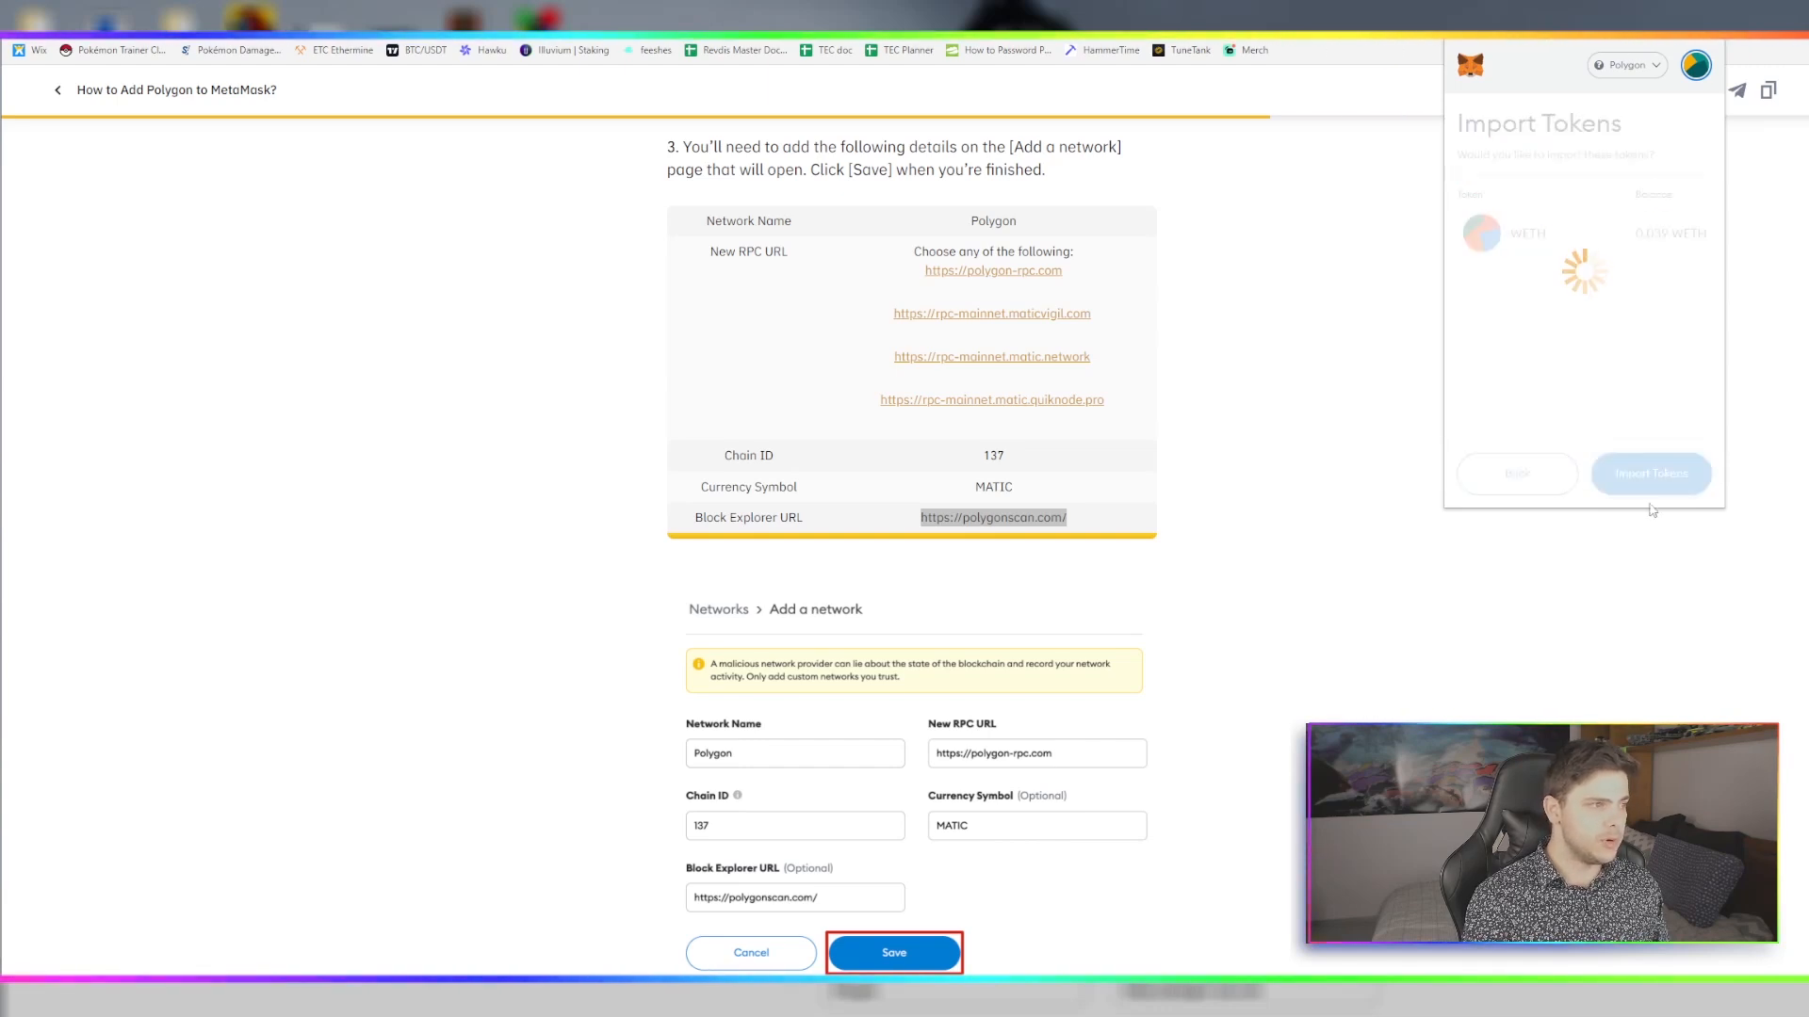
{"action": "left_click", "coordinate": [1651, 472]}
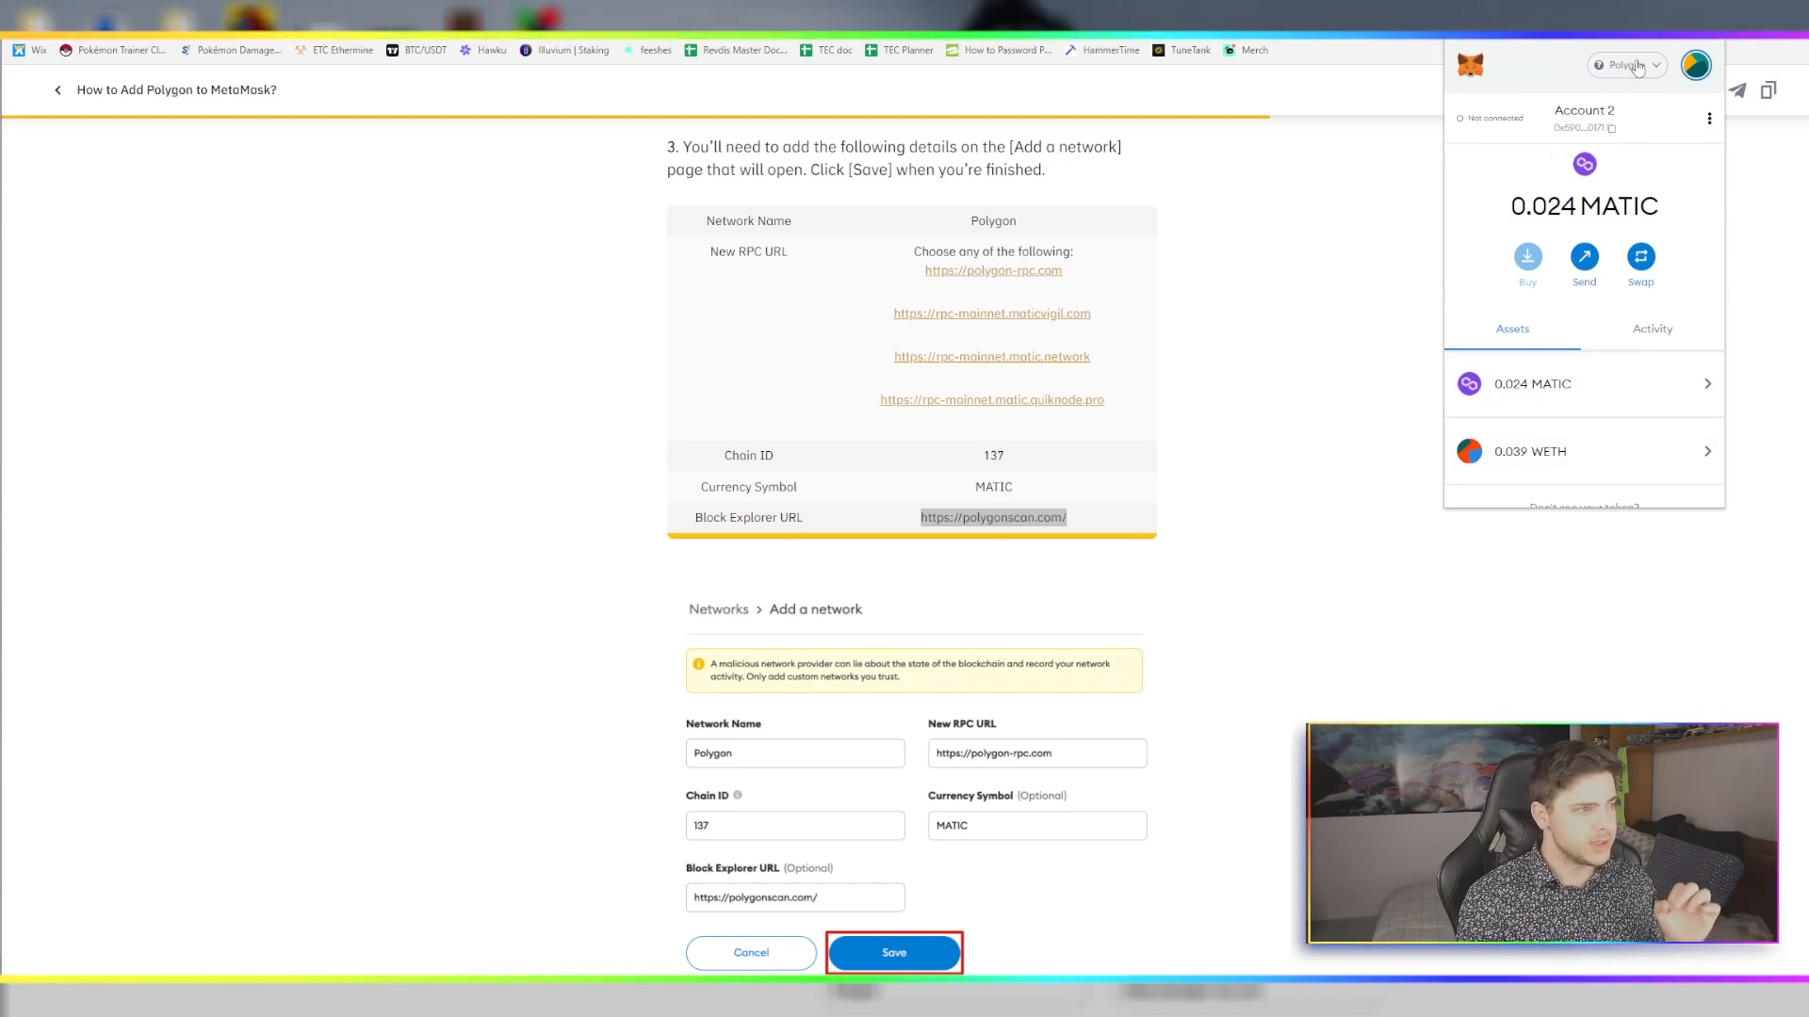
Open the wallet's network dropdown after checking MATIC and WETH balances
{"action": "left_click", "coordinate": [1625, 65]}
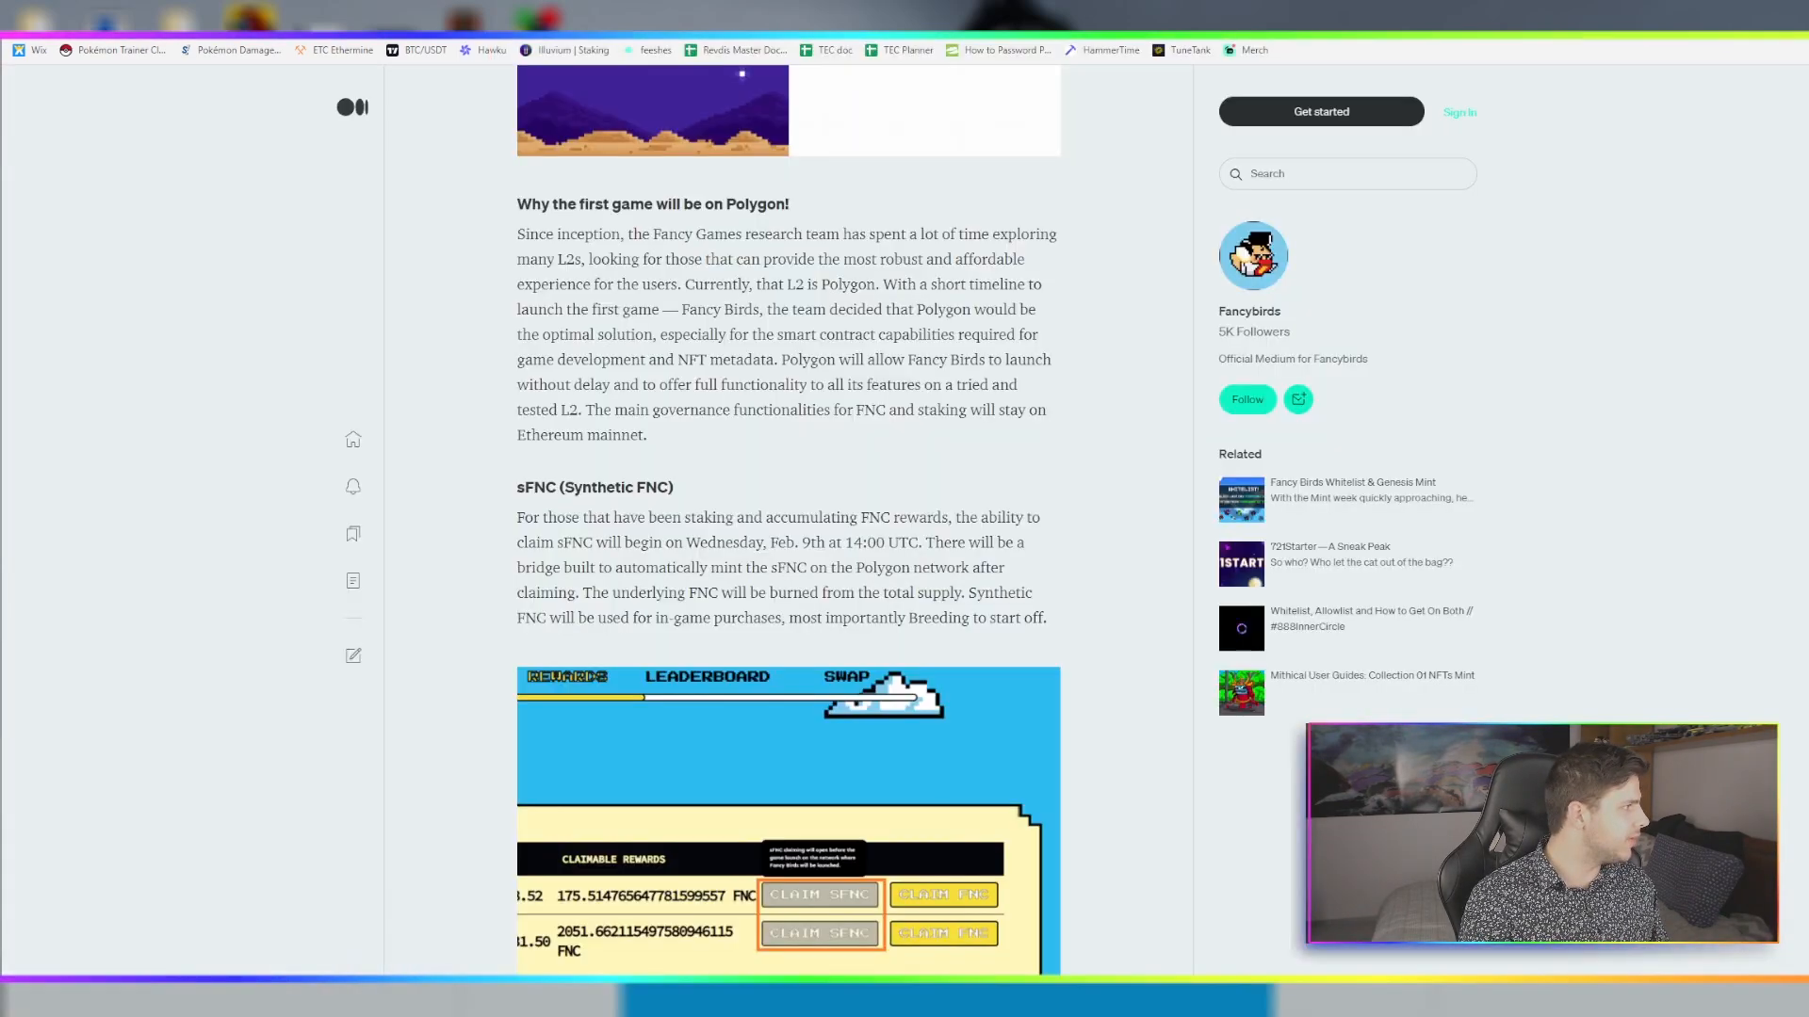
{"action": "scroll", "scroll_direction": "down", "scroll_amount": 3}
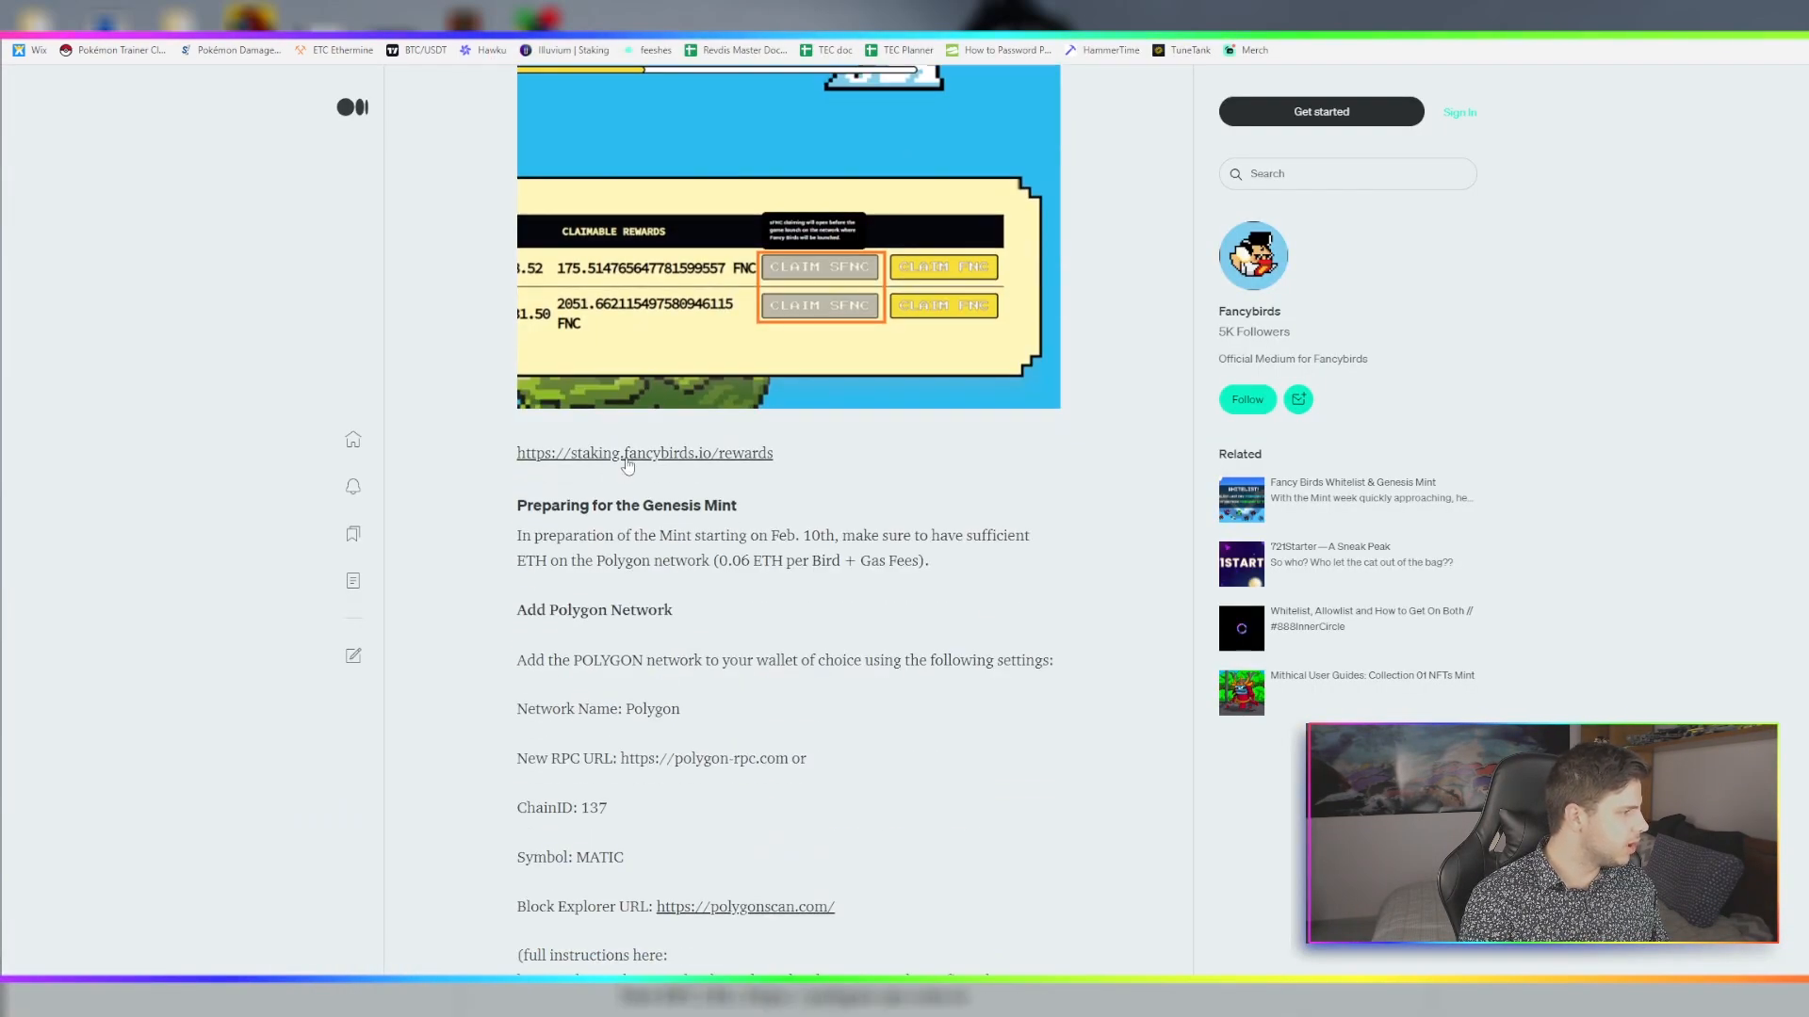
{"action": "scroll", "scroll_direction": "down", "scroll_amount": 3}
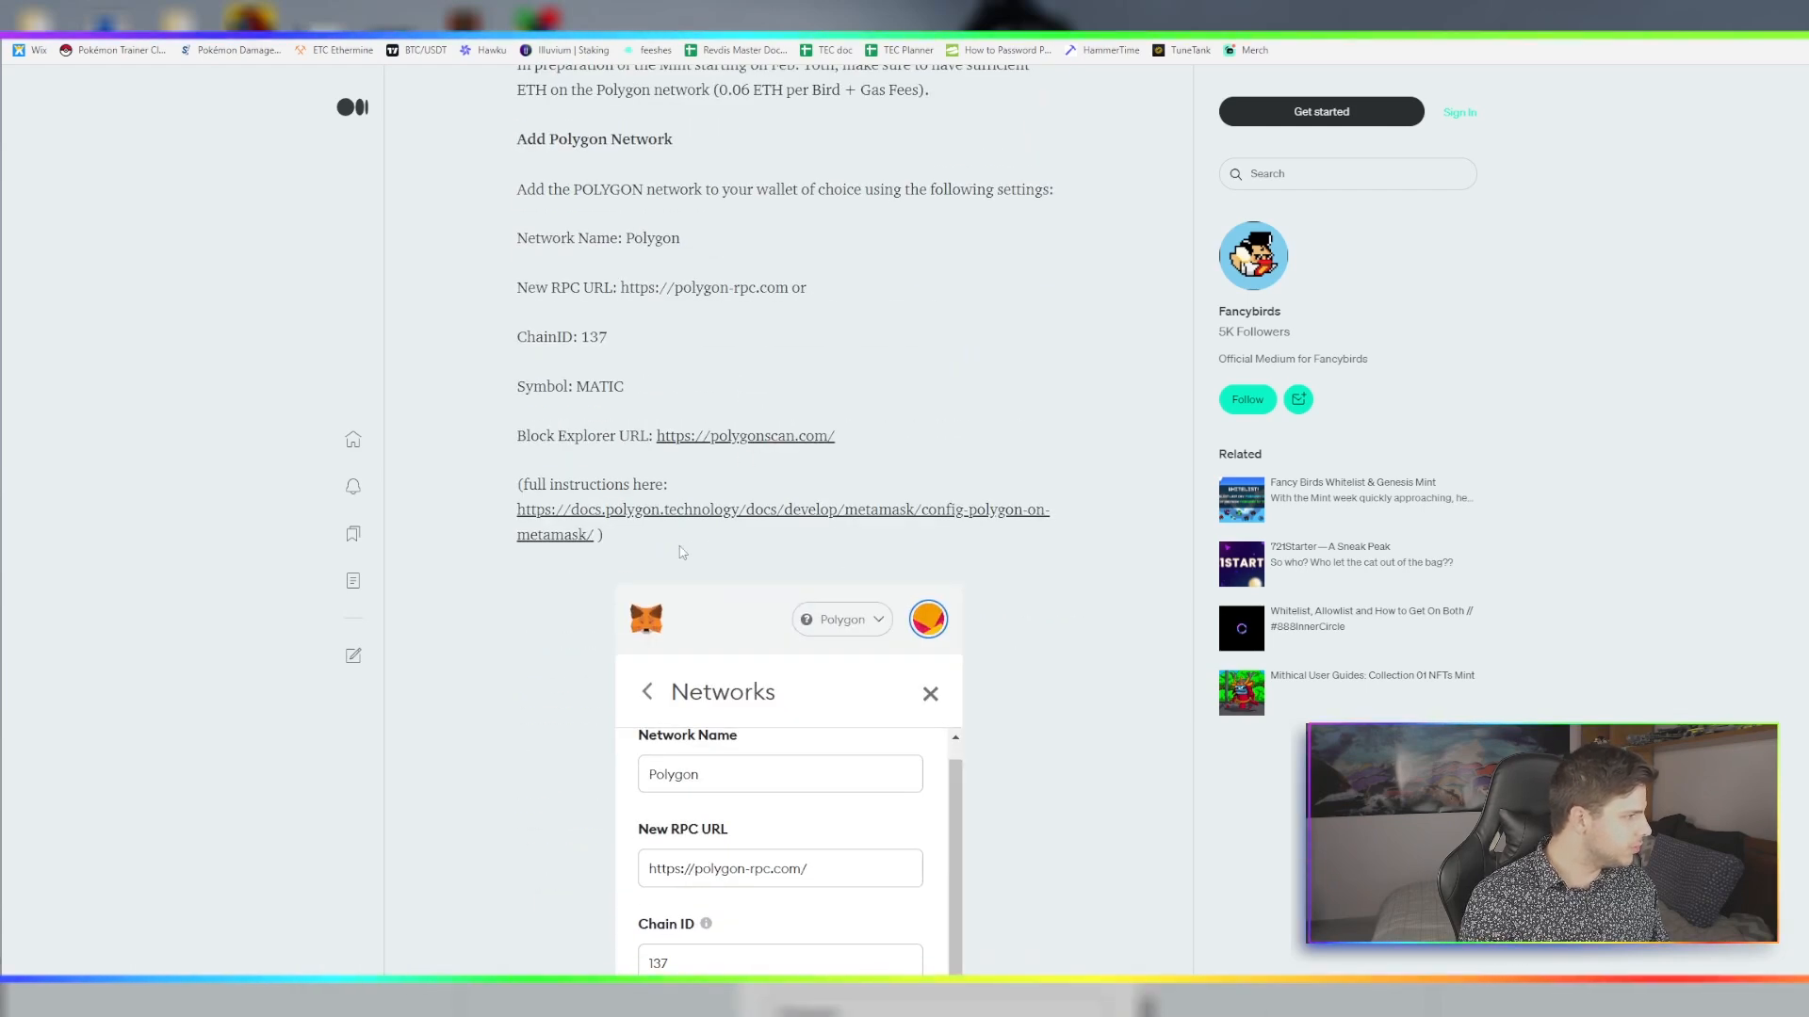
{"action": "scroll", "scroll_direction": "down", "scroll_amount": 3}
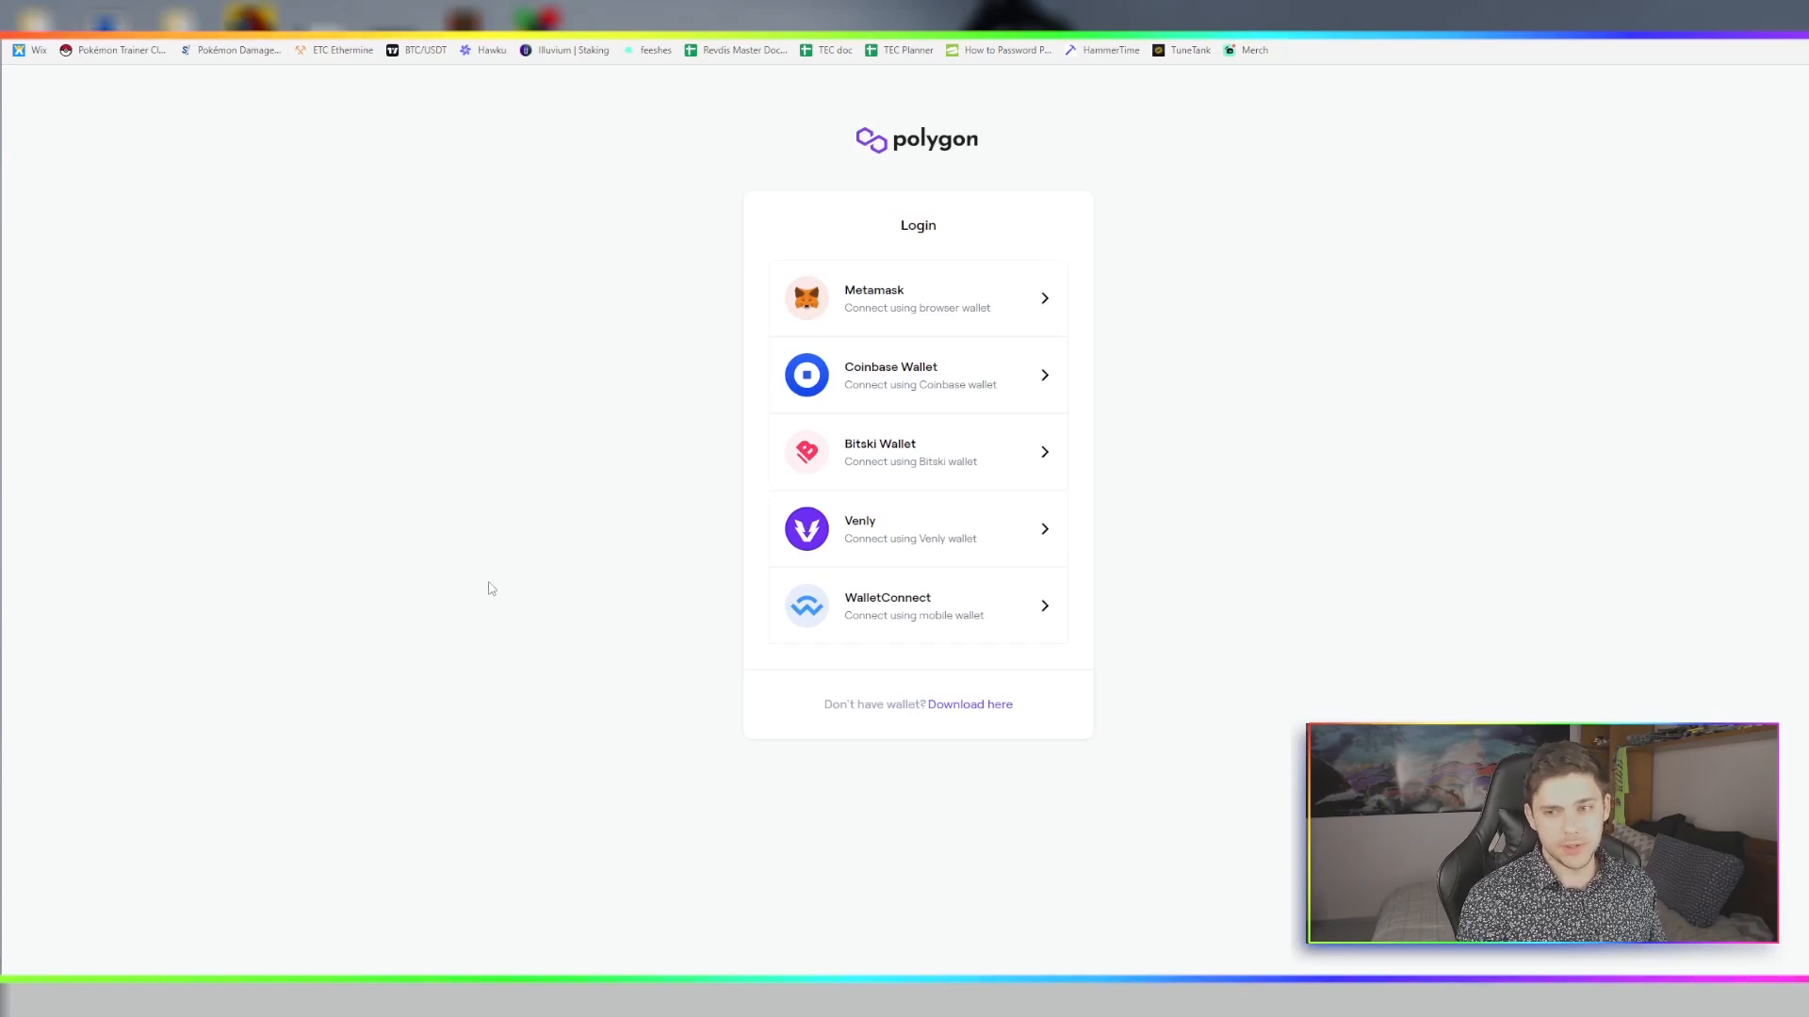
{"action": "mouse_move", "coordinate": [837, 317]}
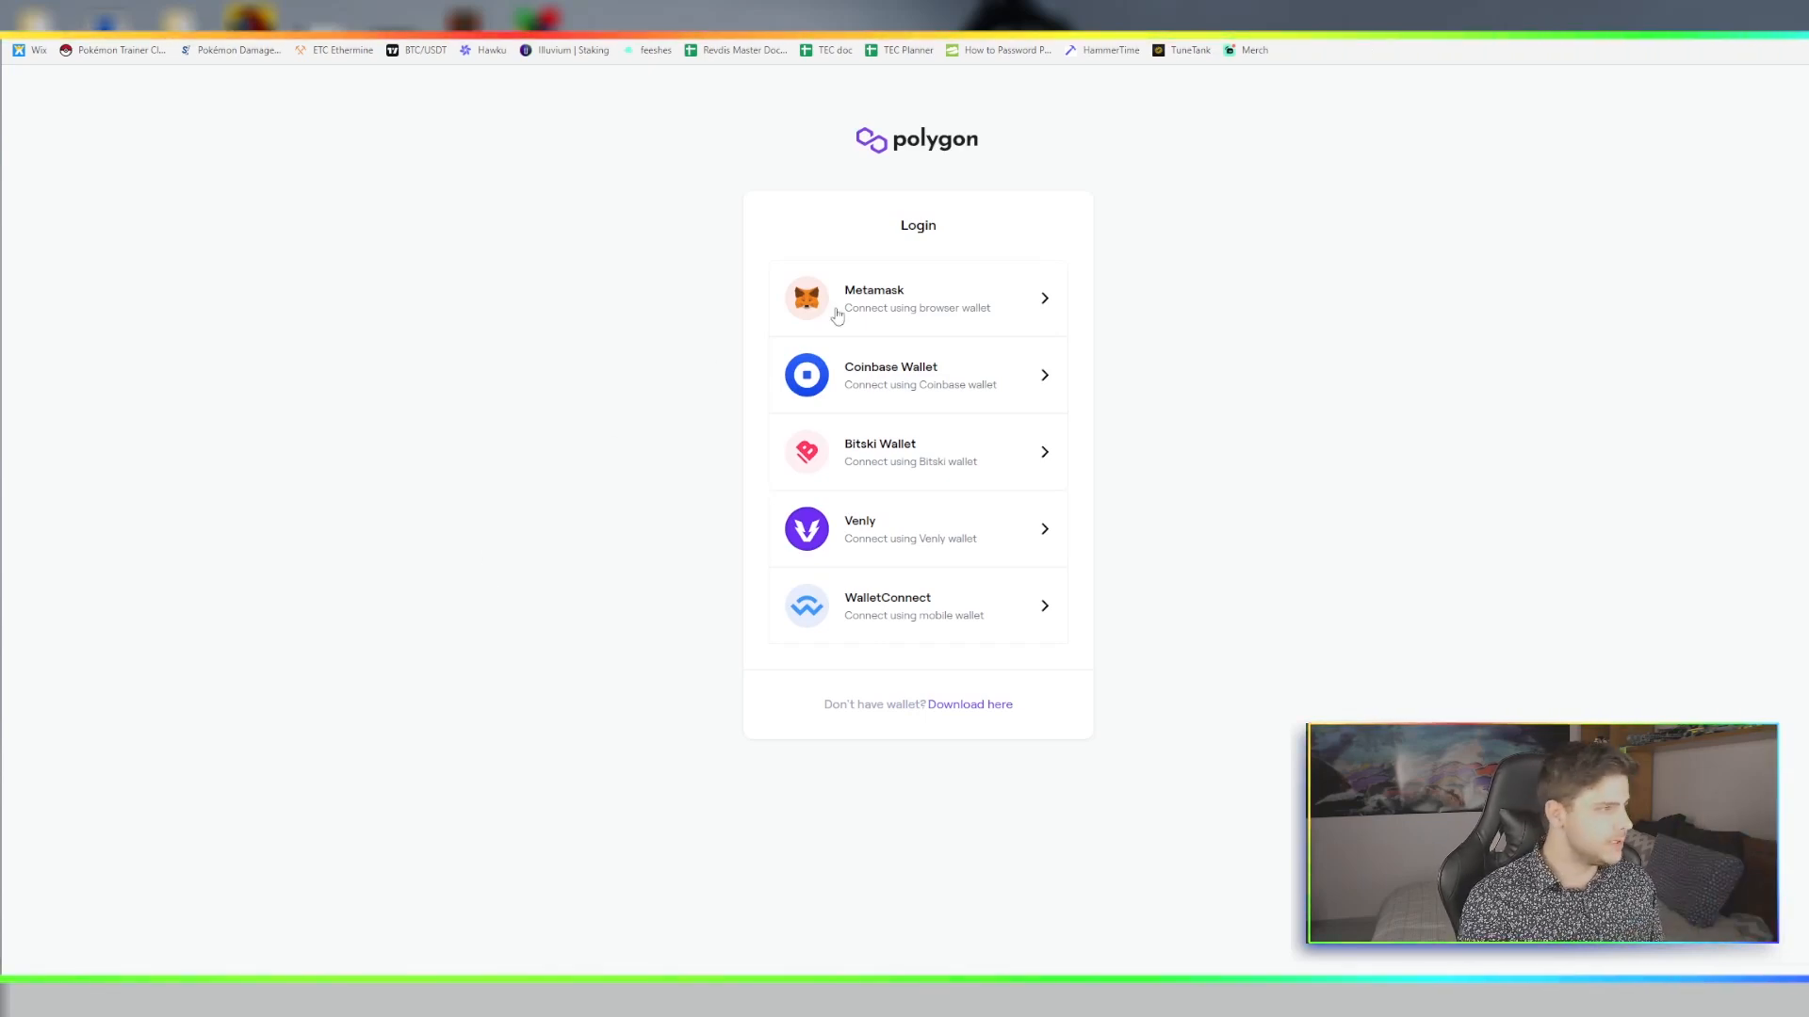
Log in with MetaMask Account 2, connecting it and signing the Polygon login message
{"action": "left_click", "coordinate": [917, 298]}
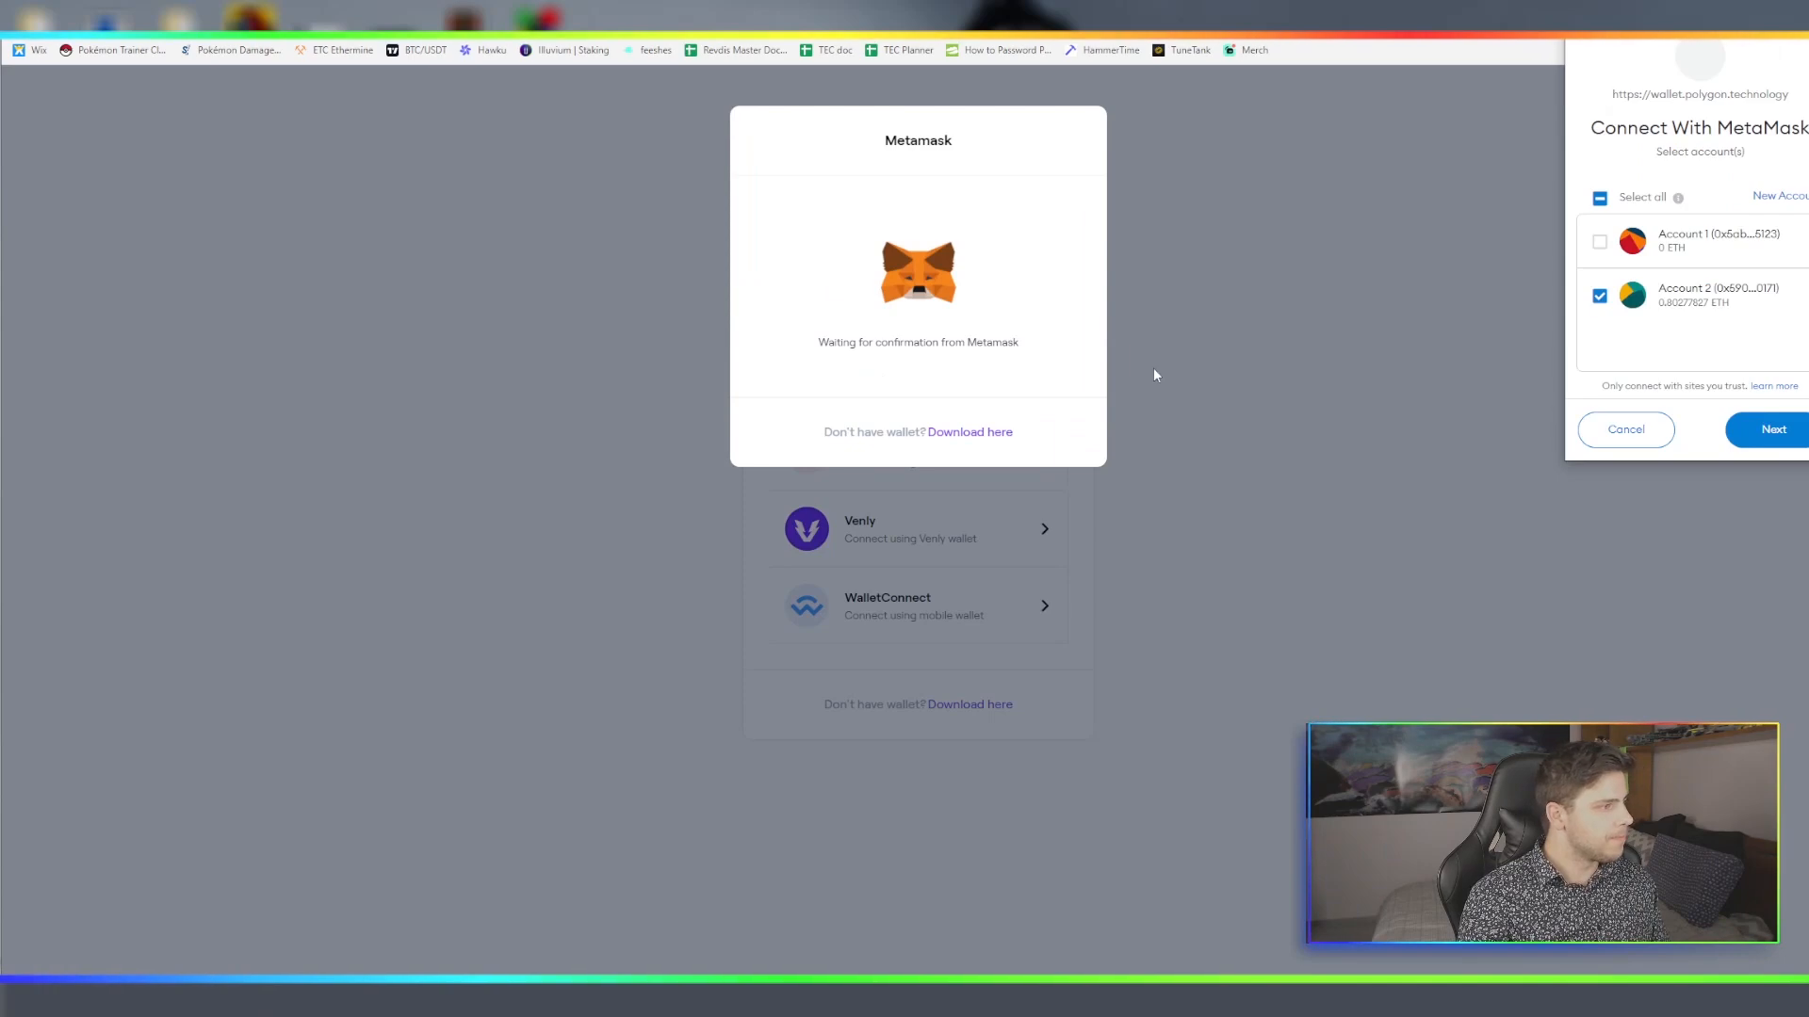
{"action": "left_click", "coordinate": [1773, 429]}
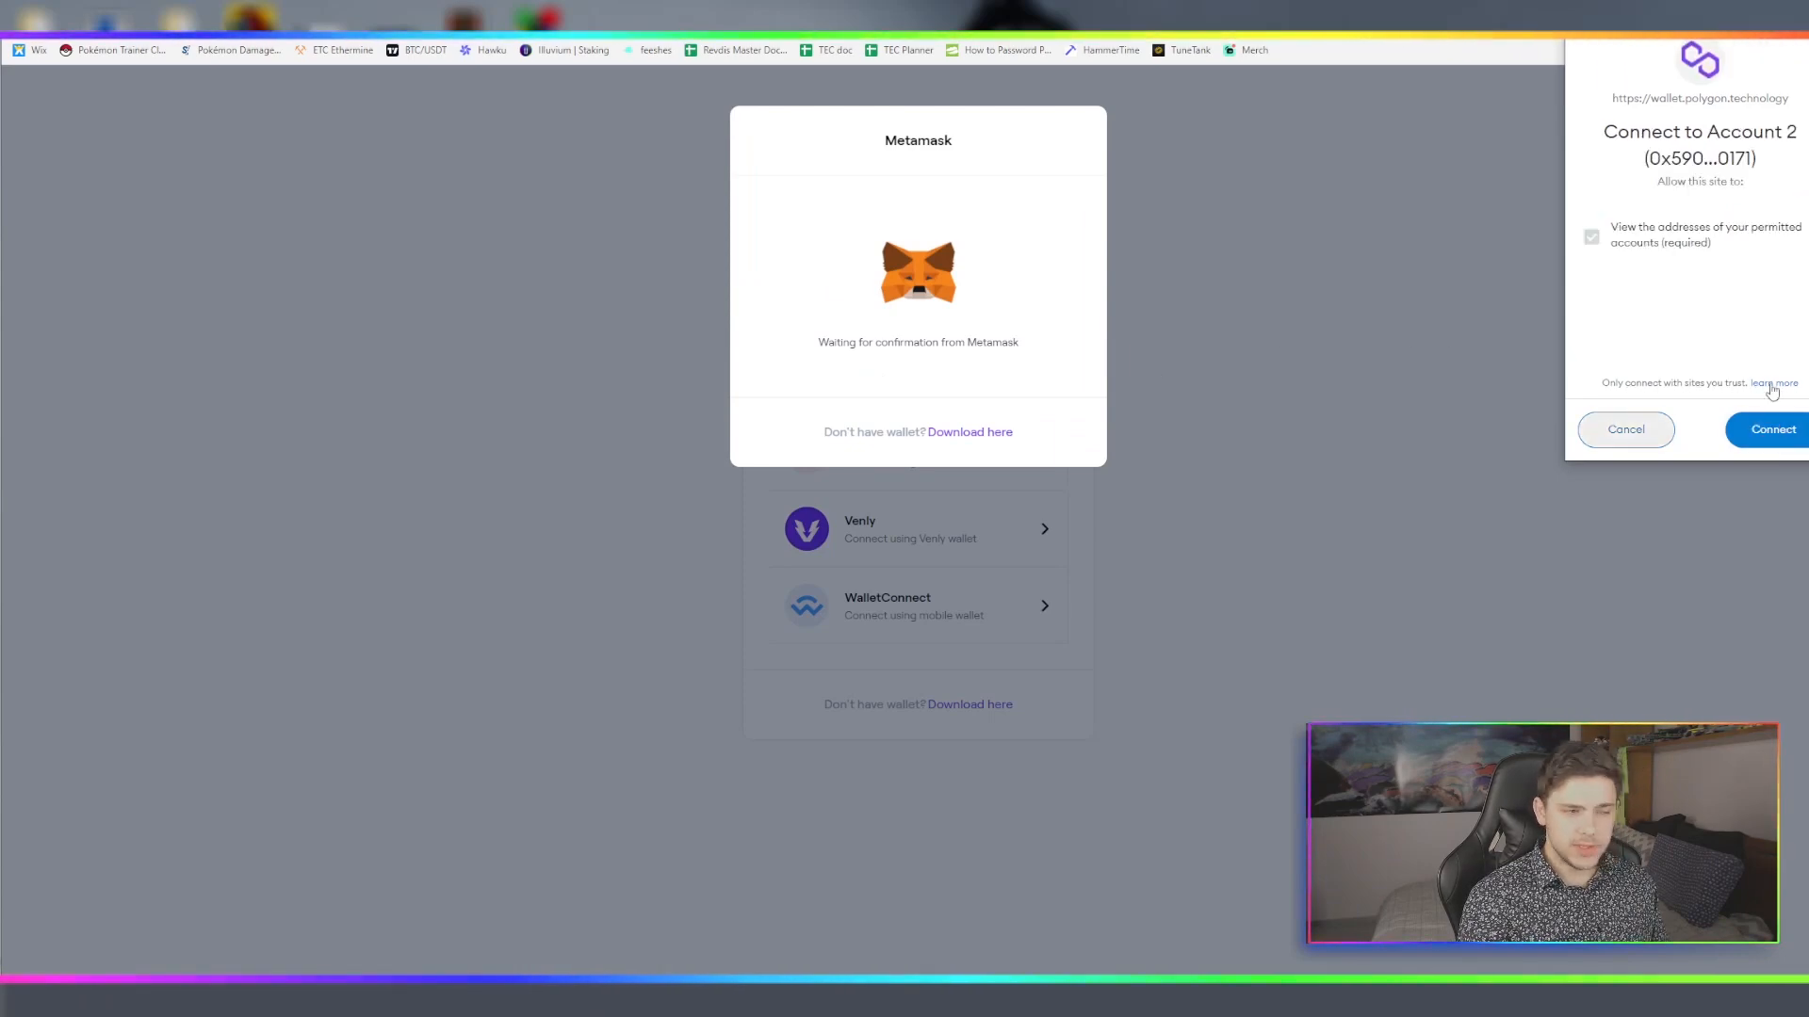
{"action": "left_click", "coordinate": [1773, 429]}
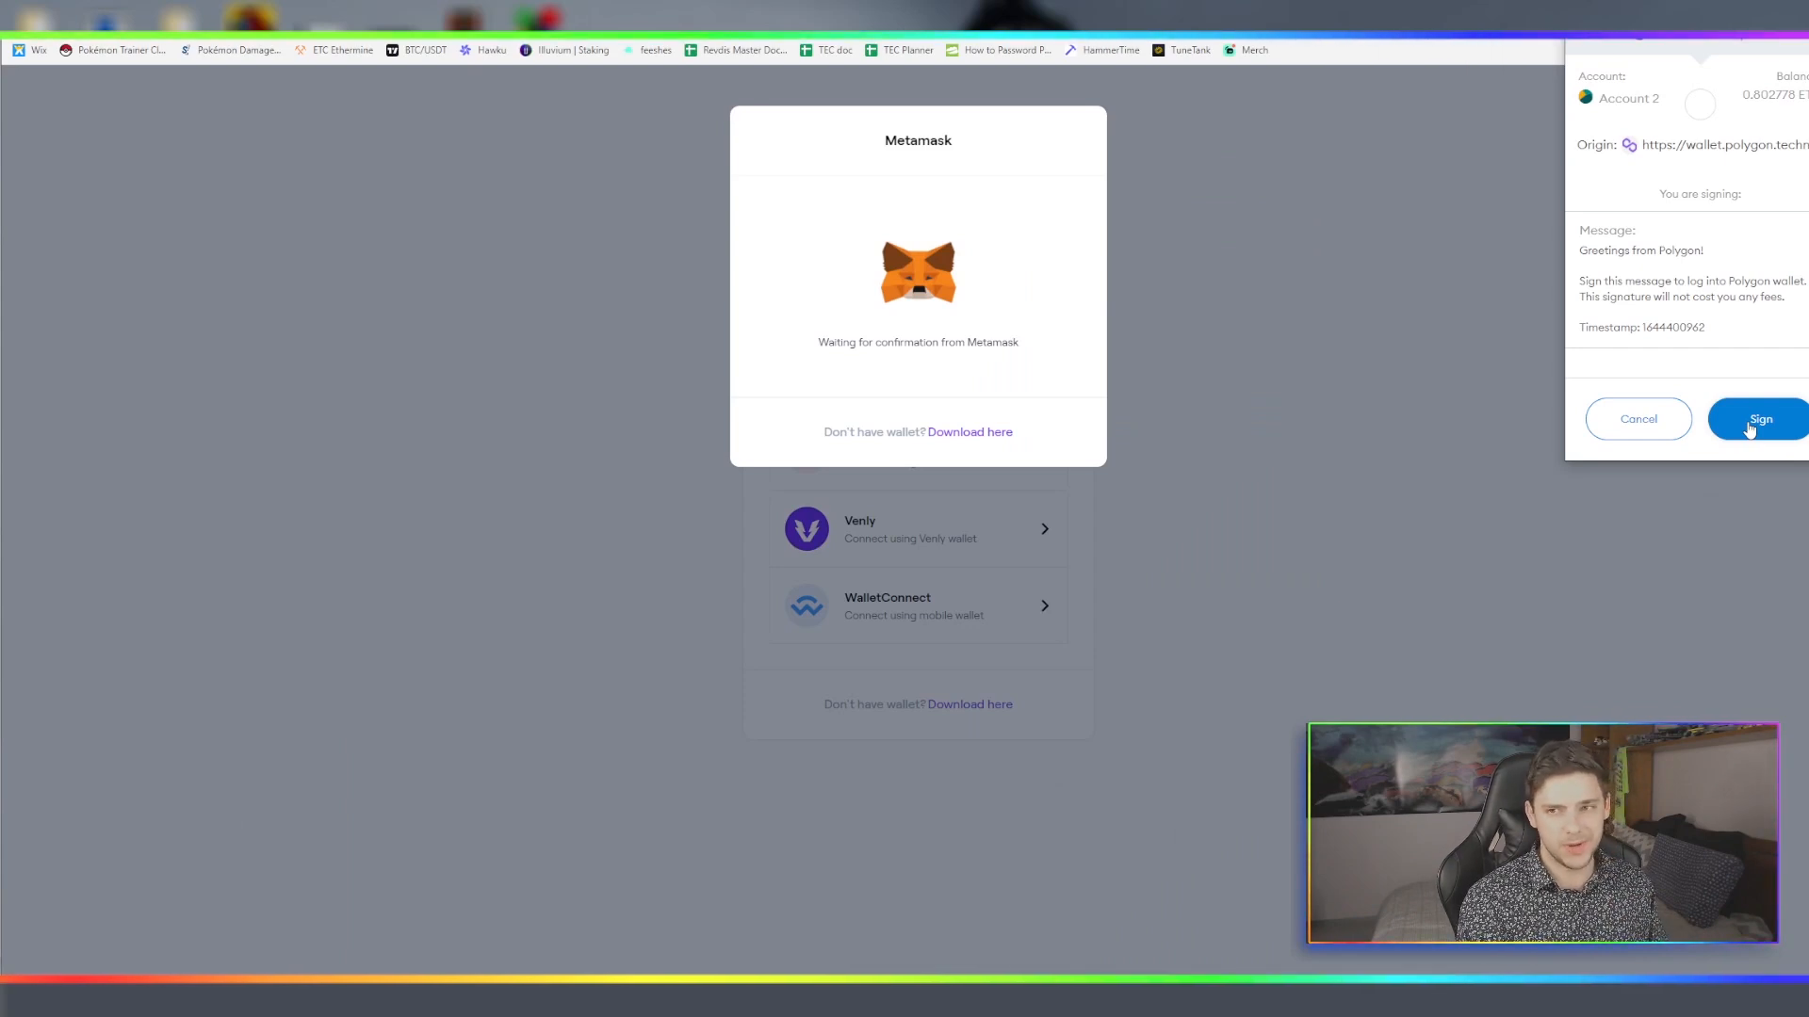
{"action": "left_click", "coordinate": [1757, 418]}
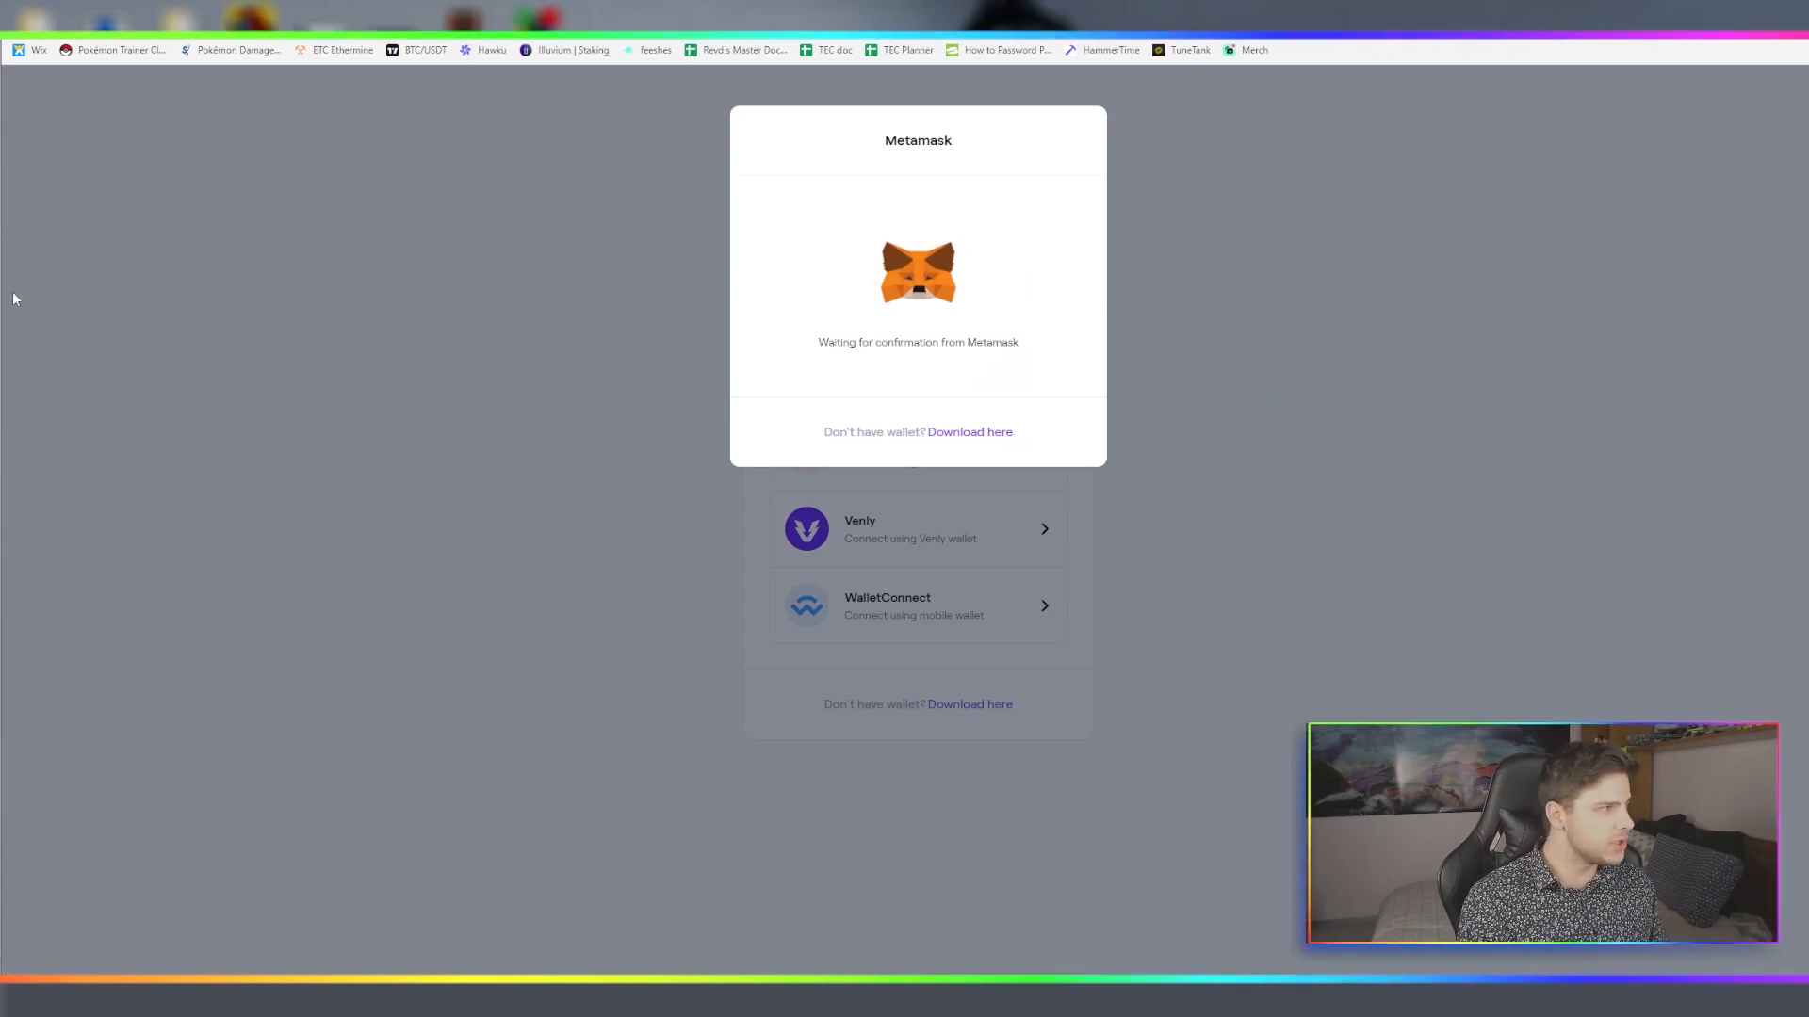
{"action": "mouse_move", "coordinate": [1083, 431]}
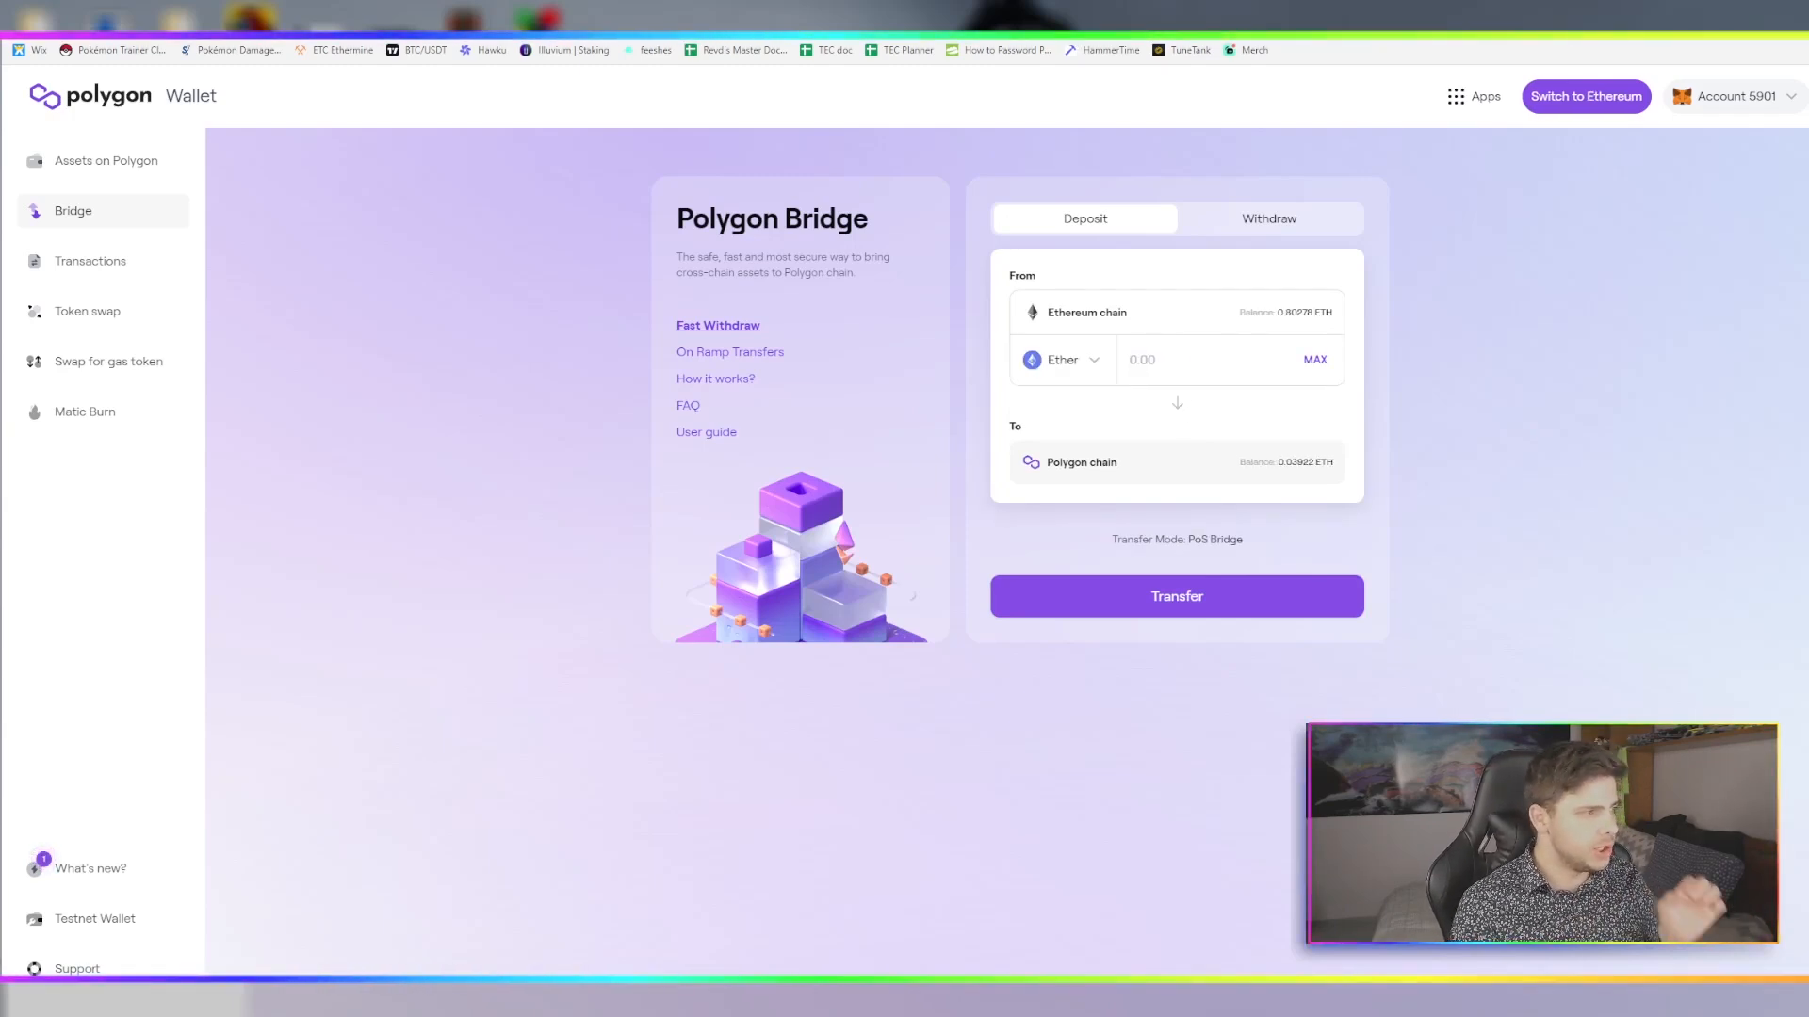
{"action": "mouse_move", "coordinate": [387, 294]}
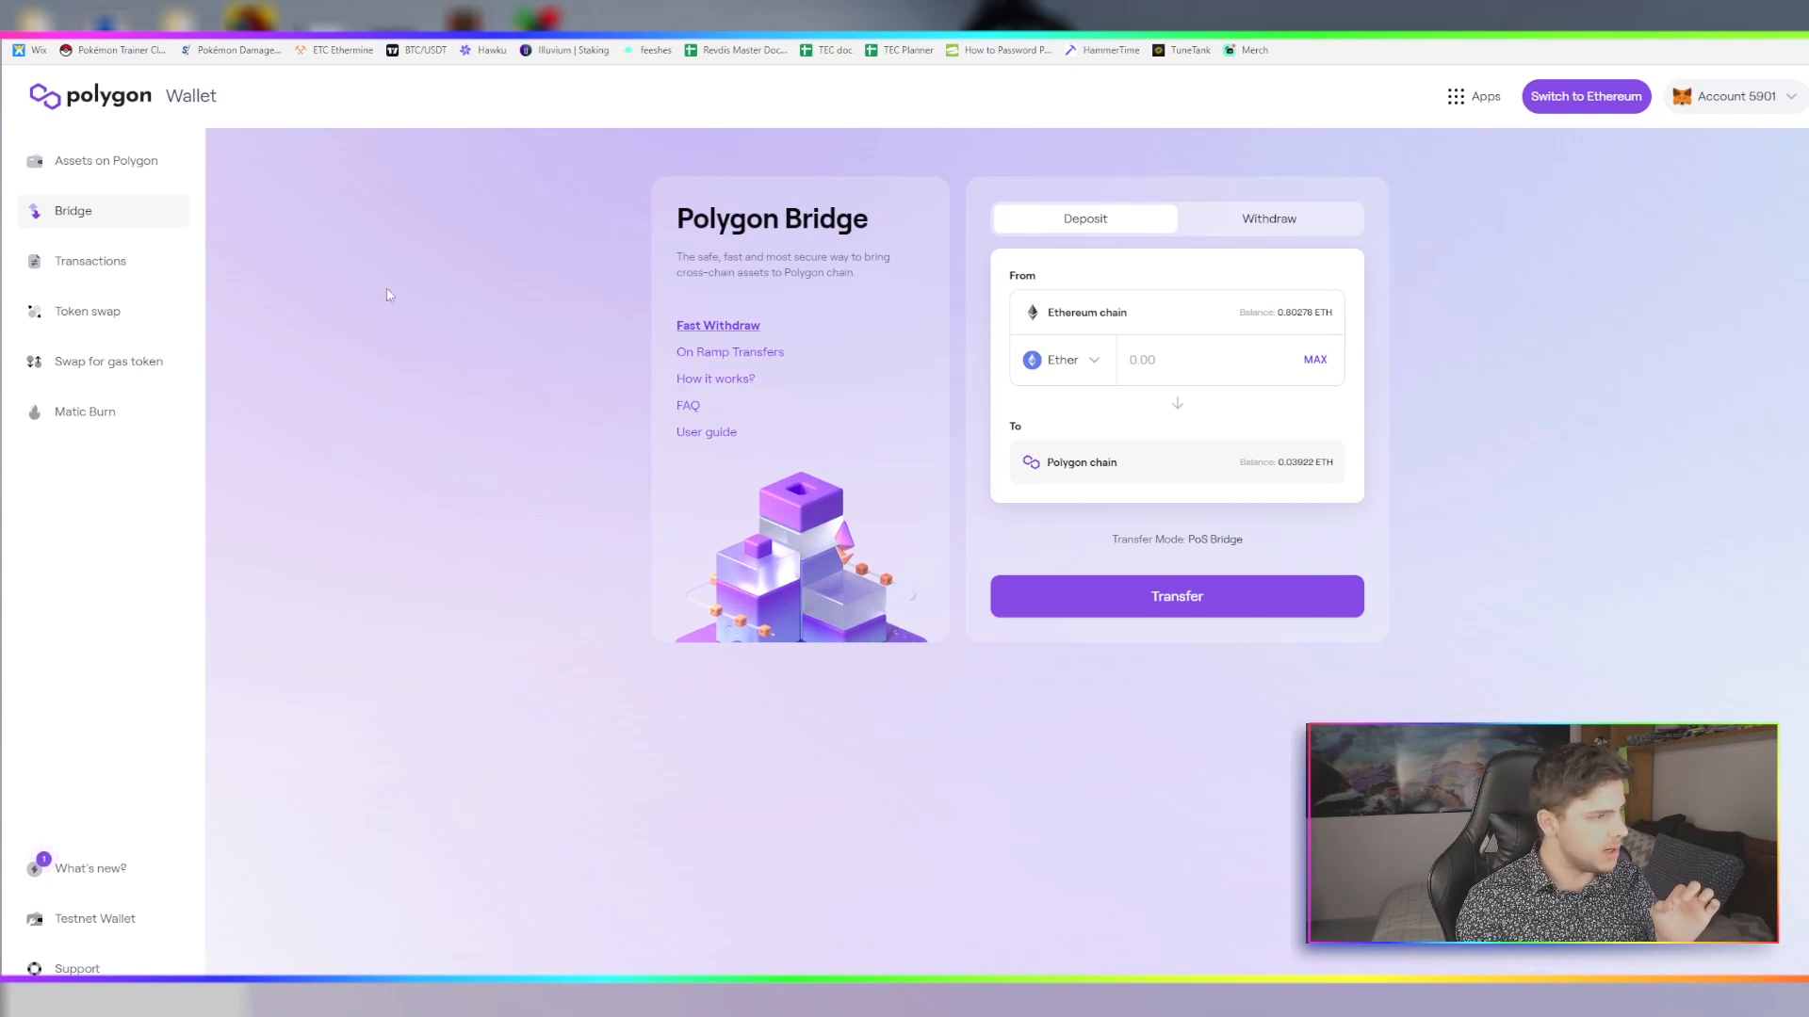
Choose Ether as the deposit token and set the bridge amount to 0.28
{"action": "left_click", "coordinate": [1062, 359]}
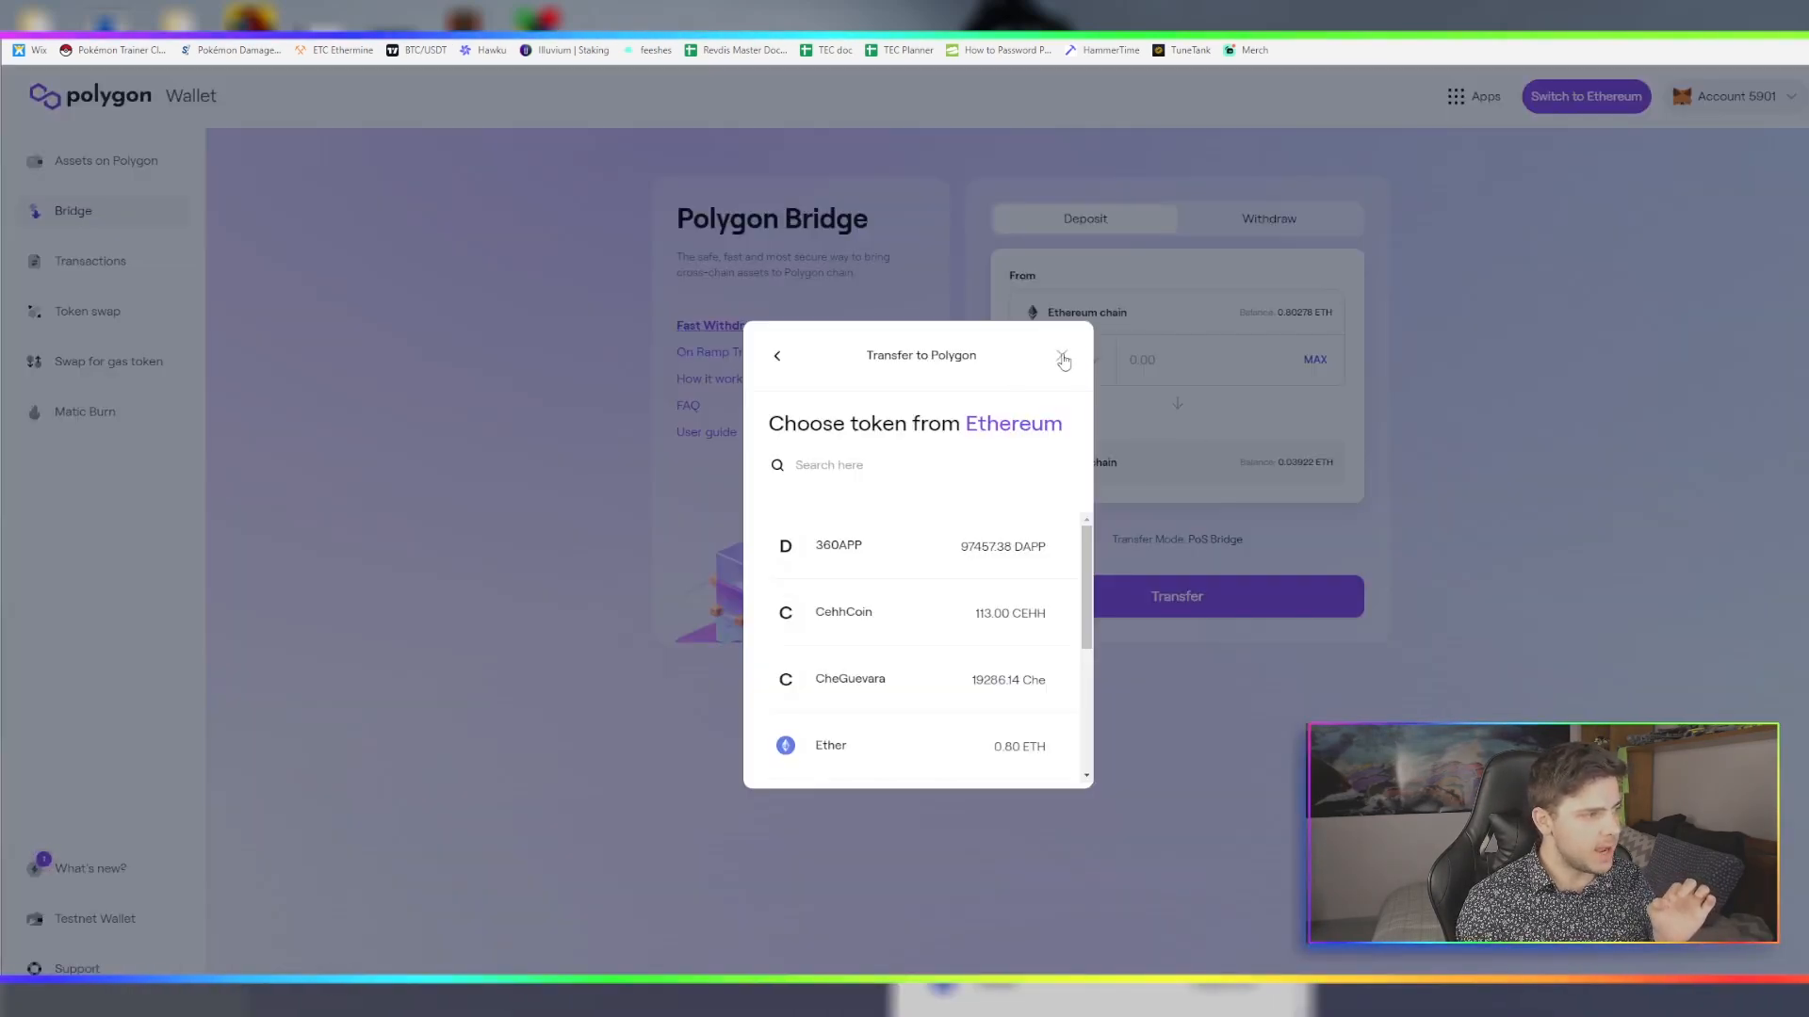
{"action": "left_click", "coordinate": [829, 745]}
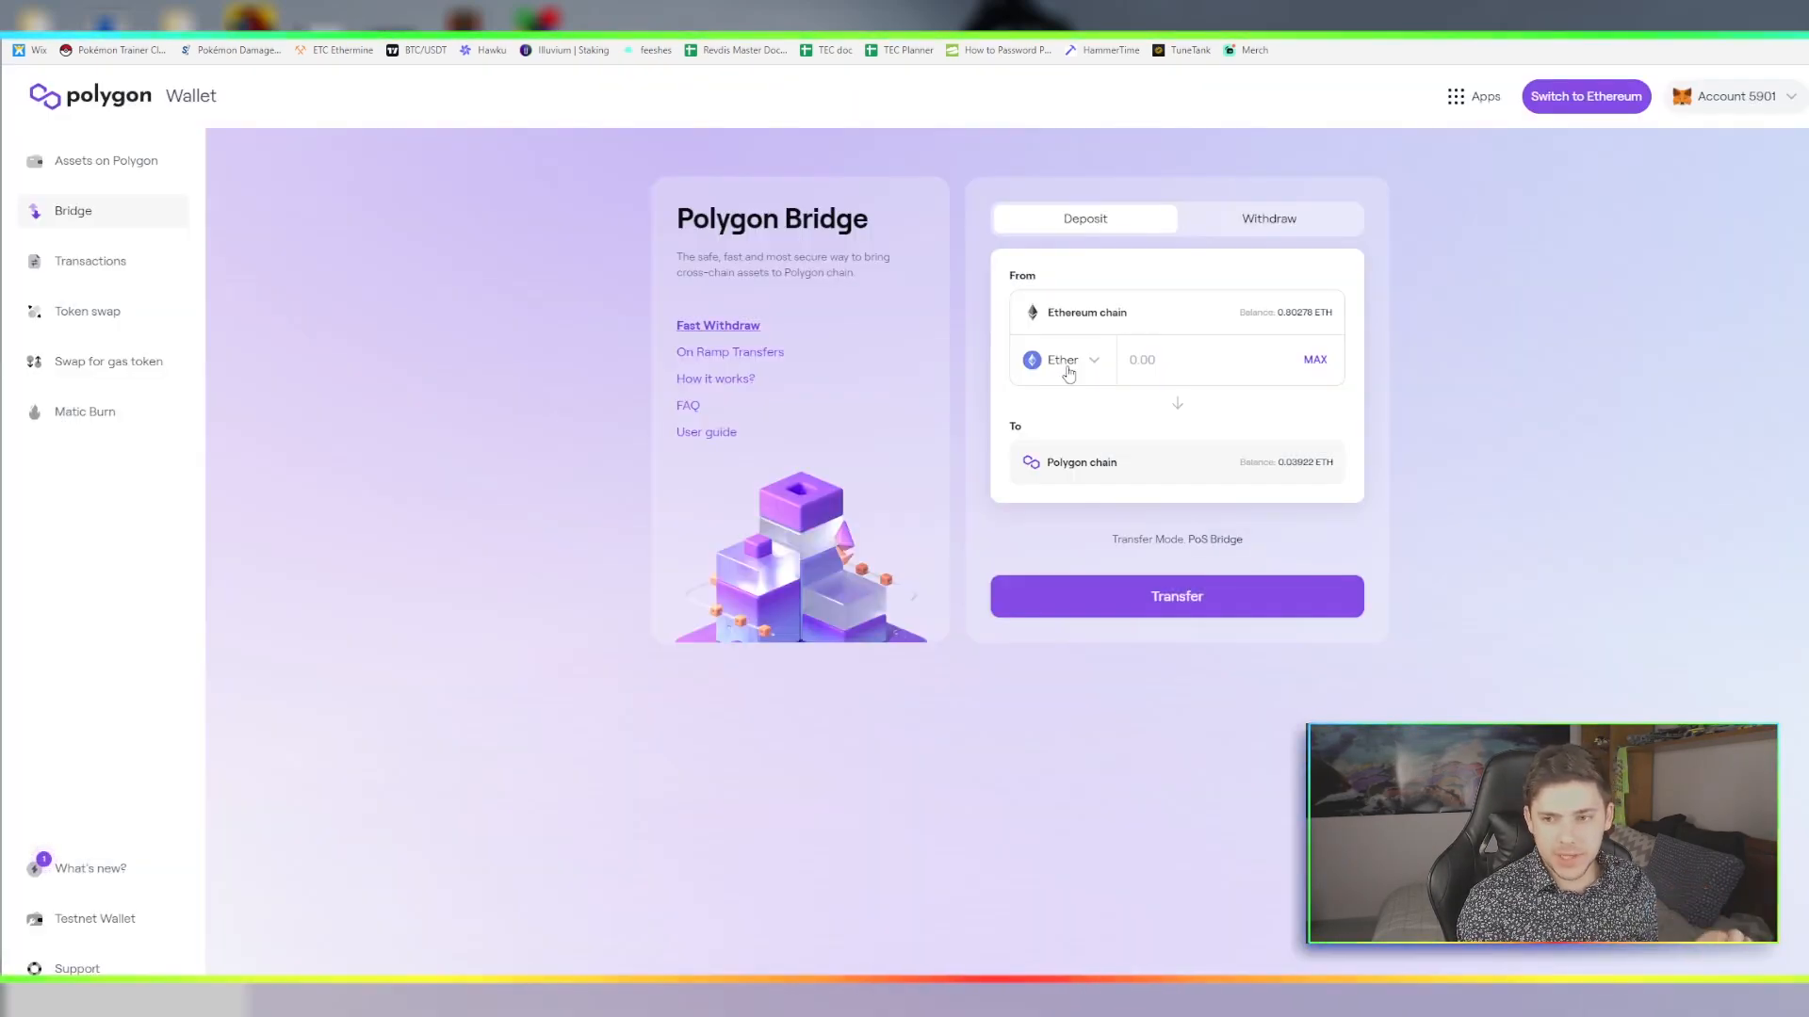
{"action": "left_click", "coordinate": [1062, 359]}
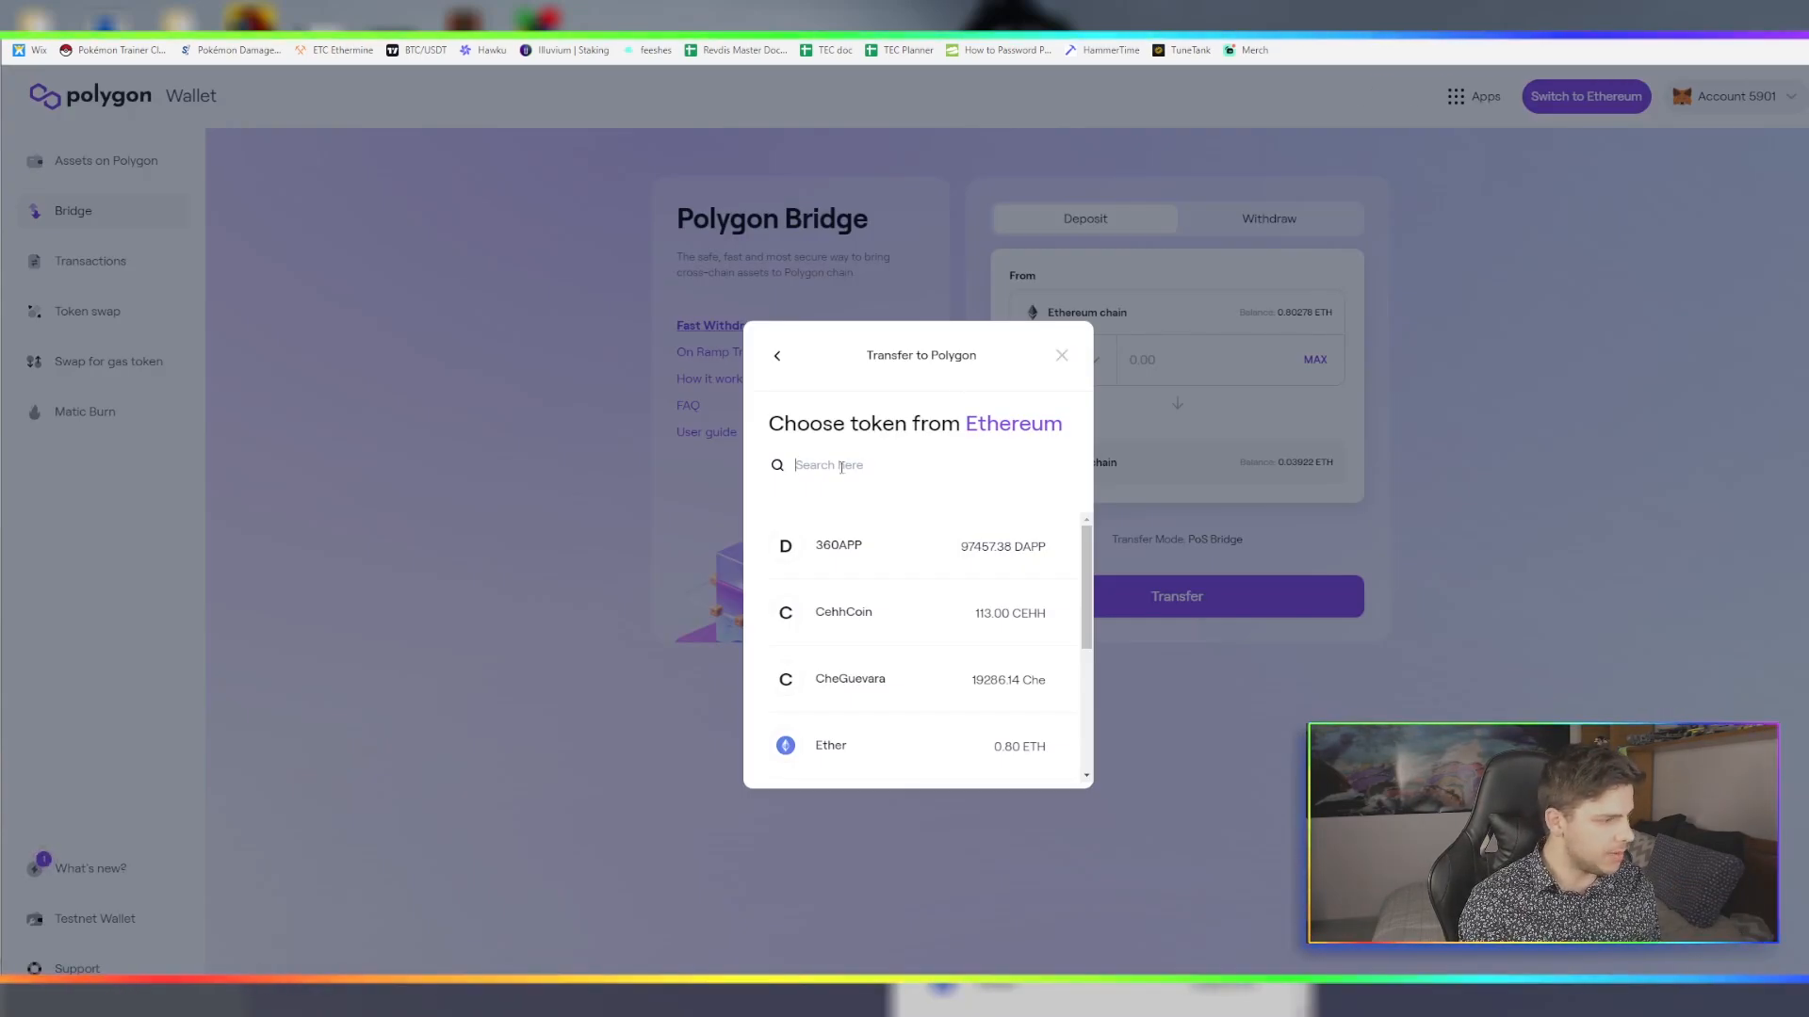
{"action": "type", "text": "eth"}
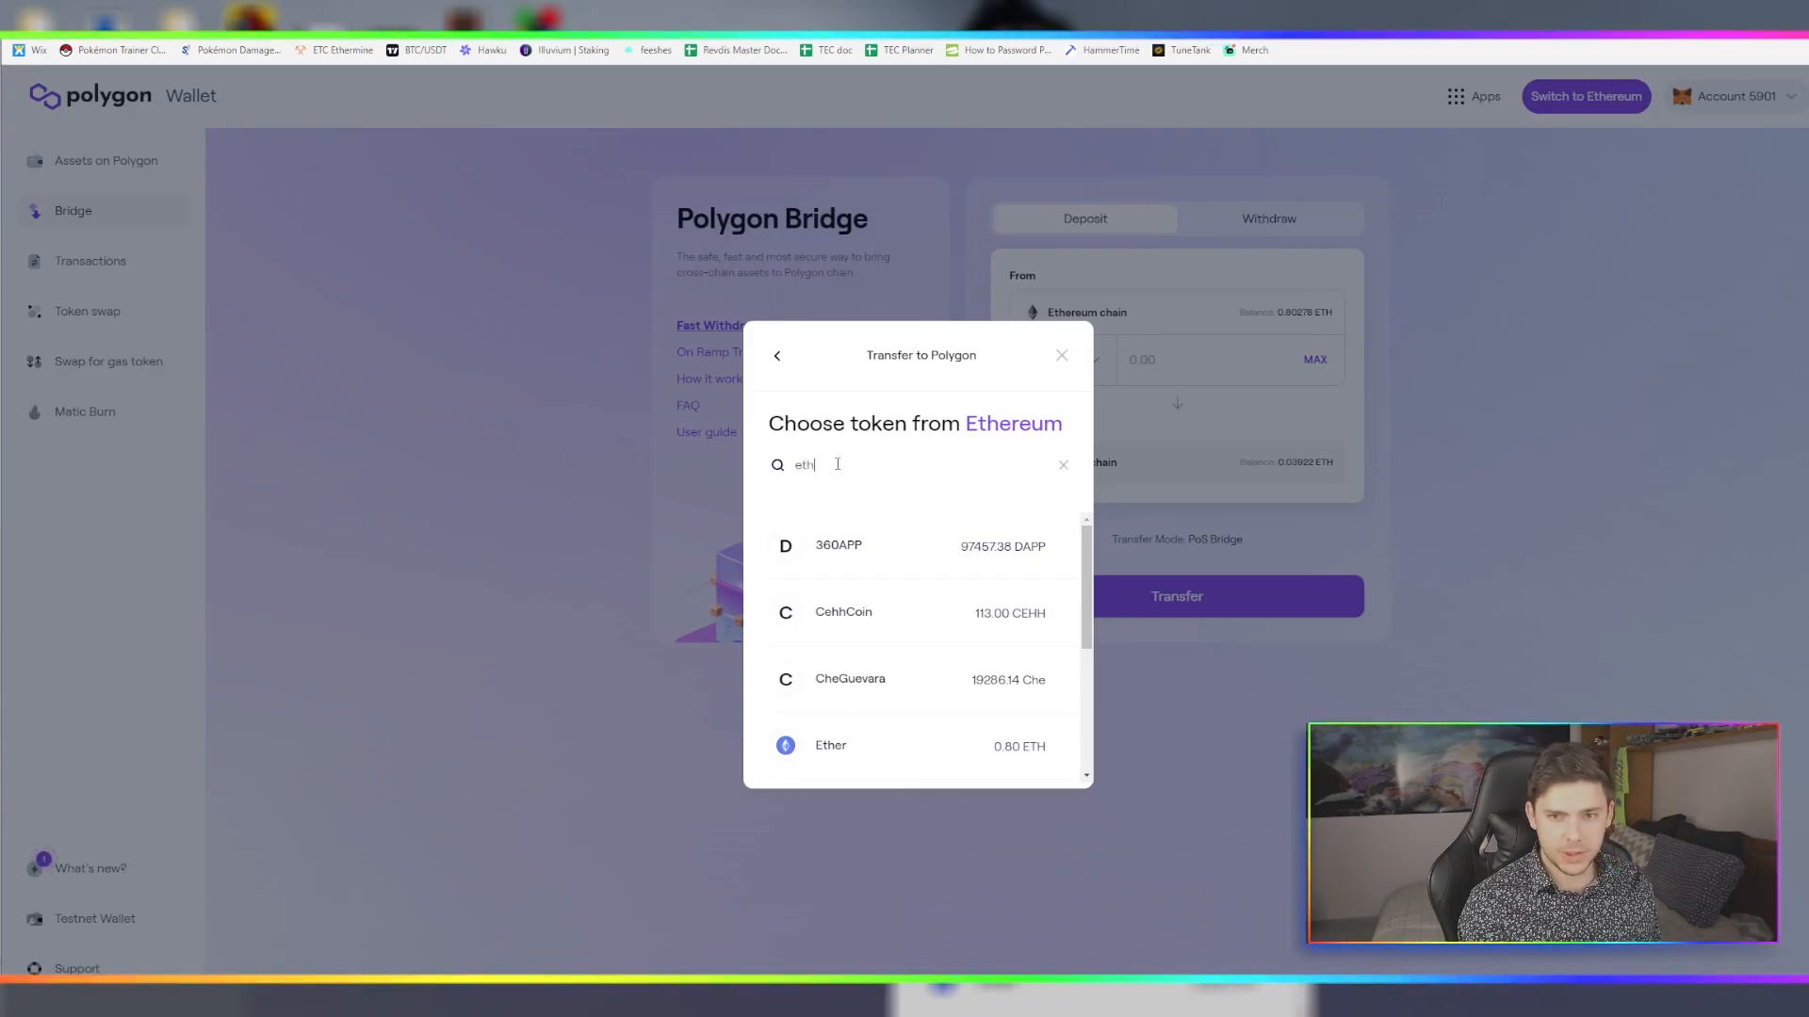
{"action": "left_click", "coordinate": [829, 745]}
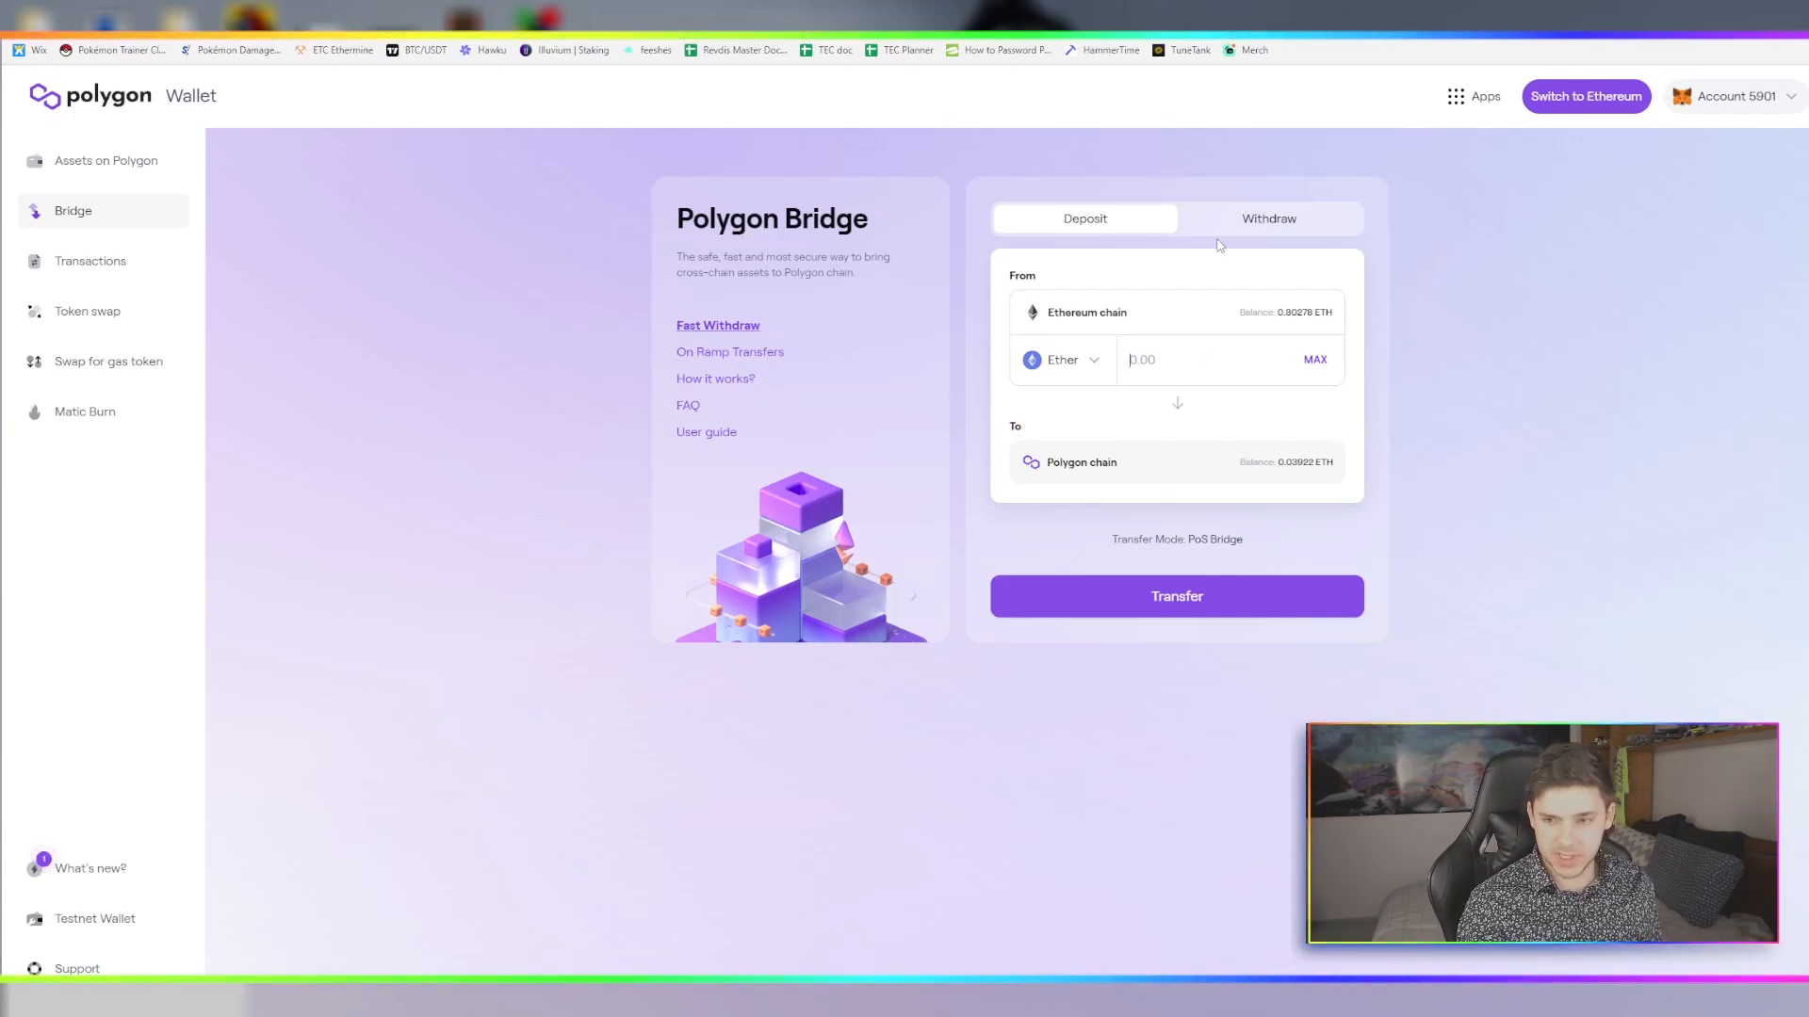
{"action": "type", "text": "0.26"}
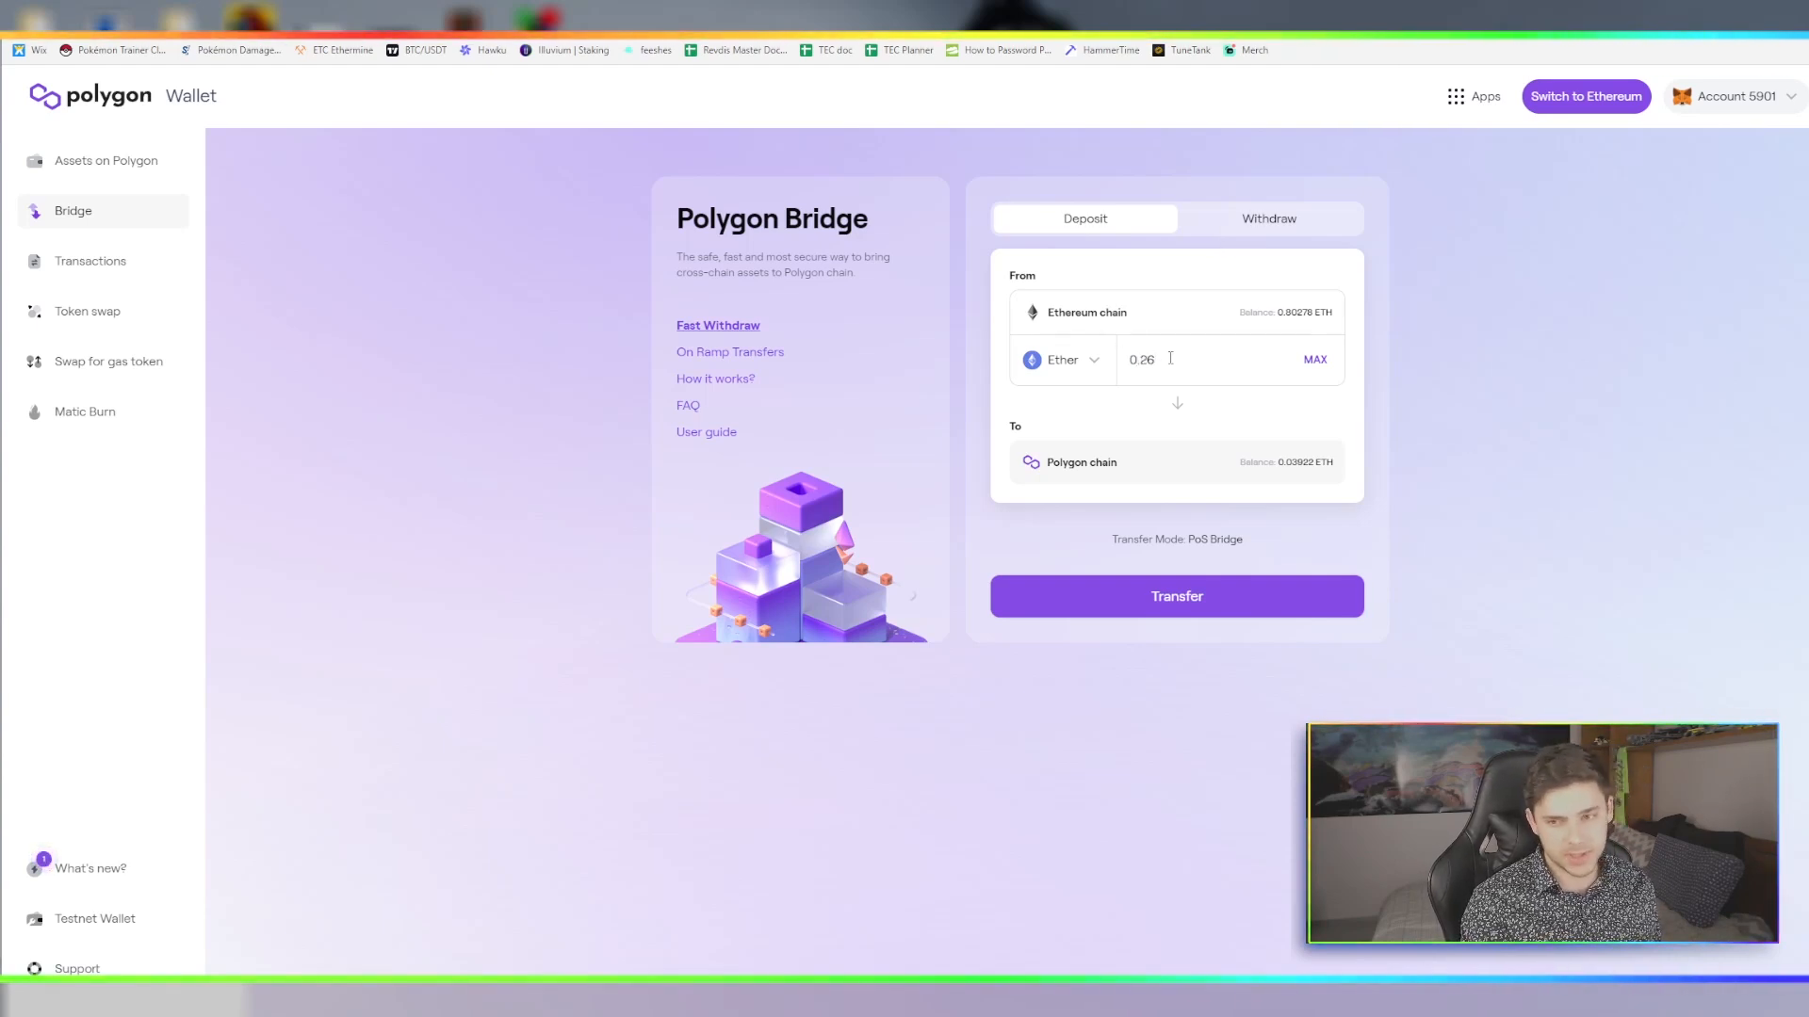
{"action": "type", "text": "0.28"}
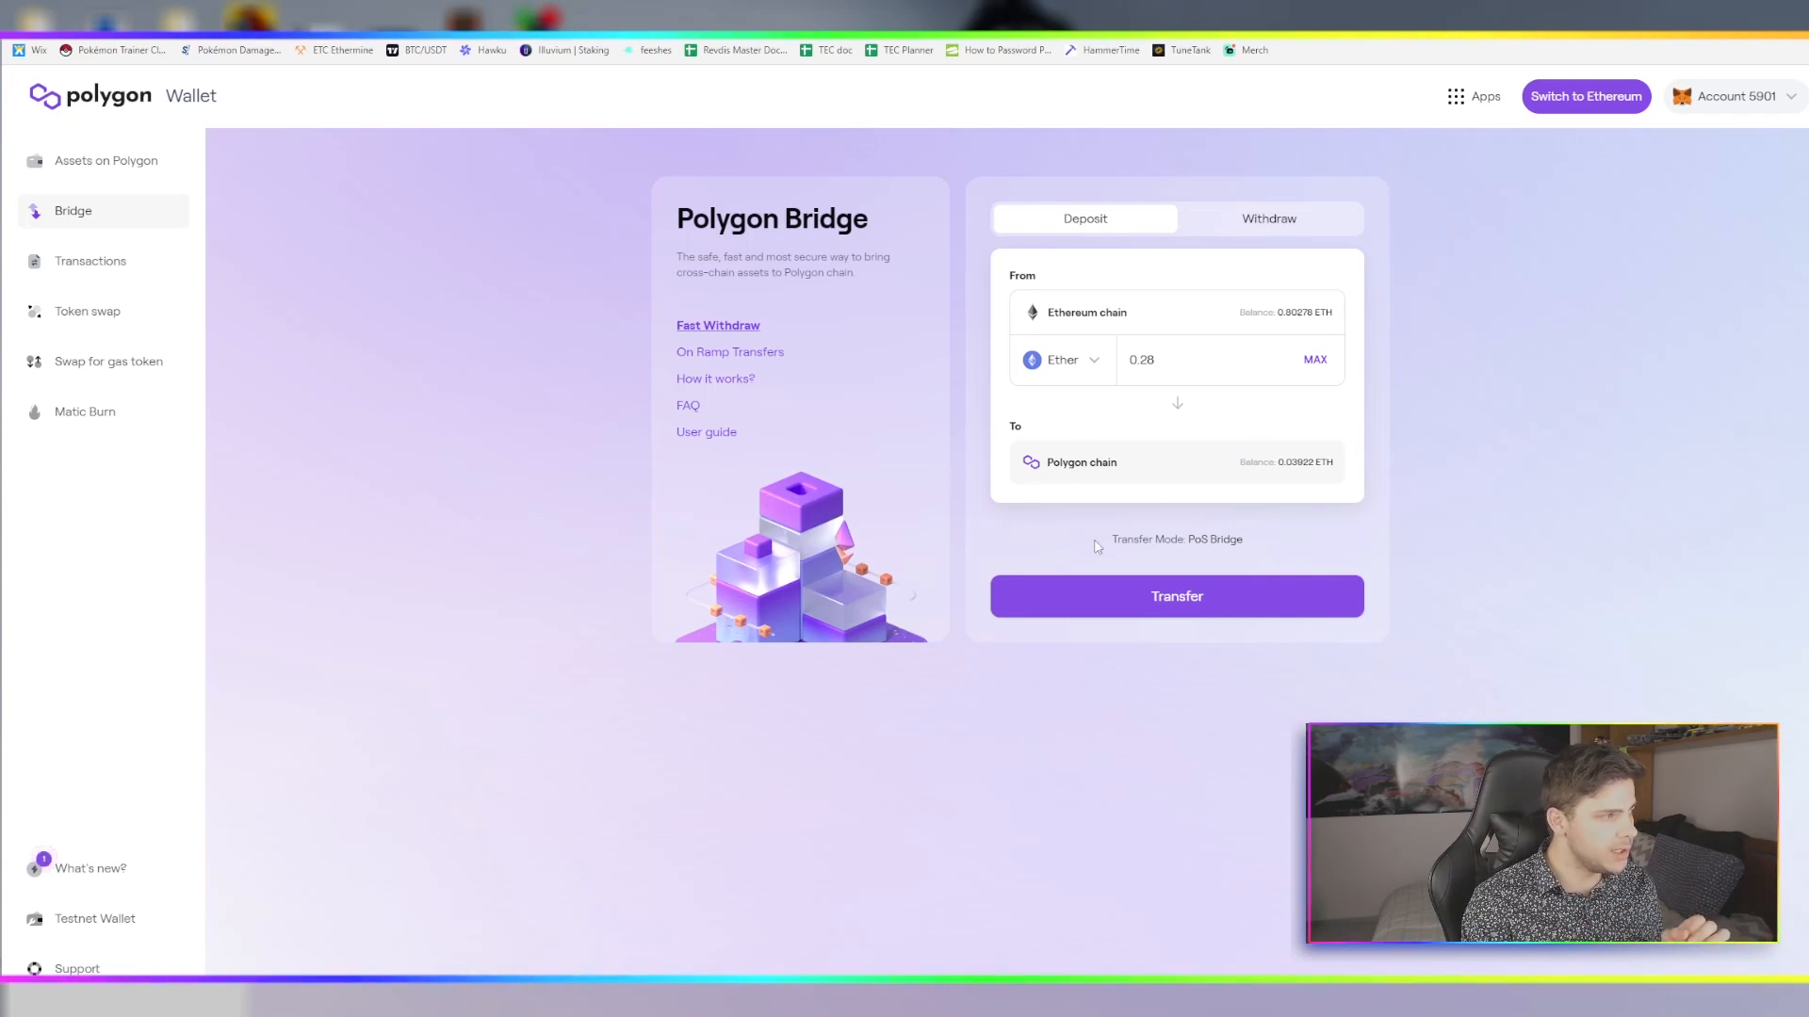
{"action": "mouse_move", "coordinate": [1102, 442]}
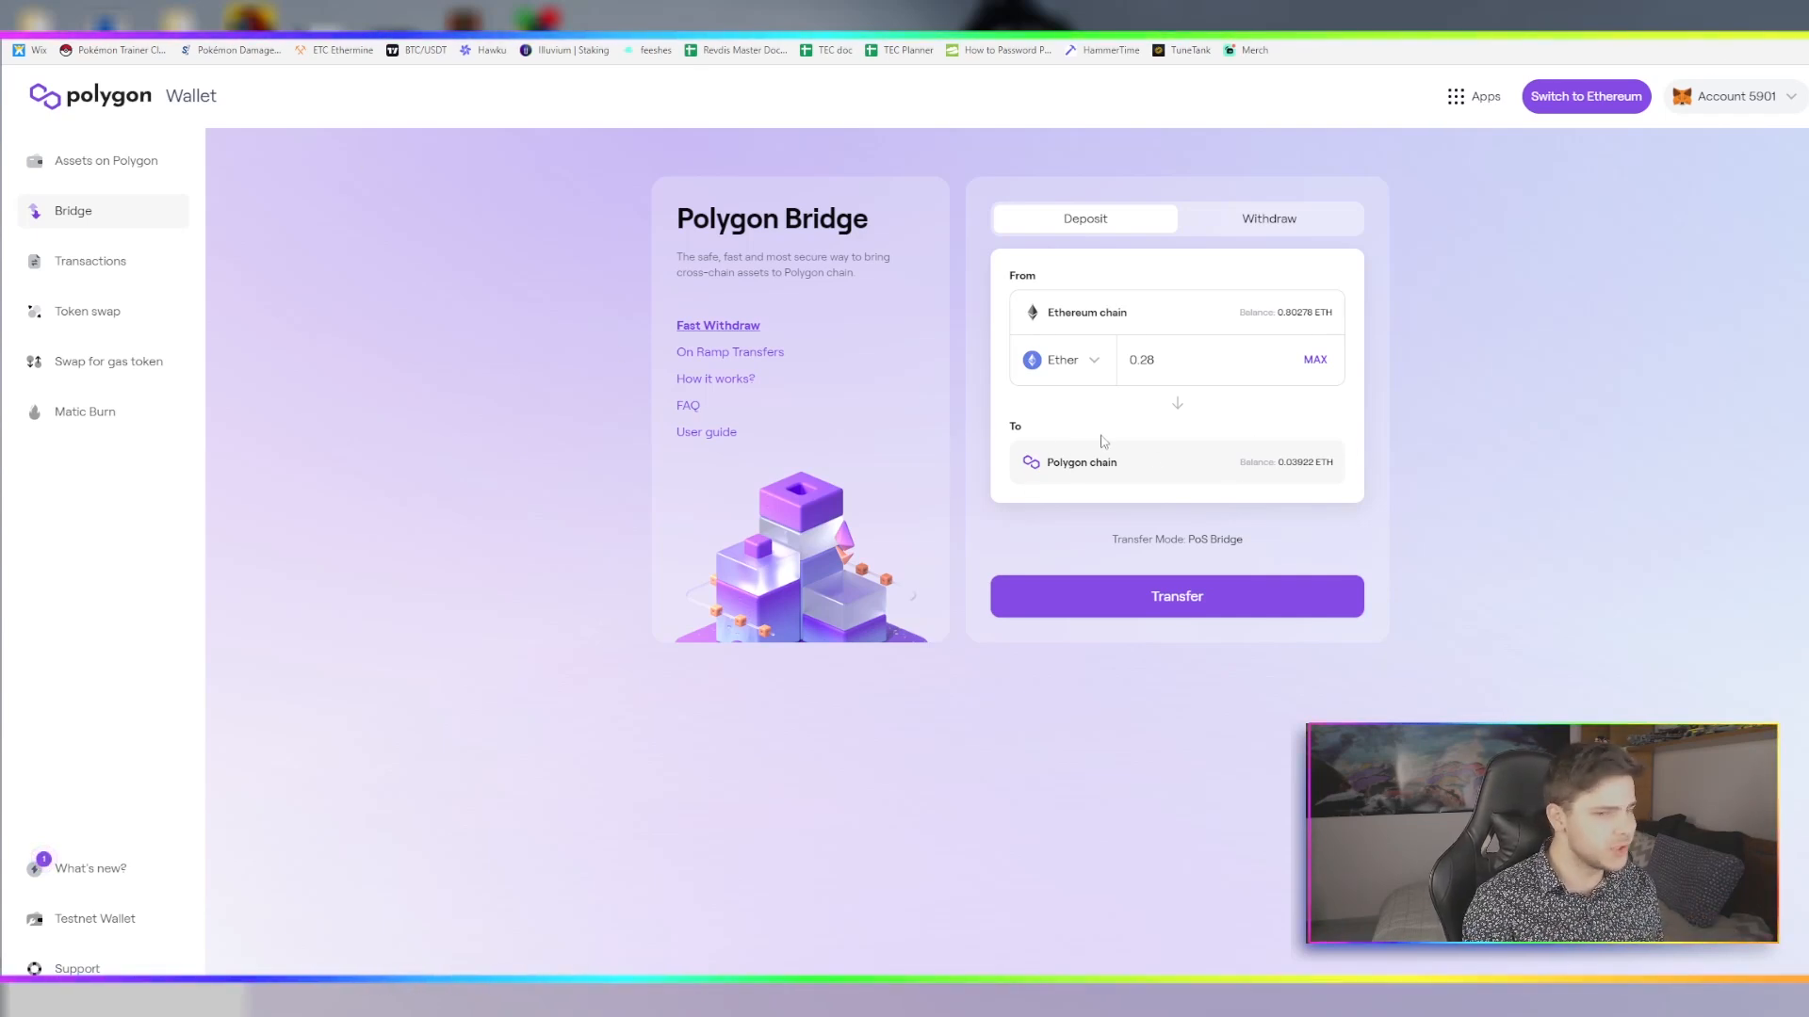
{"action": "mouse_move", "coordinate": [1090, 268]}
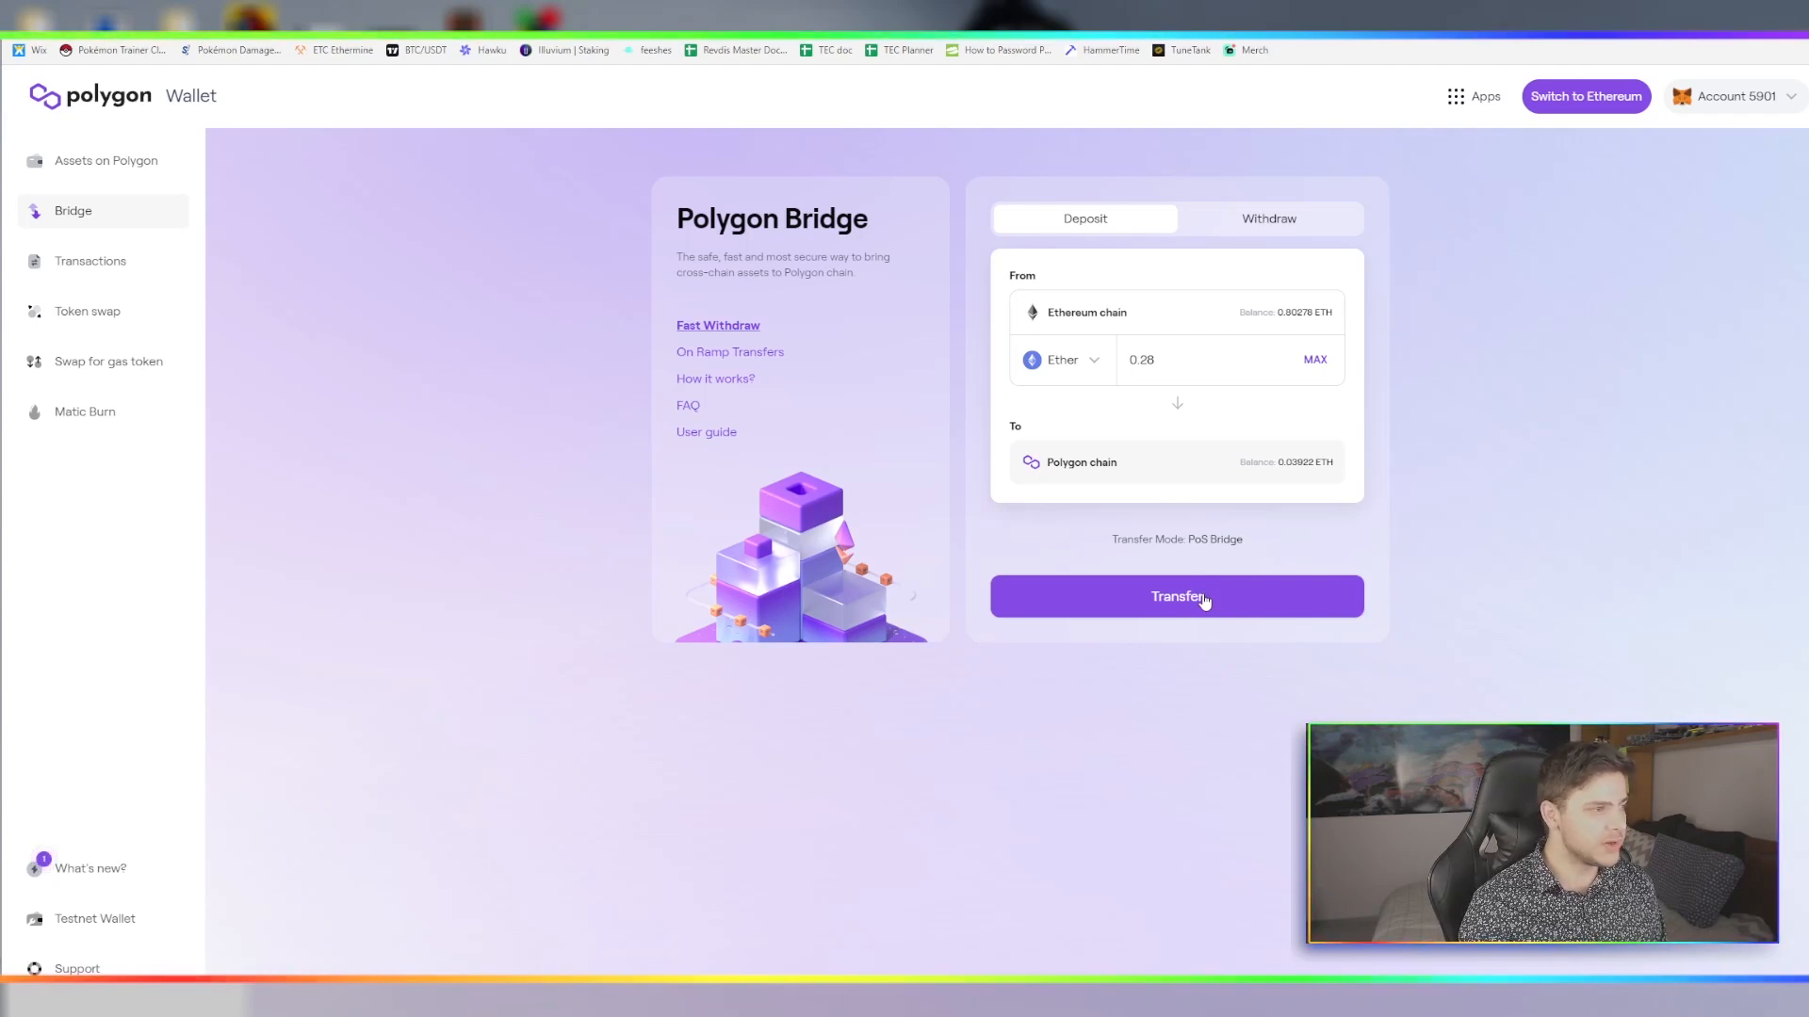
Start the 0.28 Ether transfer to Polygon, accepting the notices and gas overview, reaching MetaMask's network request
{"action": "left_click", "coordinate": [1176, 596]}
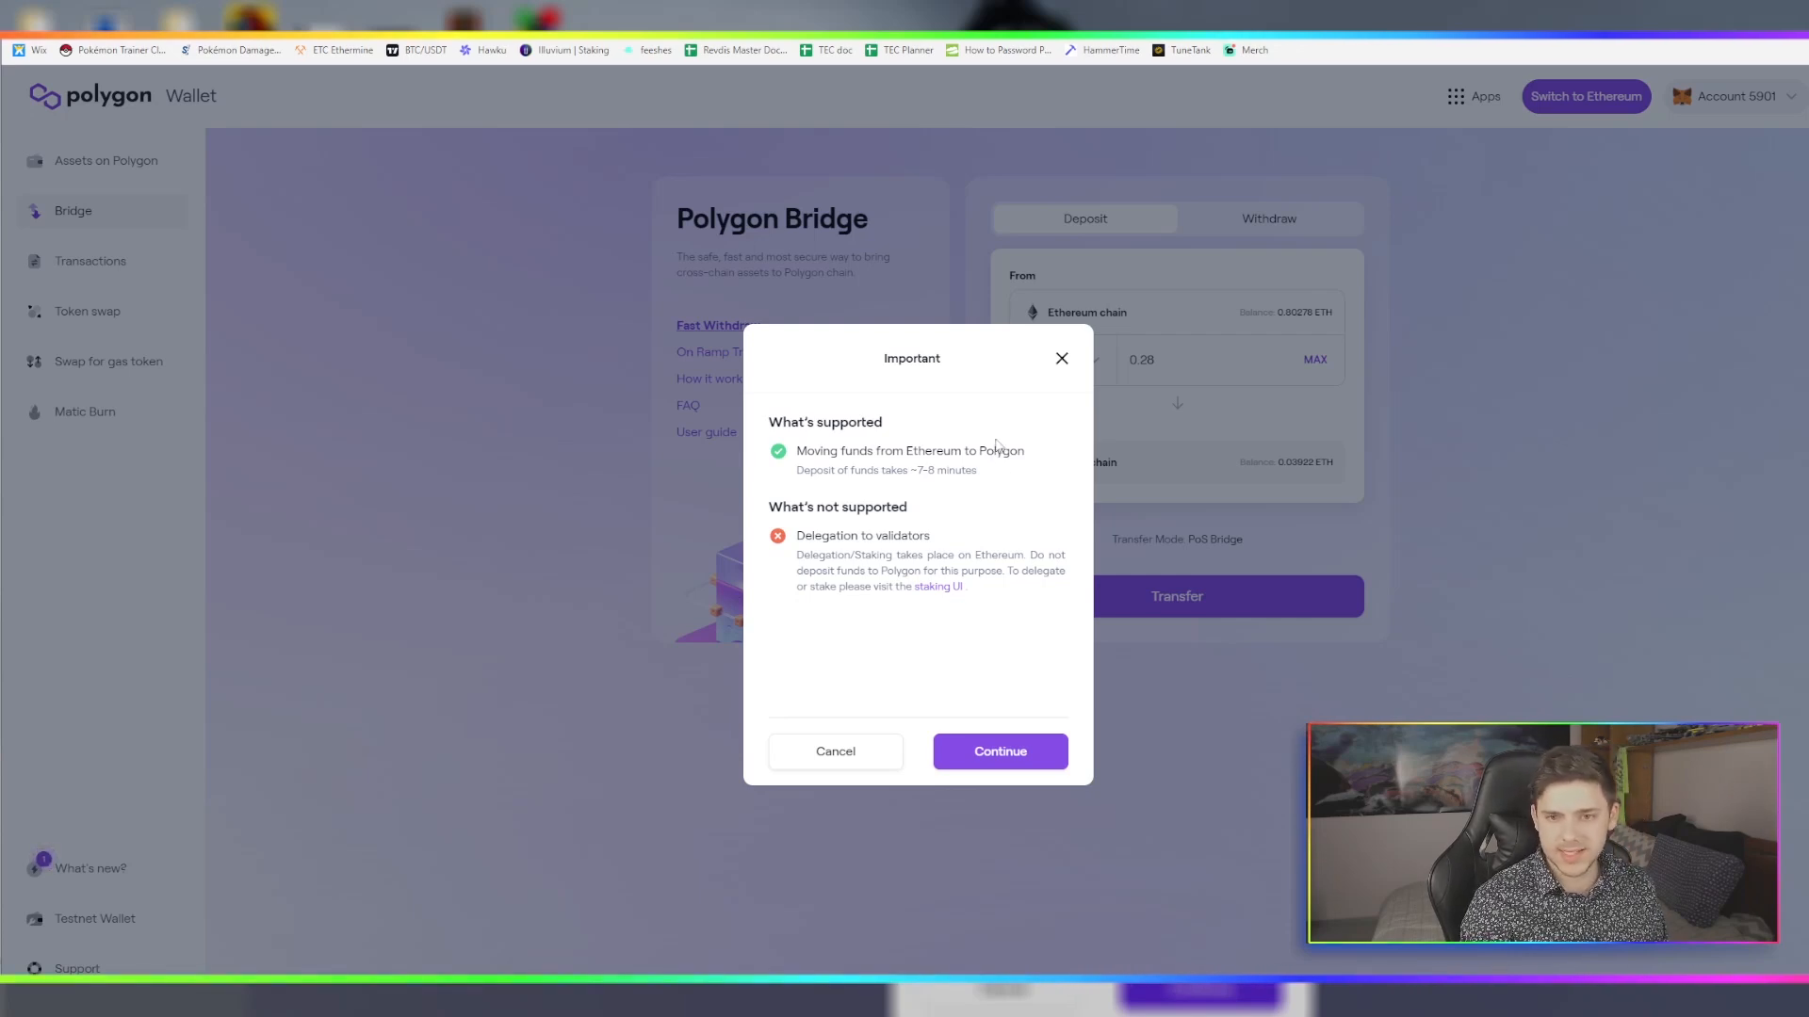
{"action": "mouse_move", "coordinate": [612, 511]}
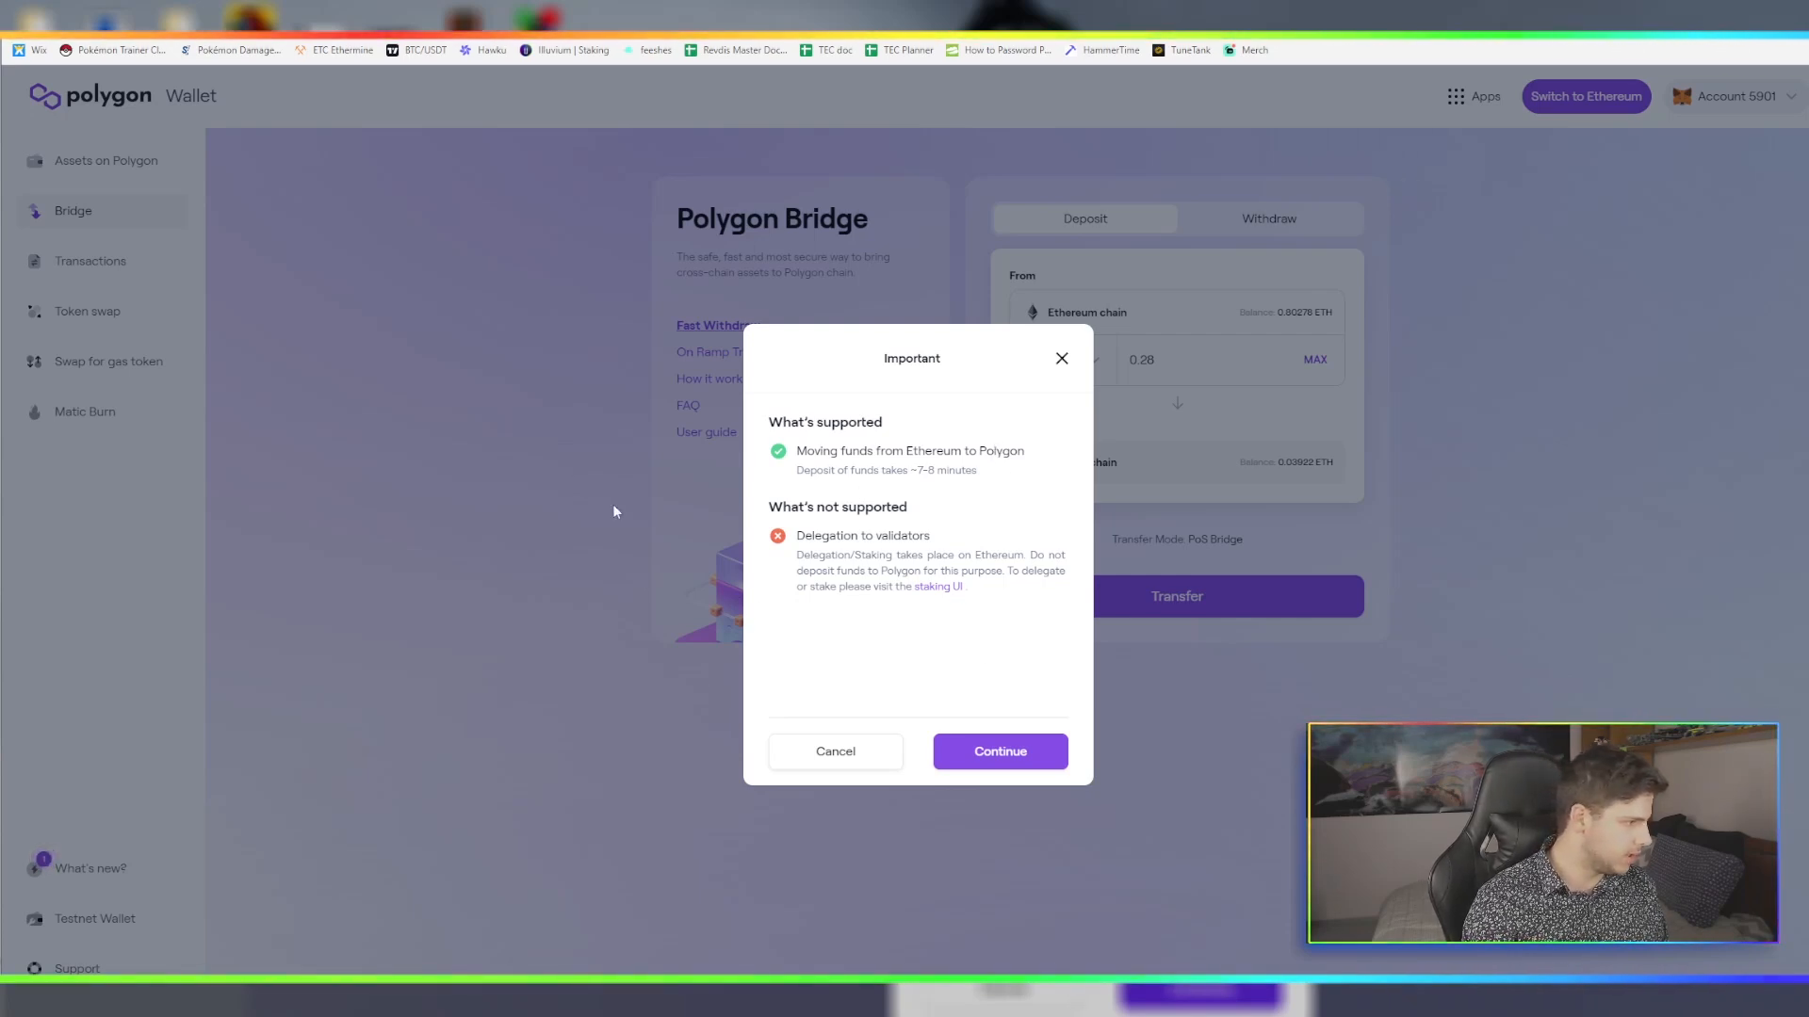
{"action": "left_click", "coordinate": [998, 751]}
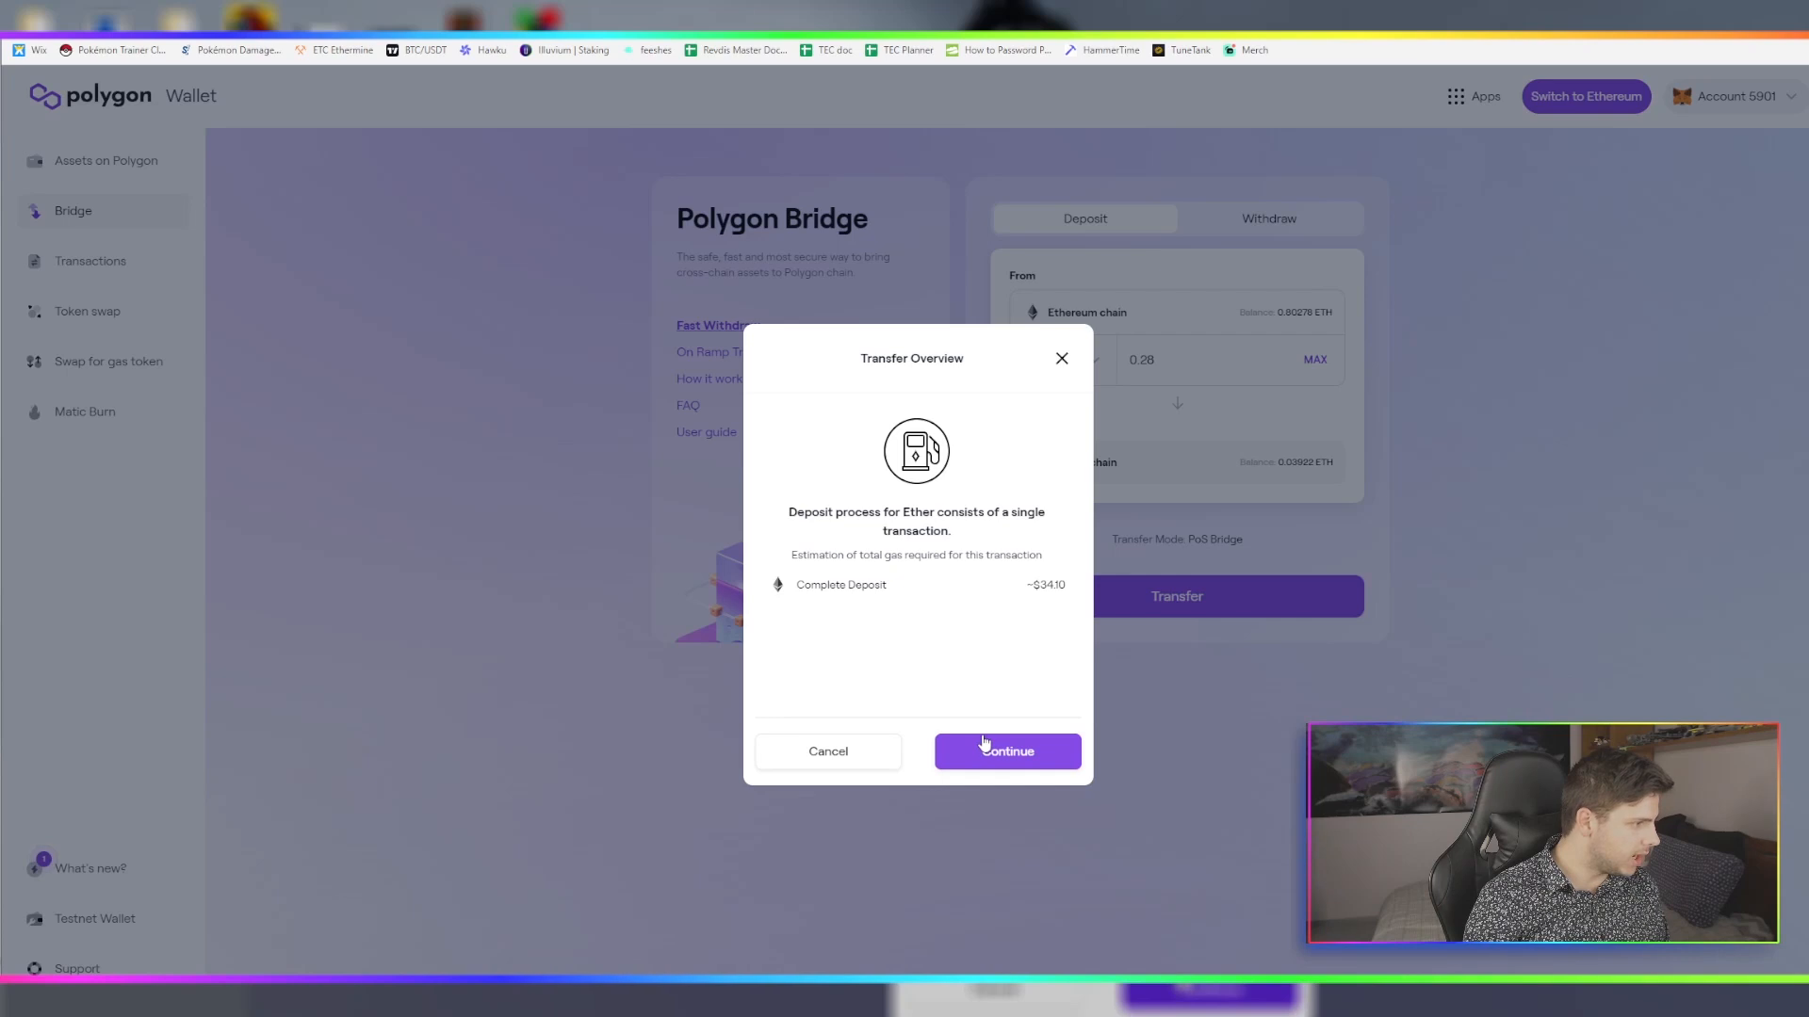
{"action": "mouse_move", "coordinate": [982, 751]}
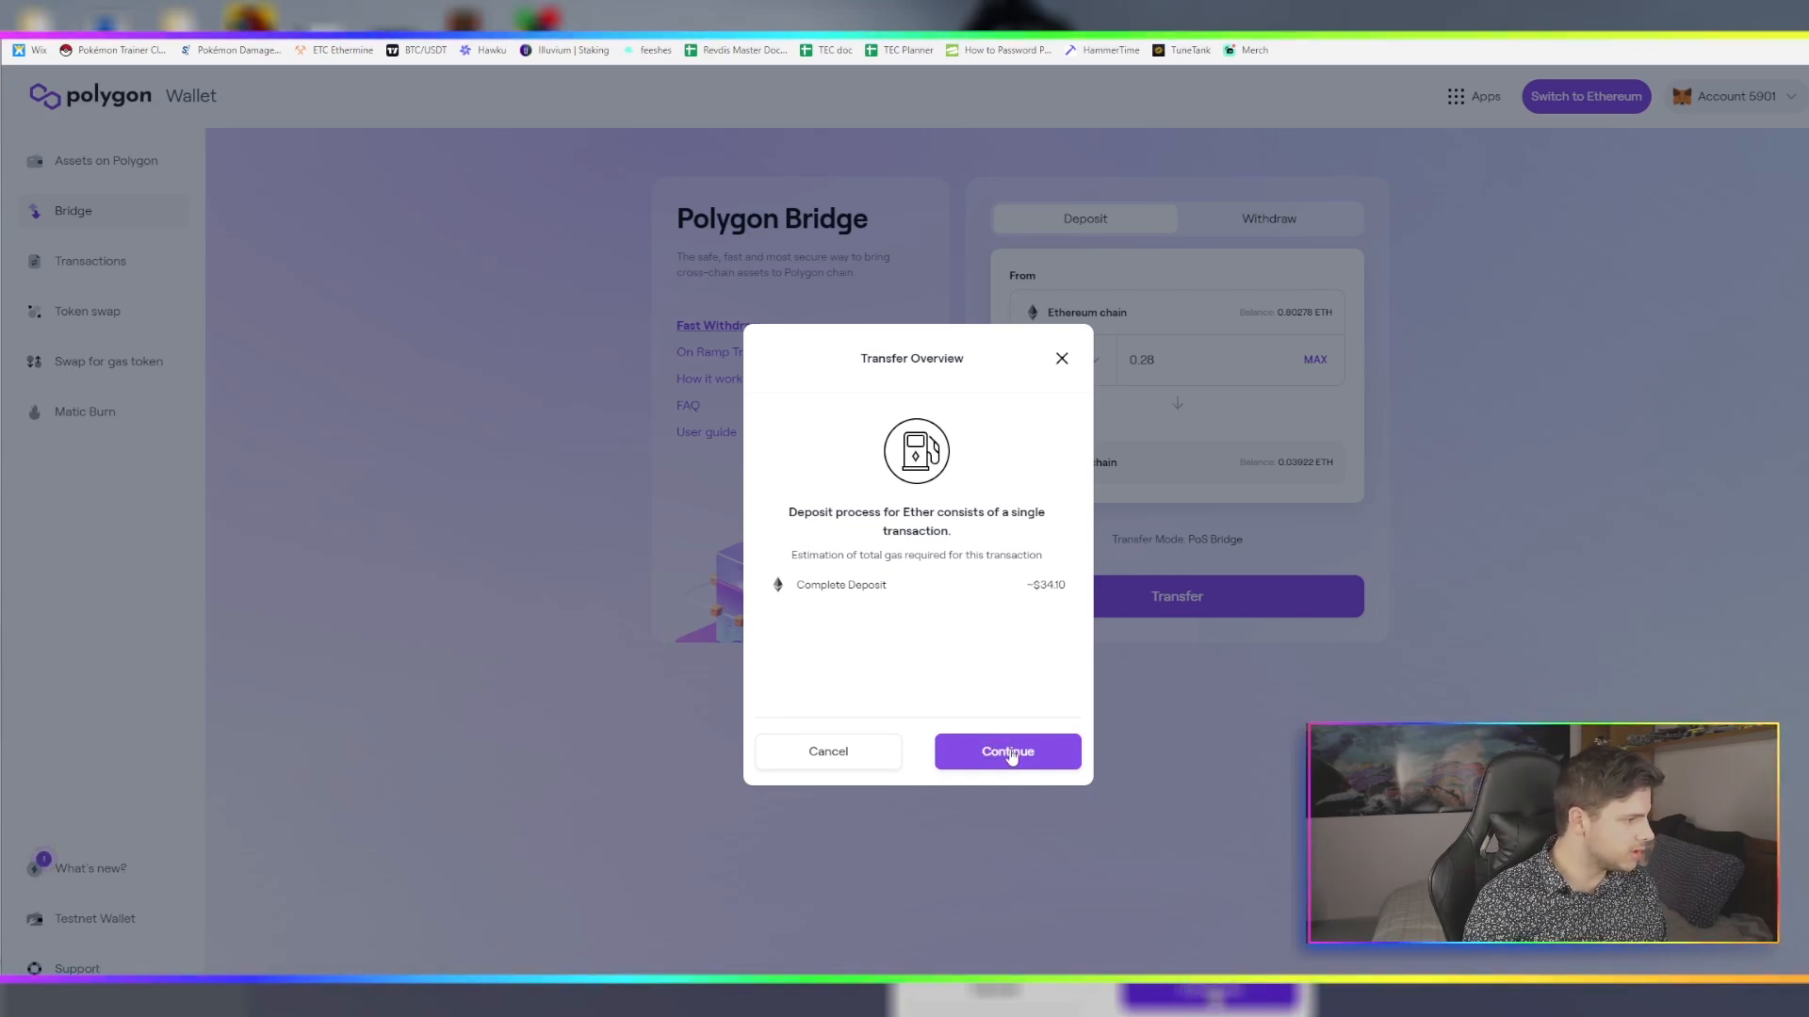
{"action": "left_click", "coordinate": [1005, 750]}
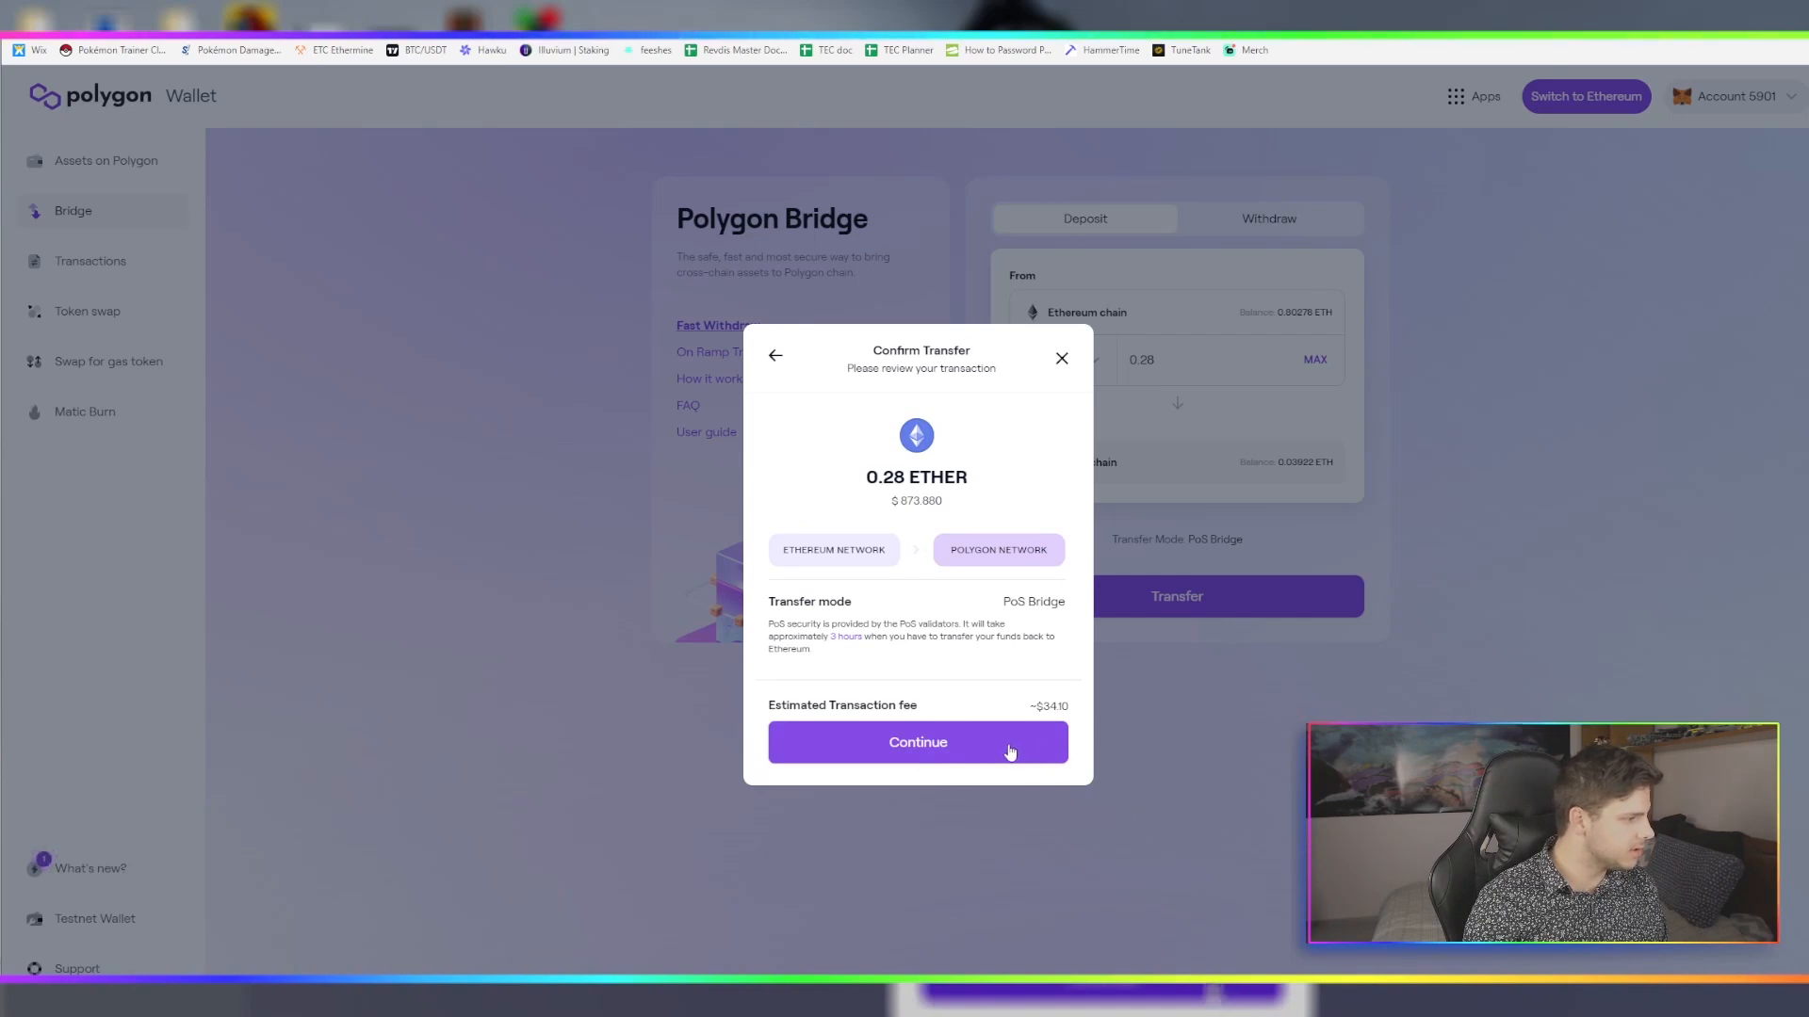
{"action": "left_click", "coordinate": [916, 741]}
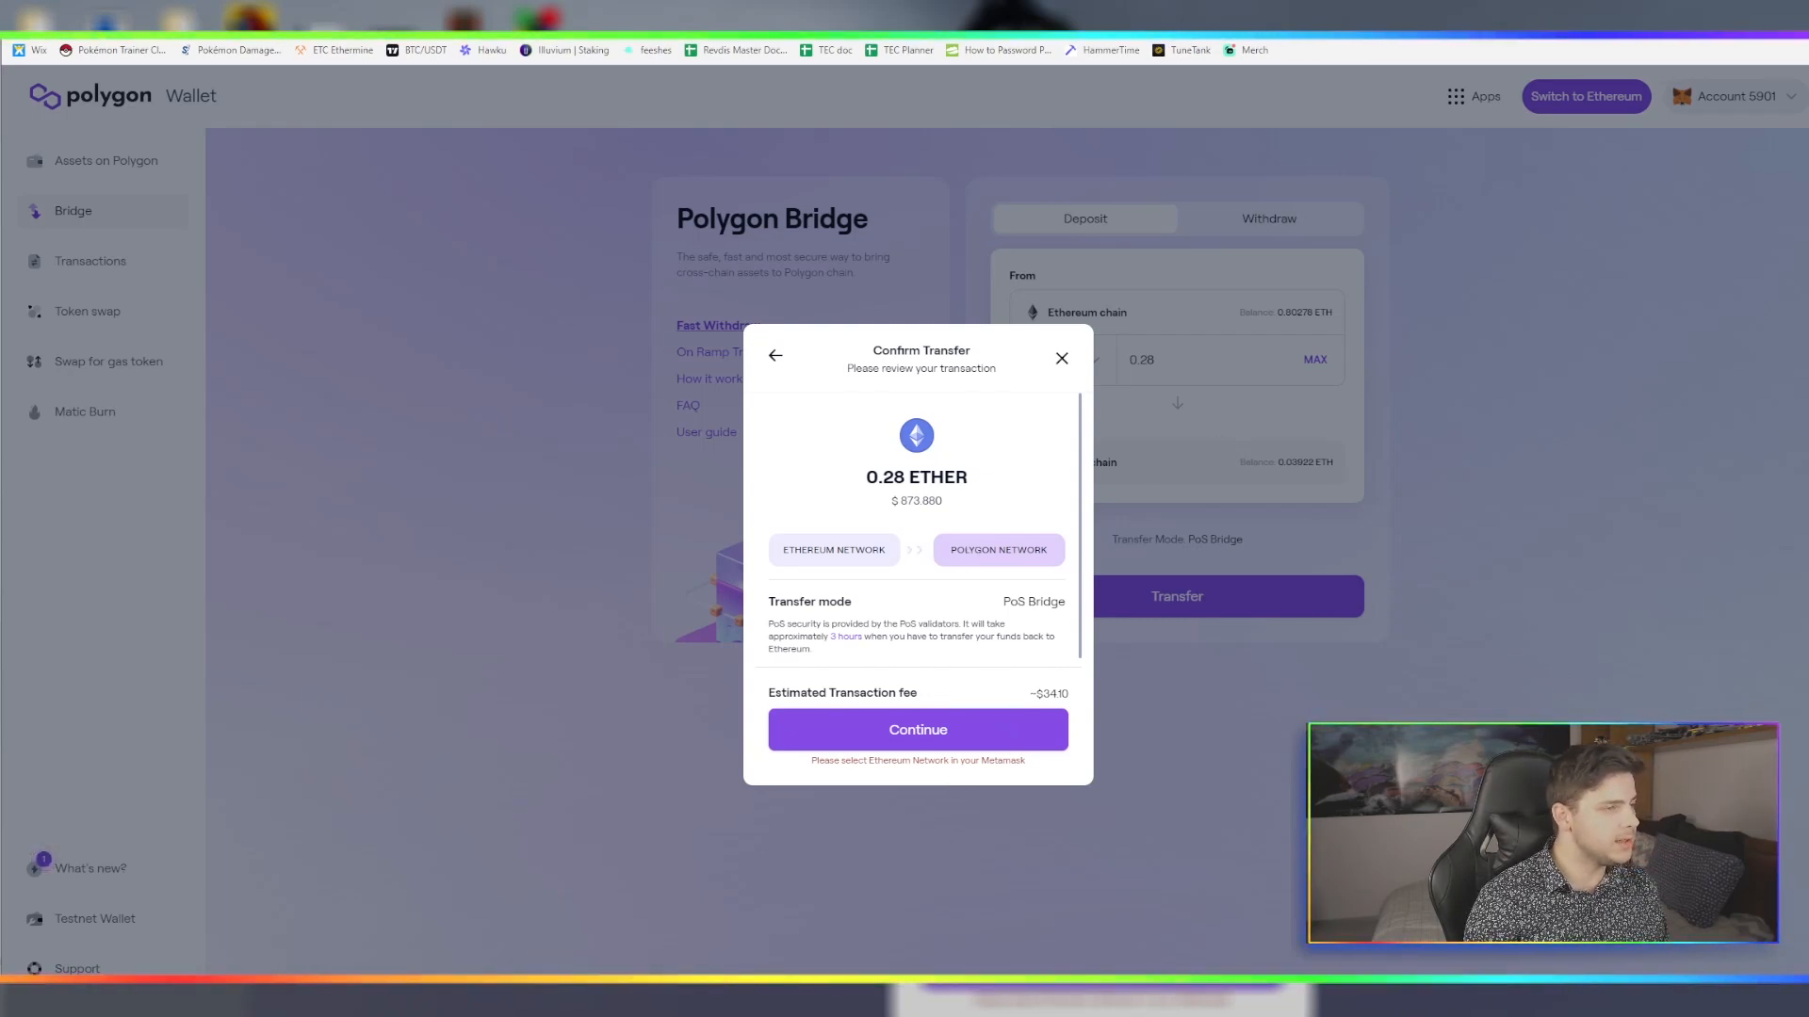
{"action": "left_click", "coordinate": [1627, 65]}
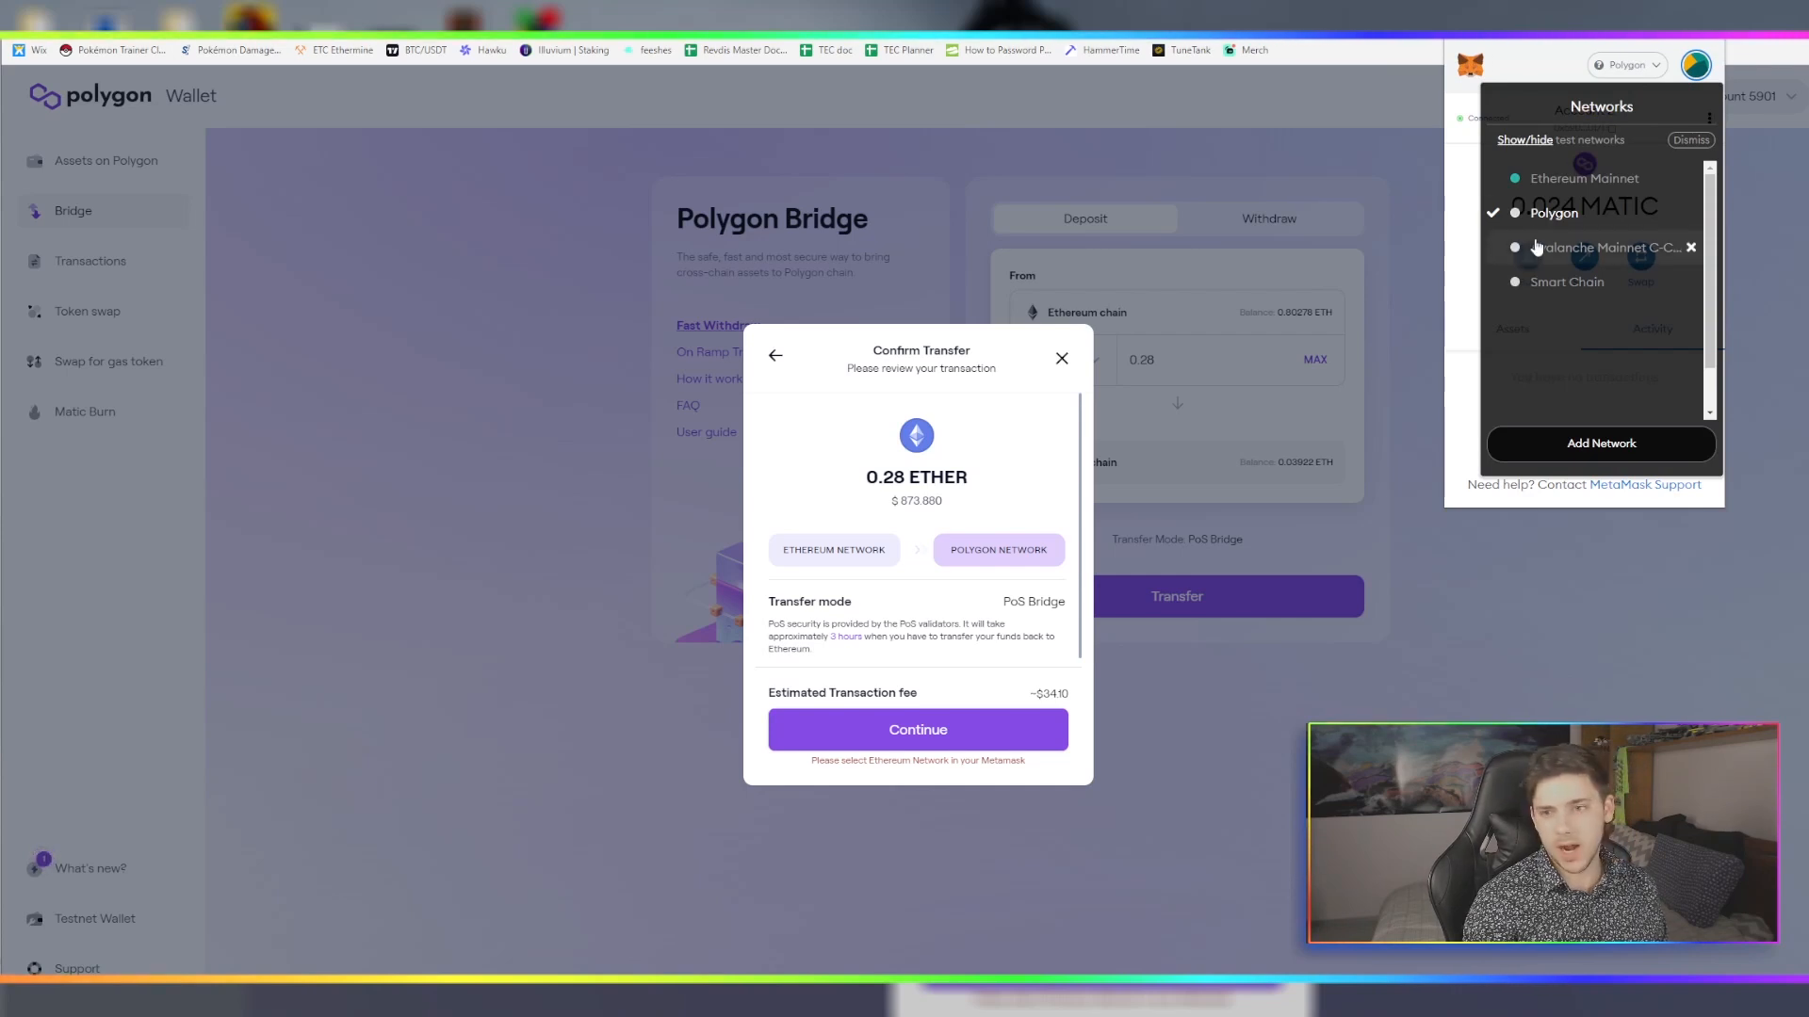
Switch MetaMask to Ethereum Mainnet and continue the 0.28 Ether transfer to its deposit confirmation
{"action": "left_click", "coordinate": [1581, 178]}
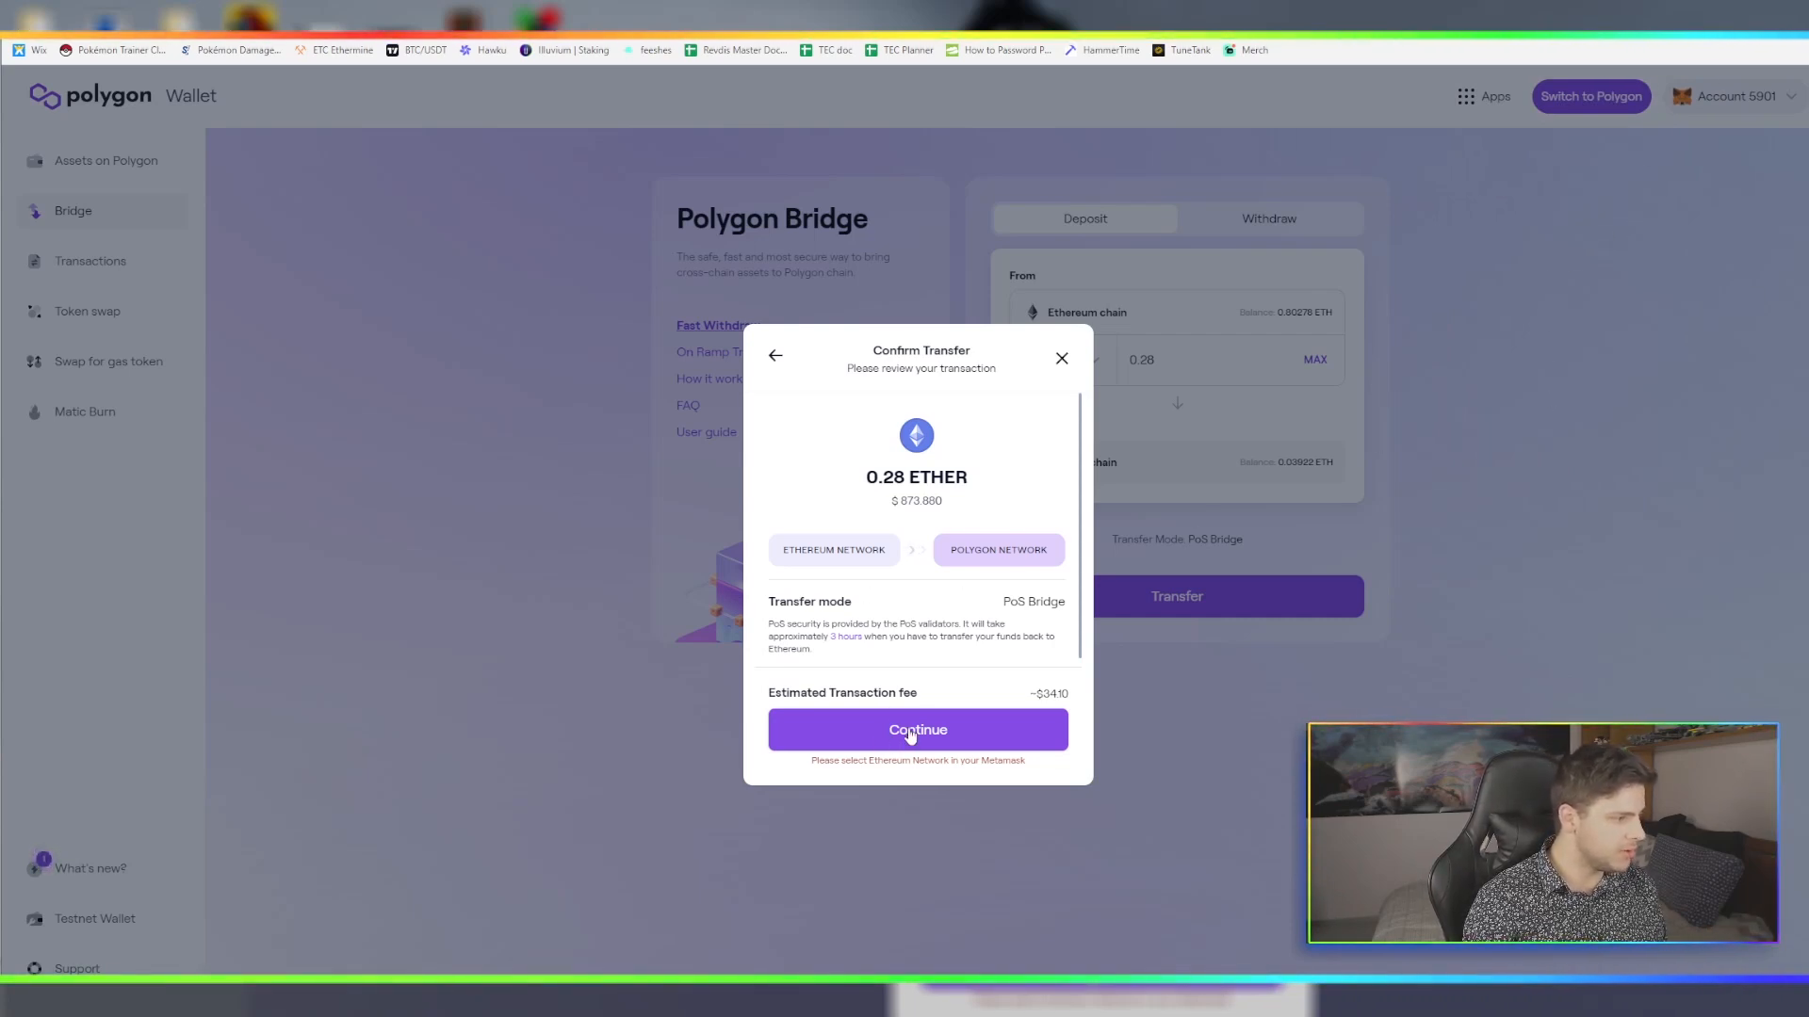
{"action": "left_click", "coordinate": [917, 729]}
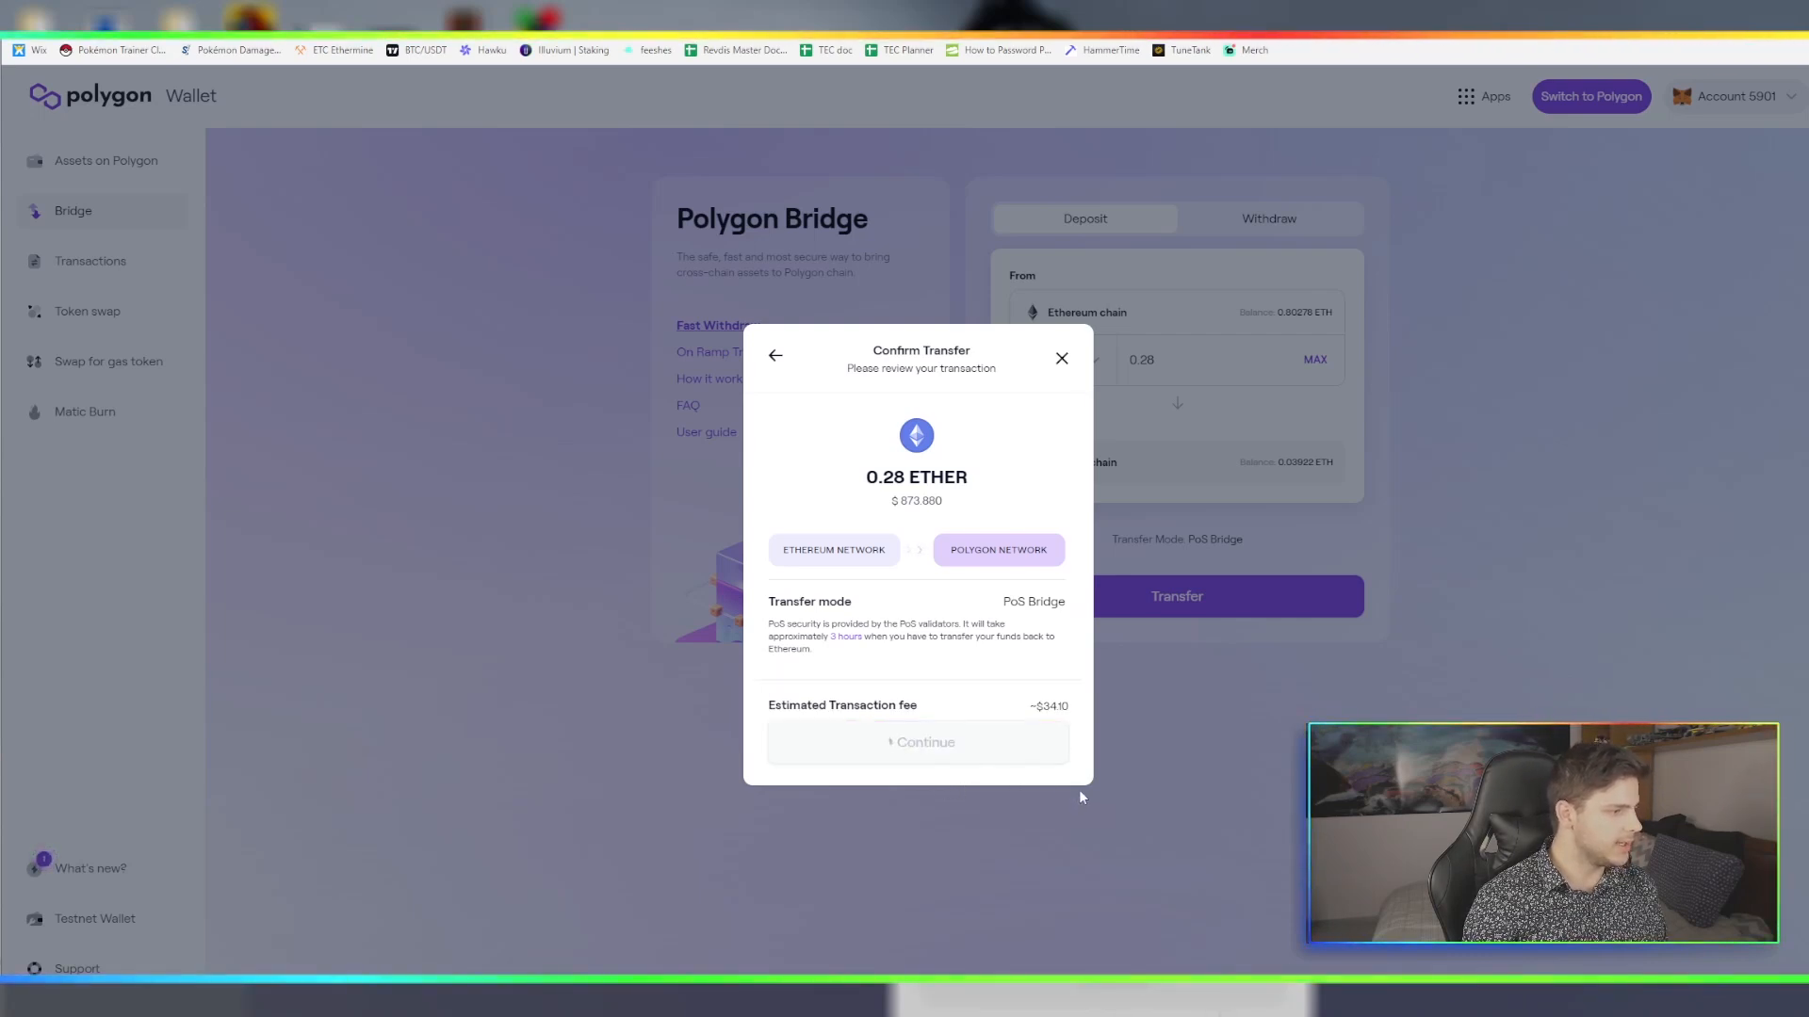
{"action": "left_click", "coordinate": [924, 741]}
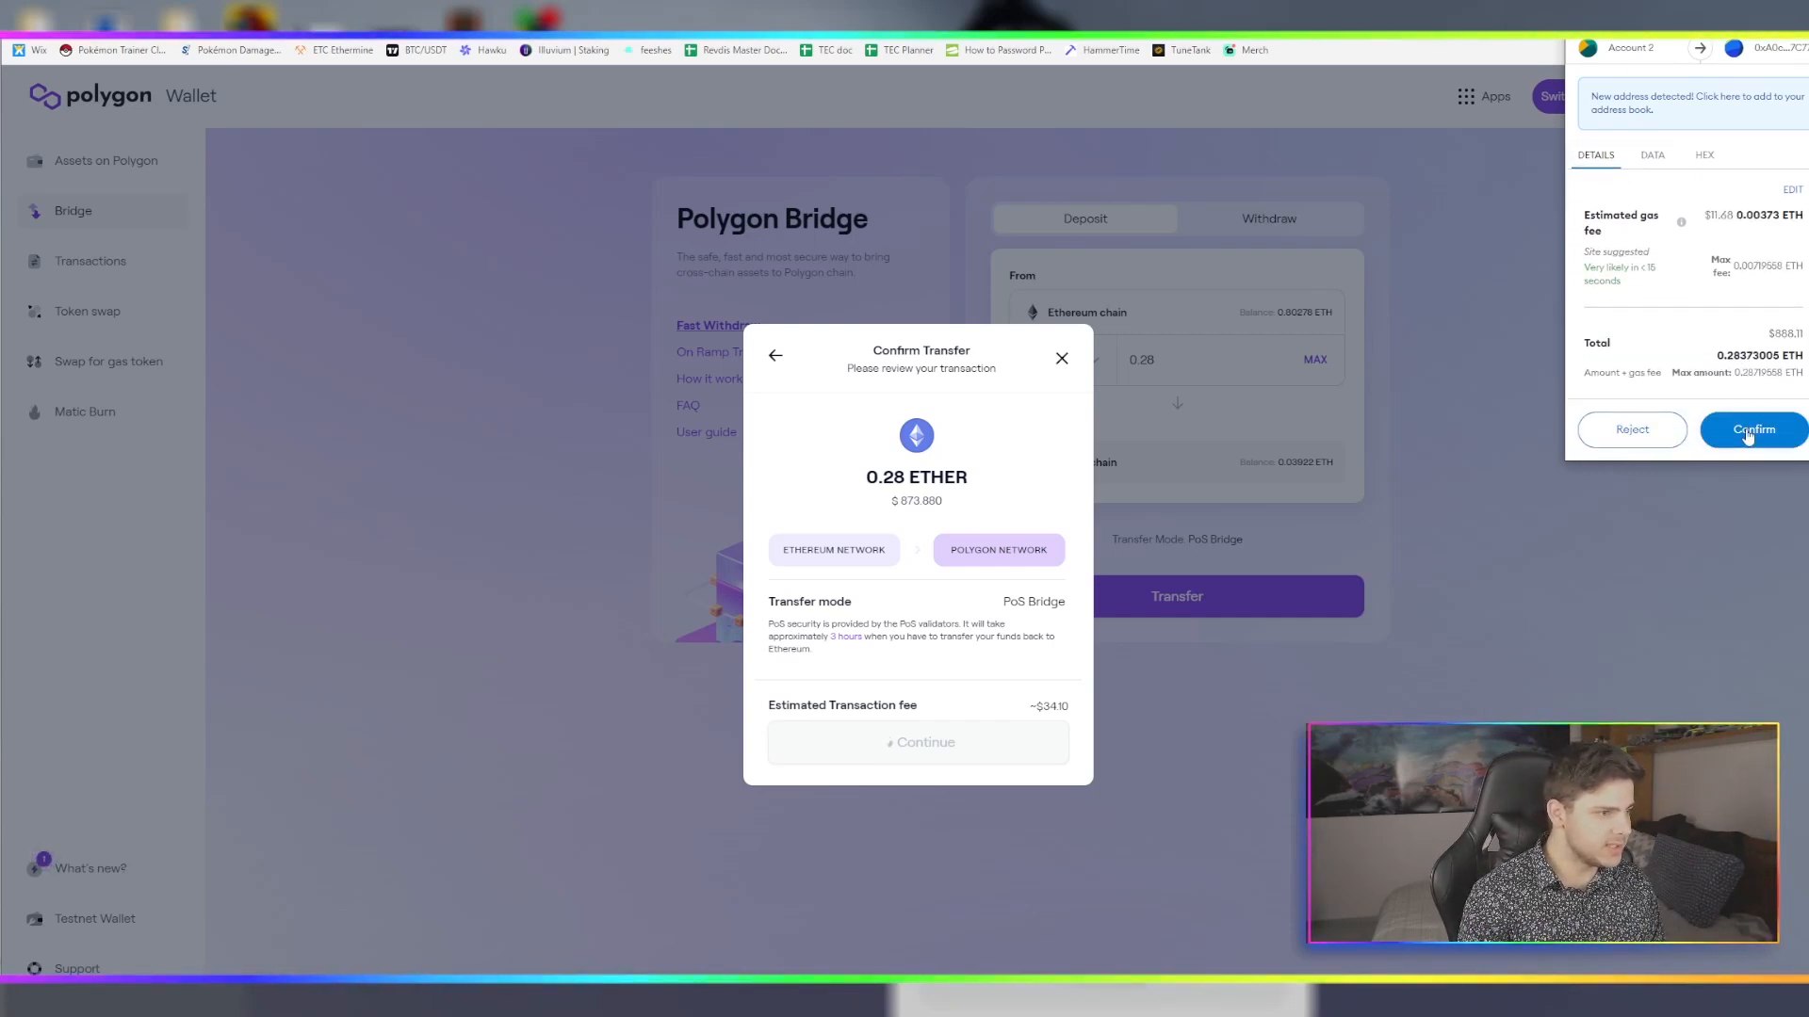
Confirm the 0.28 ETH deposit to Polygon and view the pending transaction on Etherscan
{"action": "left_click", "coordinate": [1752, 429]}
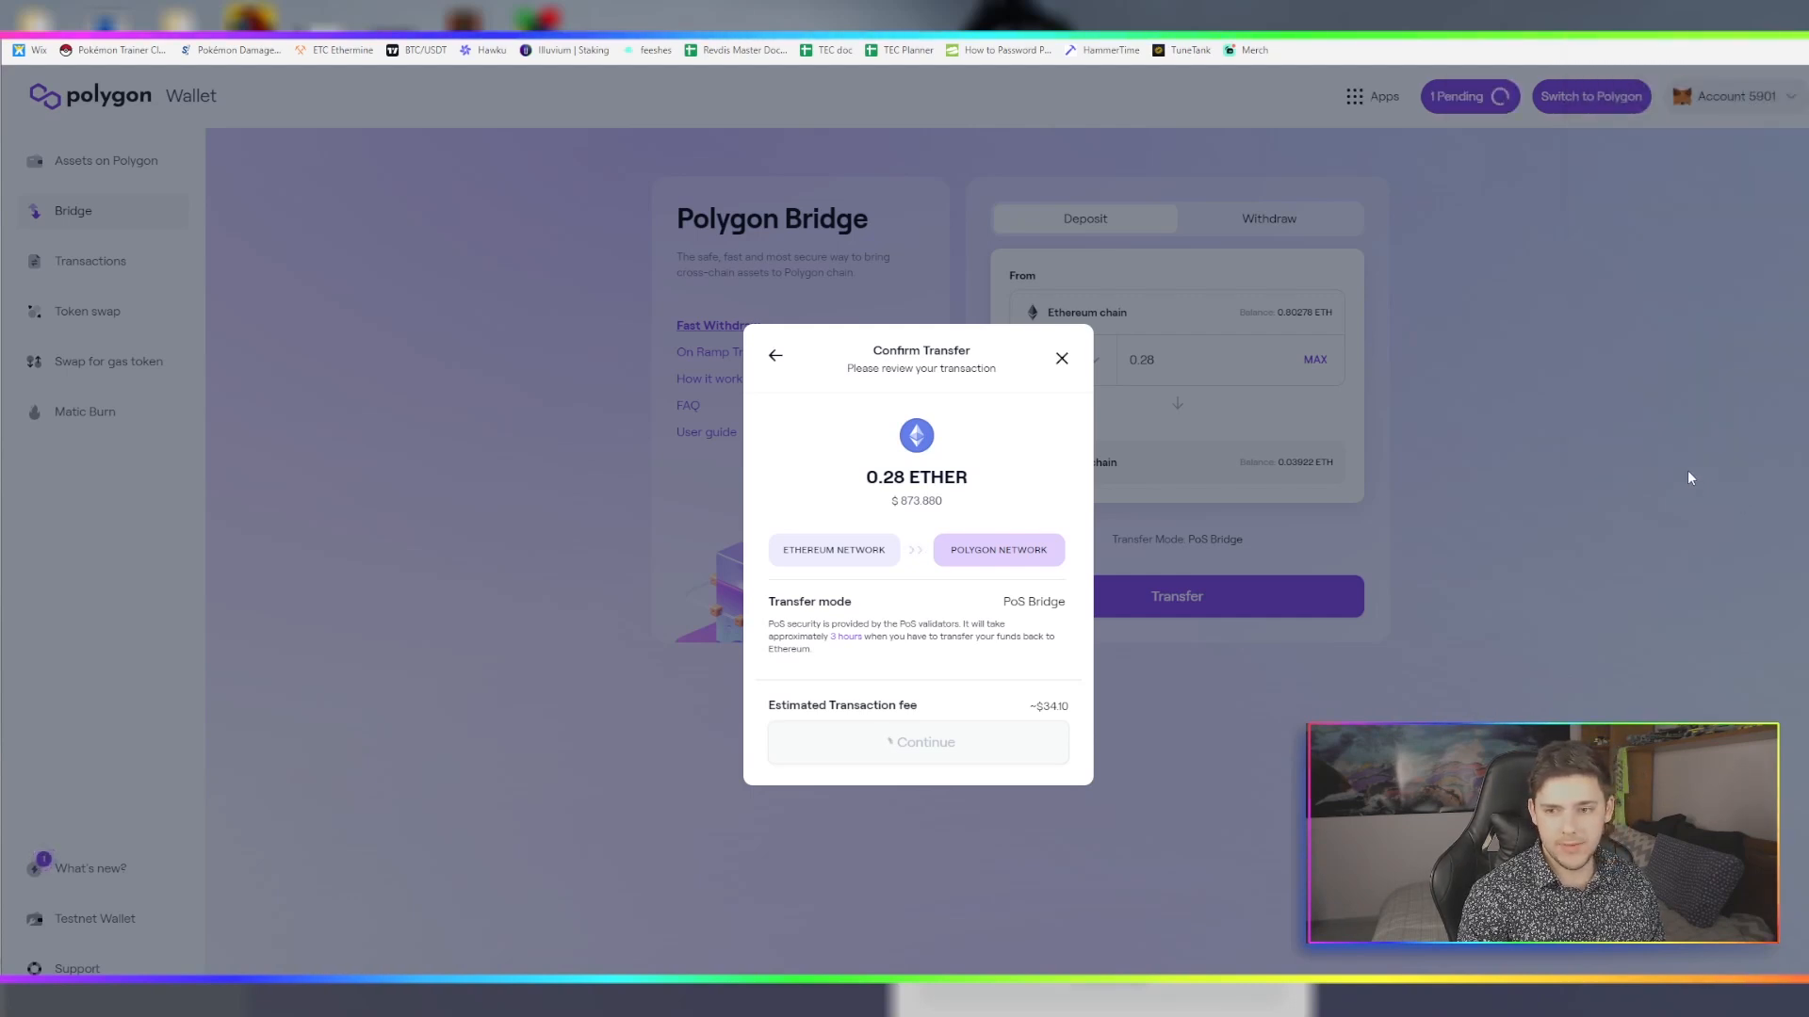
{"action": "left_click", "coordinate": [916, 741]}
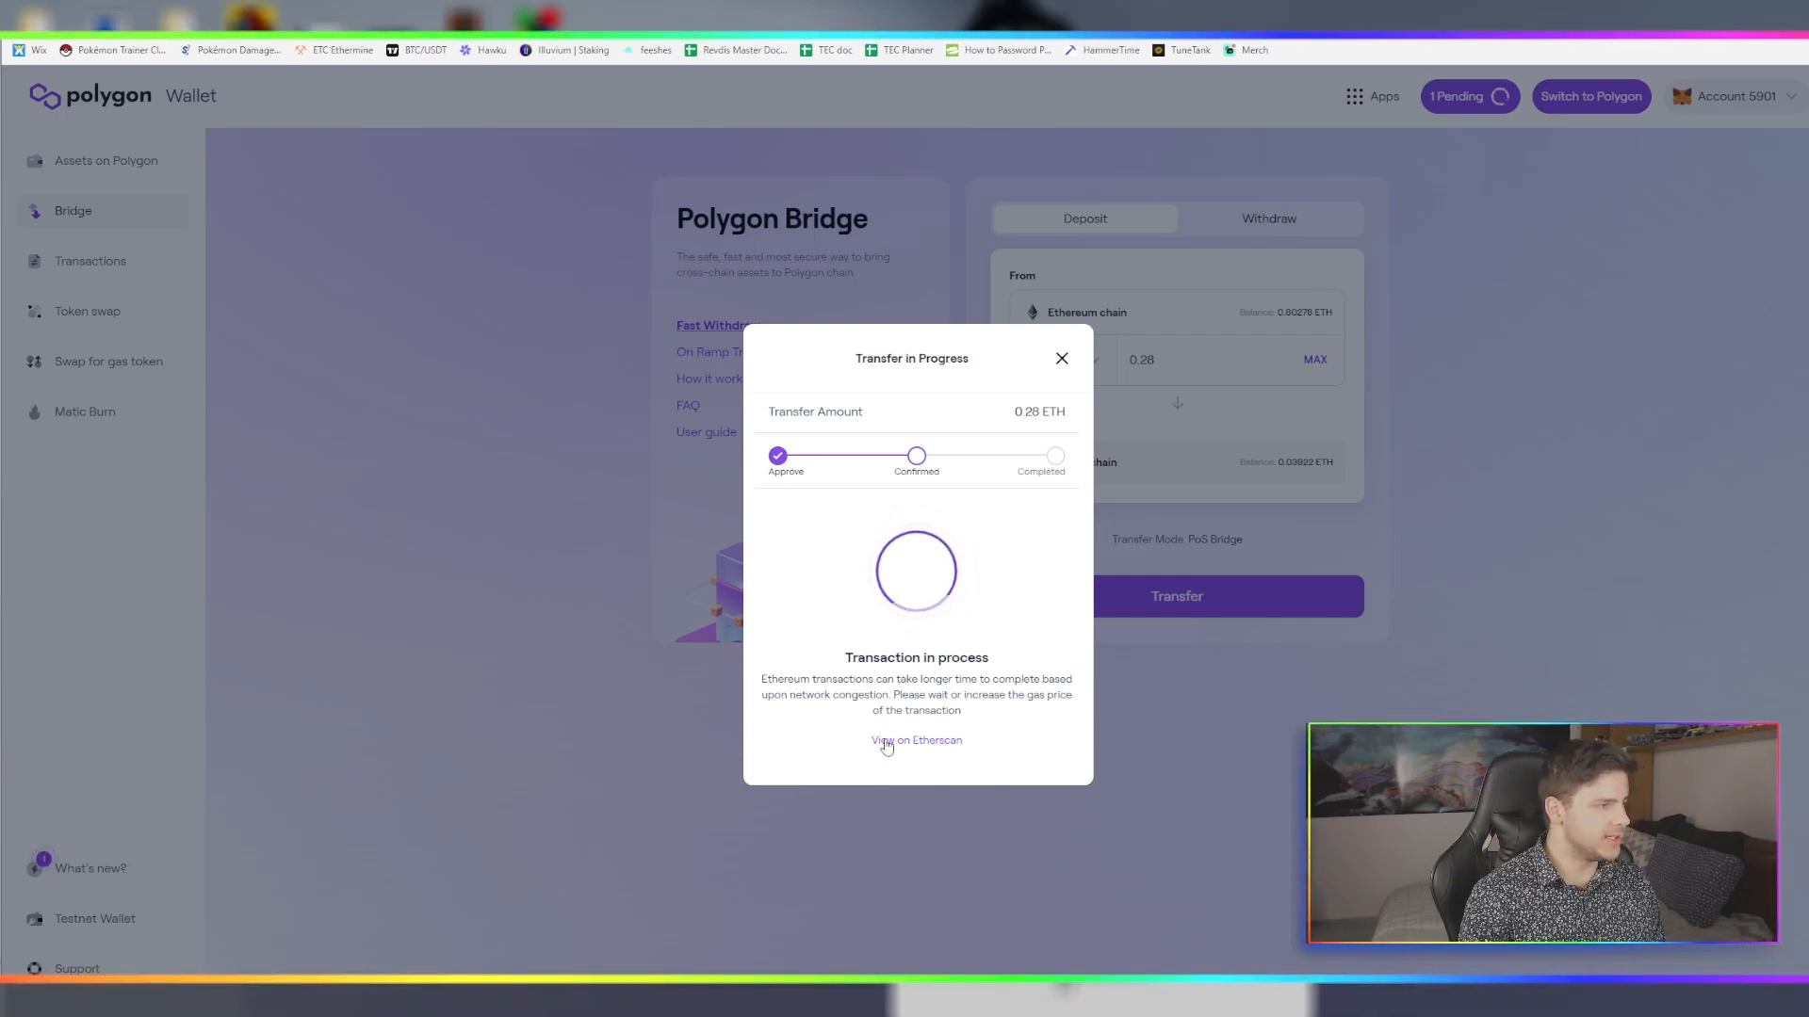
{"action": "left_click", "coordinate": [915, 740]}
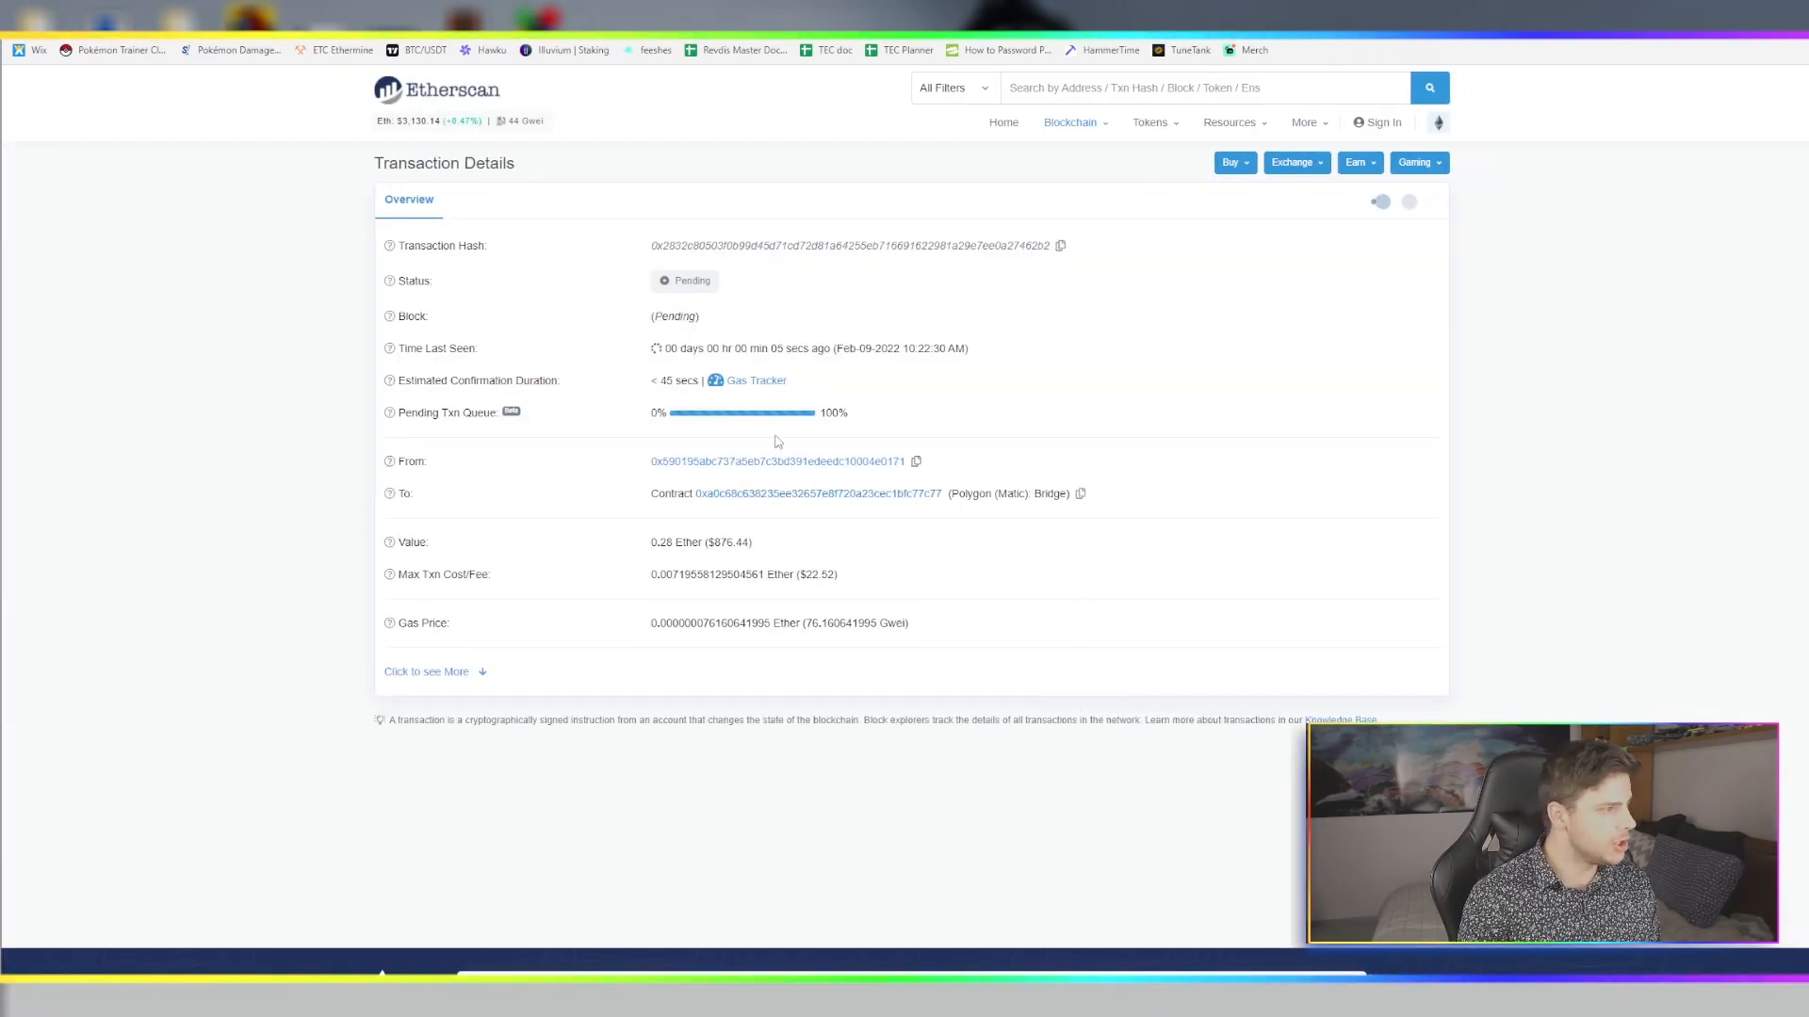
{"action": "mouse_move", "coordinate": [905, 525]}
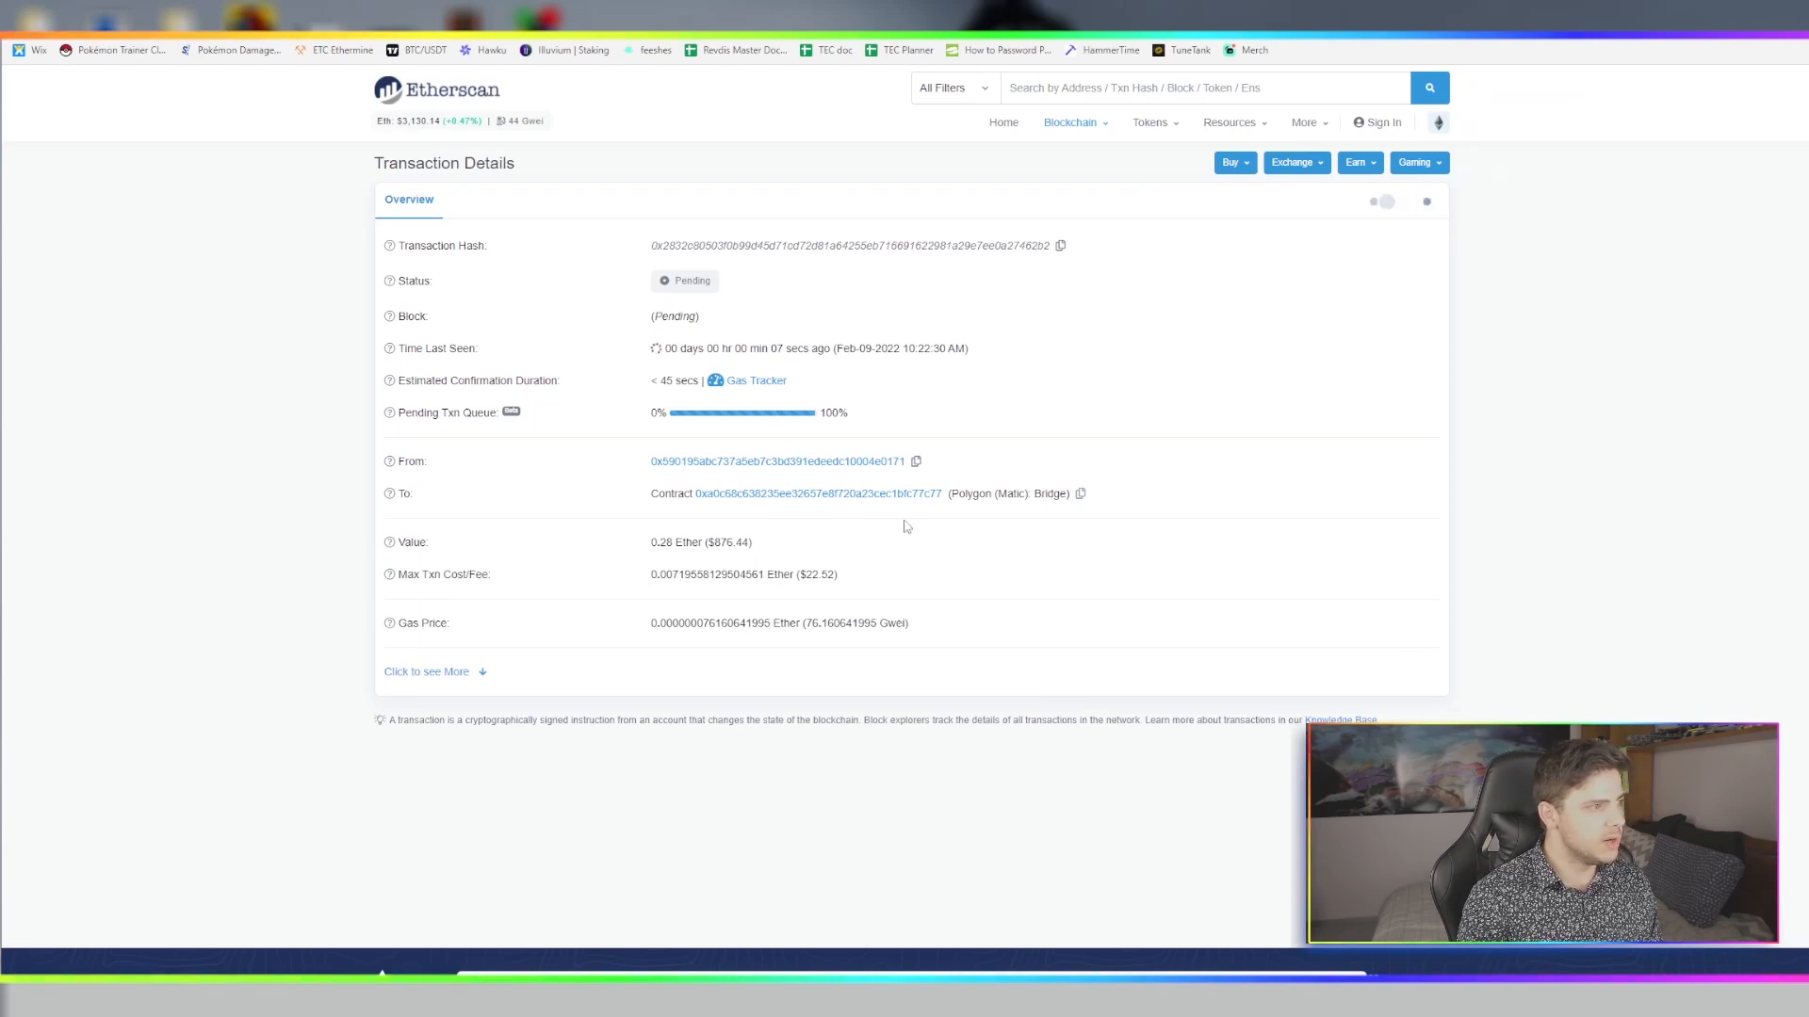
{"action": "mouse_move", "coordinate": [1067, 476]}
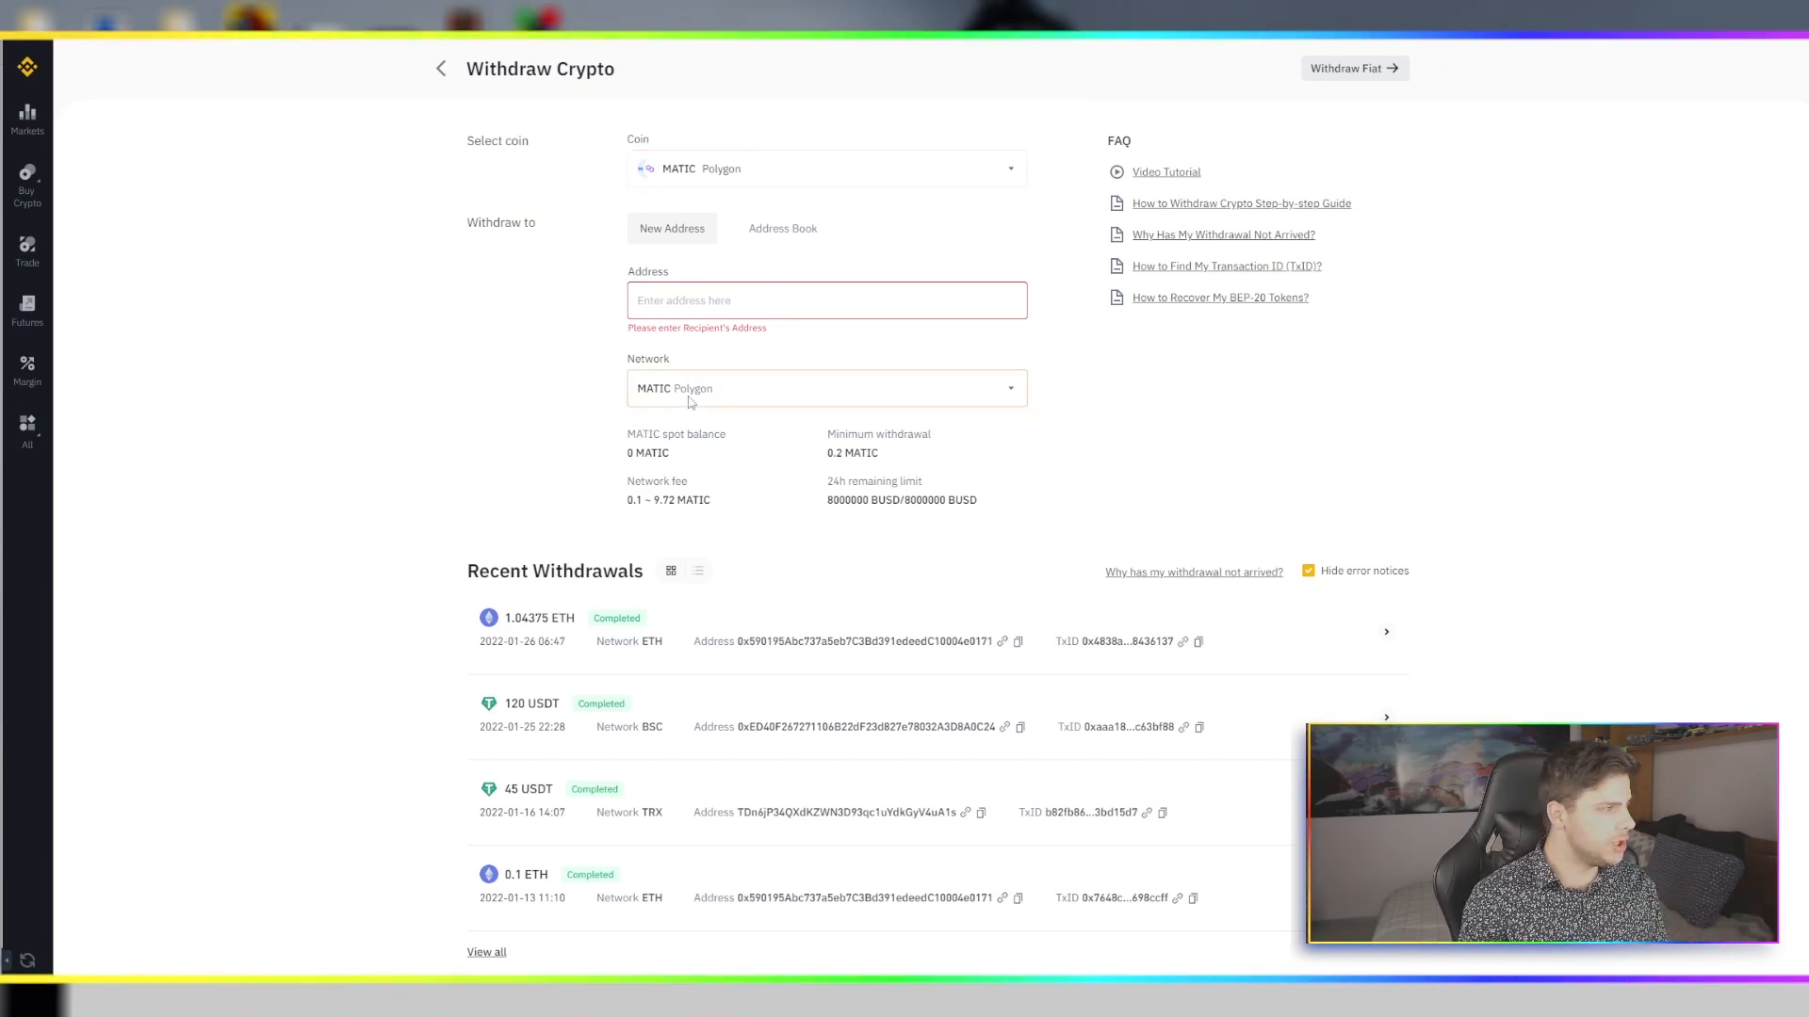
Set Binance's MATIC withdrawal network to Polygon and acknowledge the congestion warning
{"action": "left_click", "coordinate": [825, 387]}
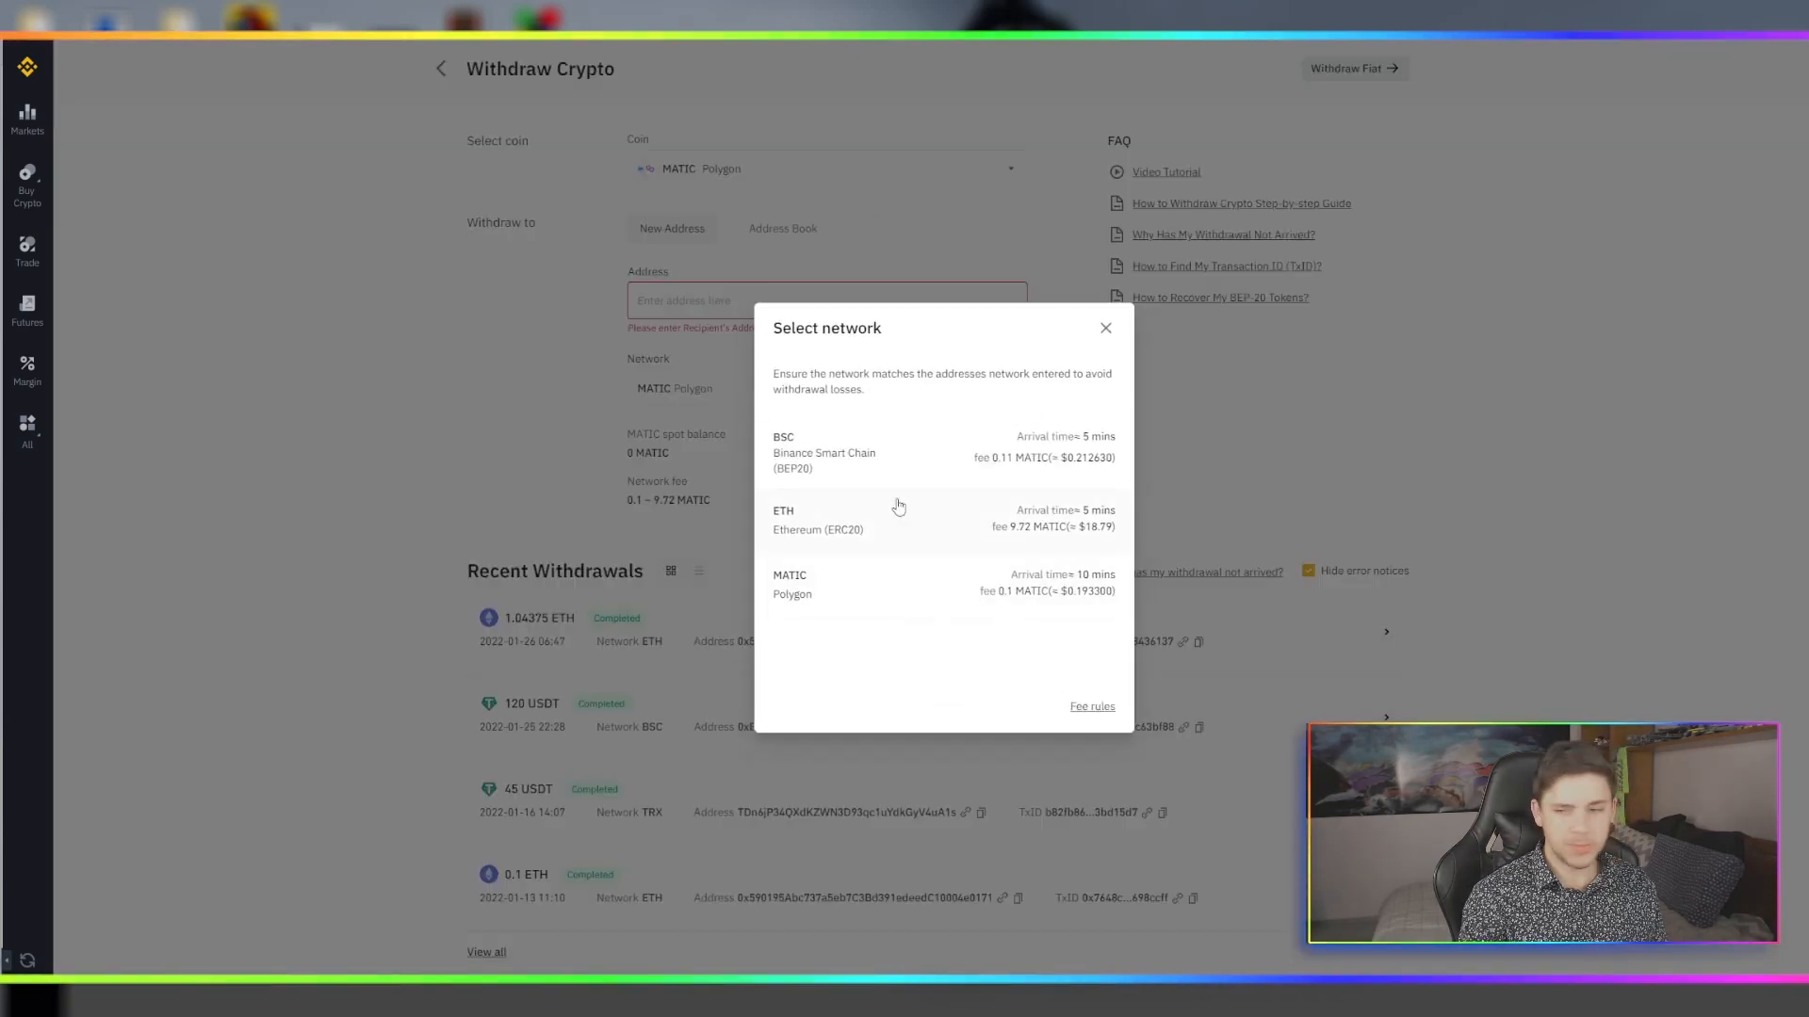
{"action": "mouse_move", "coordinate": [804, 633]}
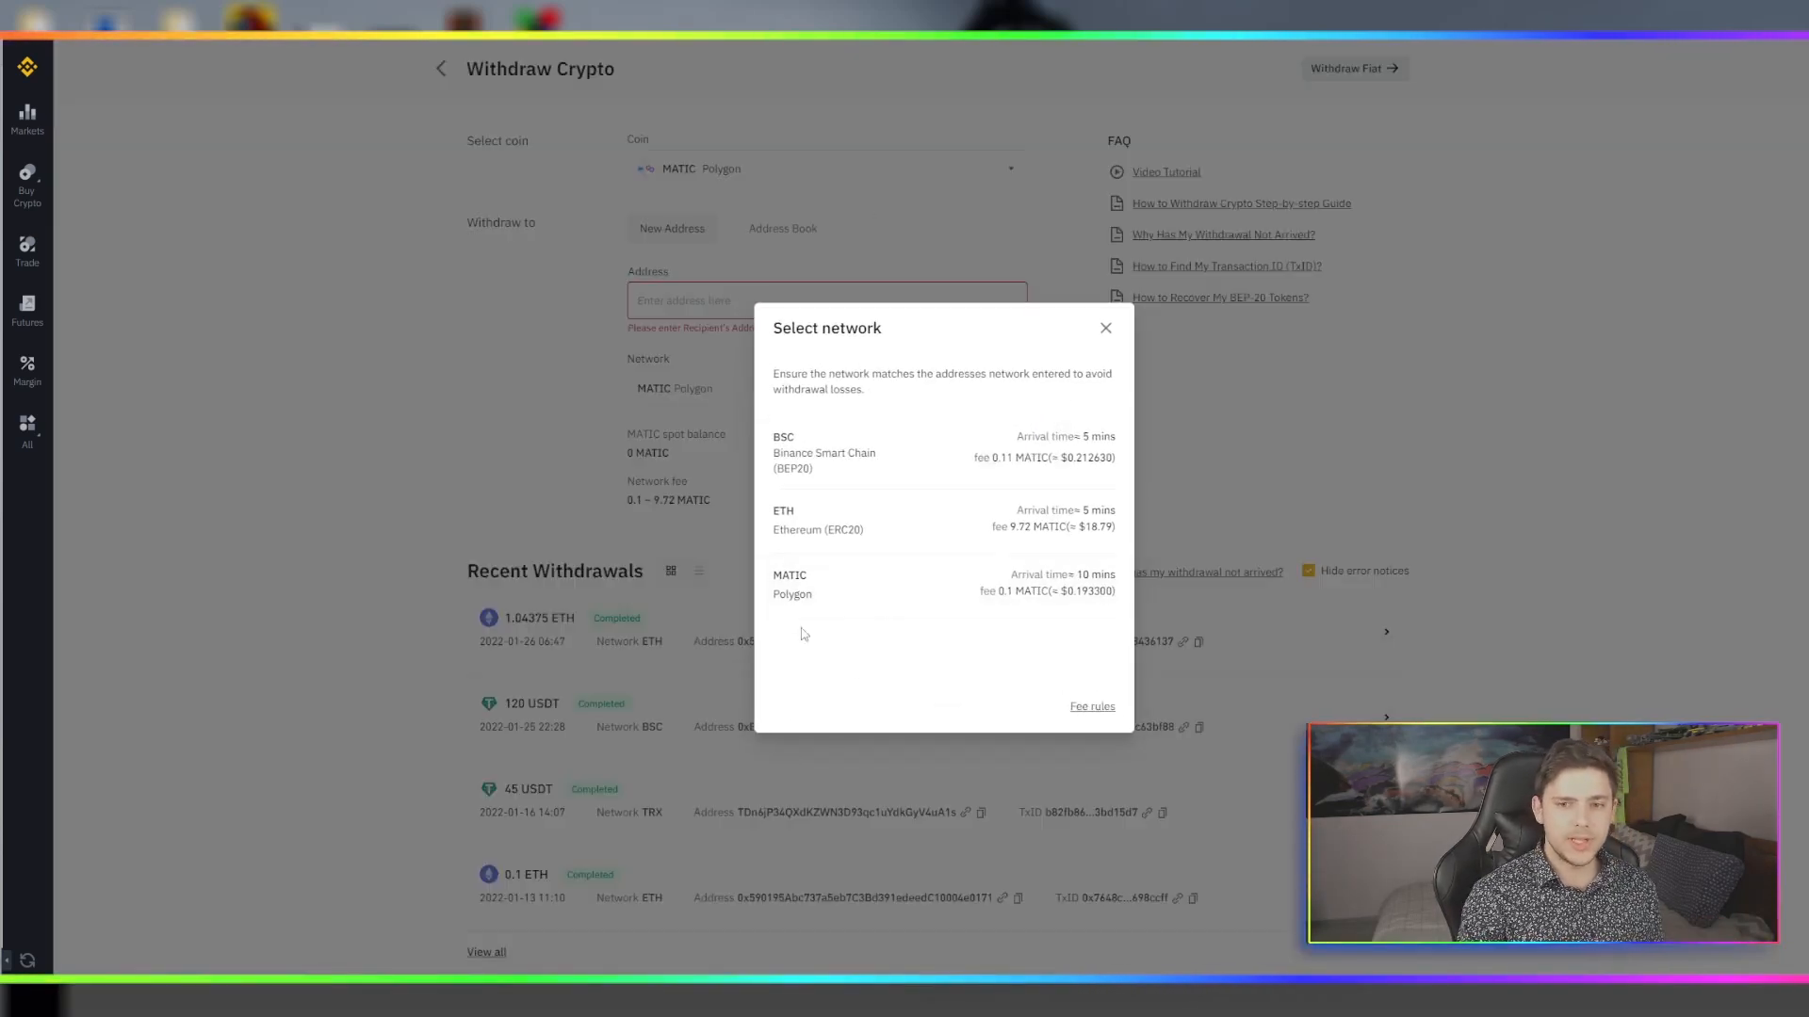
{"action": "left_click", "coordinate": [792, 585]}
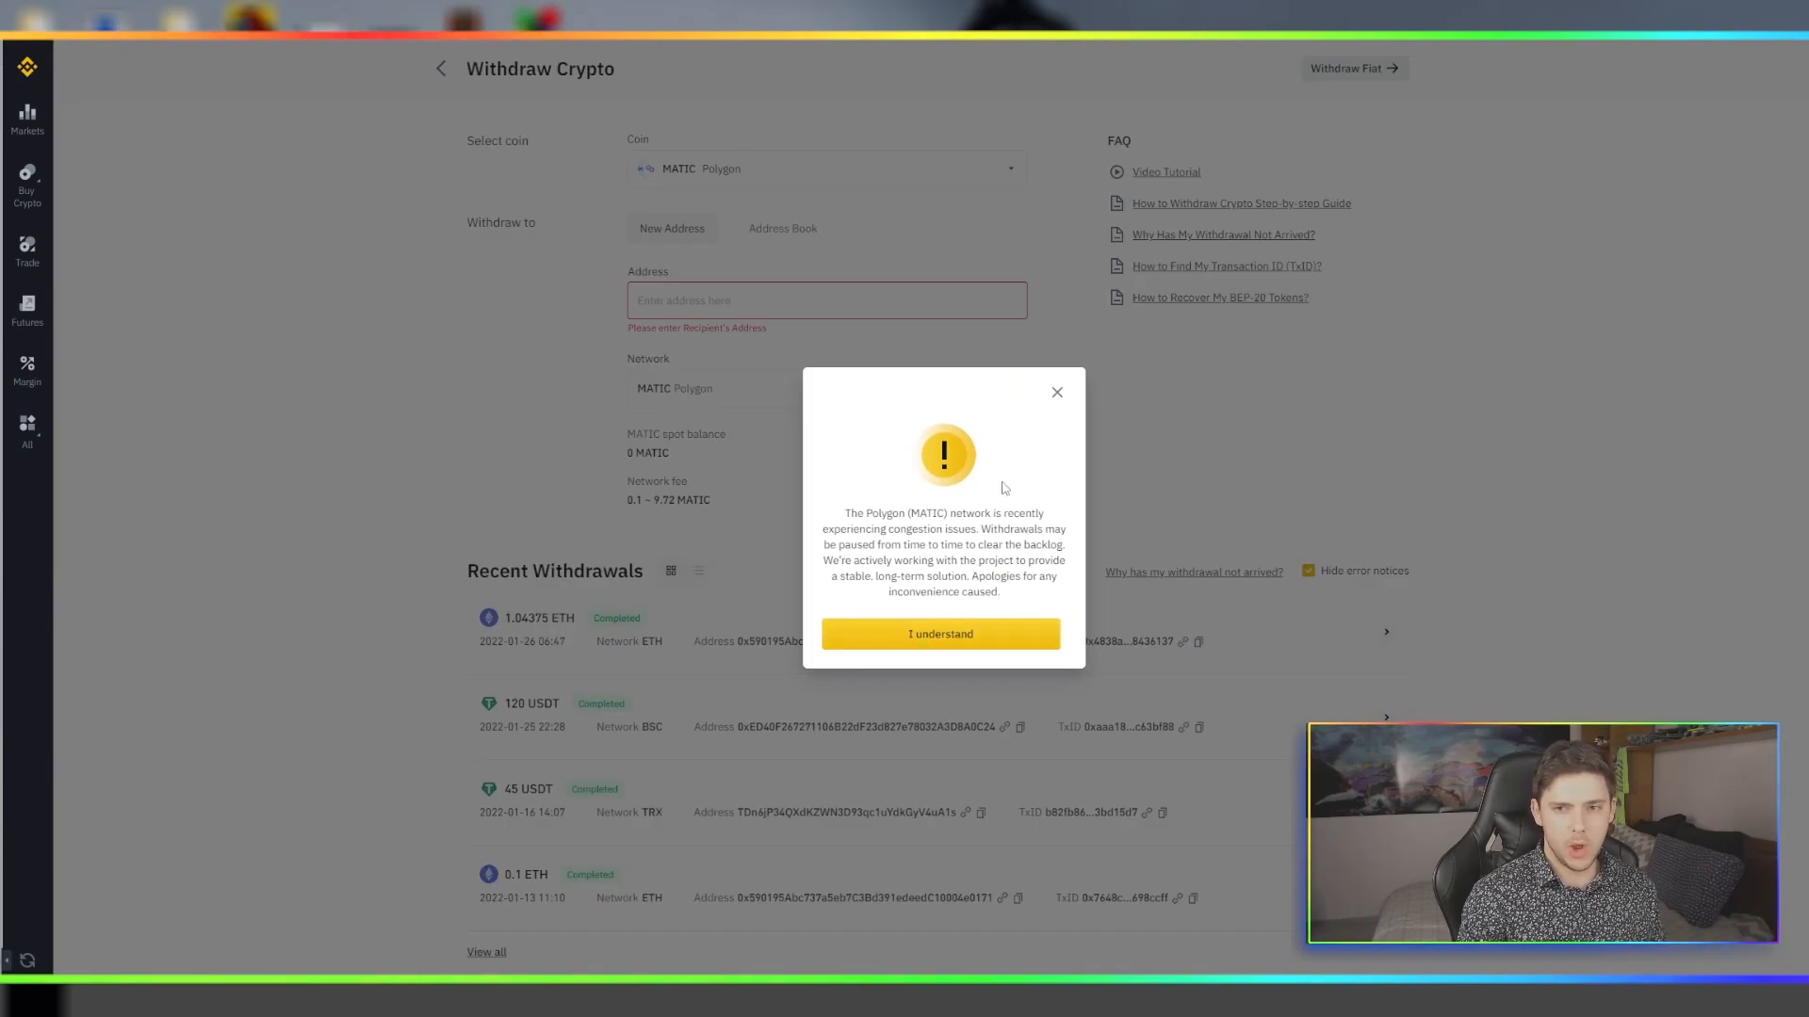
{"action": "left_click", "coordinate": [939, 633]}
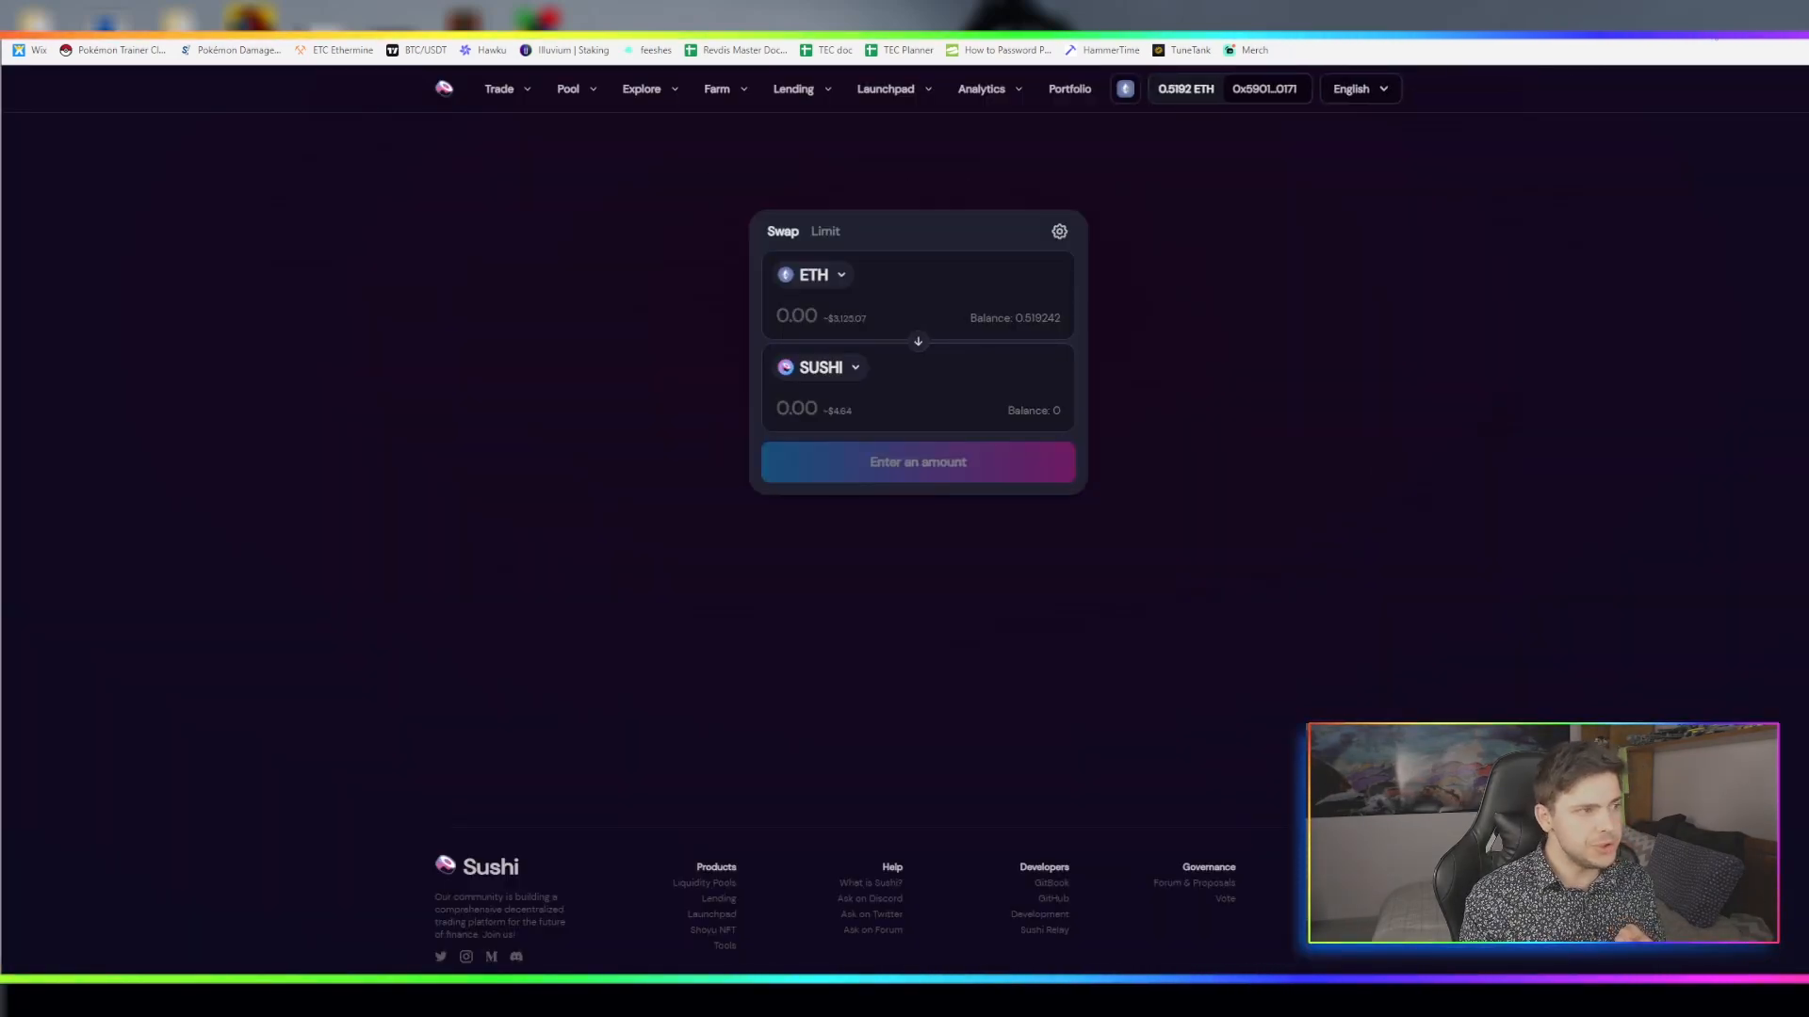
Switch SushiSwap to the Polygon network and choose WETH as the token received for MATIC
{"action": "left_click", "coordinate": [1124, 89]}
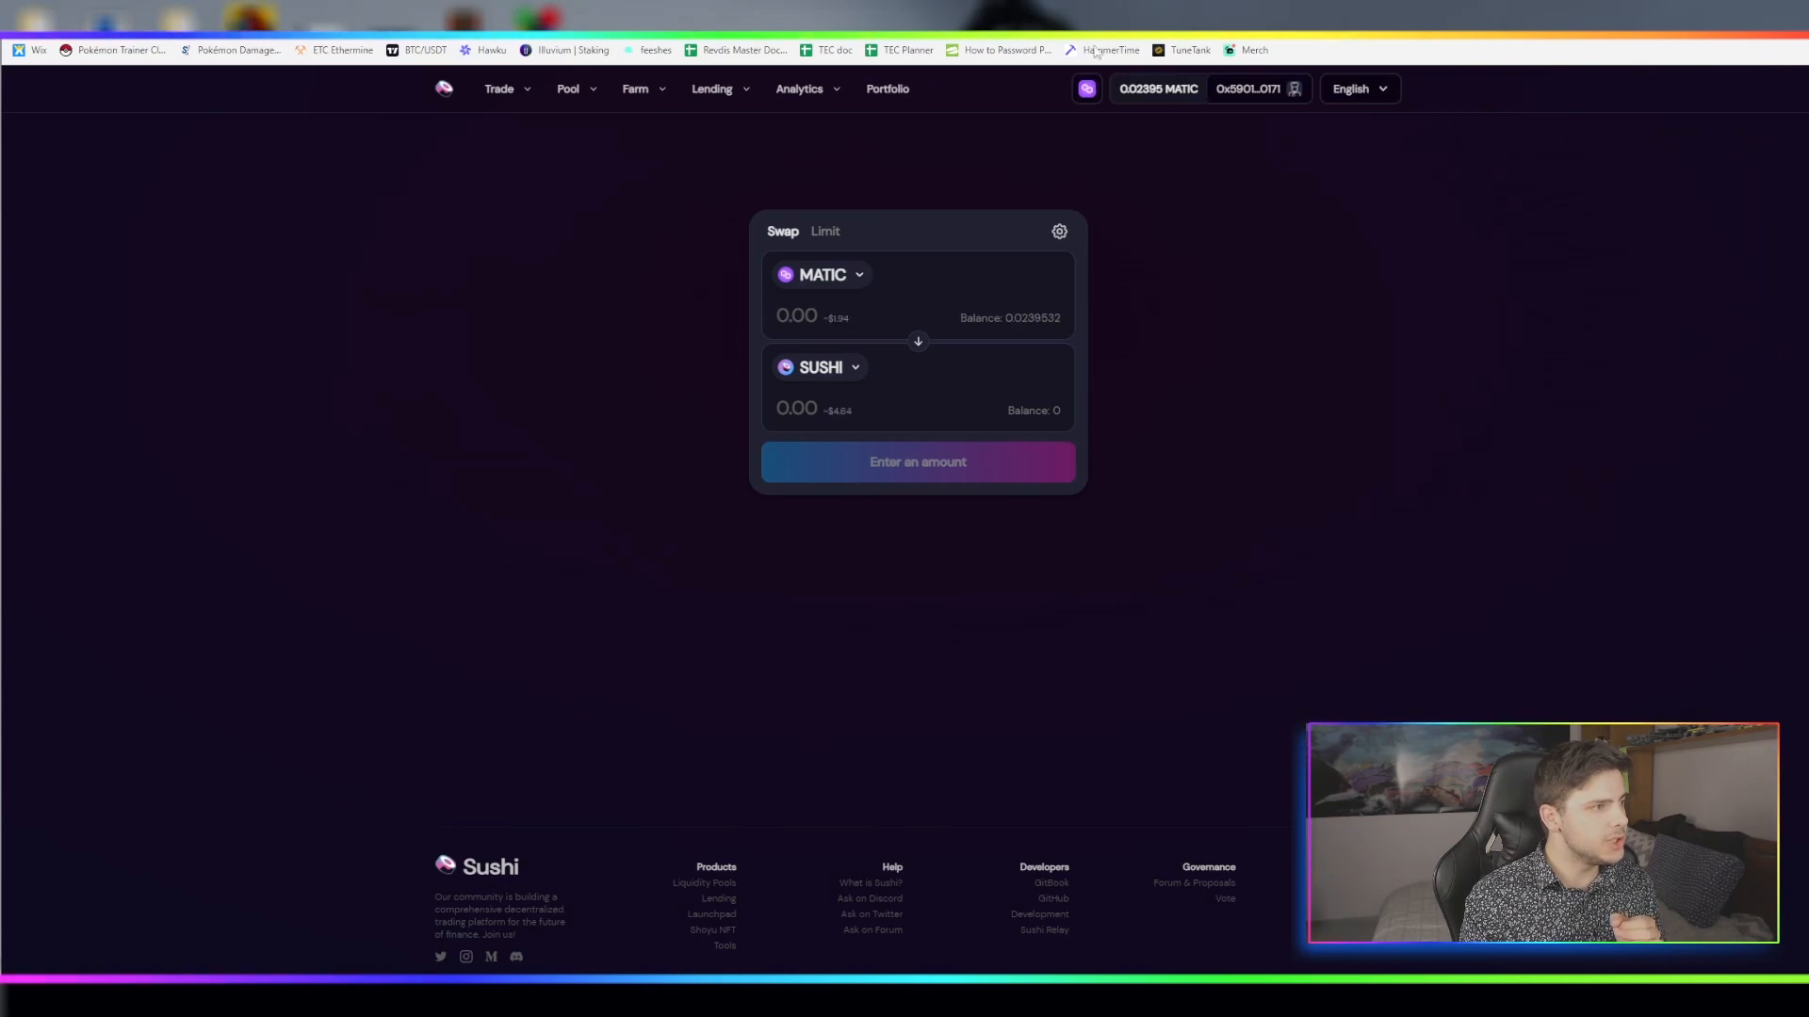
{"action": "mouse_move", "coordinate": [964, 335]}
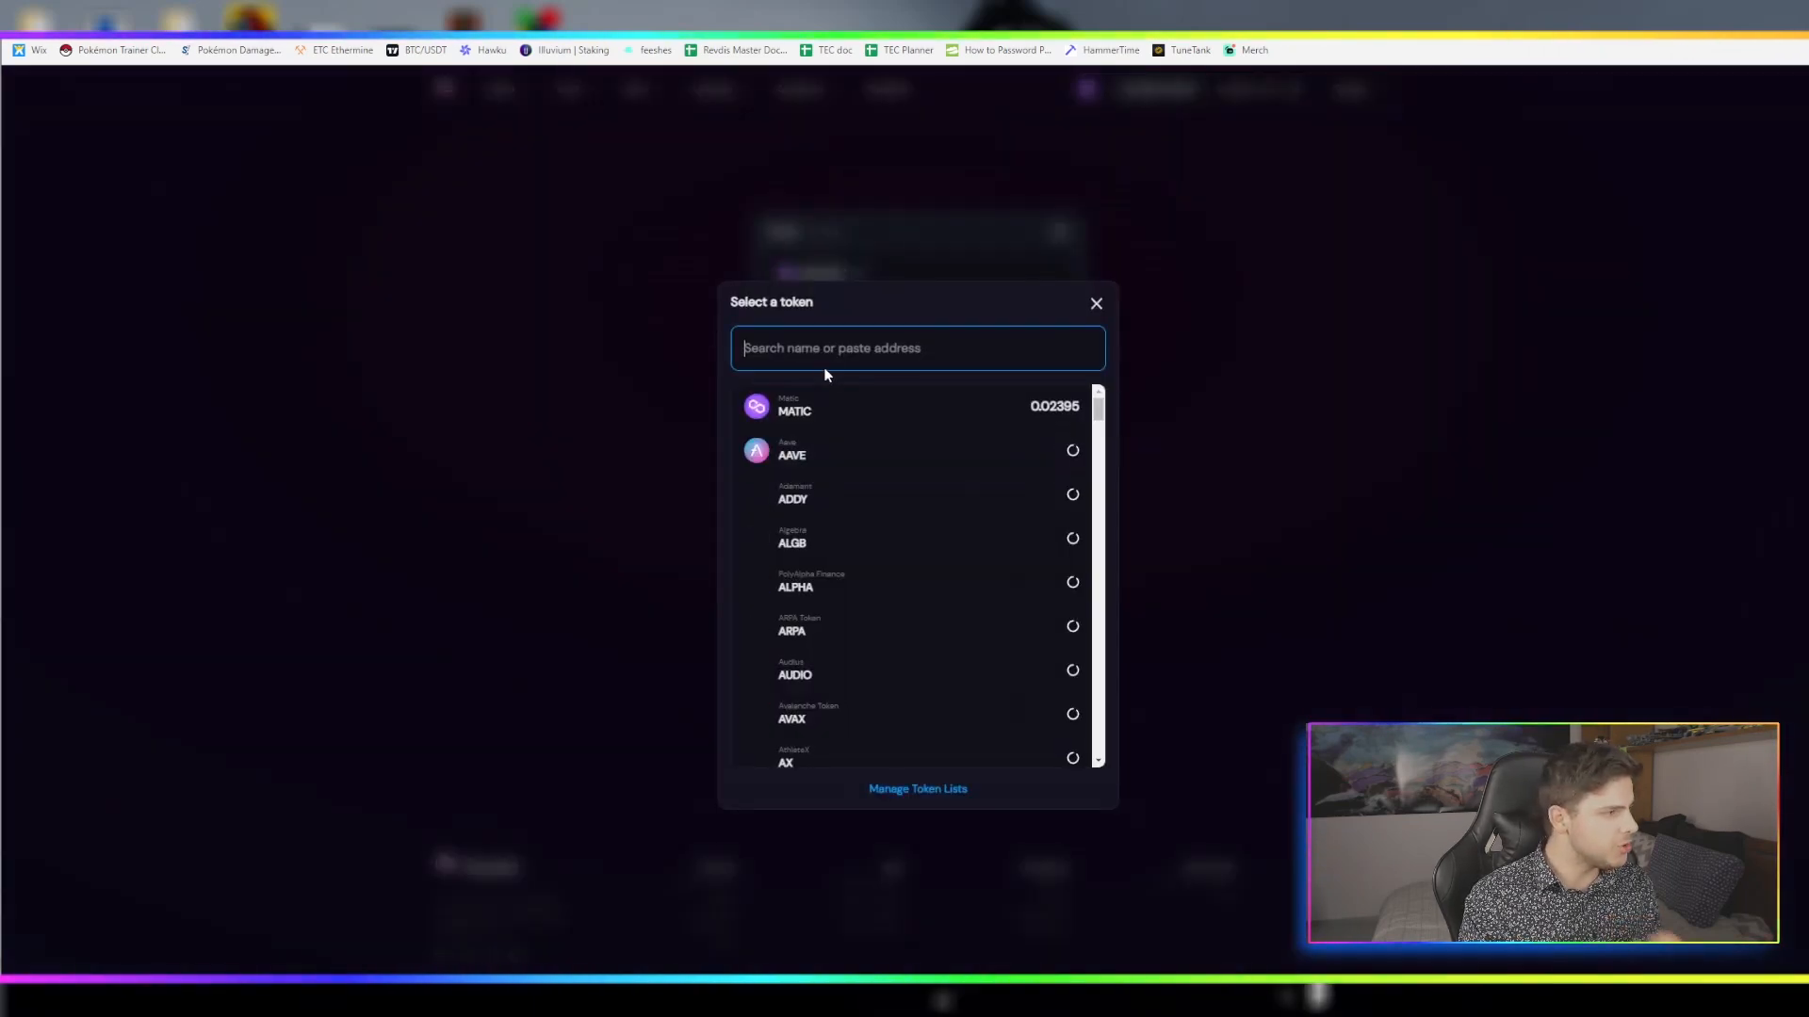
{"action": "type", "text": "eth"}
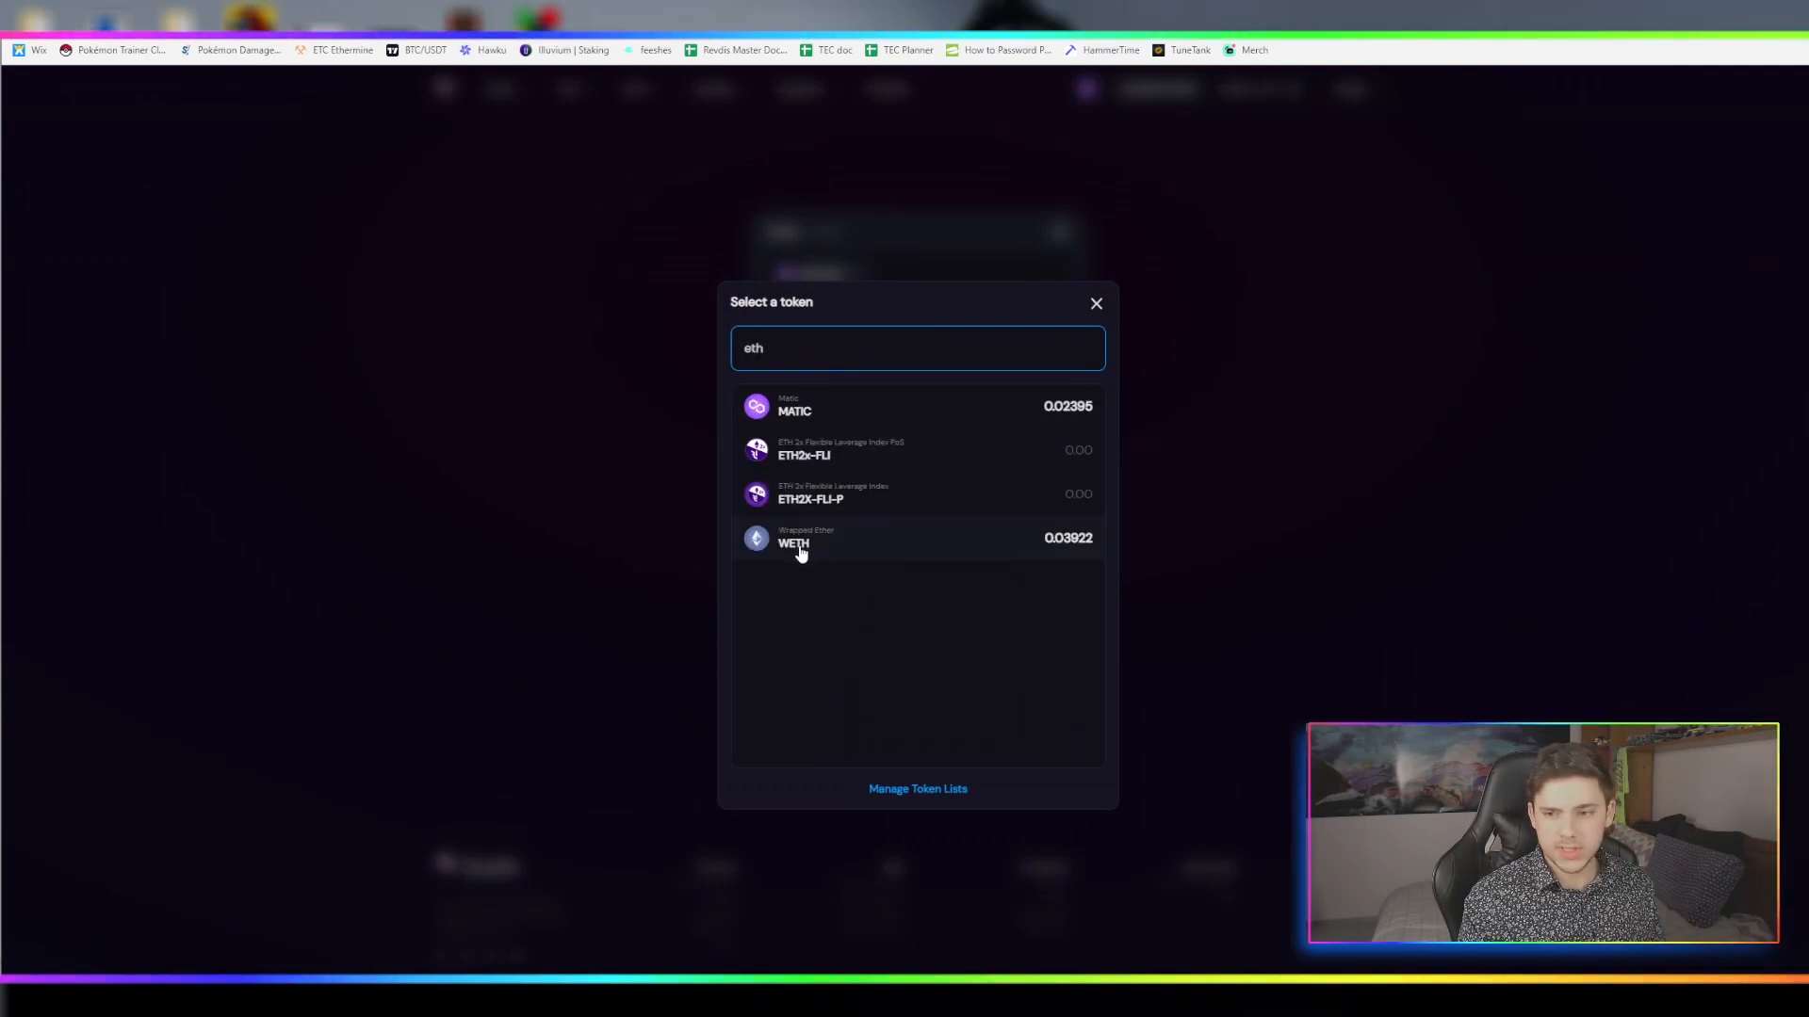
{"action": "left_click", "coordinate": [794, 538]}
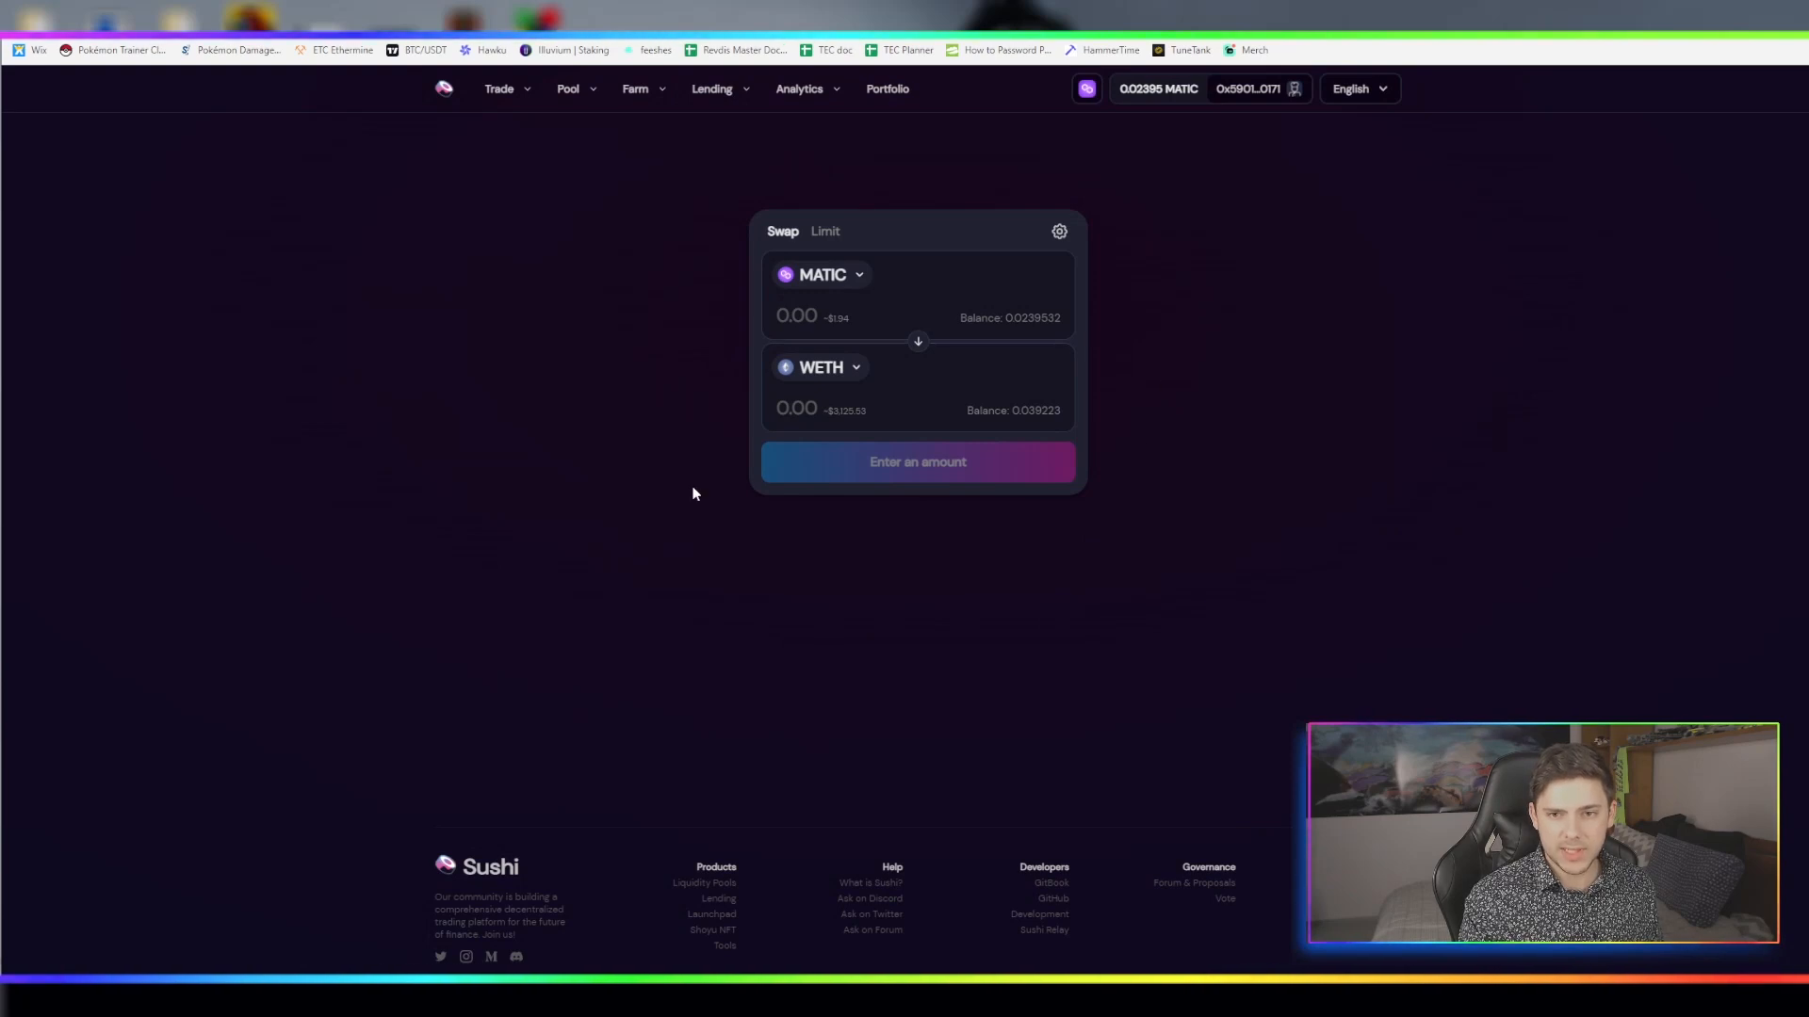
{"action": "mouse_move", "coordinate": [1168, 371]}
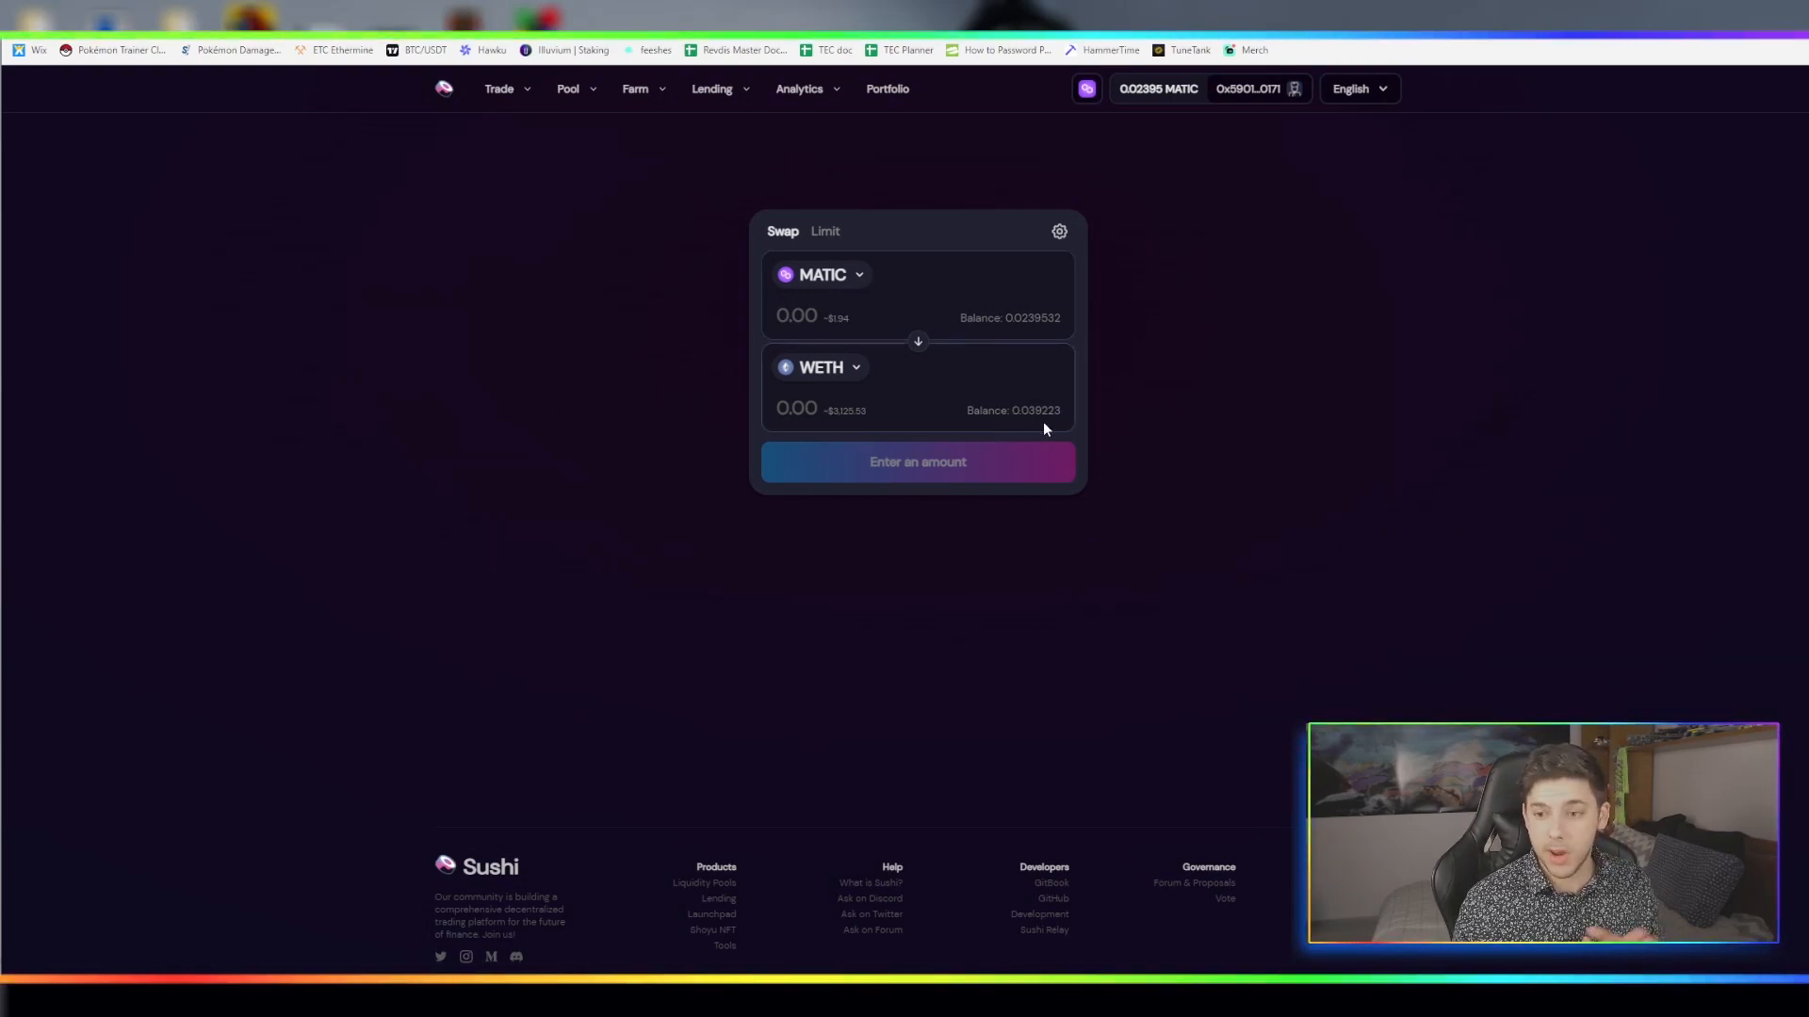
{"action": "mouse_move", "coordinate": [857, 559]}
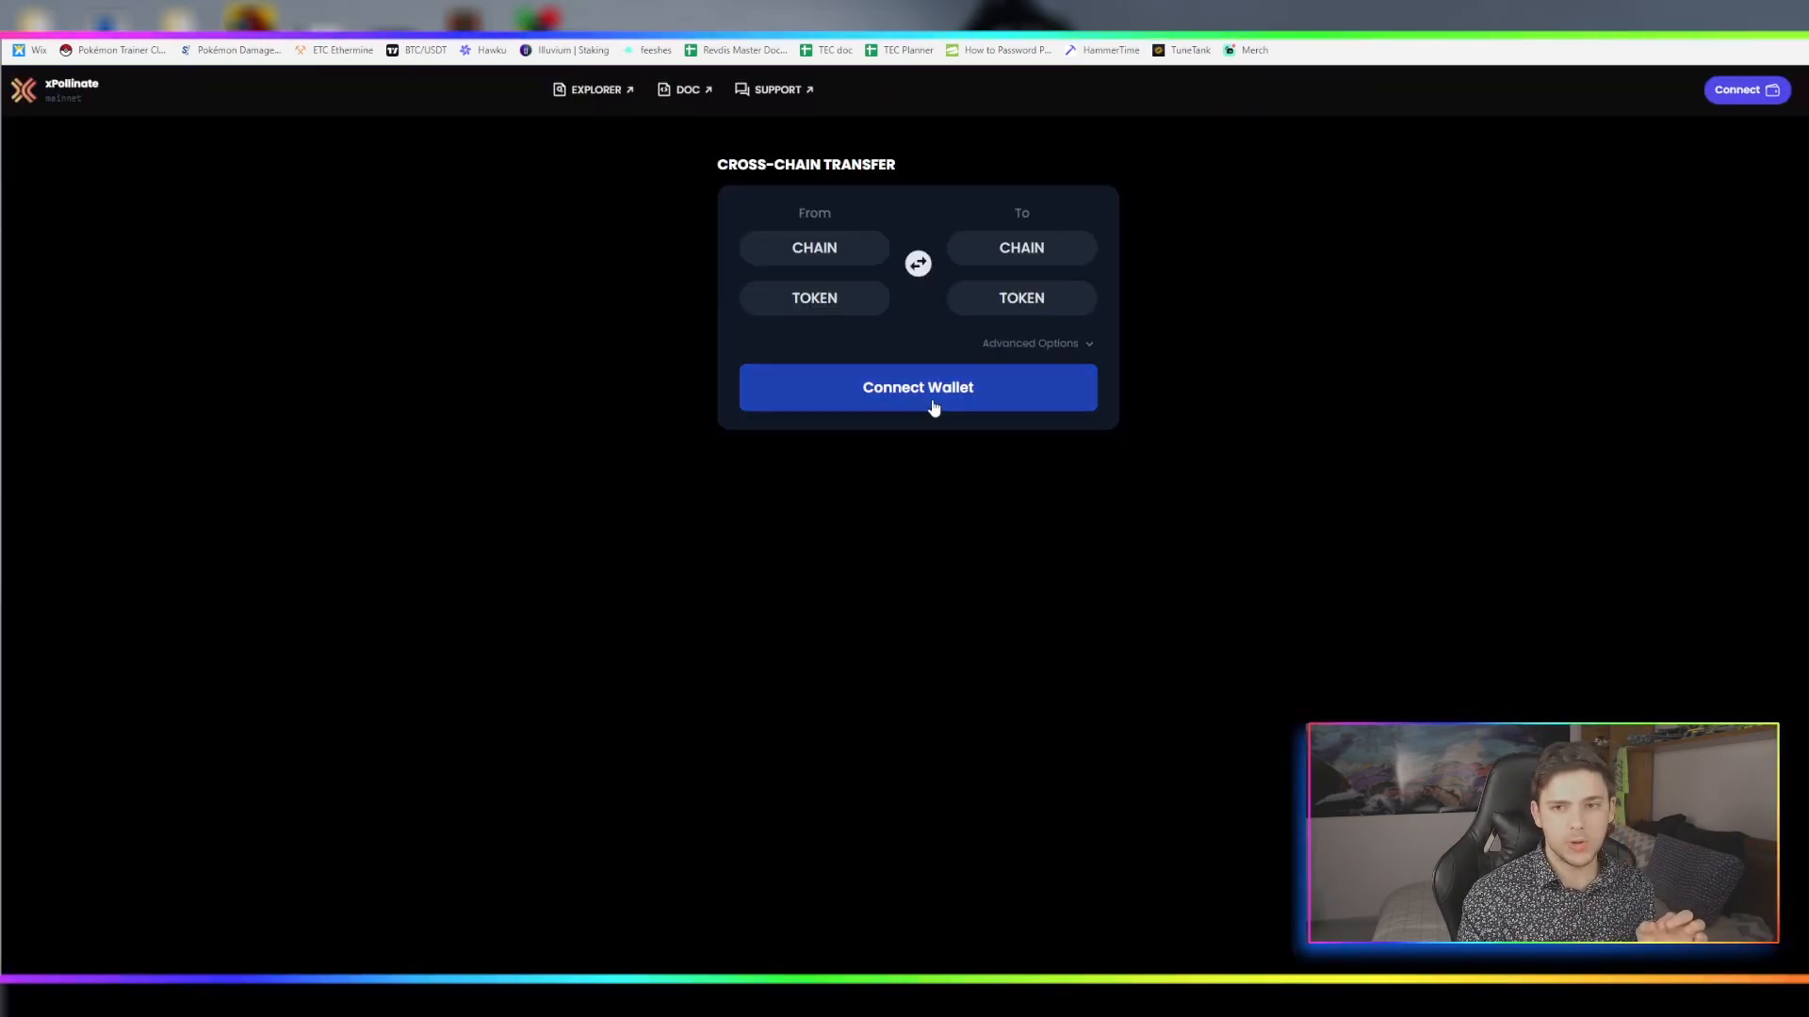
{"action": "mouse_move", "coordinate": [1034, 553]}
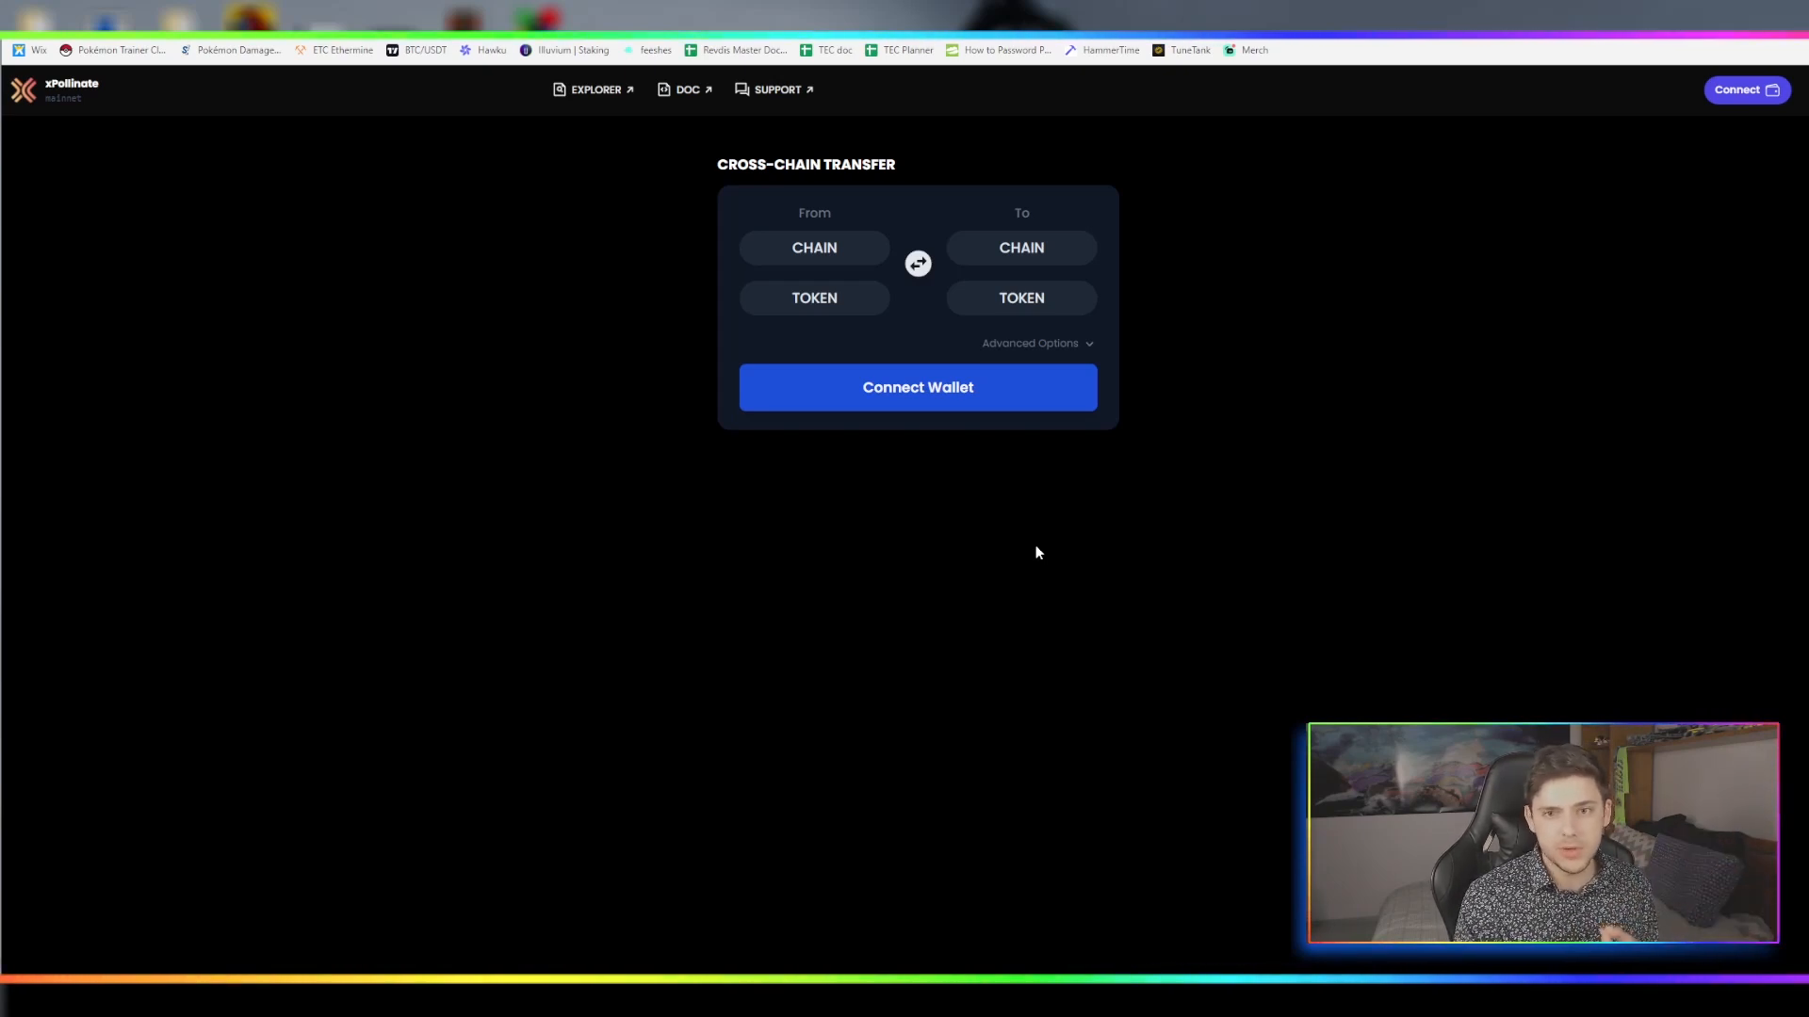
Set the xPollinate source chain to Binance Smart Chain and pick the token to send
{"action": "left_click", "coordinate": [813, 246]}
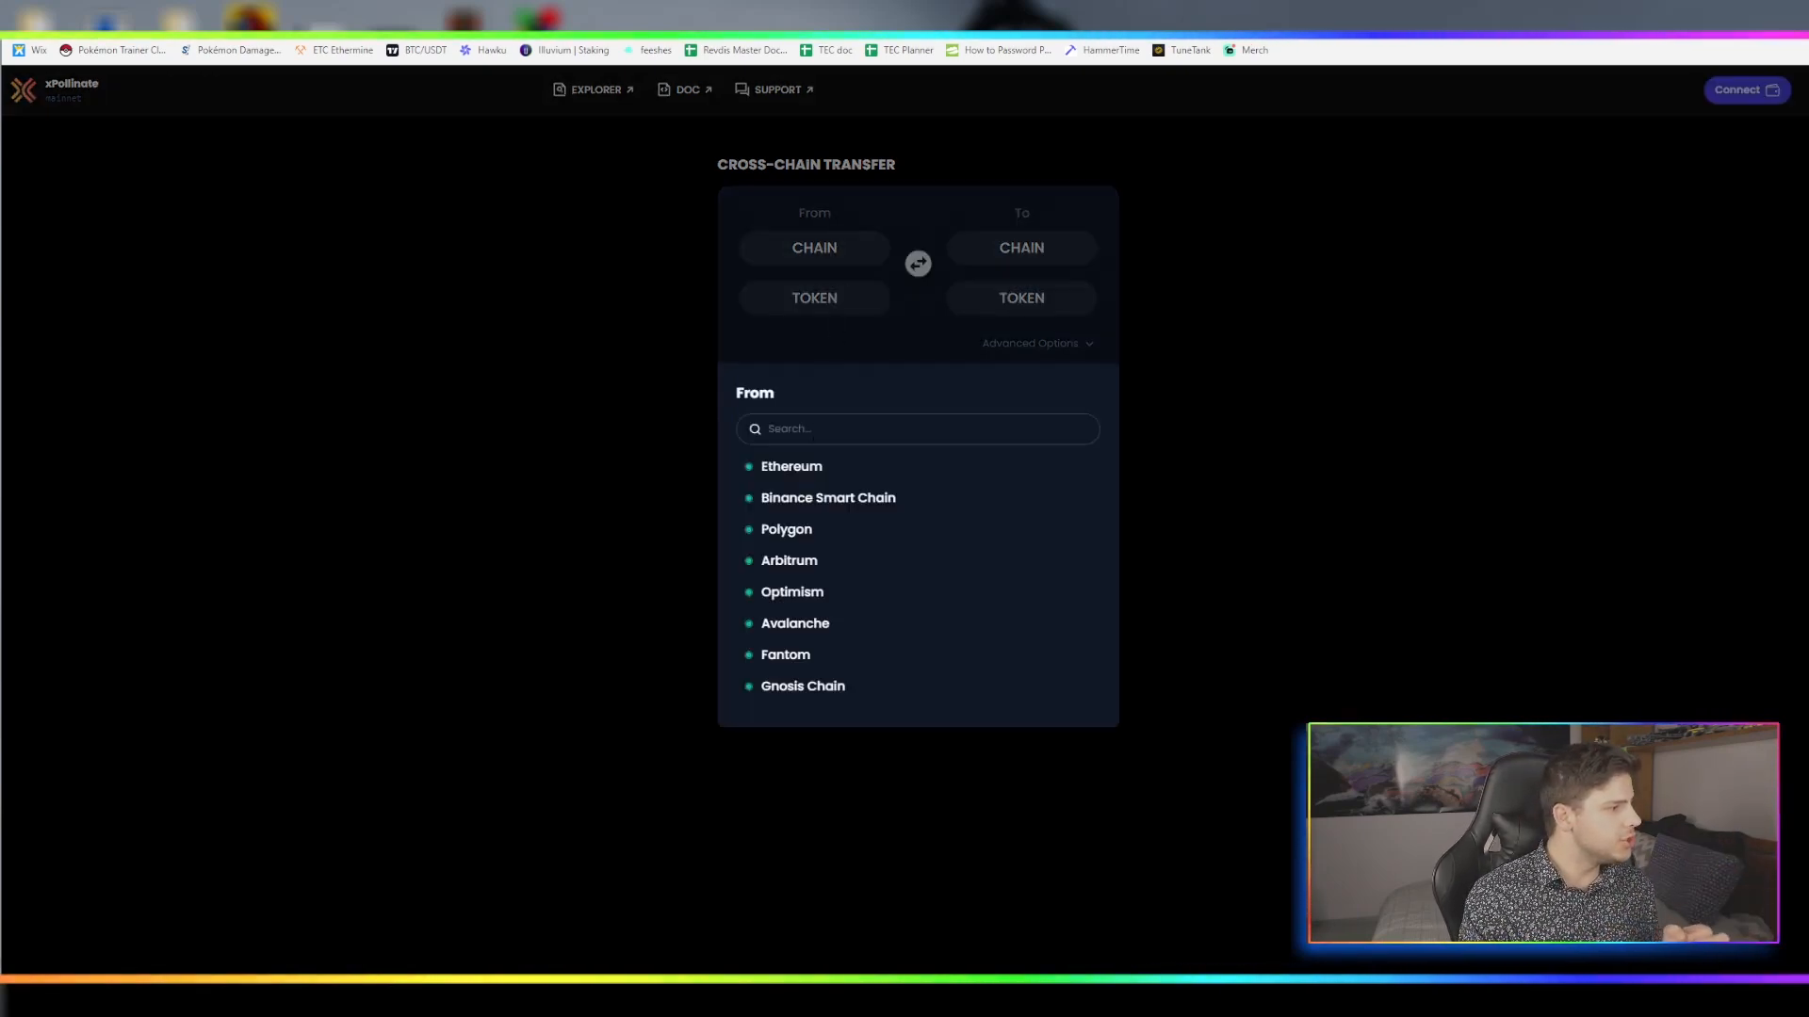
{"action": "left_click", "coordinate": [827, 498]}
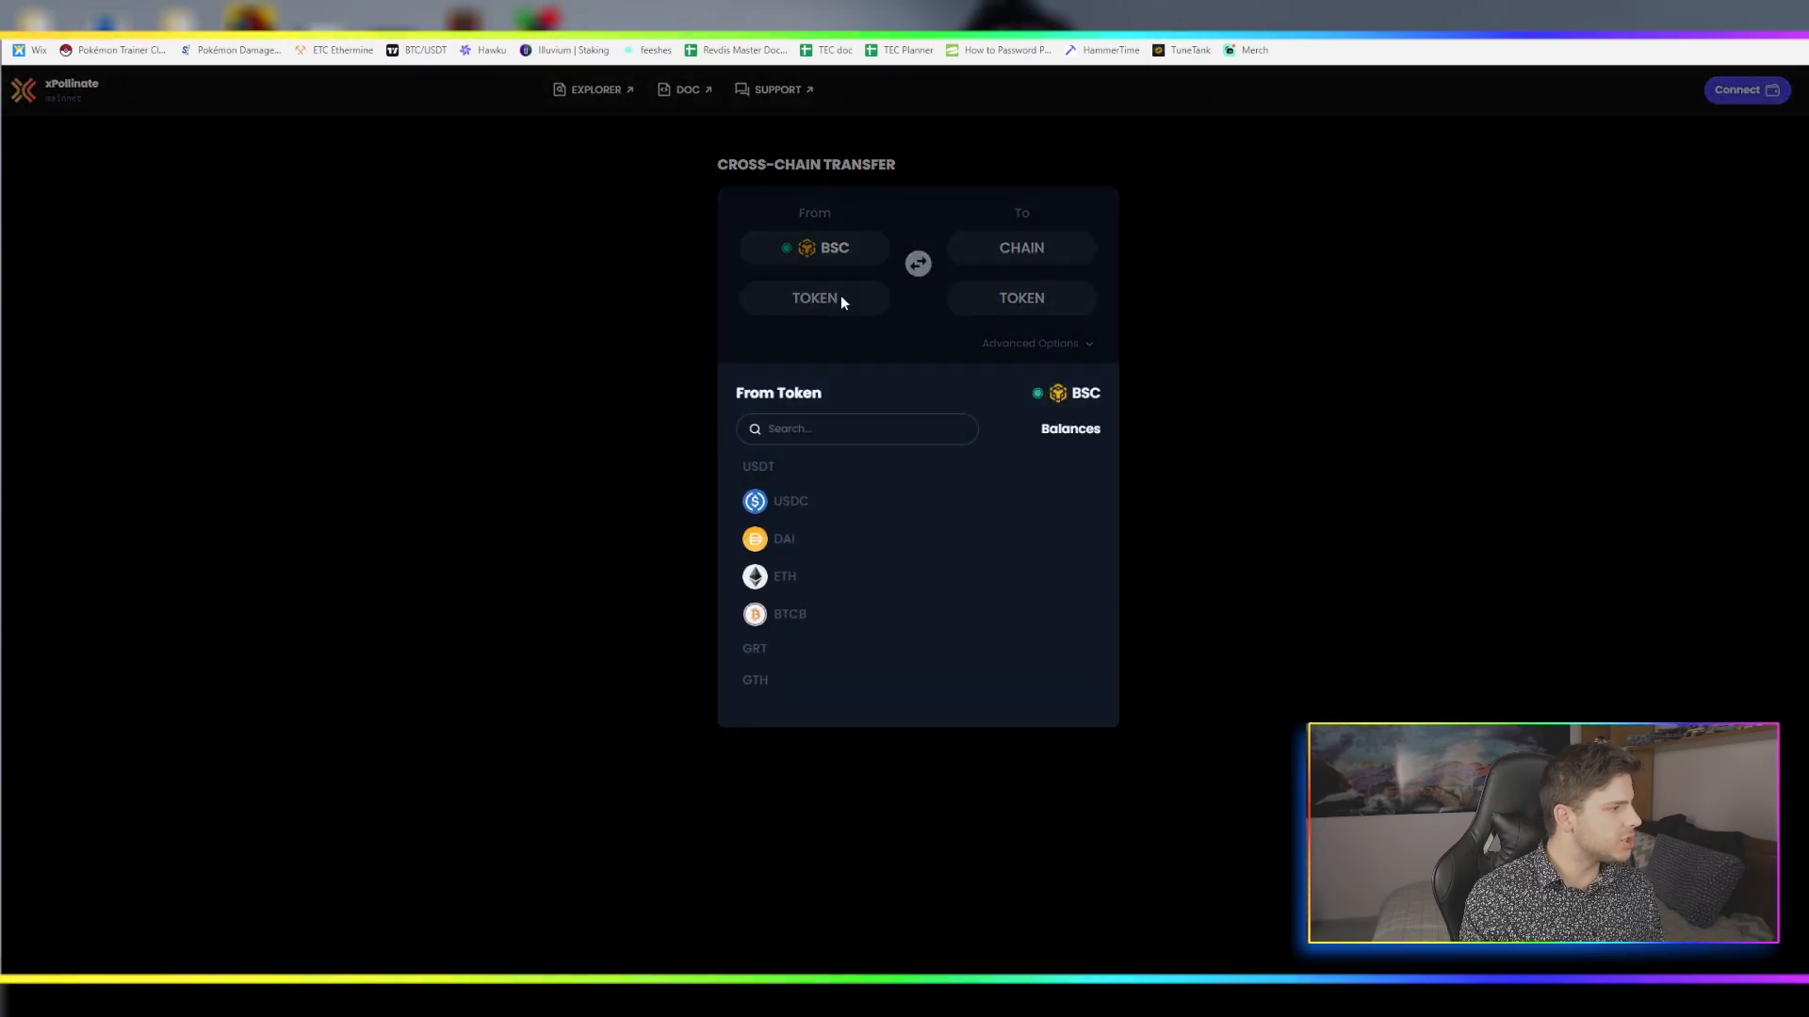
{"action": "type", "text": "eth"}
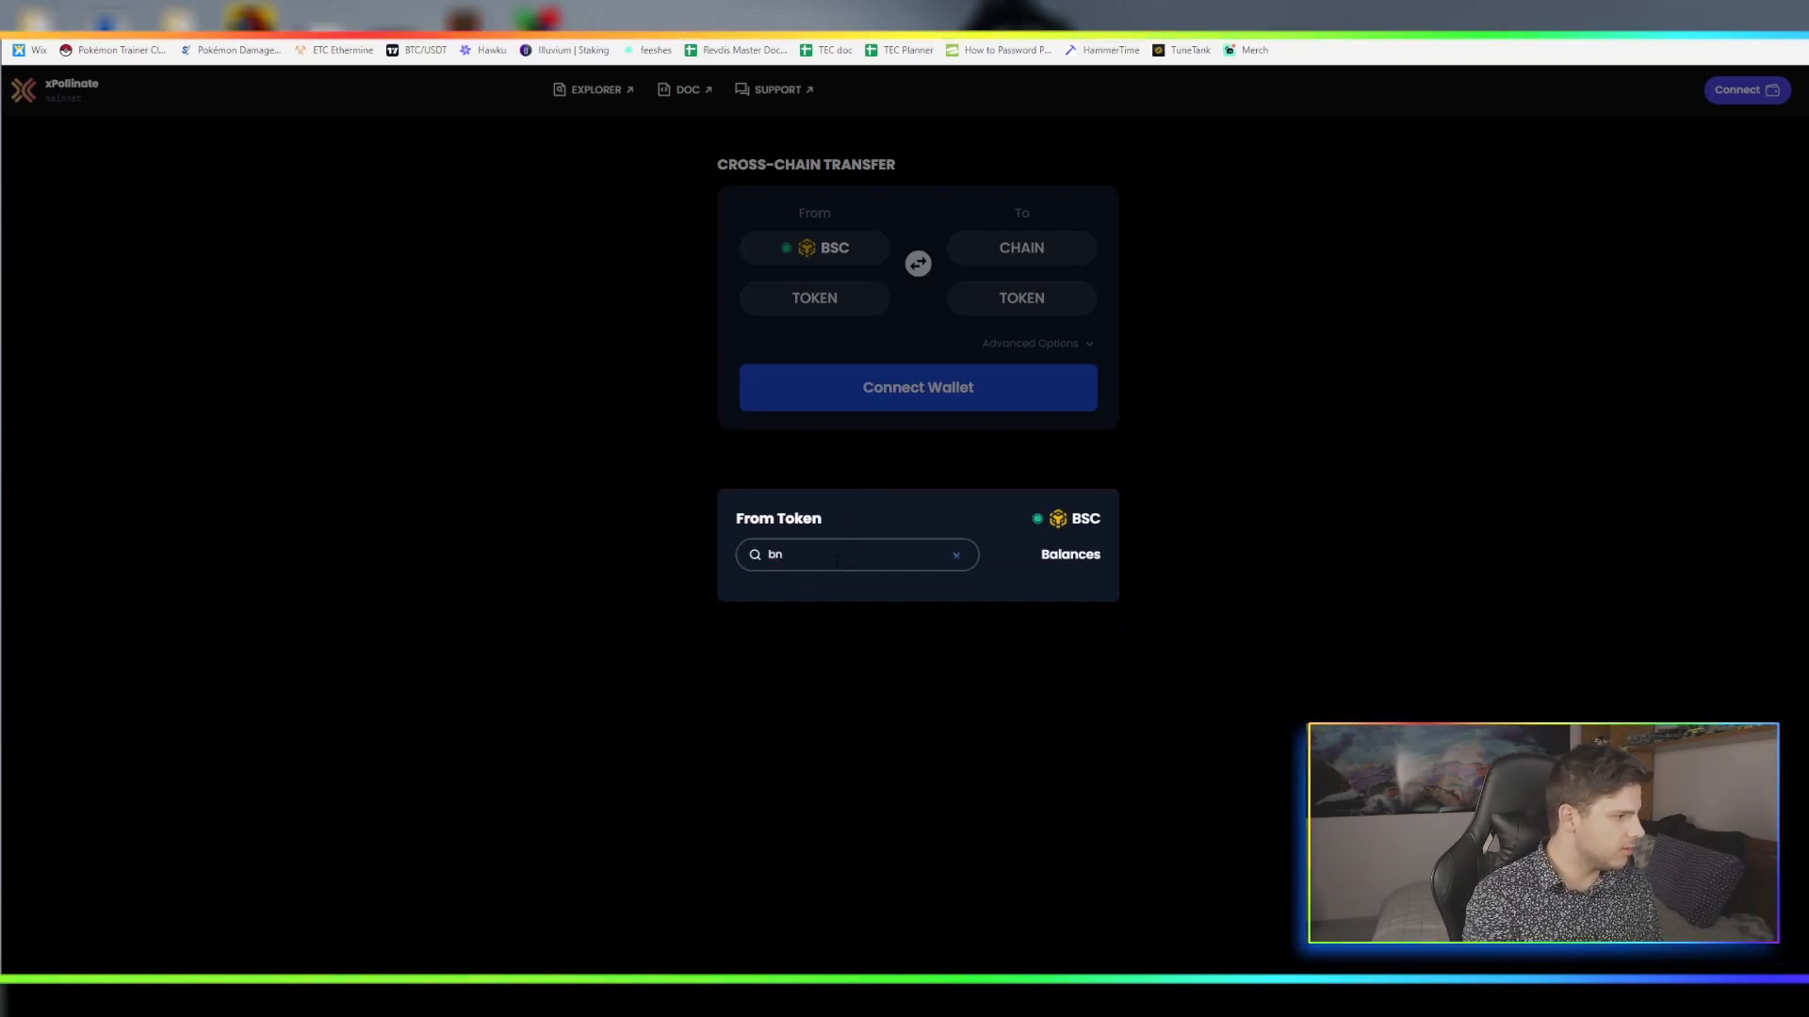
{"action": "left_click", "coordinate": [955, 555]}
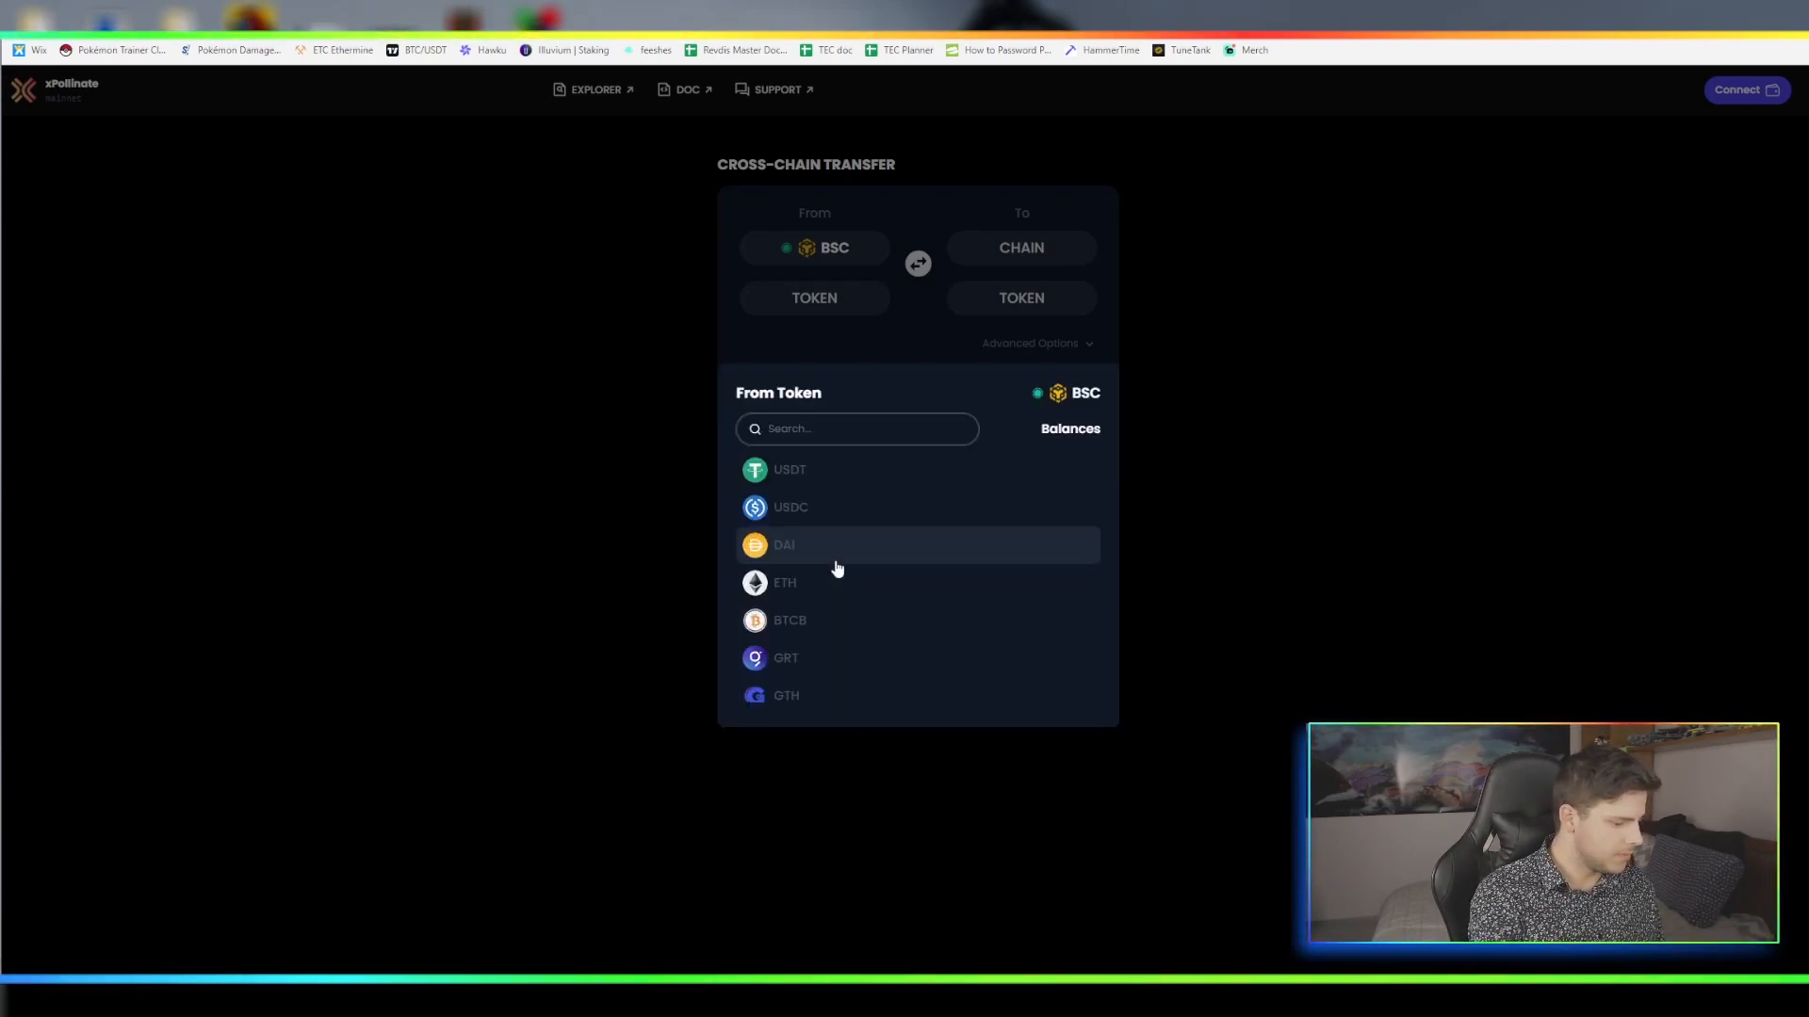
{"action": "left_click", "coordinate": [790, 469]}
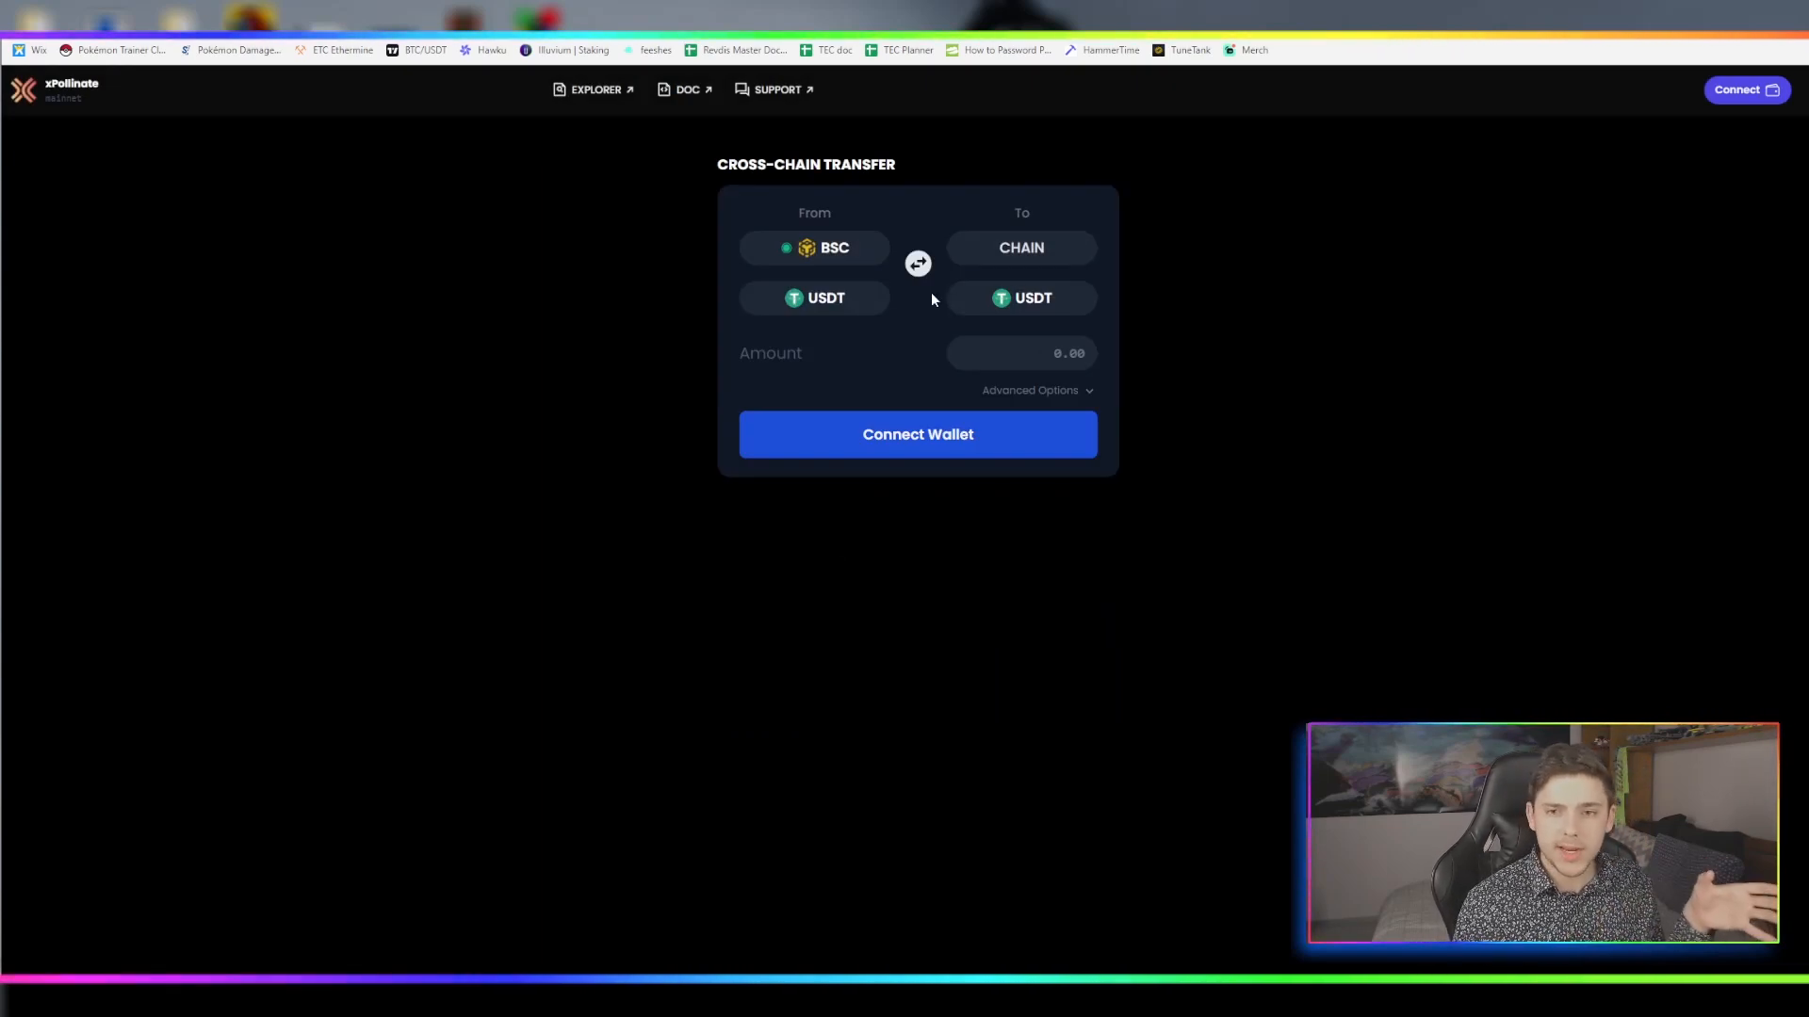
Set the destination chain to Polygon and change the sent token to ETH, received as WETH
{"action": "left_click", "coordinate": [1019, 247]}
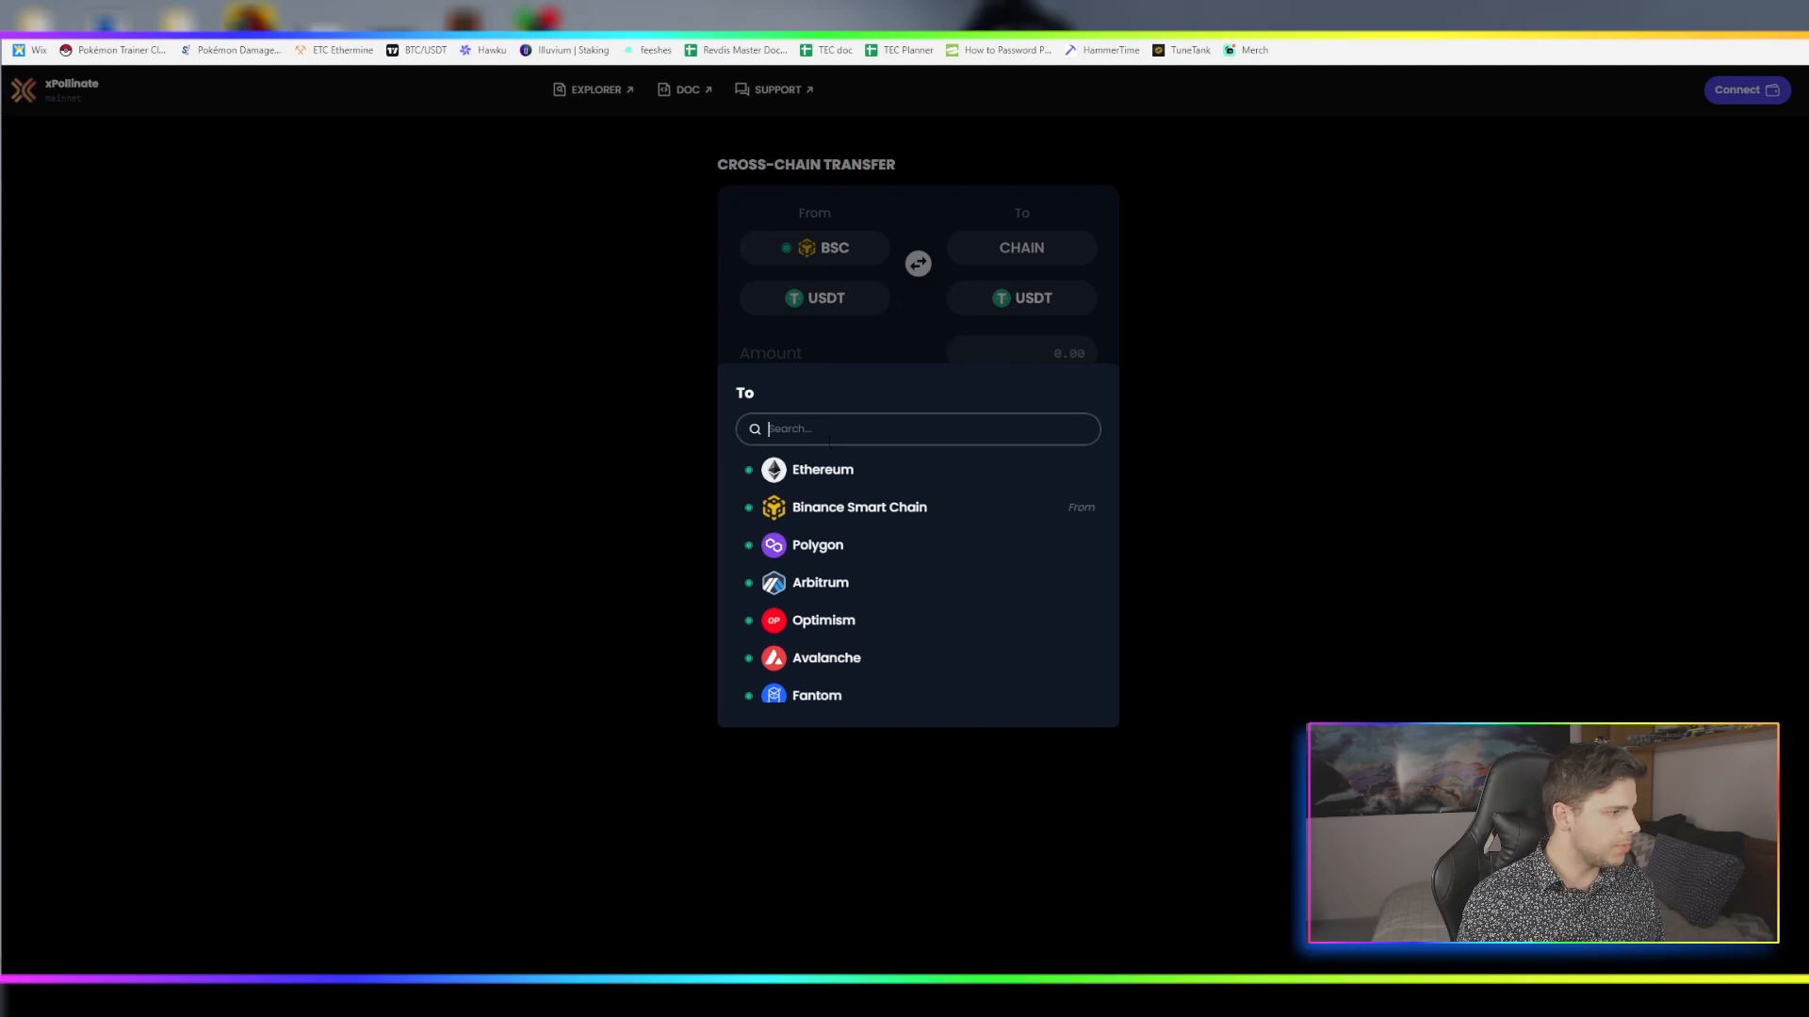
{"action": "left_click", "coordinate": [816, 544]}
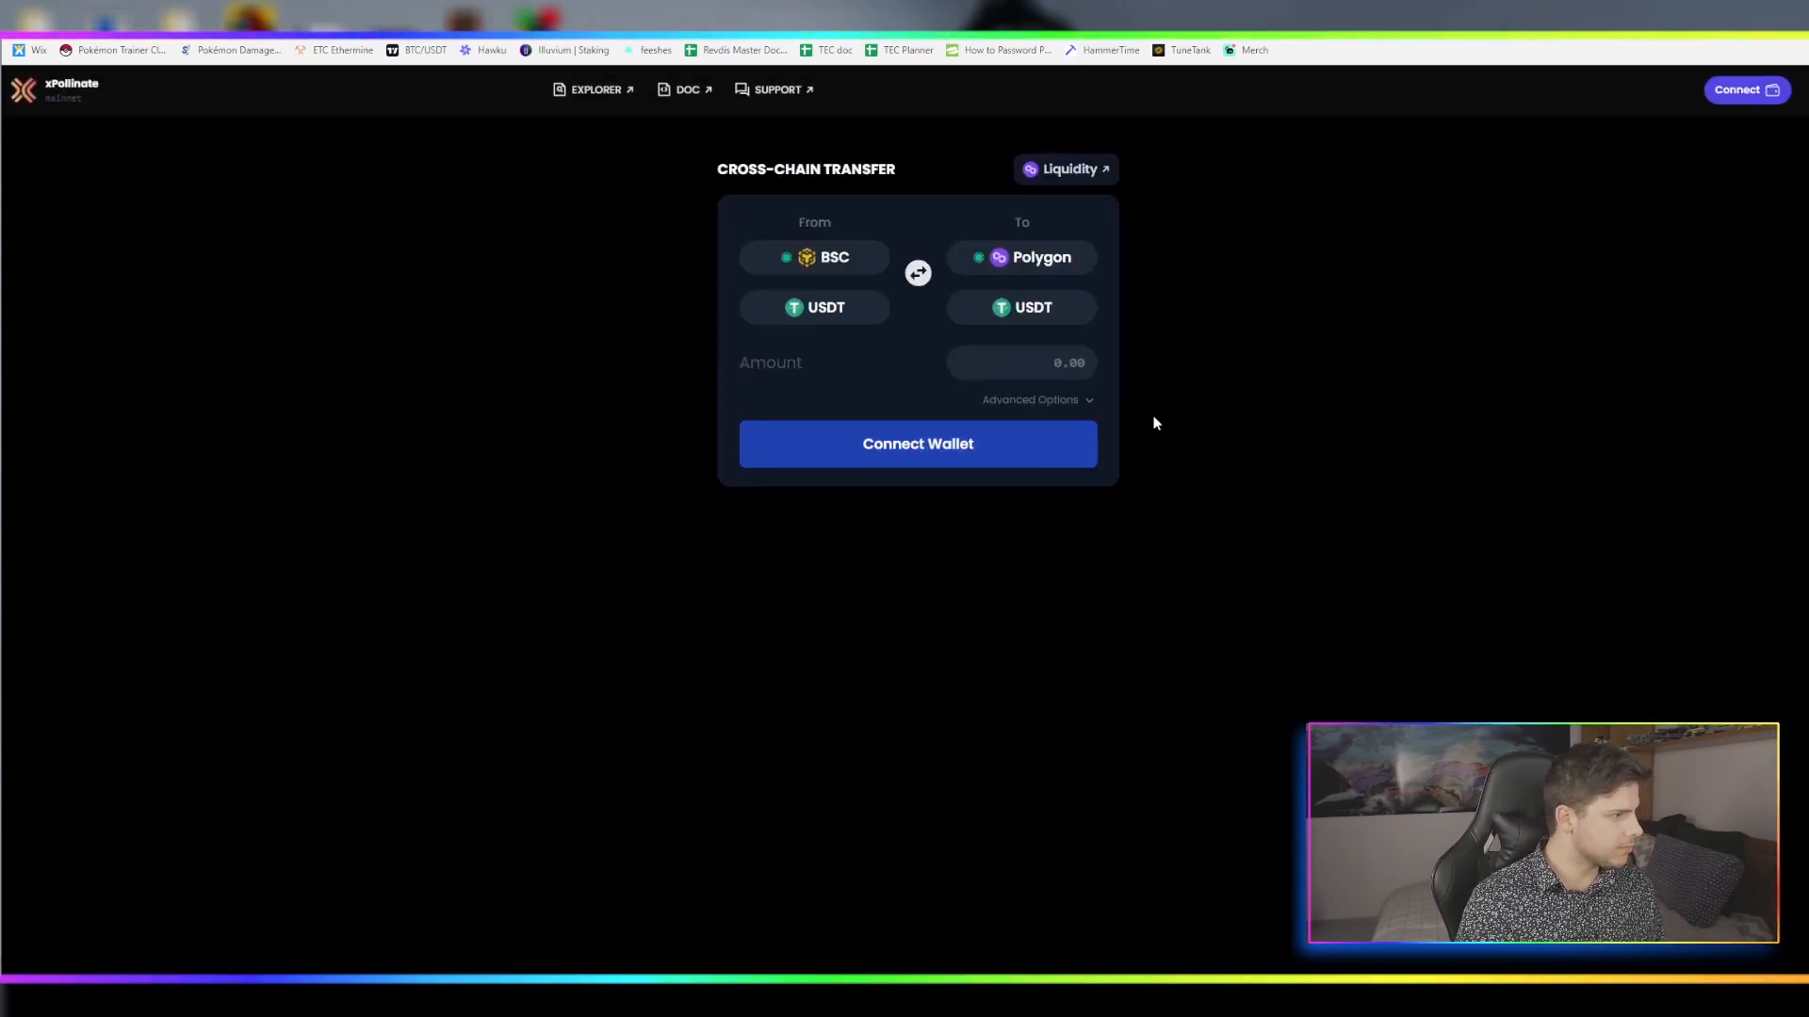
{"action": "left_click", "coordinate": [1019, 307]}
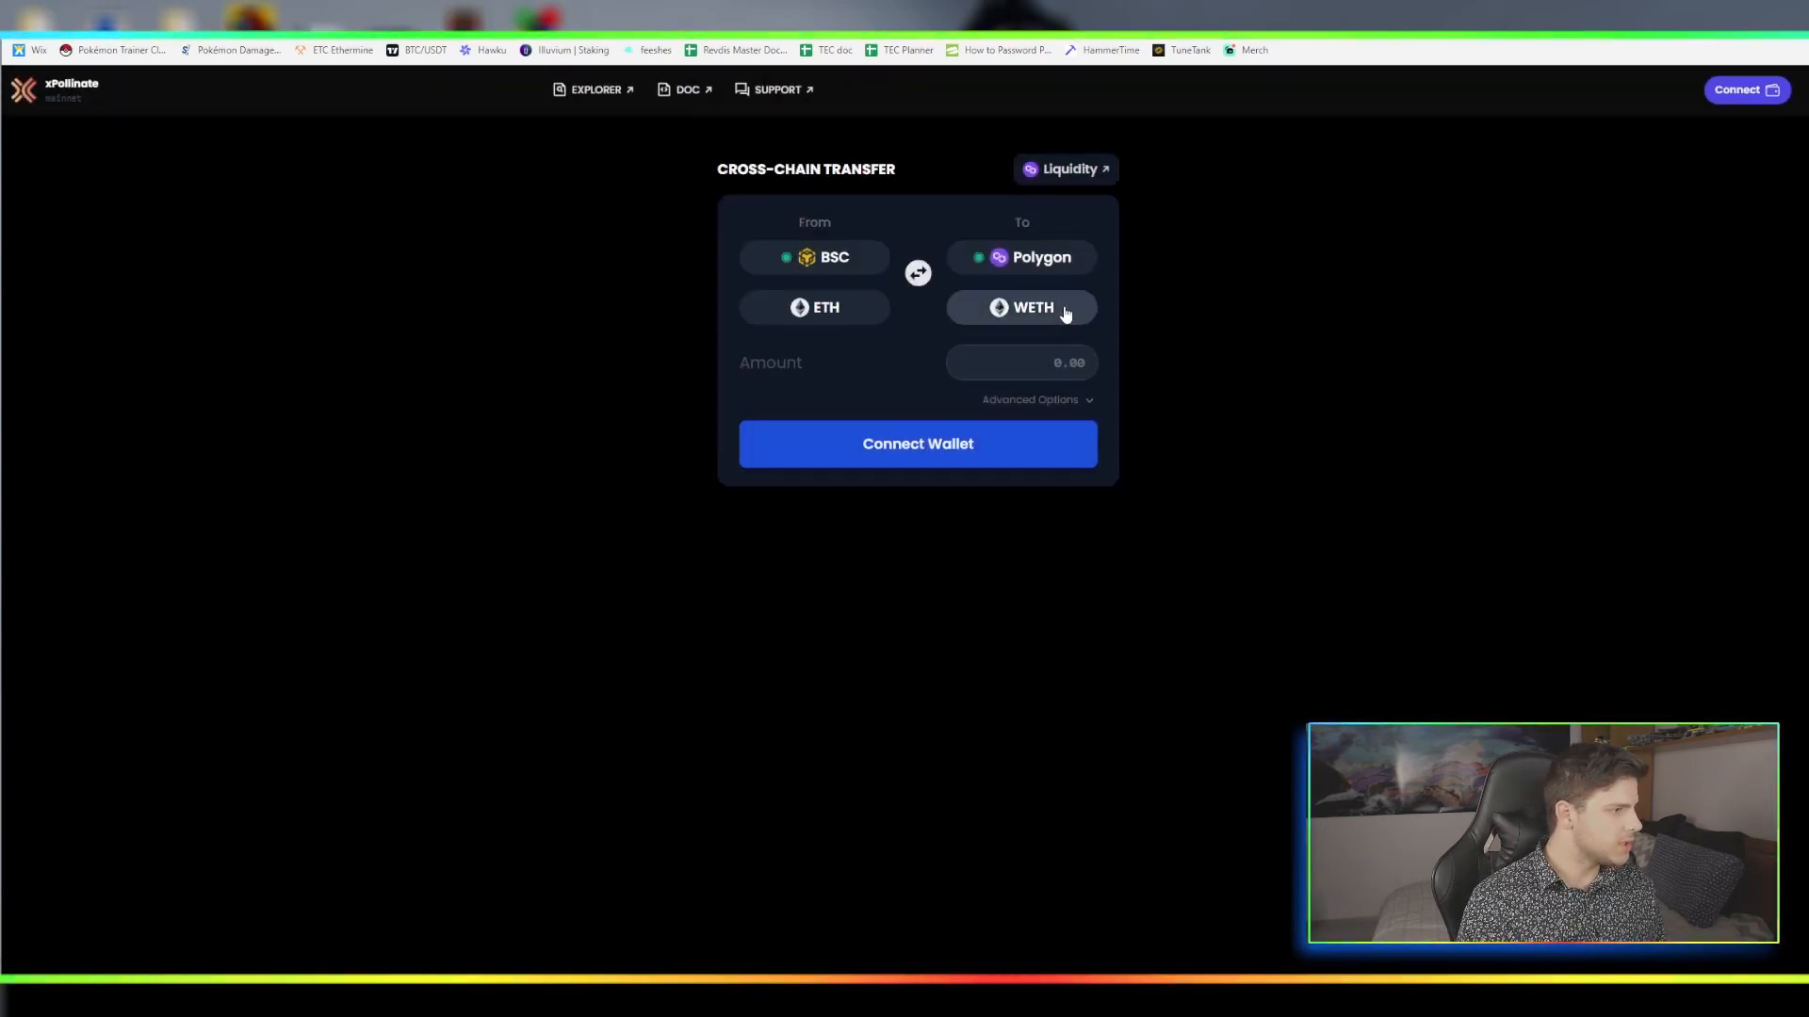
{"action": "left_click", "coordinate": [1019, 307]}
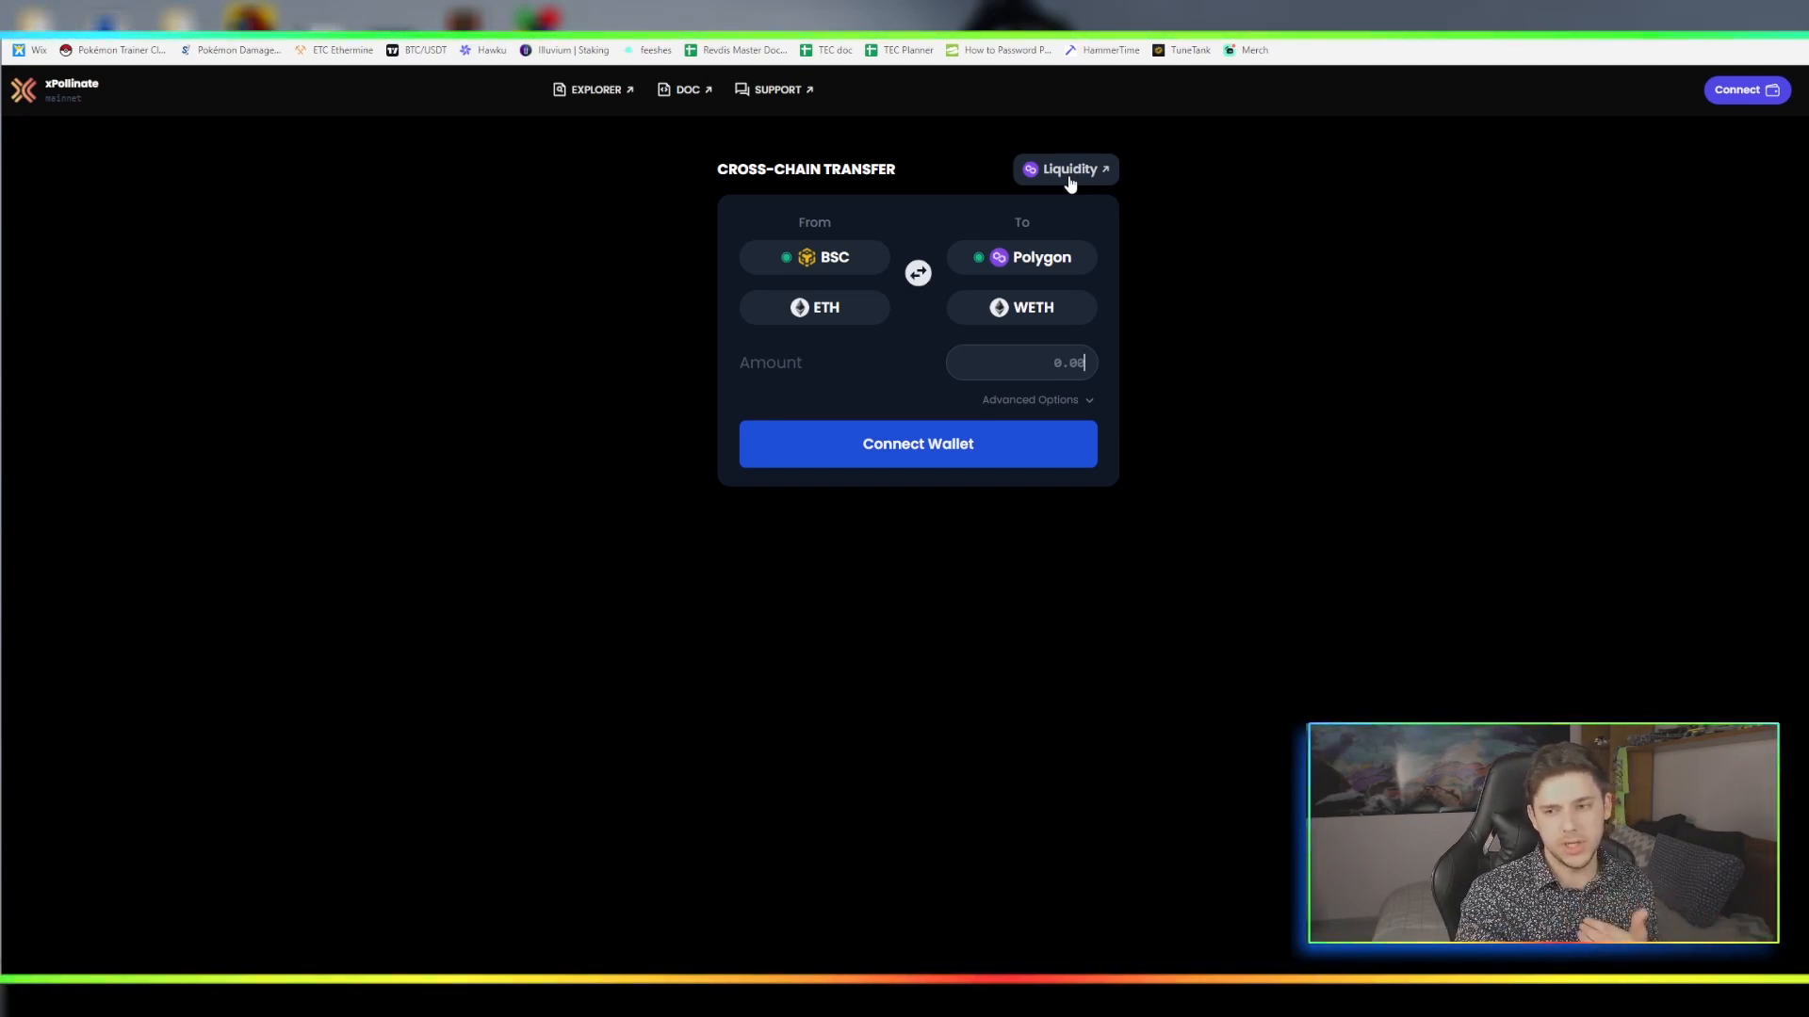
{"action": "mouse_move", "coordinate": [684, 339]}
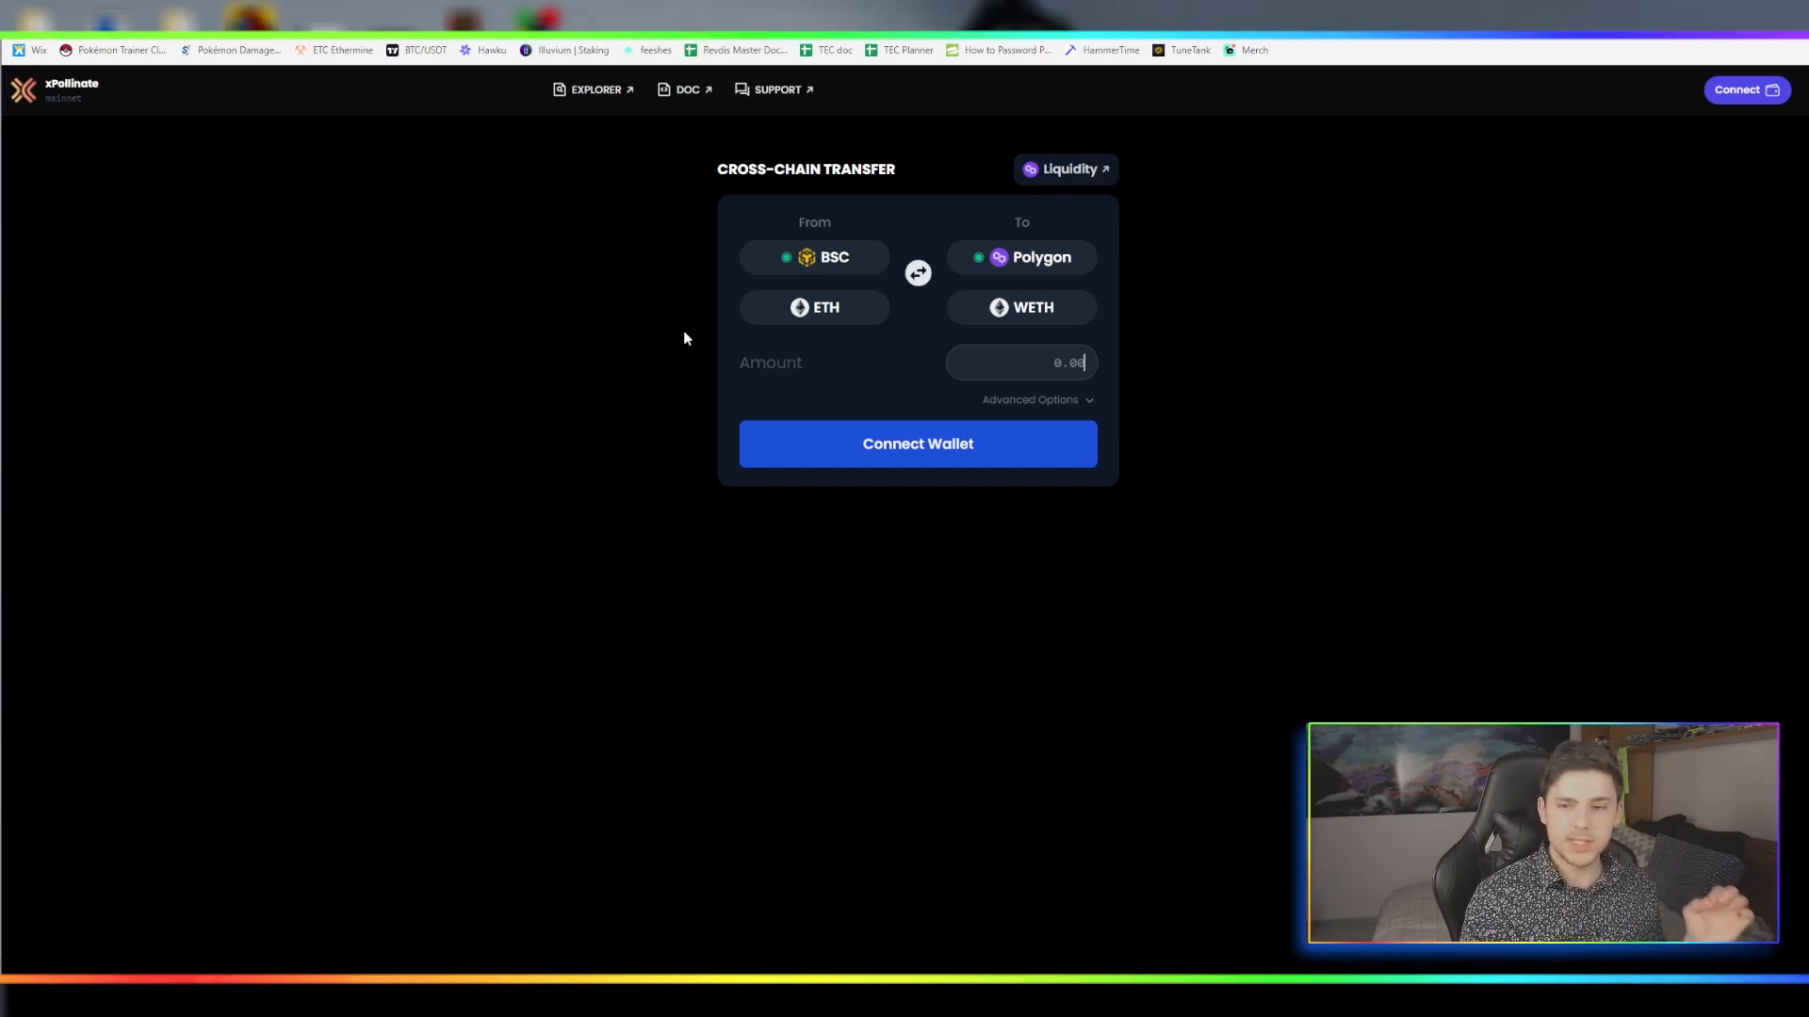
{"action": "mouse_move", "coordinate": [1094, 340]}
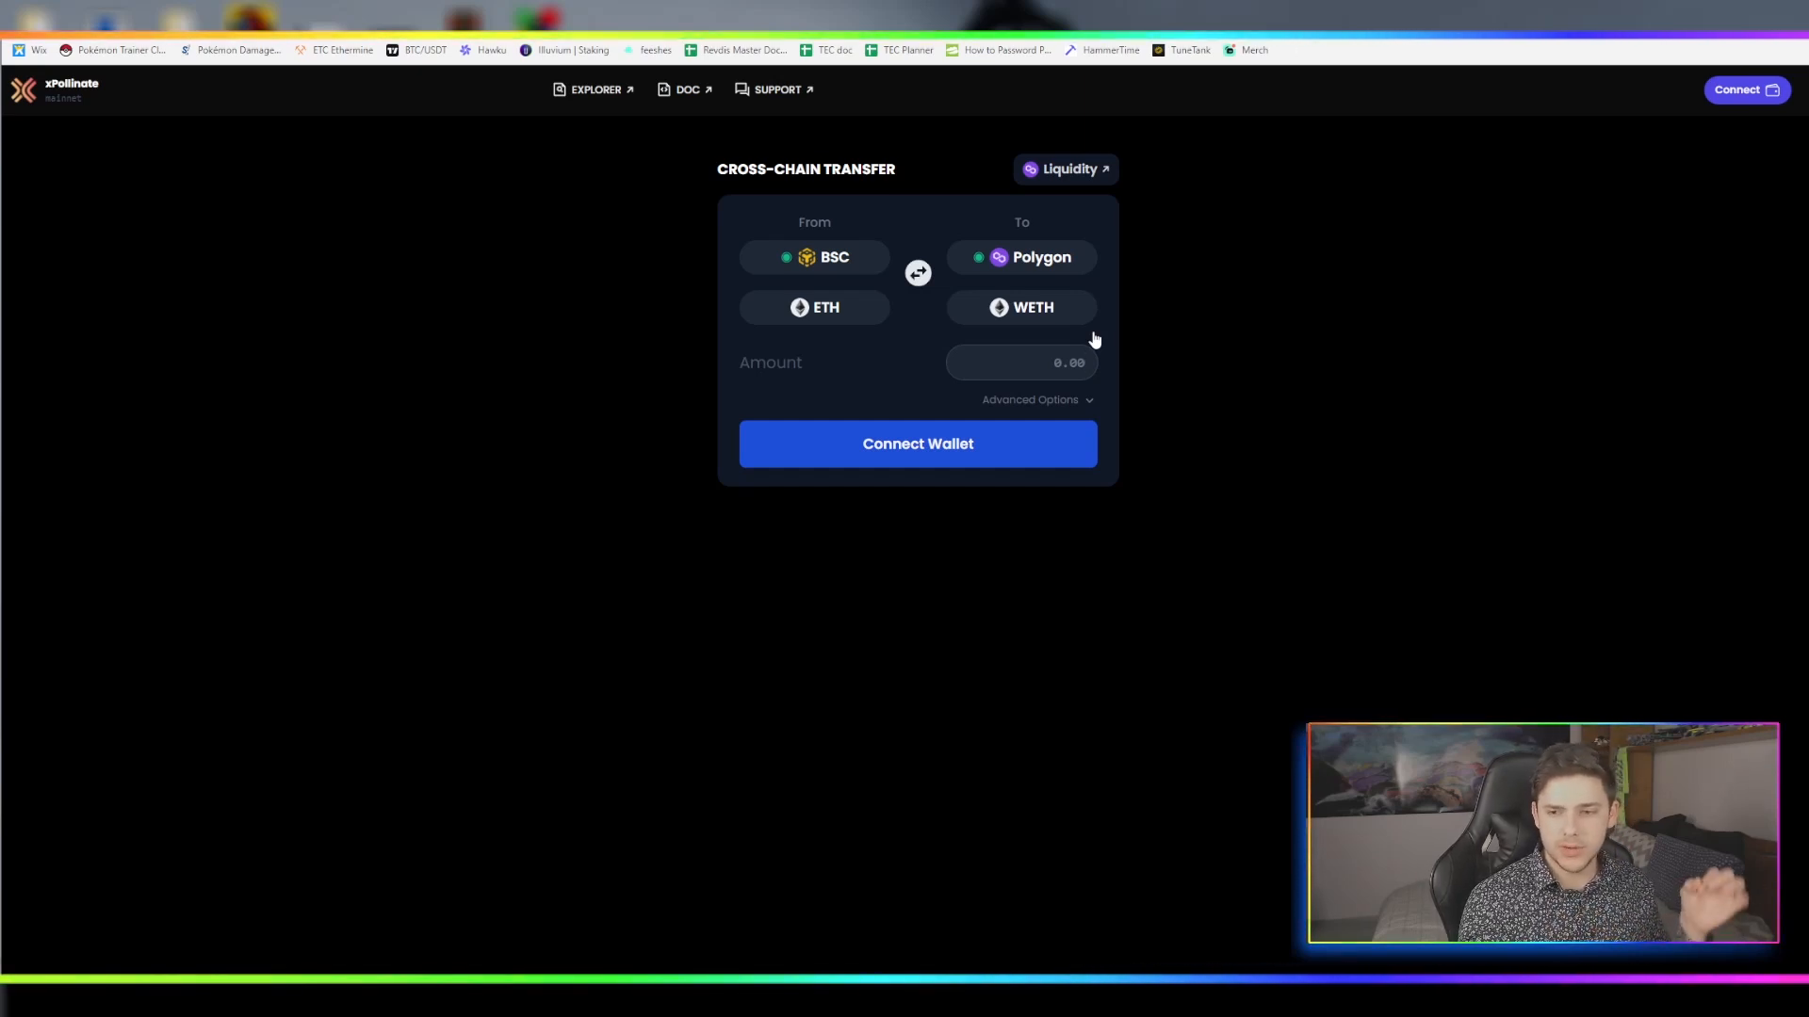
{"action": "mouse_move", "coordinate": [1125, 221]}
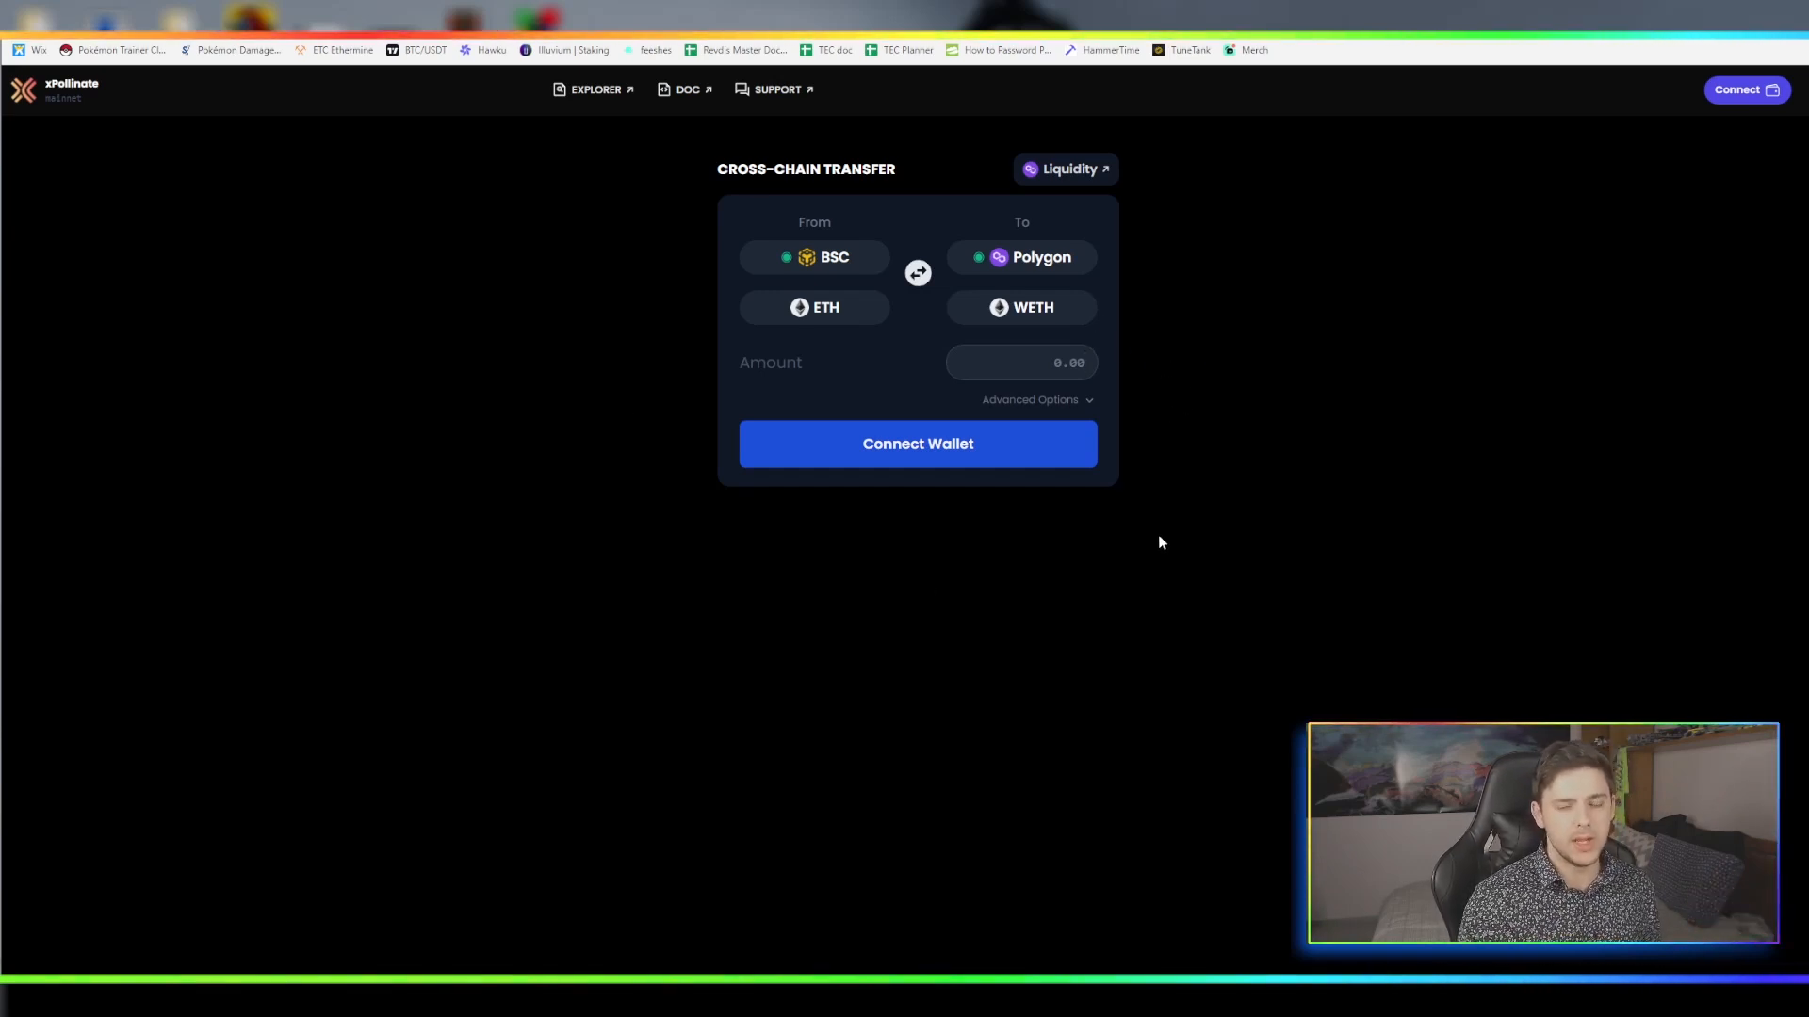
Leave the xPollinate form and return to Polygon Wallet's Transfer in Progress dialog
{"action": "left_click", "coordinate": [1019, 361]}
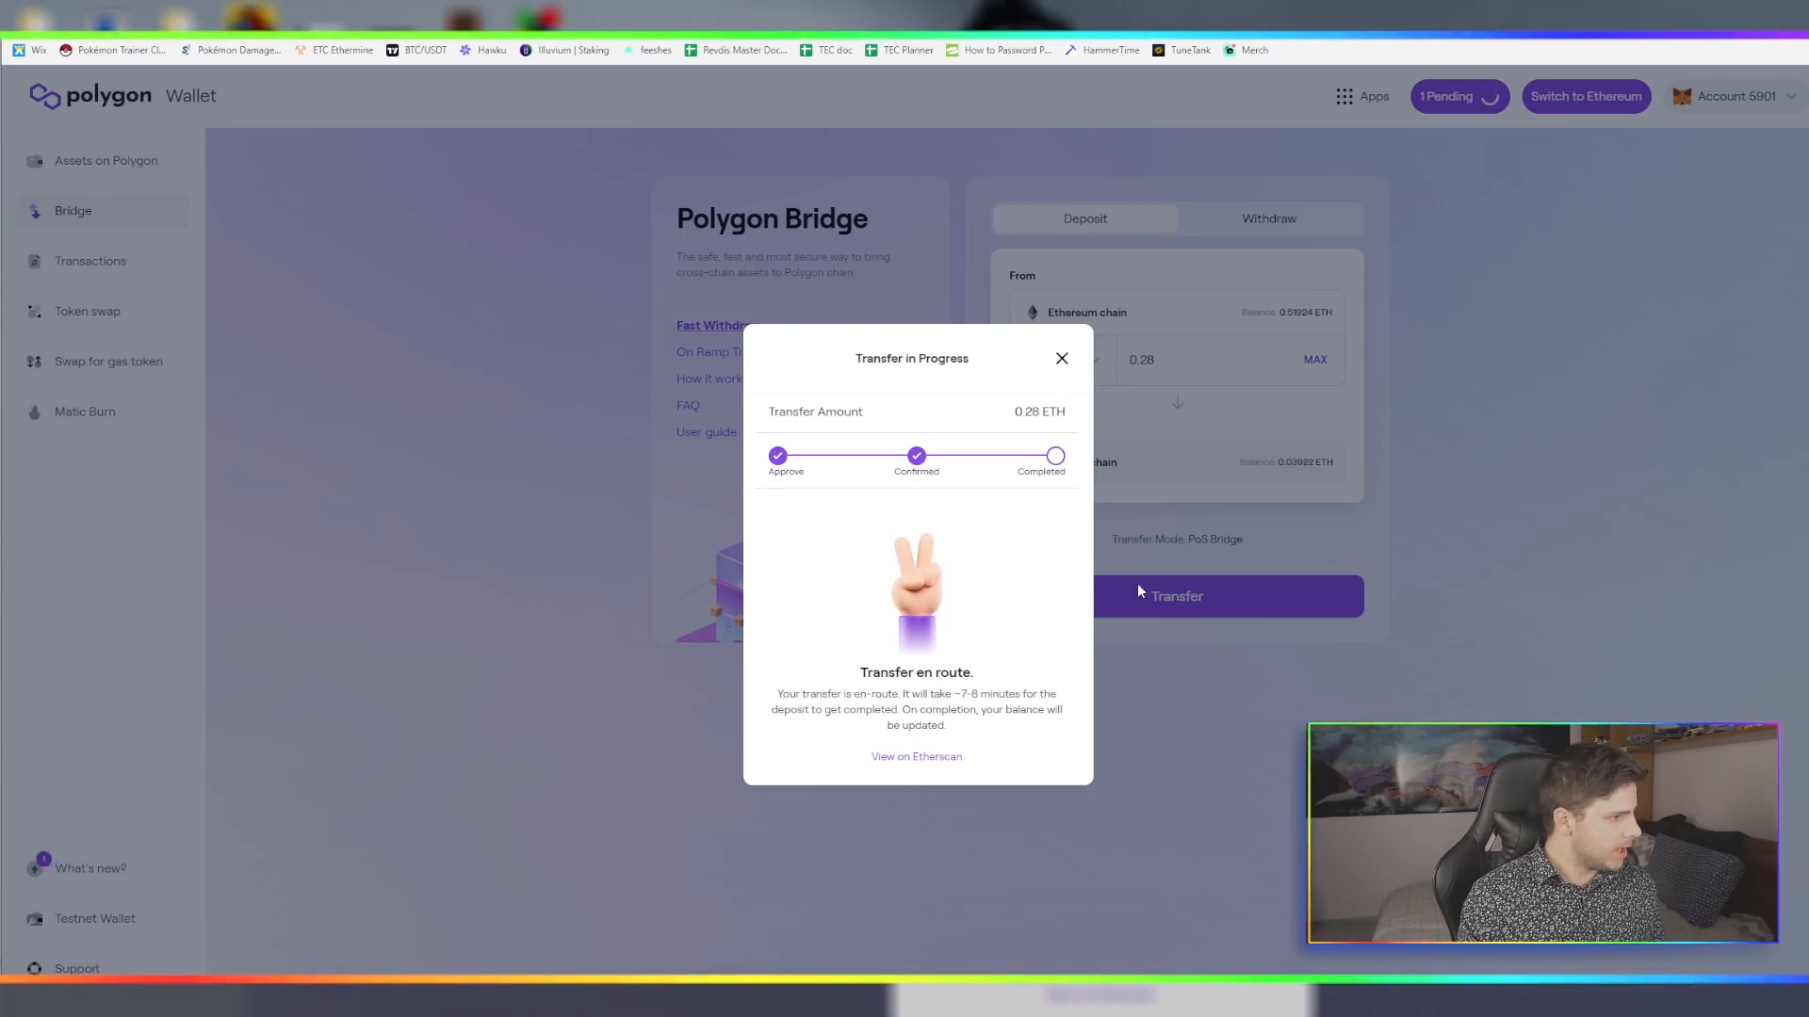
{"action": "mouse_move", "coordinate": [916, 756]}
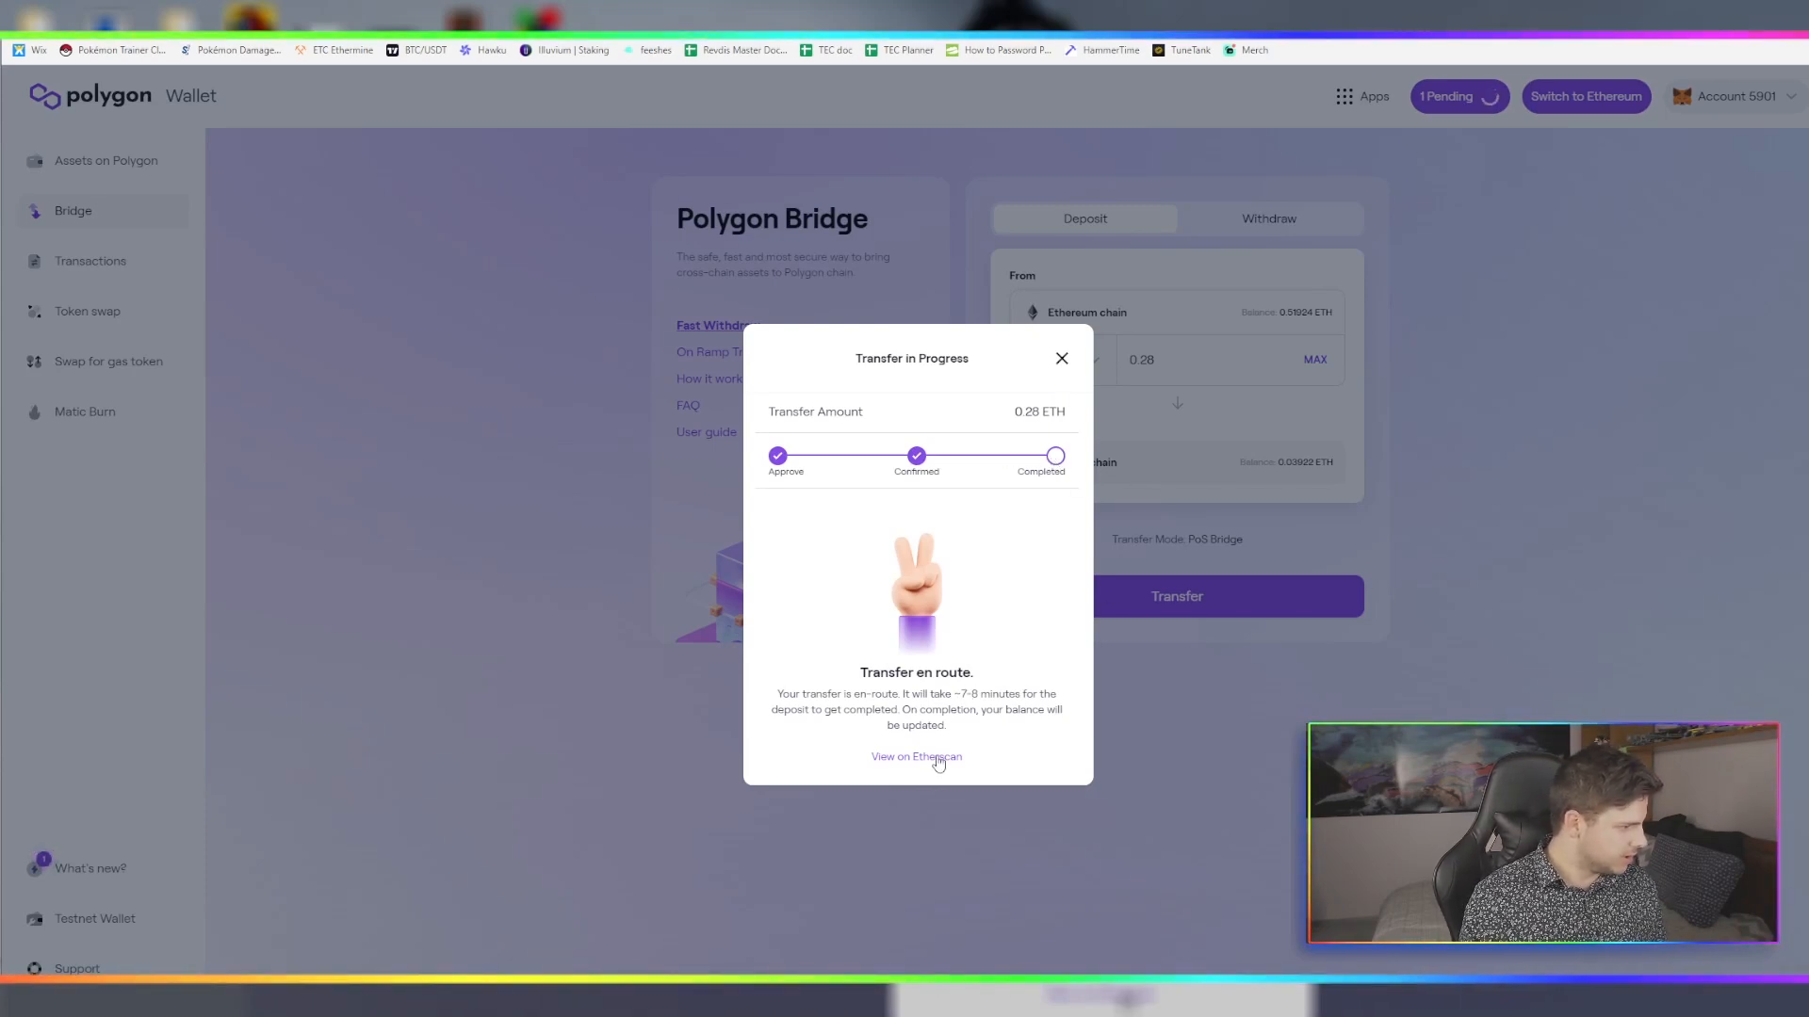
Close the transfer-in-progress notice and check the wallet balance, now about 0.319 ETH on Polygon
{"action": "left_click", "coordinate": [1059, 358]}
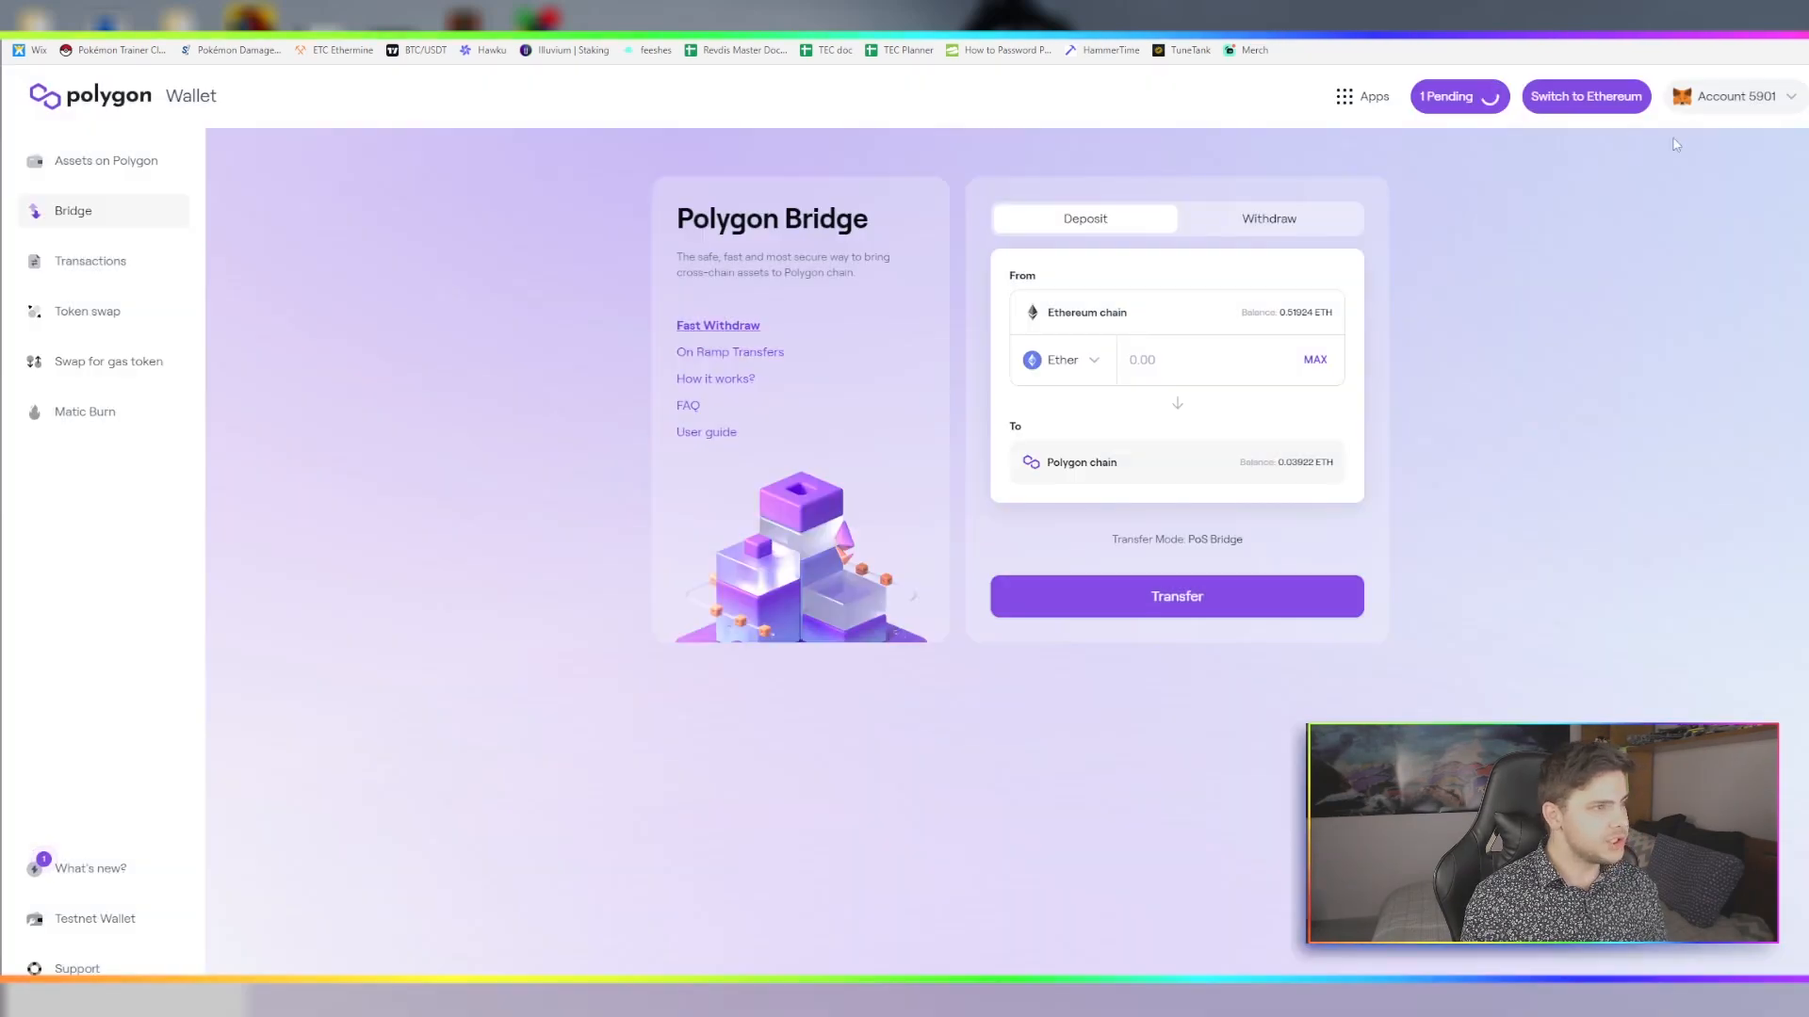
{"action": "left_click", "coordinate": [1746, 96]}
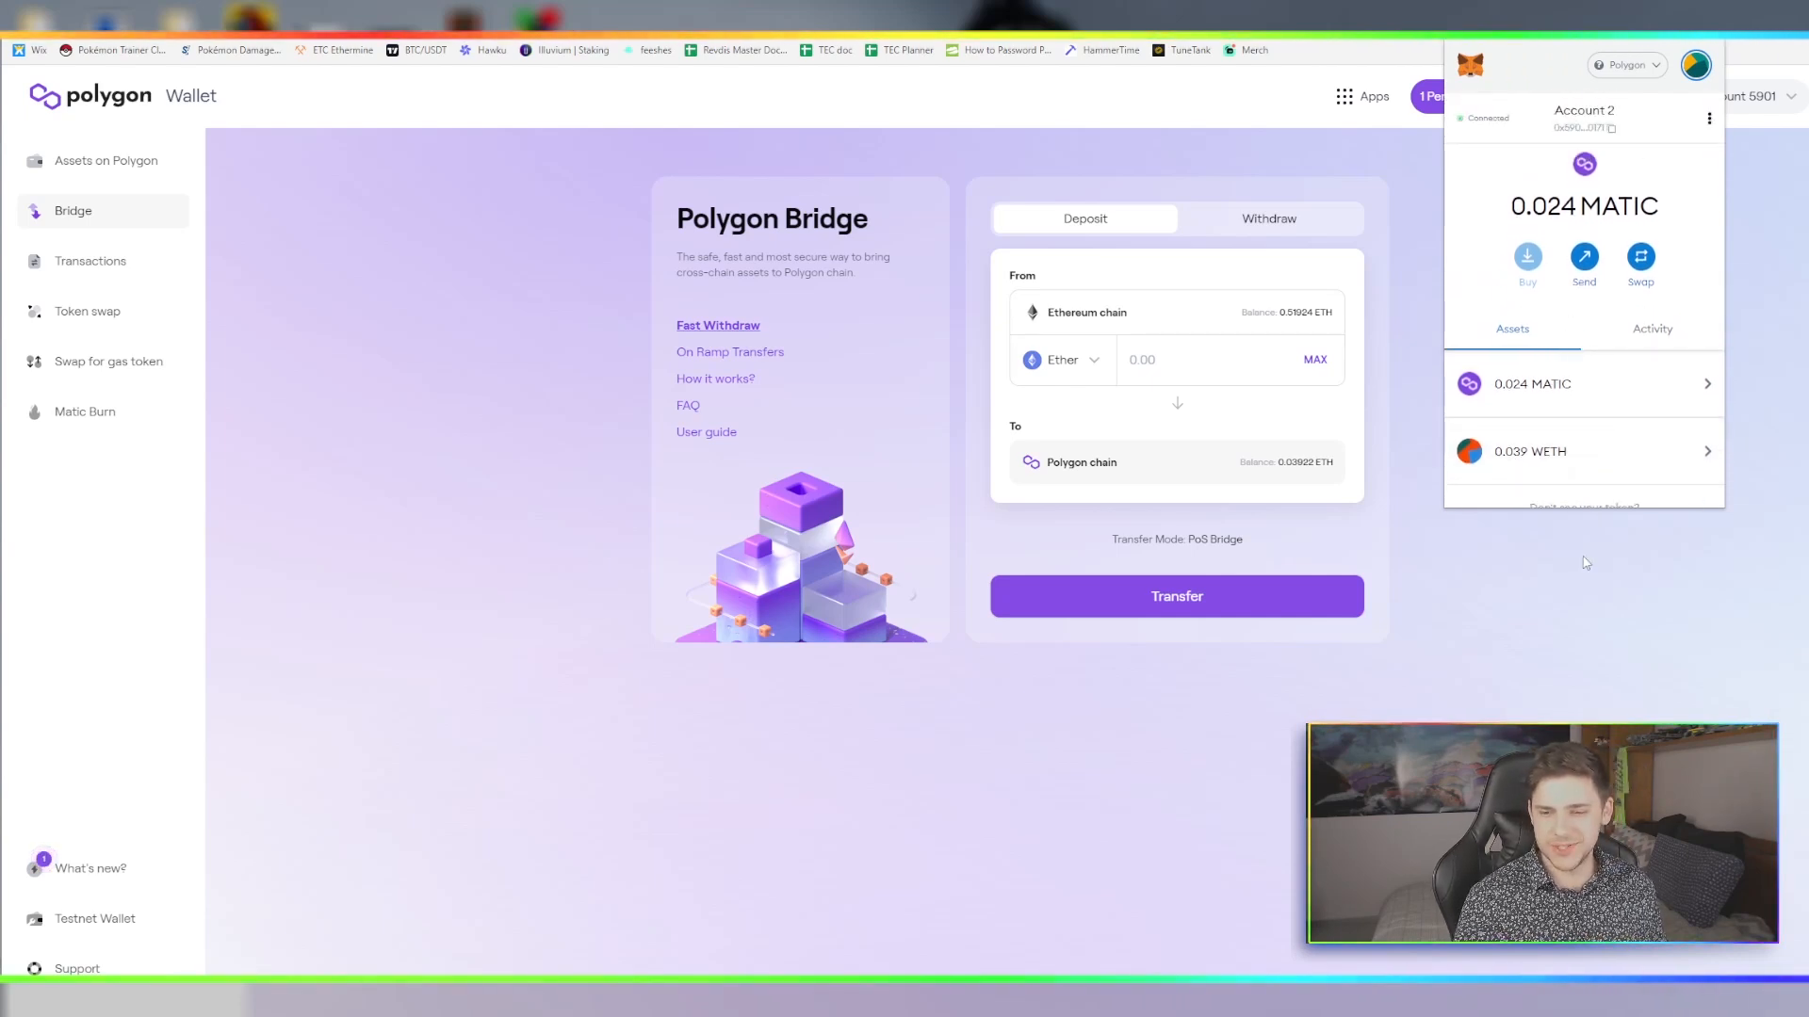
{"action": "left_click", "coordinate": [1585, 561]}
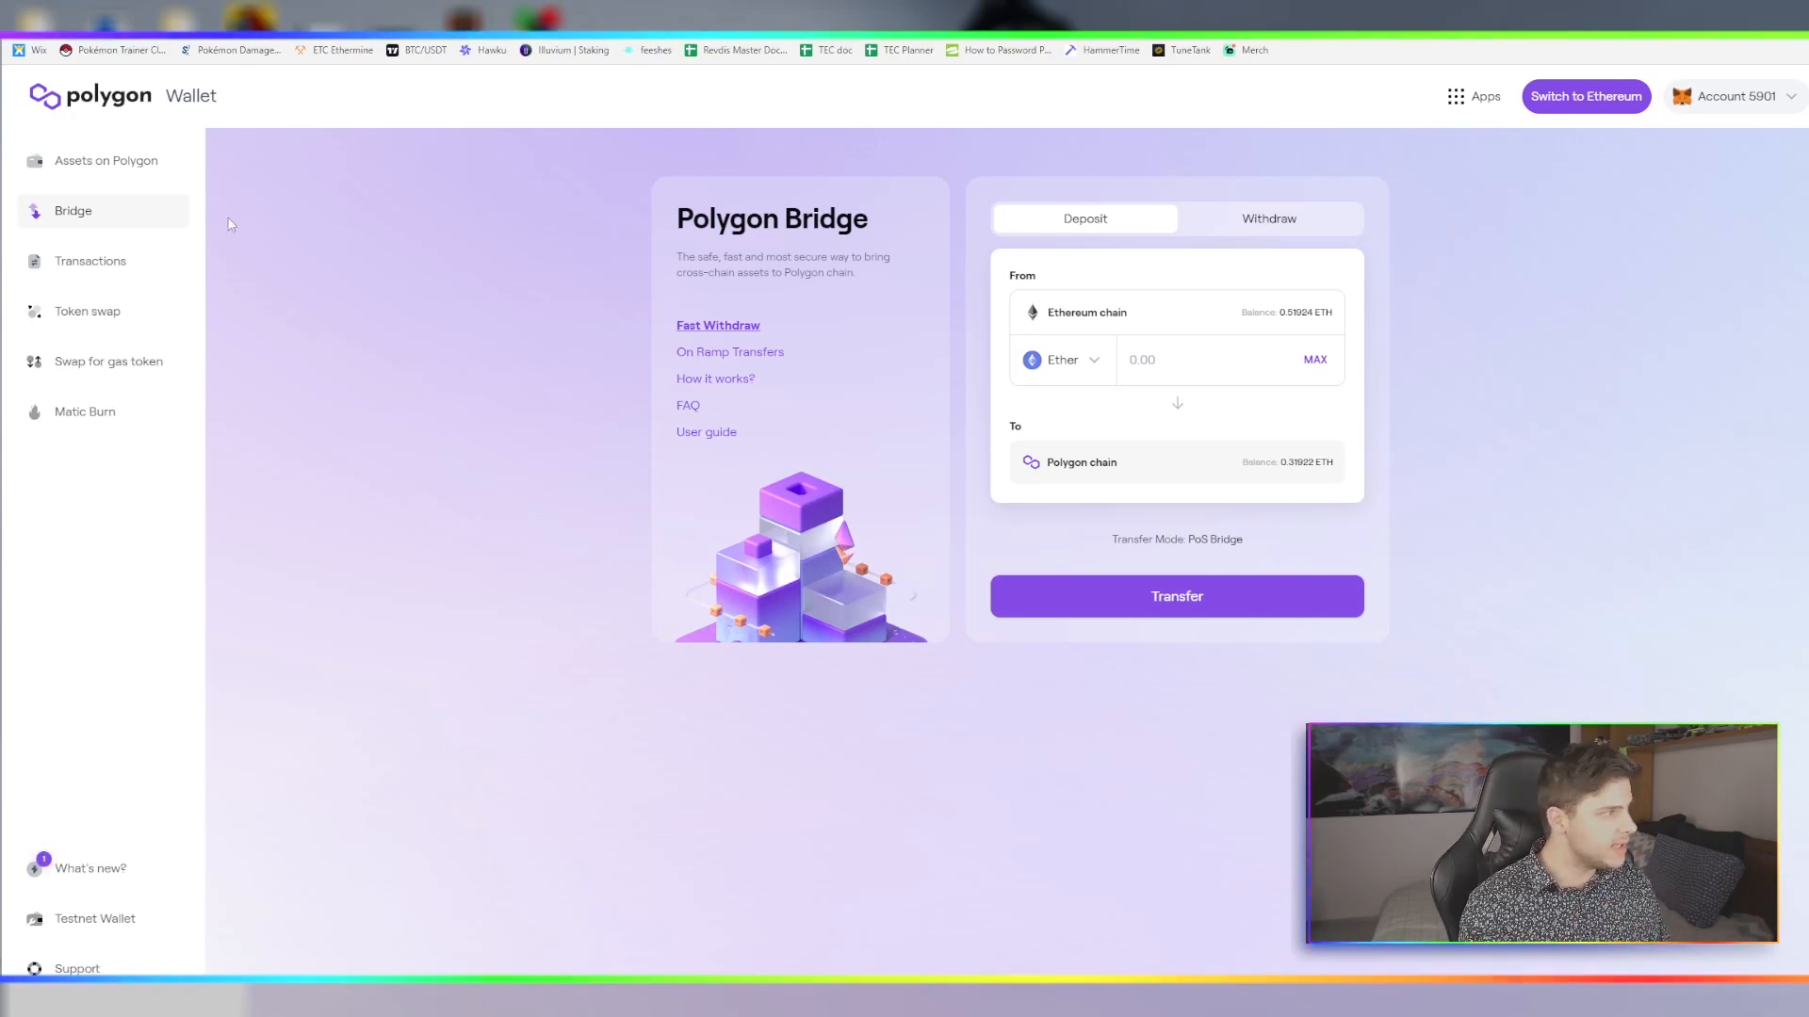
Open Transactions to review today's 0.28 ETH deposit from Ethereum to Polygon
{"action": "left_click", "coordinate": [88, 260]}
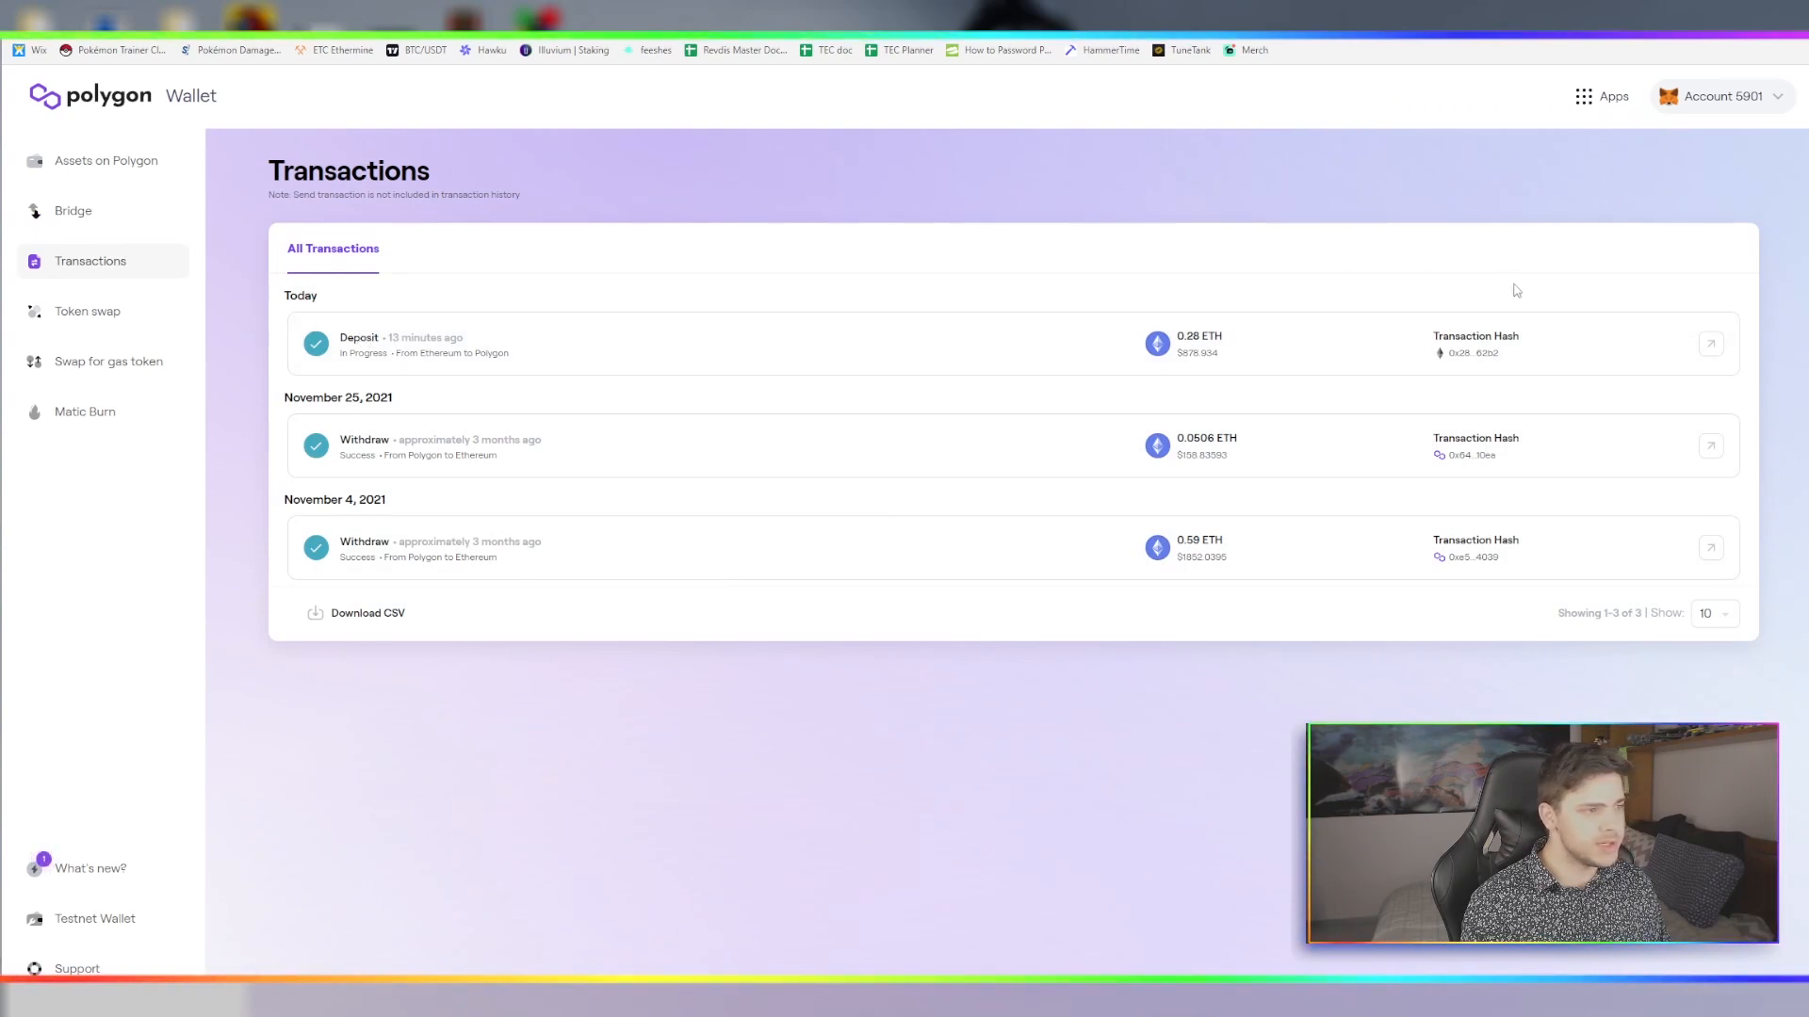
{"action": "mouse_move", "coordinate": [688, 289]}
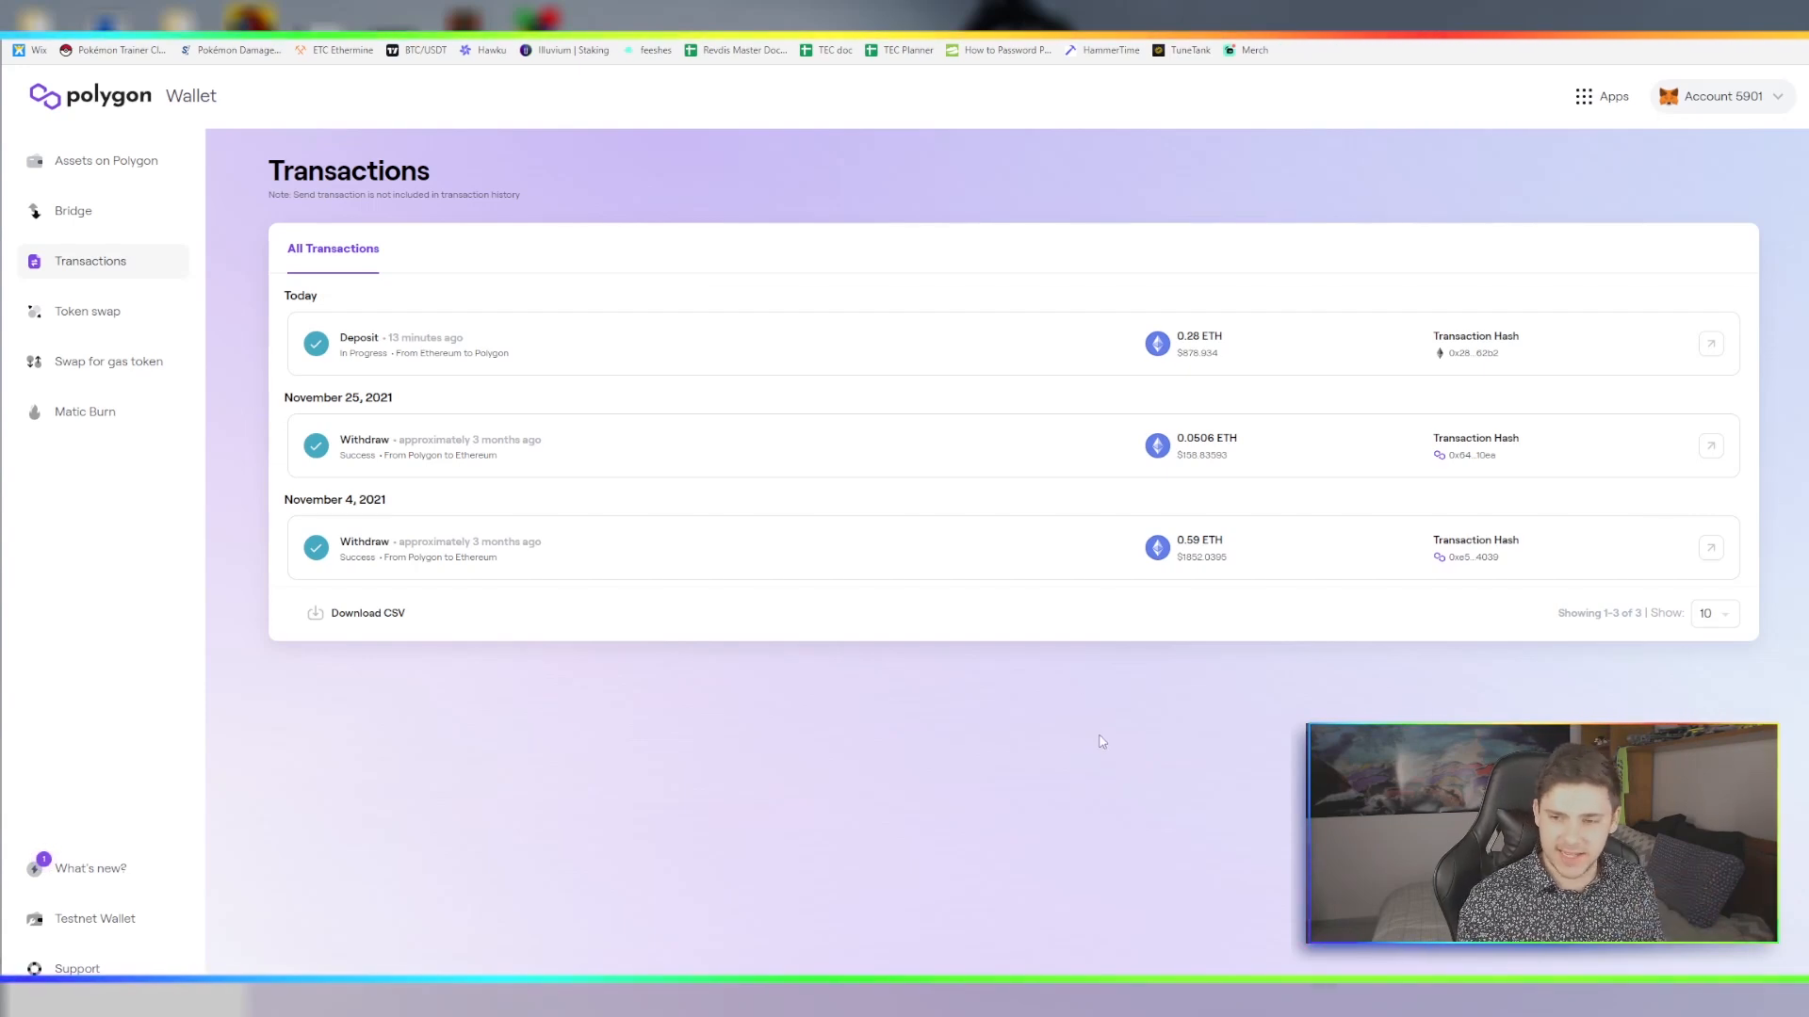
{"action": "mouse_move", "coordinate": [1064, 298]}
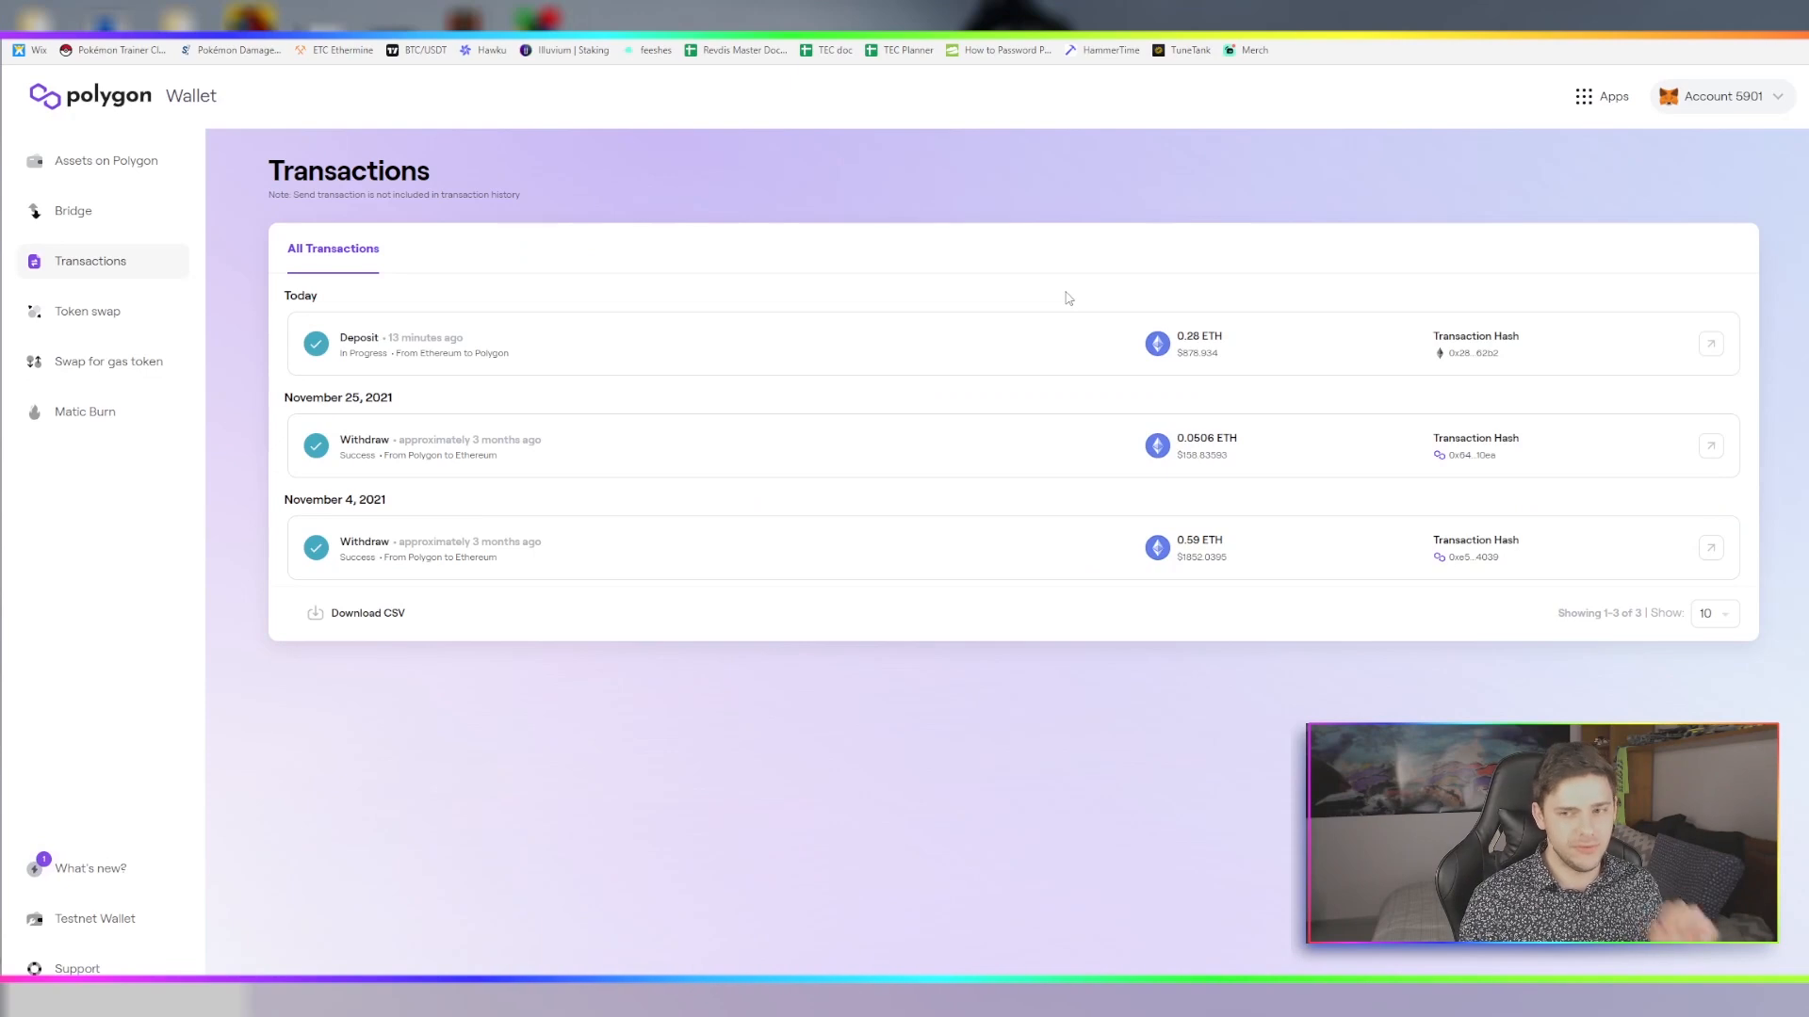
{"action": "mouse_move", "coordinate": [565, 216]}
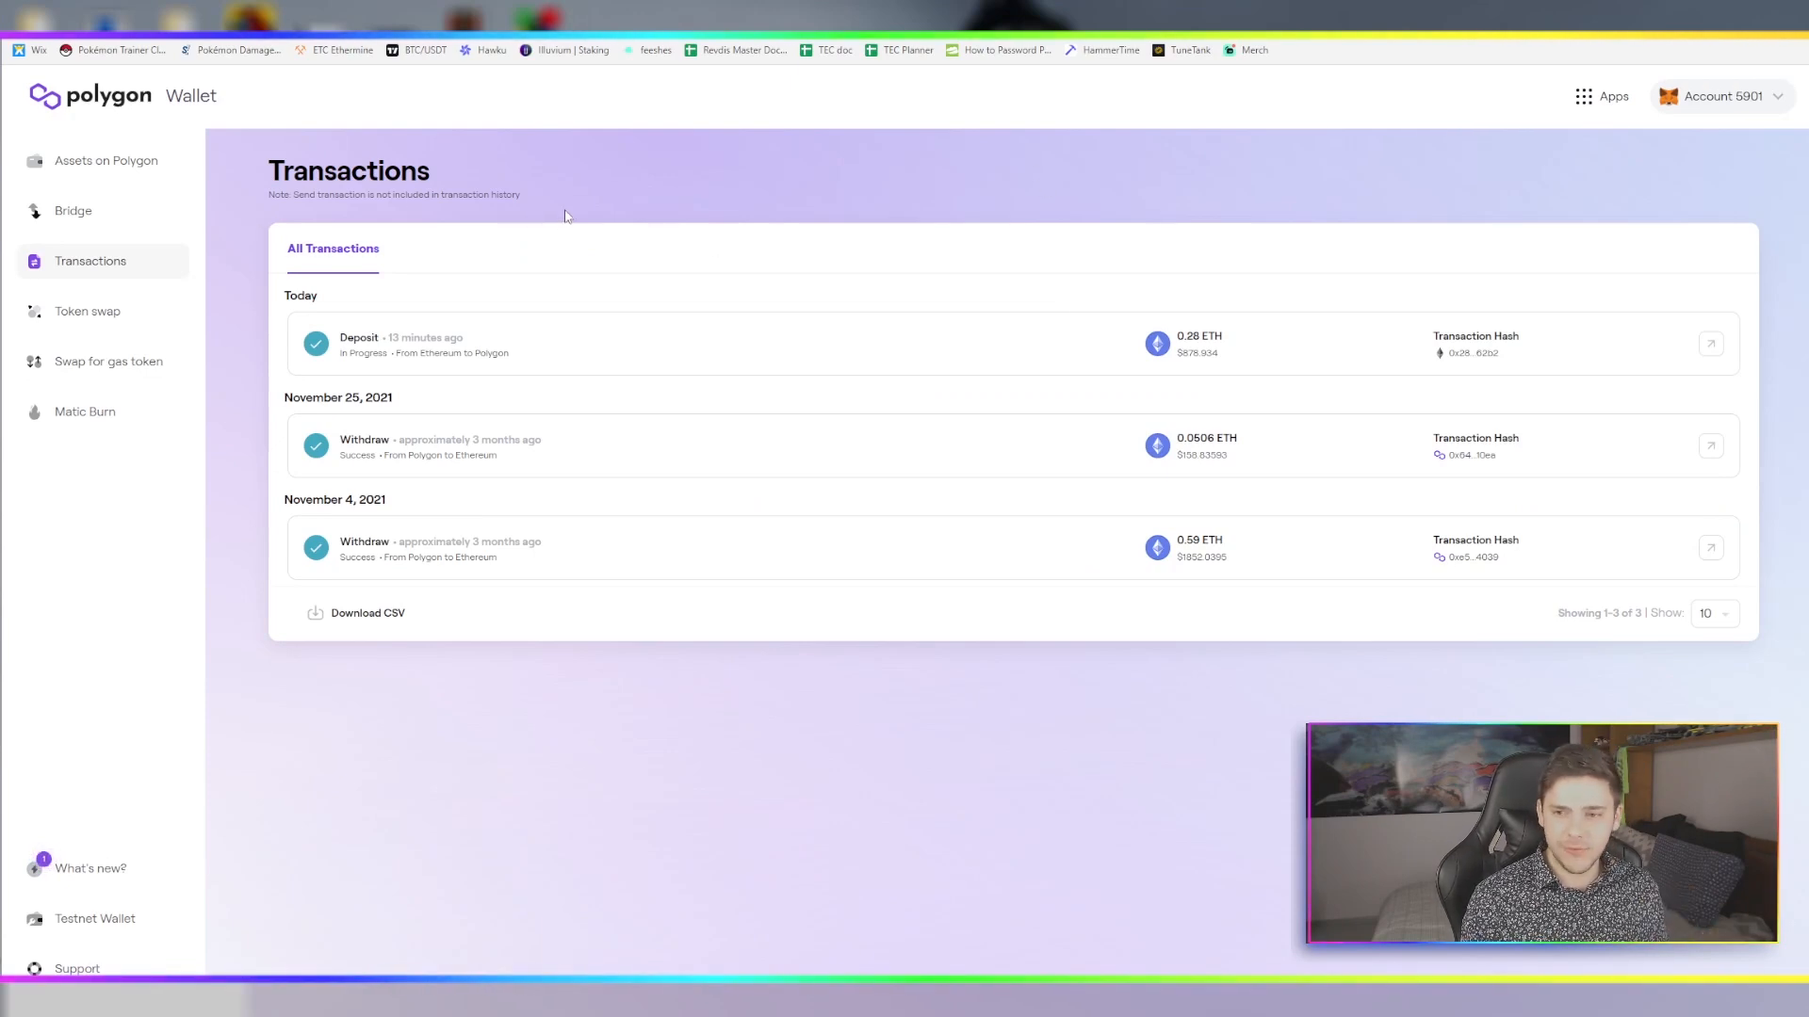
{"action": "mouse_move", "coordinate": [560, 245]}
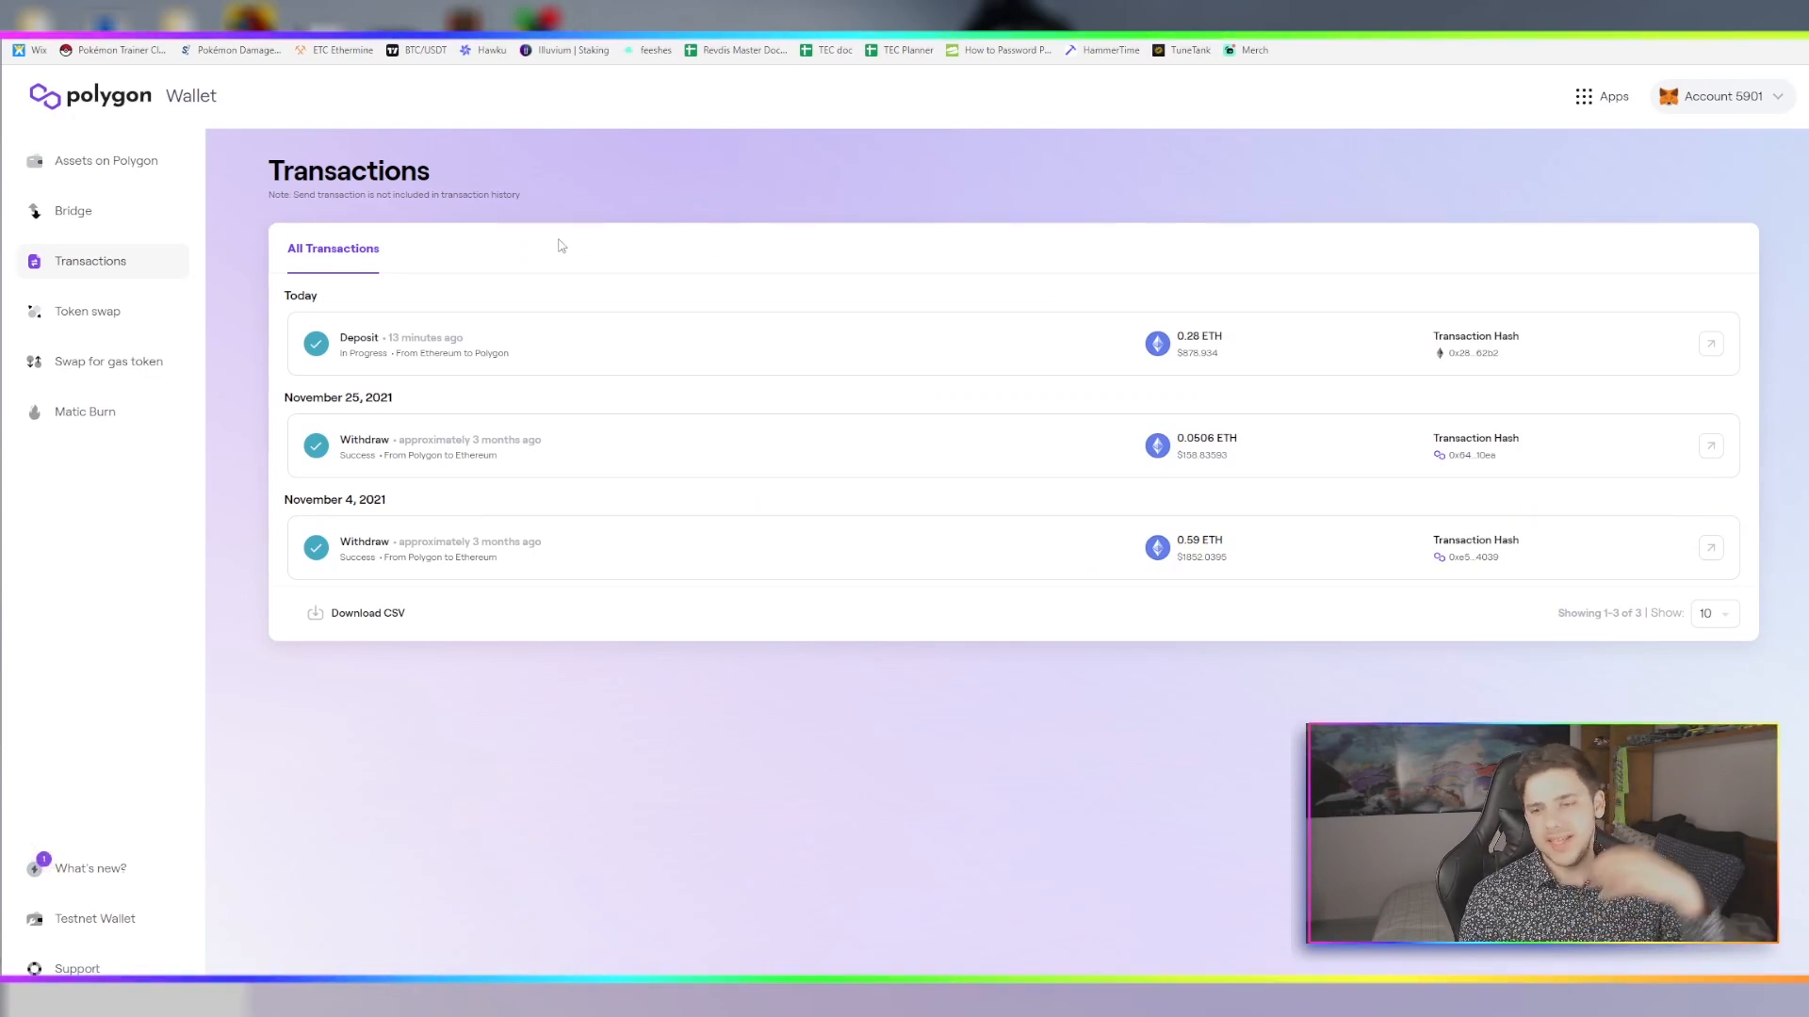
{"action": "mouse_move", "coordinate": [1003, 297]}
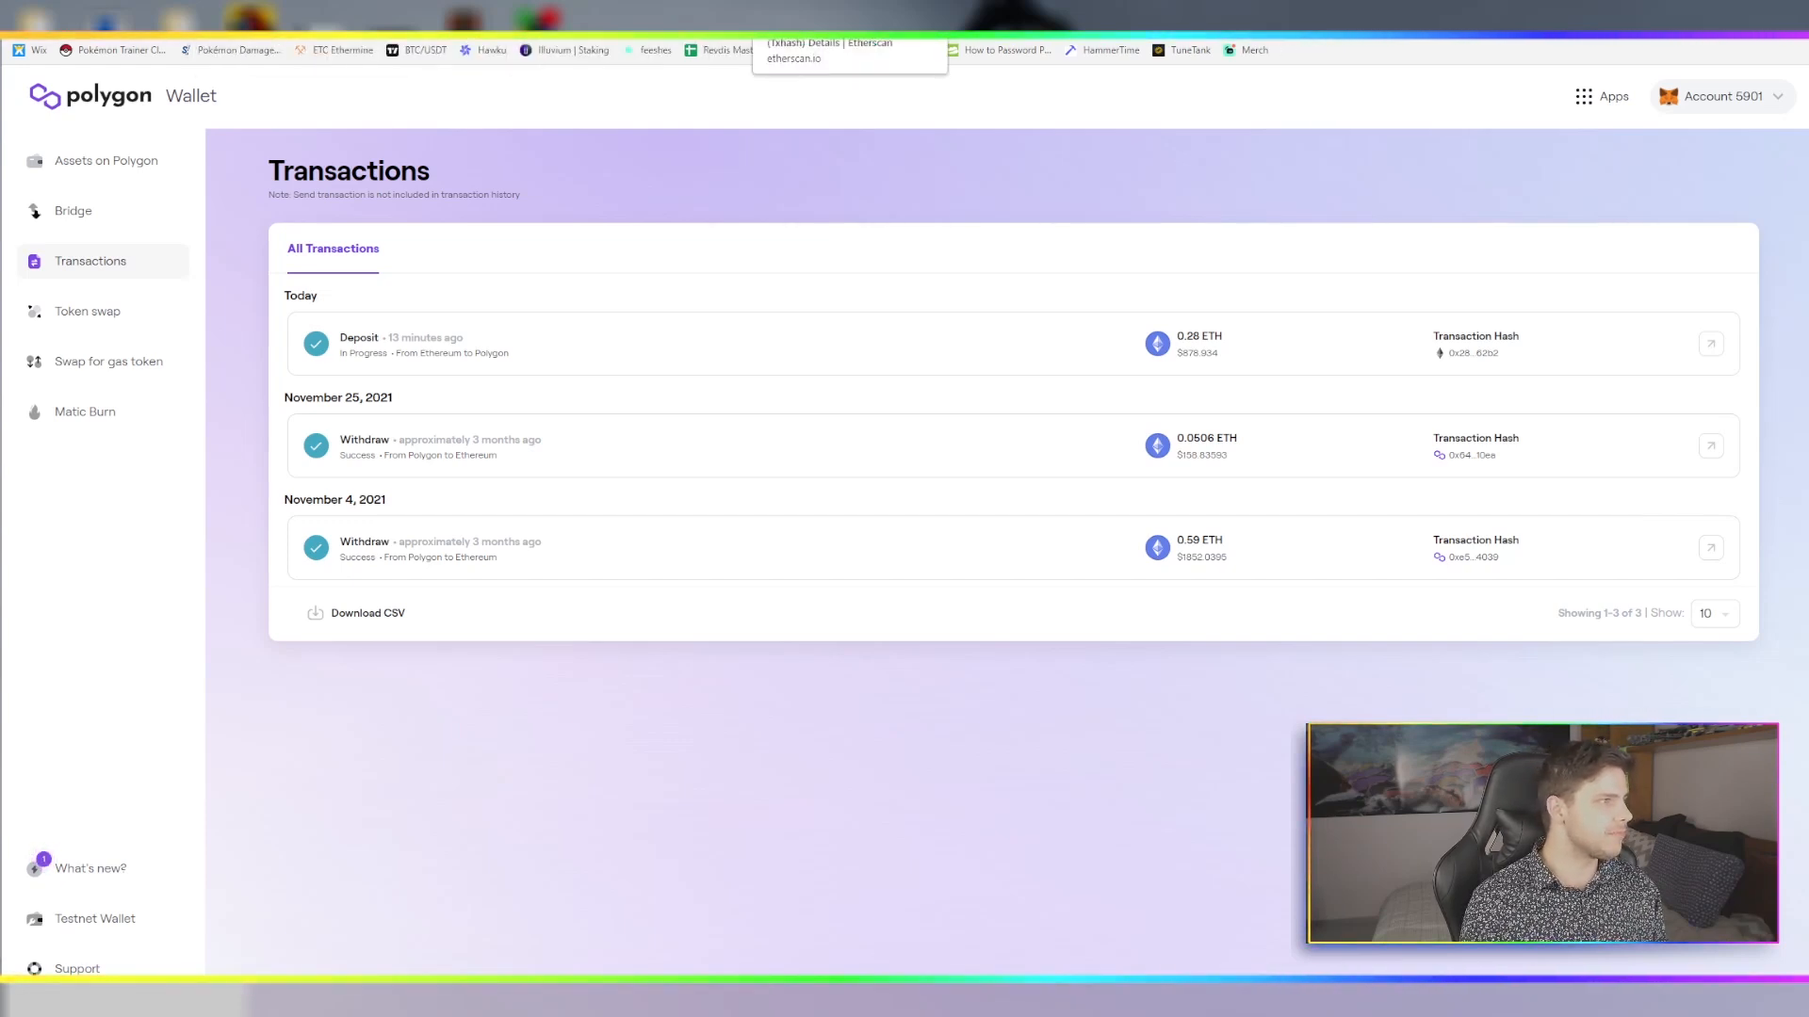
Open Swap for Gas Token and choose ETH as the token to swap from, quoting 1 MATIC at ~0.00062 ETH
{"action": "left_click", "coordinate": [109, 361]}
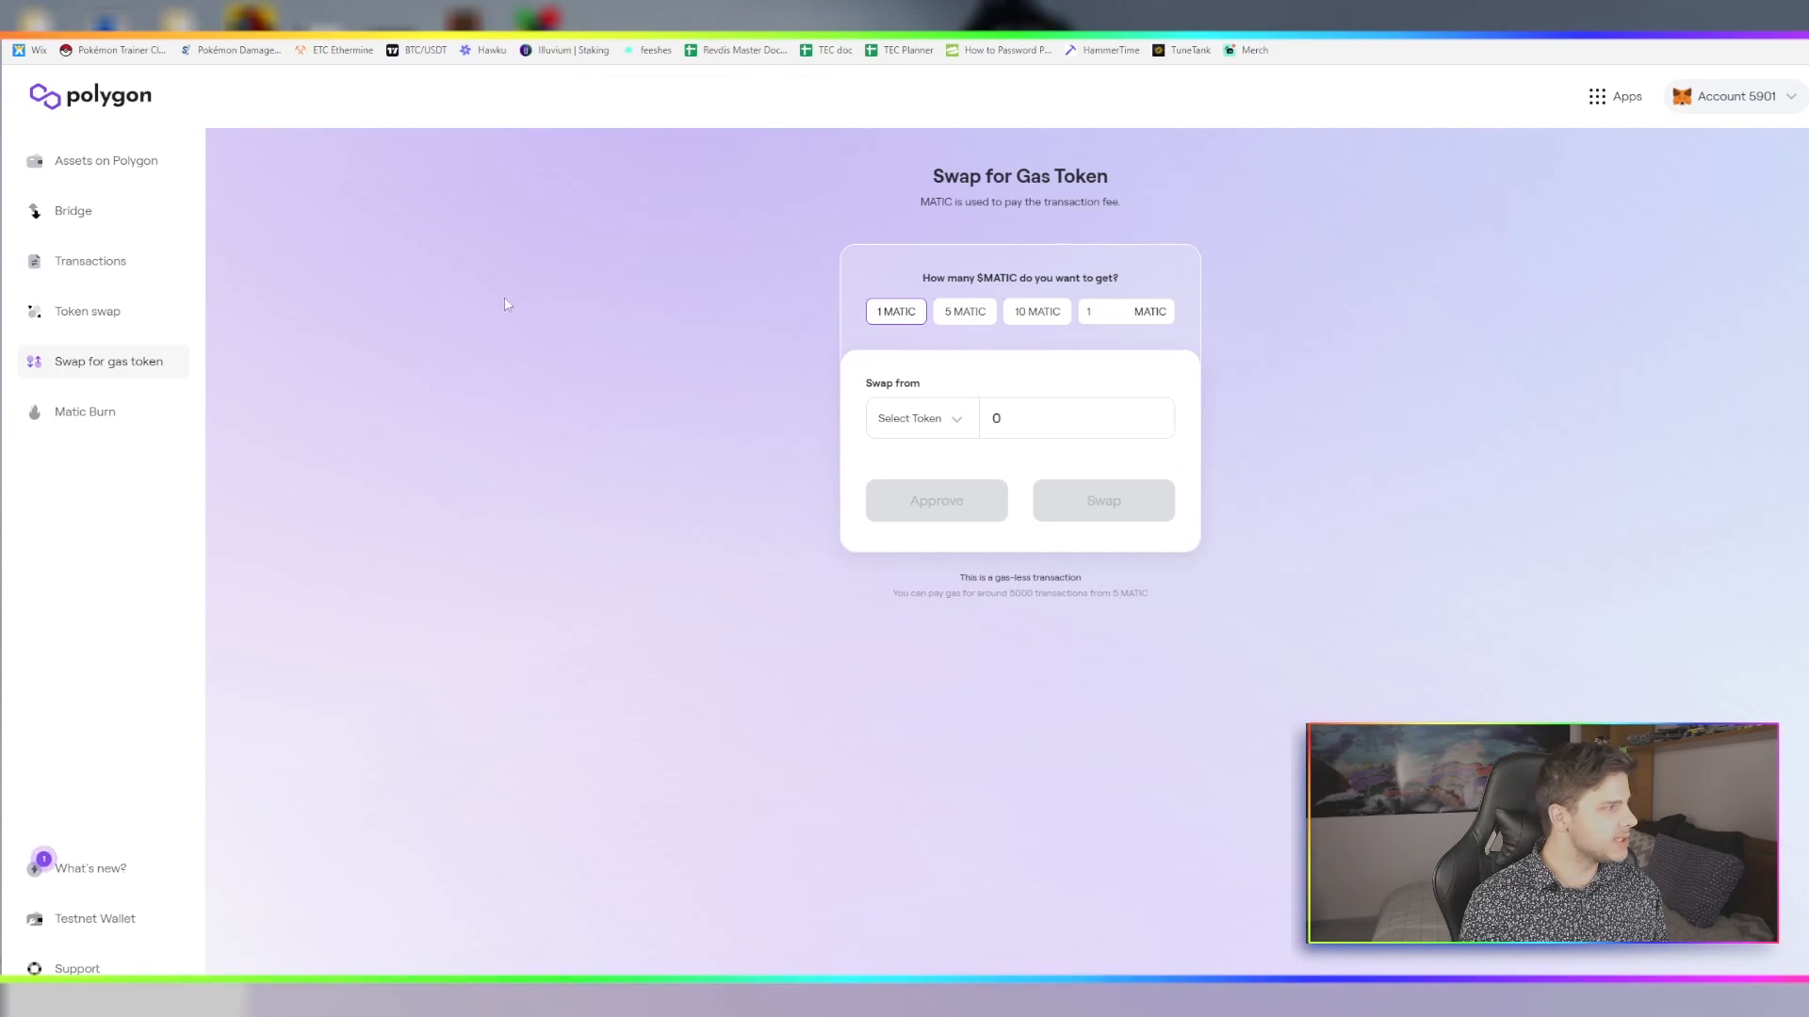
{"action": "mouse_move", "coordinate": [121, 367]}
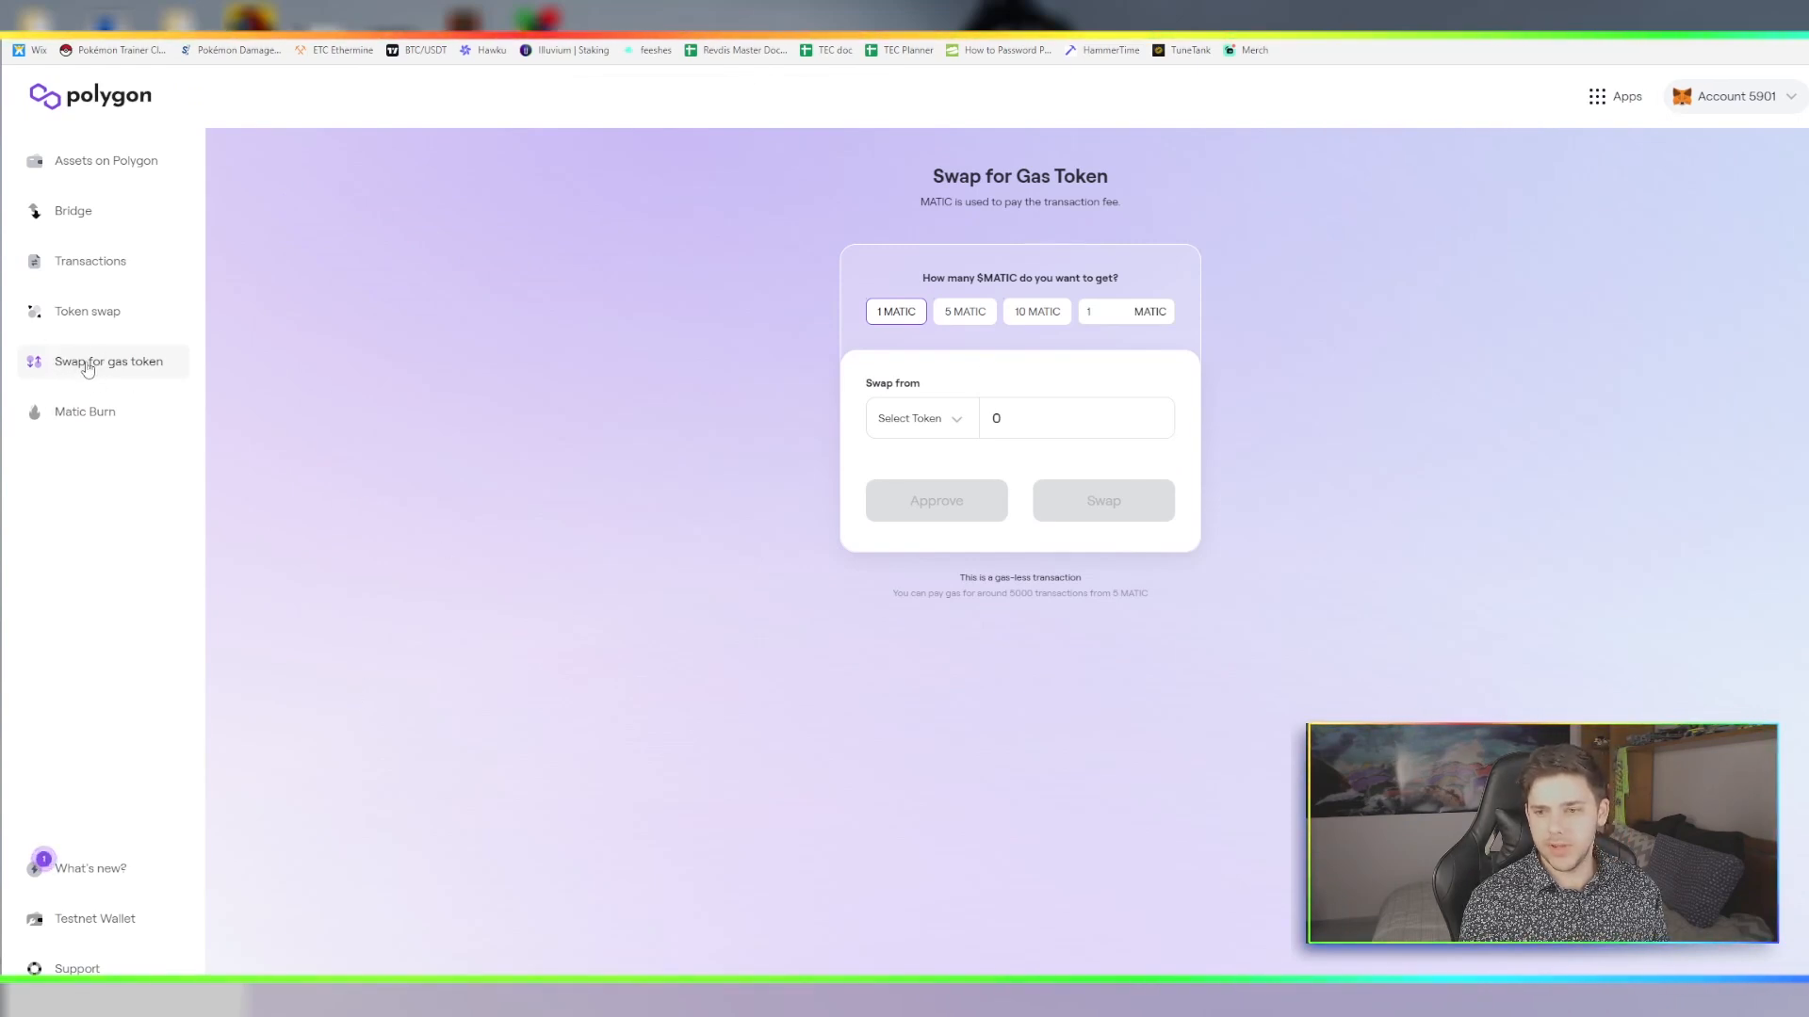
{"action": "mouse_move", "coordinate": [1188, 427]}
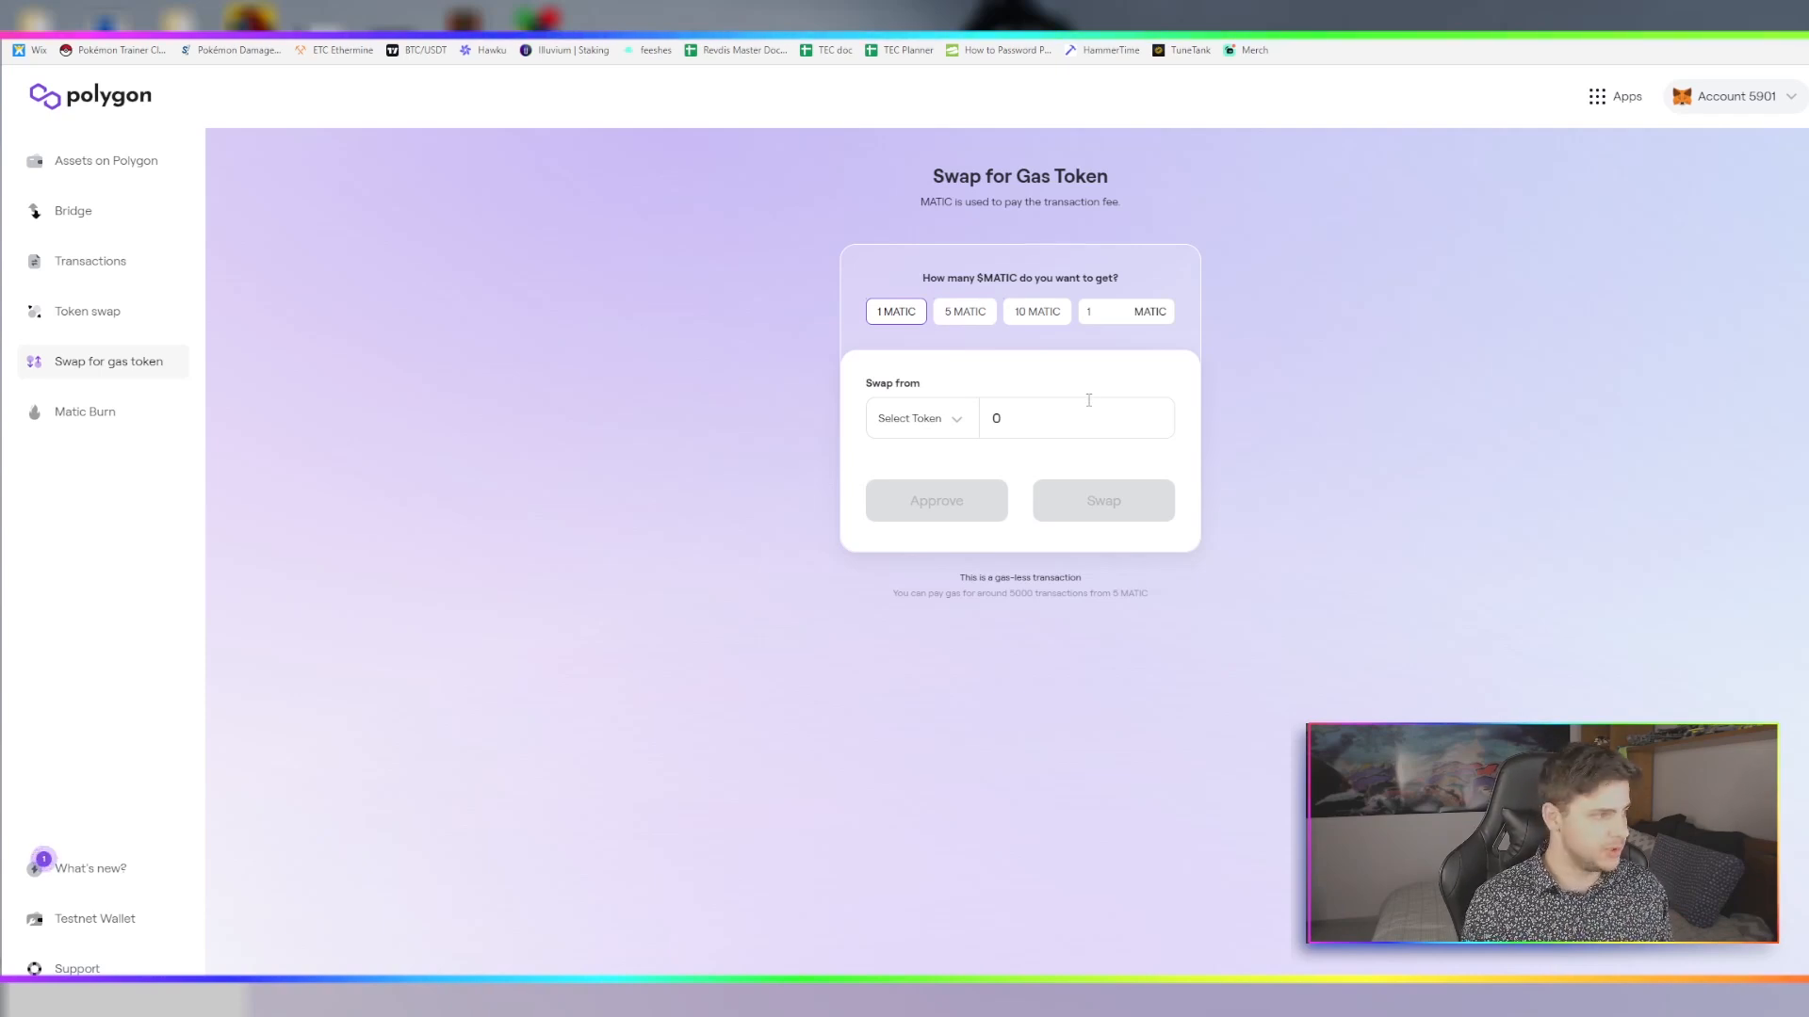
{"action": "mouse_move", "coordinate": [858, 322]}
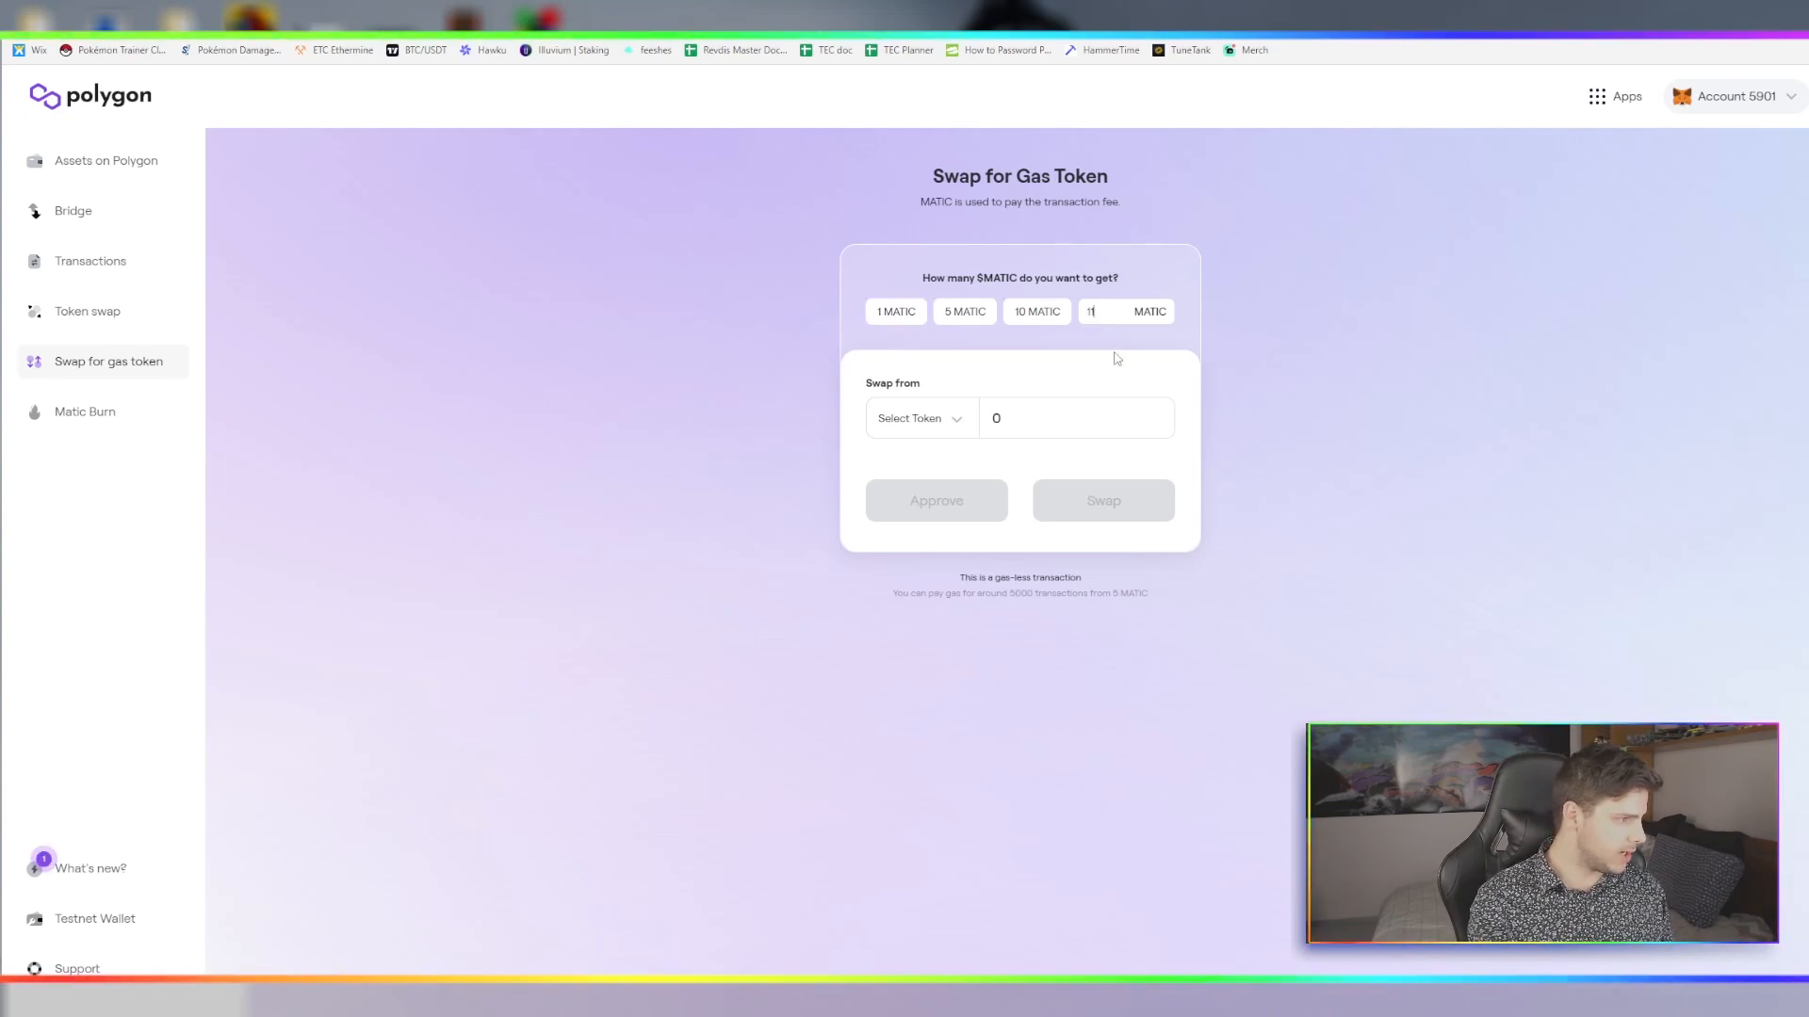
{"action": "left_click", "coordinate": [910, 417]}
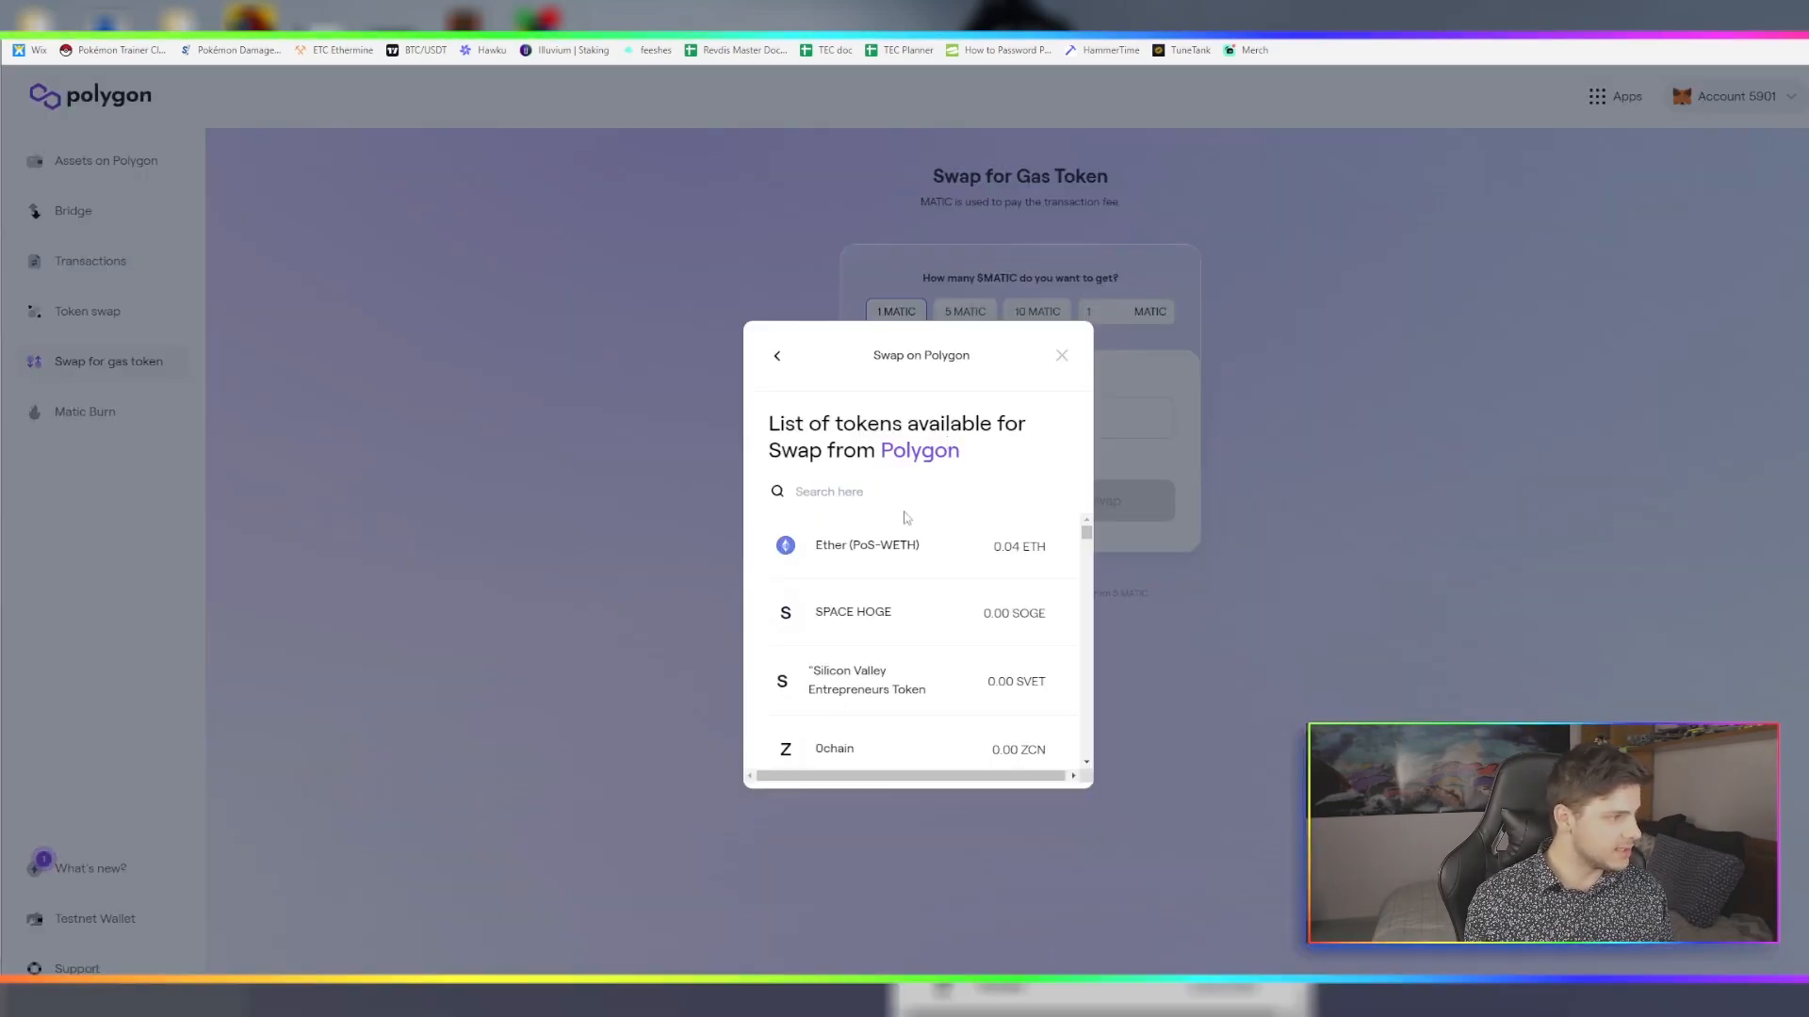
{"action": "left_click", "coordinate": [867, 544]}
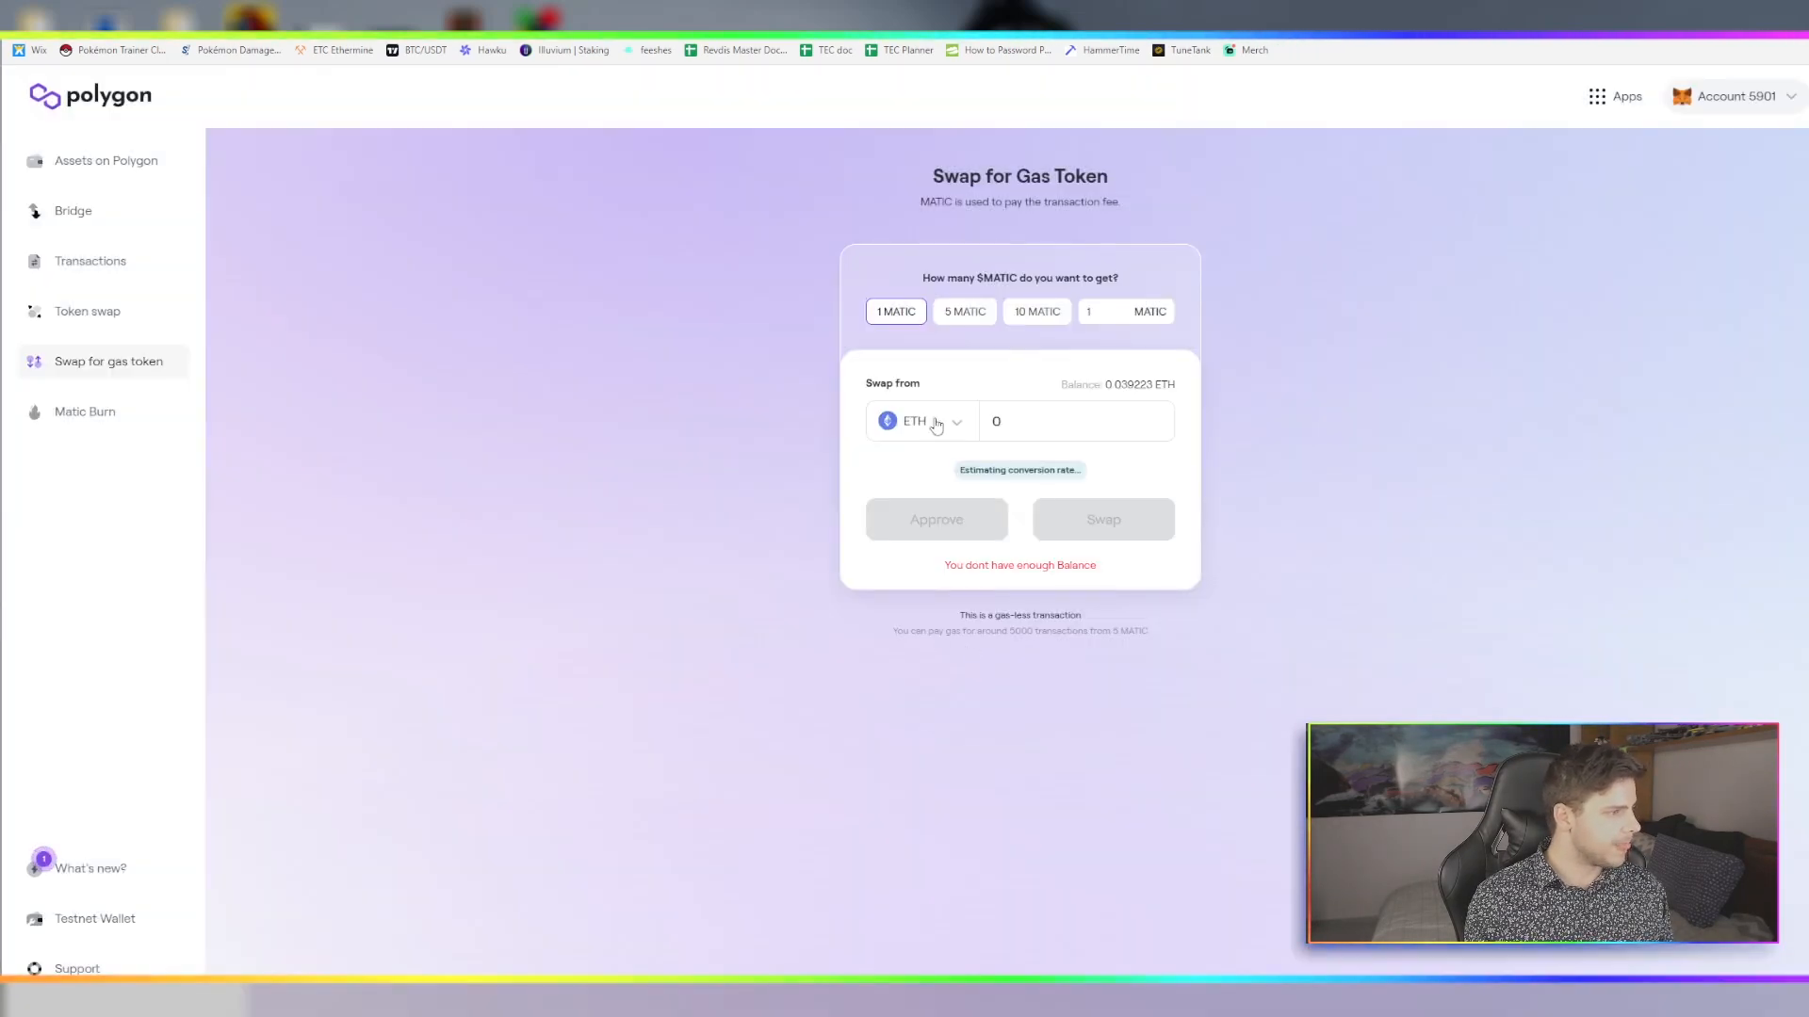
{"action": "left_click", "coordinate": [920, 422]}
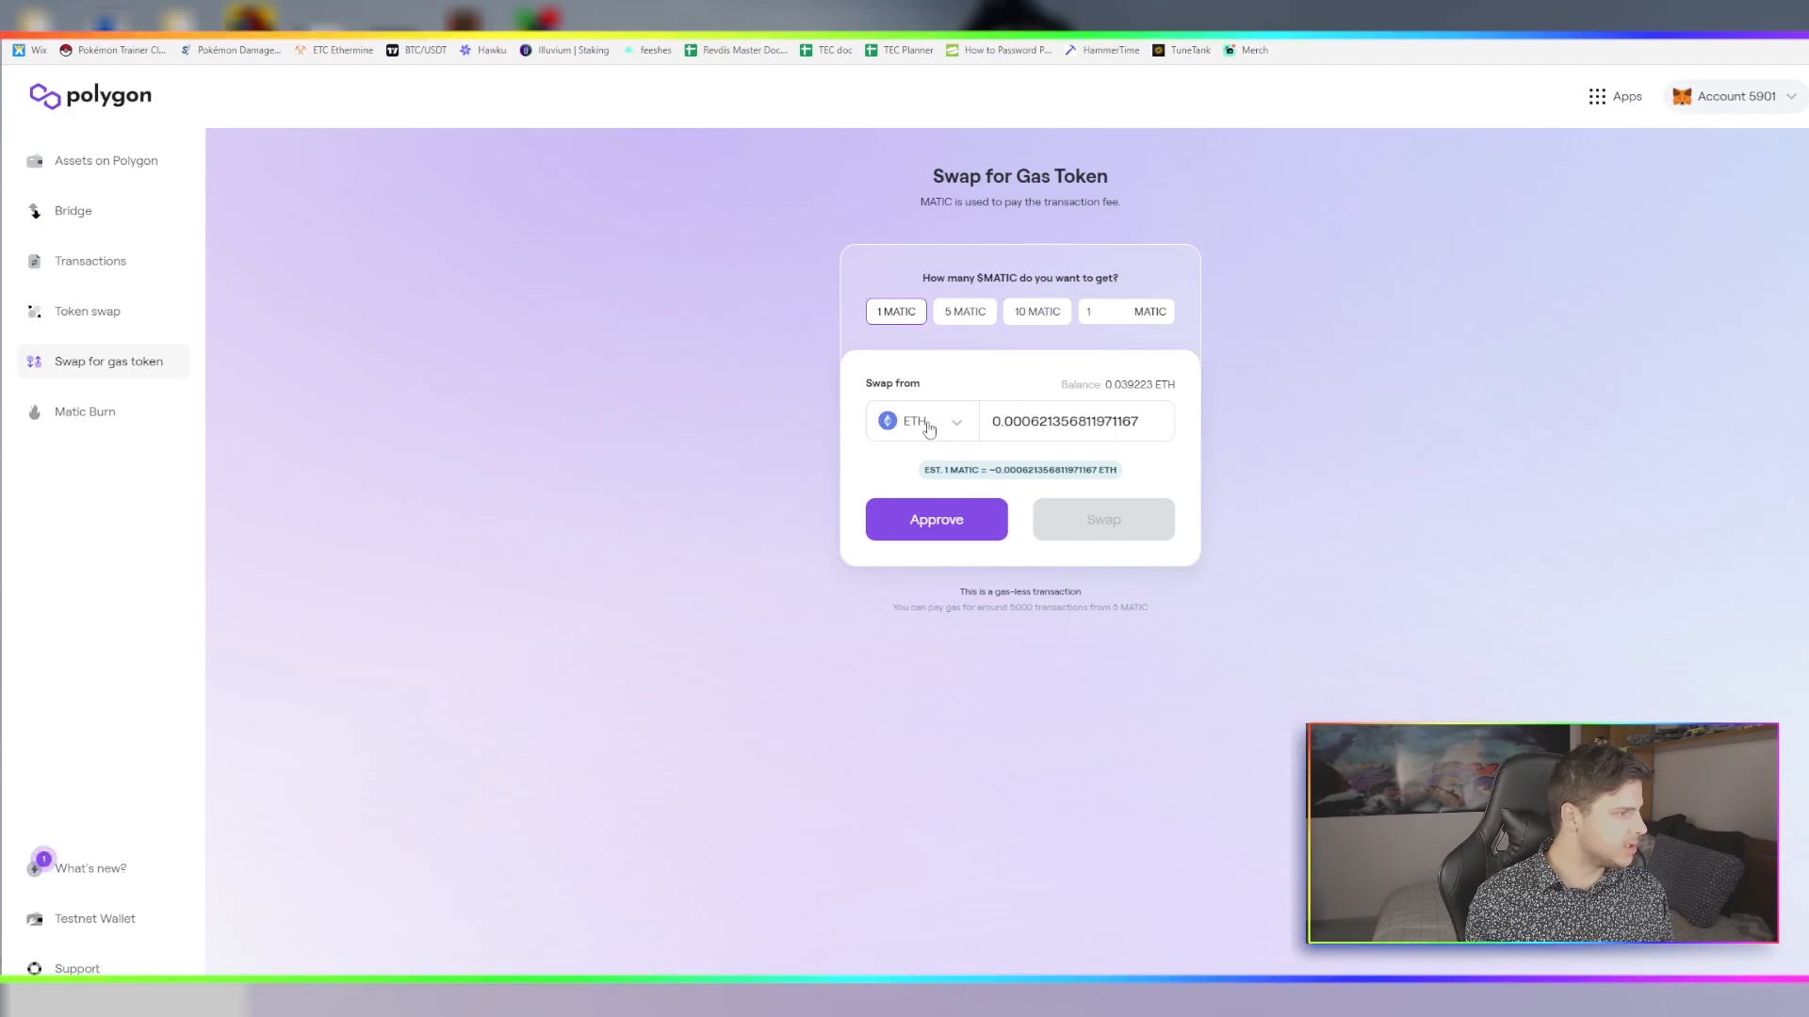
Reopen the token list, search 'eth' and browse the available tokens
{"action": "left_click", "coordinate": [920, 421]}
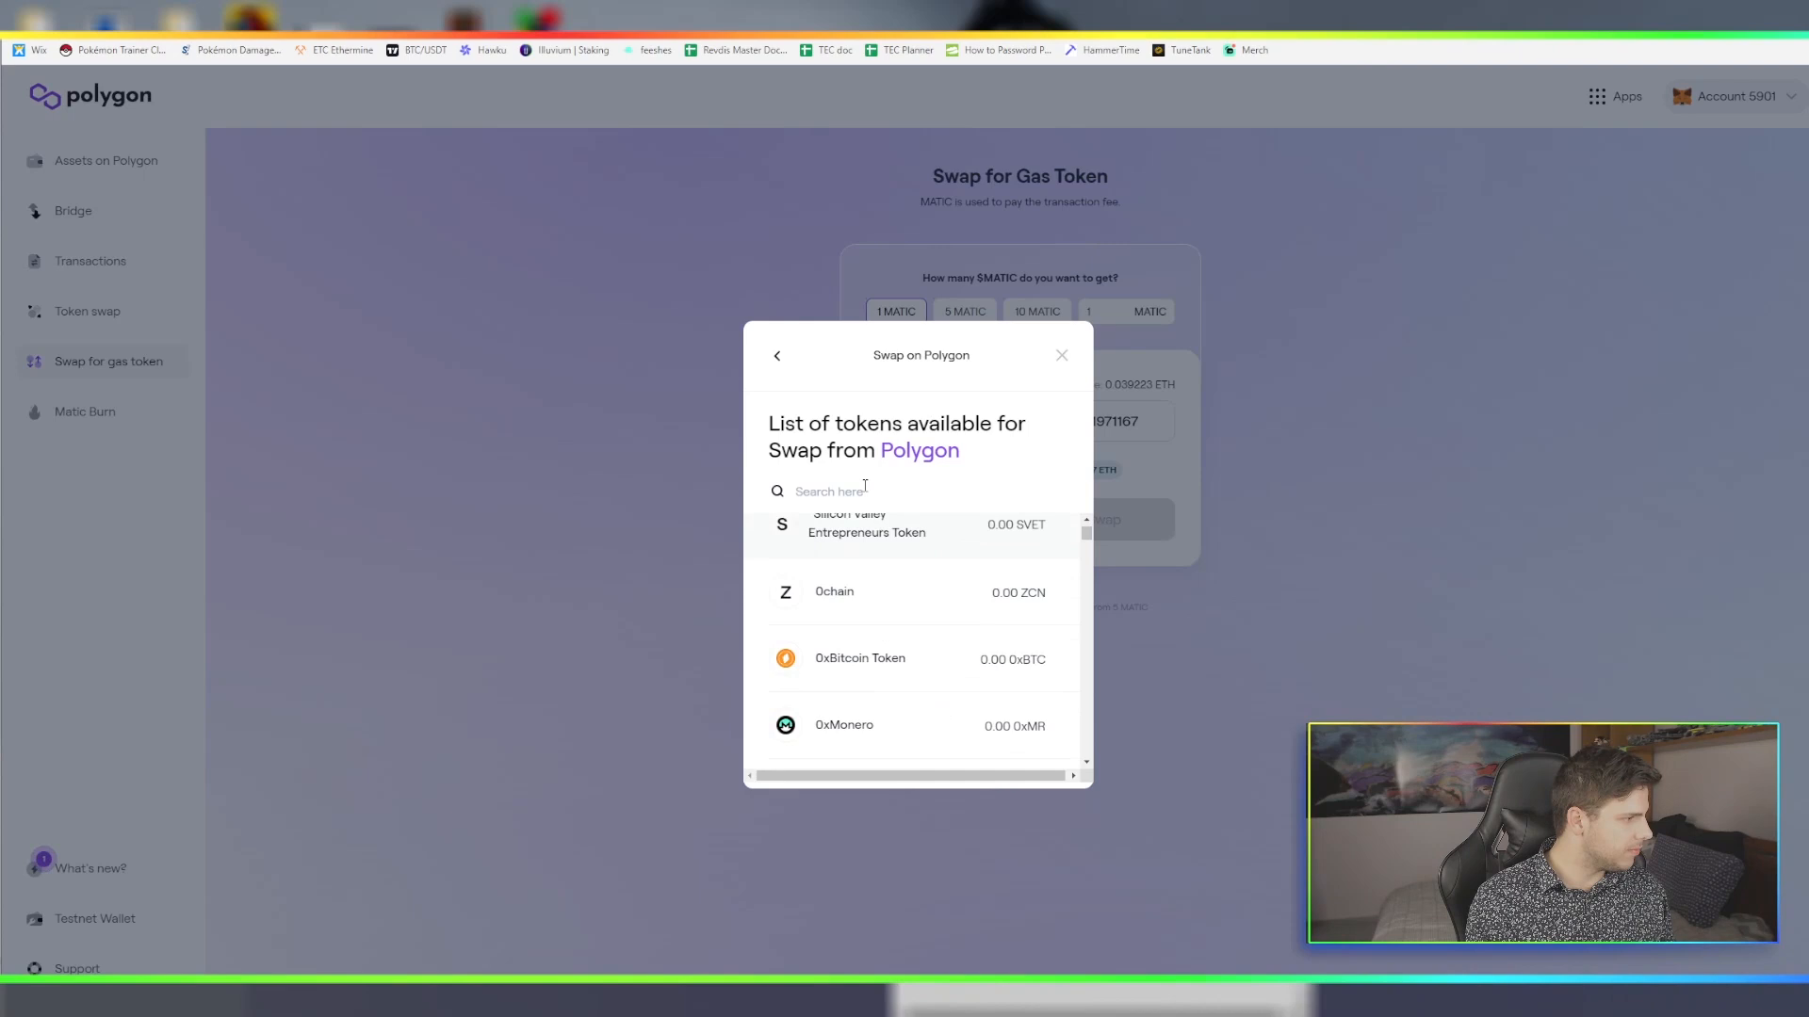
{"action": "type", "text": "eth"}
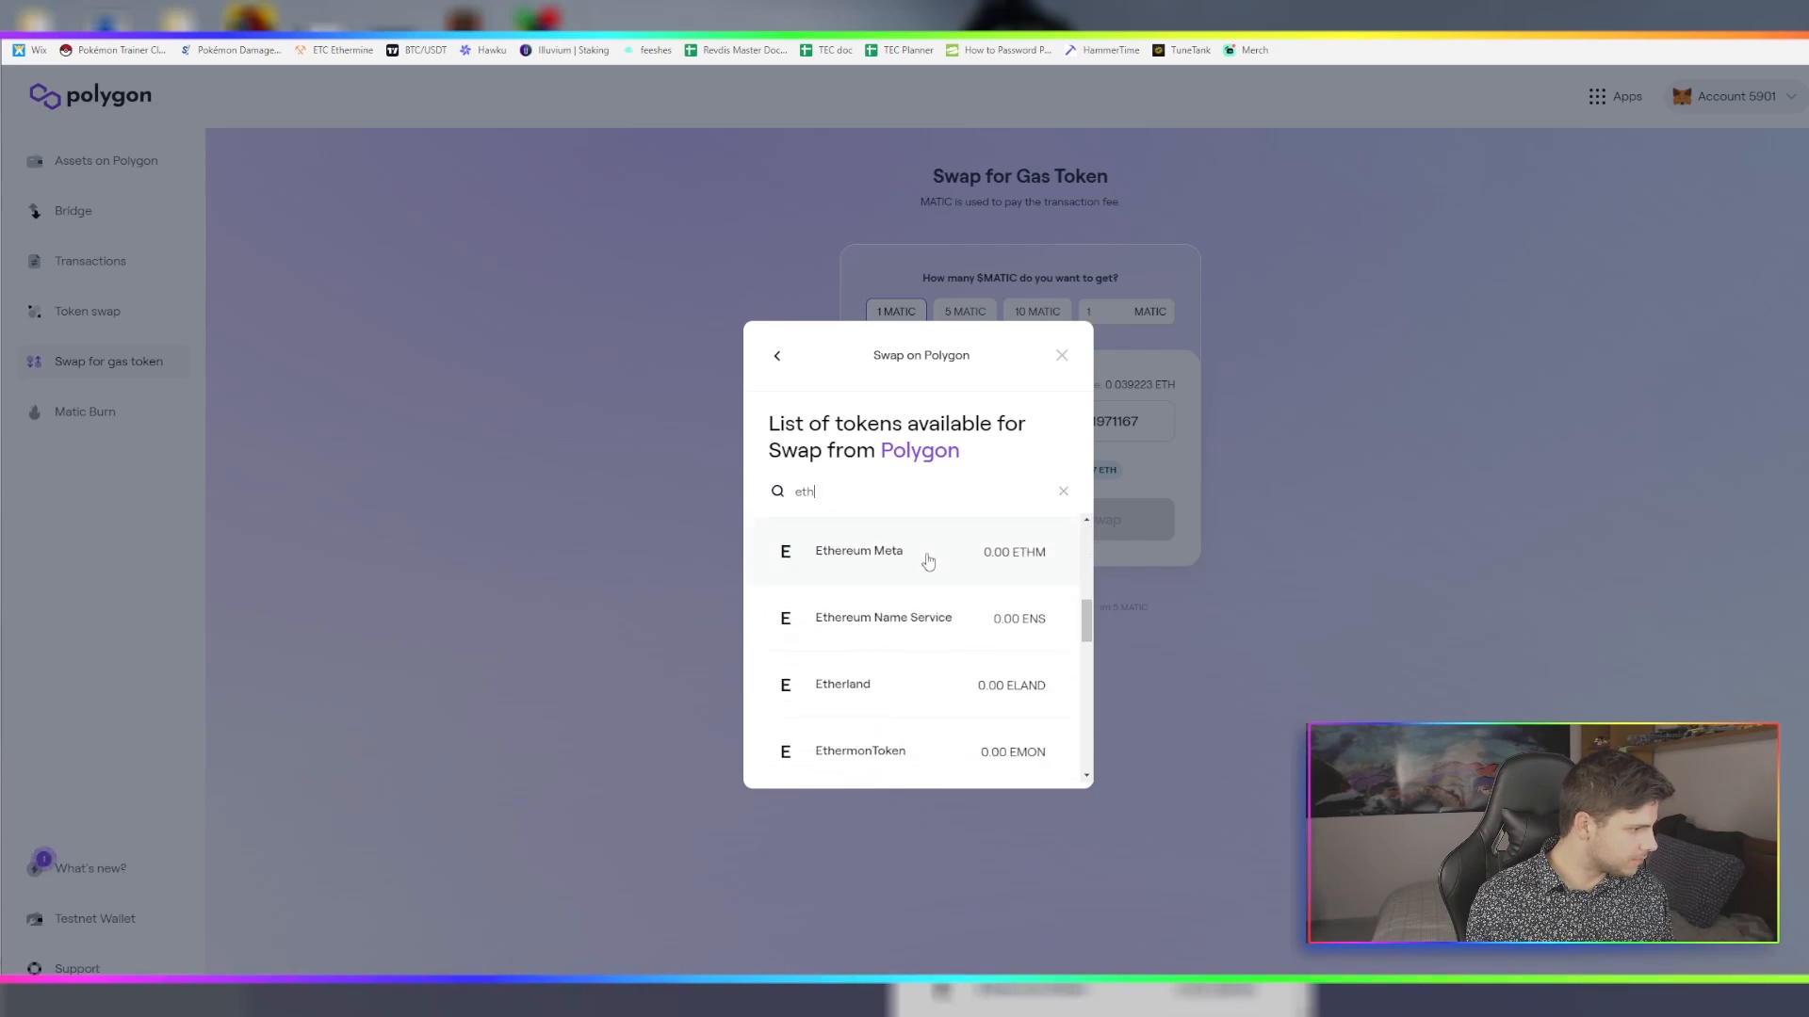
{"action": "scroll", "scroll_direction": "down", "scroll_amount": 3}
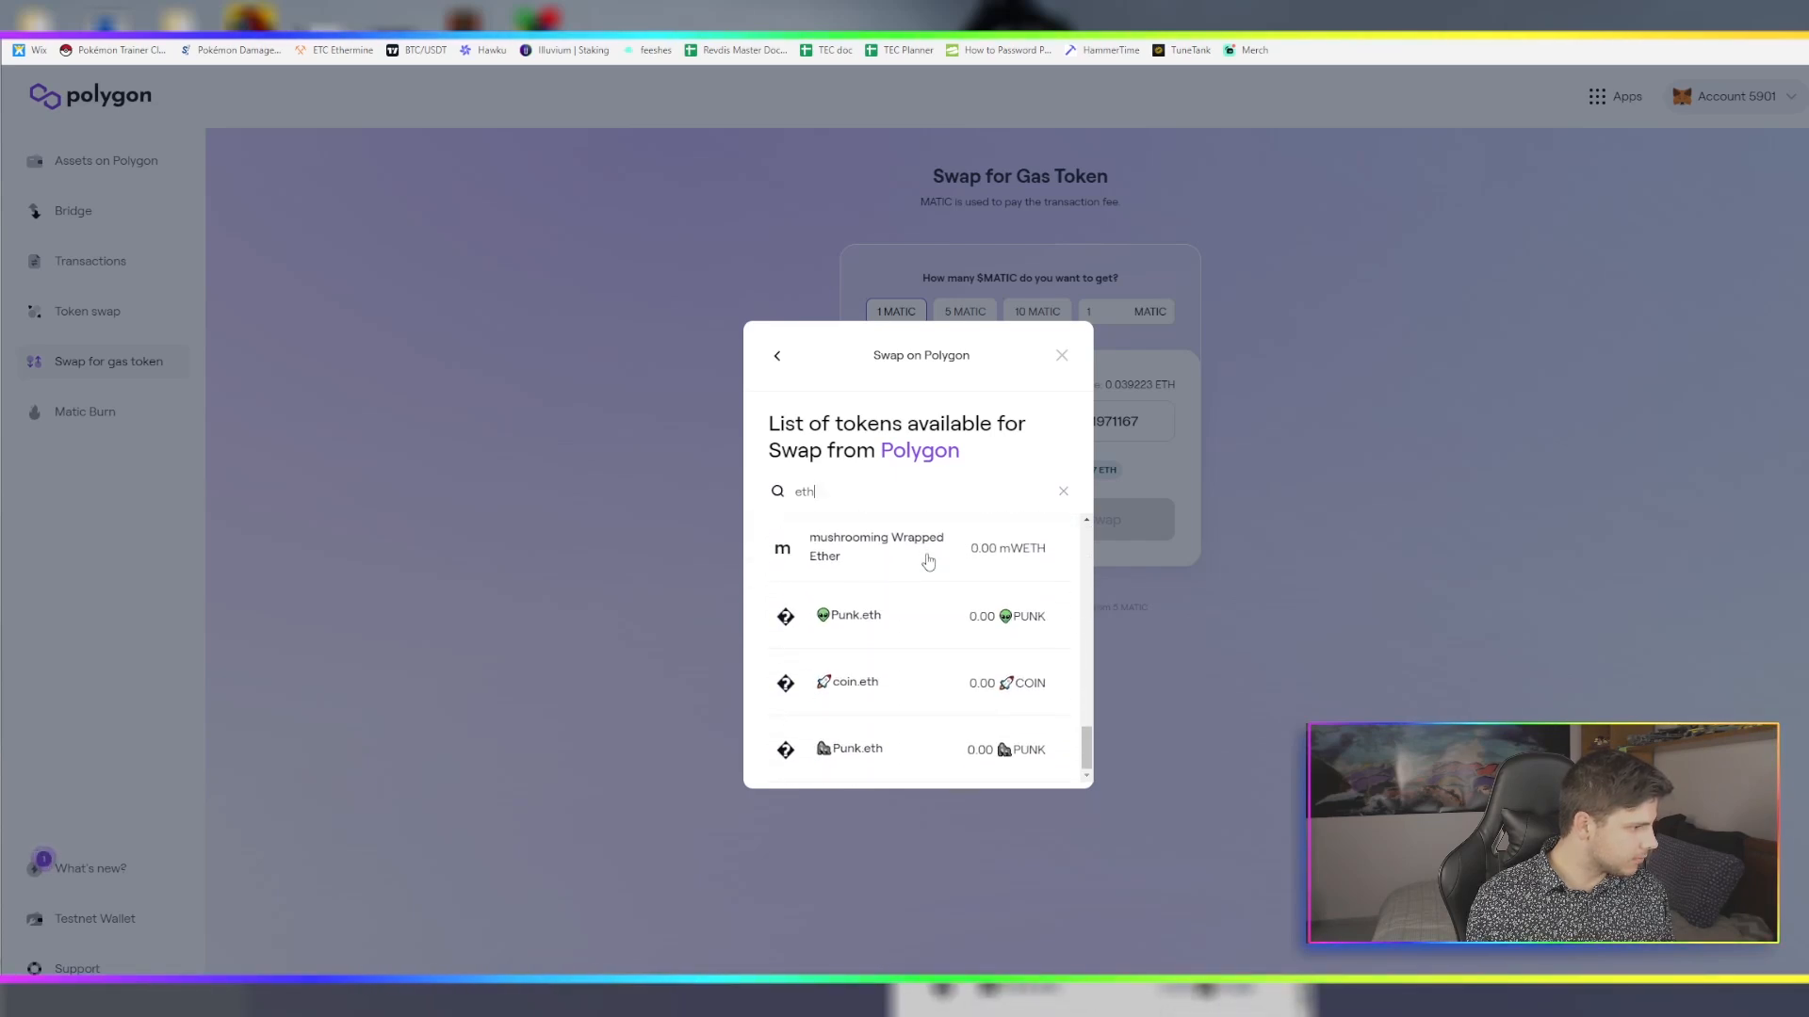
{"action": "left_click", "coordinate": [1060, 355]}
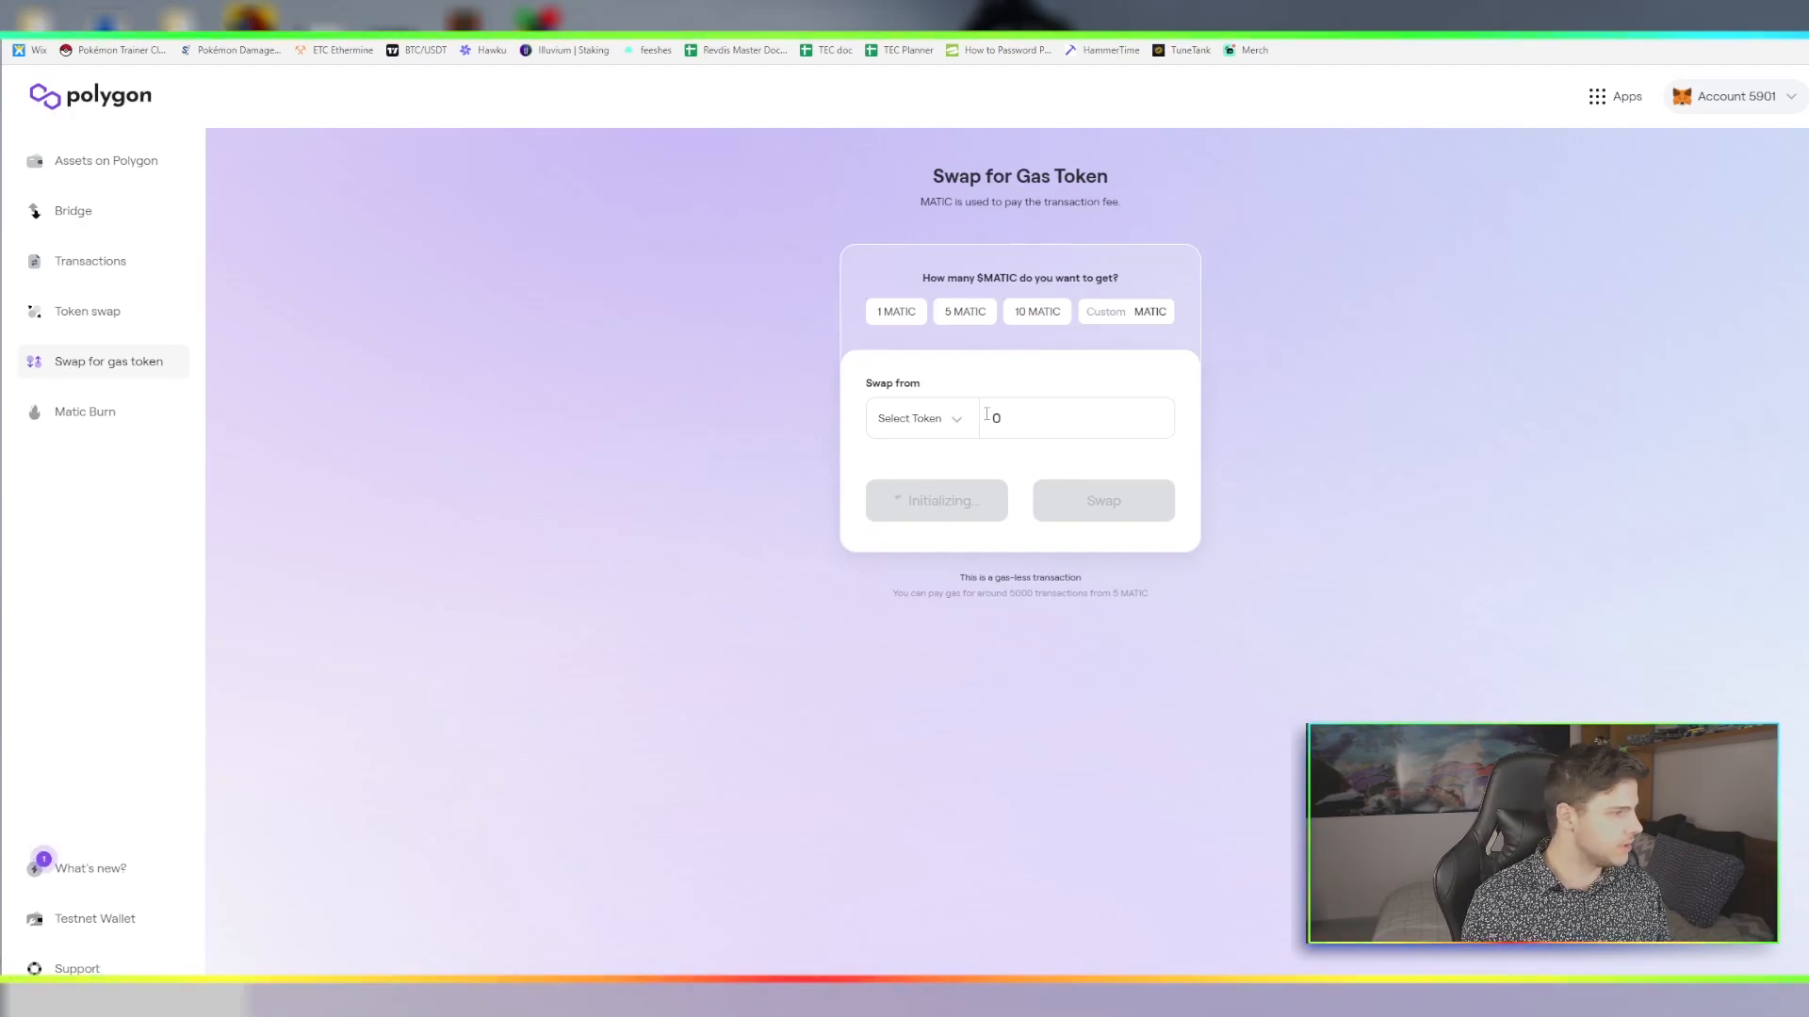
Choose Ether (PoS-WETH), with its 0.319223 balance, as the token to swap from
{"action": "left_click", "coordinate": [911, 417]}
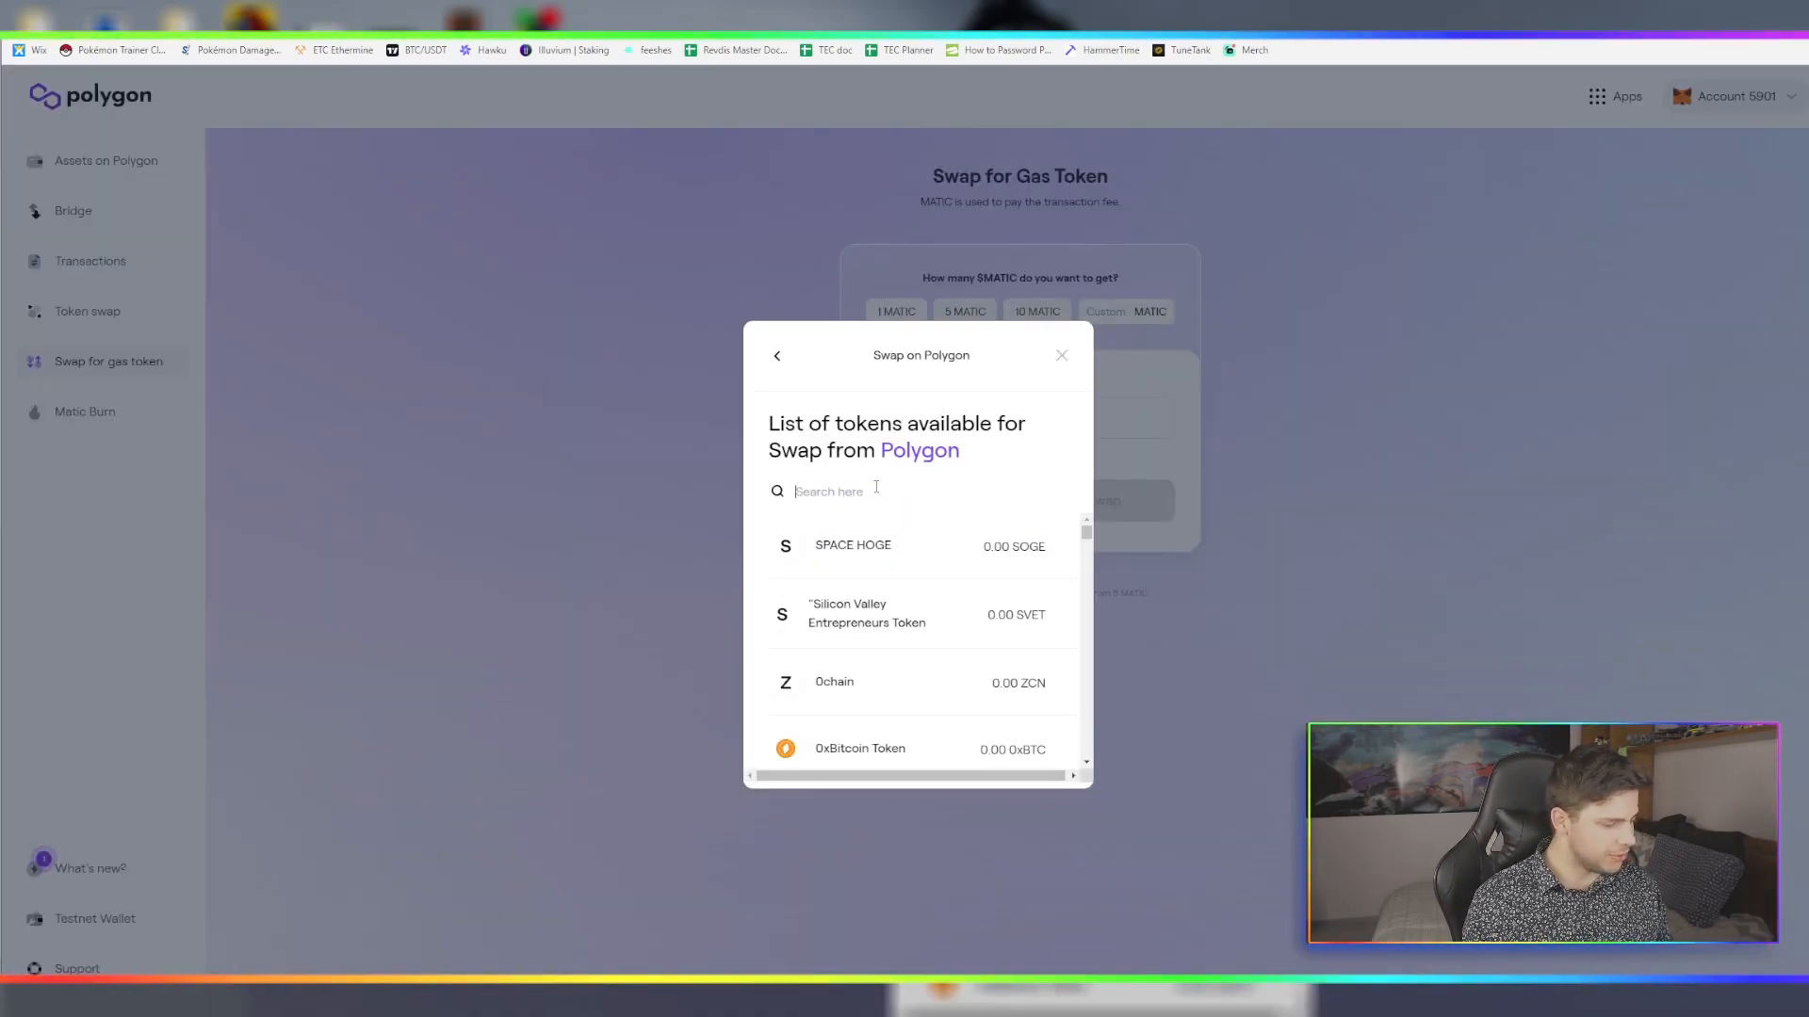
{"action": "type", "text": "eth"}
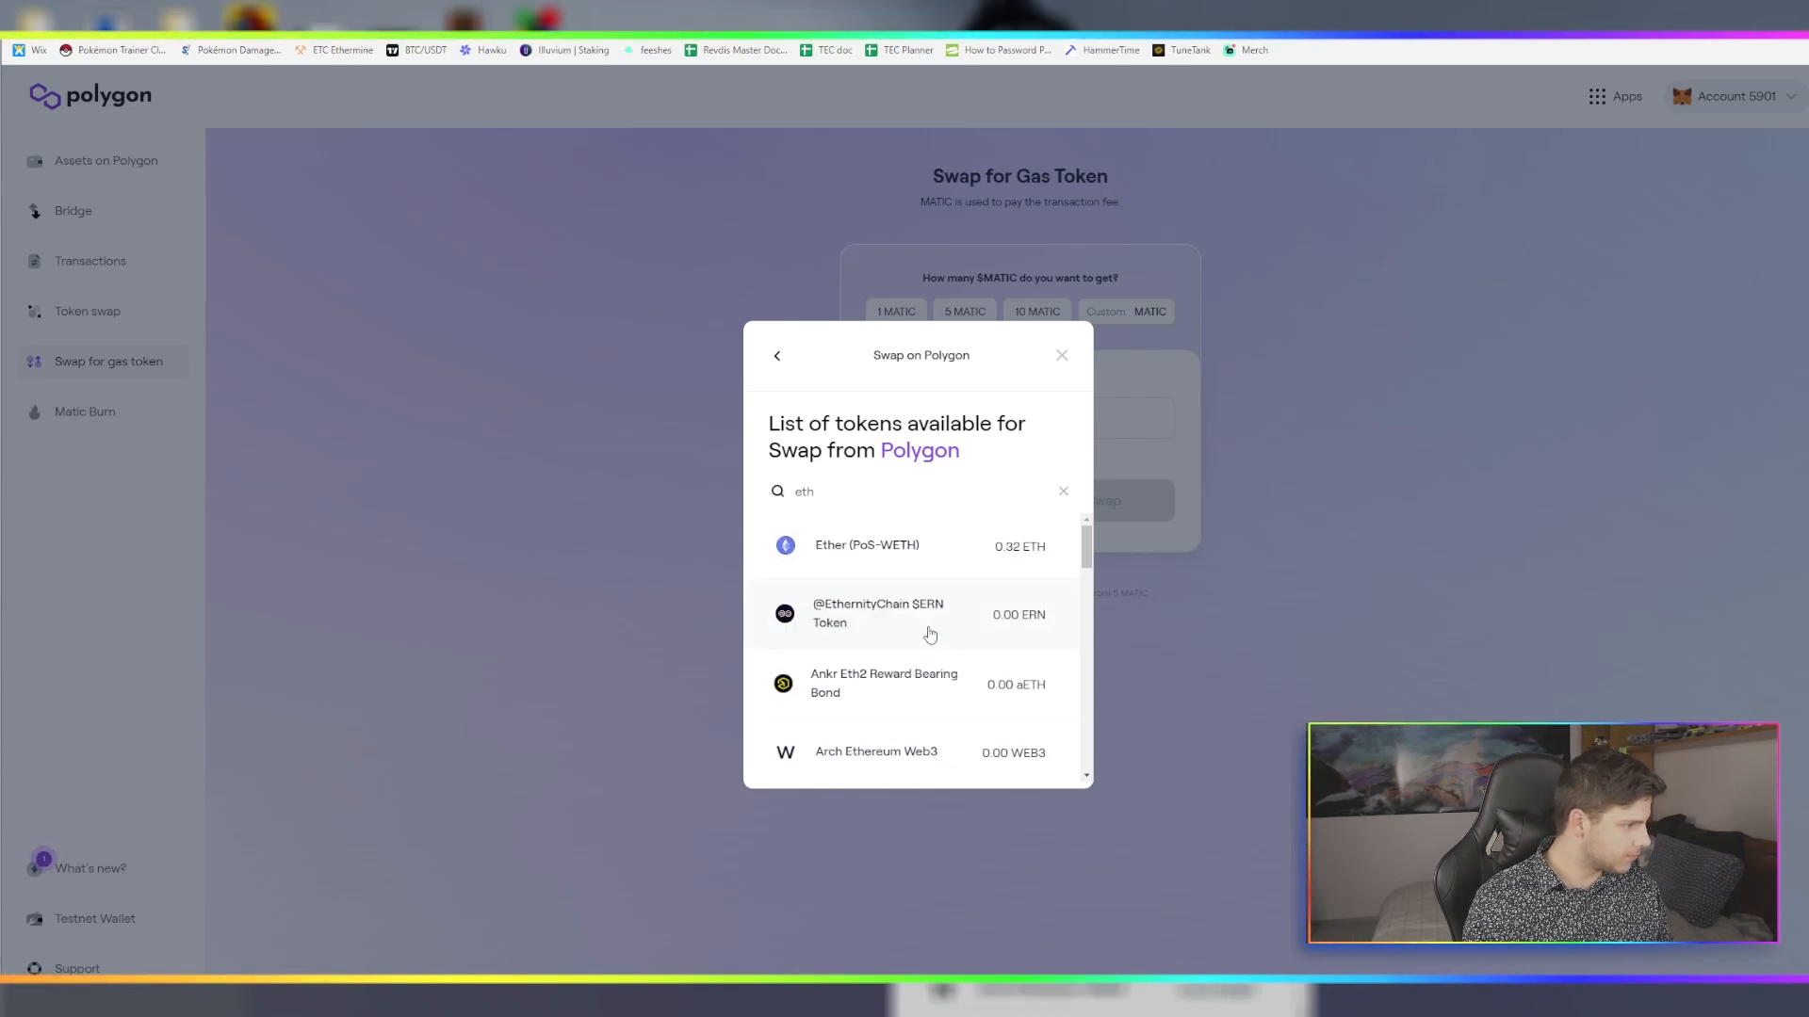
{"action": "left_click", "coordinate": [866, 545]}
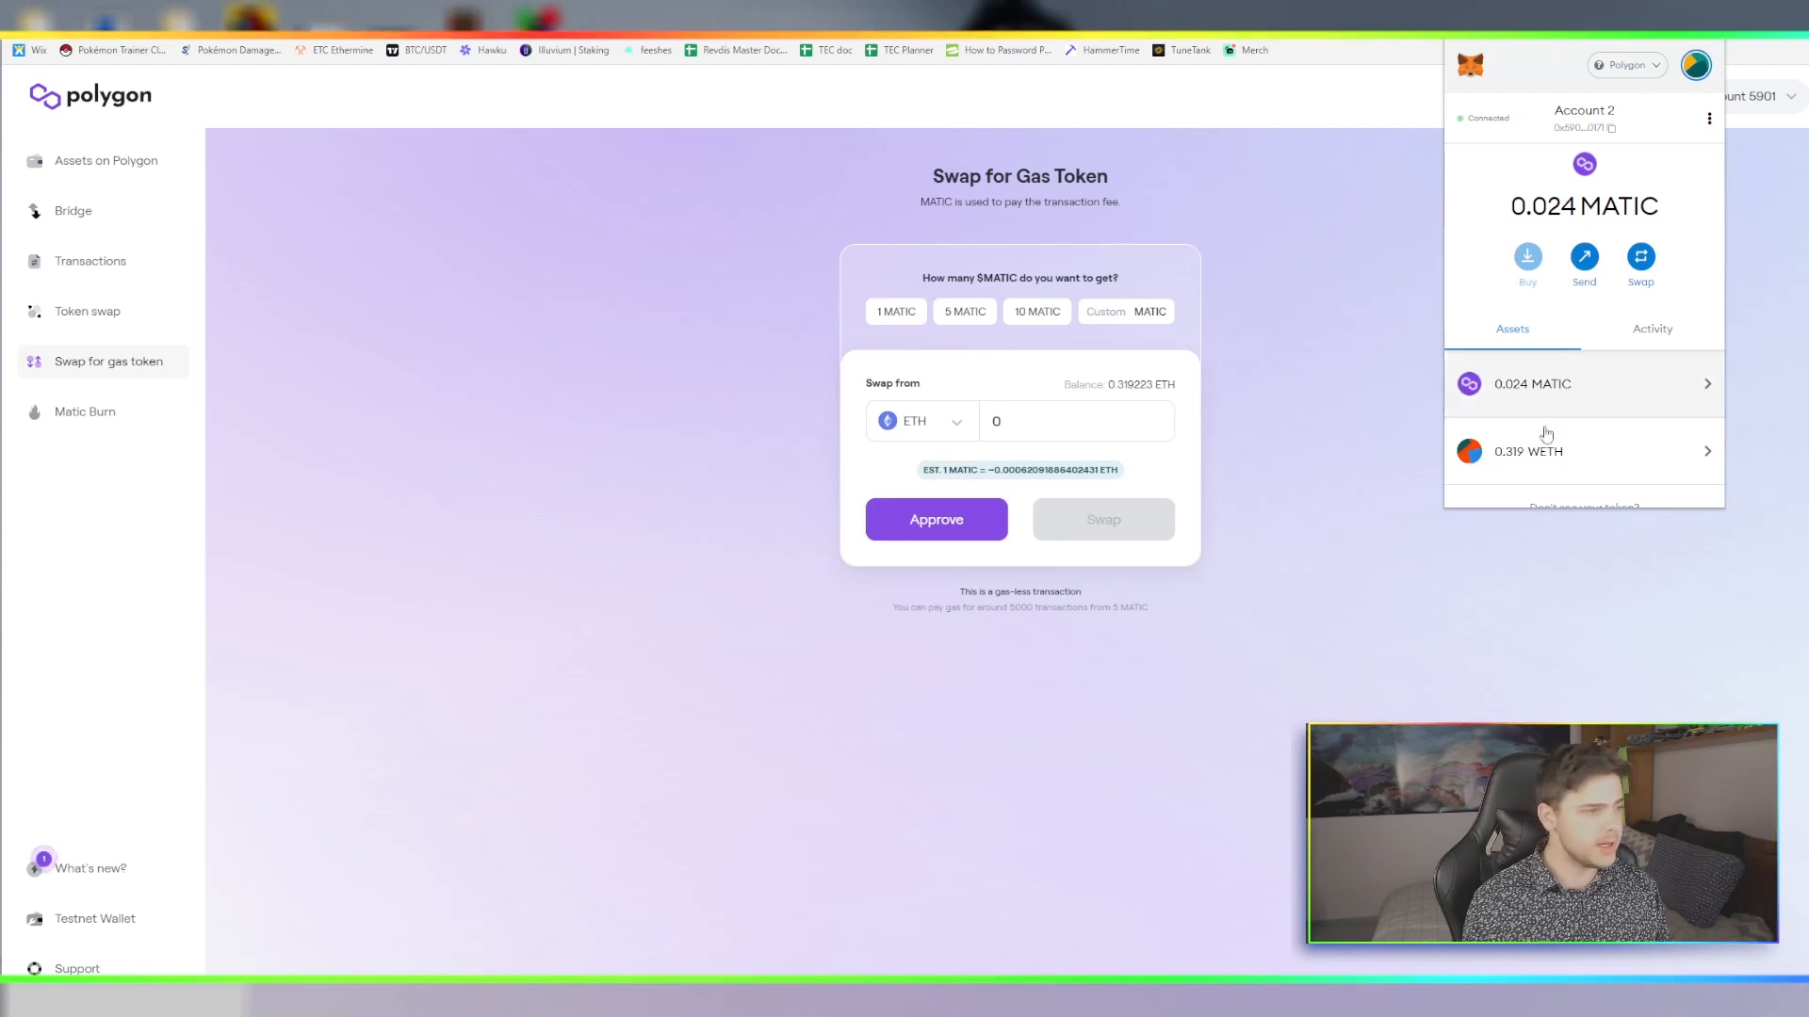
Switch over to the TradingView price chart
{"action": "scroll", "scroll_direction": "down", "scroll_amount": 3}
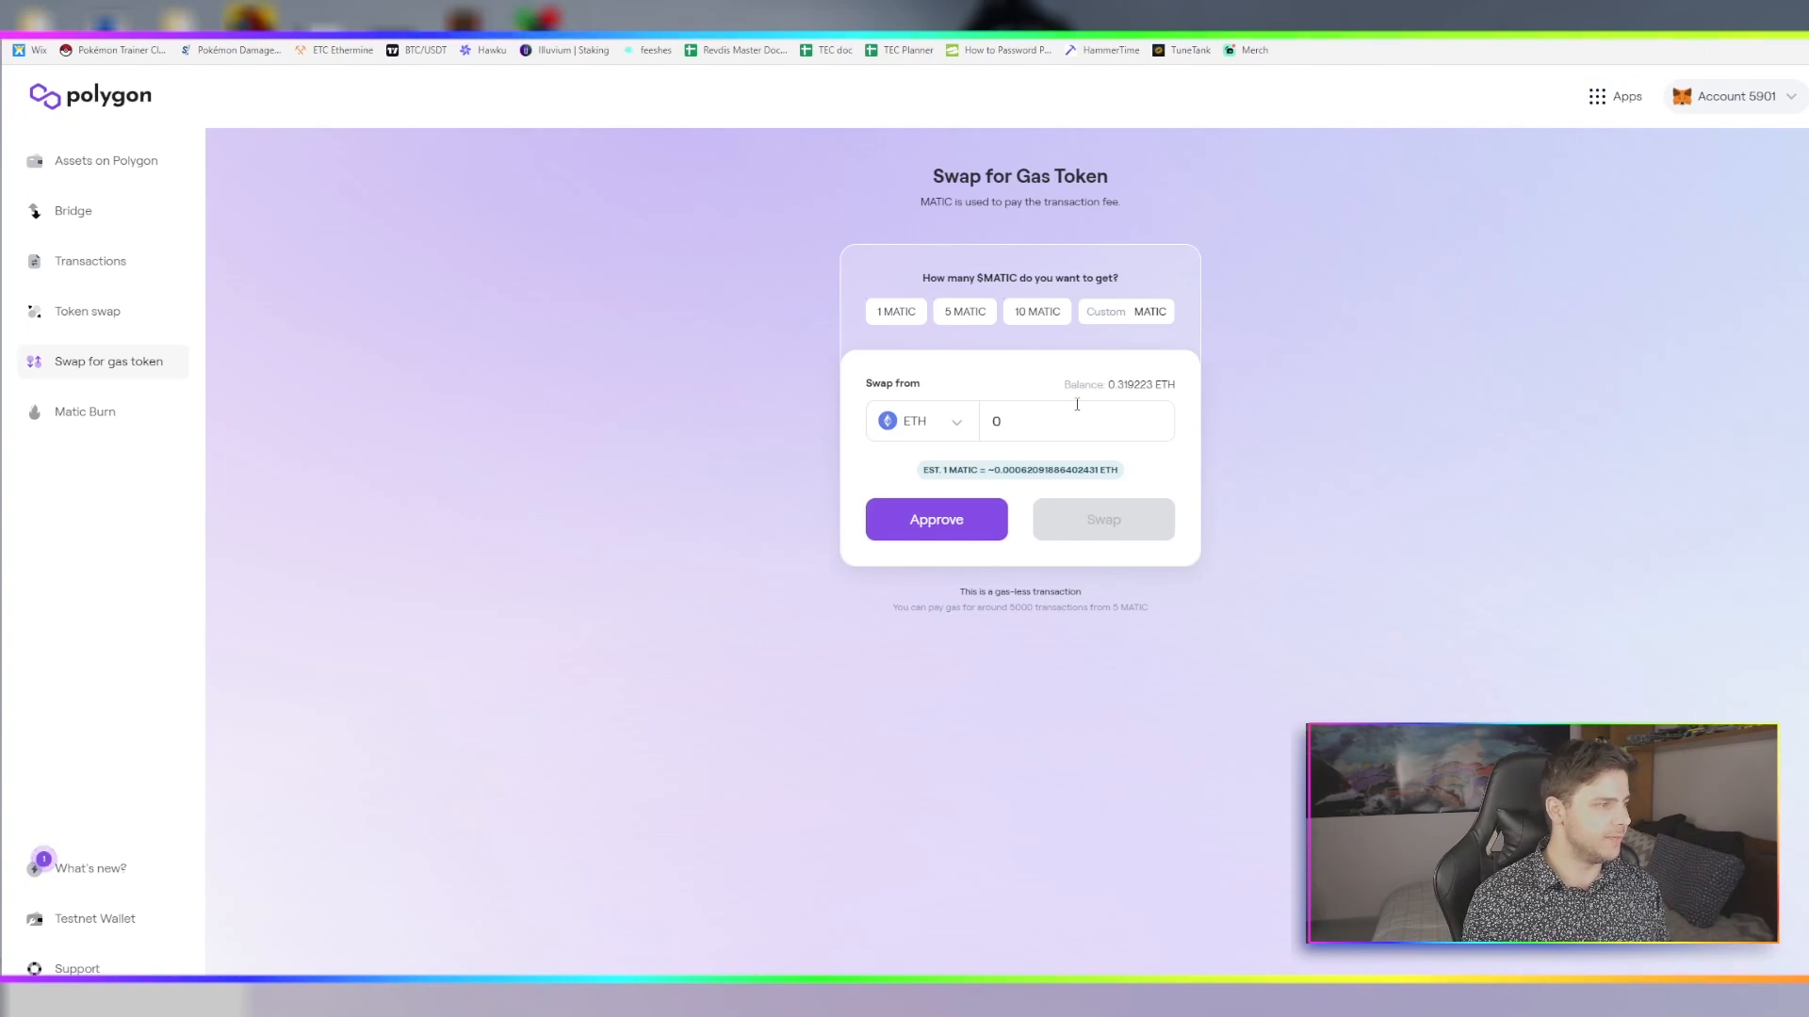
{"action": "left_click", "coordinate": [895, 312]}
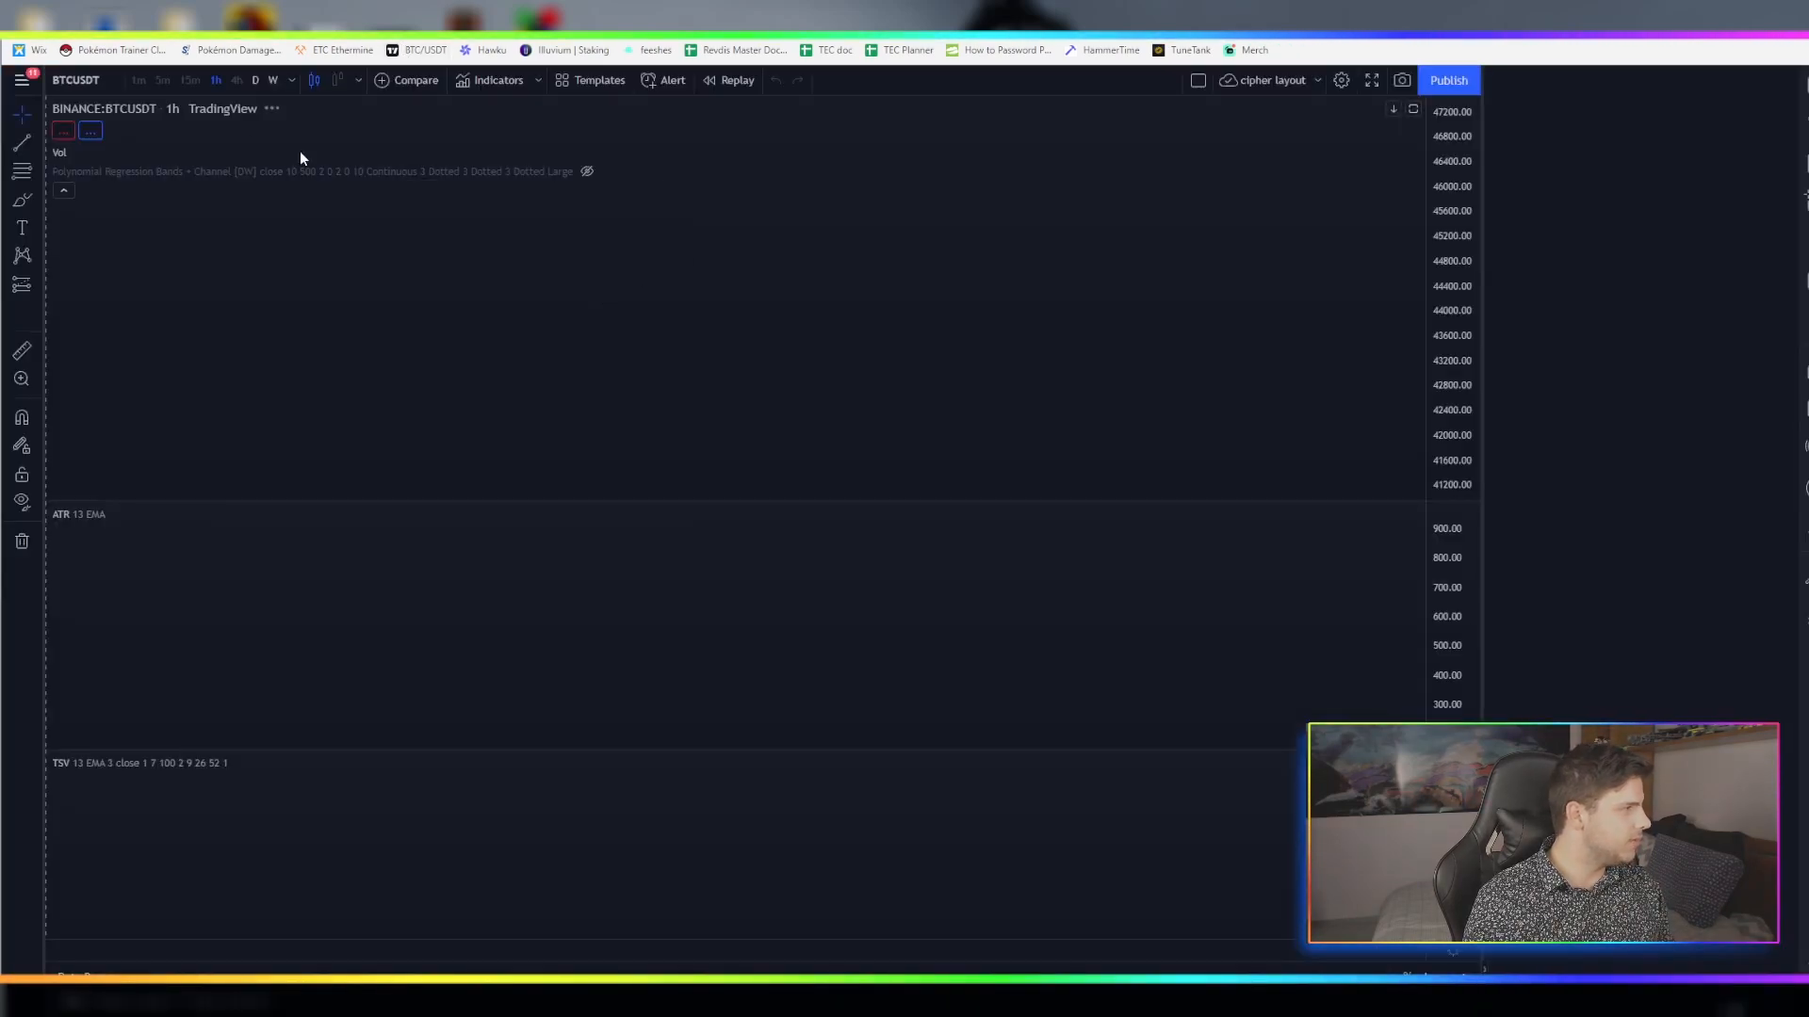
Look up MATICUSDT, trading around 1.949, then return to the Polygon Wallet gas swap
{"action": "type", "text": "M"}
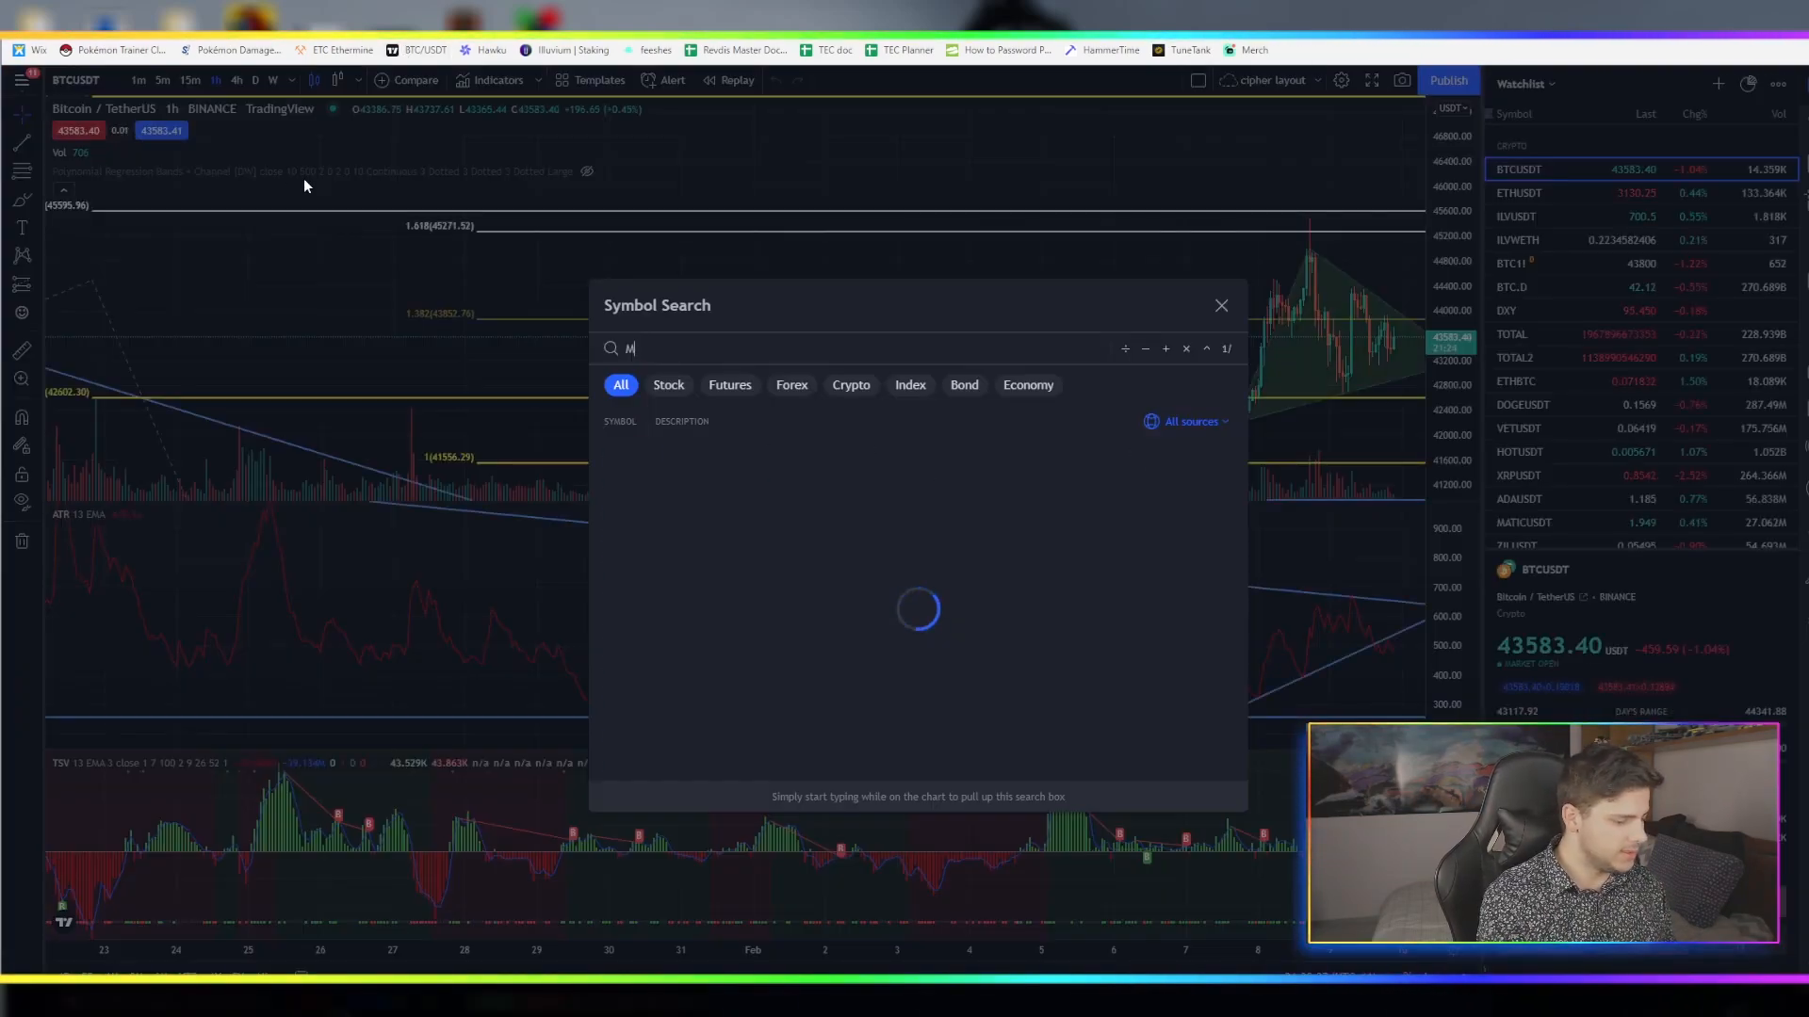
{"action": "type", "text": "ATIUC"}
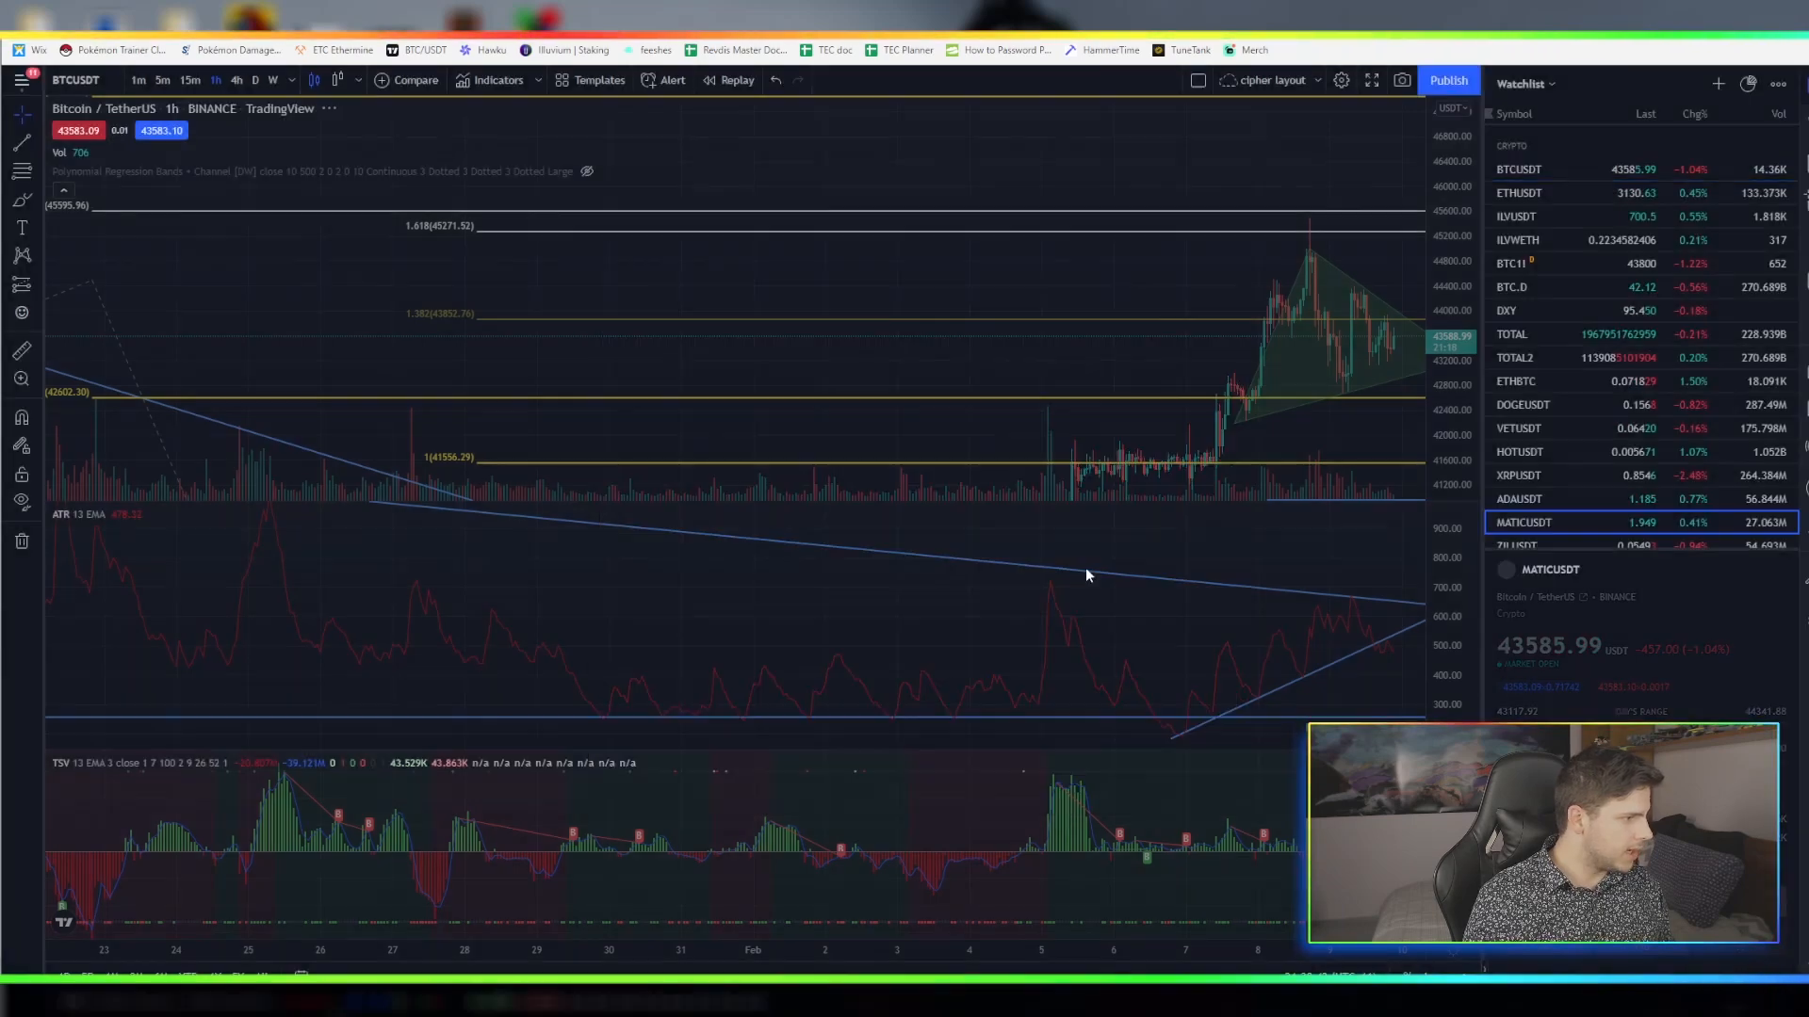
{"action": "left_click", "coordinate": [1523, 523]}
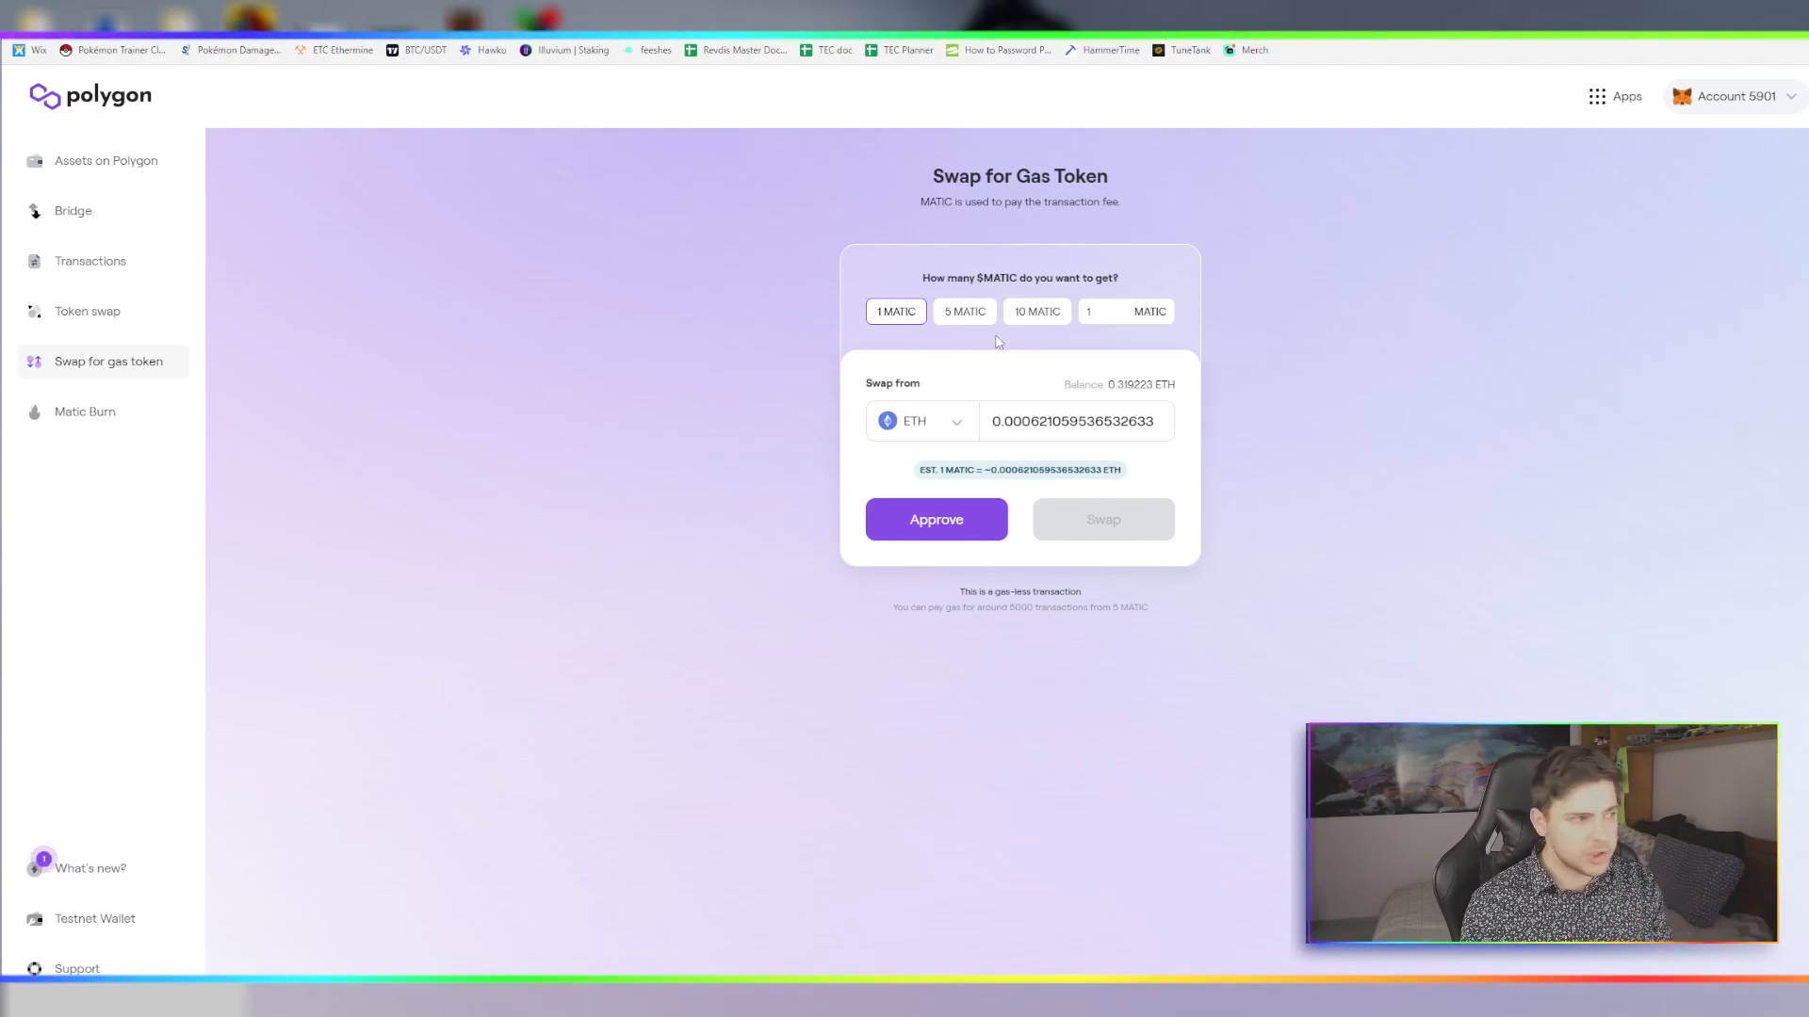
Approve and sign spending ETH for a 2 MATIC swap at about 0.00124 ETH
{"action": "type", "text": "4"}
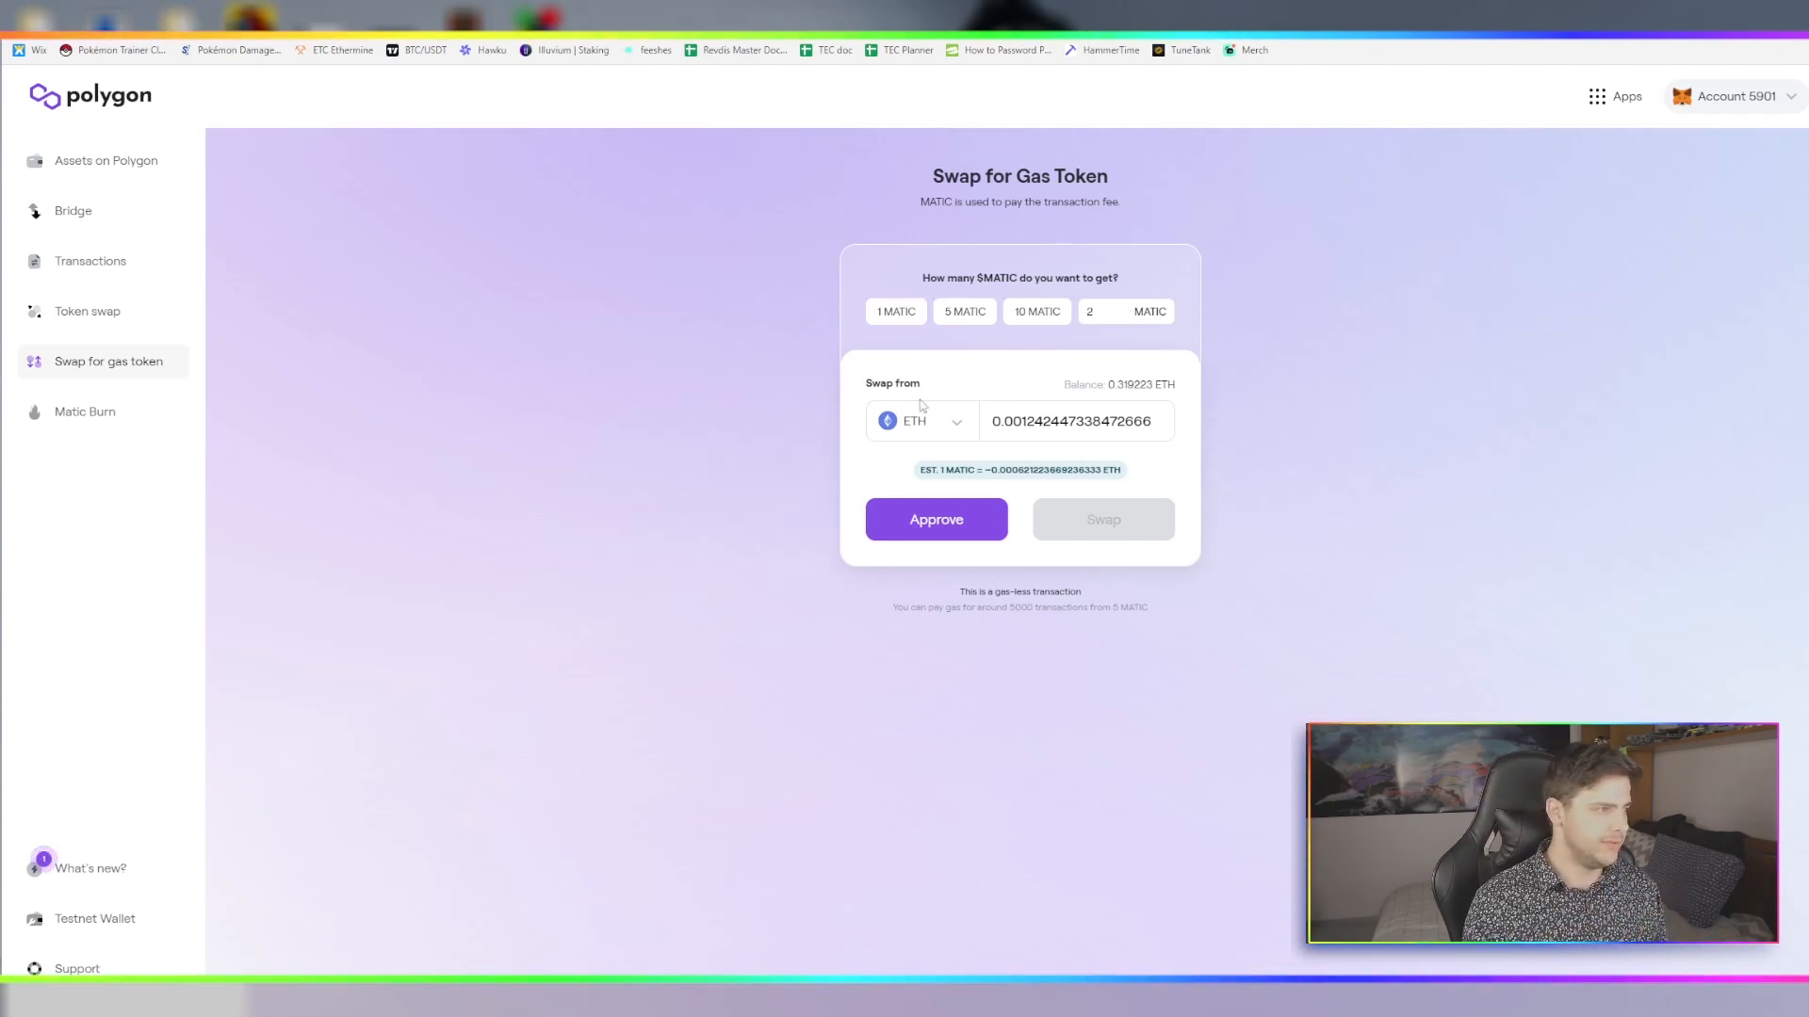
{"action": "left_click", "coordinate": [936, 519]}
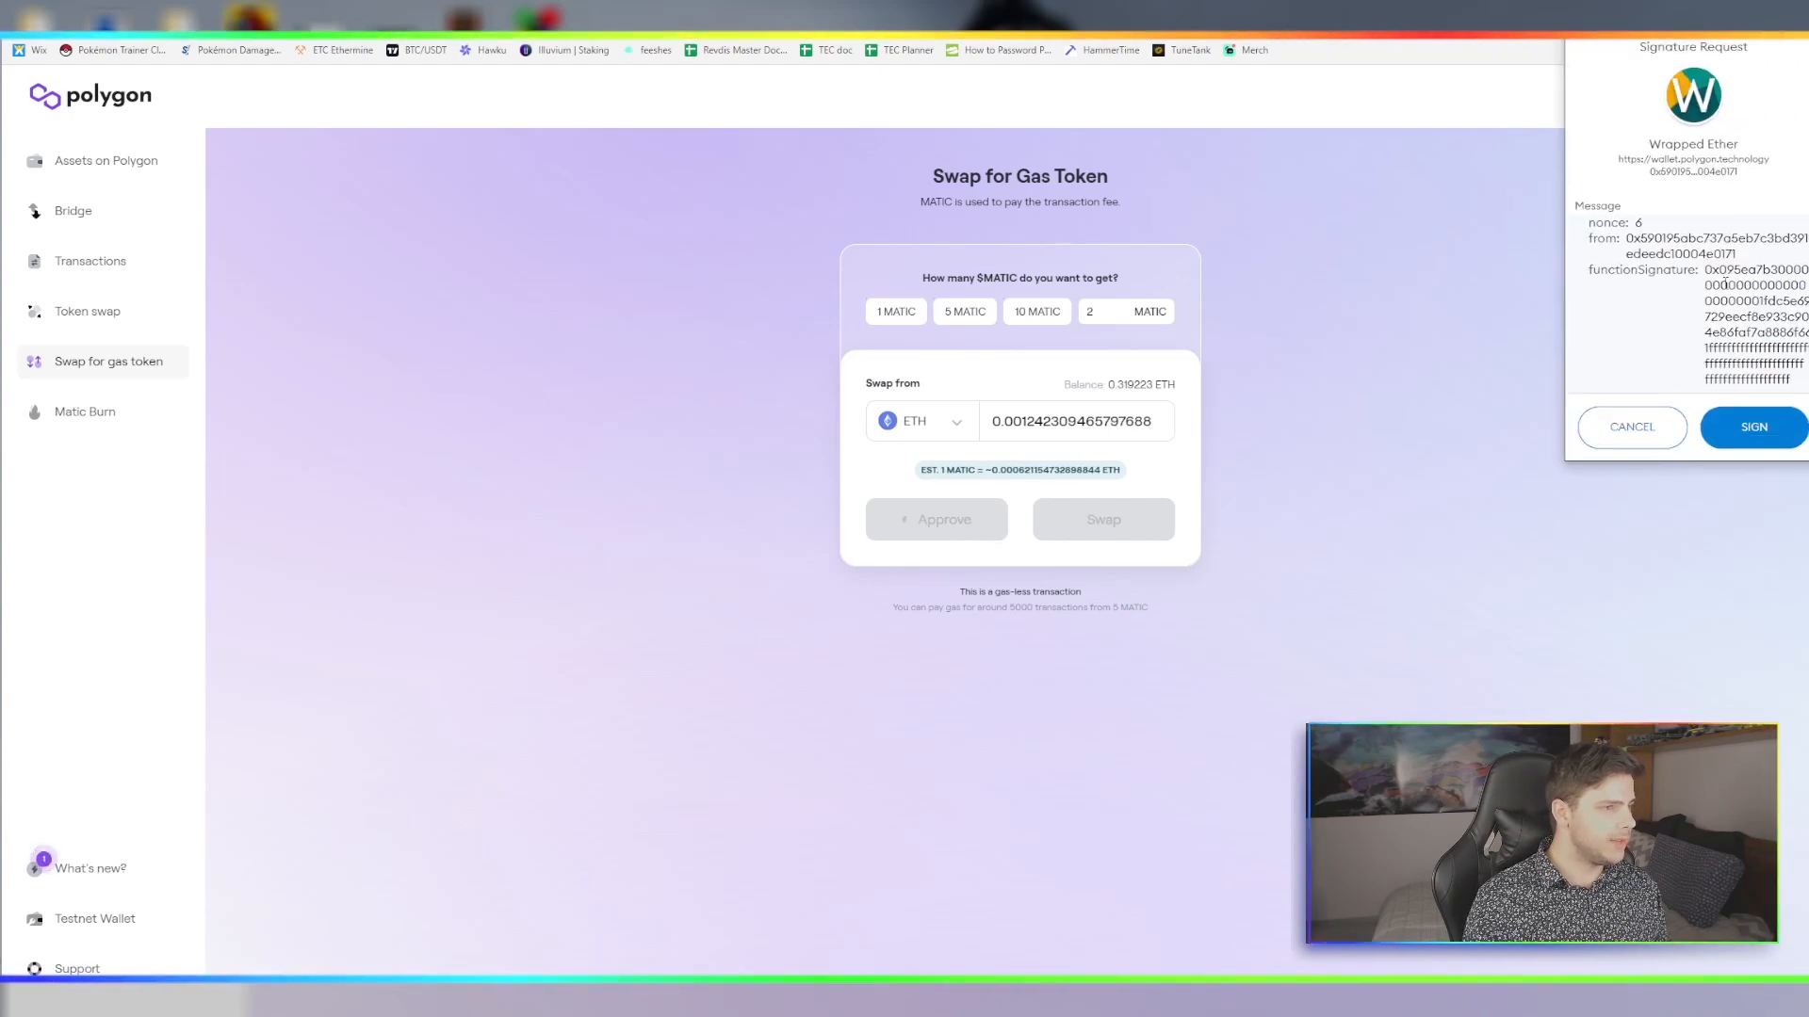
{"action": "left_click", "coordinate": [1752, 426]}
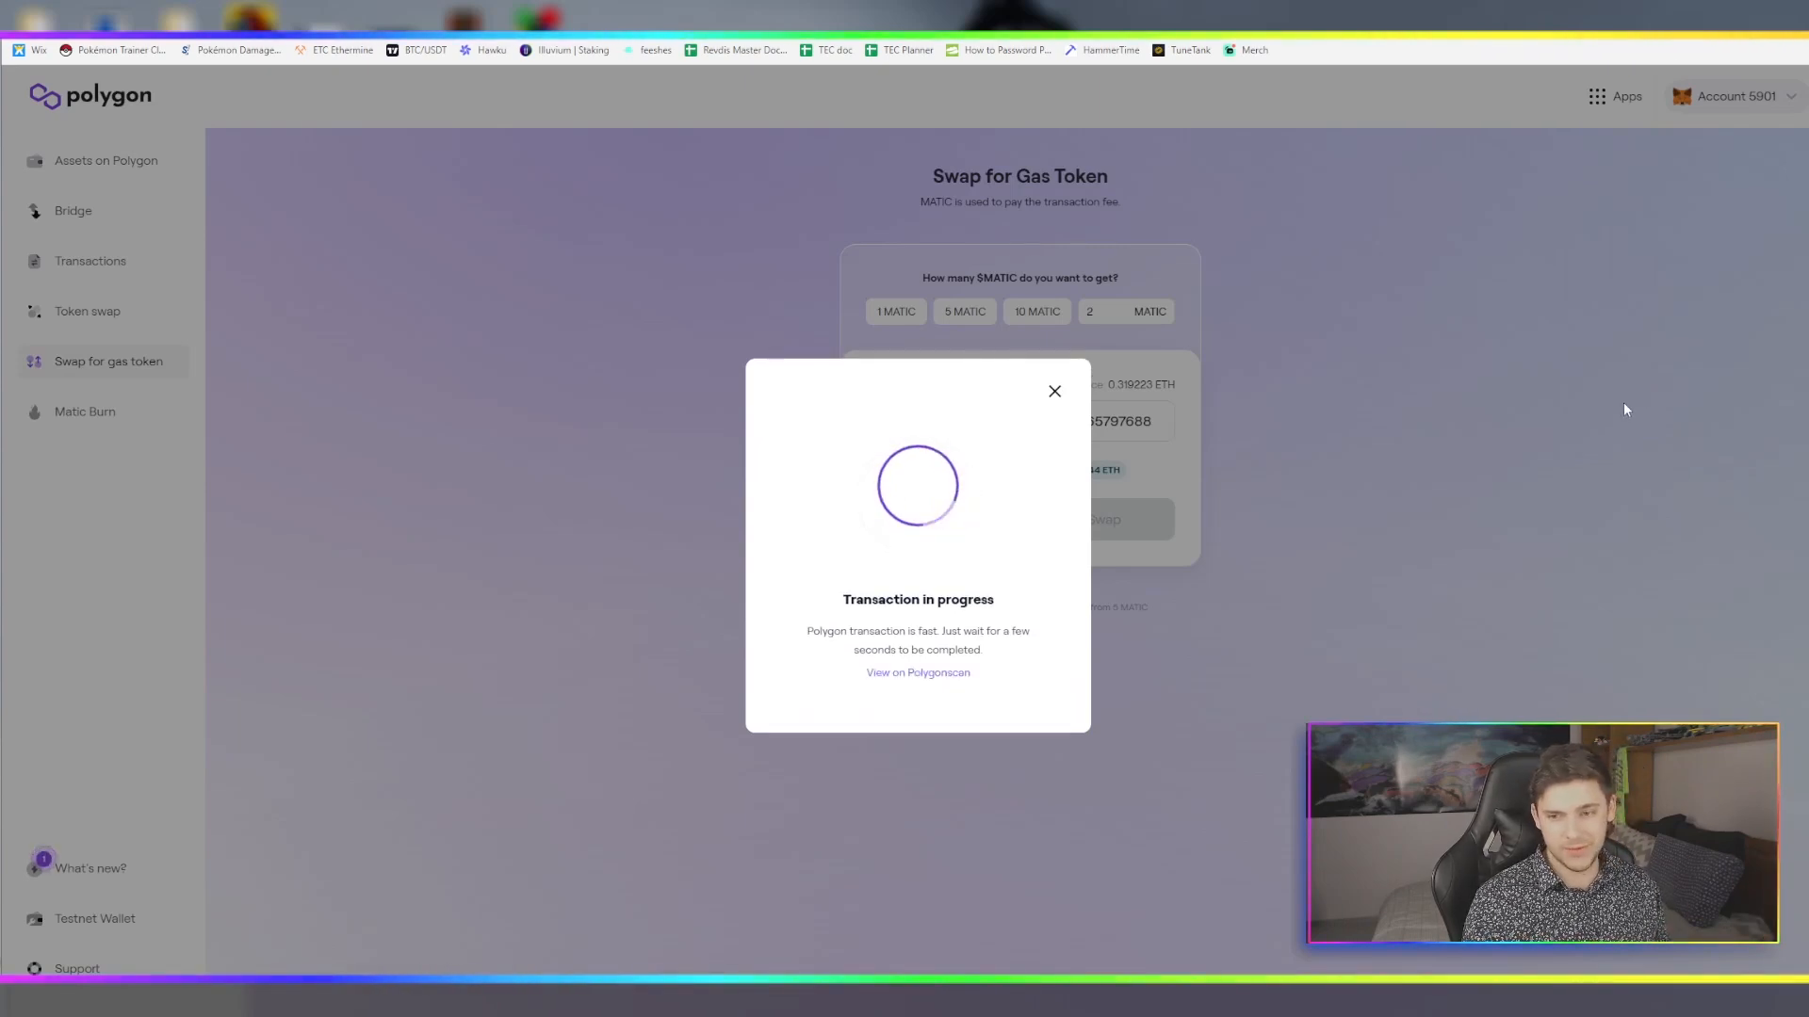
{"action": "mouse_move", "coordinate": [750, 574]}
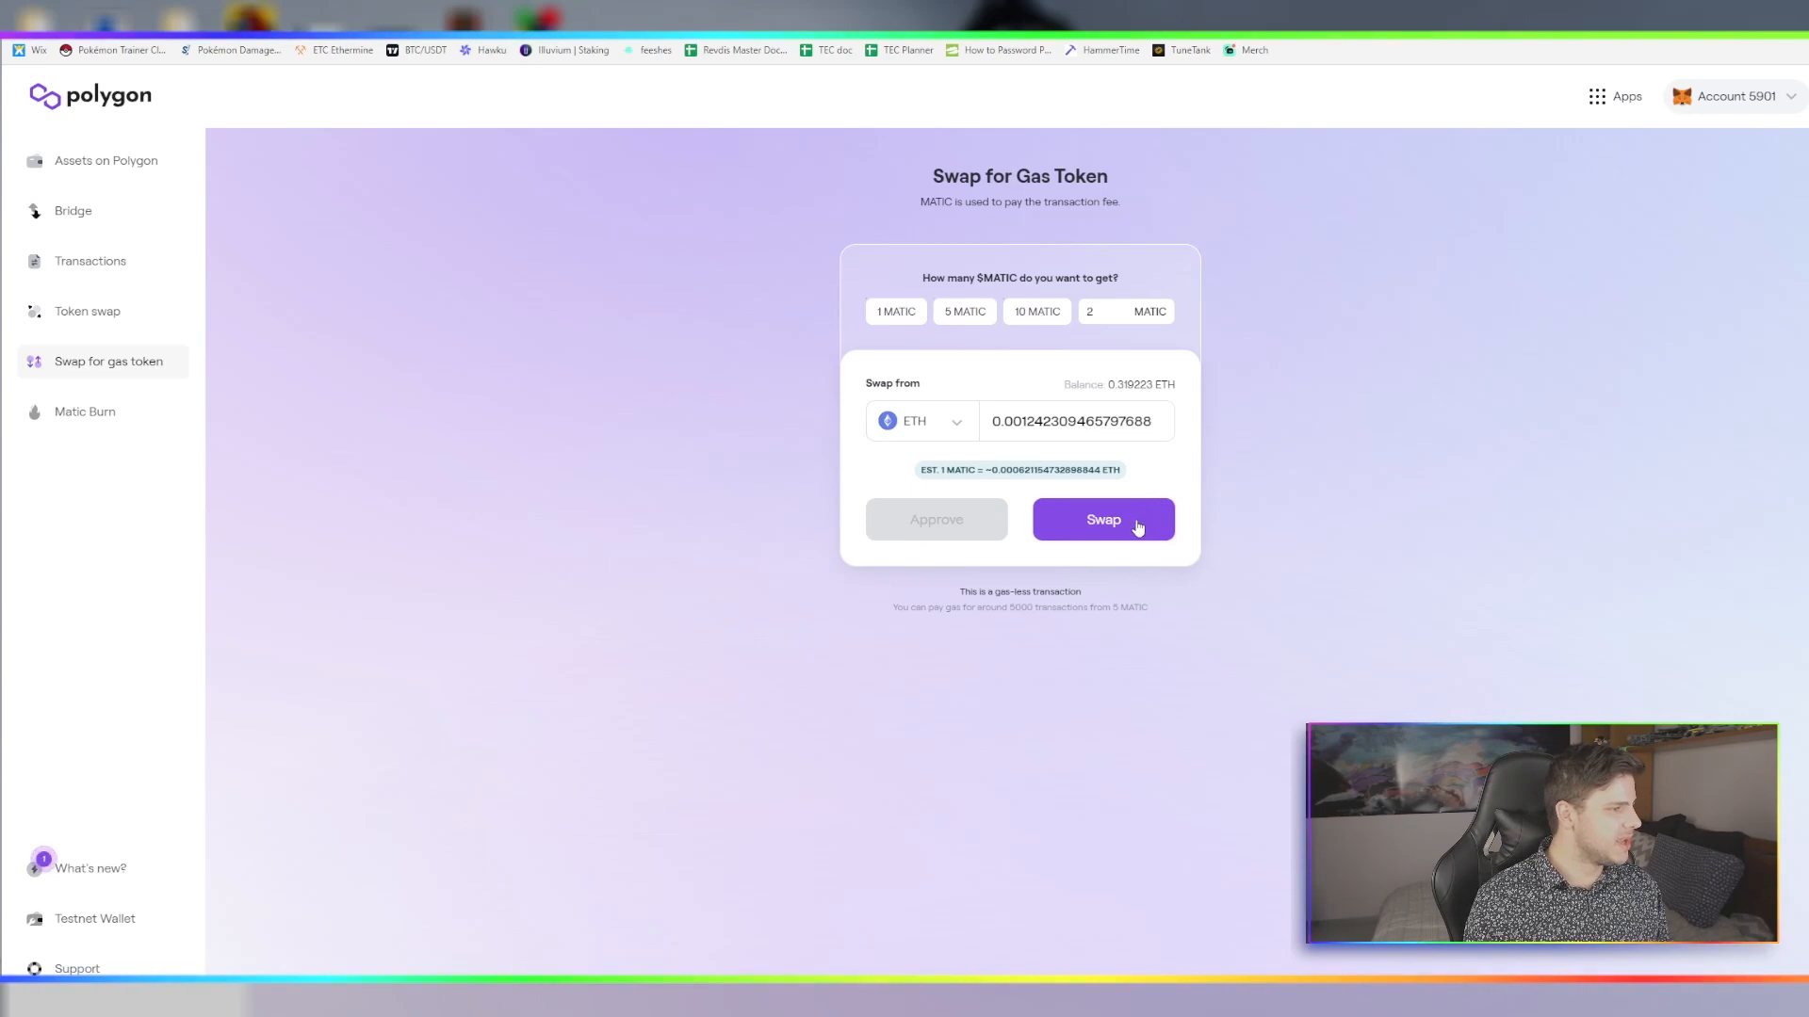
Sign the 2 MATIC swap, hit a server error, then re-approve and sign again
{"action": "left_click", "coordinate": [1102, 519]}
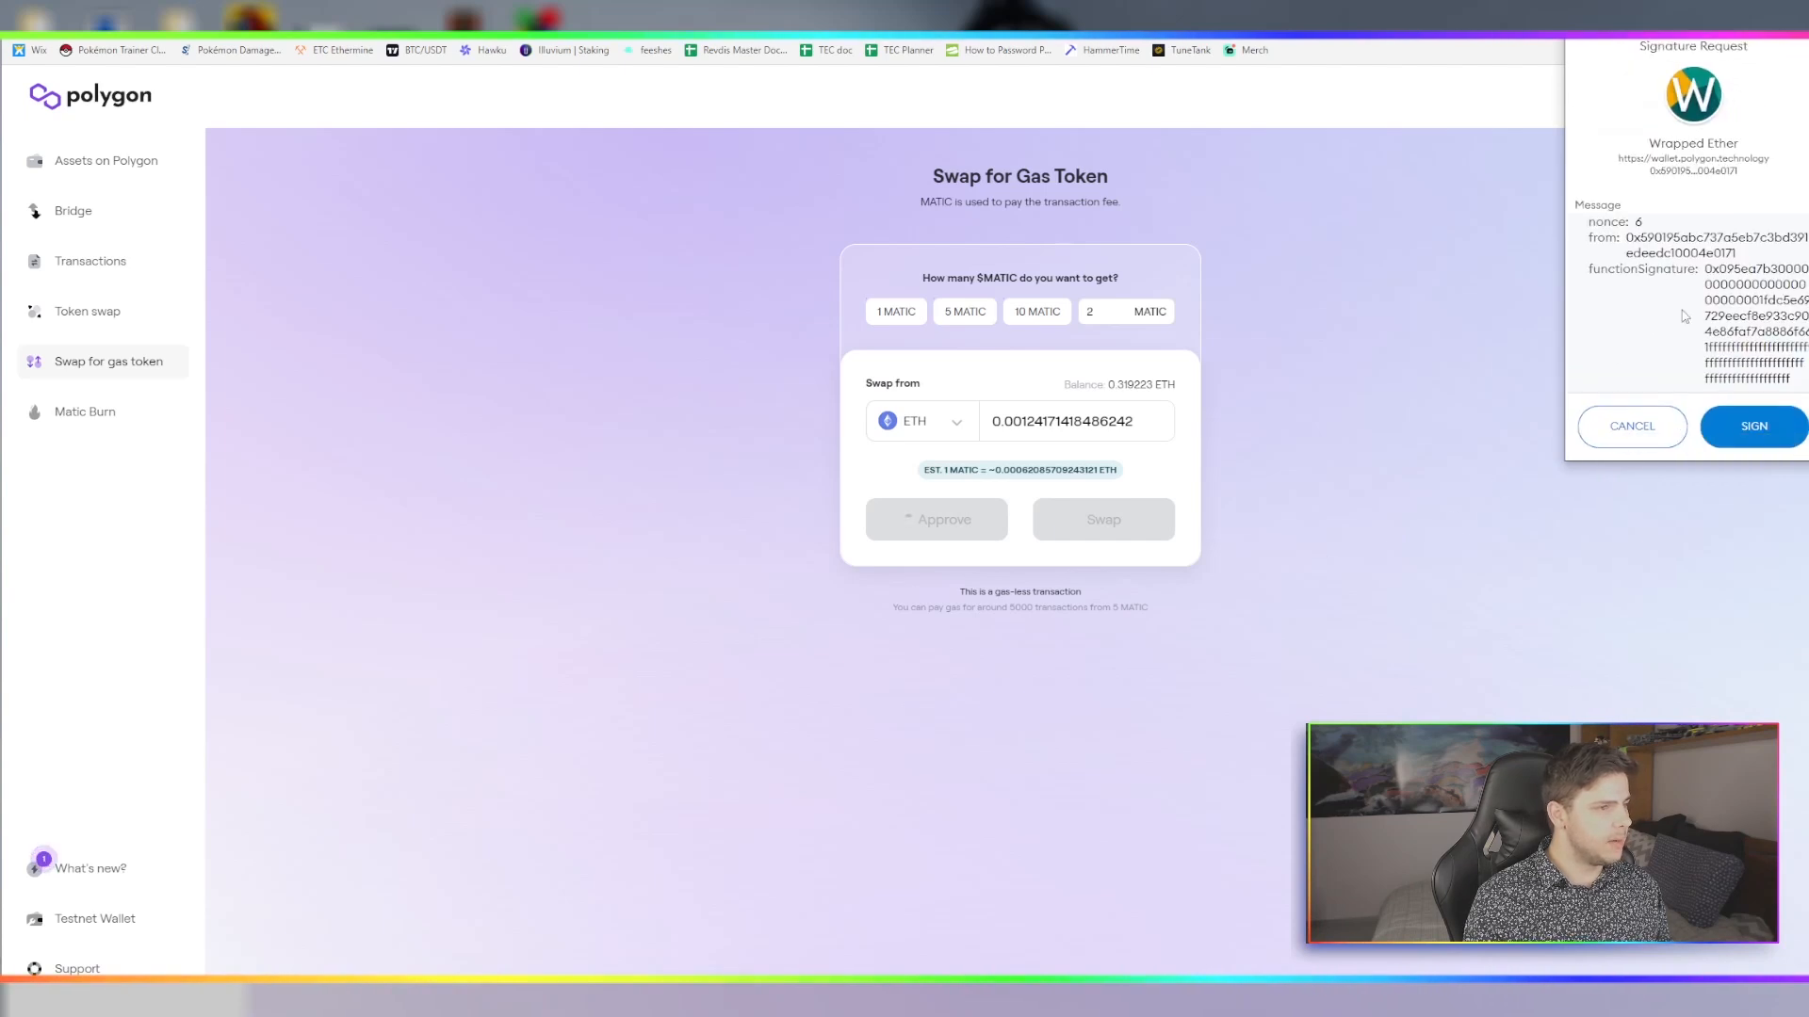
{"action": "left_click", "coordinate": [1752, 426]}
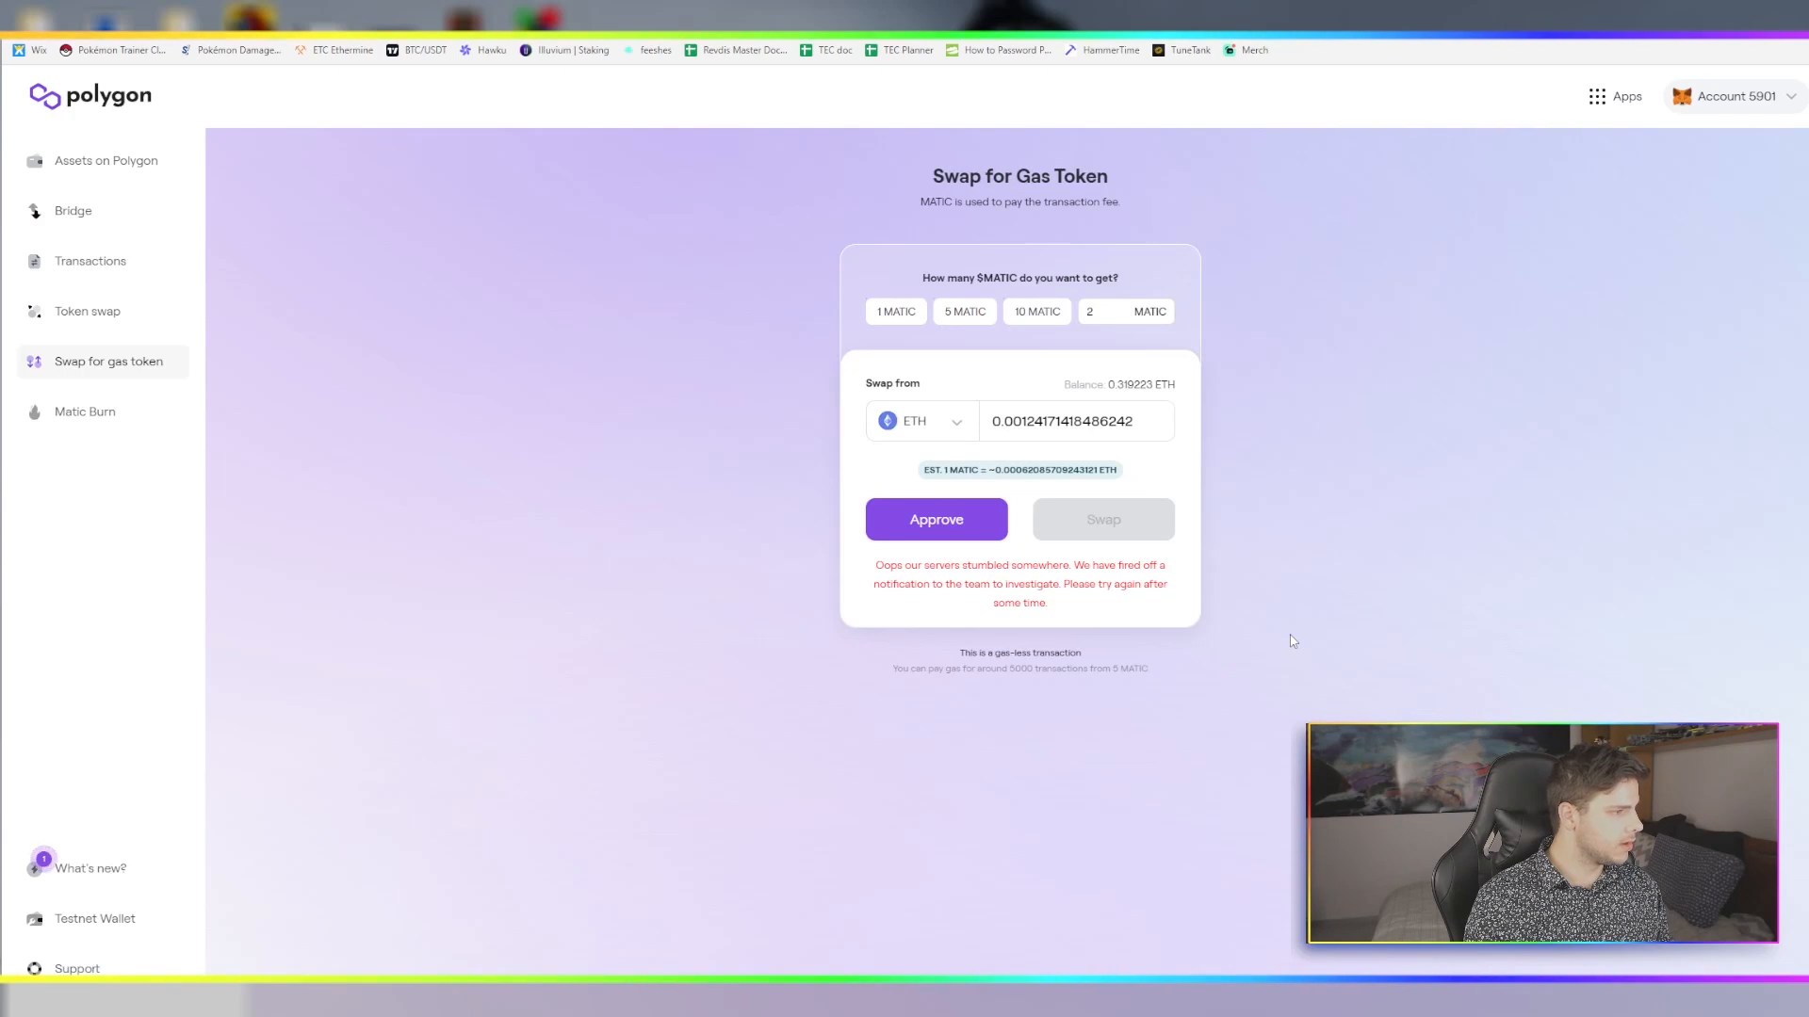
{"action": "mouse_move", "coordinate": [1098, 617]}
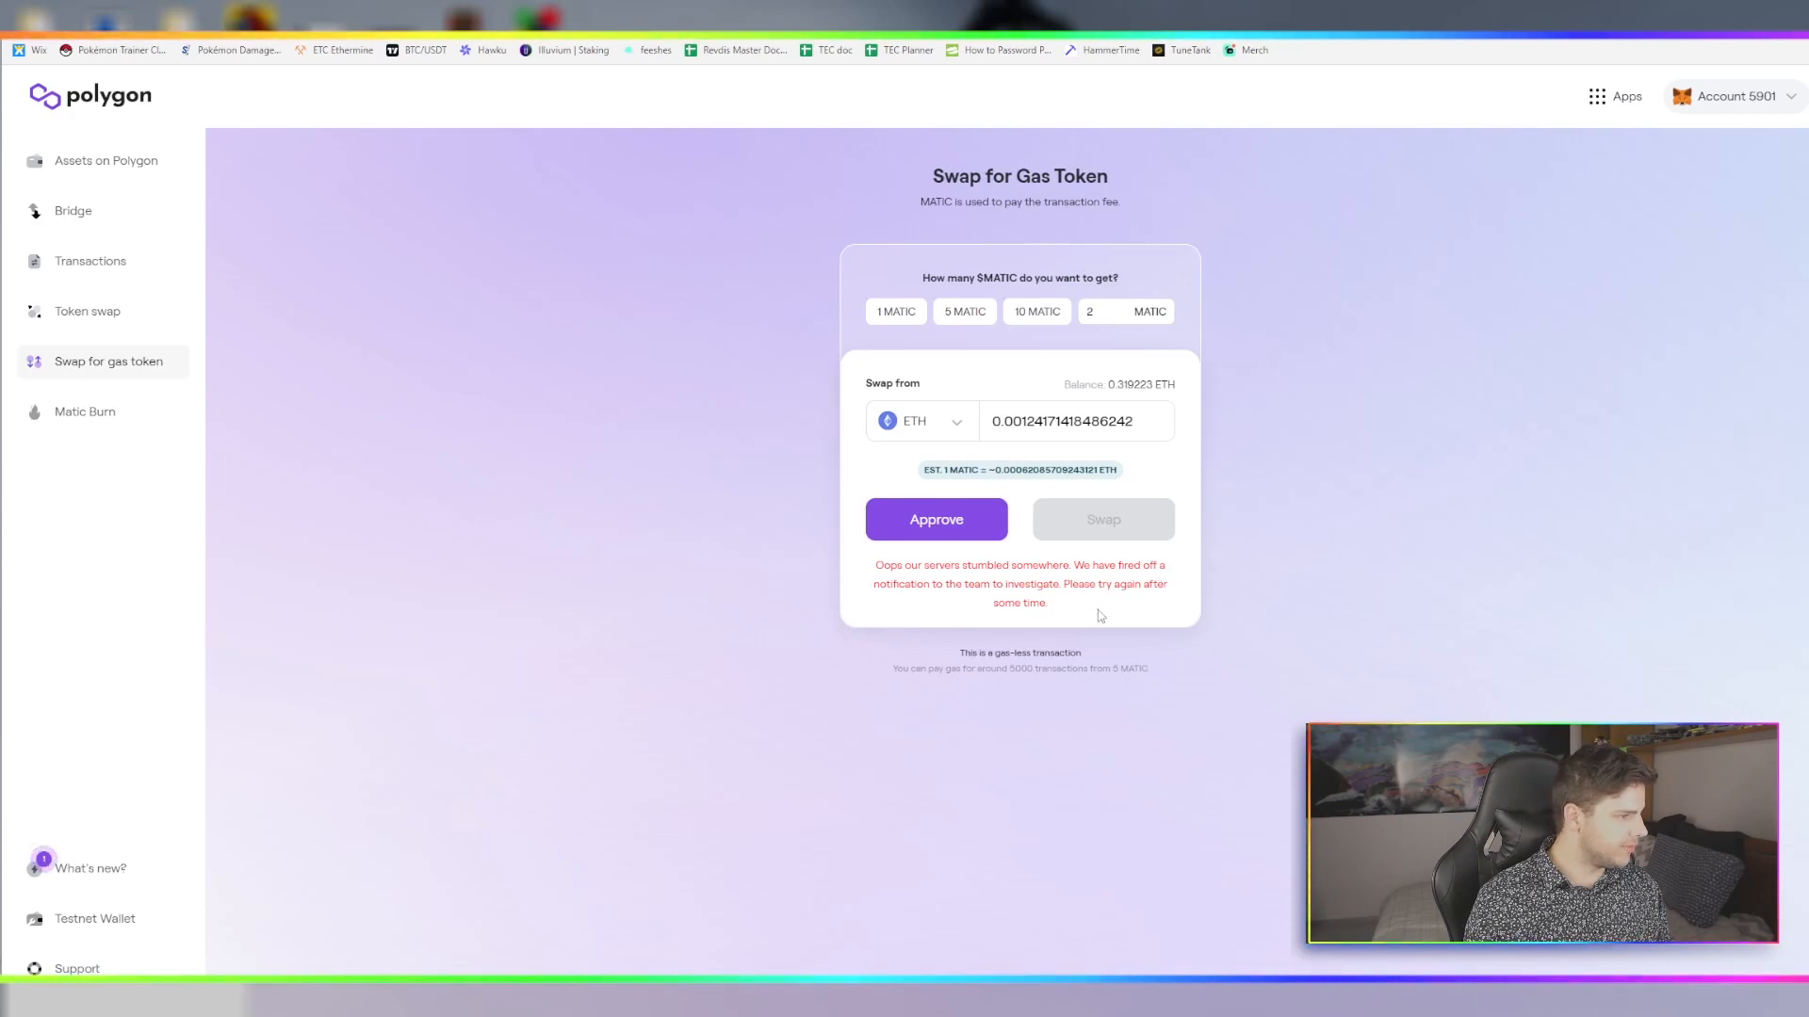
{"action": "mouse_move", "coordinate": [1105, 535]}
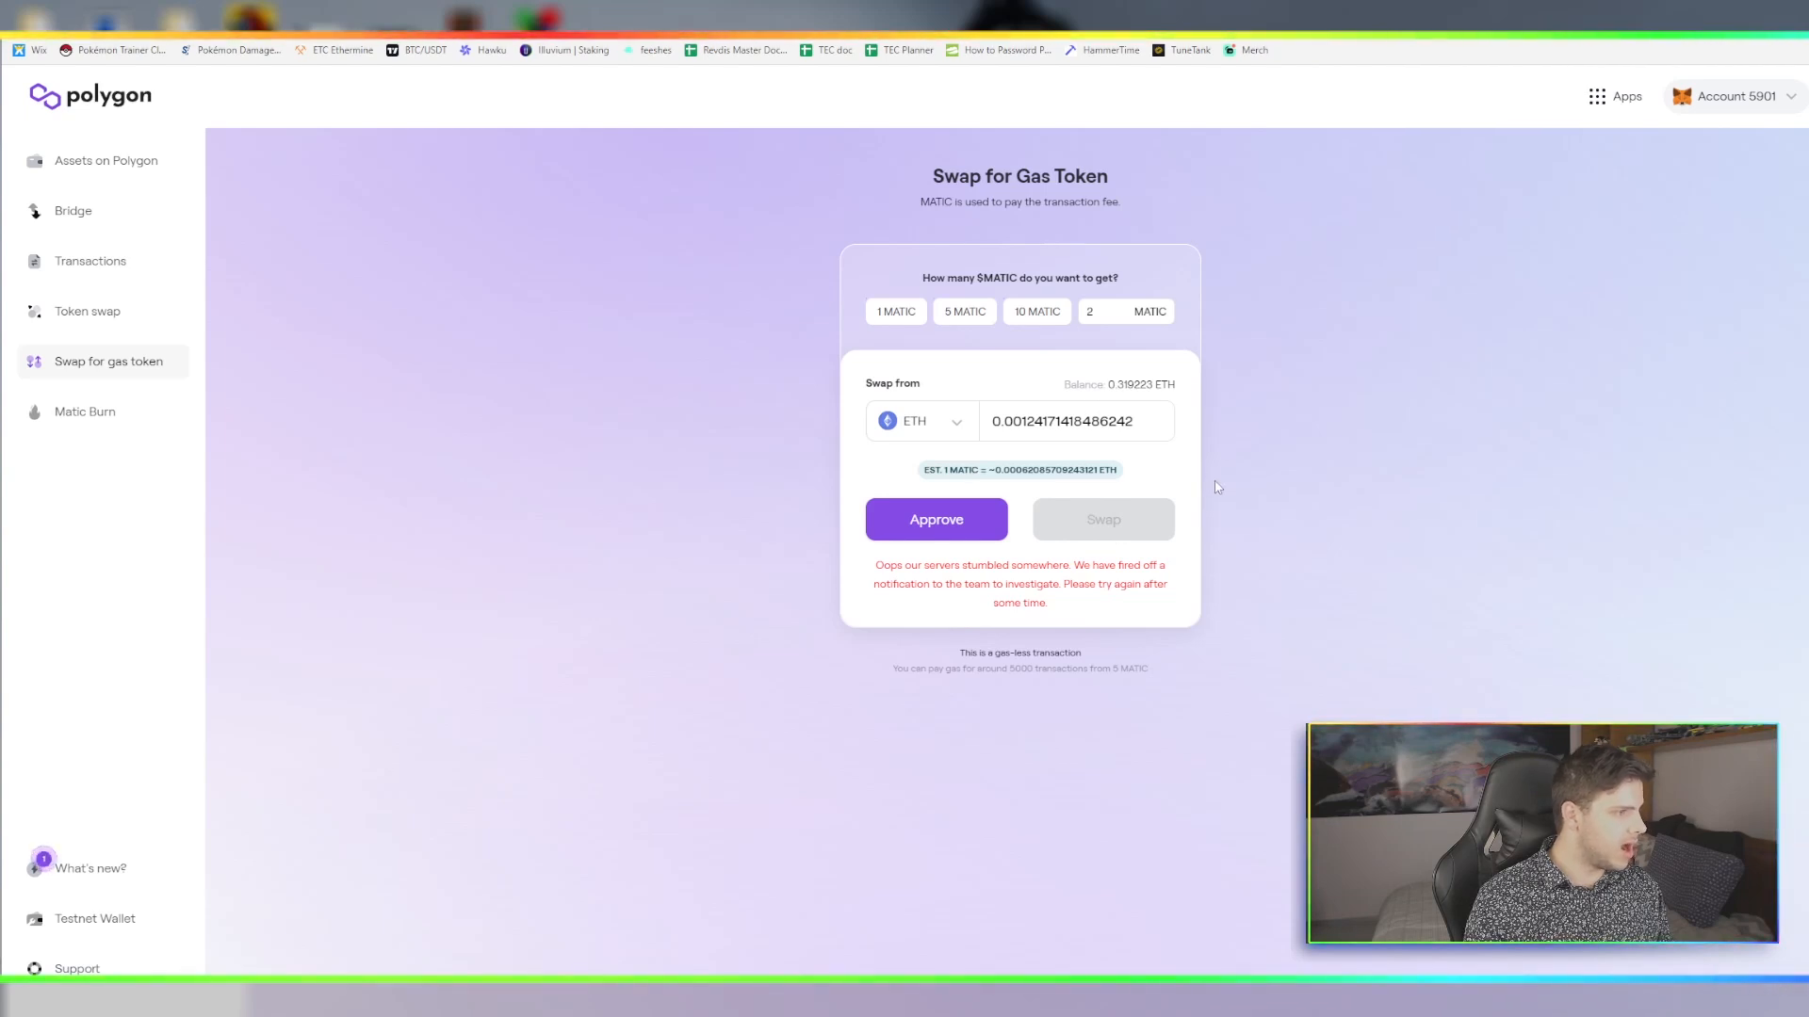
{"action": "mouse_move", "coordinate": [1227, 440]}
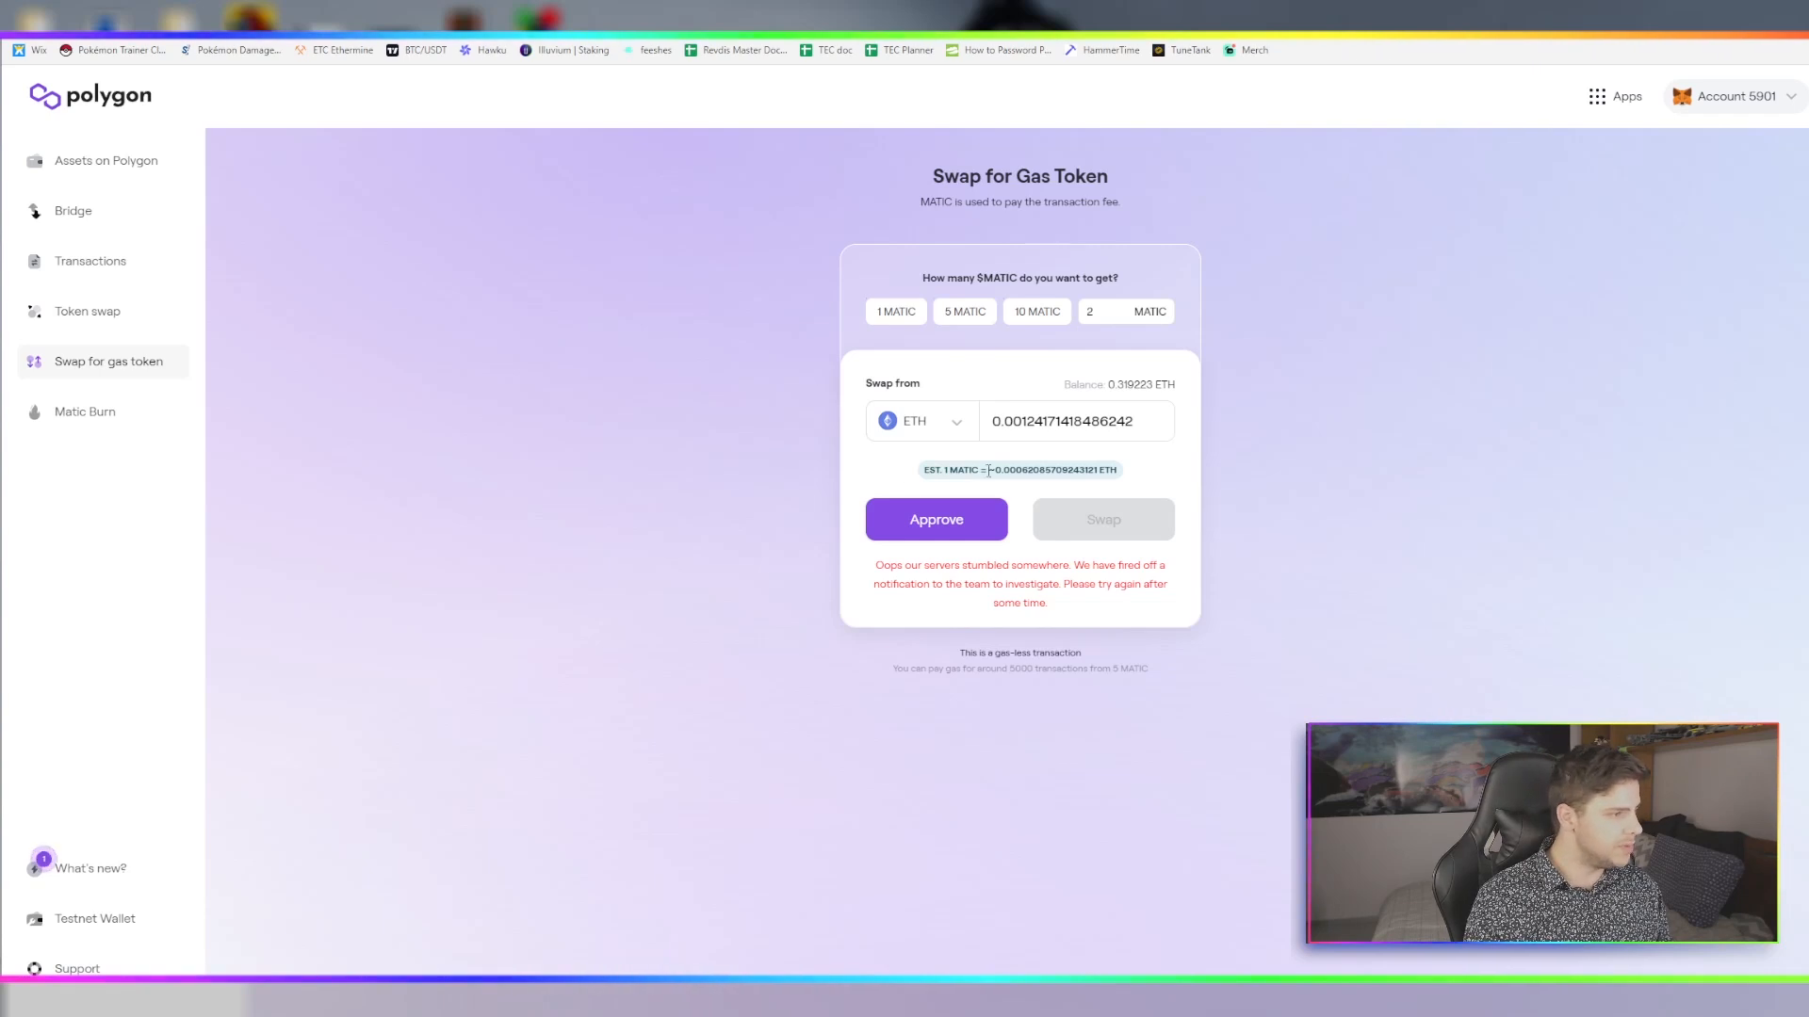
{"action": "left_click", "coordinate": [935, 519]}
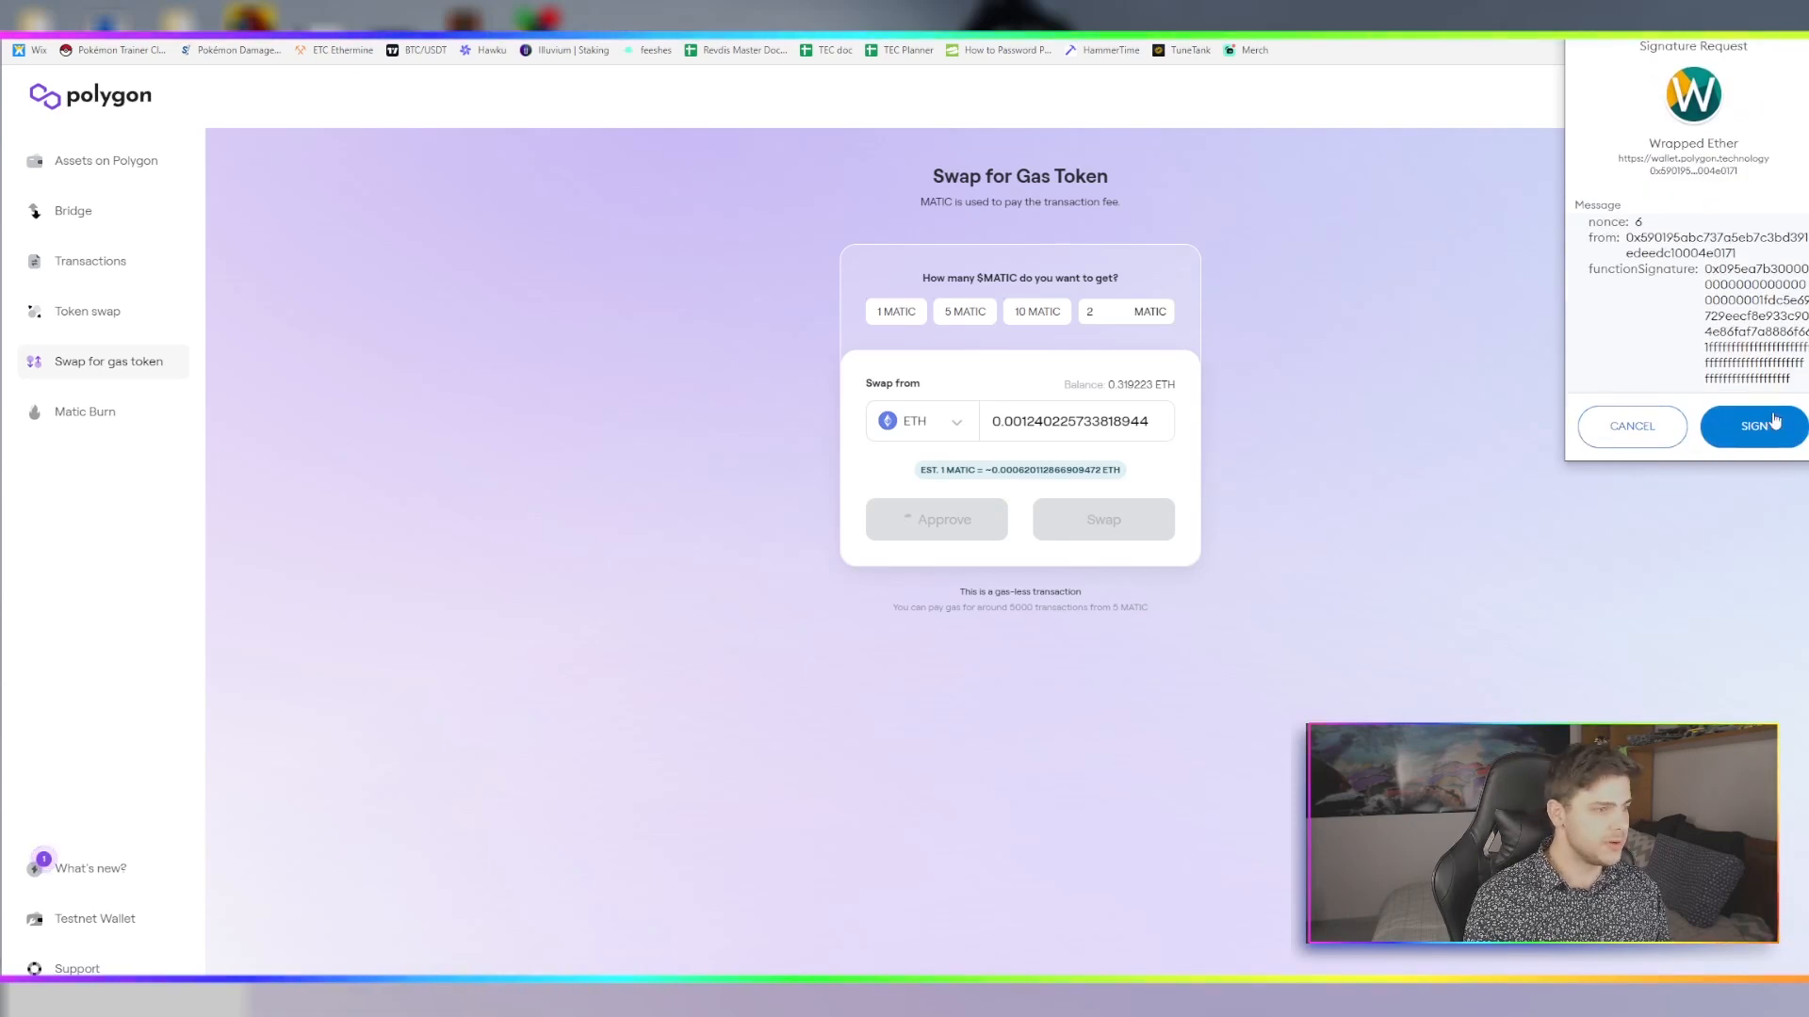
{"action": "left_click", "coordinate": [1752, 426]}
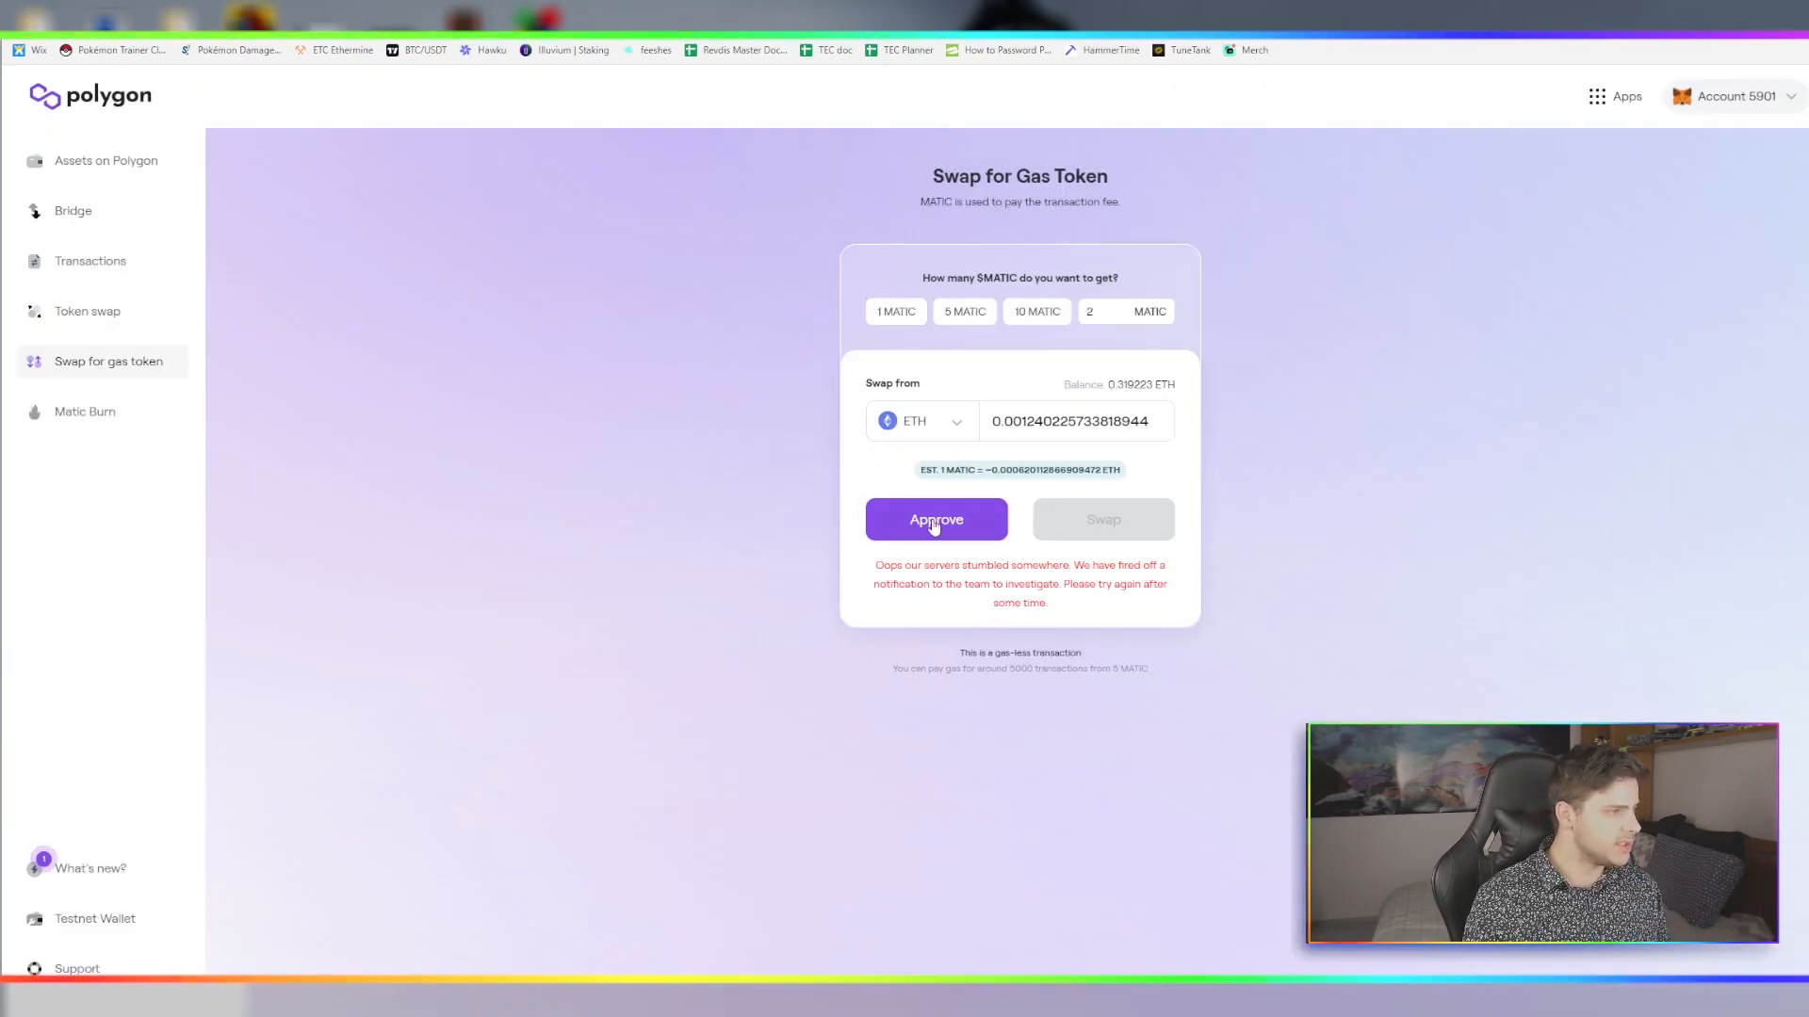
Retry the approval until the 2 MATIC swap completes, leaving about 2.0391 MATIC in the wallet
{"action": "left_click", "coordinate": [936, 519]}
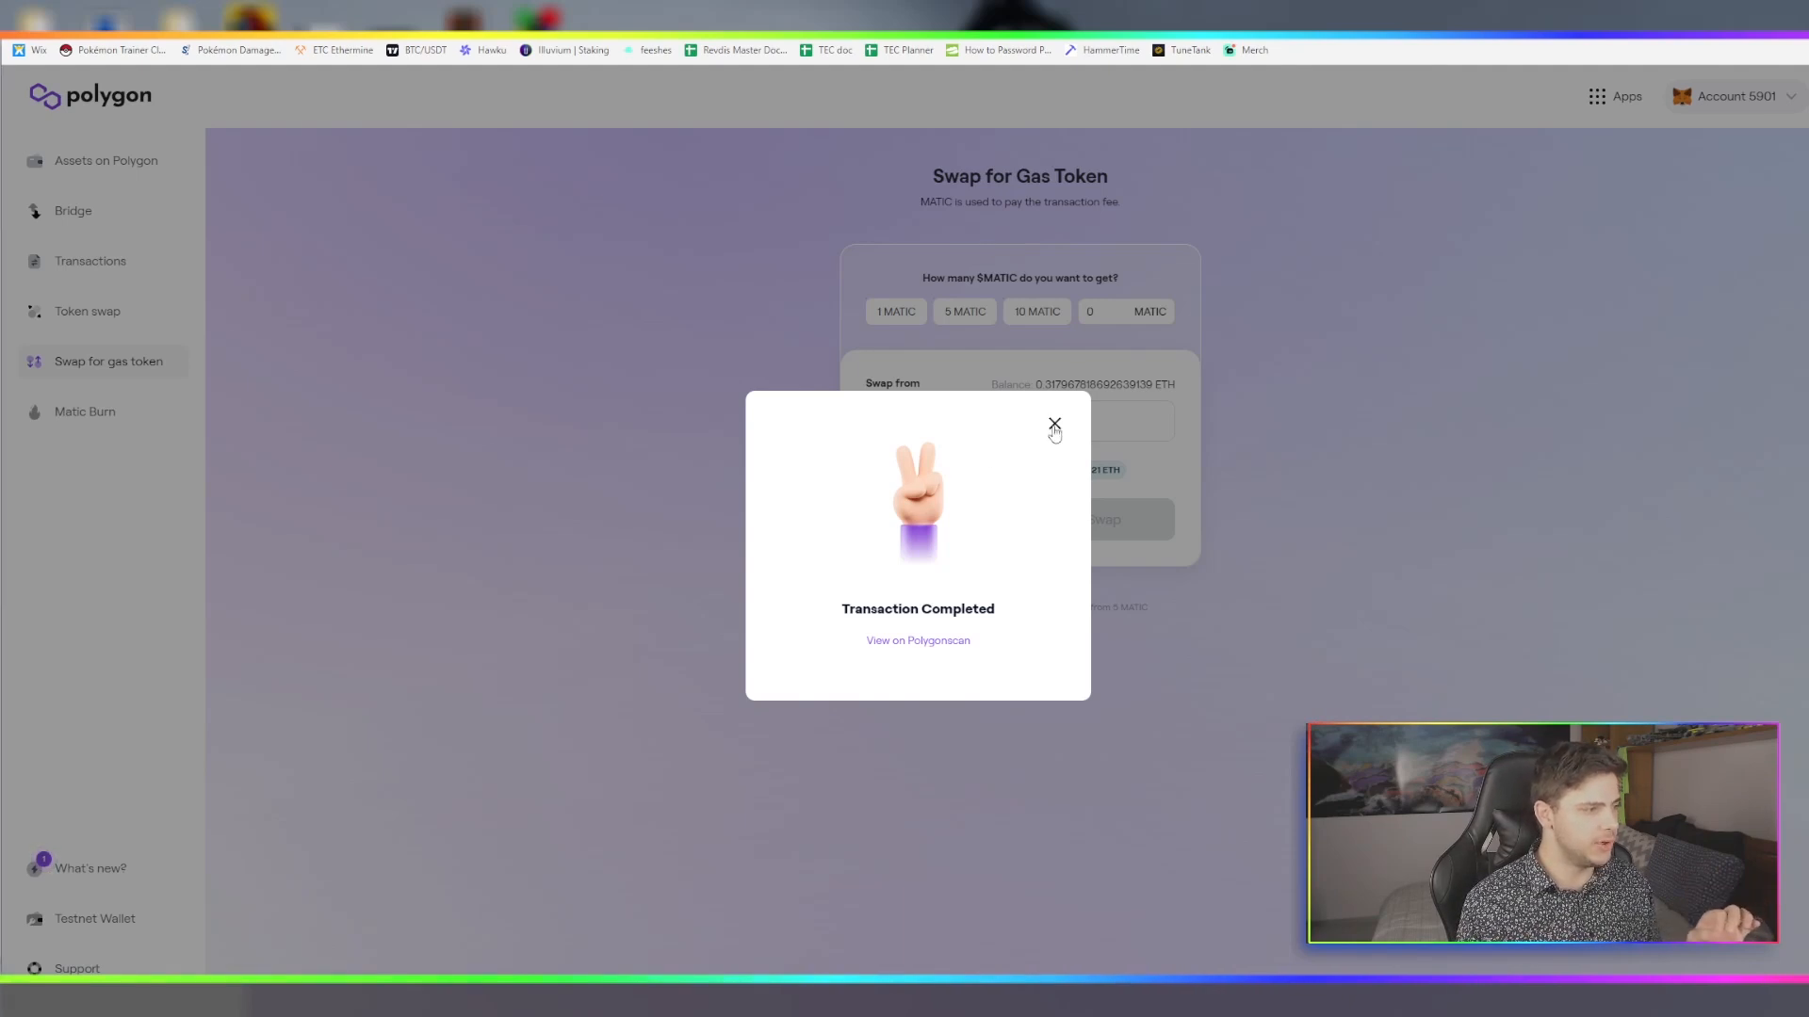
{"action": "left_click", "coordinate": [1052, 425]}
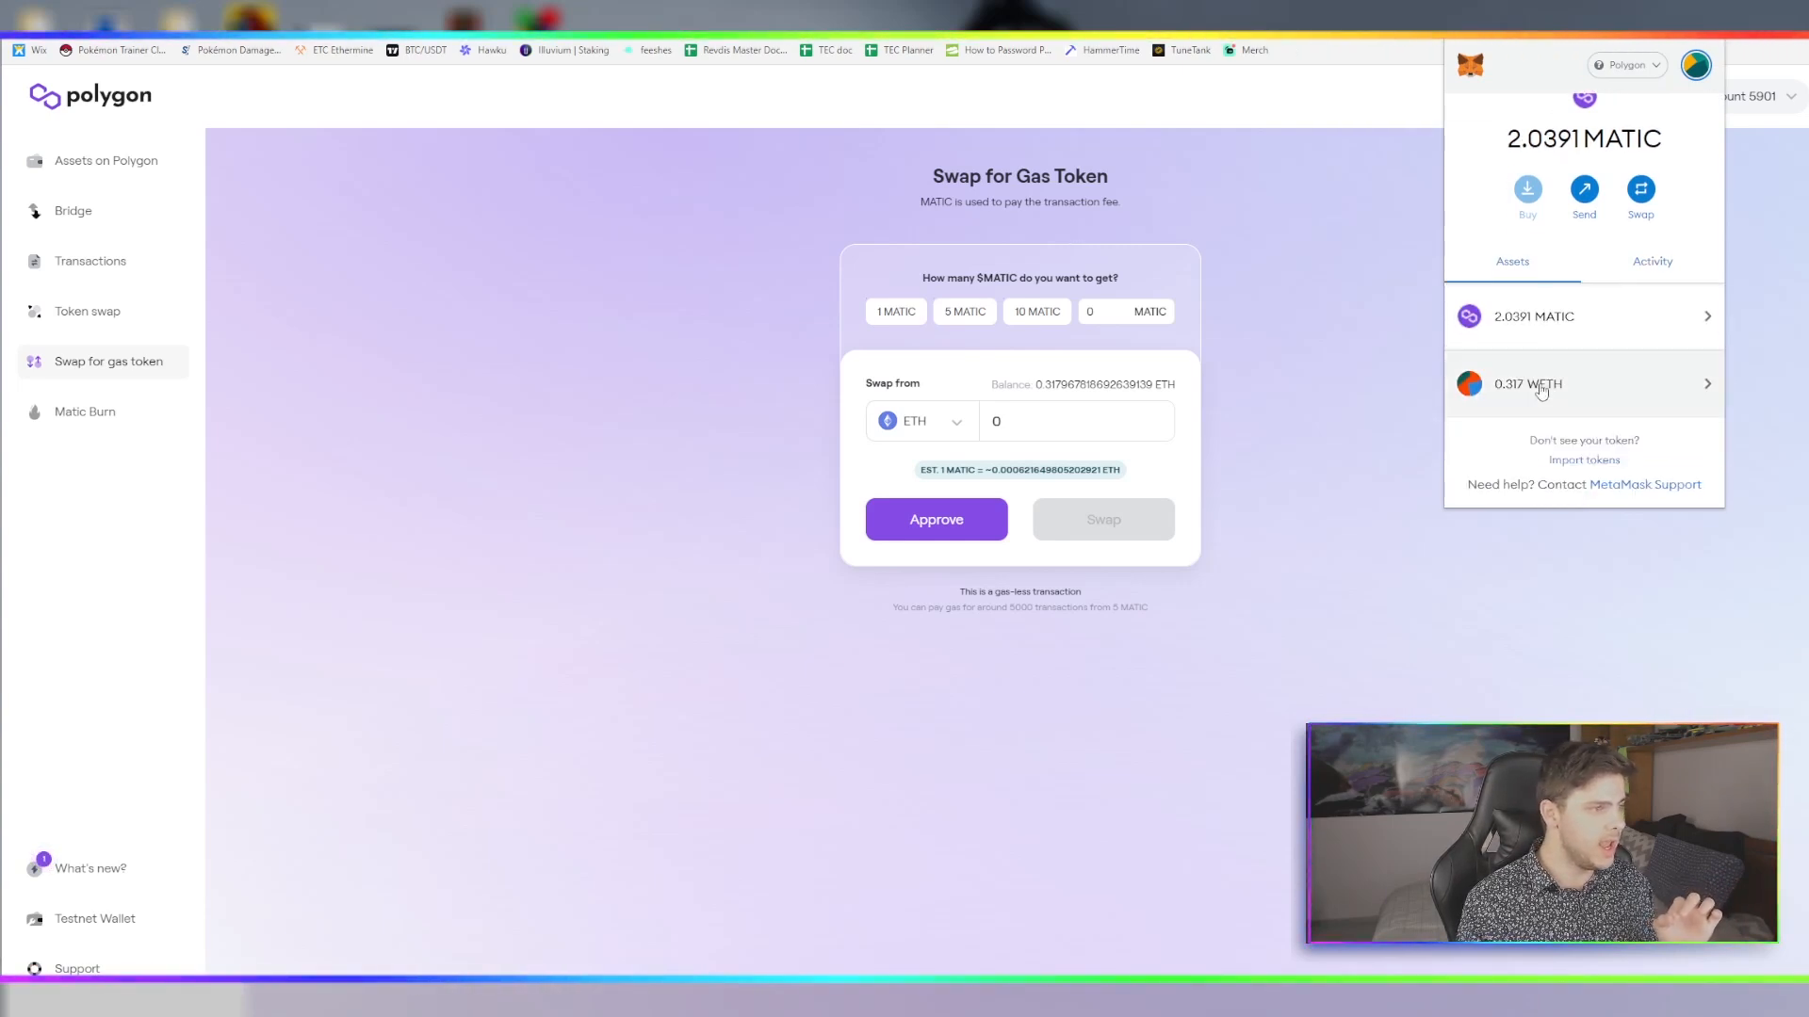
{"action": "mouse_move", "coordinate": [1480, 218]}
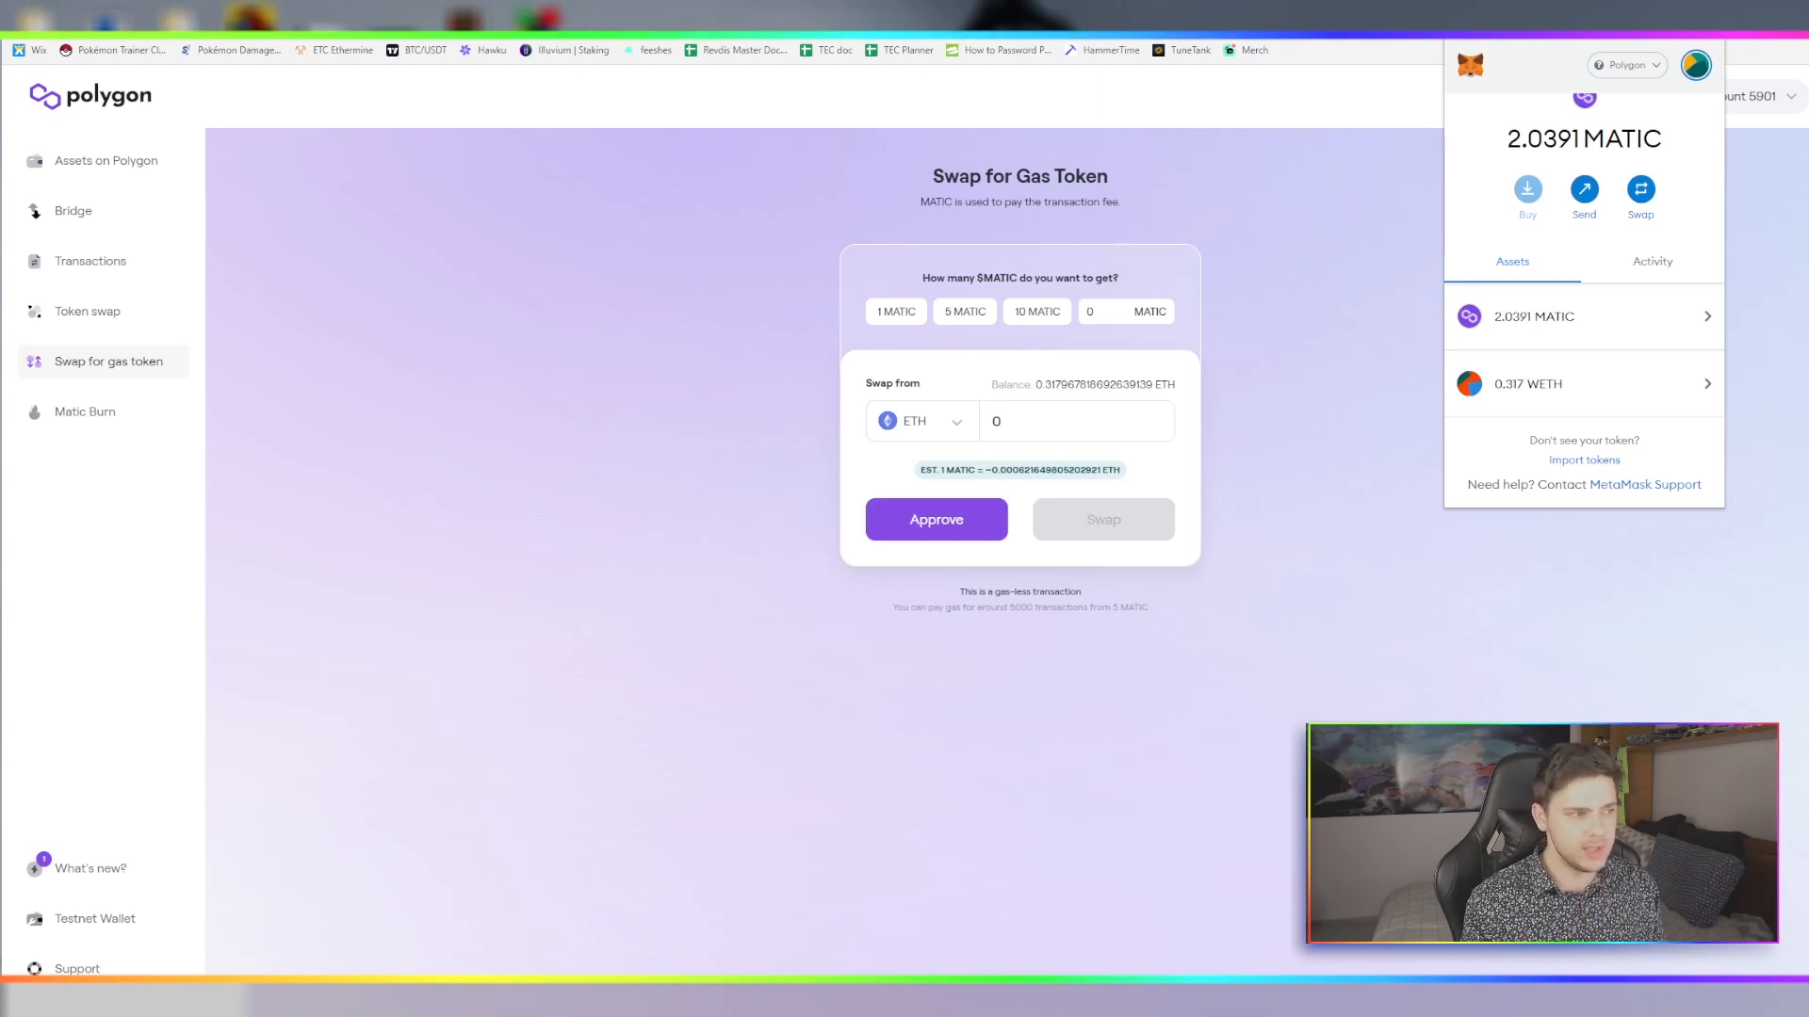
{"action": "mouse_move", "coordinate": [1075, 817]}
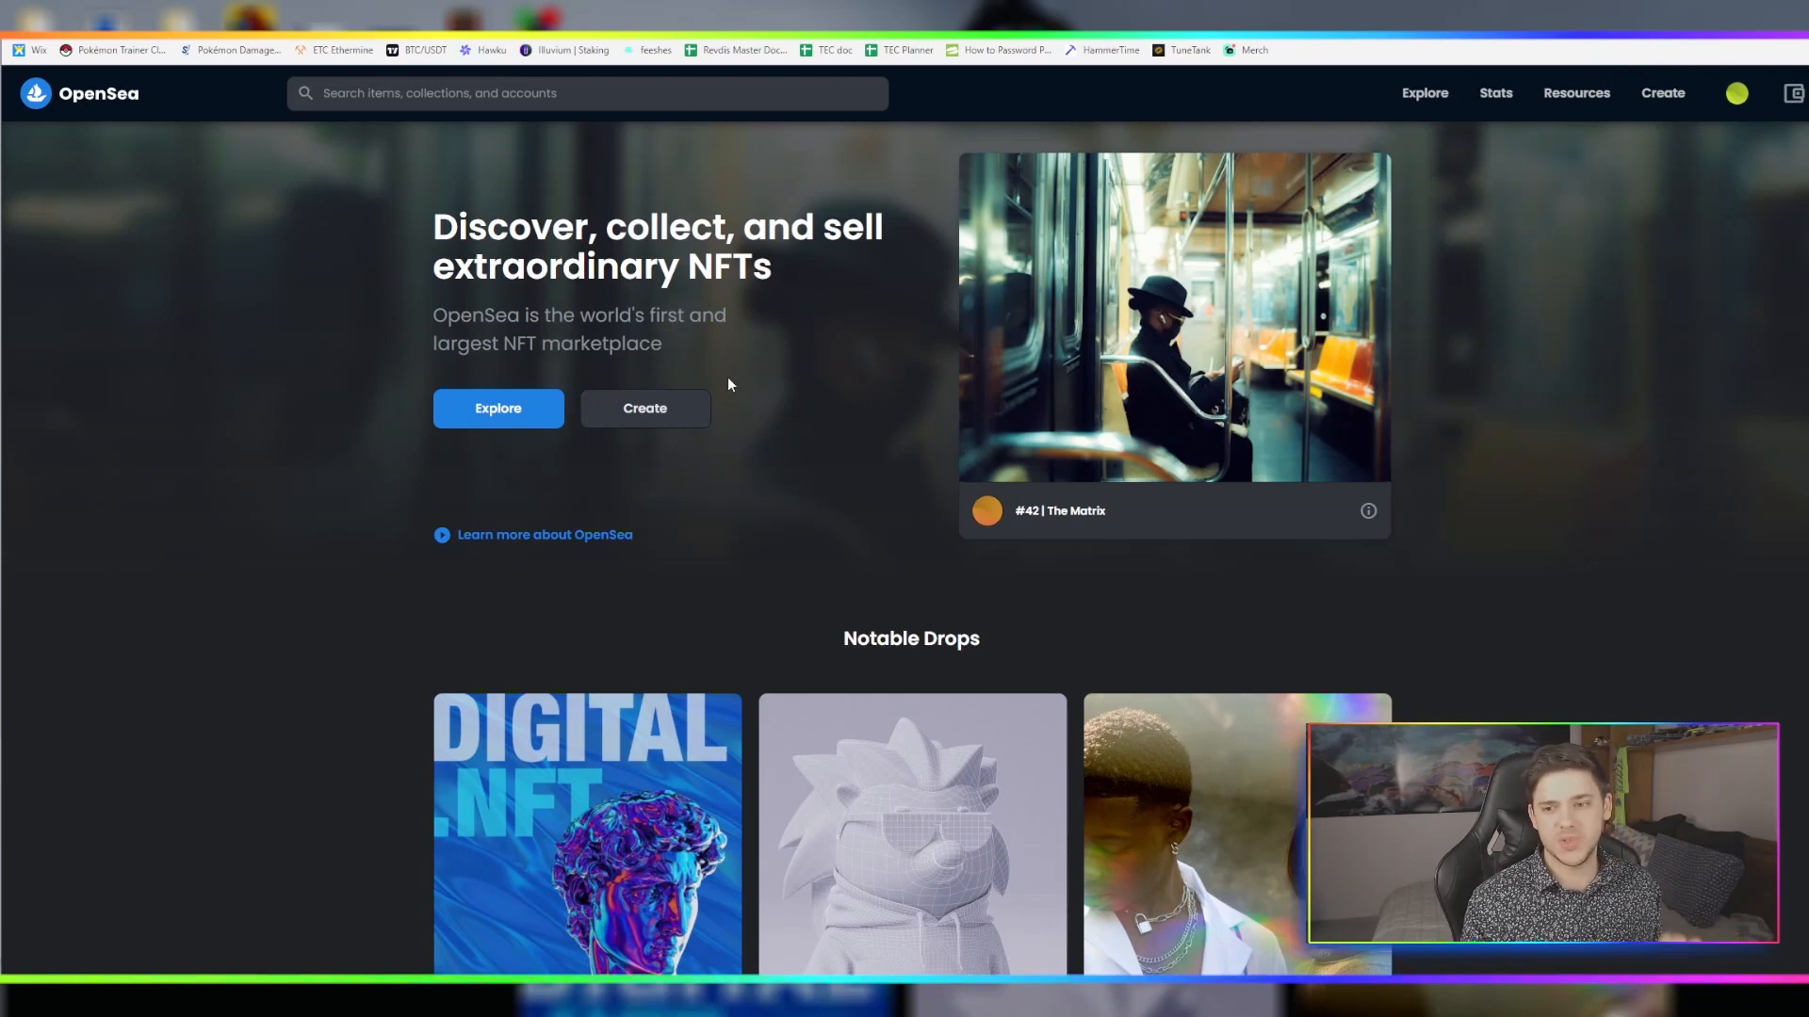
{"action": "mouse_move", "coordinate": [813, 359]}
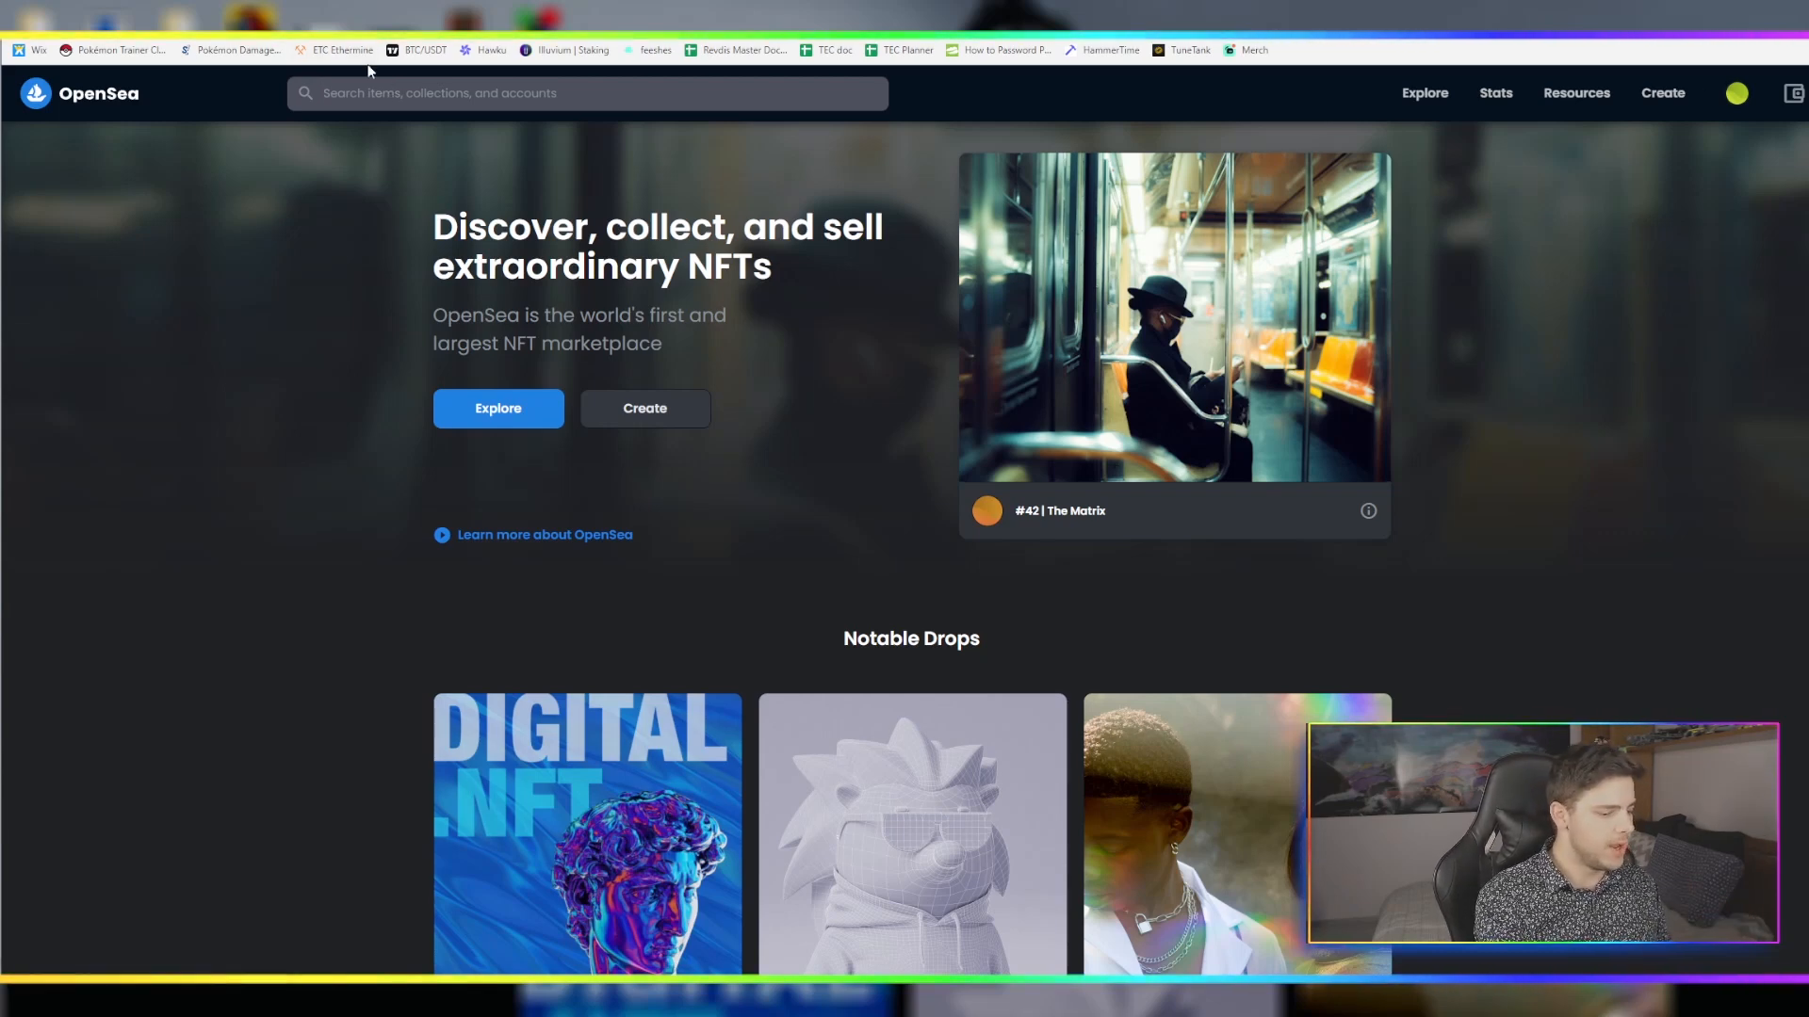
Search OpenSea for 'zed' and land on the ZED RUN collection page
{"action": "type", "text": "zed"}
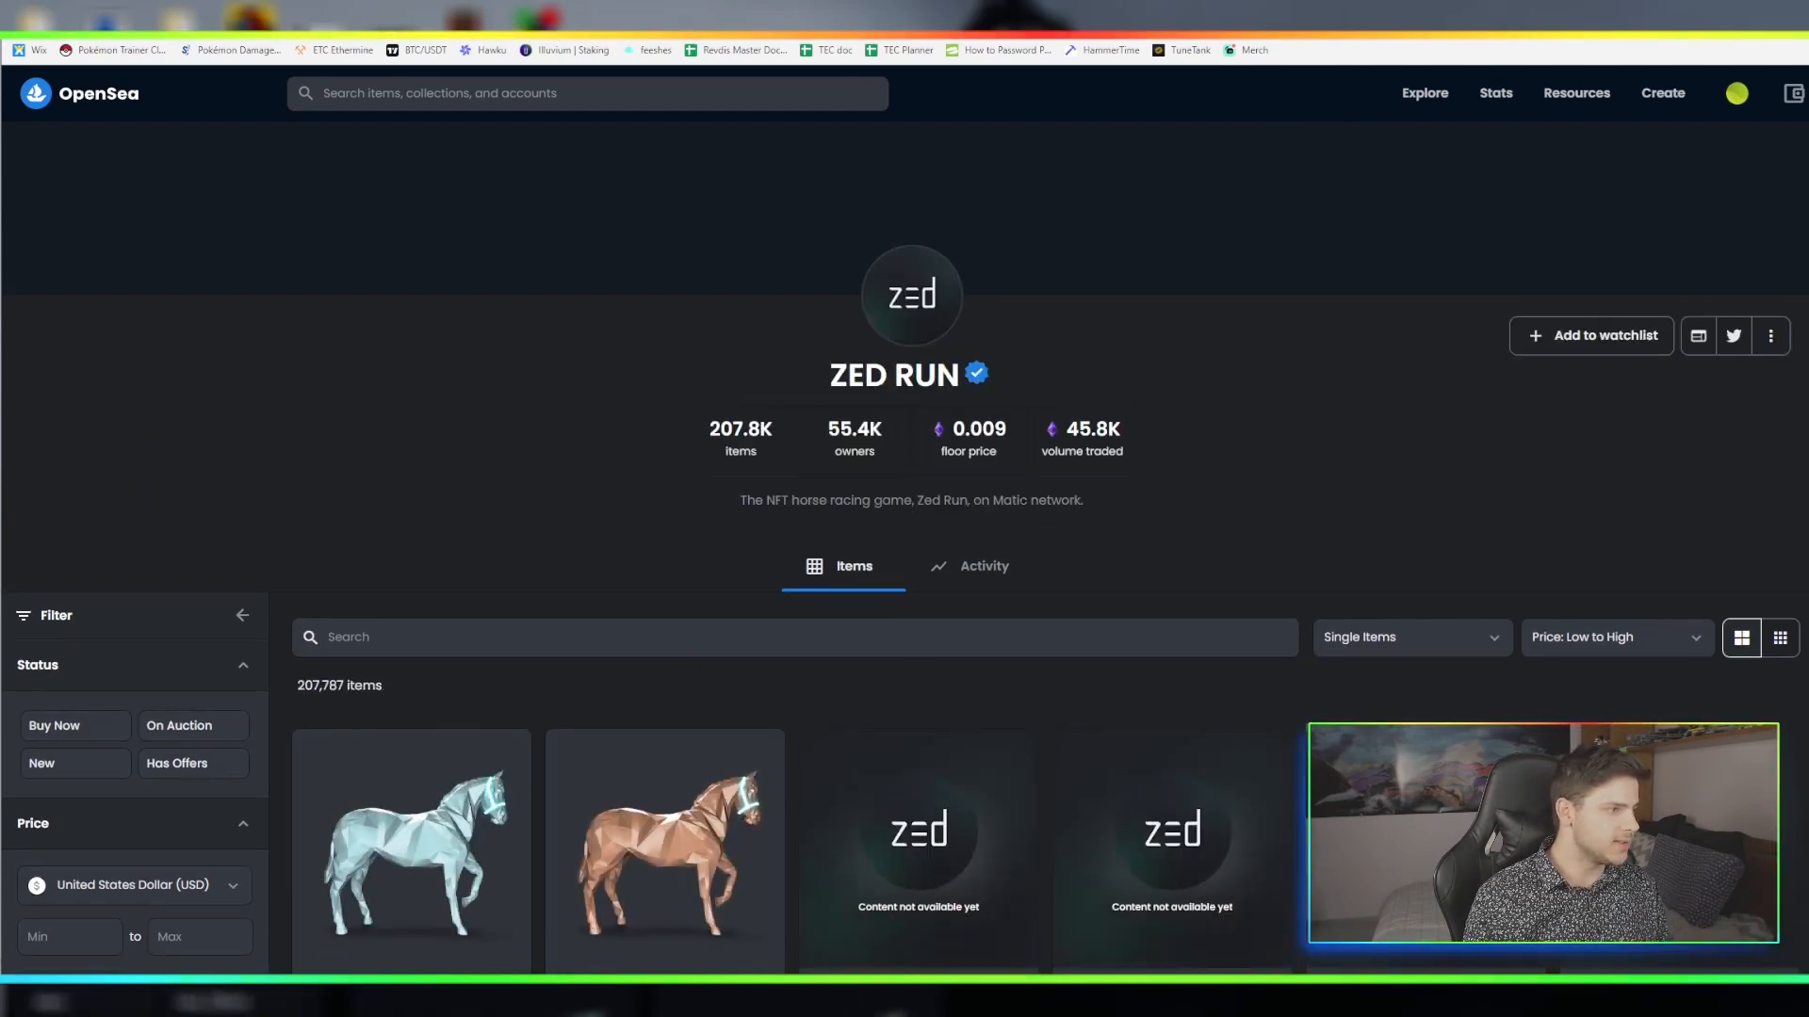
Find and open the Powder Loving Pacer horse, listed at 0.0094 (about $29.30)
{"action": "scroll", "scroll_direction": "down", "scroll_amount": 3}
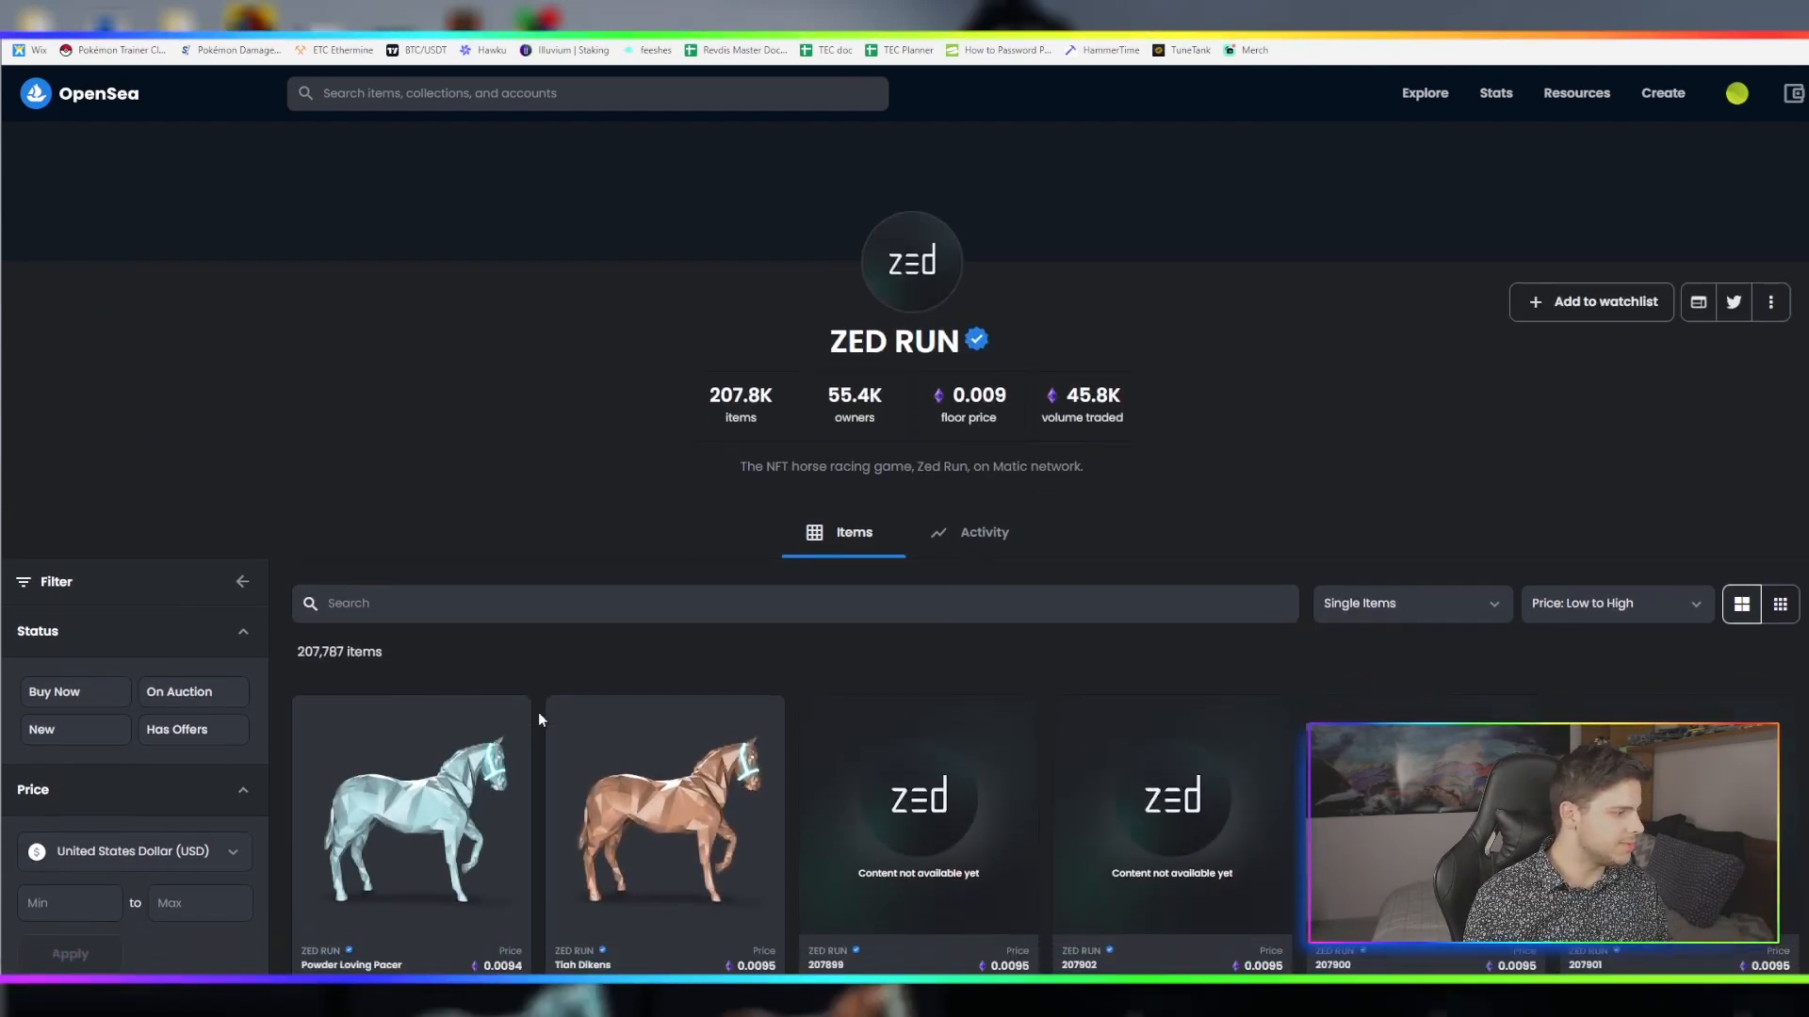
{"action": "scroll", "scroll_direction": "down", "scroll_amount": 3}
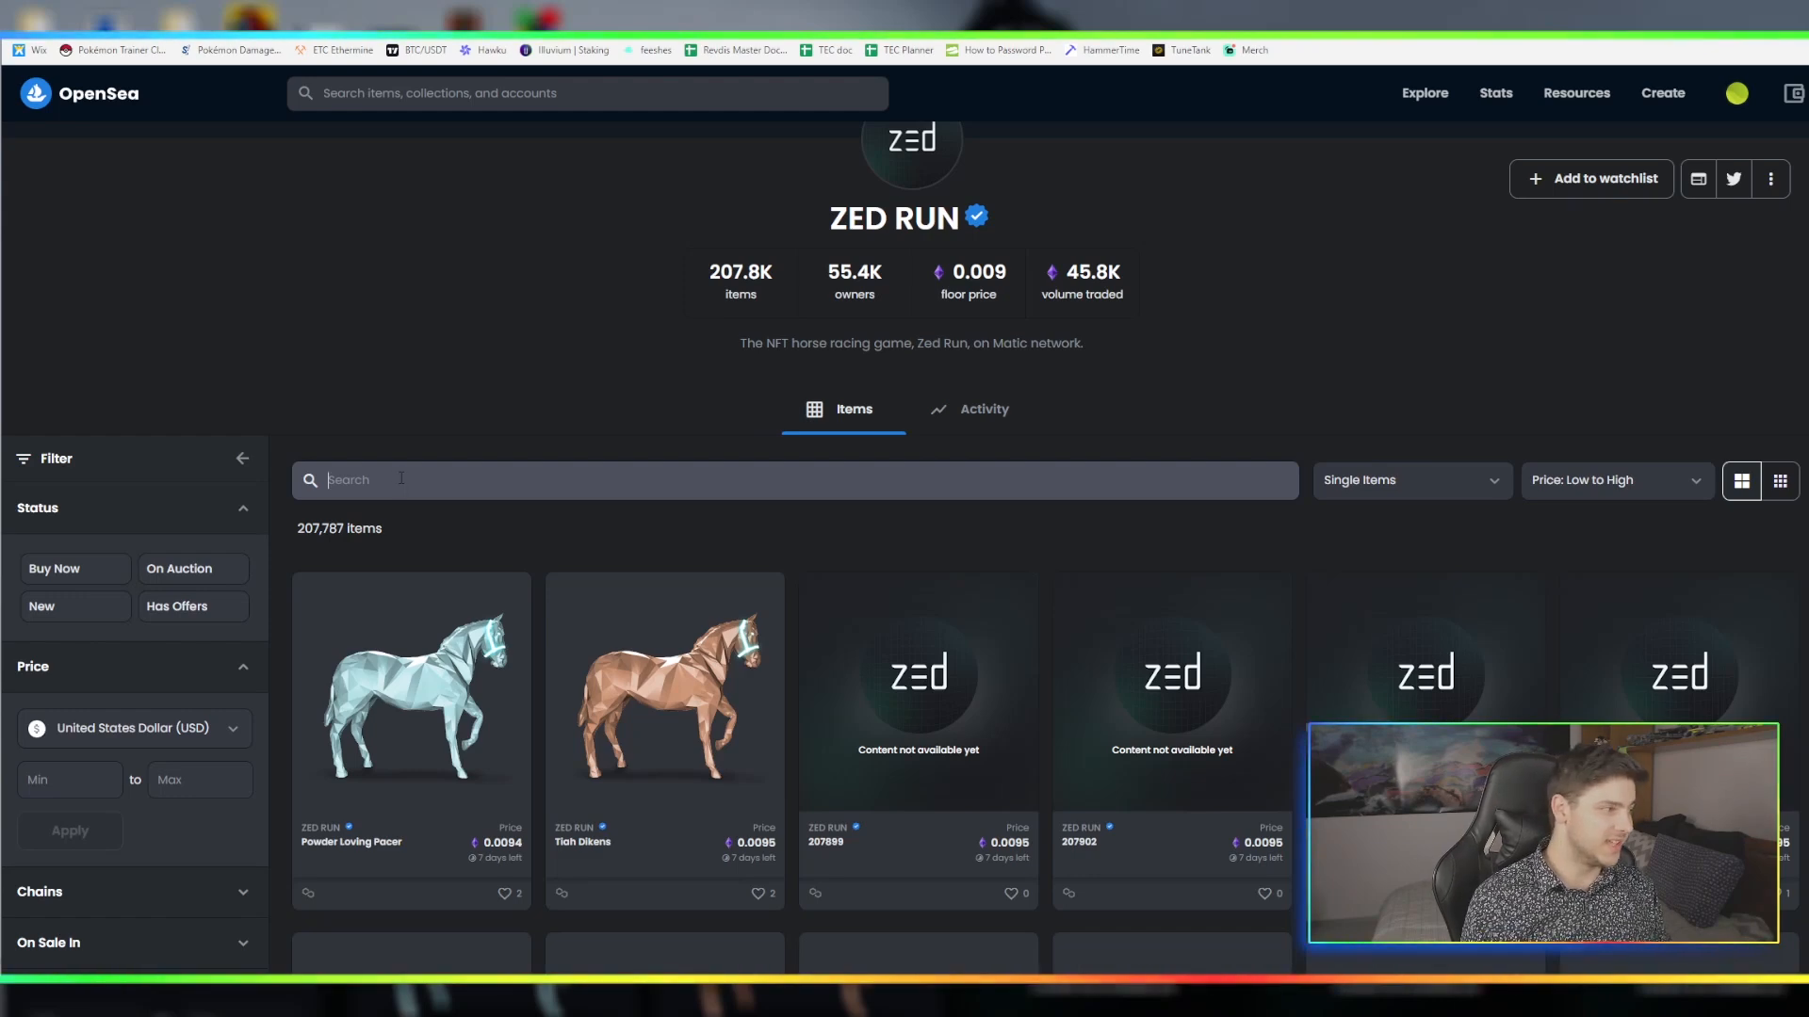
{"action": "mouse_move", "coordinate": [471, 811]}
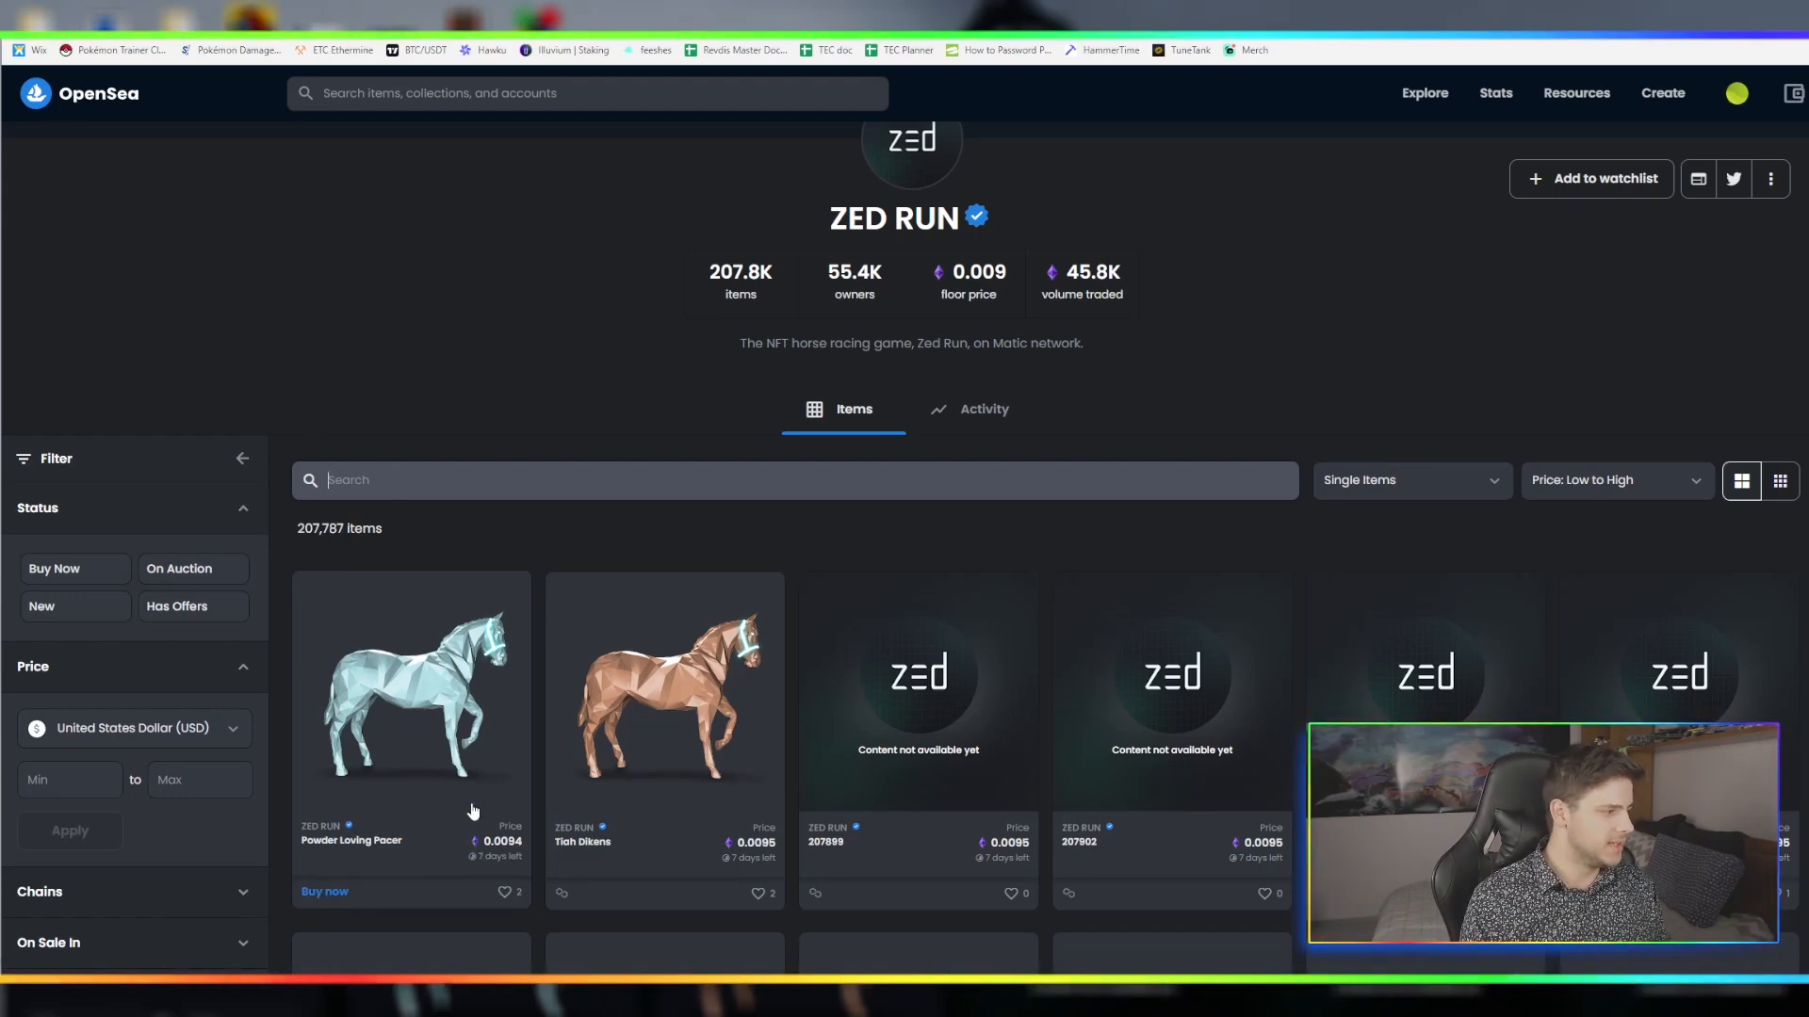
{"action": "left_click", "coordinate": [411, 692]}
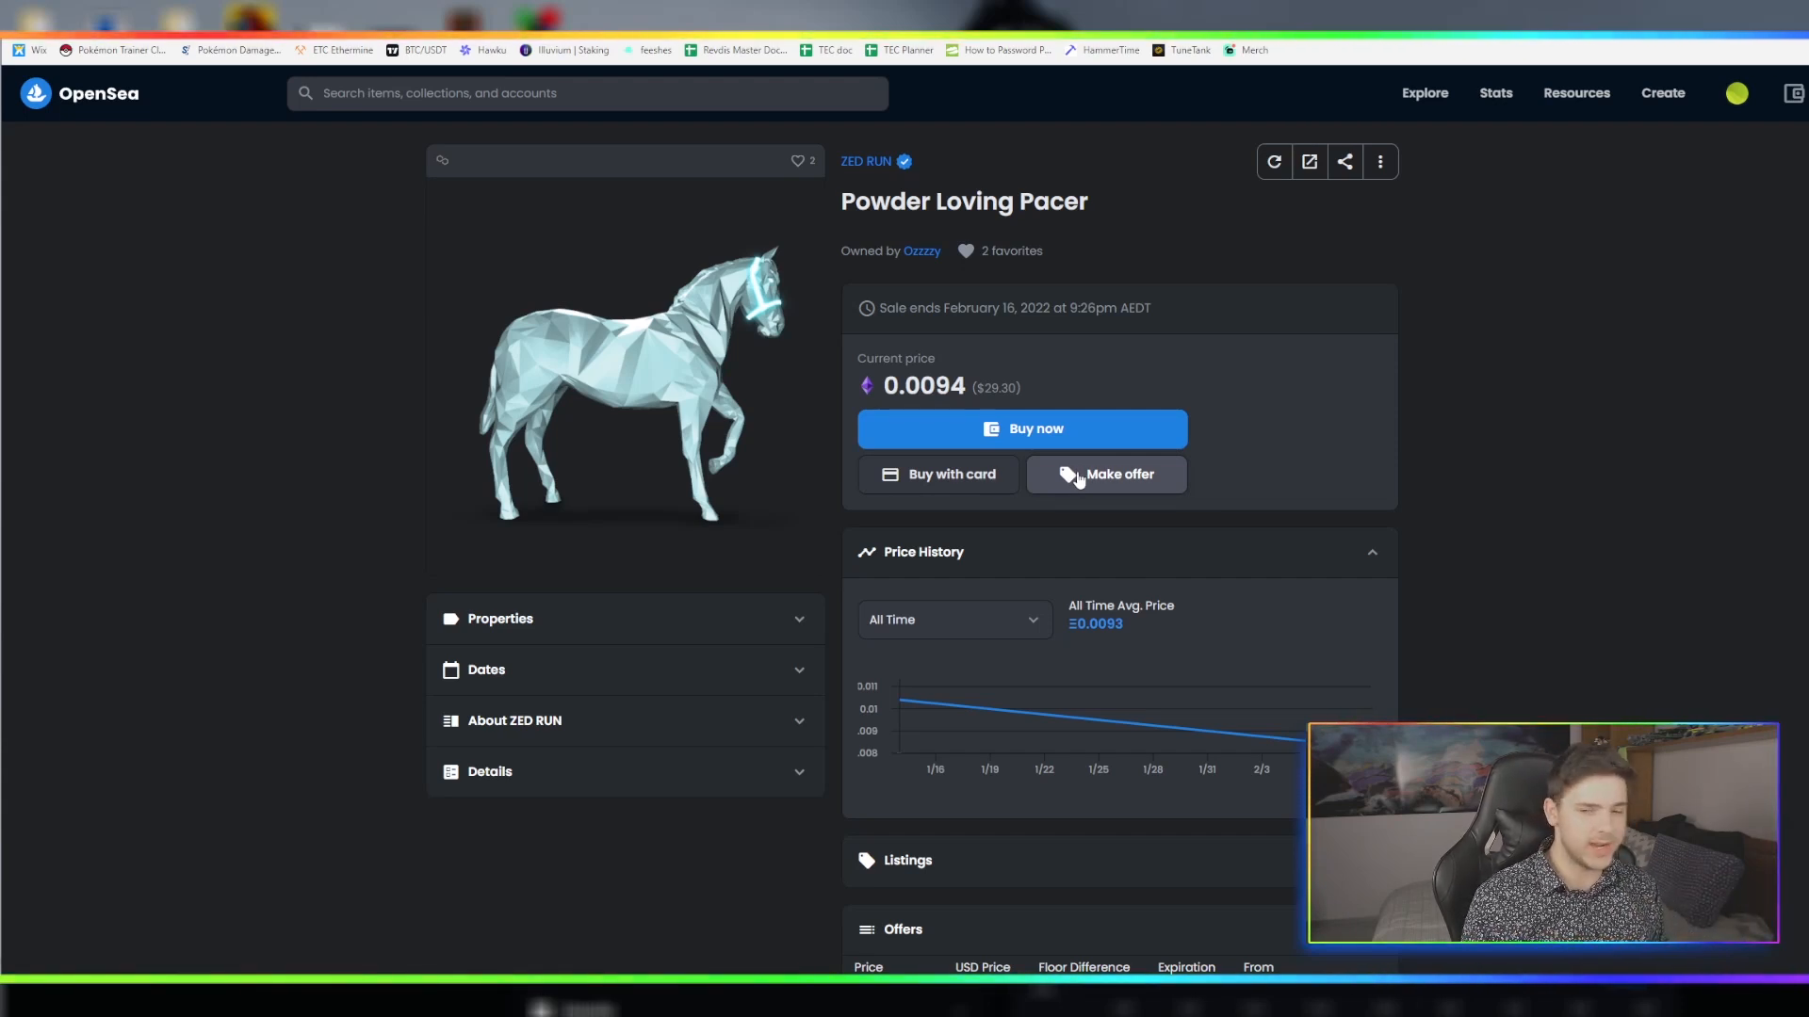
Start an offer on Powder Loving Pacer, check the MetaMask balance, and reopen the empty offer form
{"action": "left_click", "coordinate": [1104, 474]}
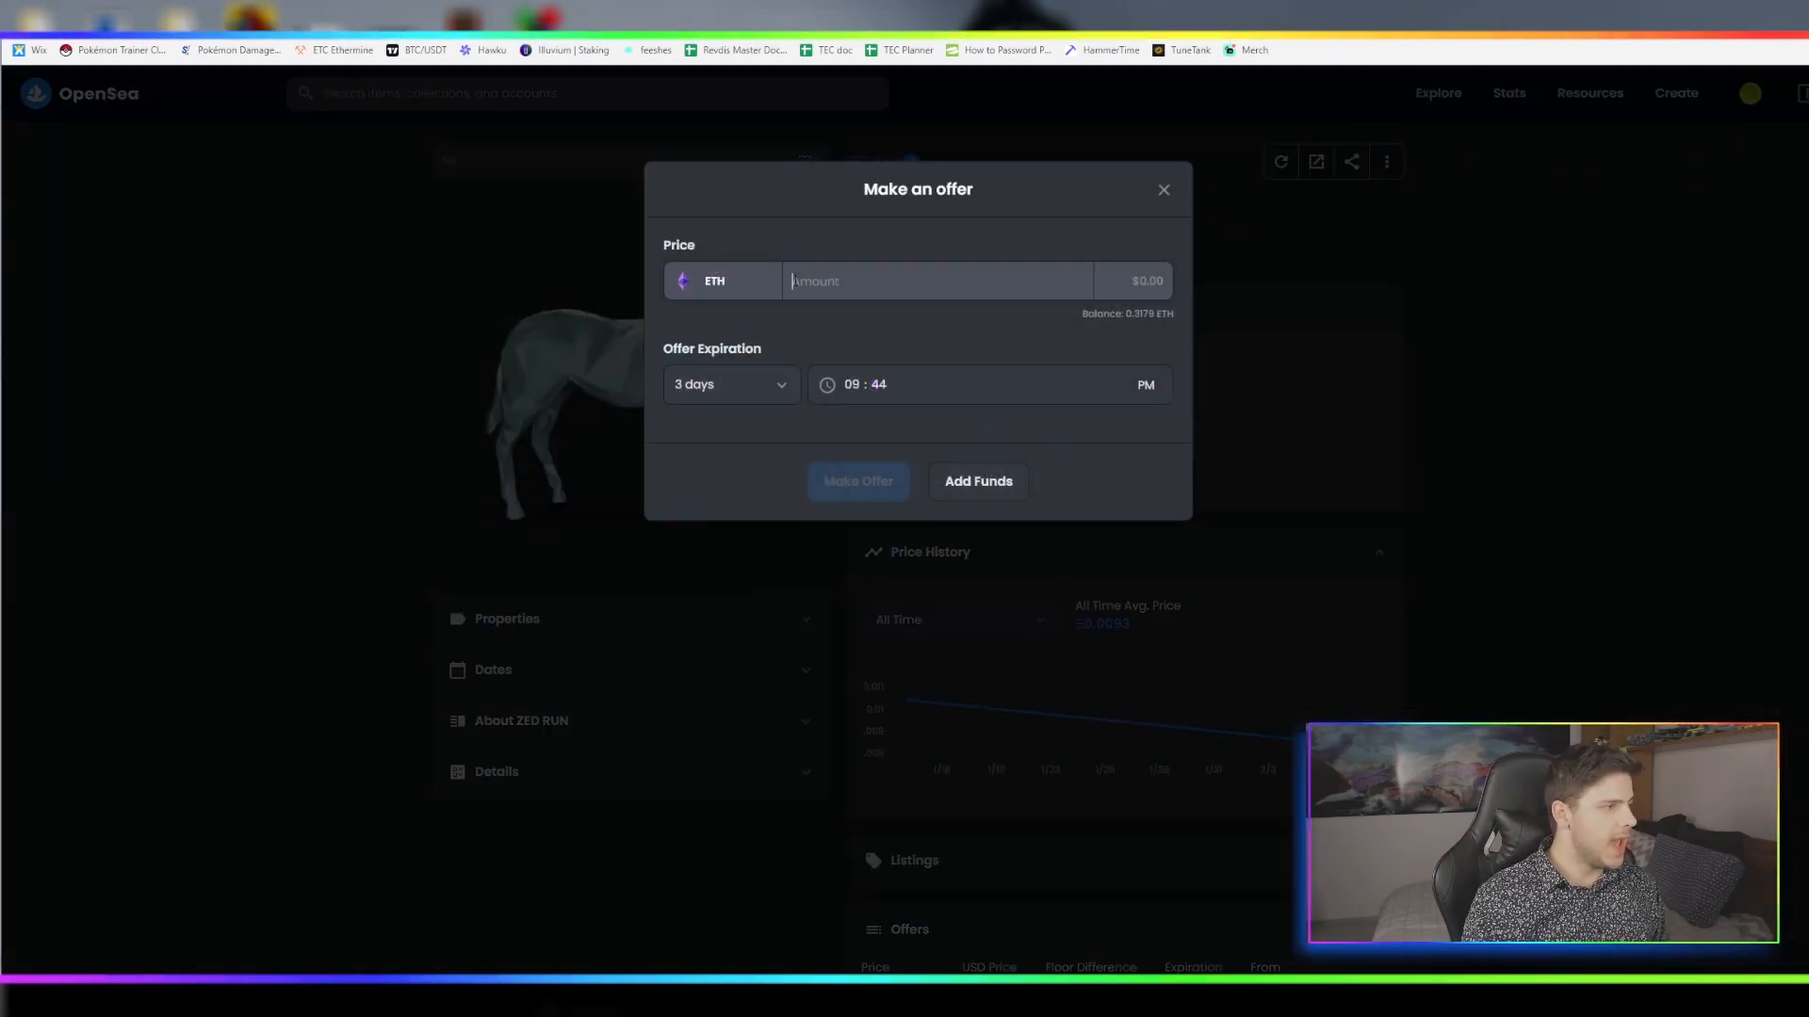
{"action": "left_click", "coordinate": [1162, 189]}
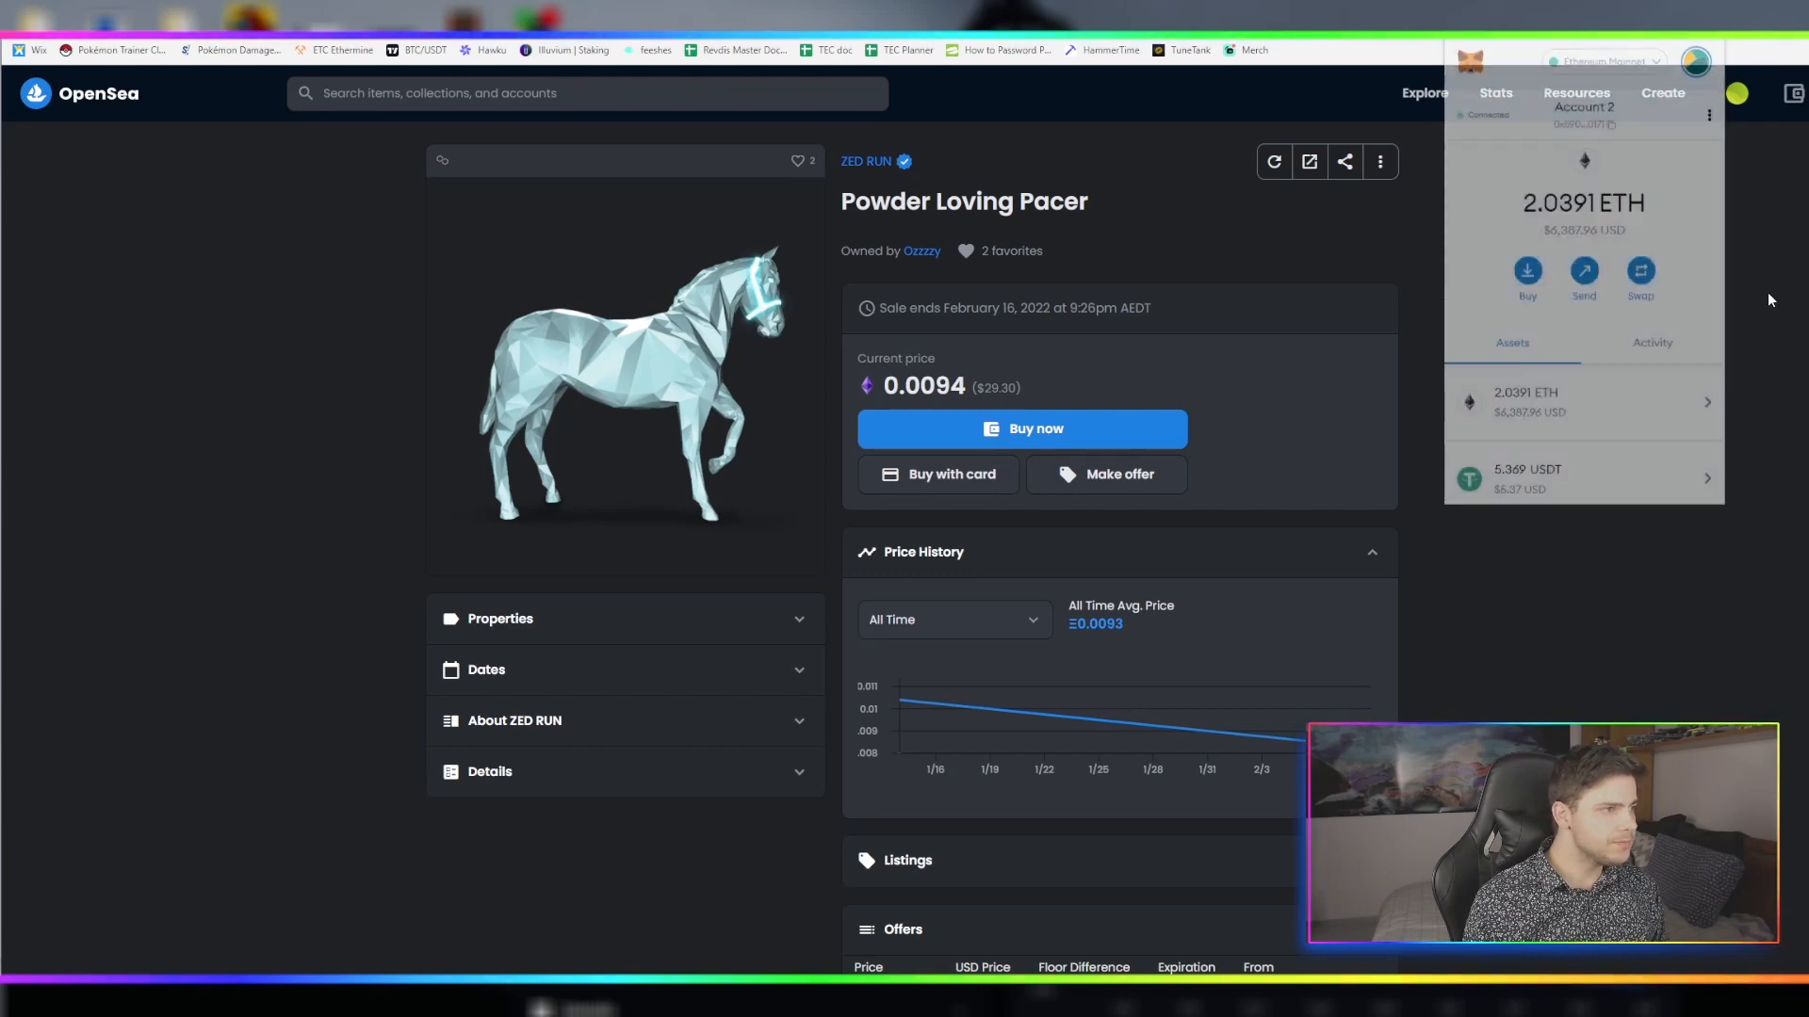
{"action": "left_click", "coordinate": [1104, 473]}
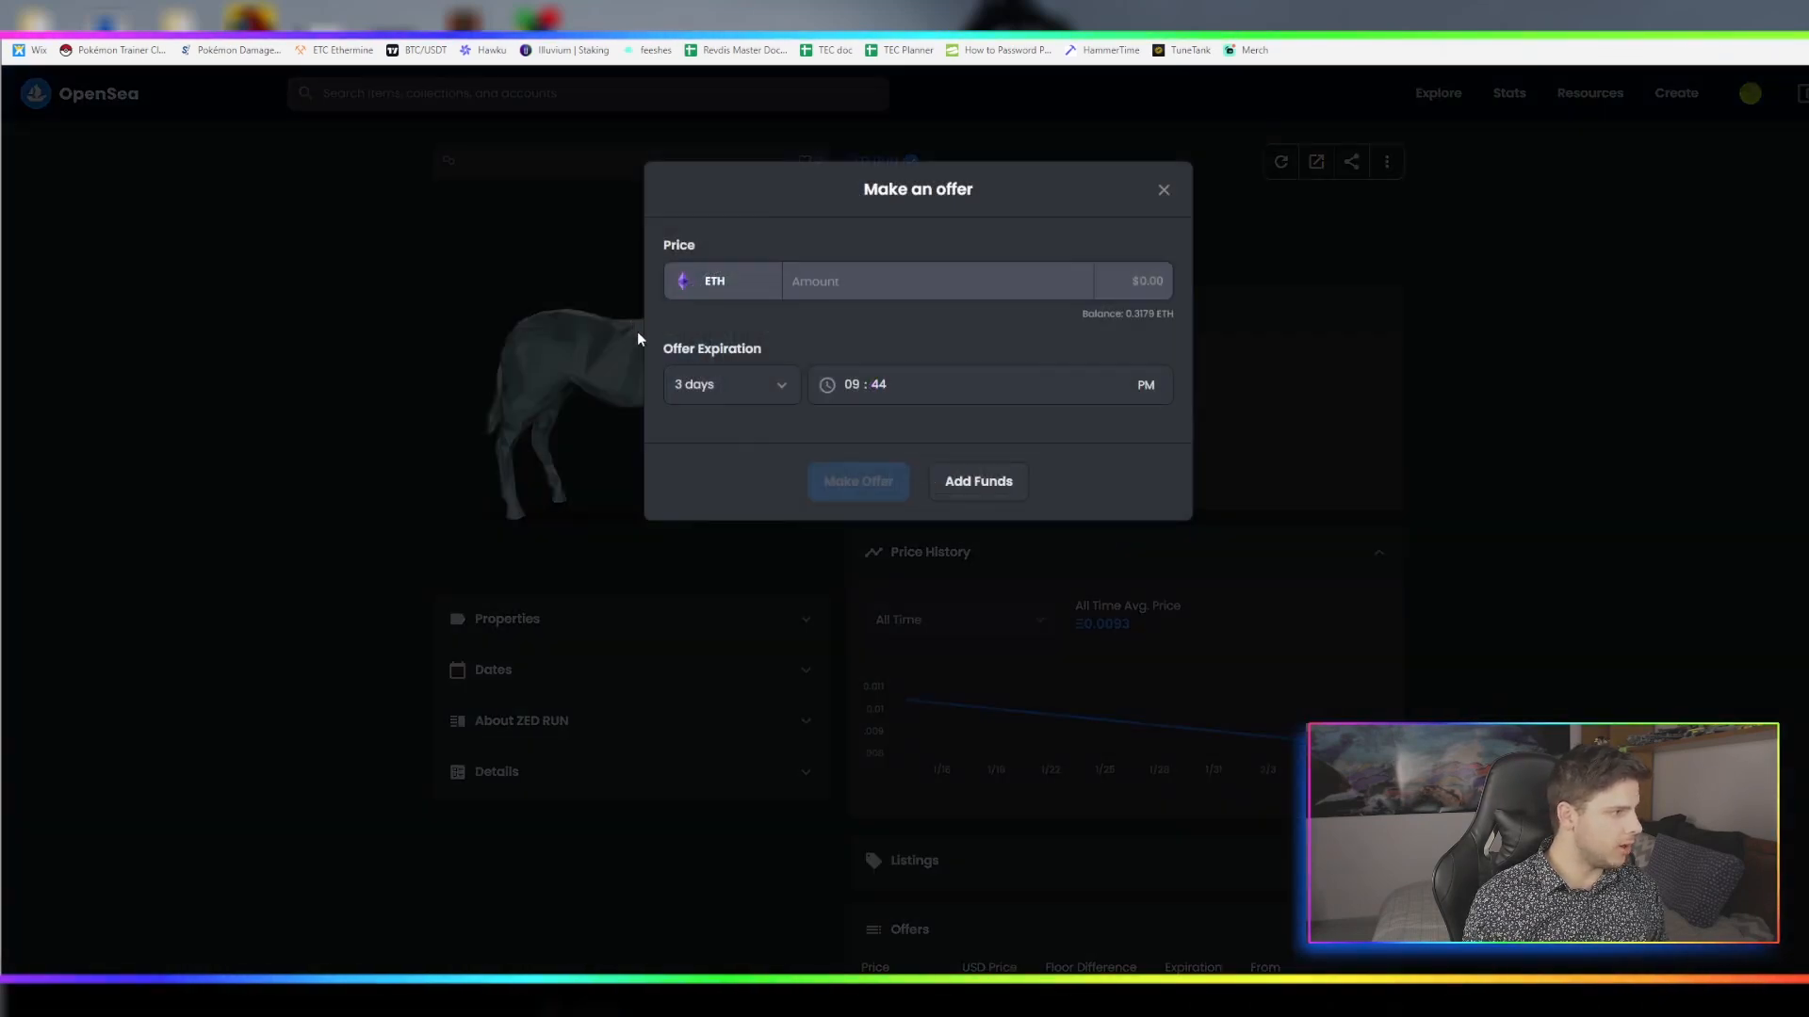
{"action": "left_click", "coordinate": [857, 481]}
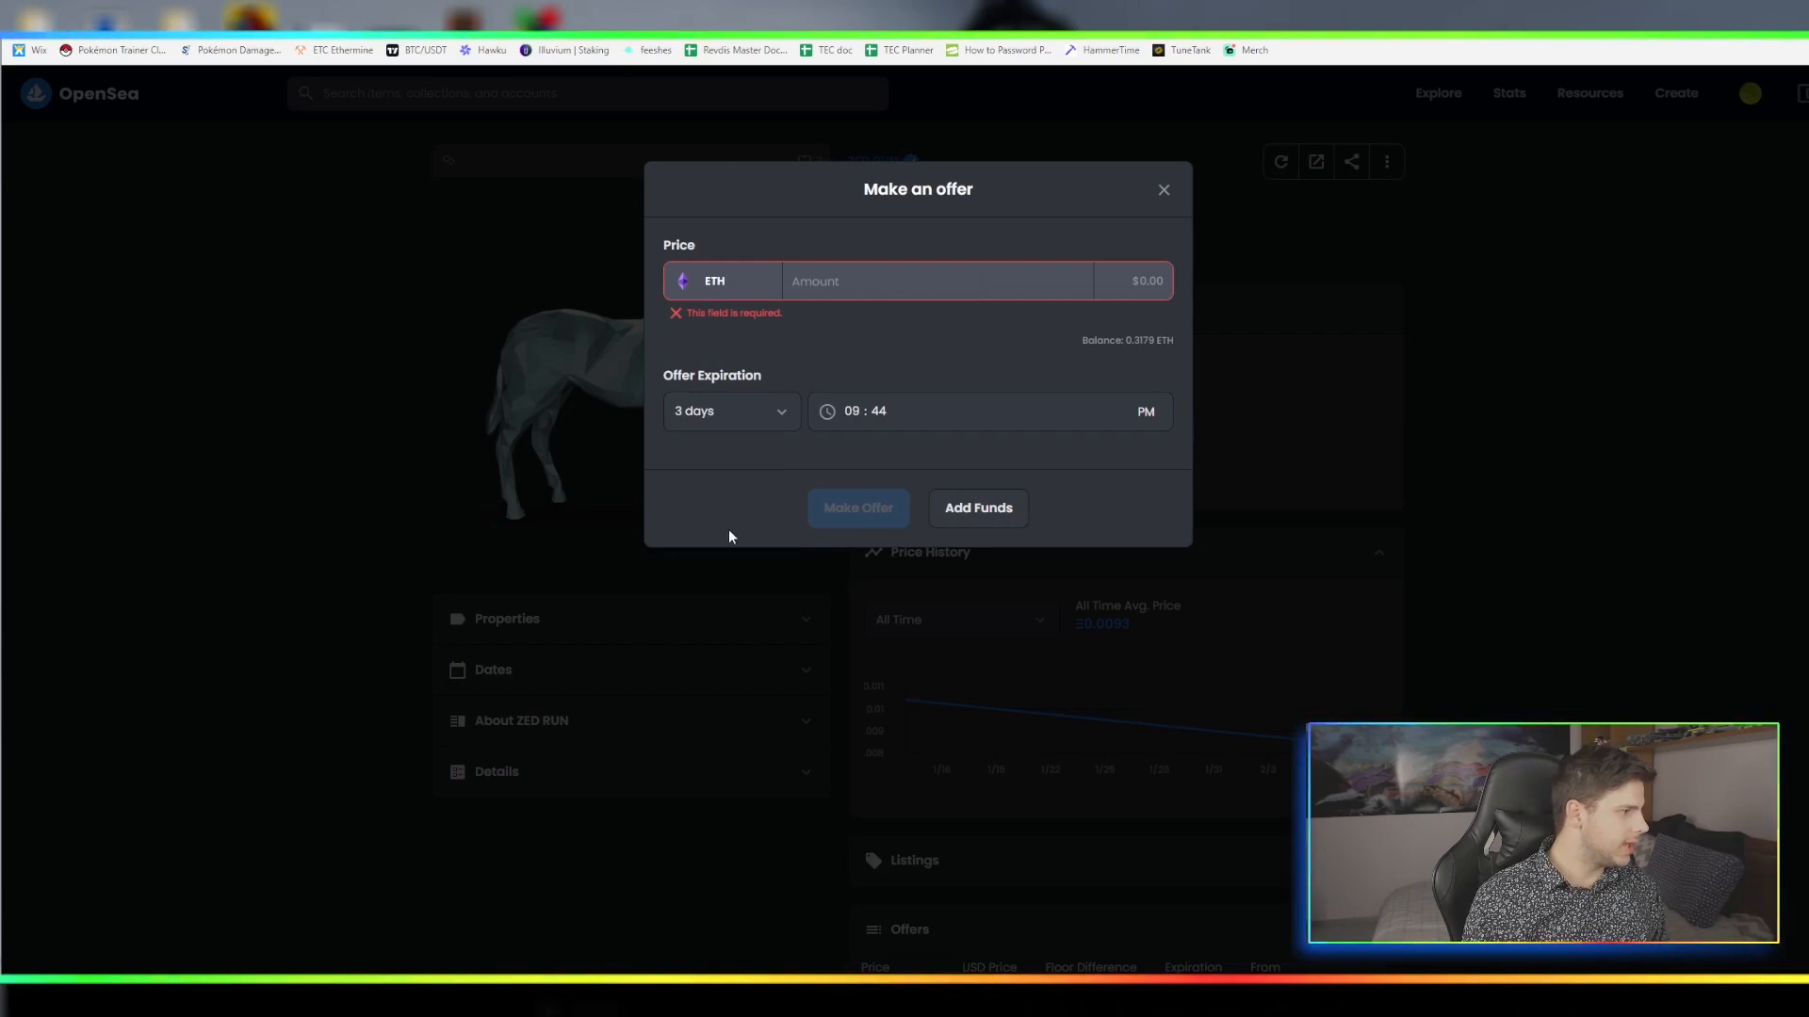
{"action": "left_click", "coordinate": [935, 281]}
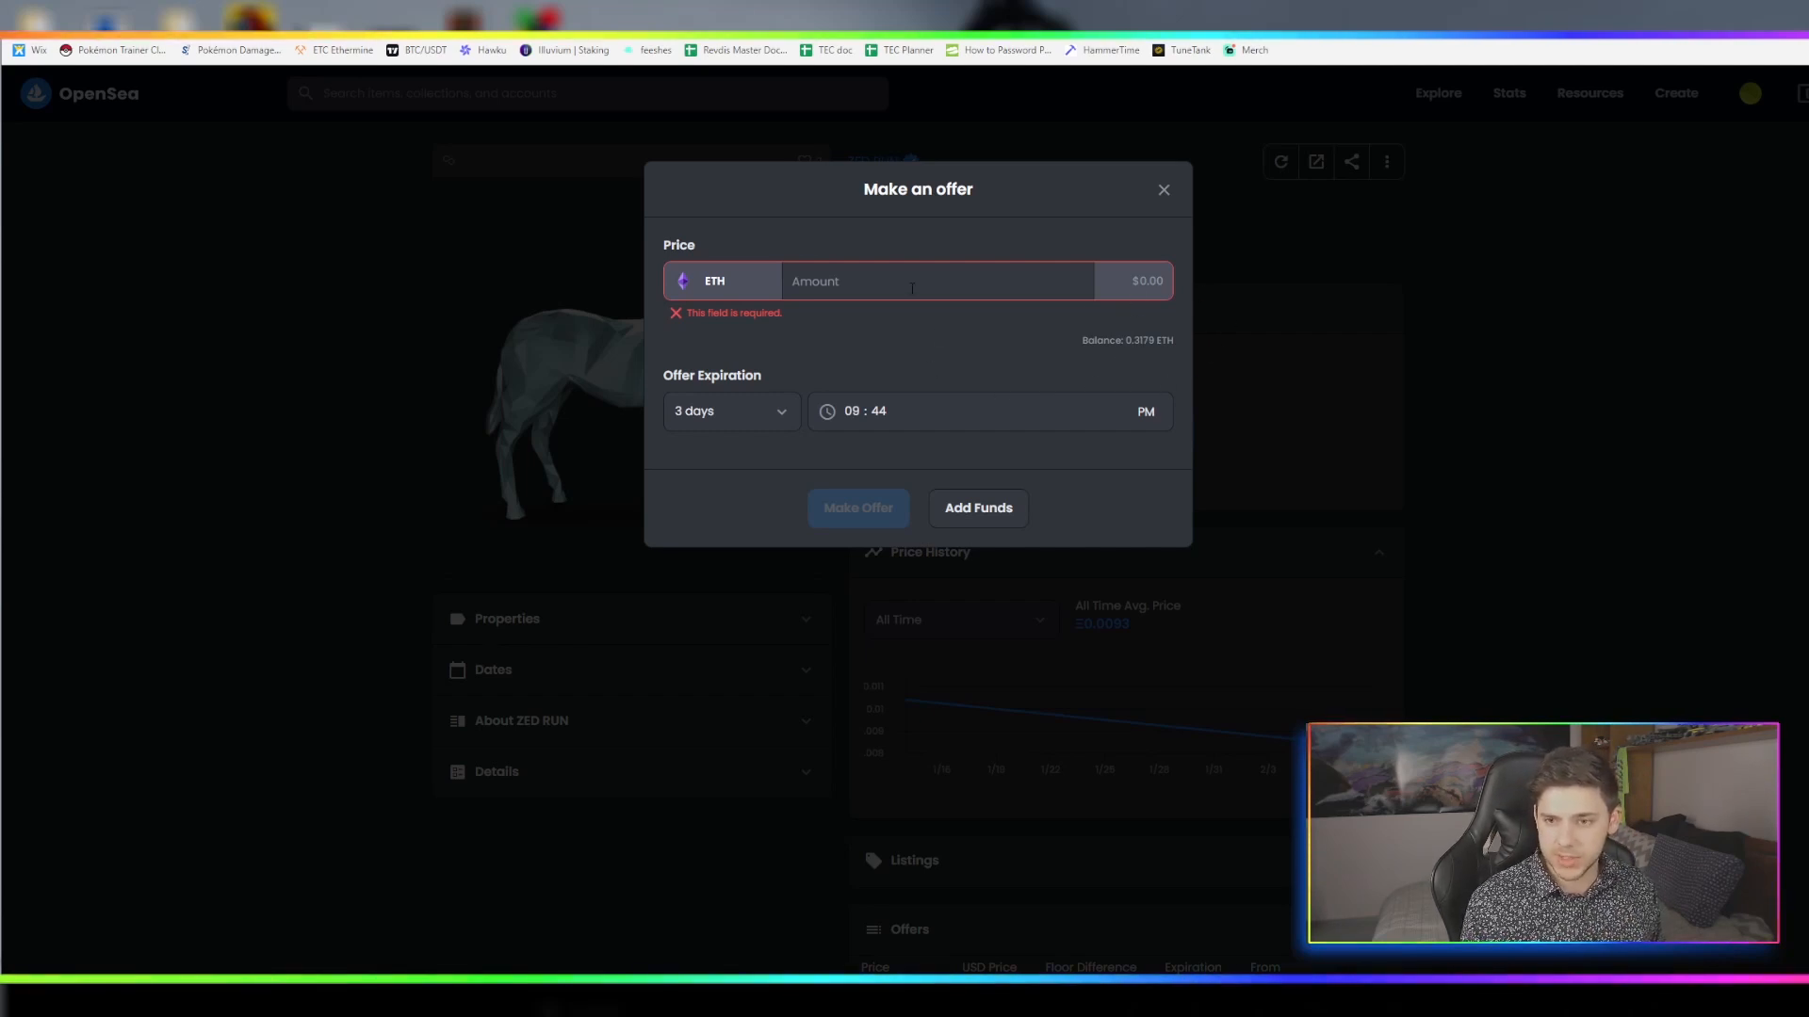
{"action": "mouse_move", "coordinate": [1085, 266]}
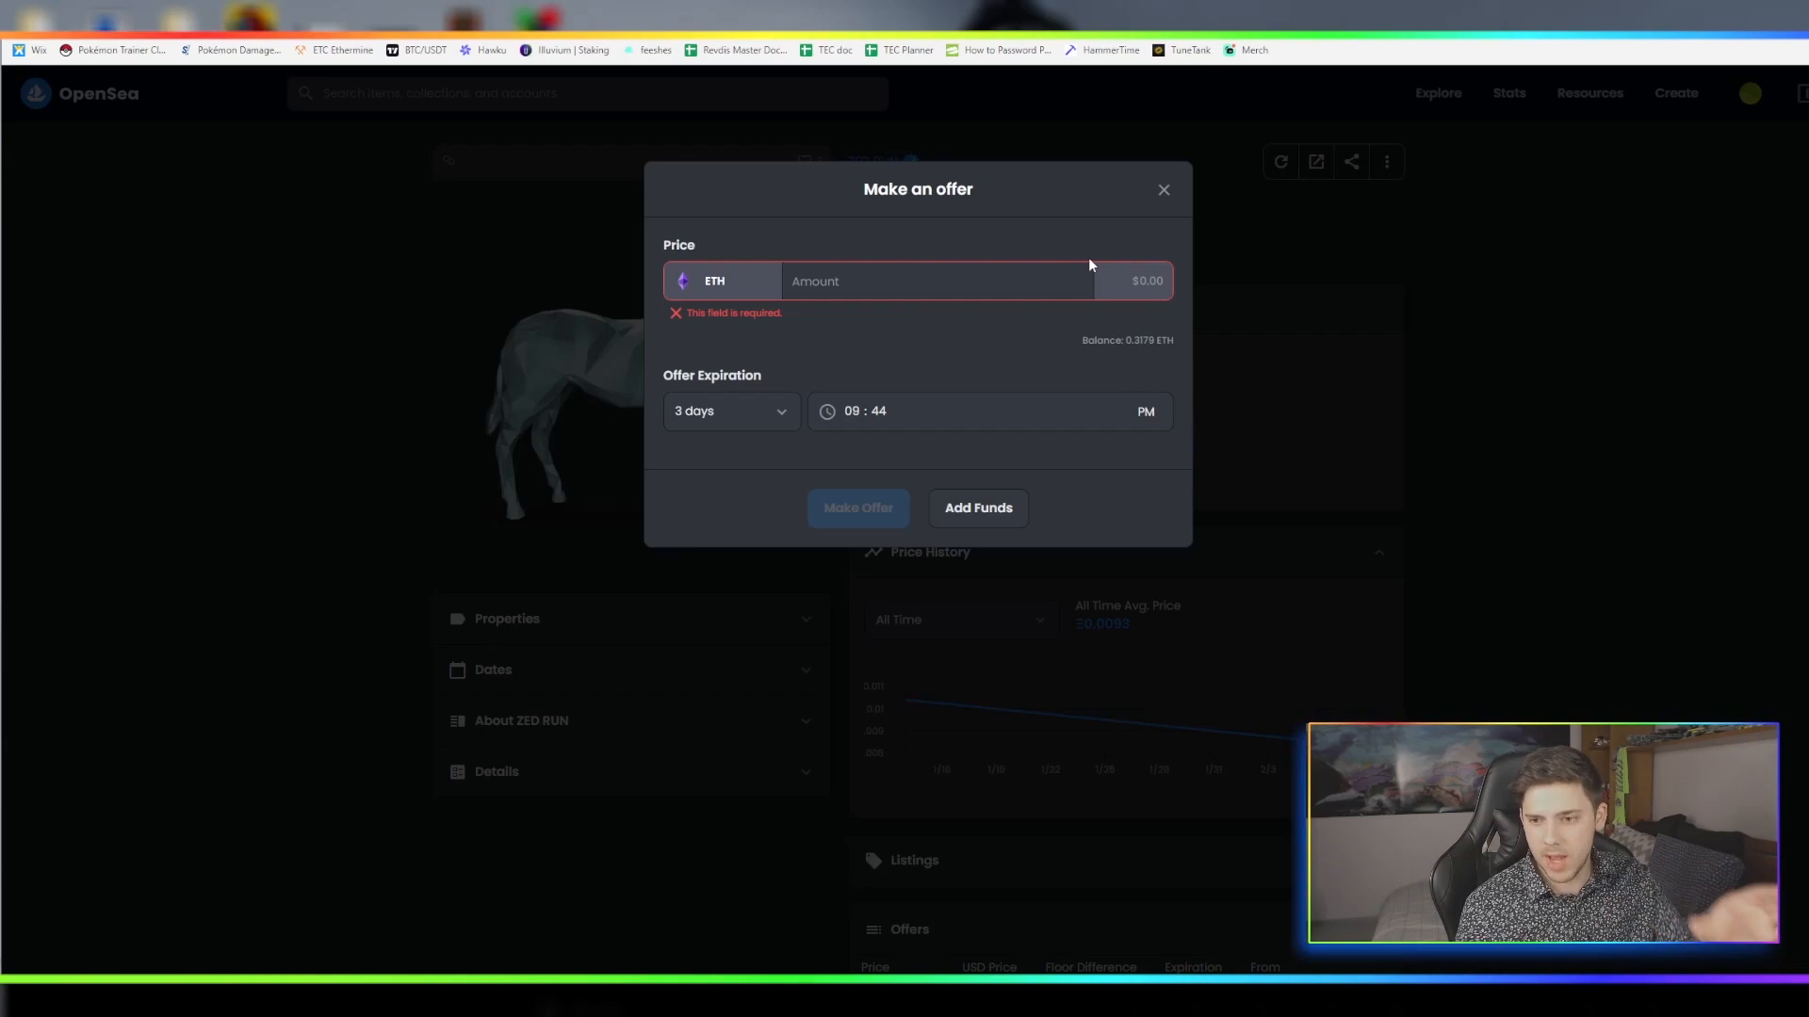